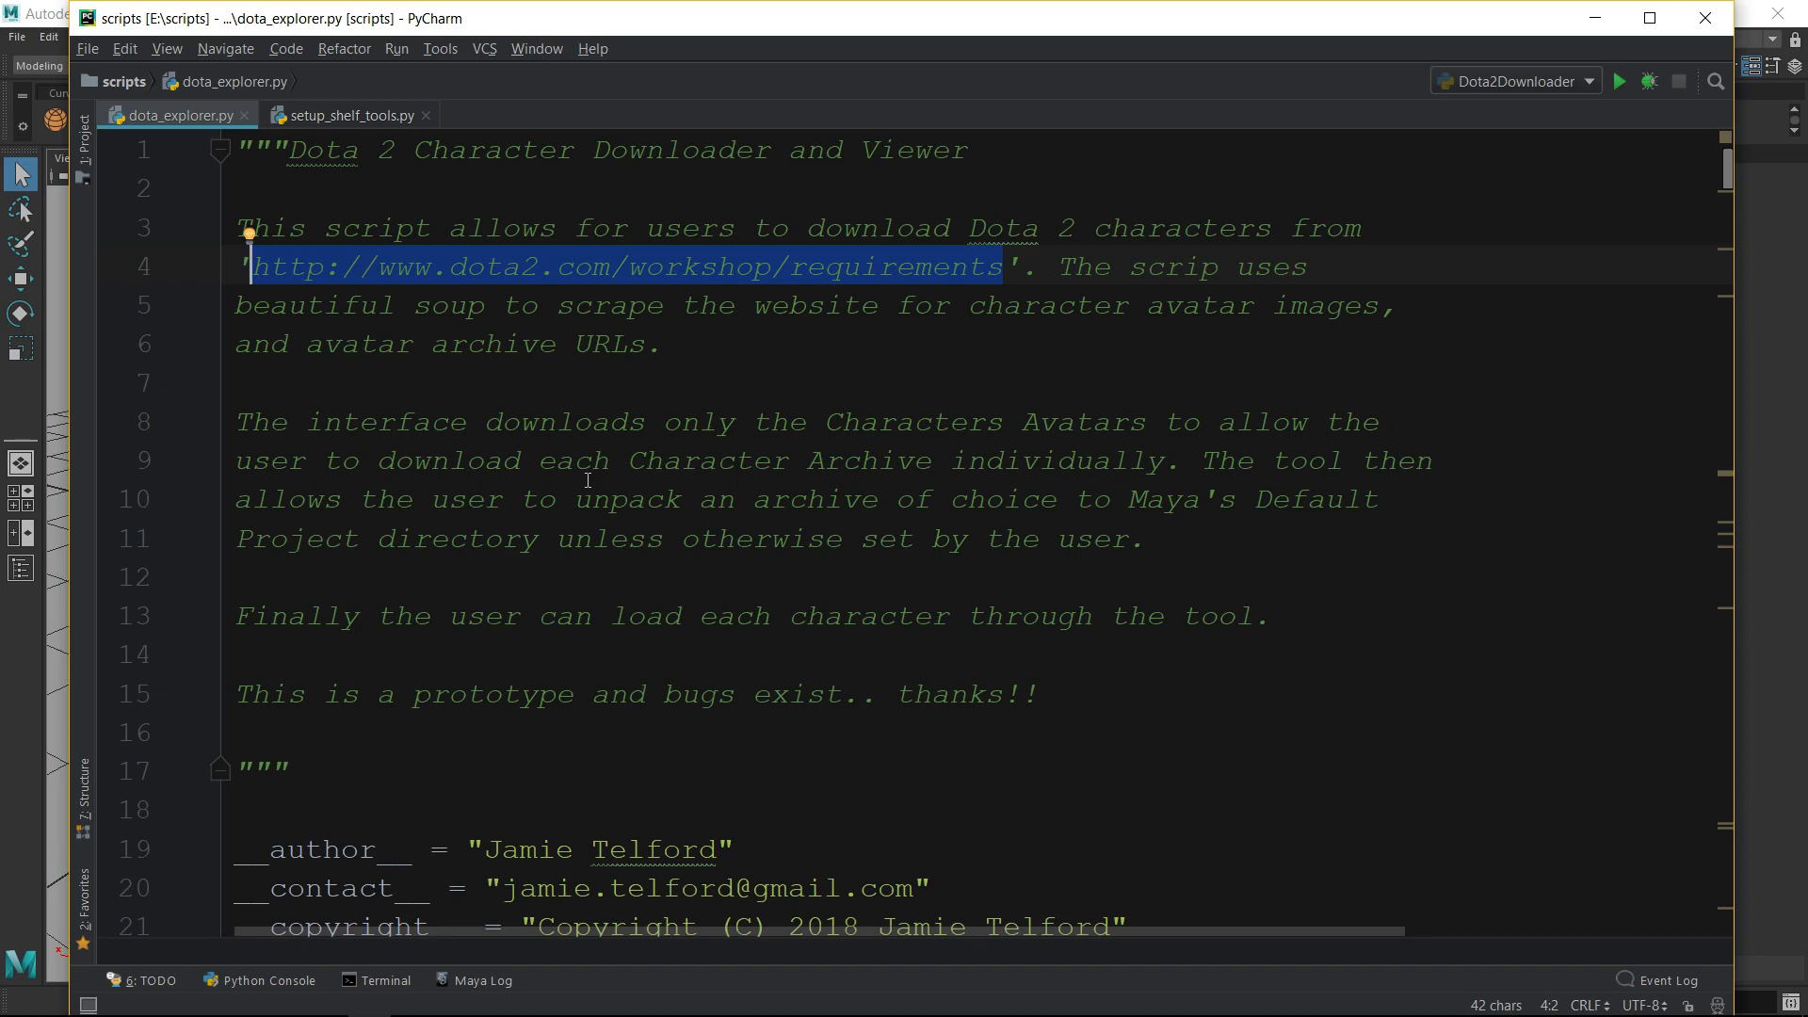
Open the workshop requirements URL from the PyCharm script's docstring in the web browser
{"action": "left_click", "coordinate": [626, 267]}
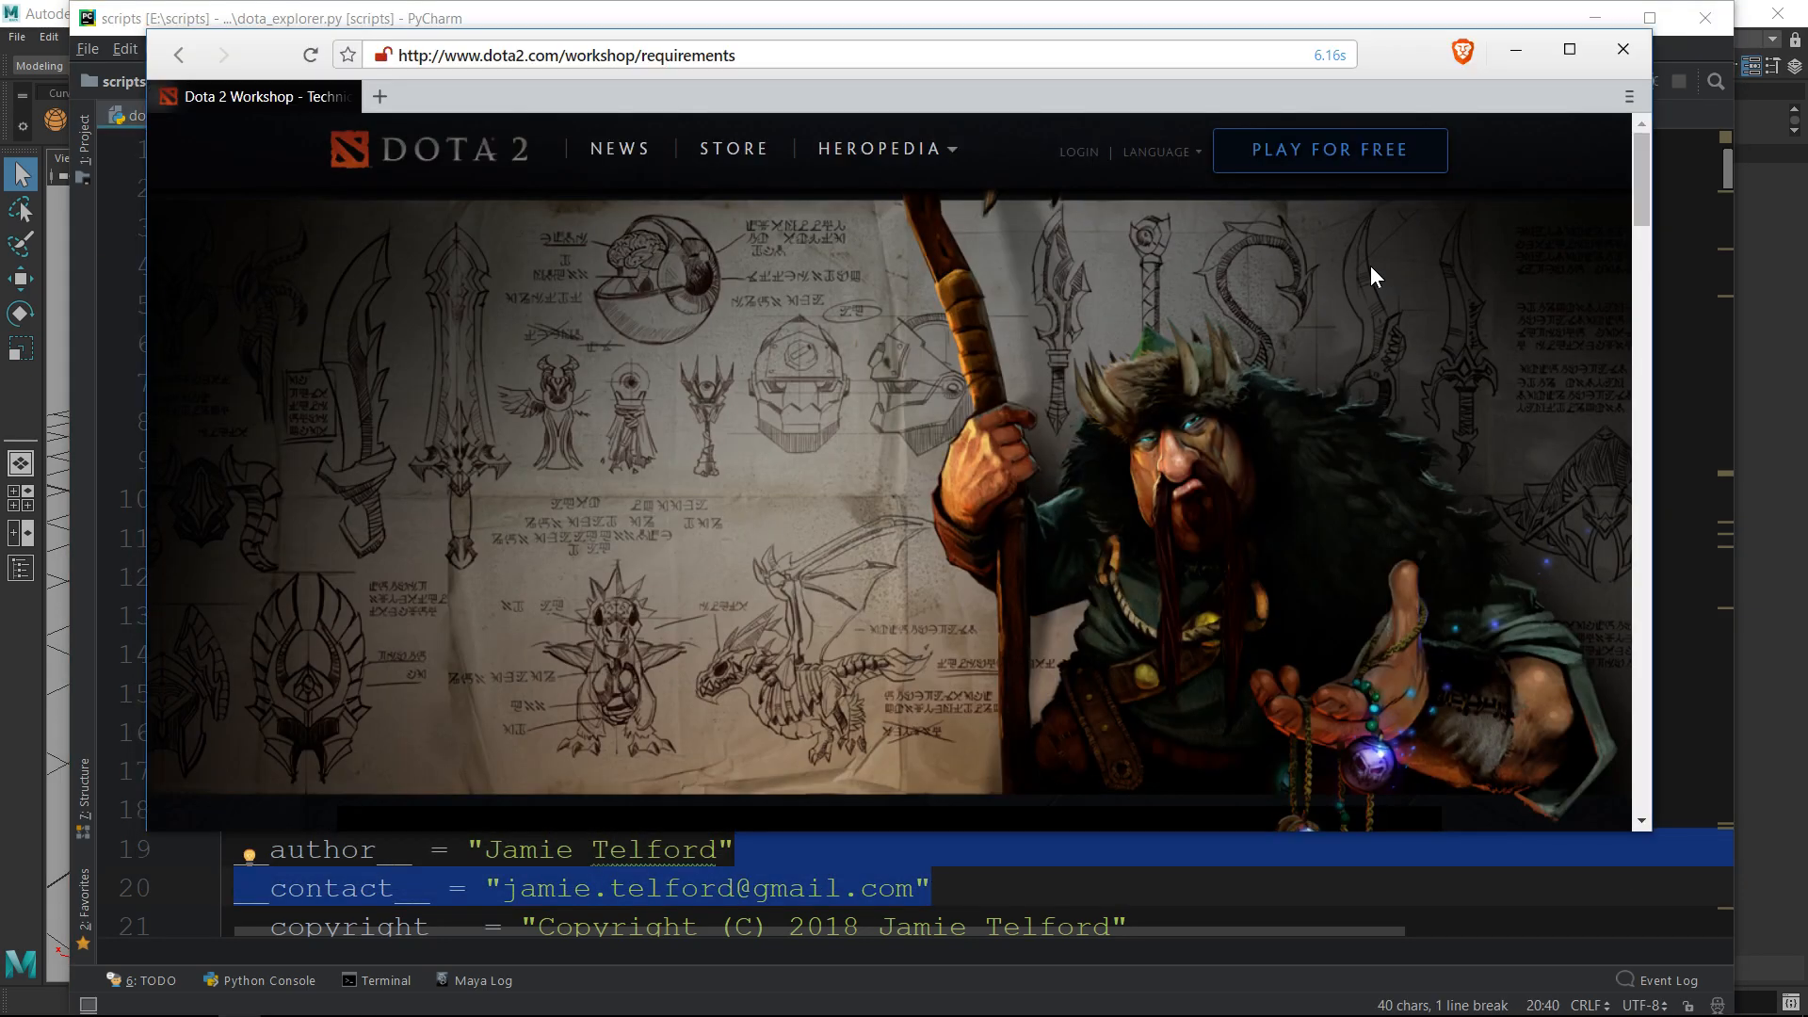
{"action": "mouse_move", "coordinate": [1470, 122]}
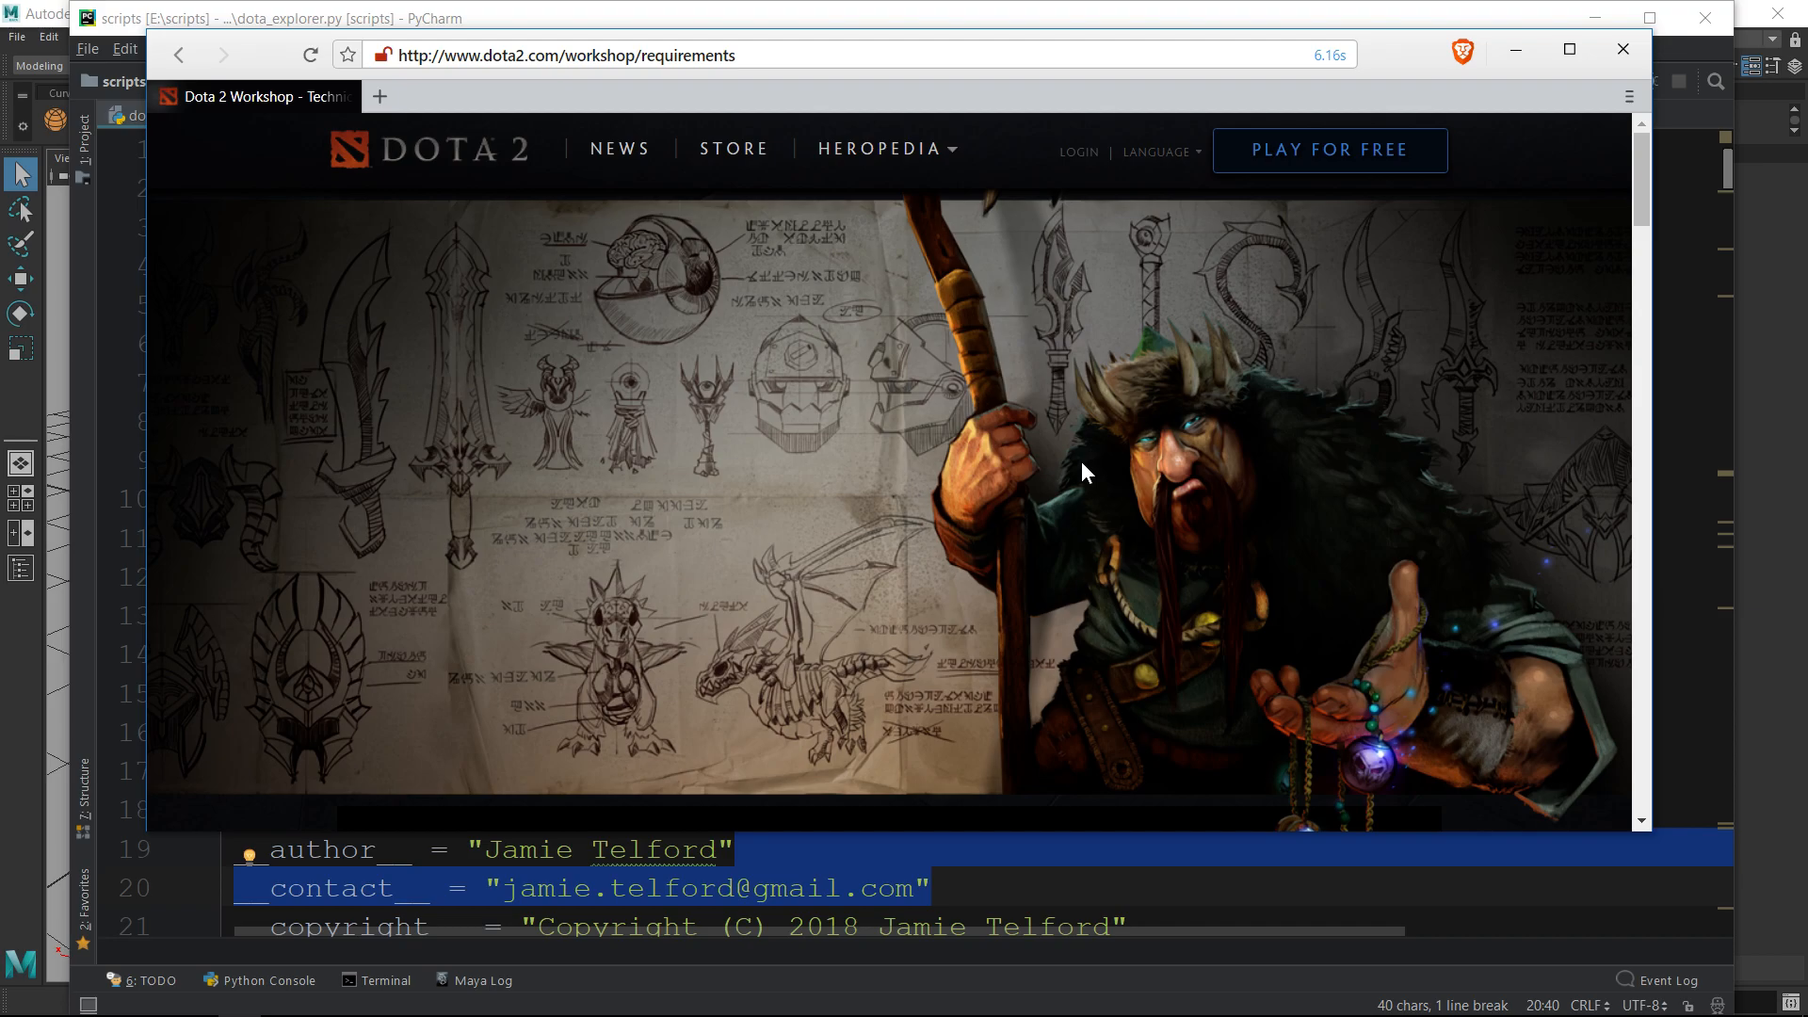
{"action": "mouse_move", "coordinate": [1054, 484]}
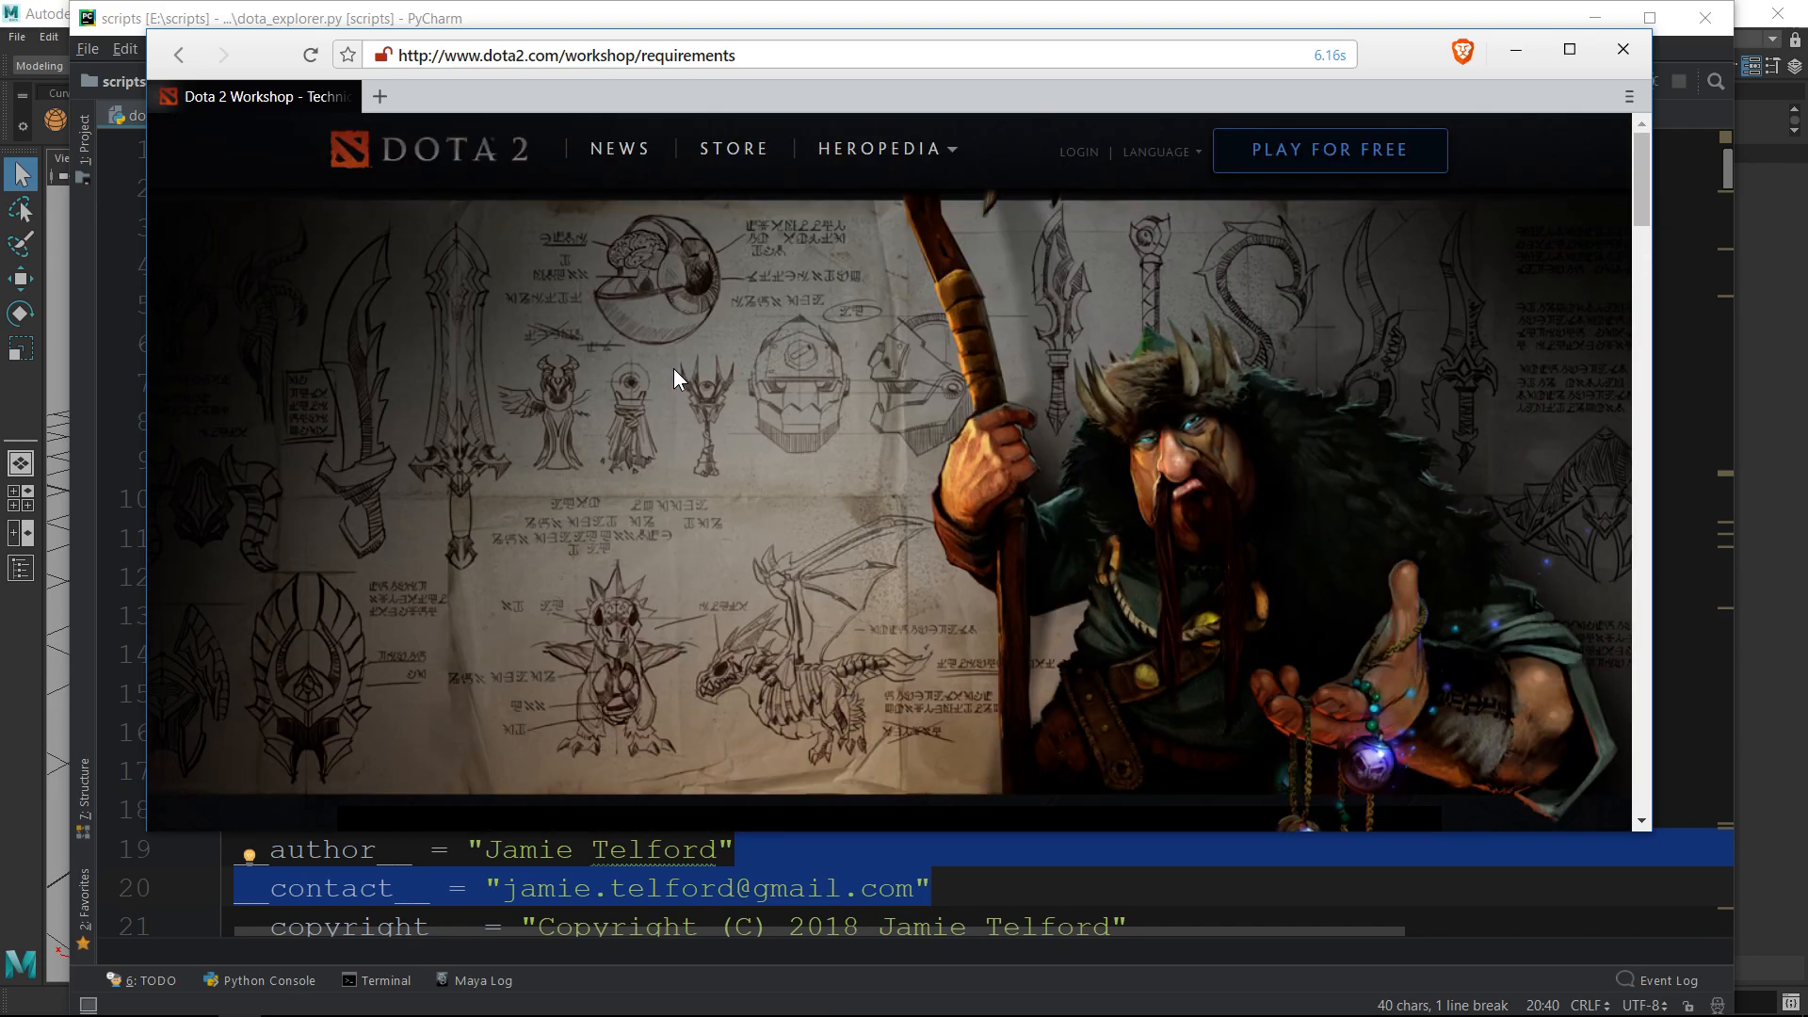
Scroll the Dota 2 Workshop page down to the Links to Hero Models and Guidelines
{"action": "scroll", "scroll_direction": "down", "scroll_amount": 3}
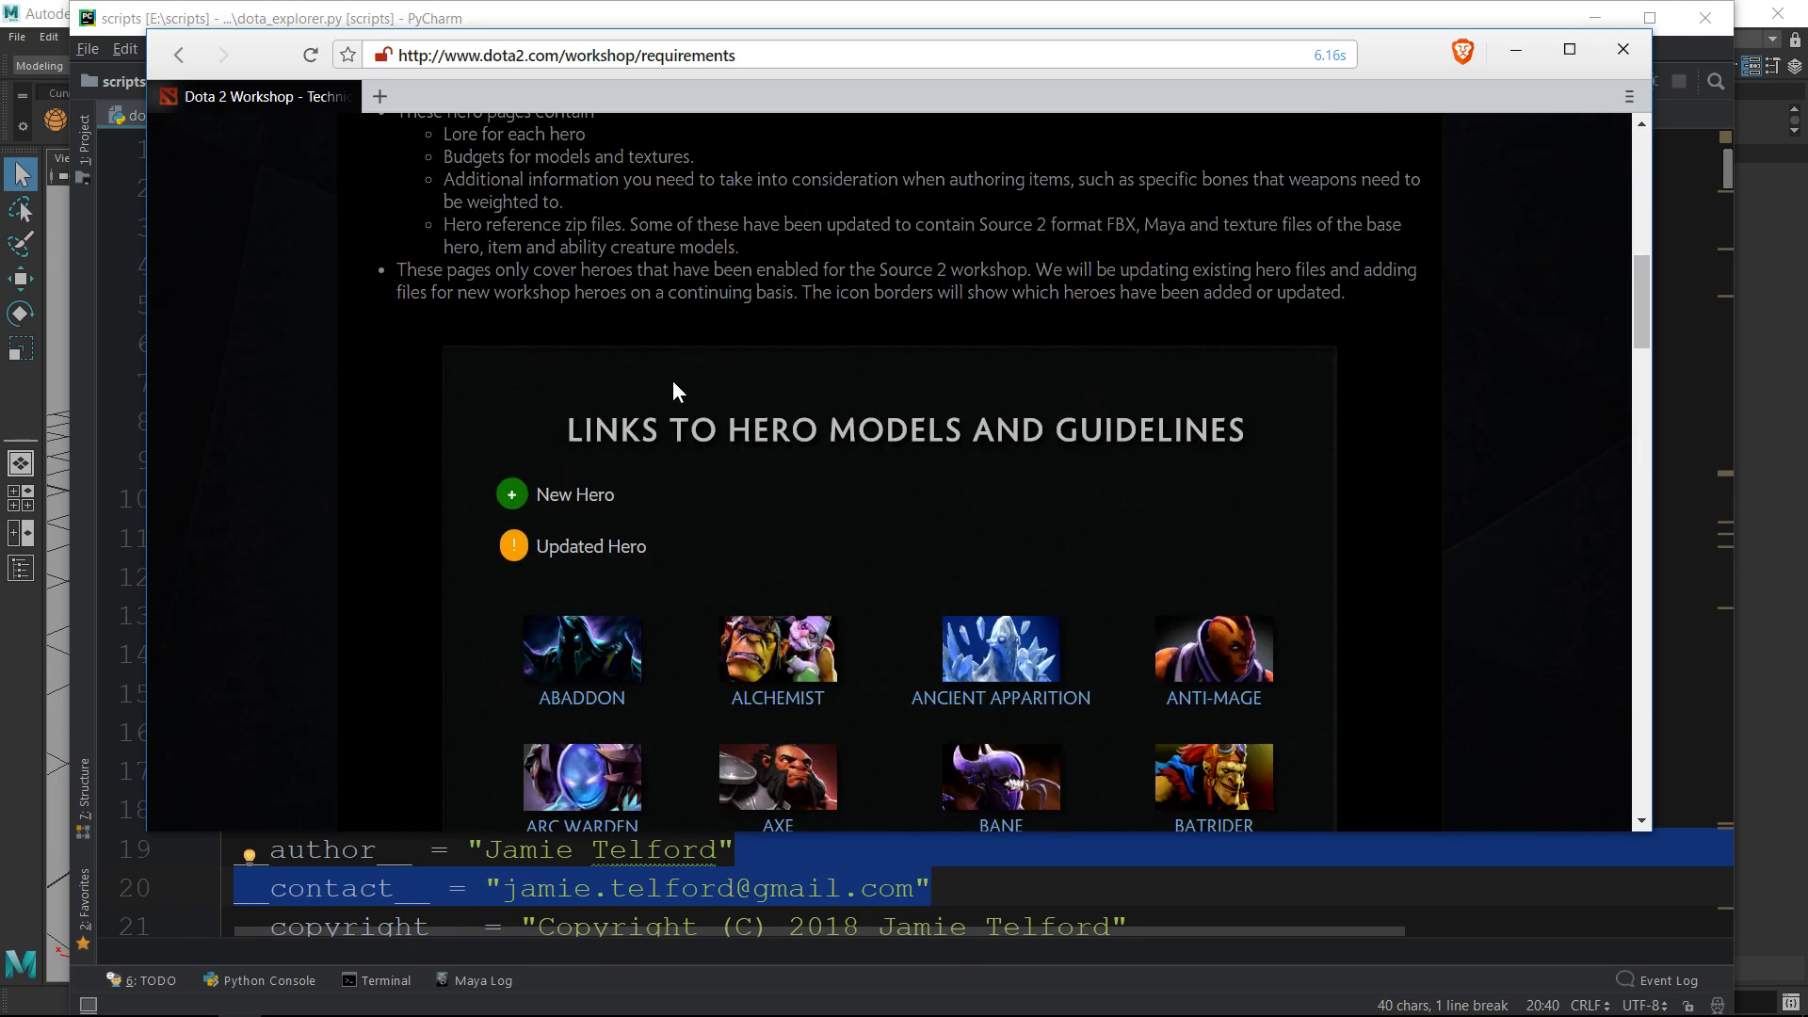
{"action": "scroll", "scroll_direction": "down", "scroll_amount": 3}
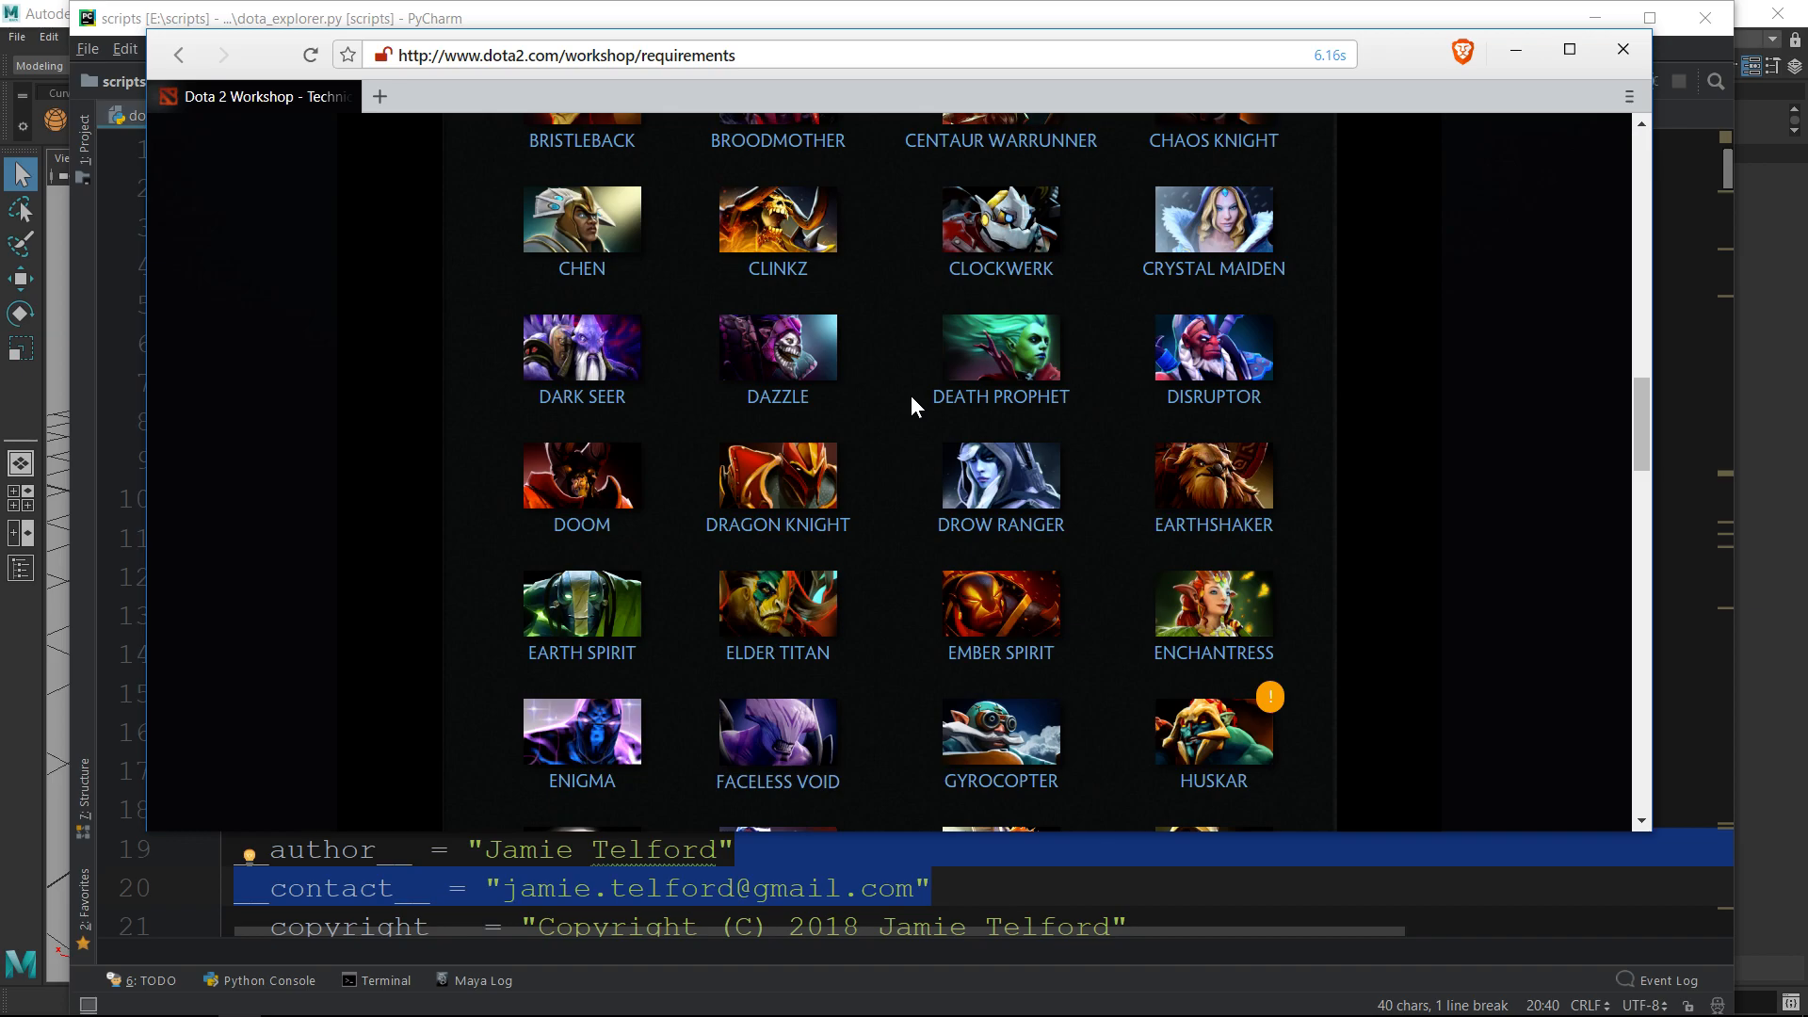
{"action": "scroll", "scroll_direction": "down", "scroll_amount": 3}
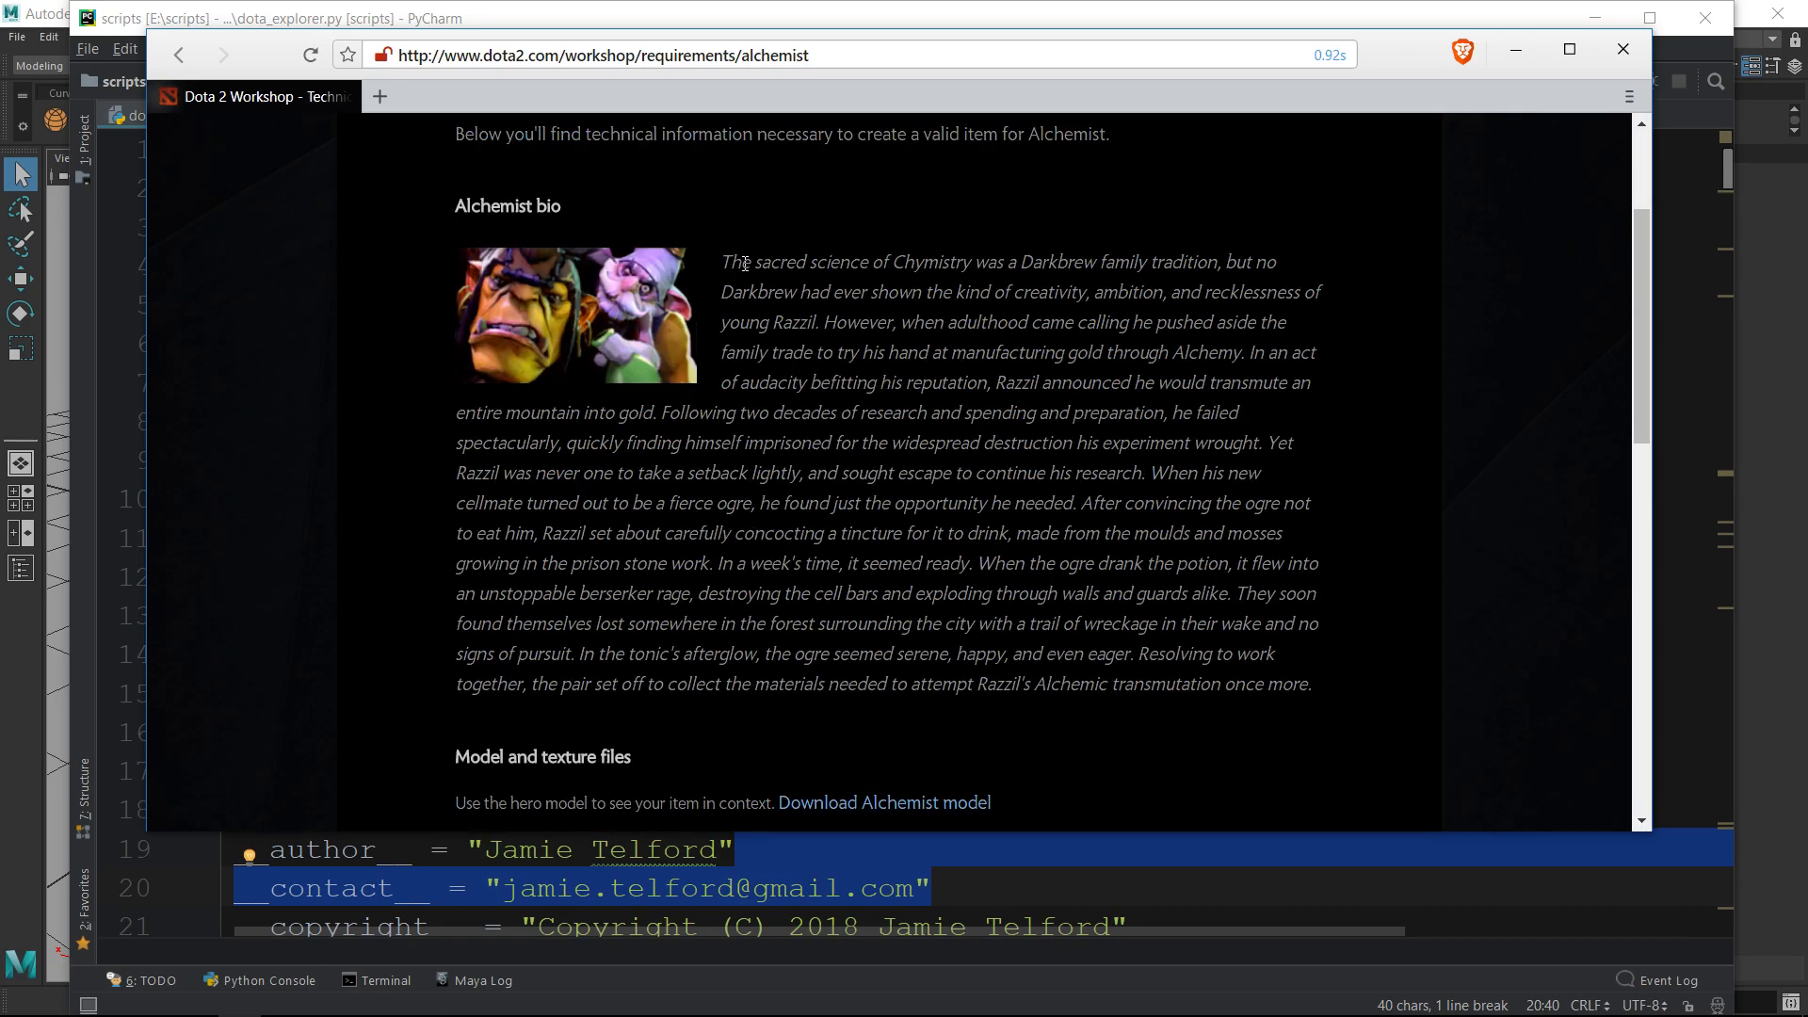
Review Alchemist's model and texture download link, then return to the requirements page
{"action": "scroll", "scroll_direction": "down", "scroll_amount": 3}
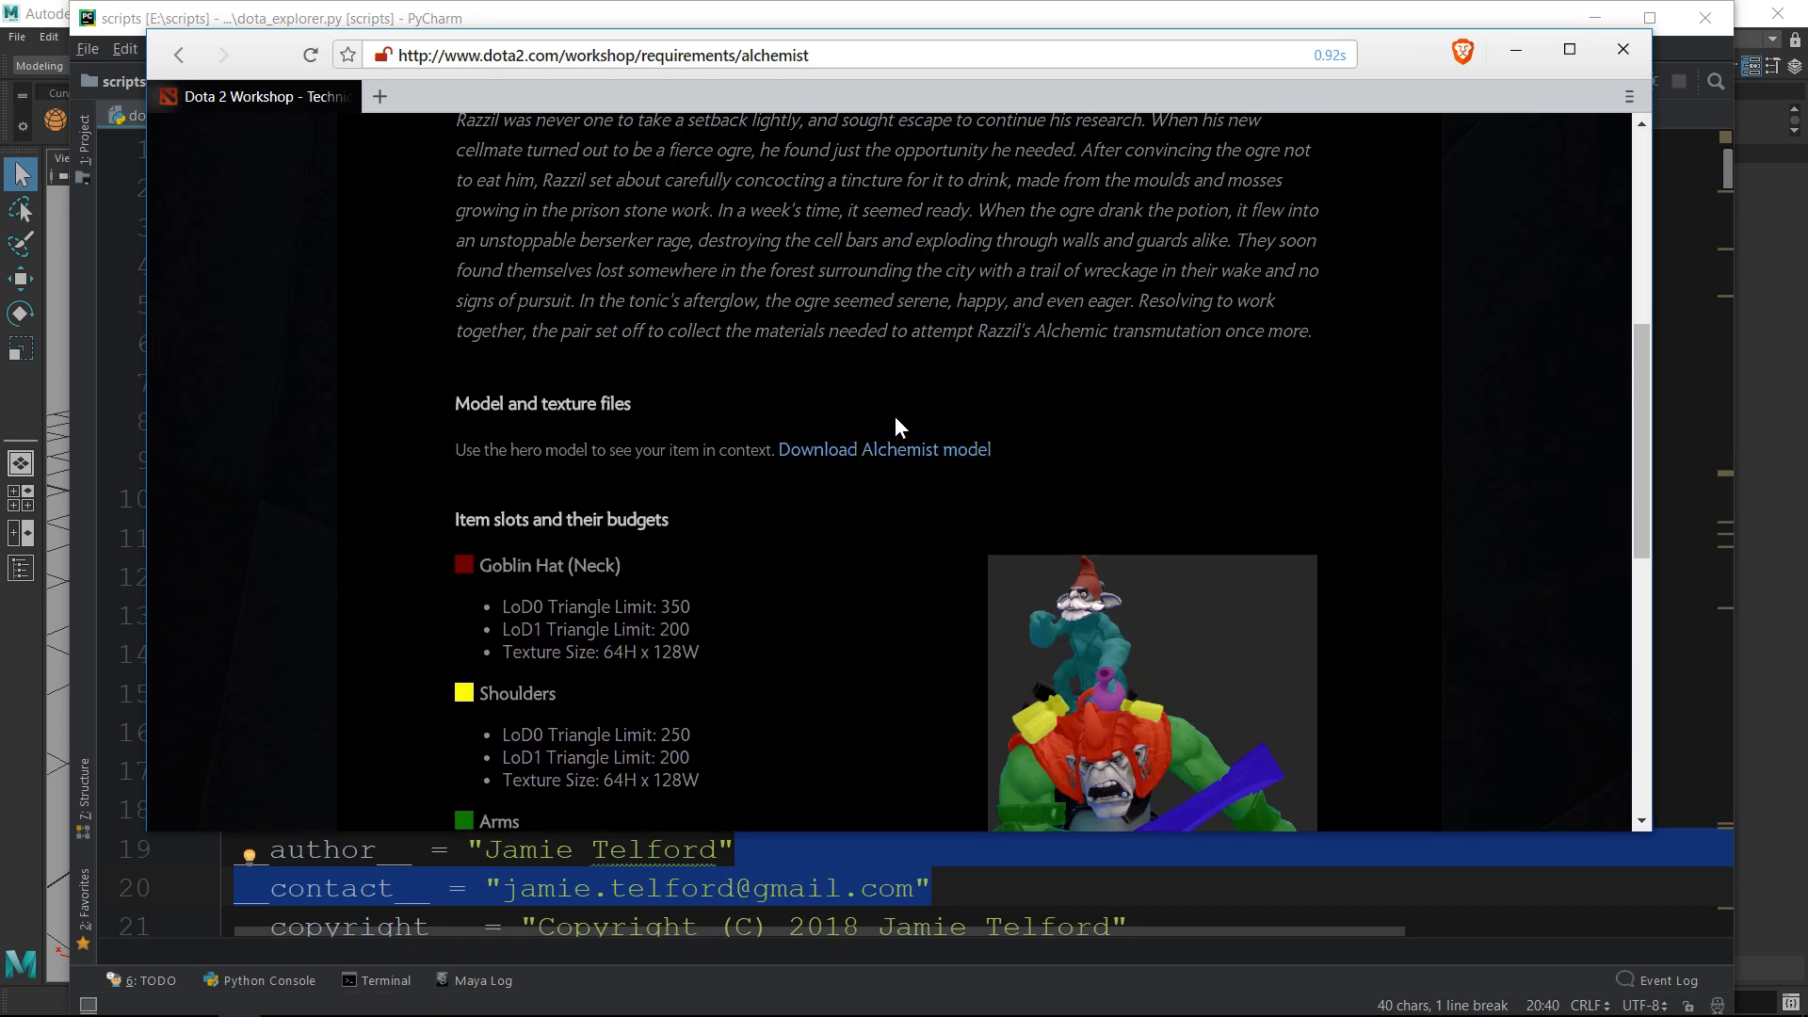
{"action": "mouse_move", "coordinate": [884, 448]}
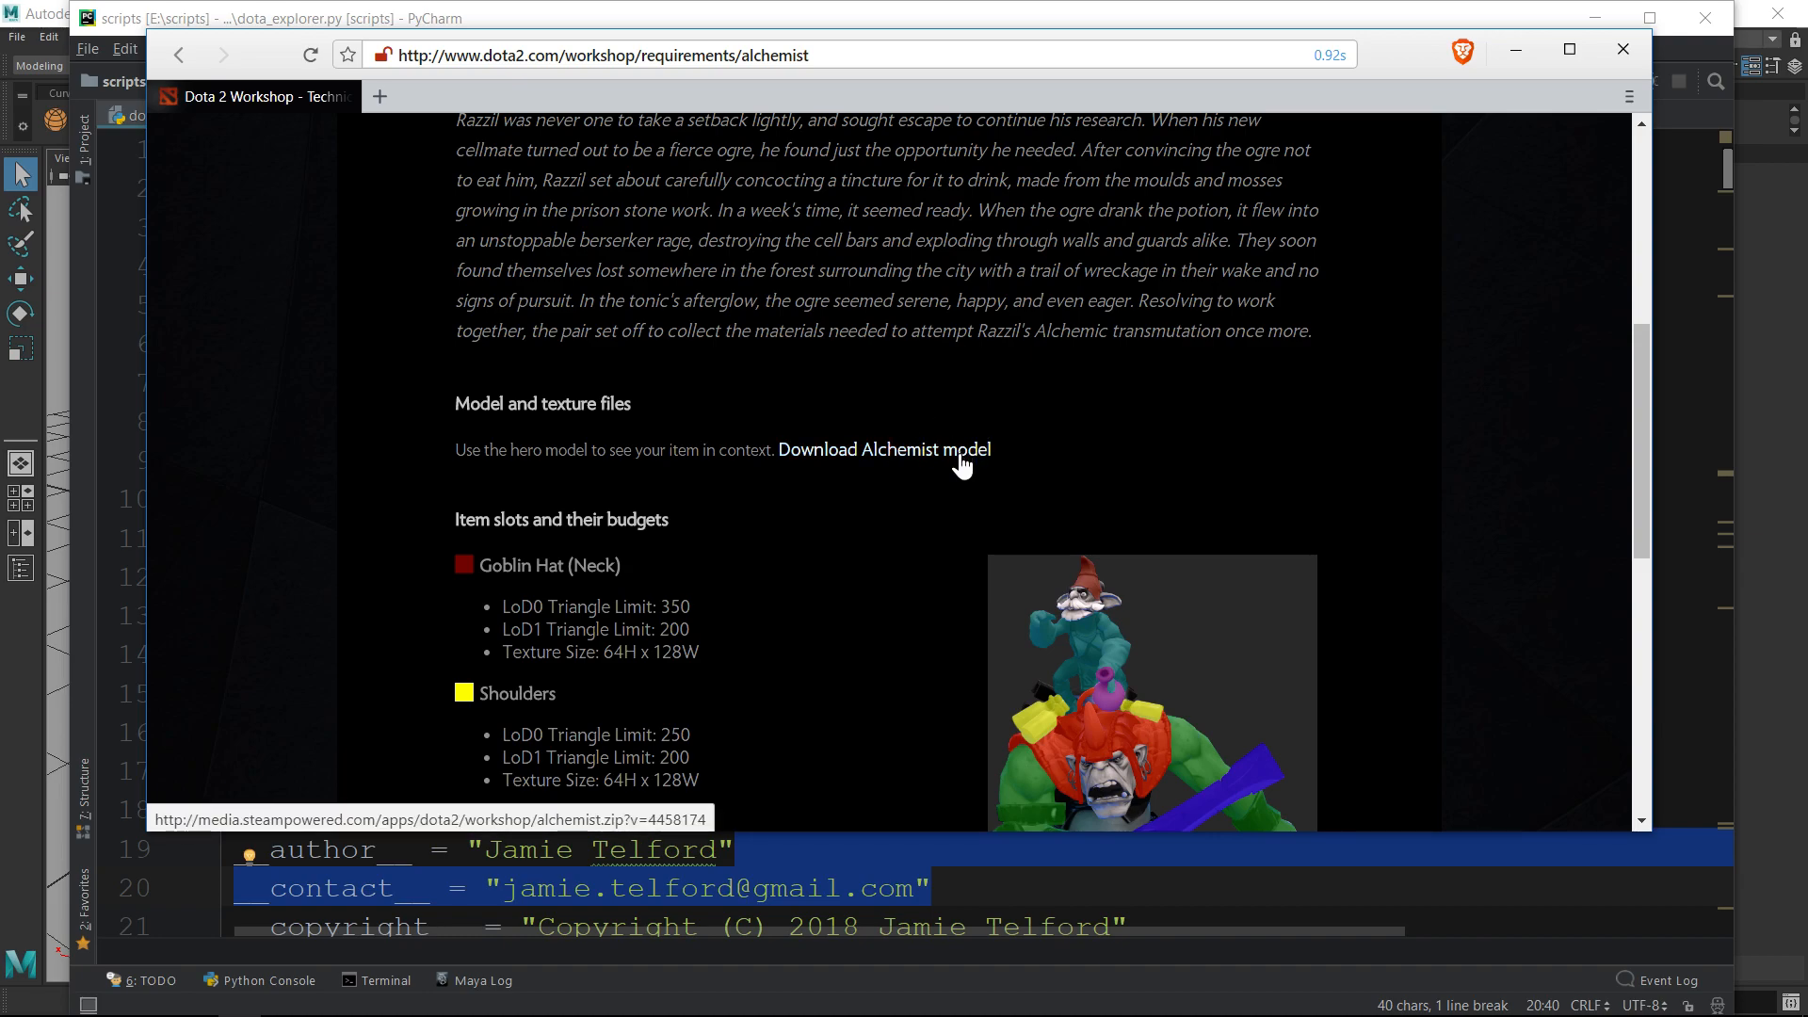
{"action": "mouse_move", "coordinate": [1036, 406]}
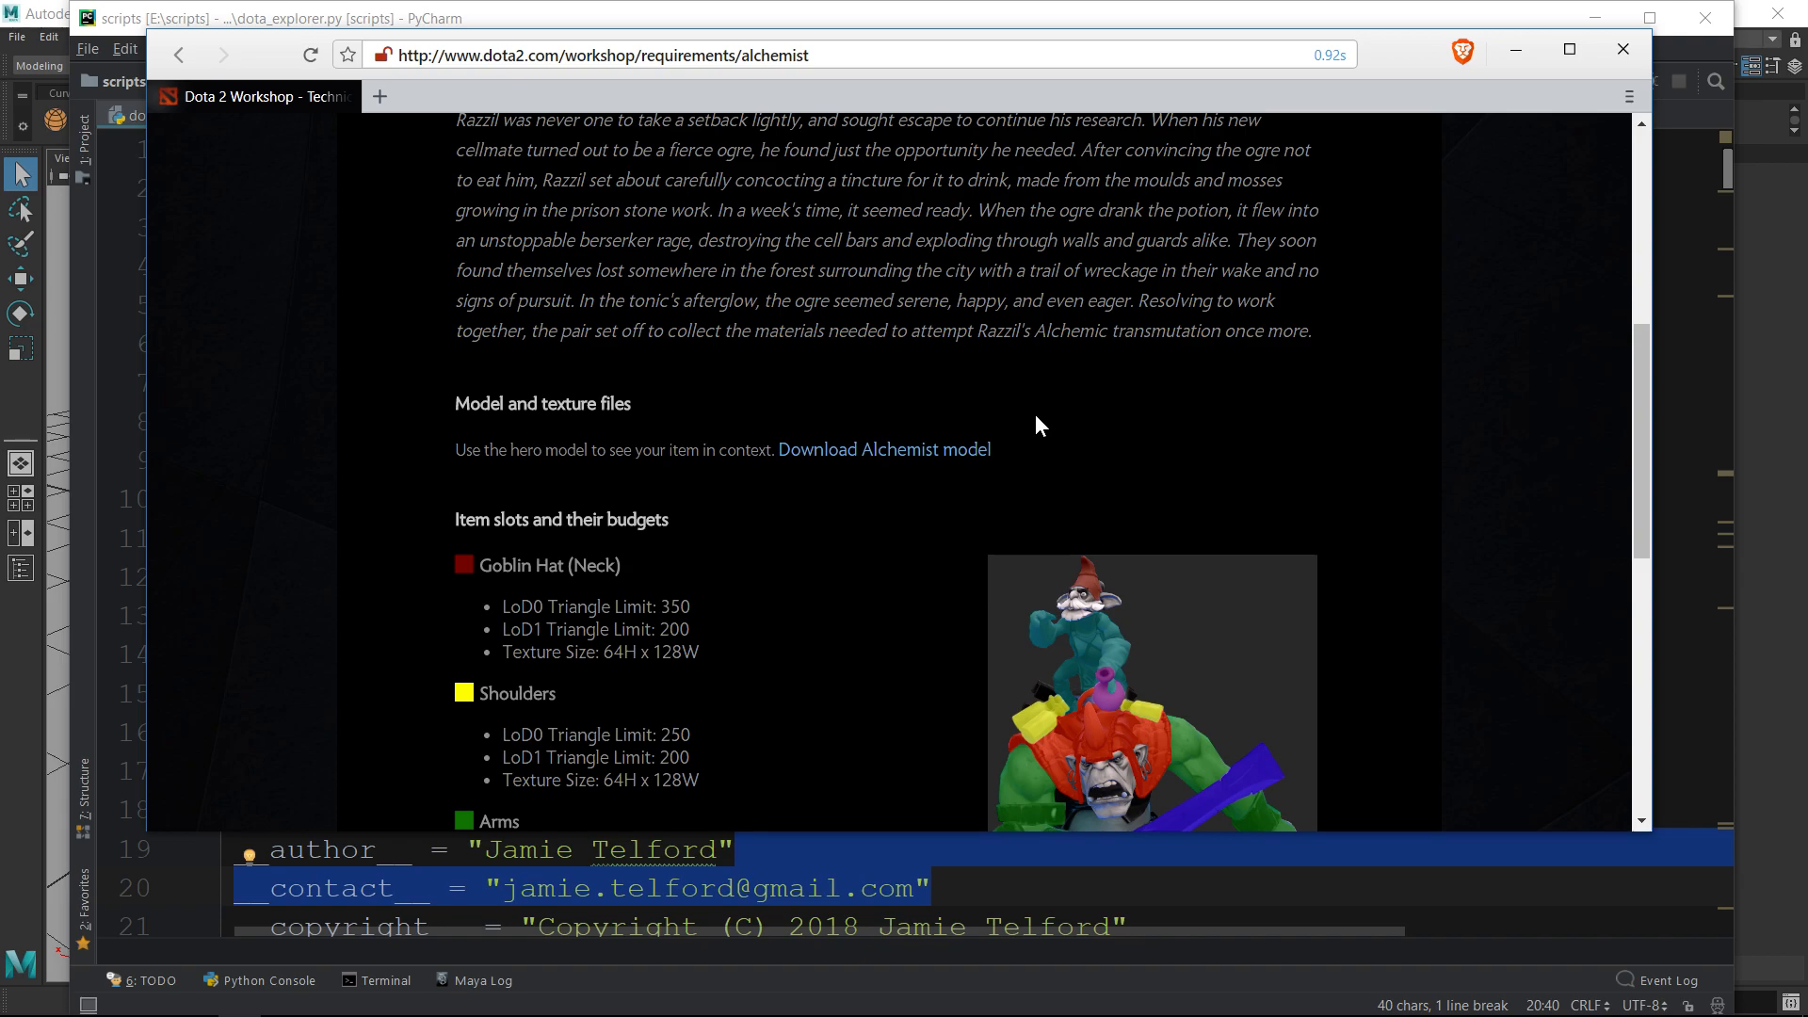
{"action": "mouse_move", "coordinate": [1012, 422]}
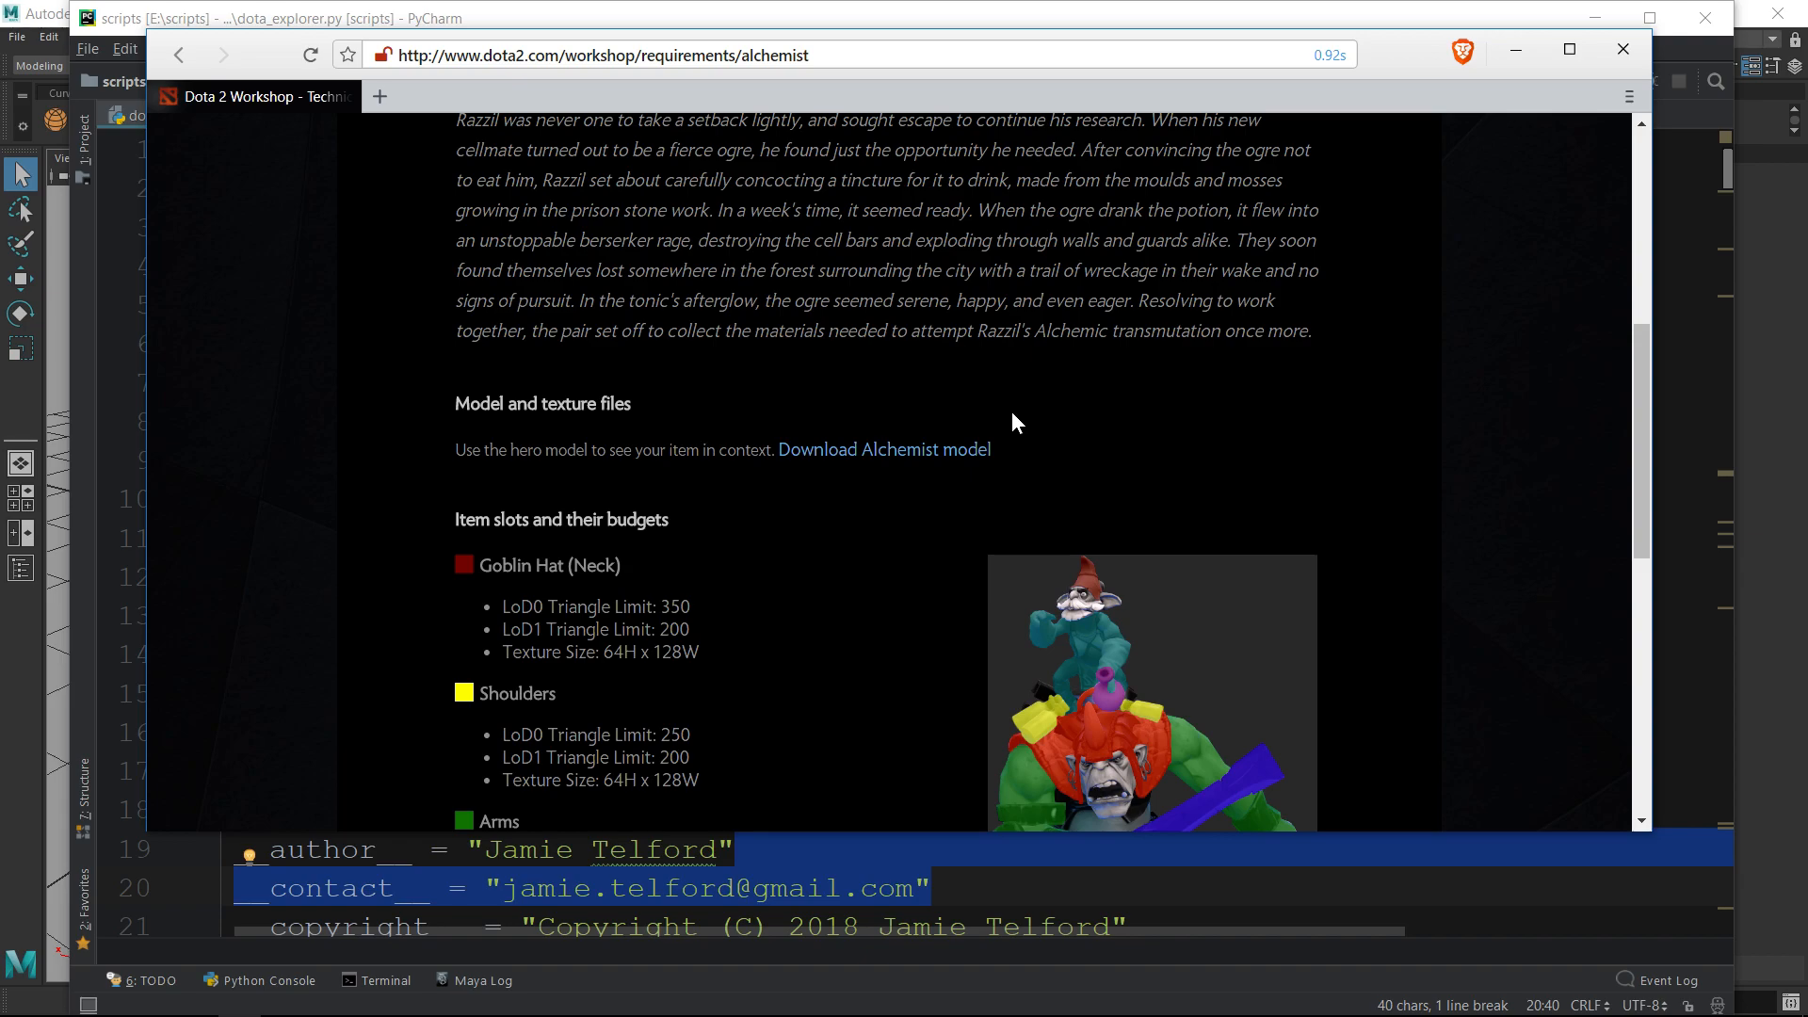
{"action": "mouse_move", "coordinate": [994, 429]}
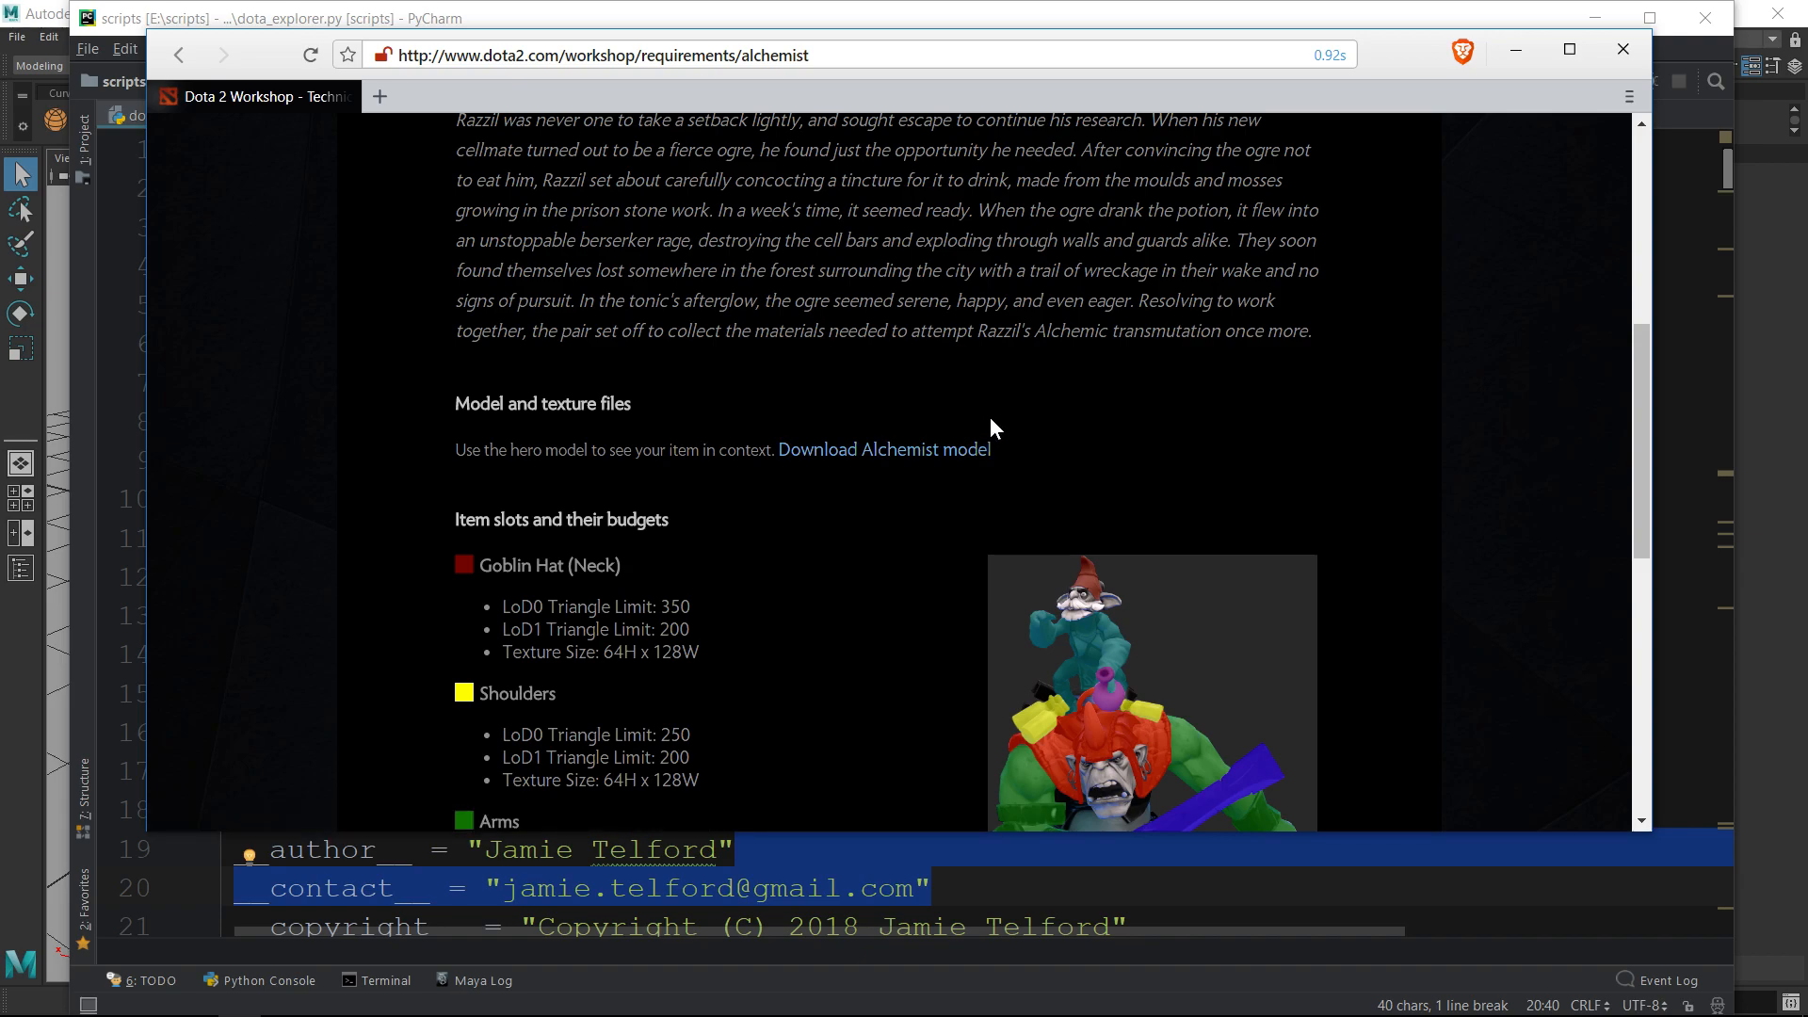
{"action": "left_click", "coordinate": [178, 54]}
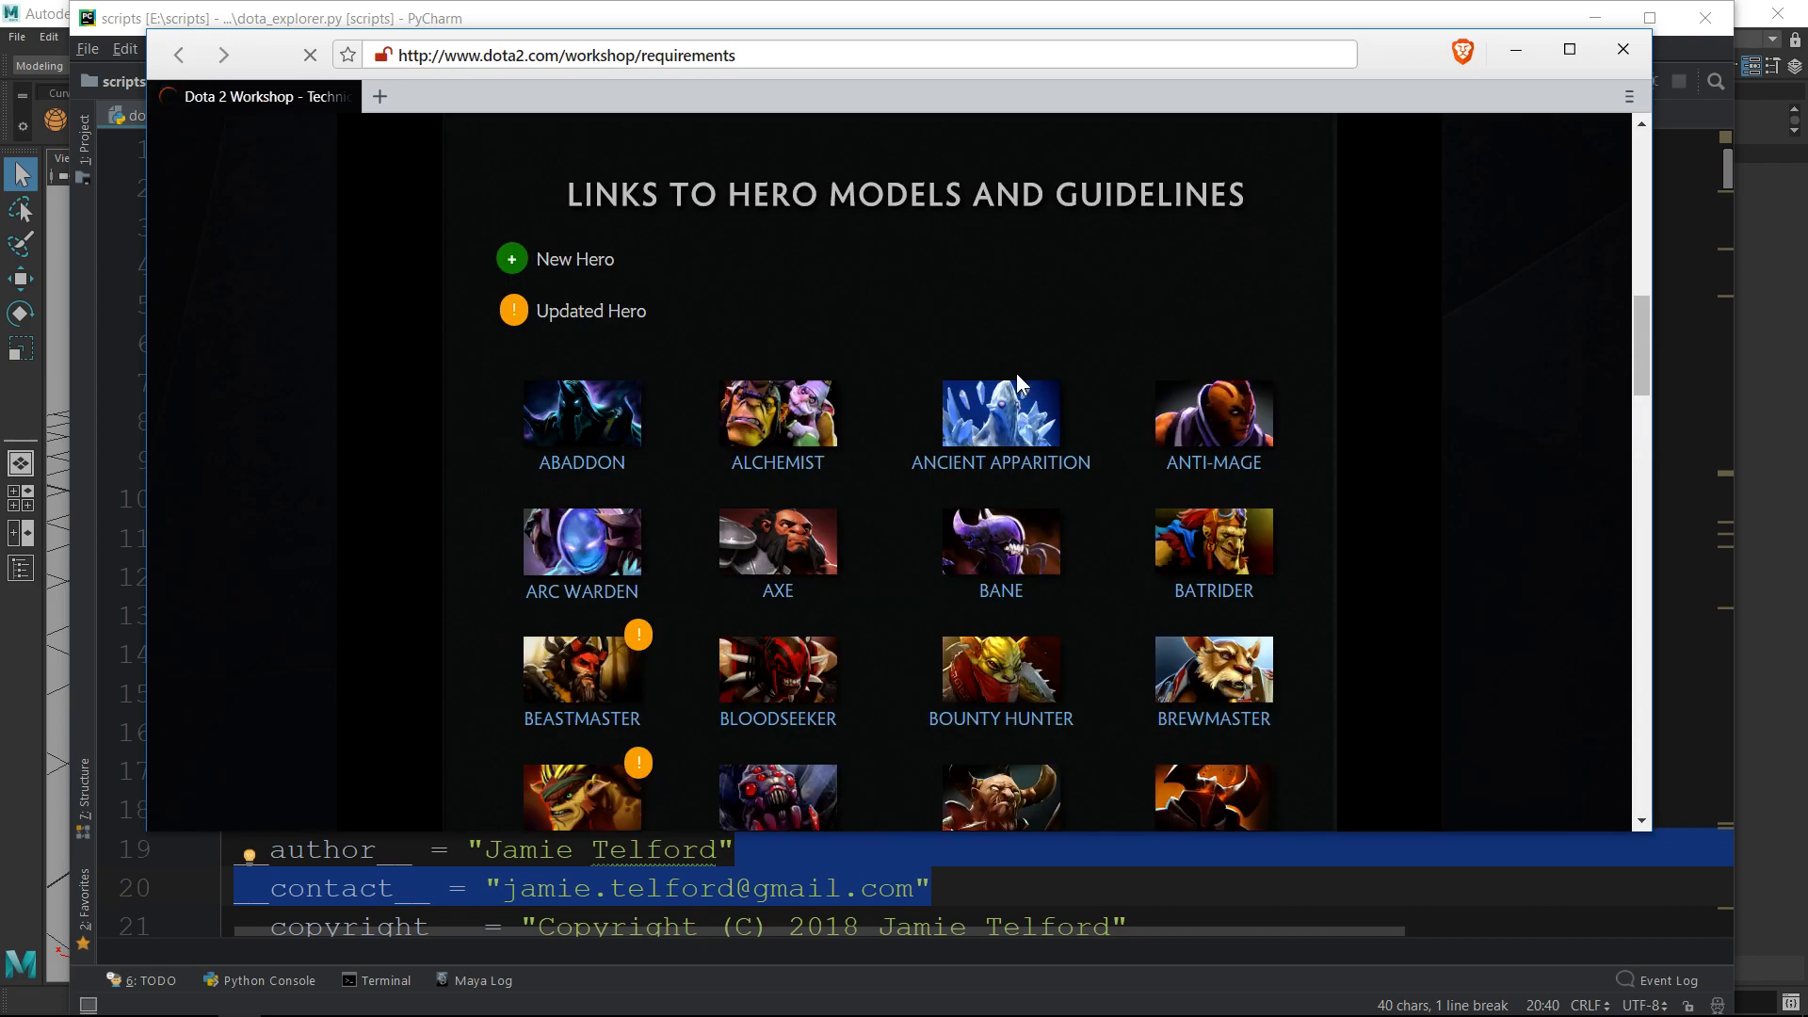
{"action": "left_click", "coordinate": [310, 54]}
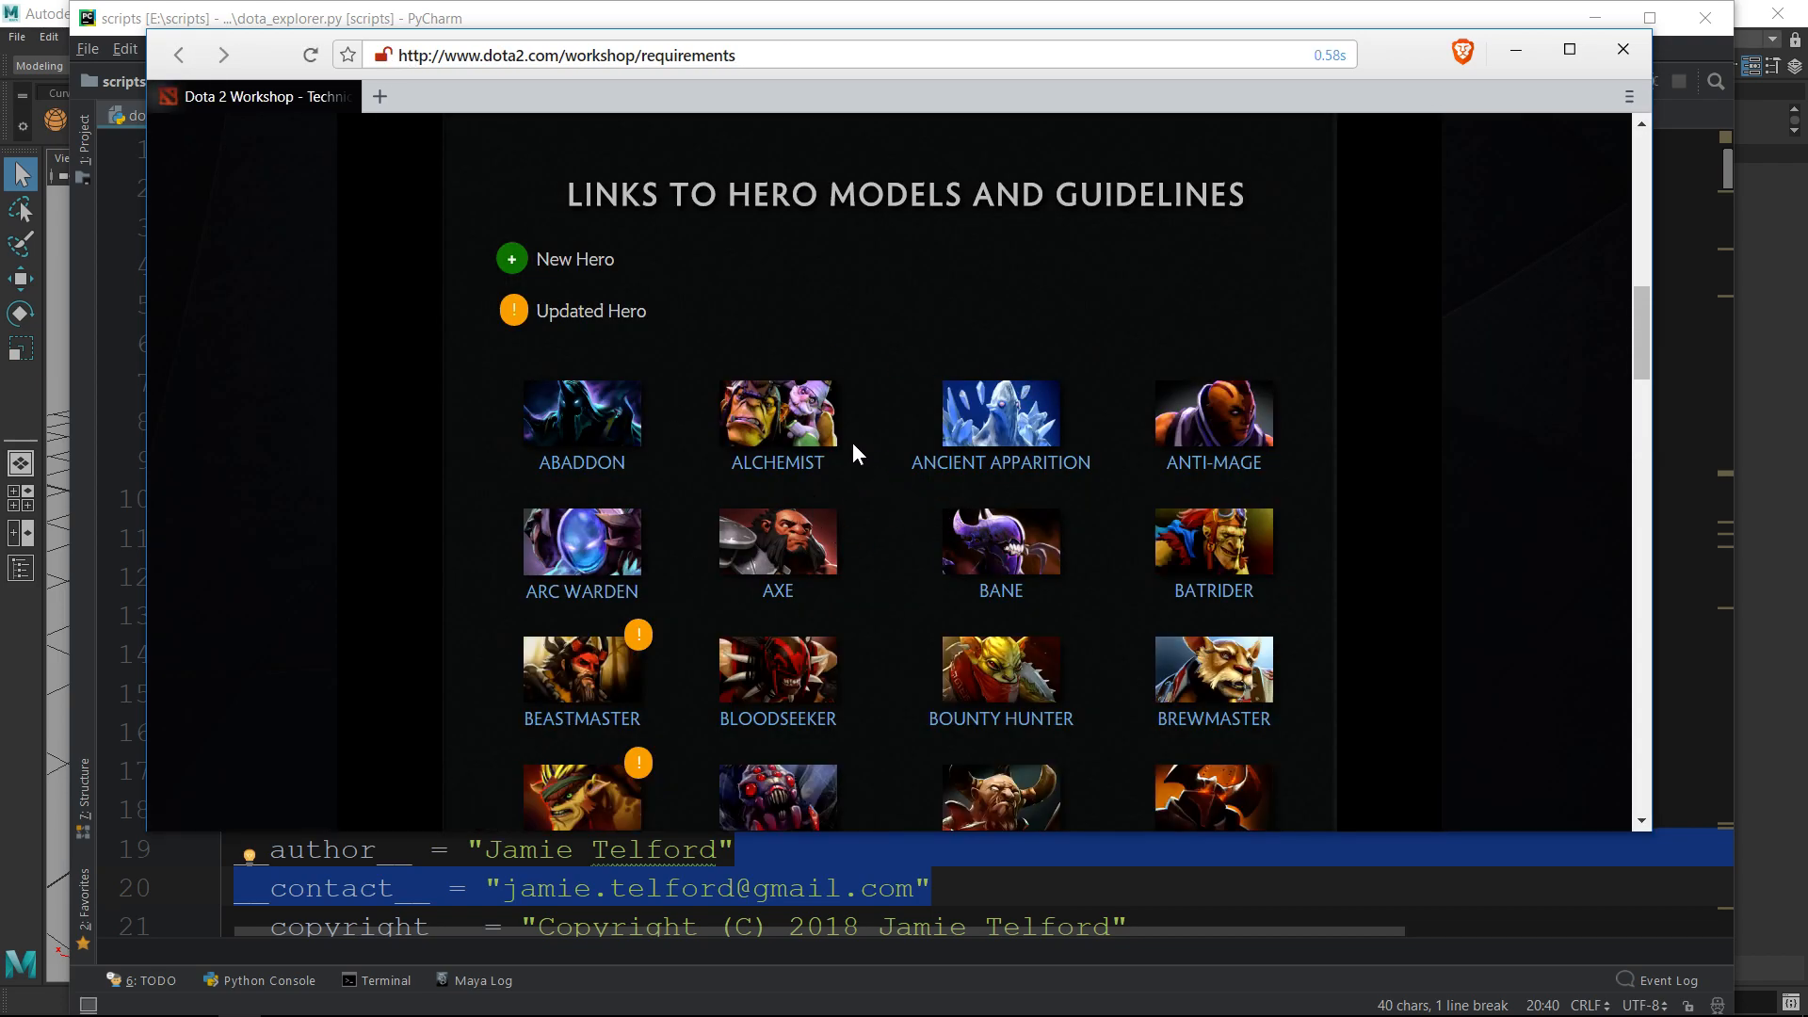
{"action": "mouse_move", "coordinate": [803, 444]}
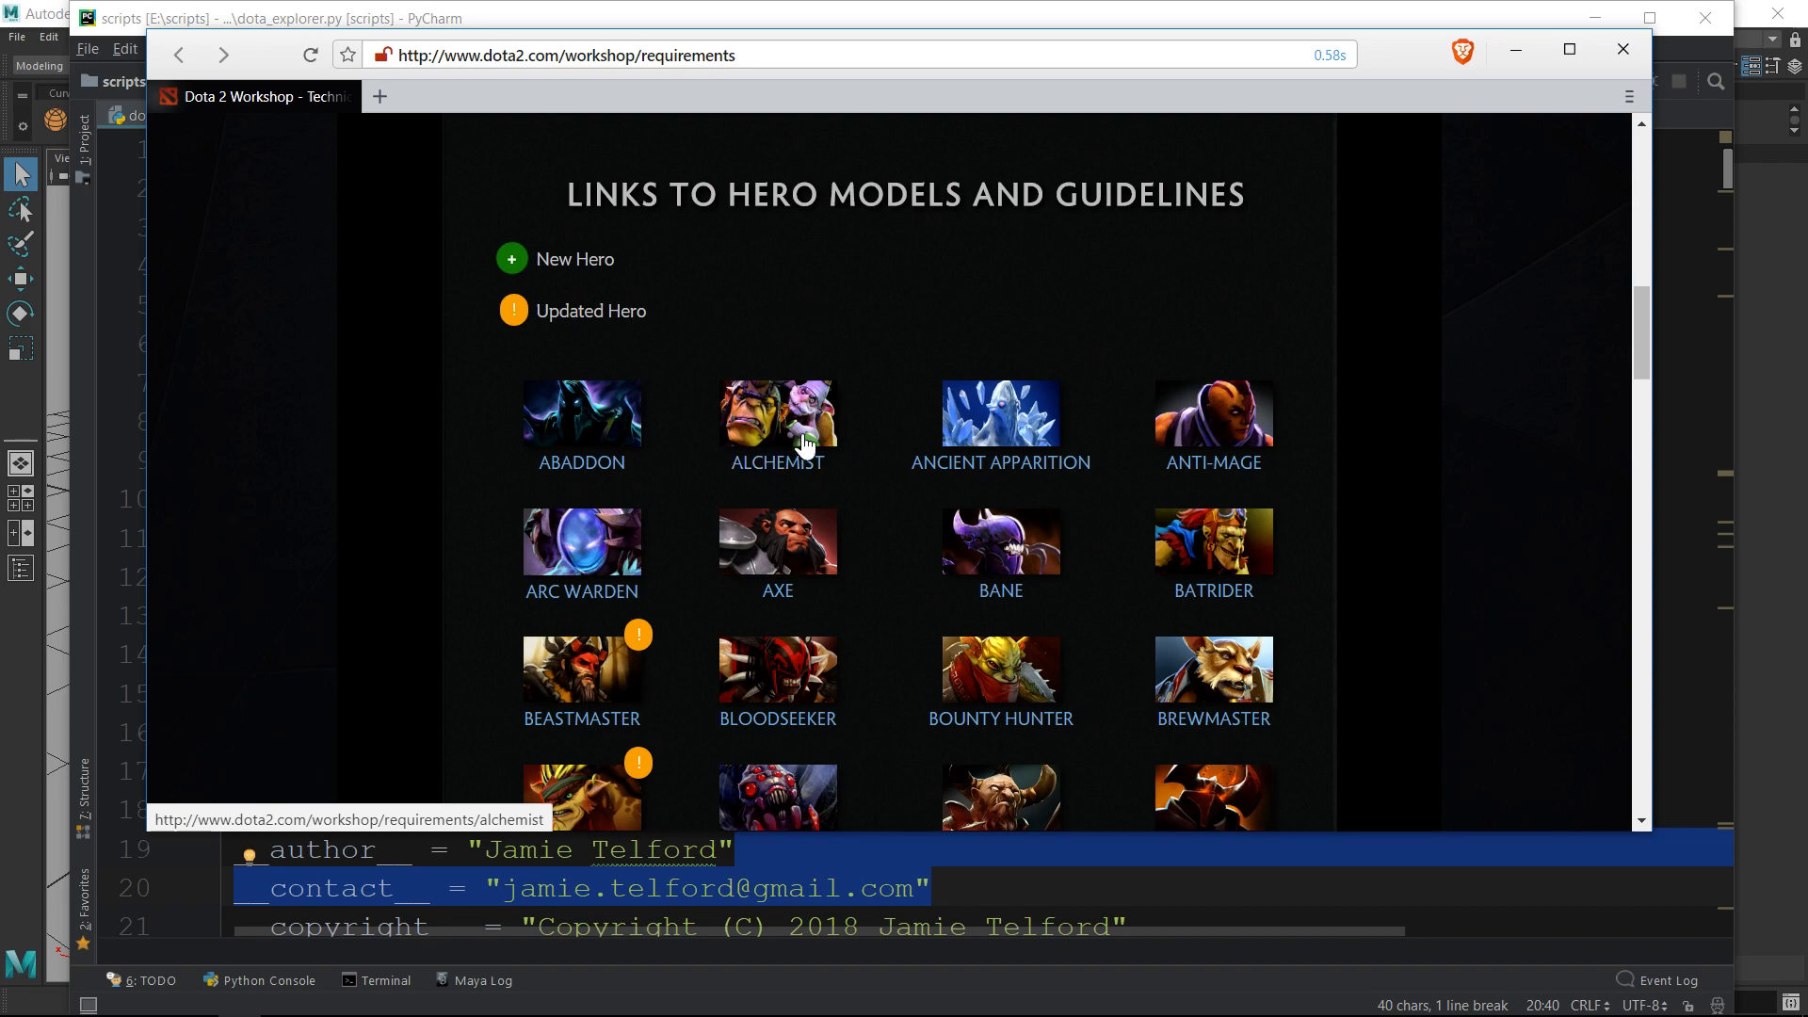
{"action": "mouse_move", "coordinate": [779, 539]}
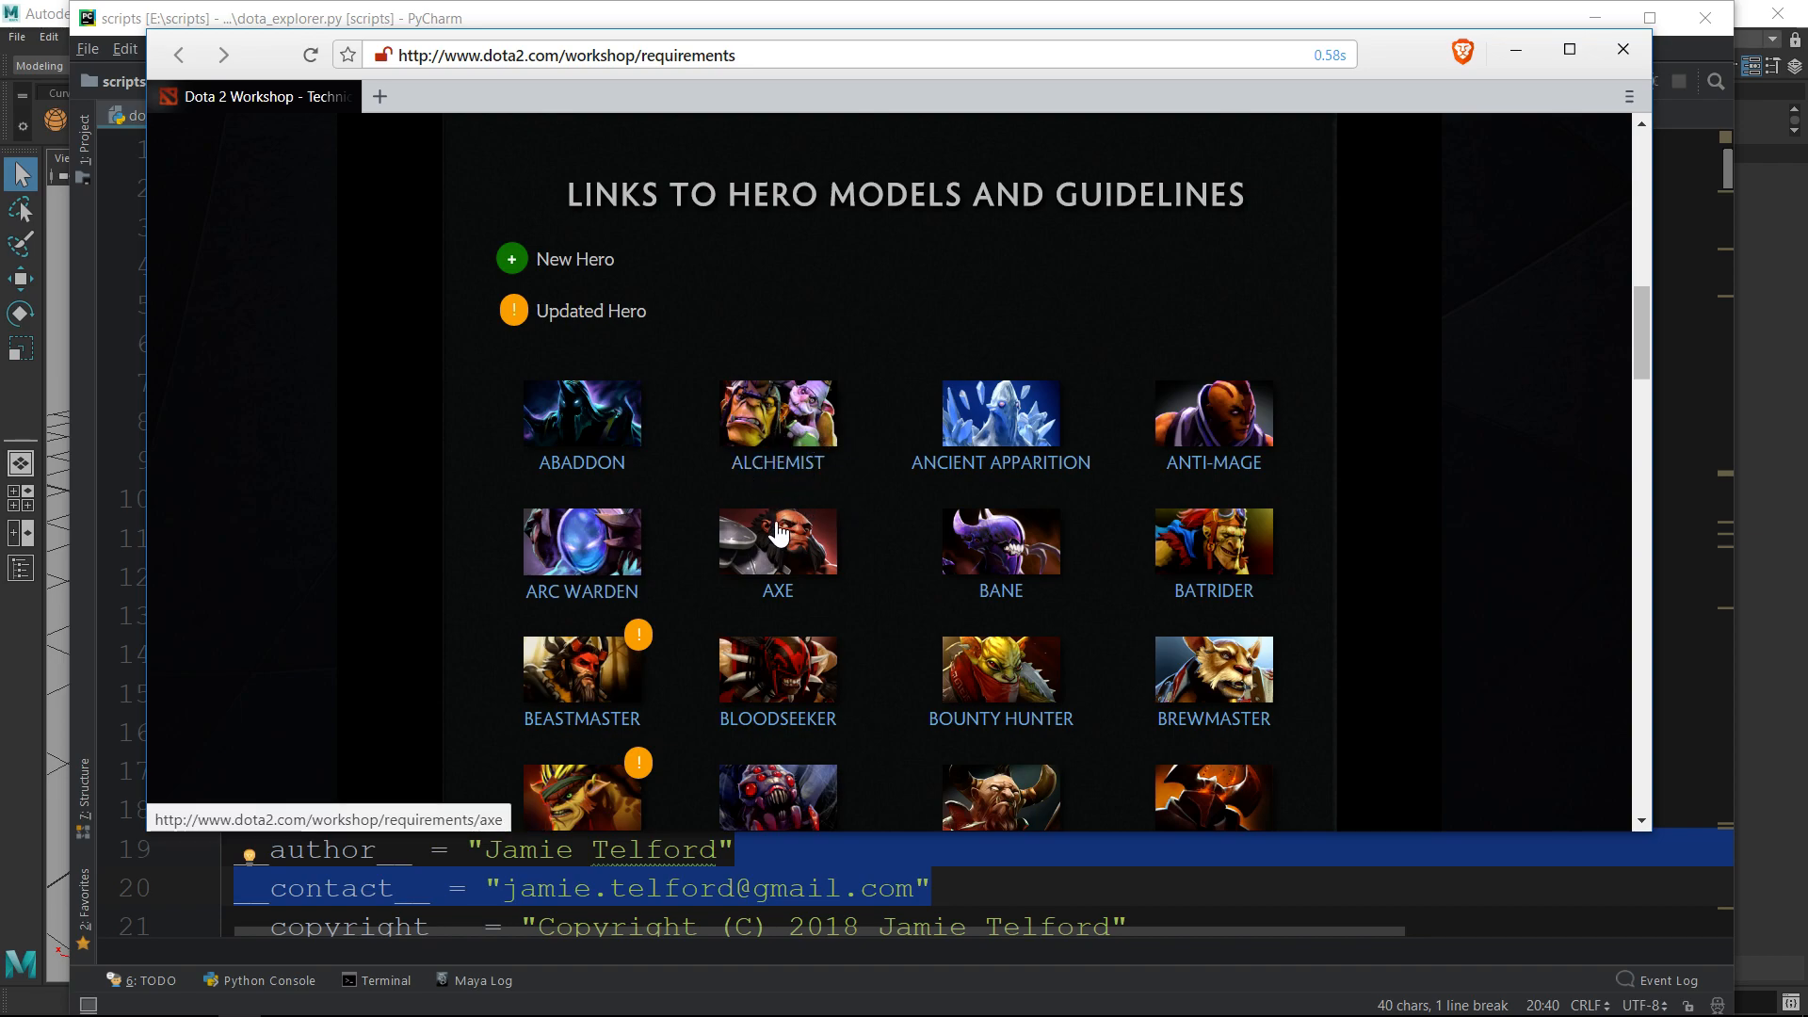
{"action": "mouse_move", "coordinate": [807, 489]}
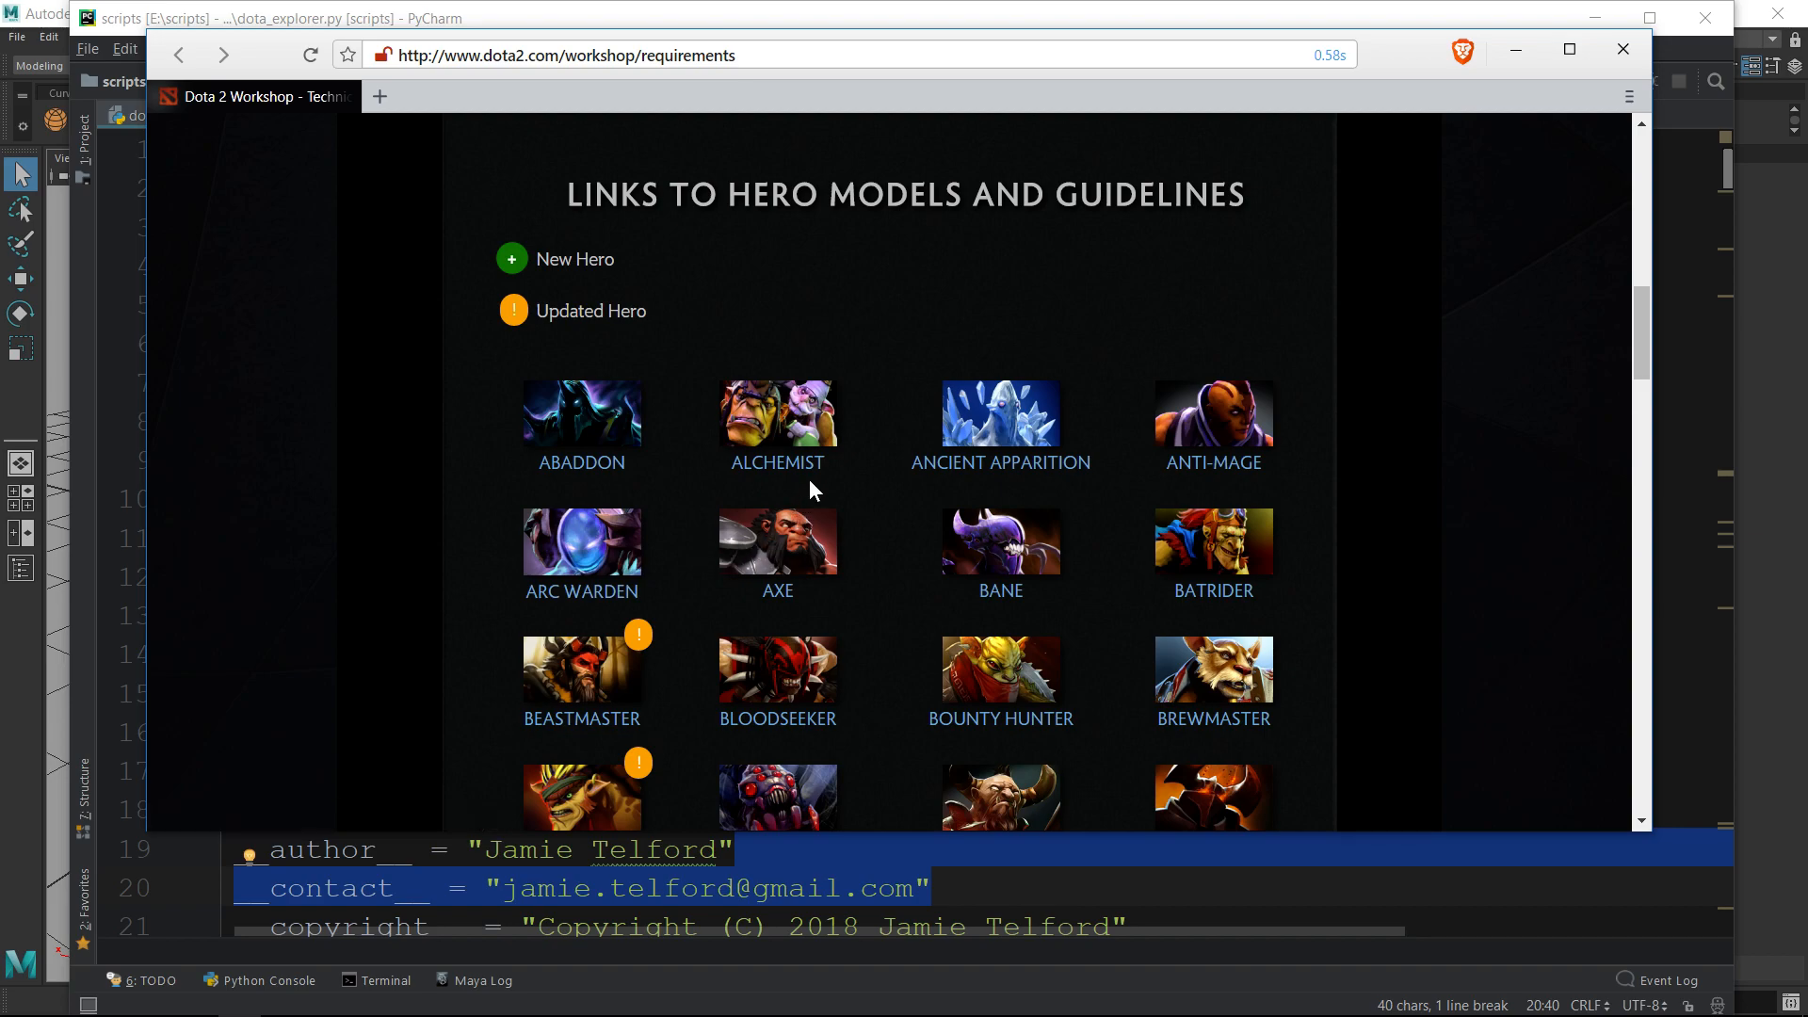
{"action": "mouse_move", "coordinate": [843, 479]}
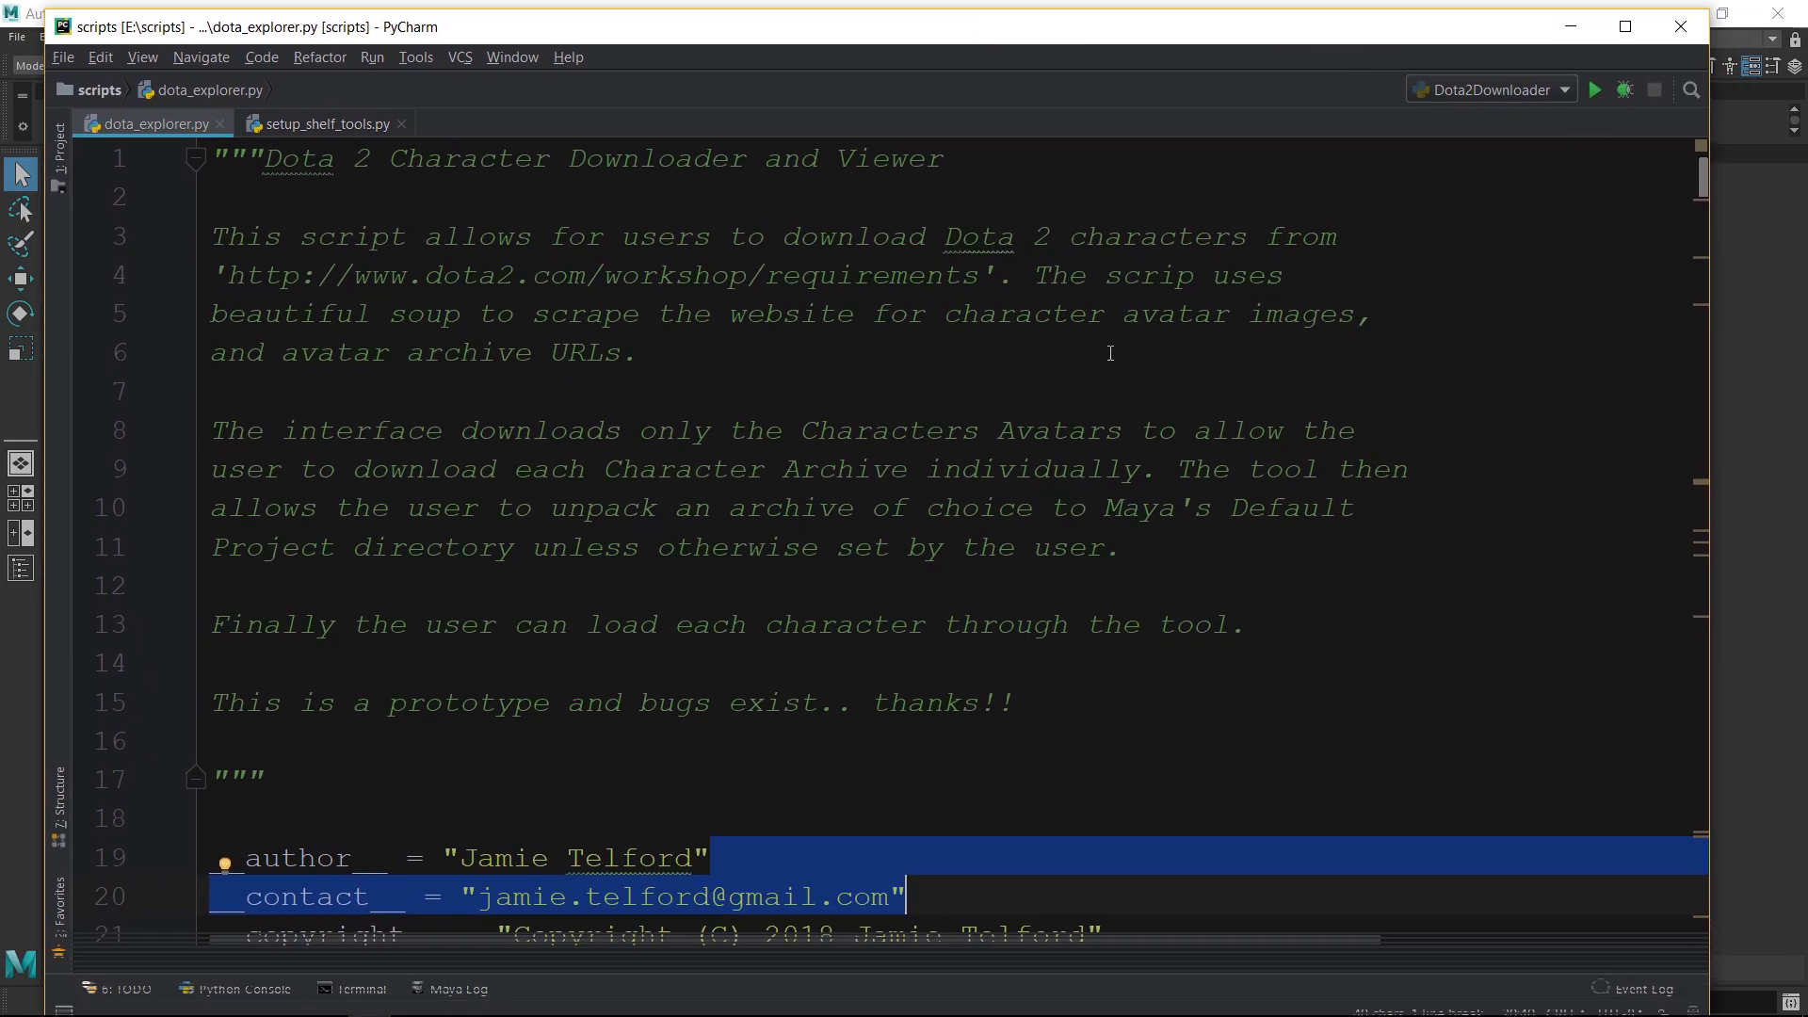
Run the whole dota_explorer.py script from Maya's Script Editor with Execute All
{"action": "left_click", "coordinate": [634, 351]}
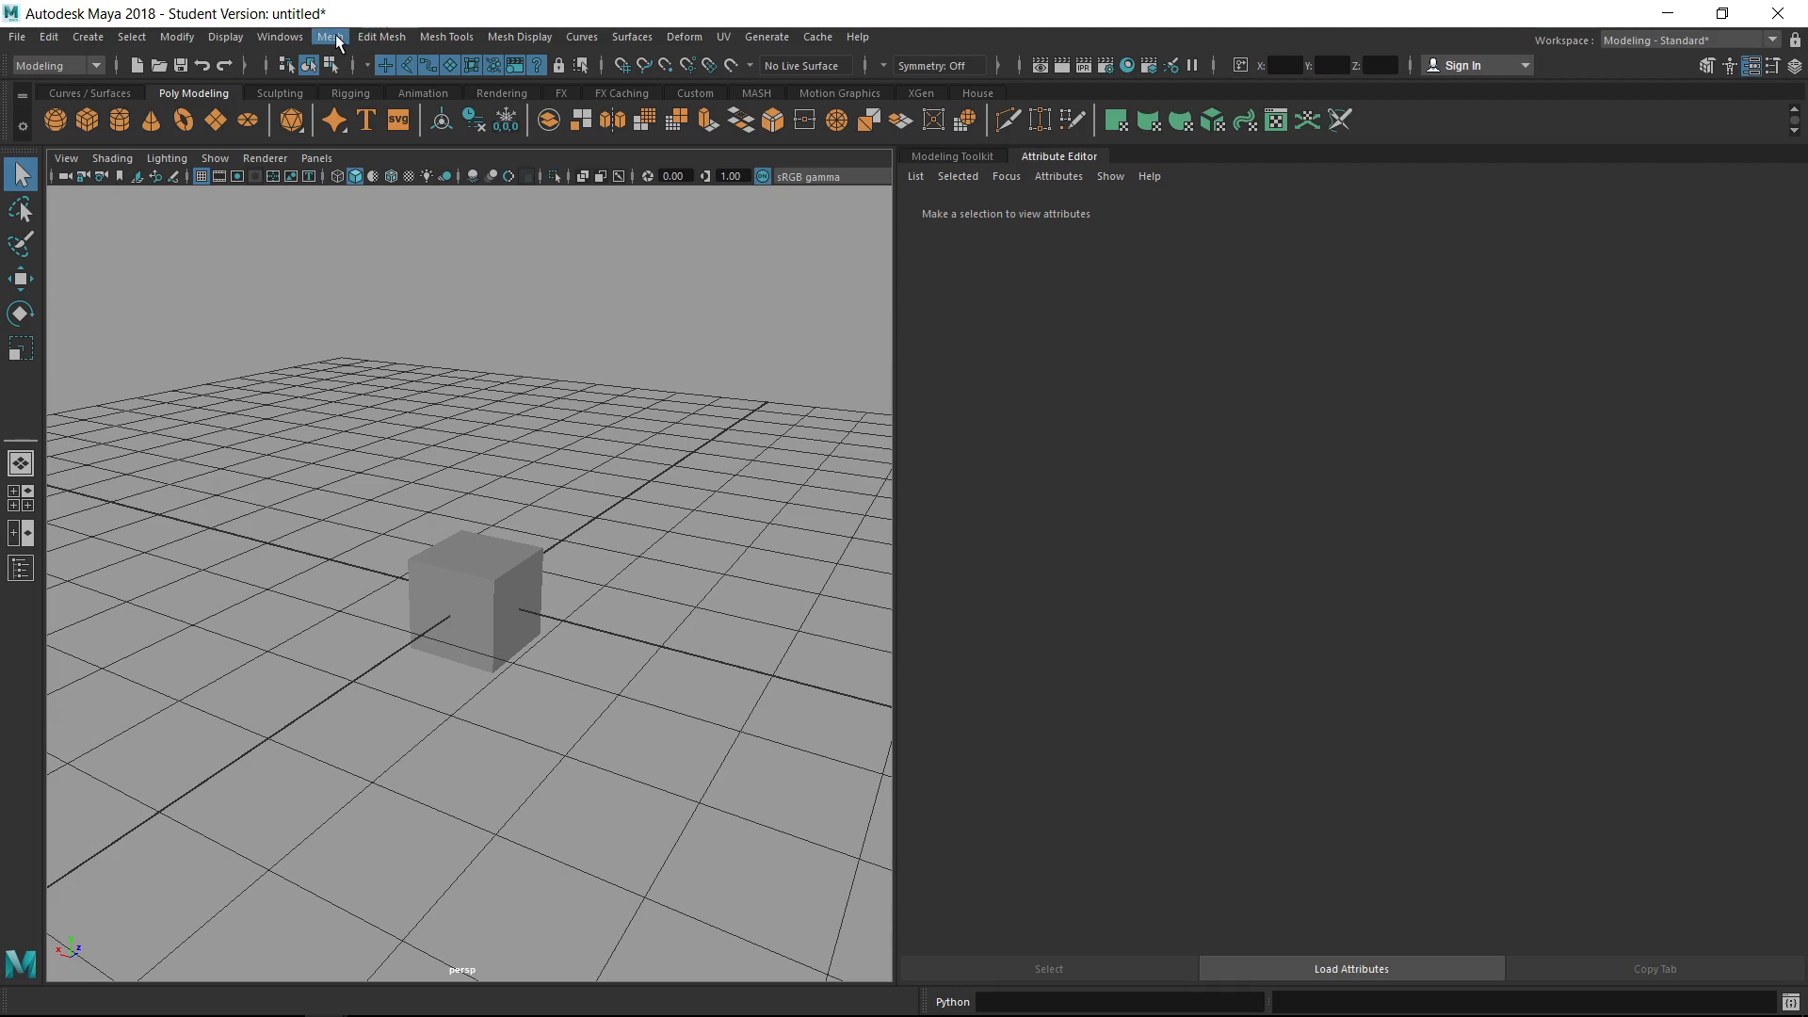
{"action": "left_click", "coordinate": [278, 36]}
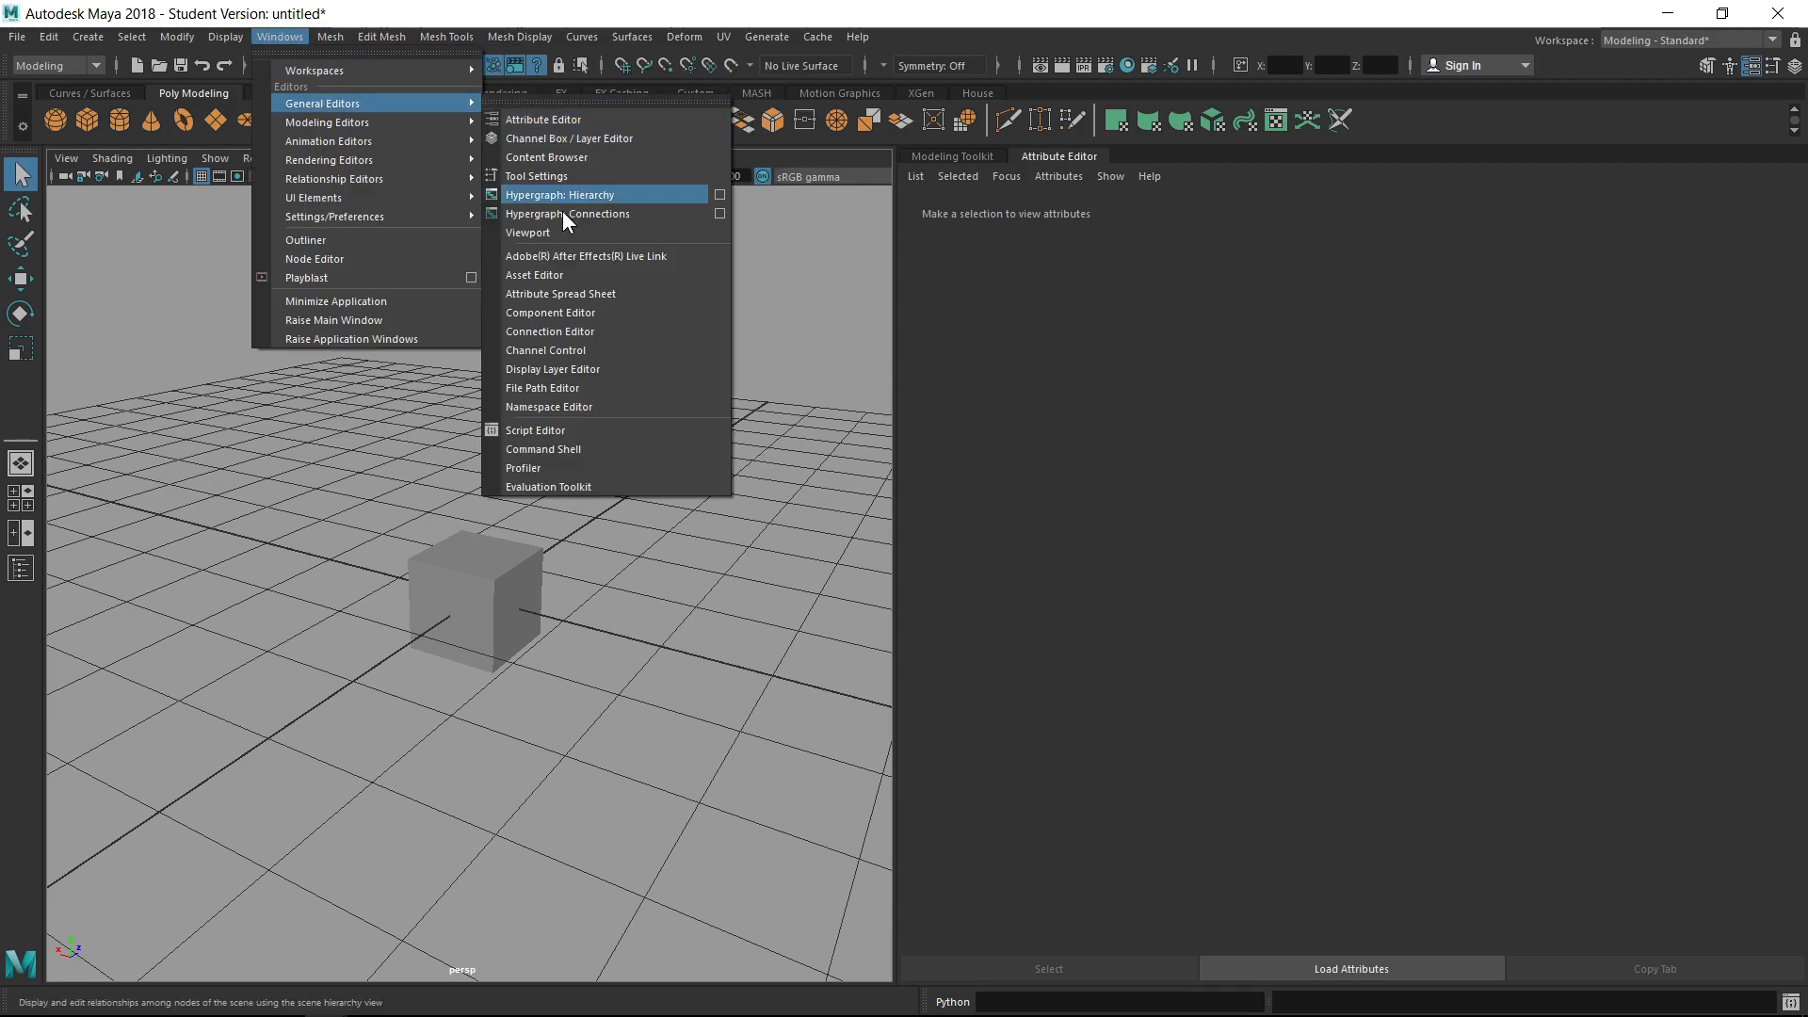
{"action": "left_click", "coordinate": [535, 430]}
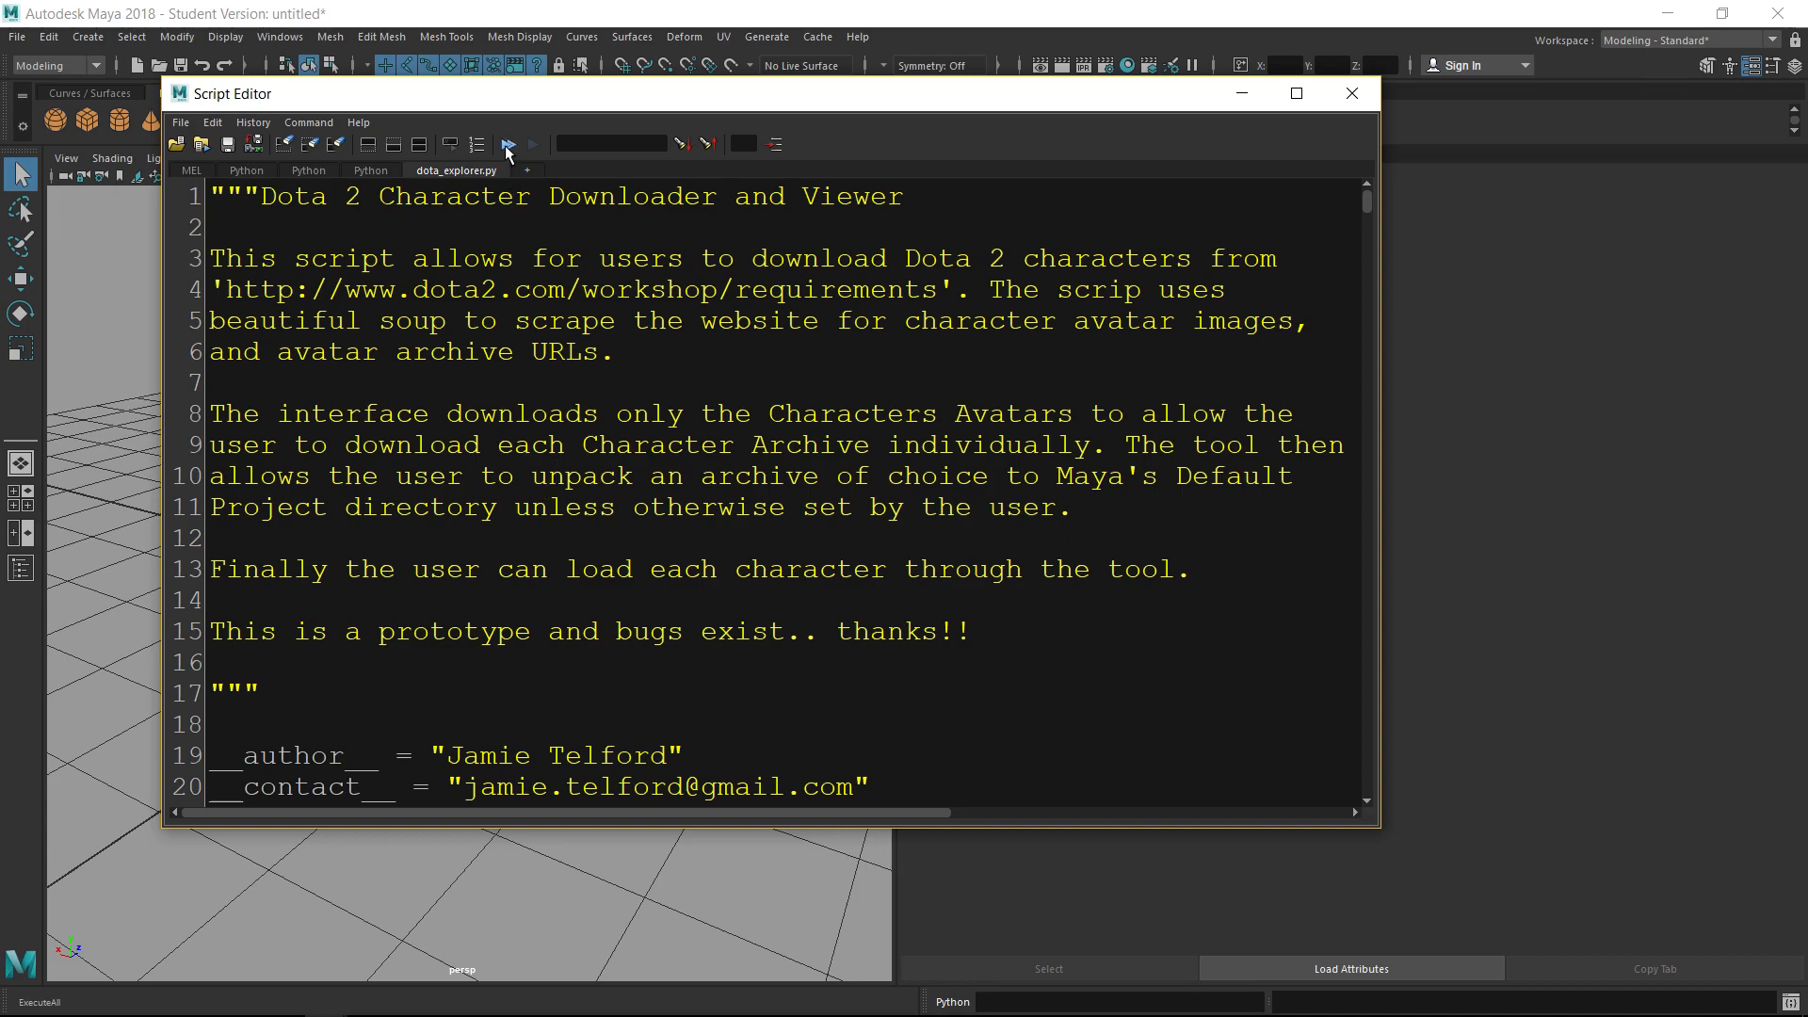
{"action": "left_click", "coordinate": [505, 143]}
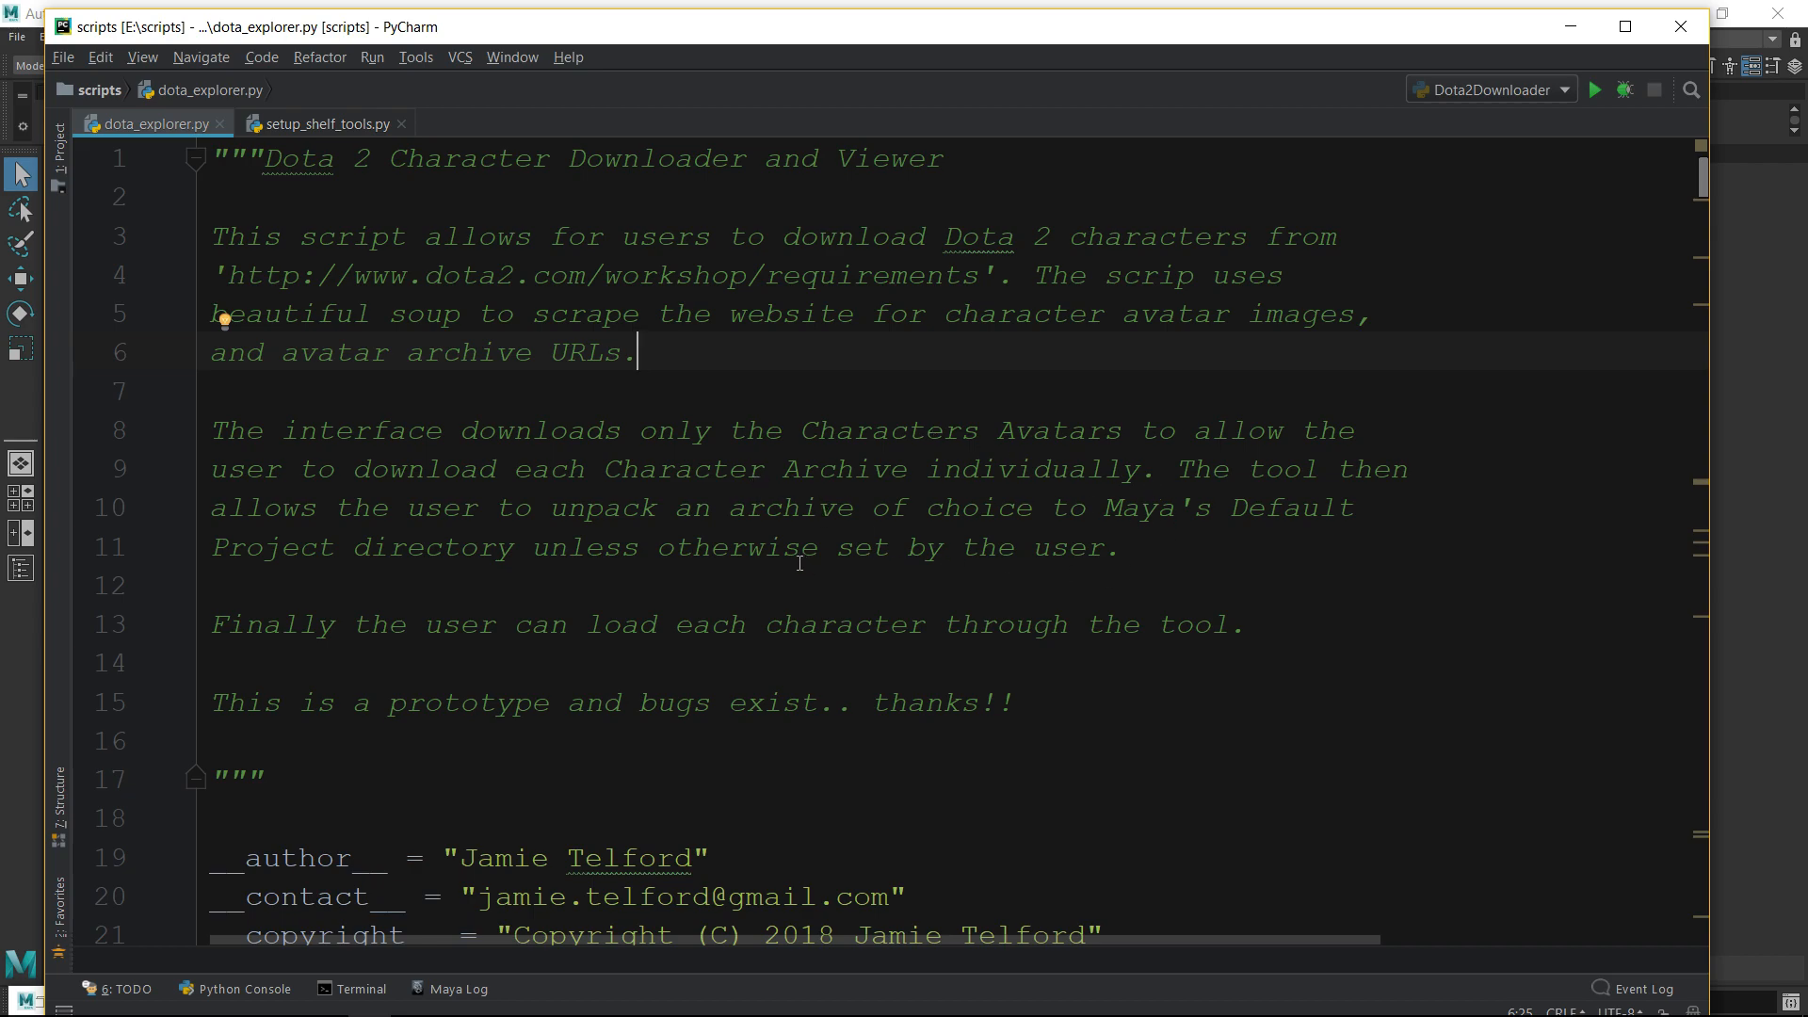
{"action": "scroll", "scroll_direction": "down", "scroll_amount": 3}
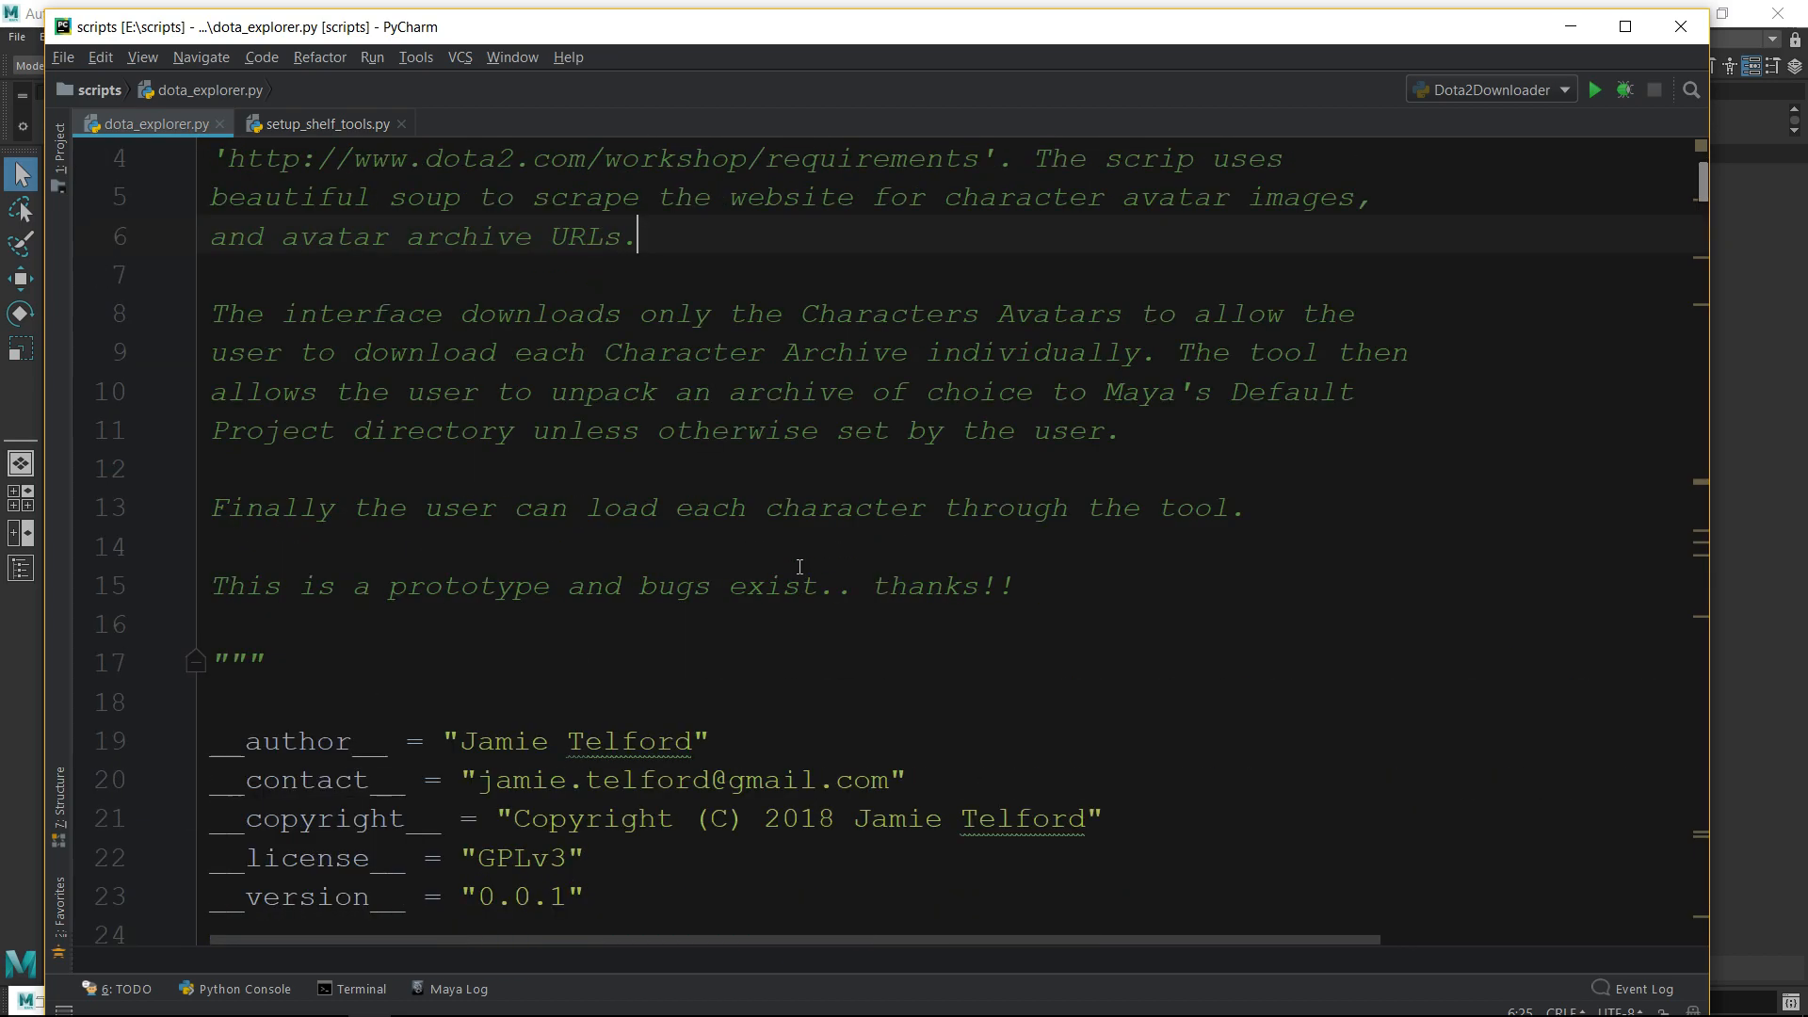
{"action": "scroll", "scroll_direction": "down", "scroll_amount": 3}
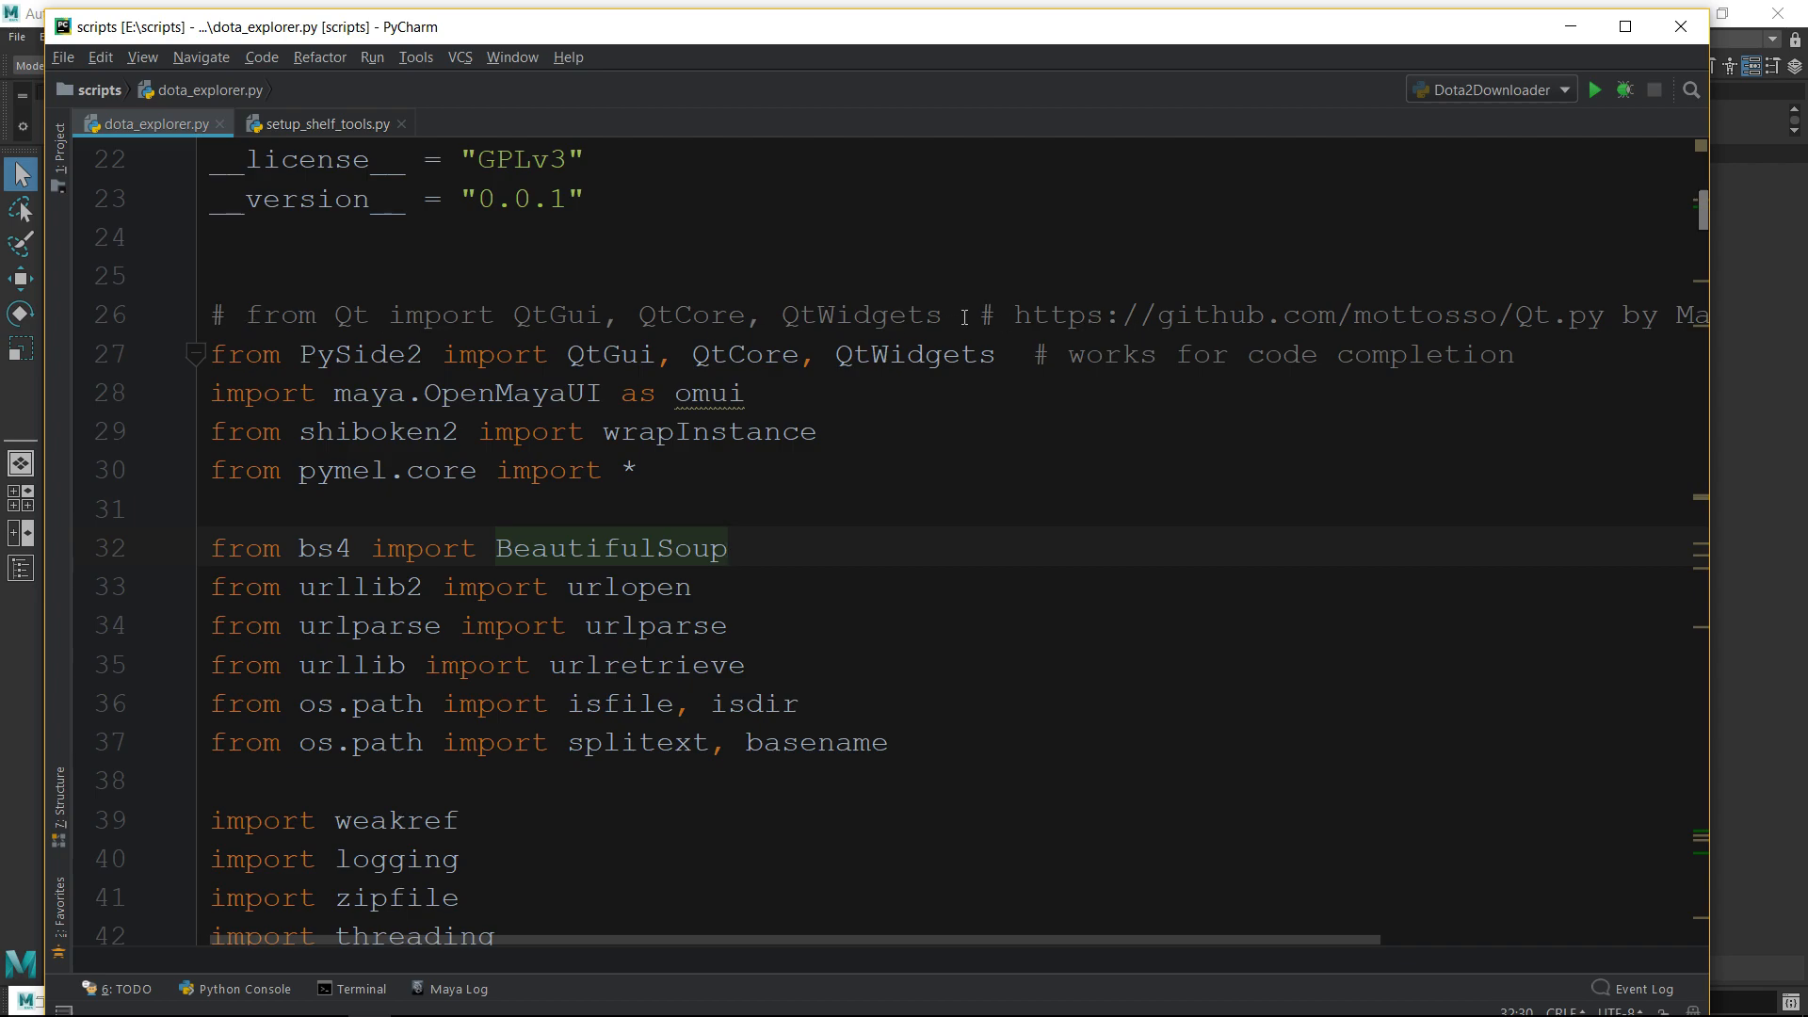
{"action": "mouse_move", "coordinate": [938, 338]}
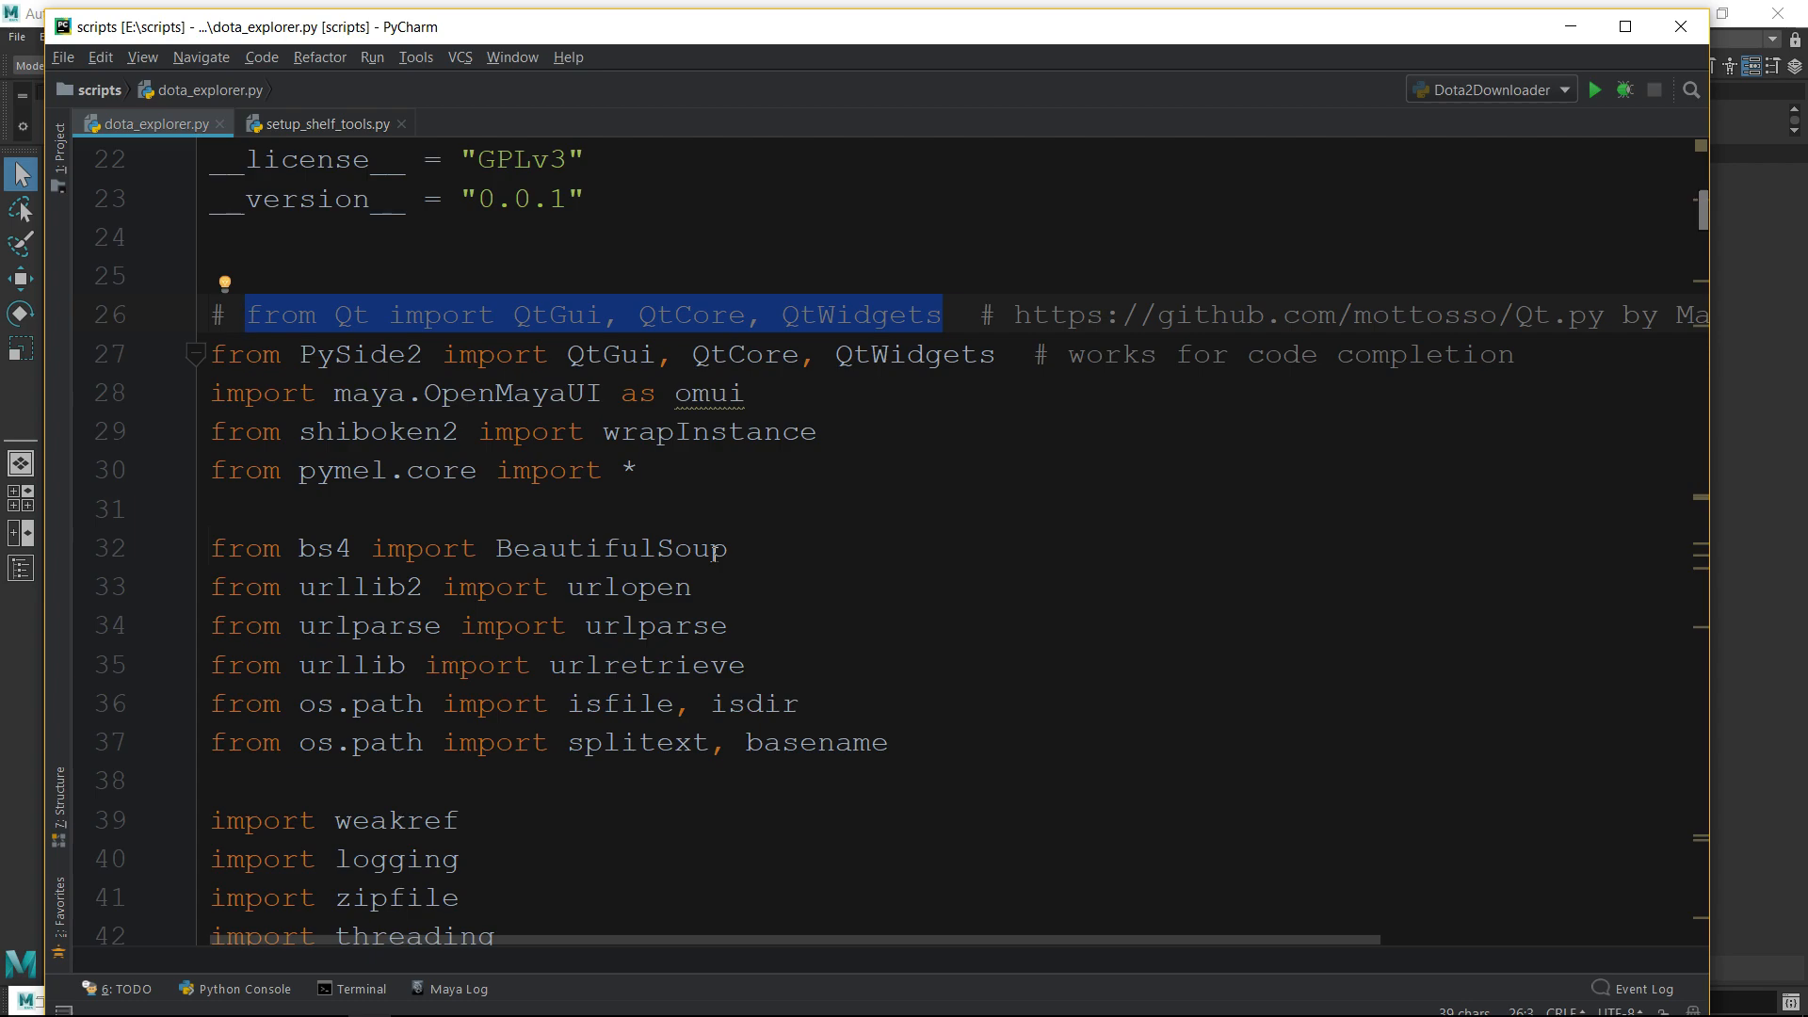
{"action": "mouse_move", "coordinate": [720, 608]}
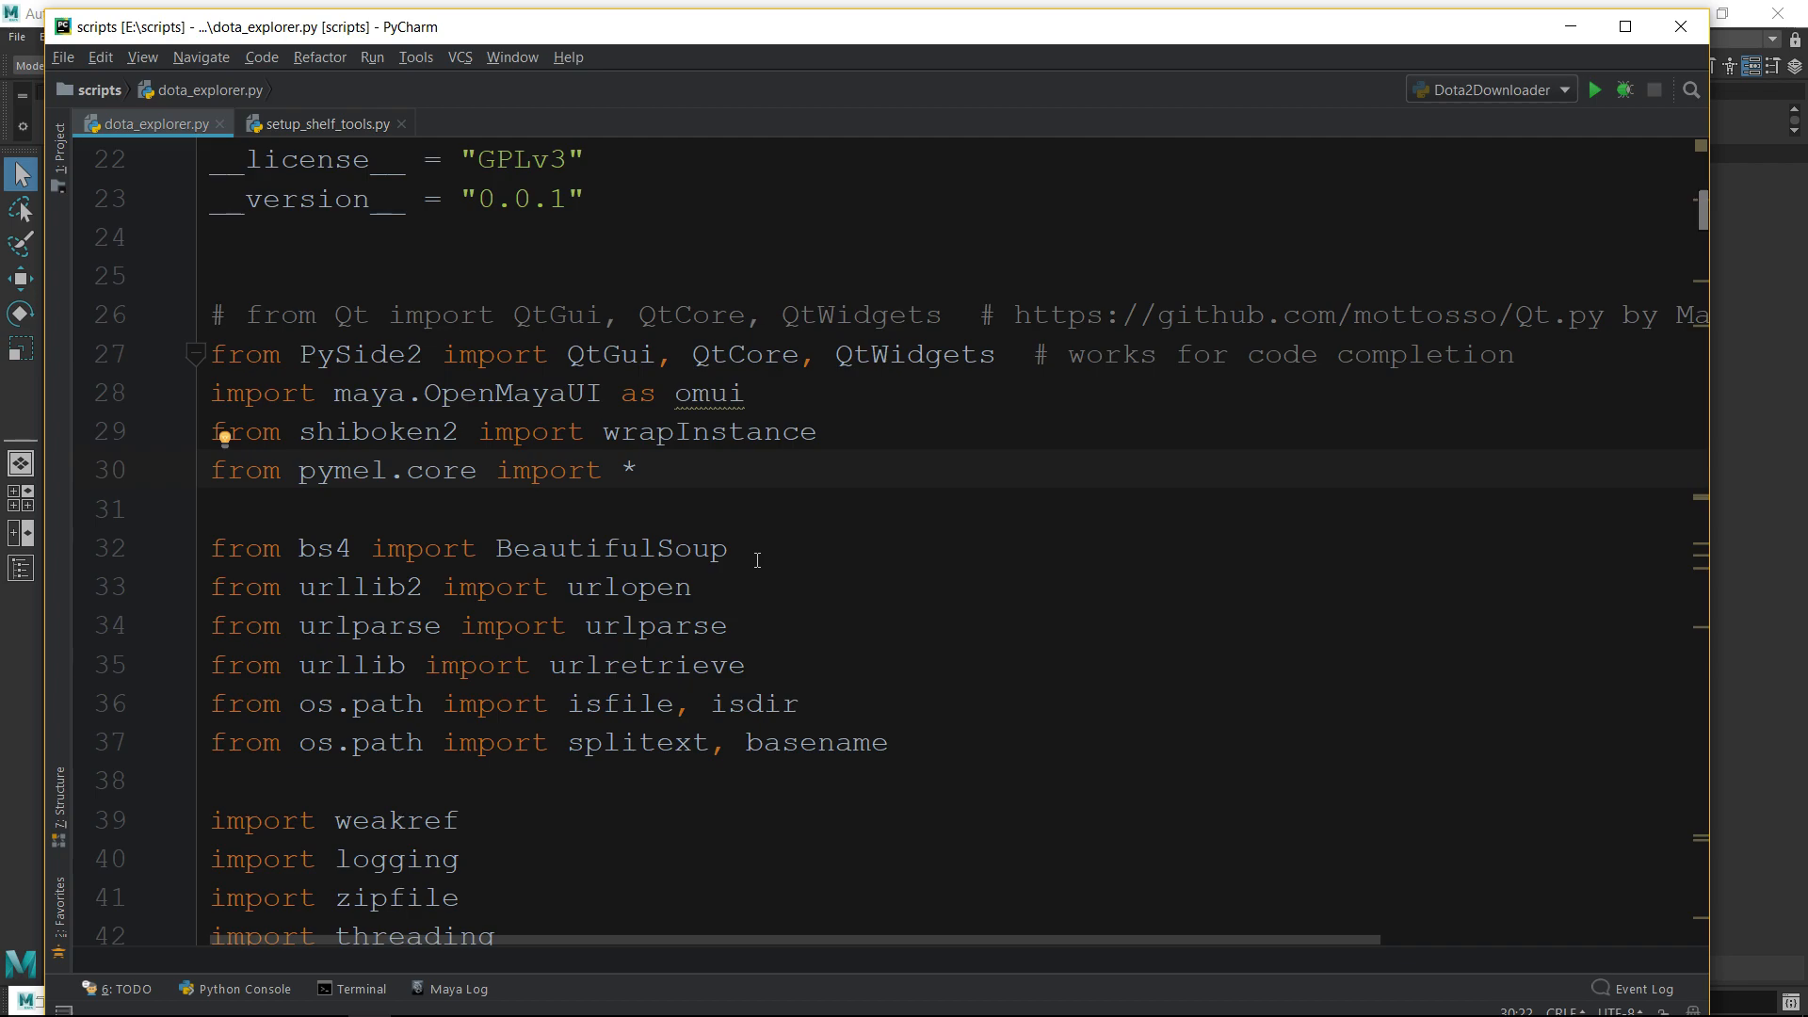
{"action": "double_click", "coordinate": [609, 548]}
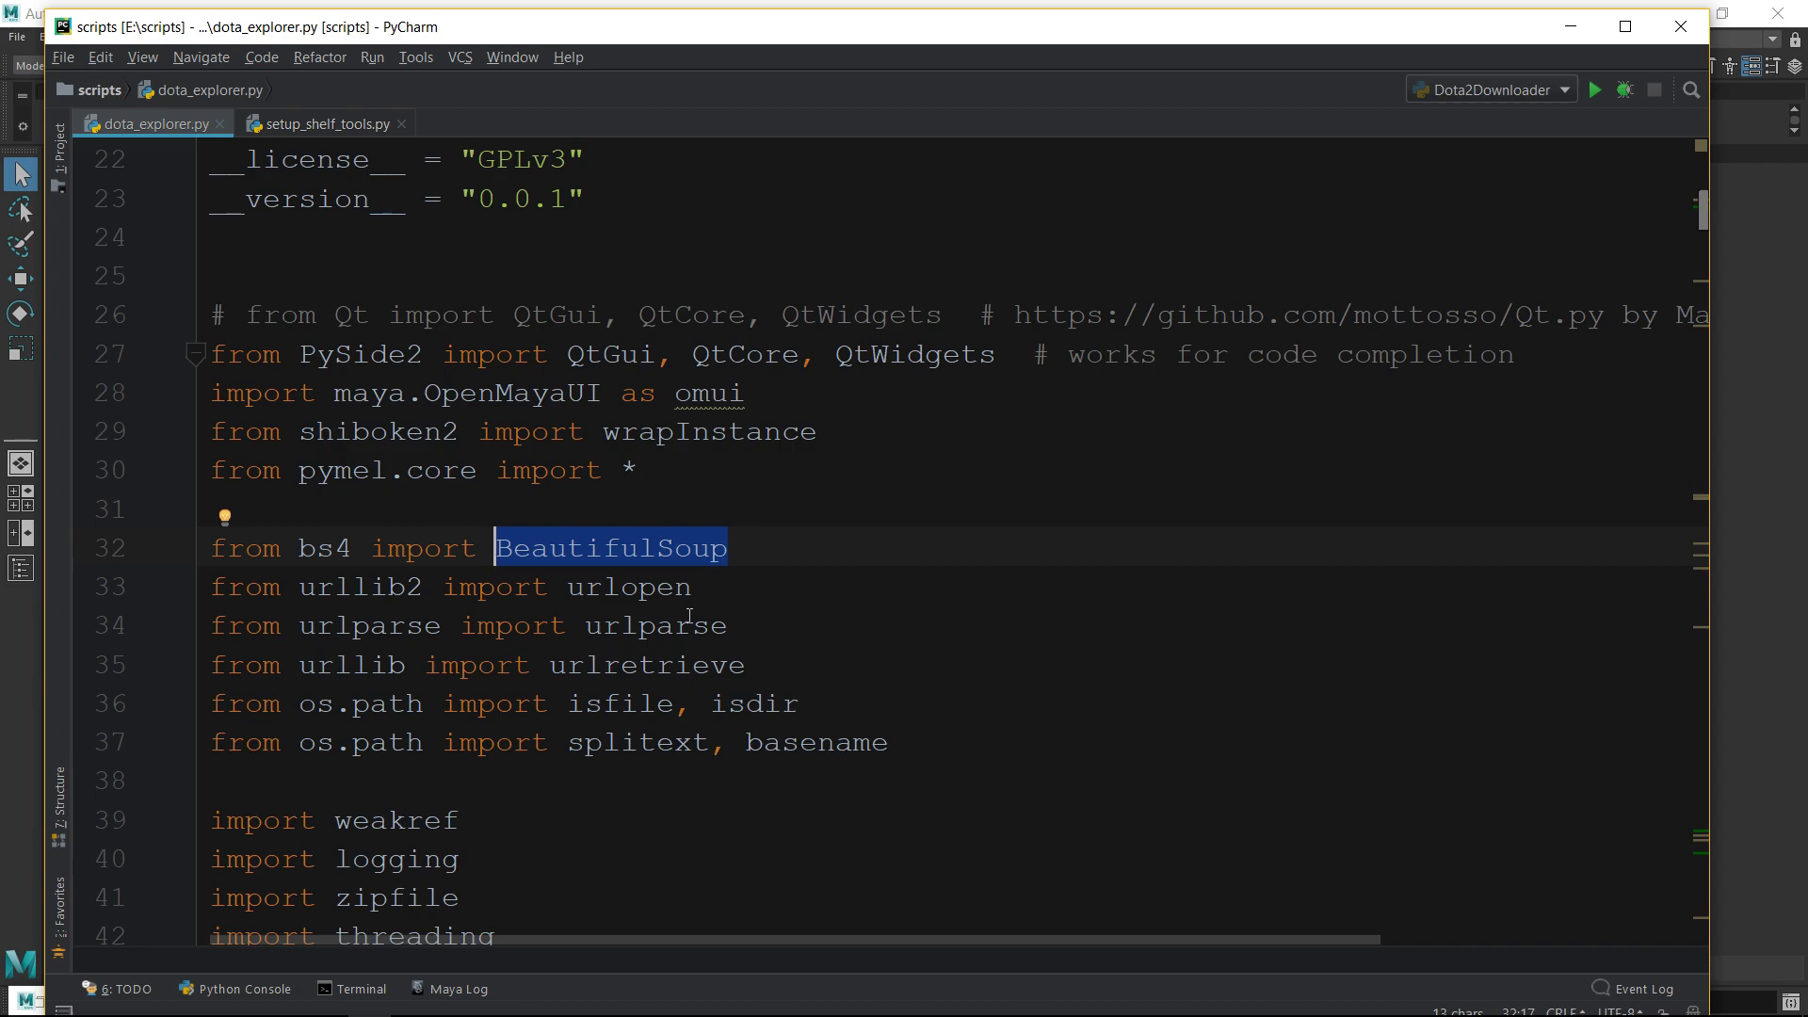
{"action": "mouse_move", "coordinate": [458, 648]}
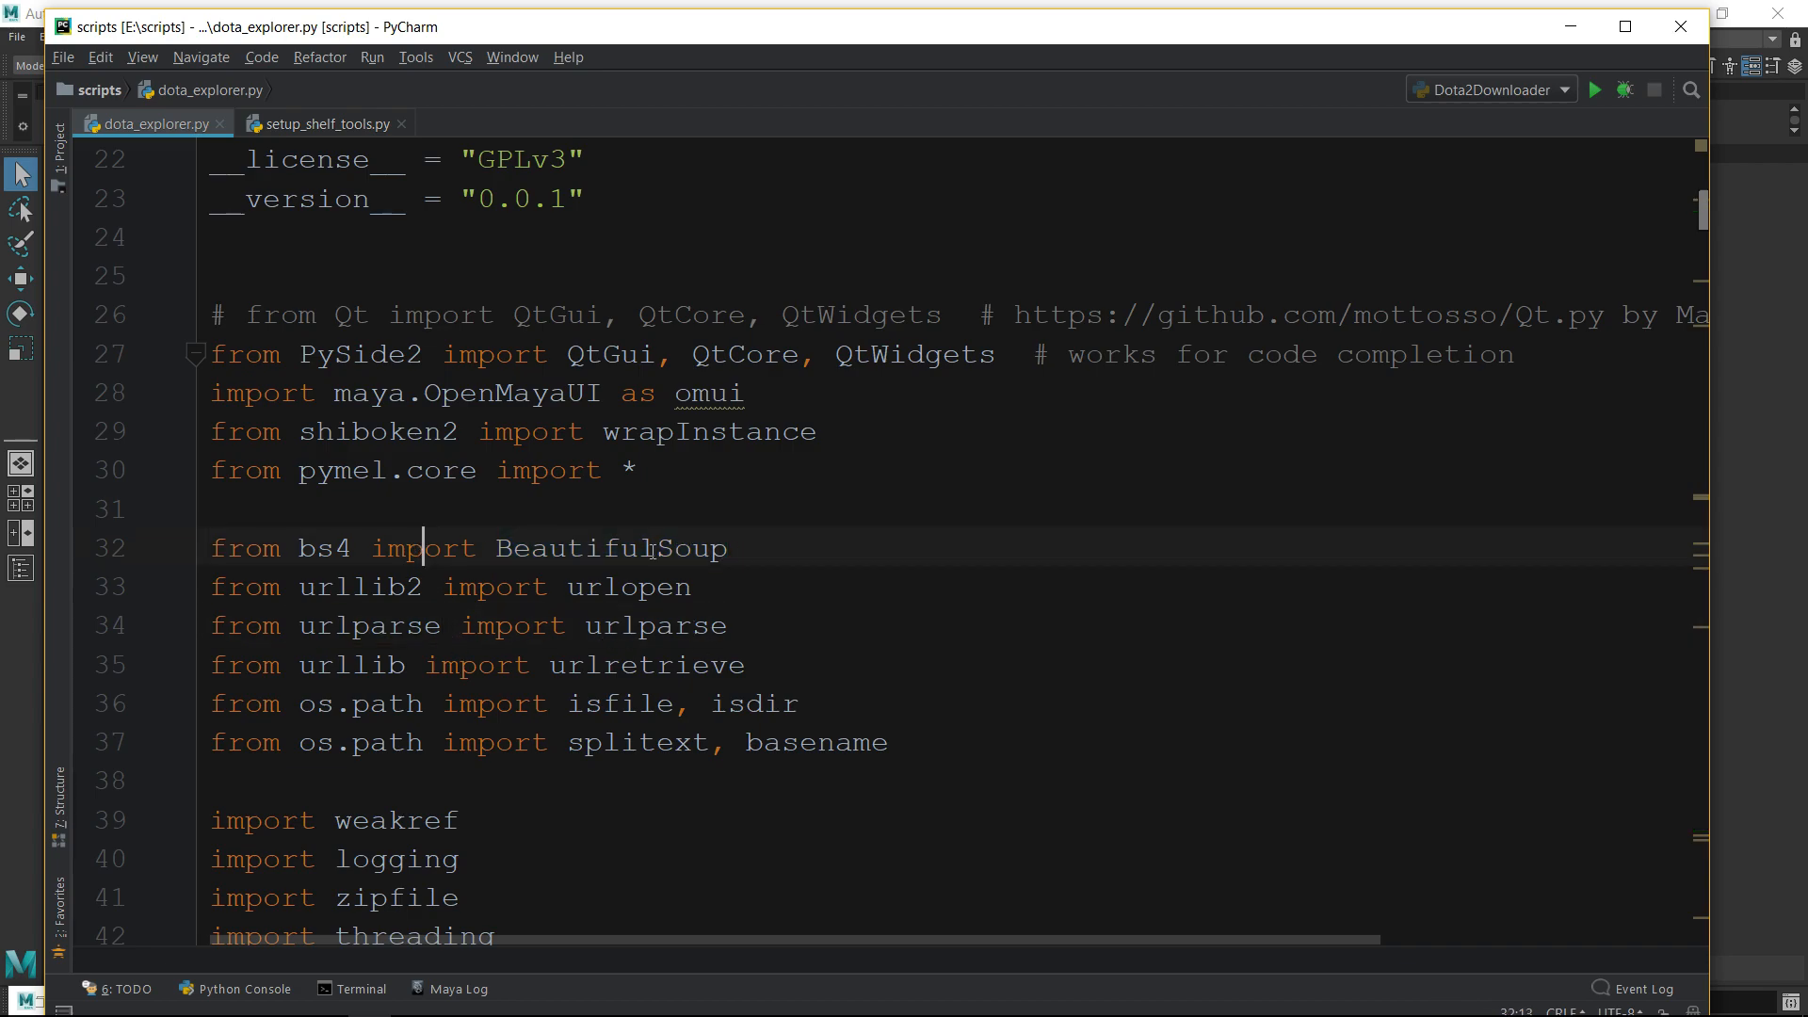
{"action": "double_click", "coordinate": [609, 548]}
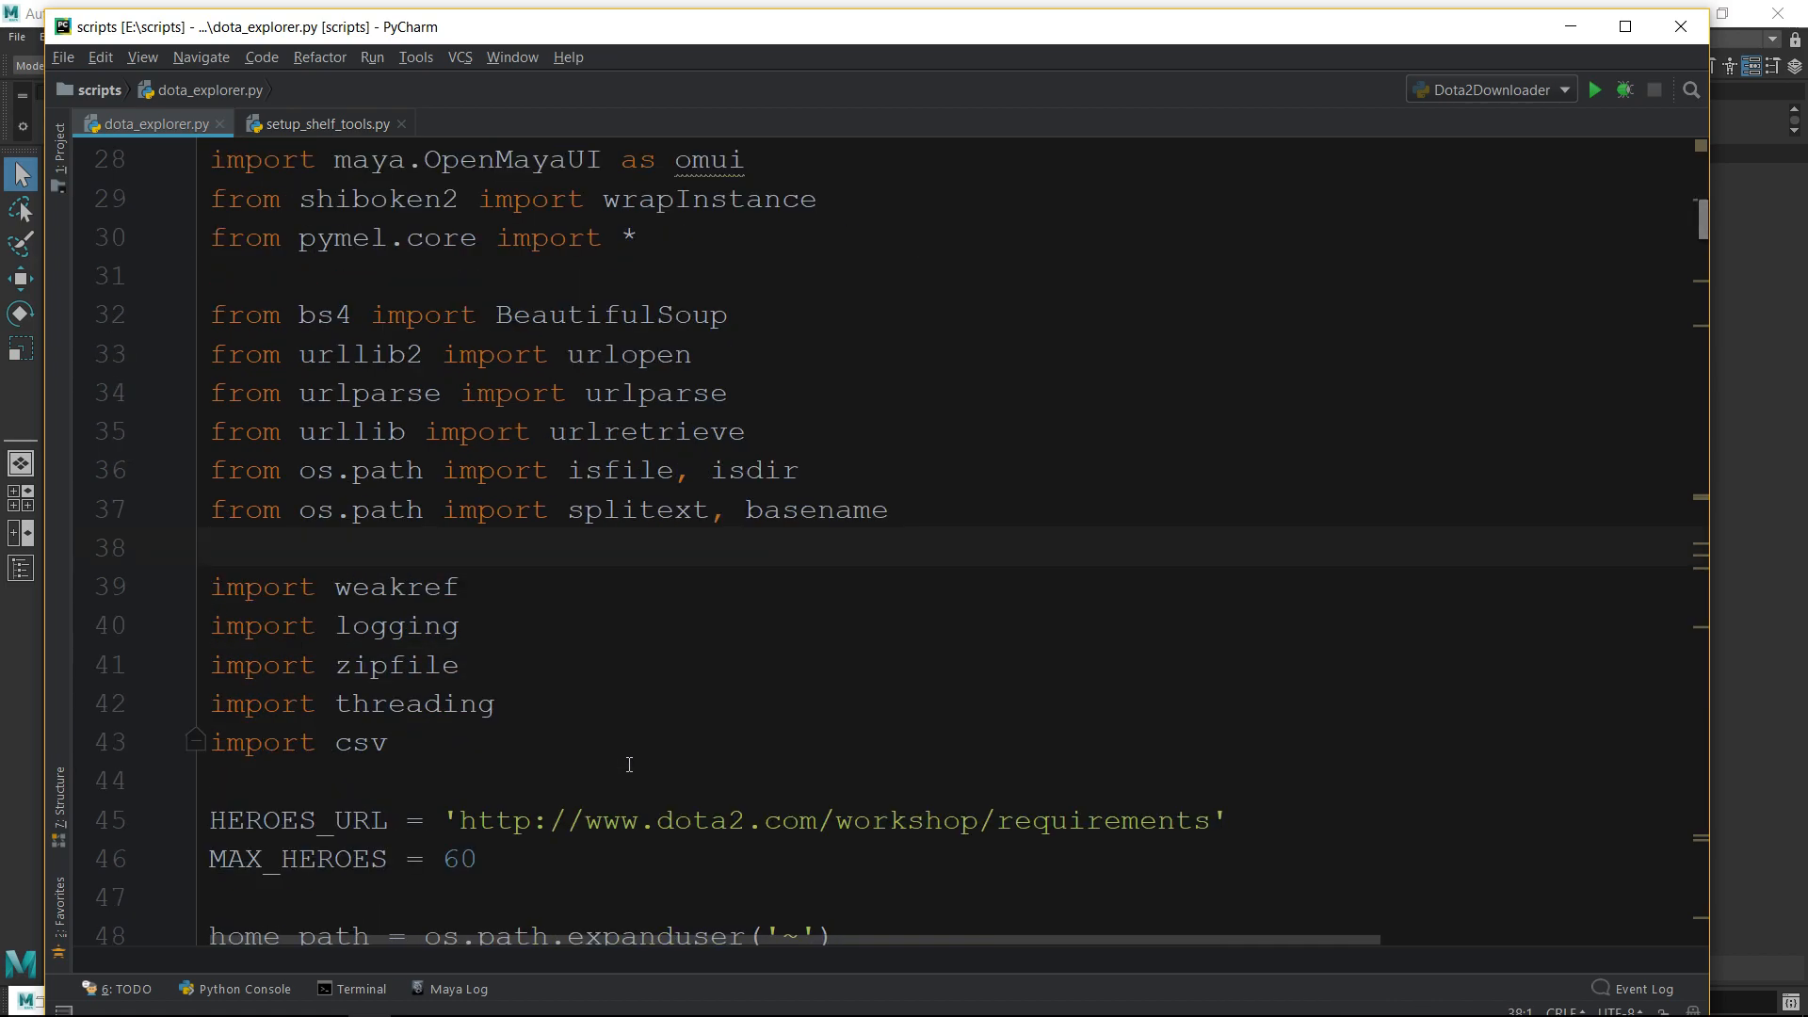
{"action": "mouse_move", "coordinate": [643, 740]}
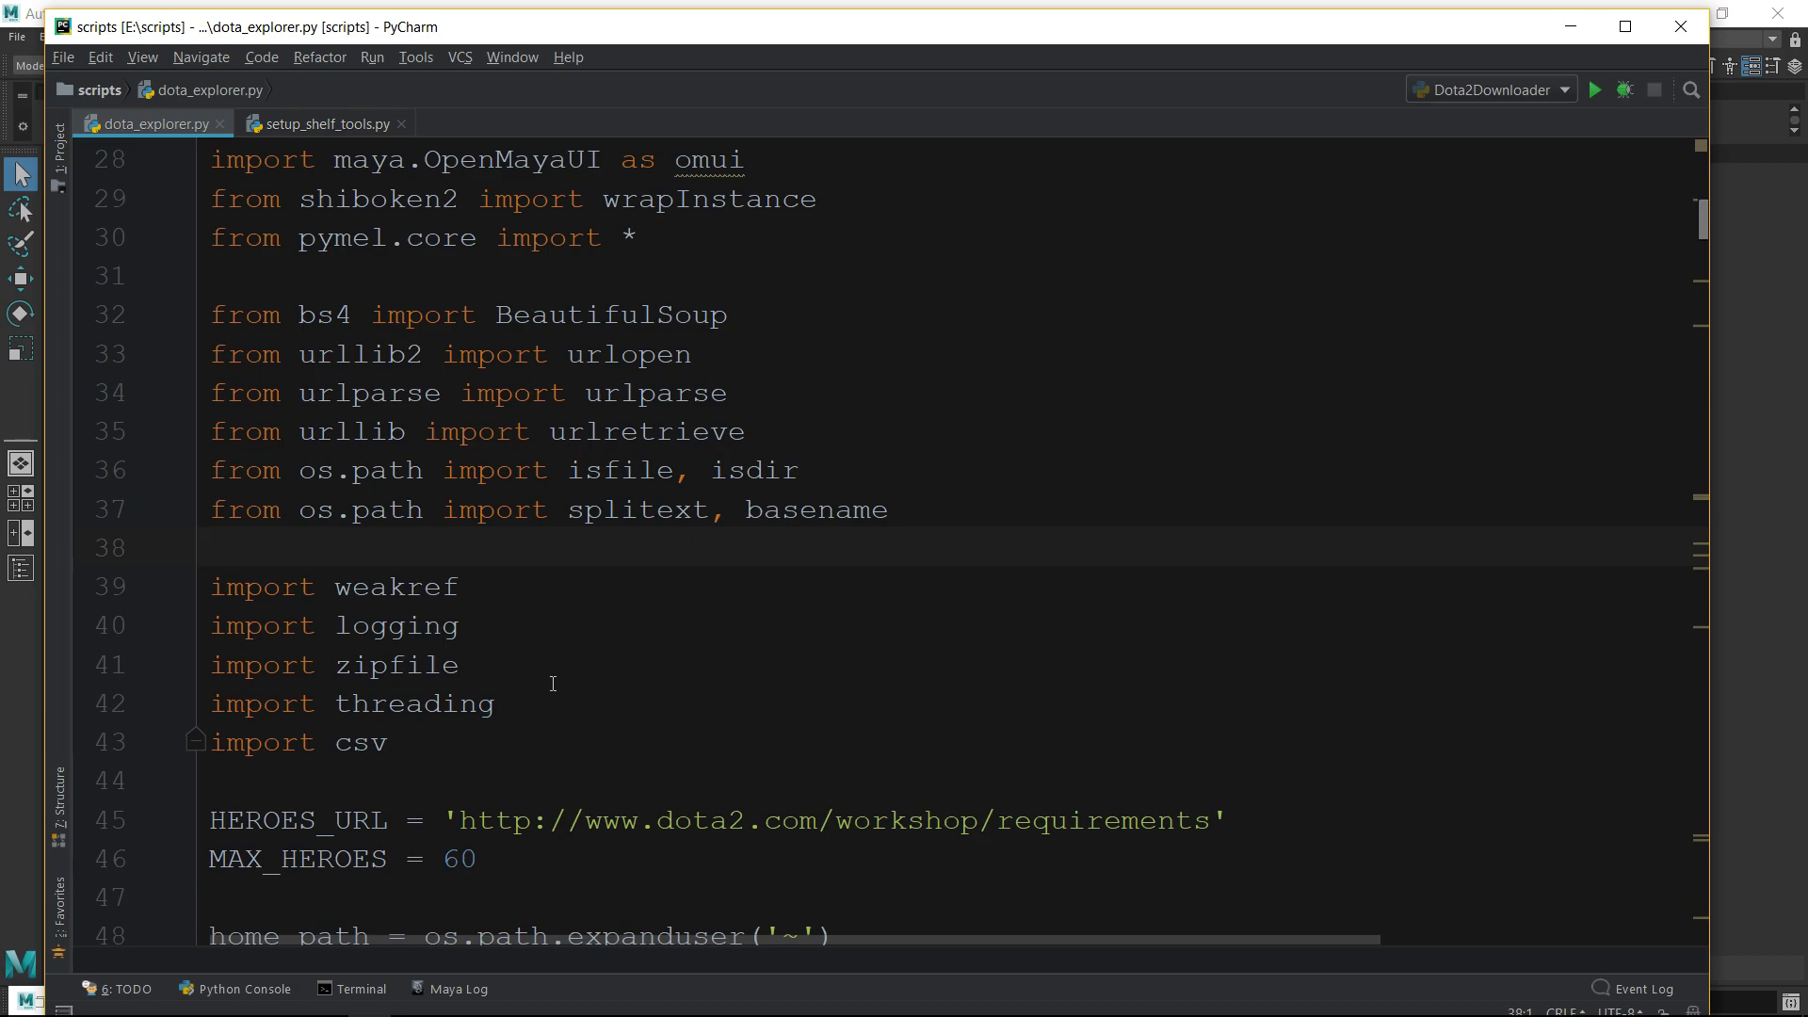
{"action": "mouse_move", "coordinate": [546, 518]}
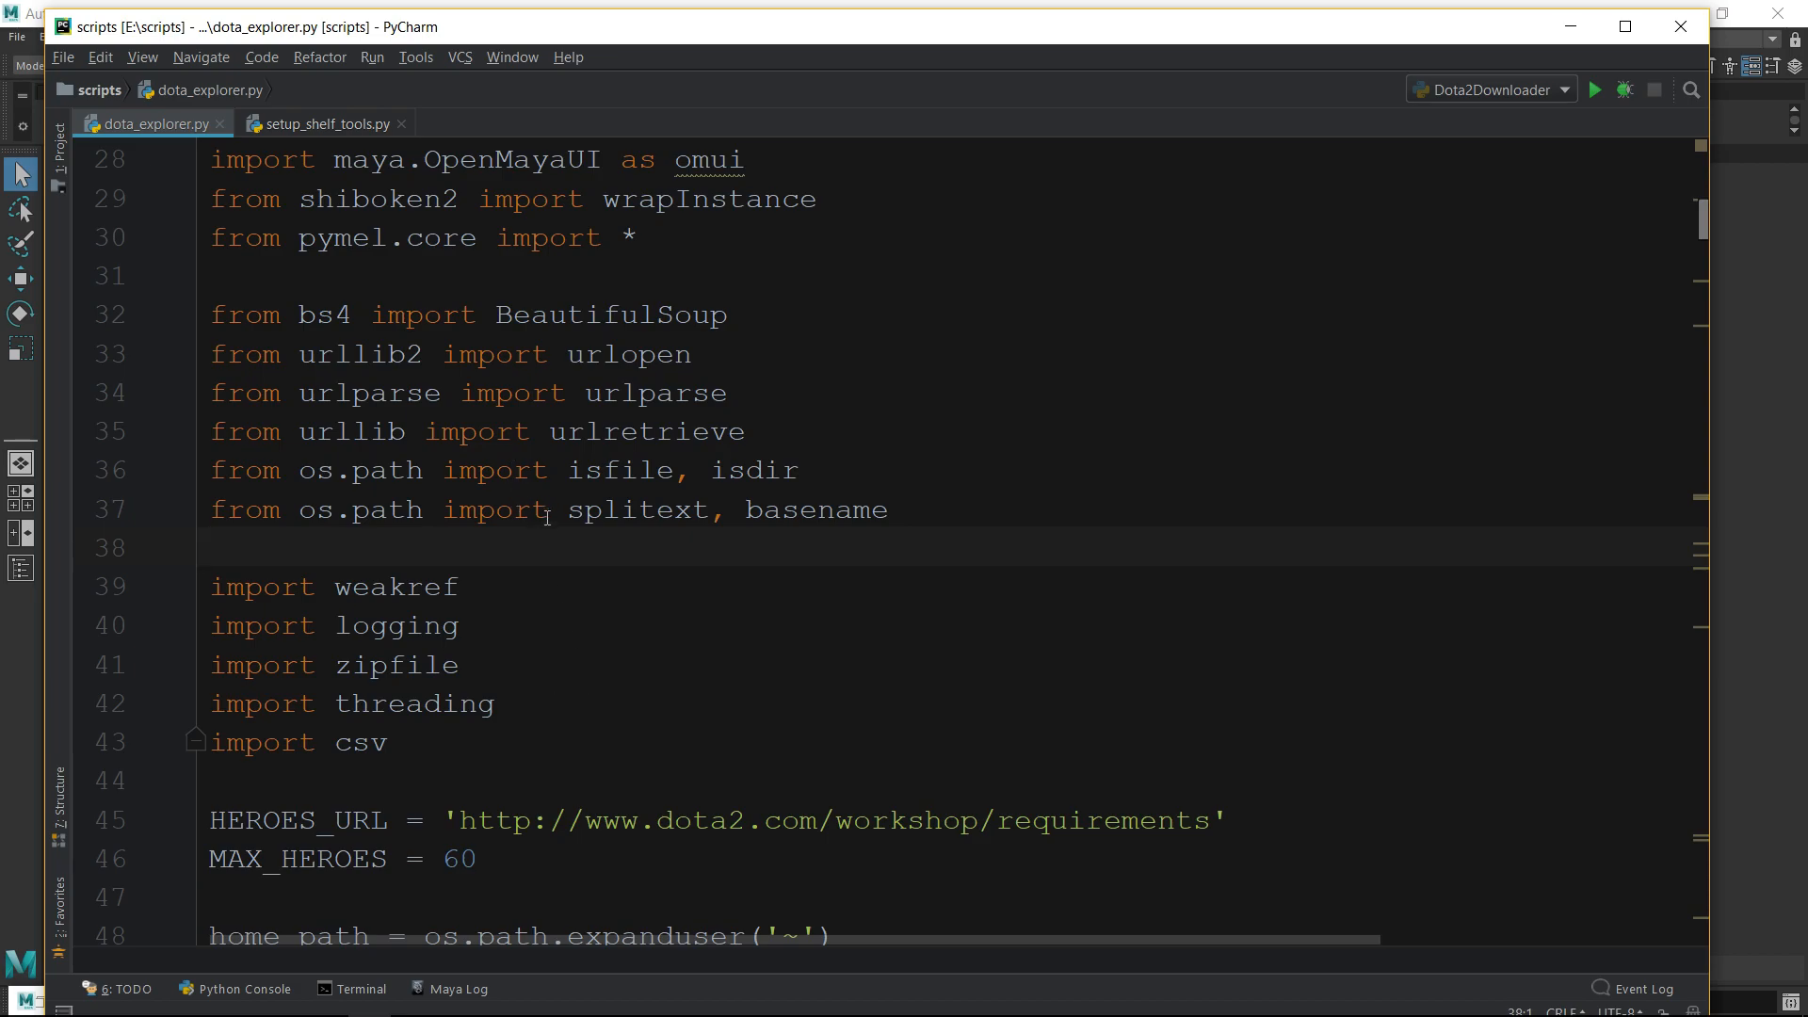
{"action": "scroll", "scroll_direction": "down", "scroll_amount": 3}
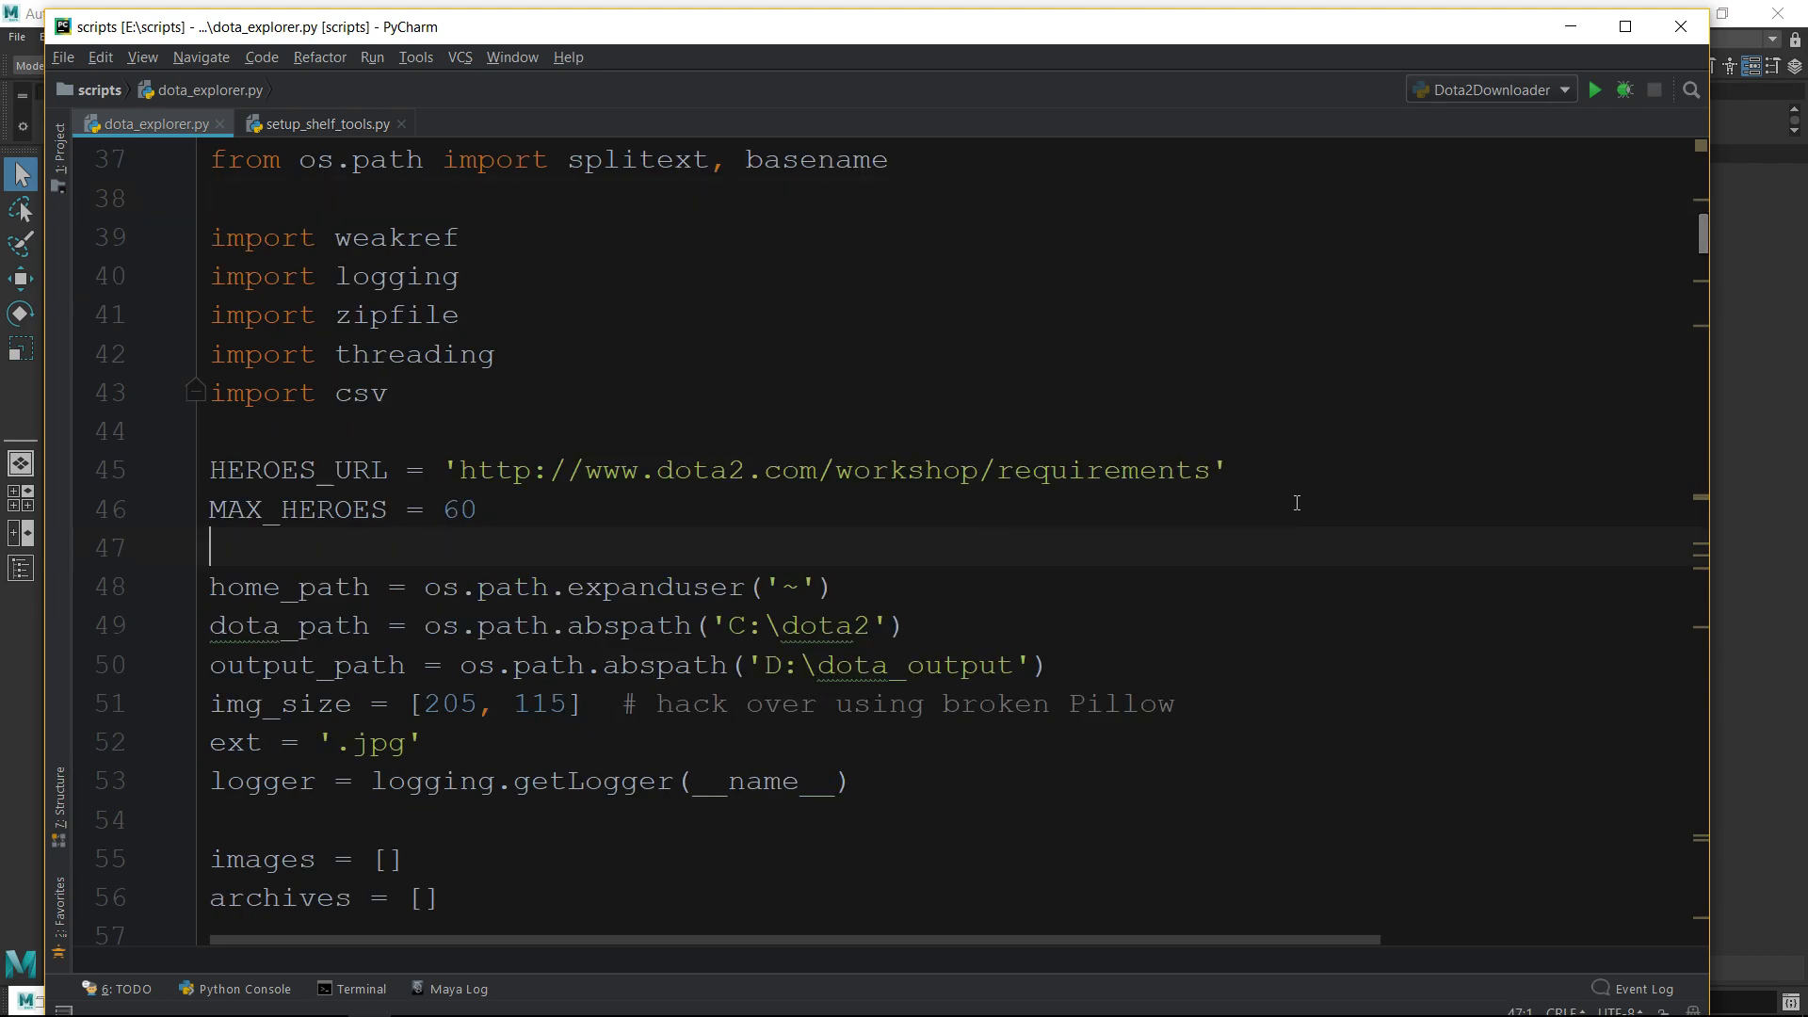
{"action": "left_click", "coordinate": [551, 587]}
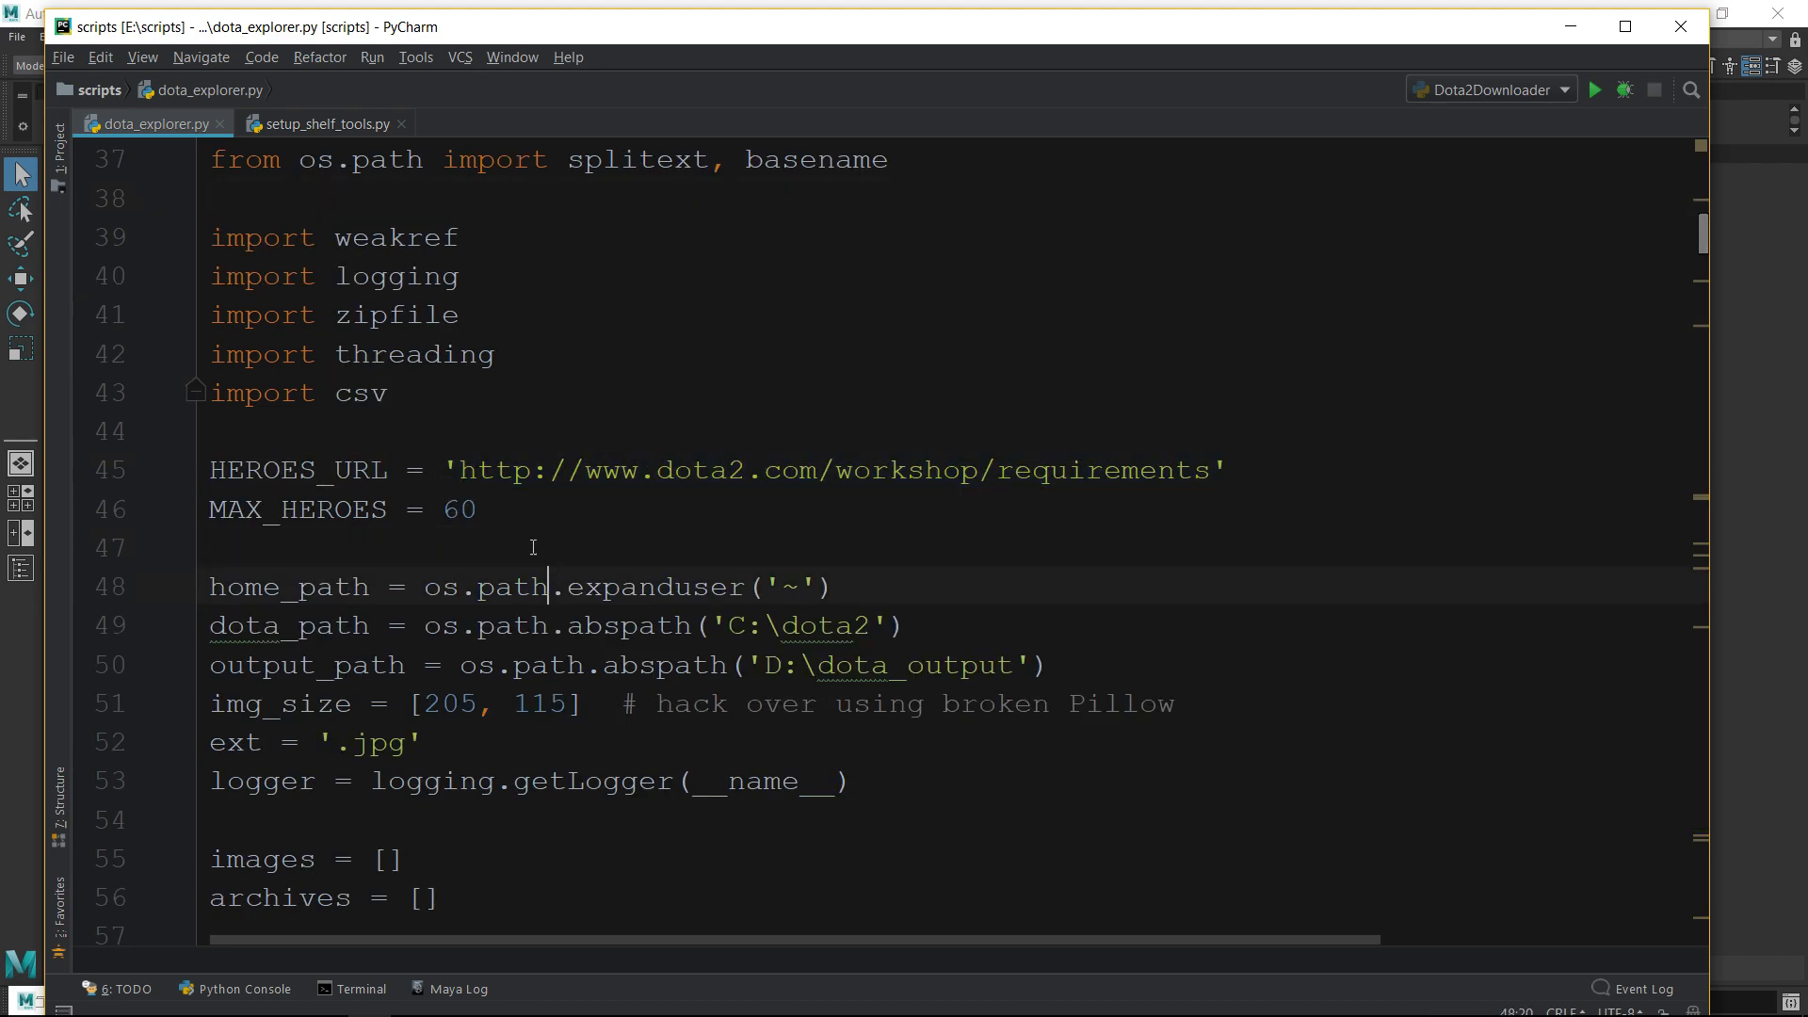
{"action": "double_click", "coordinate": [458, 509]}
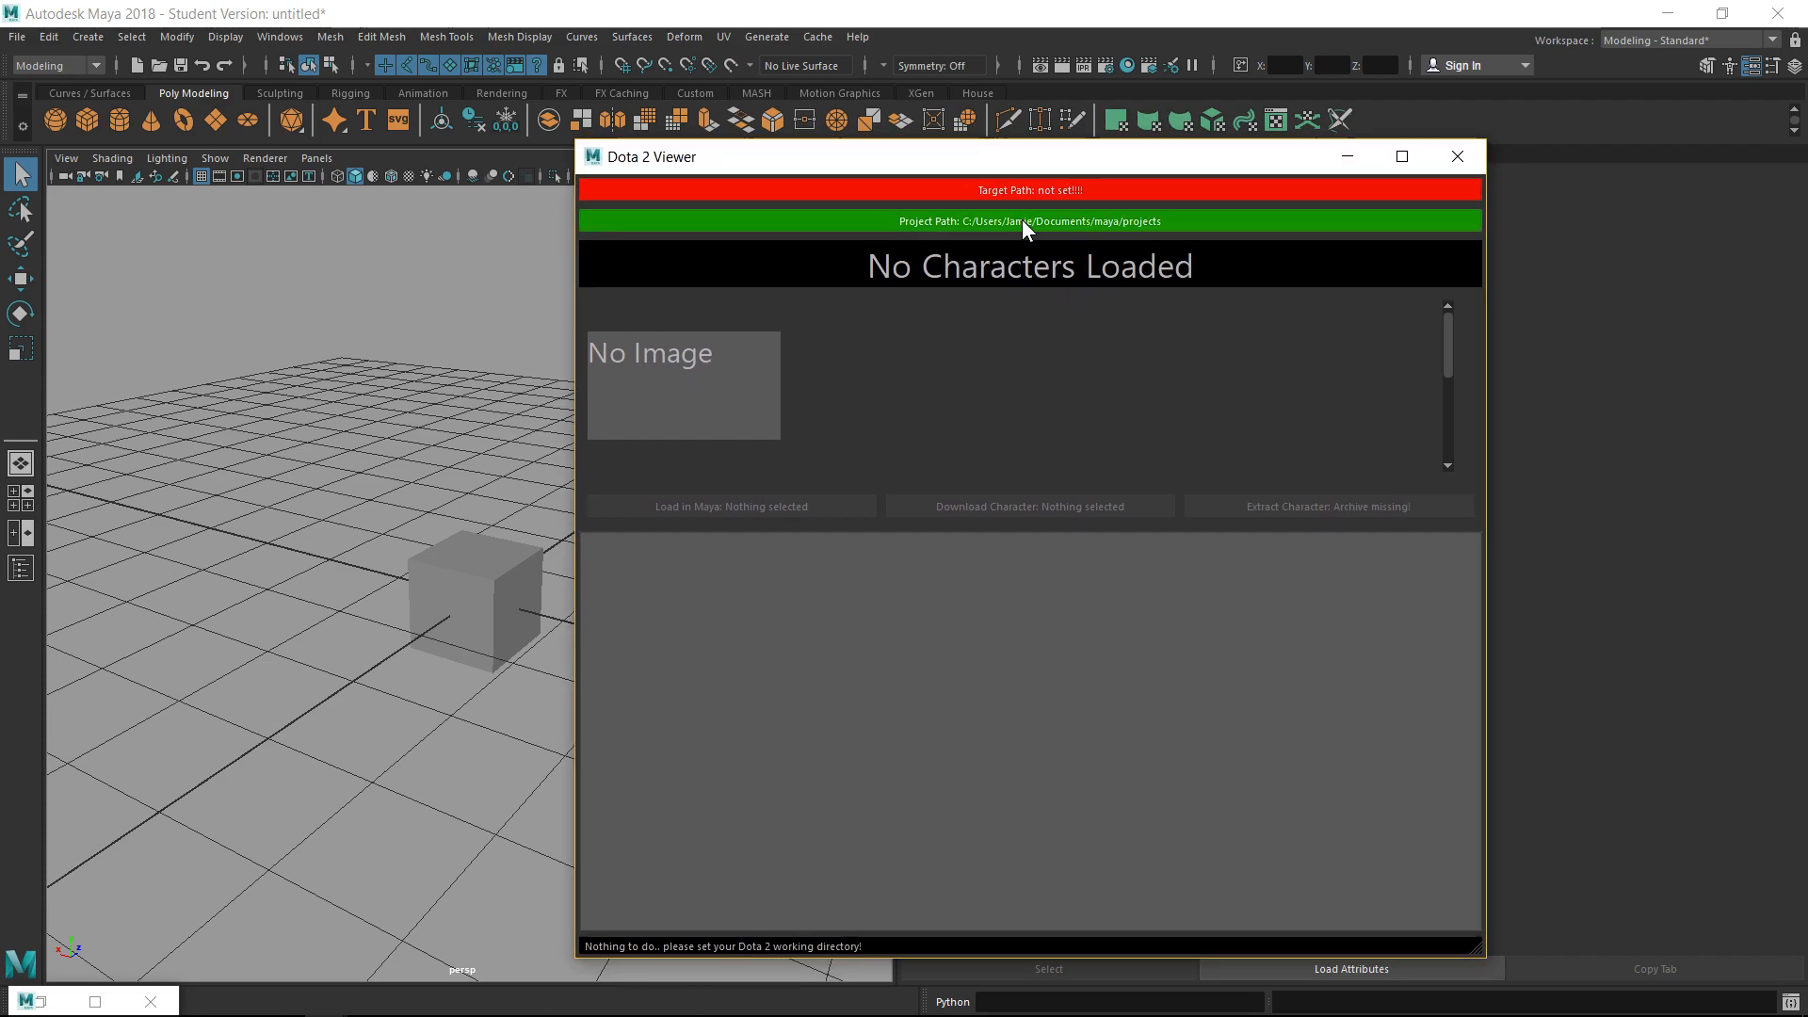
{"action": "mouse_move", "coordinate": [1023, 221]}
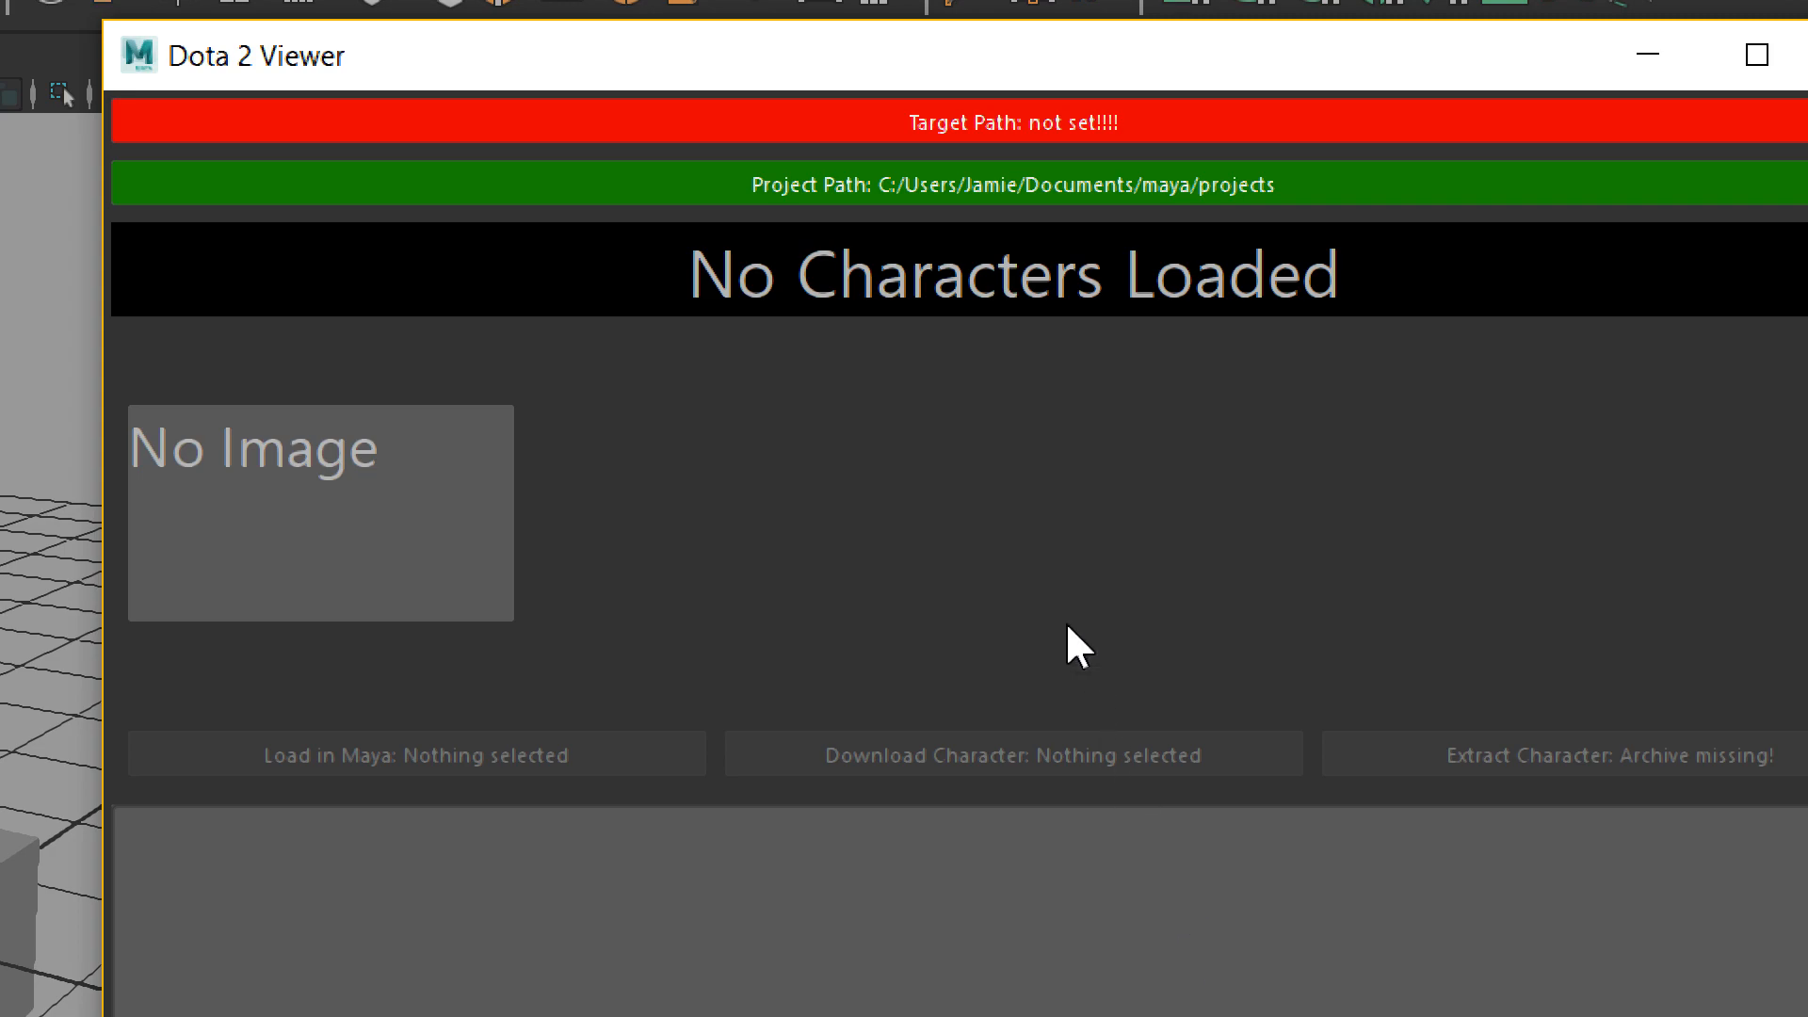
{"action": "mouse_move", "coordinate": [903, 263]}
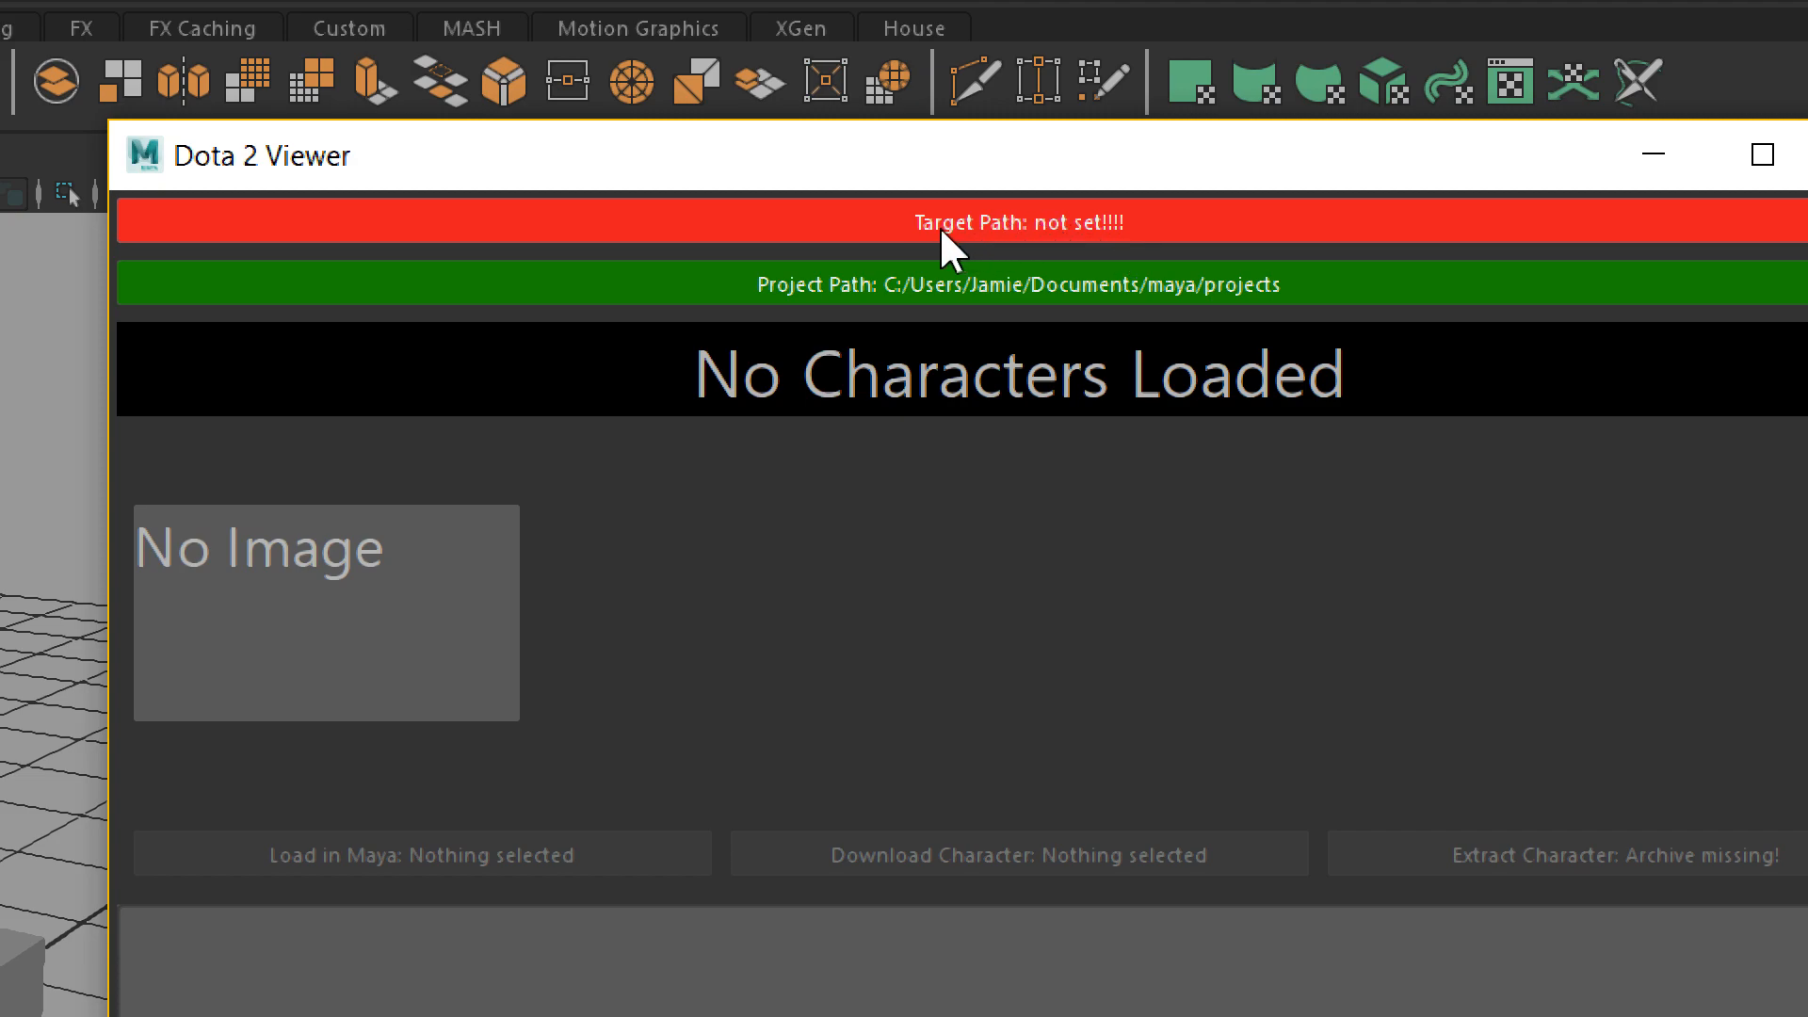
{"action": "mouse_move", "coordinate": [962, 288]}
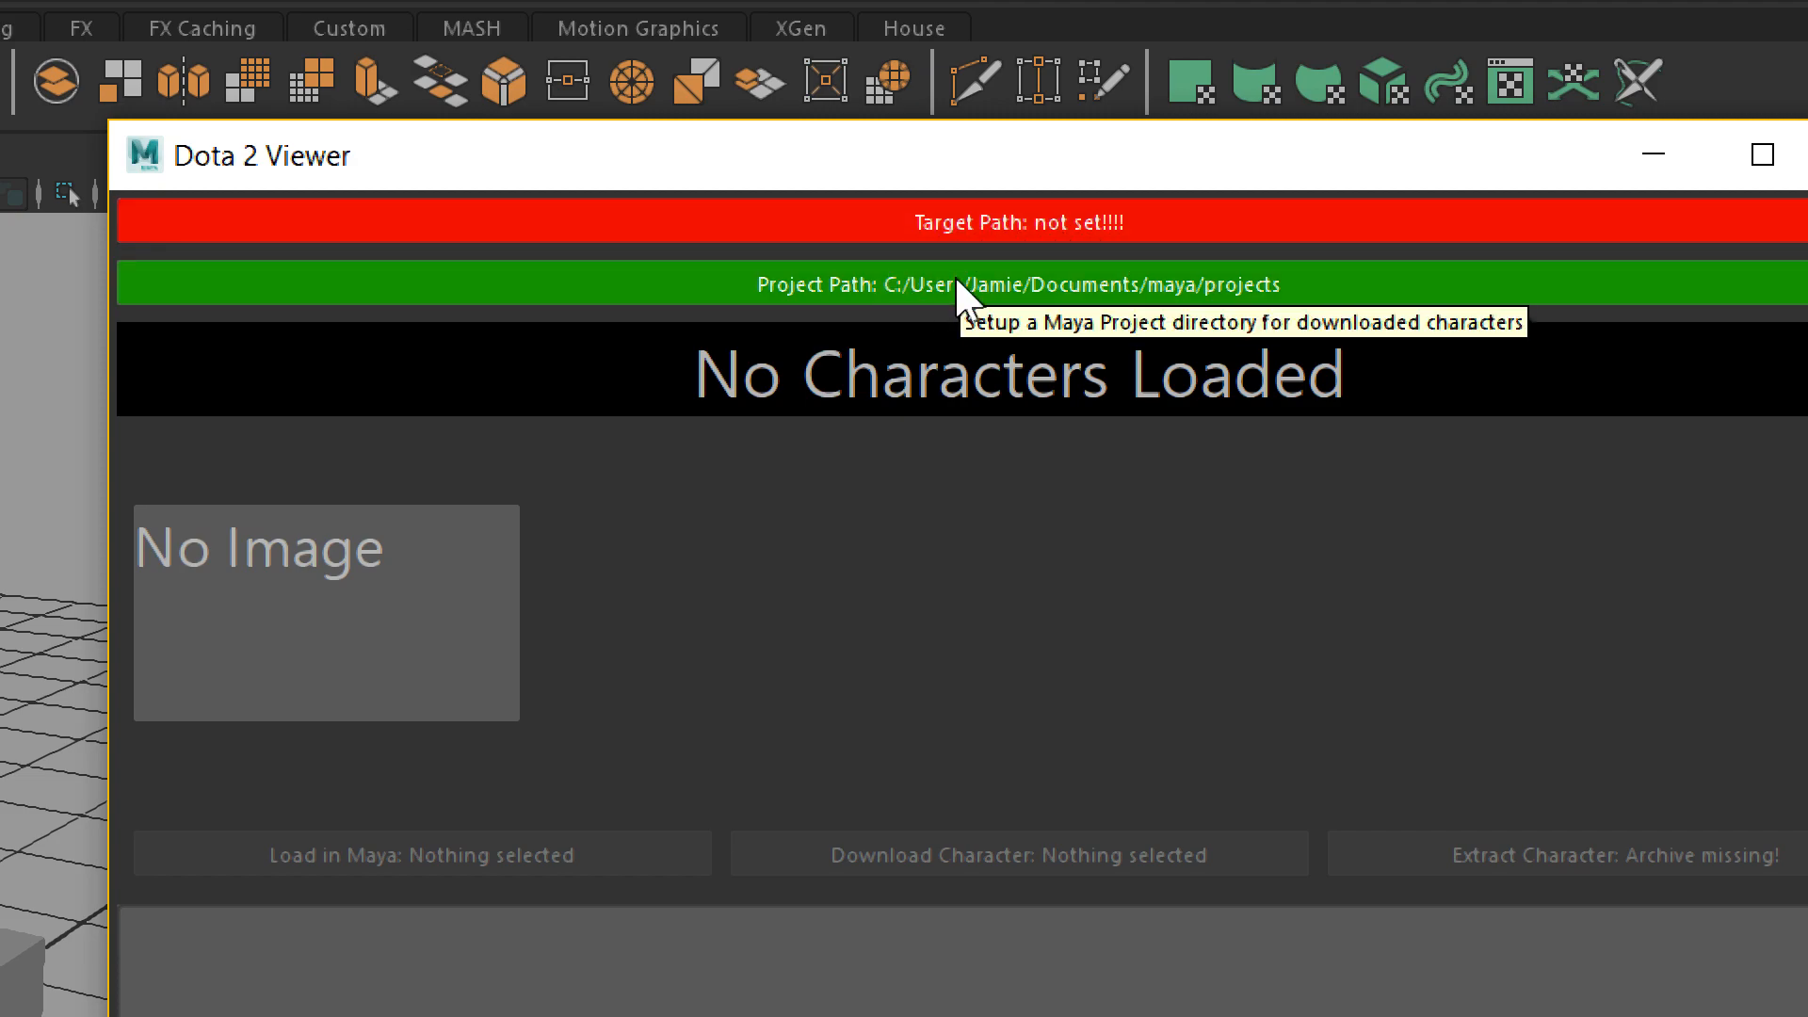
{"action": "mouse_move", "coordinate": [909, 238]}
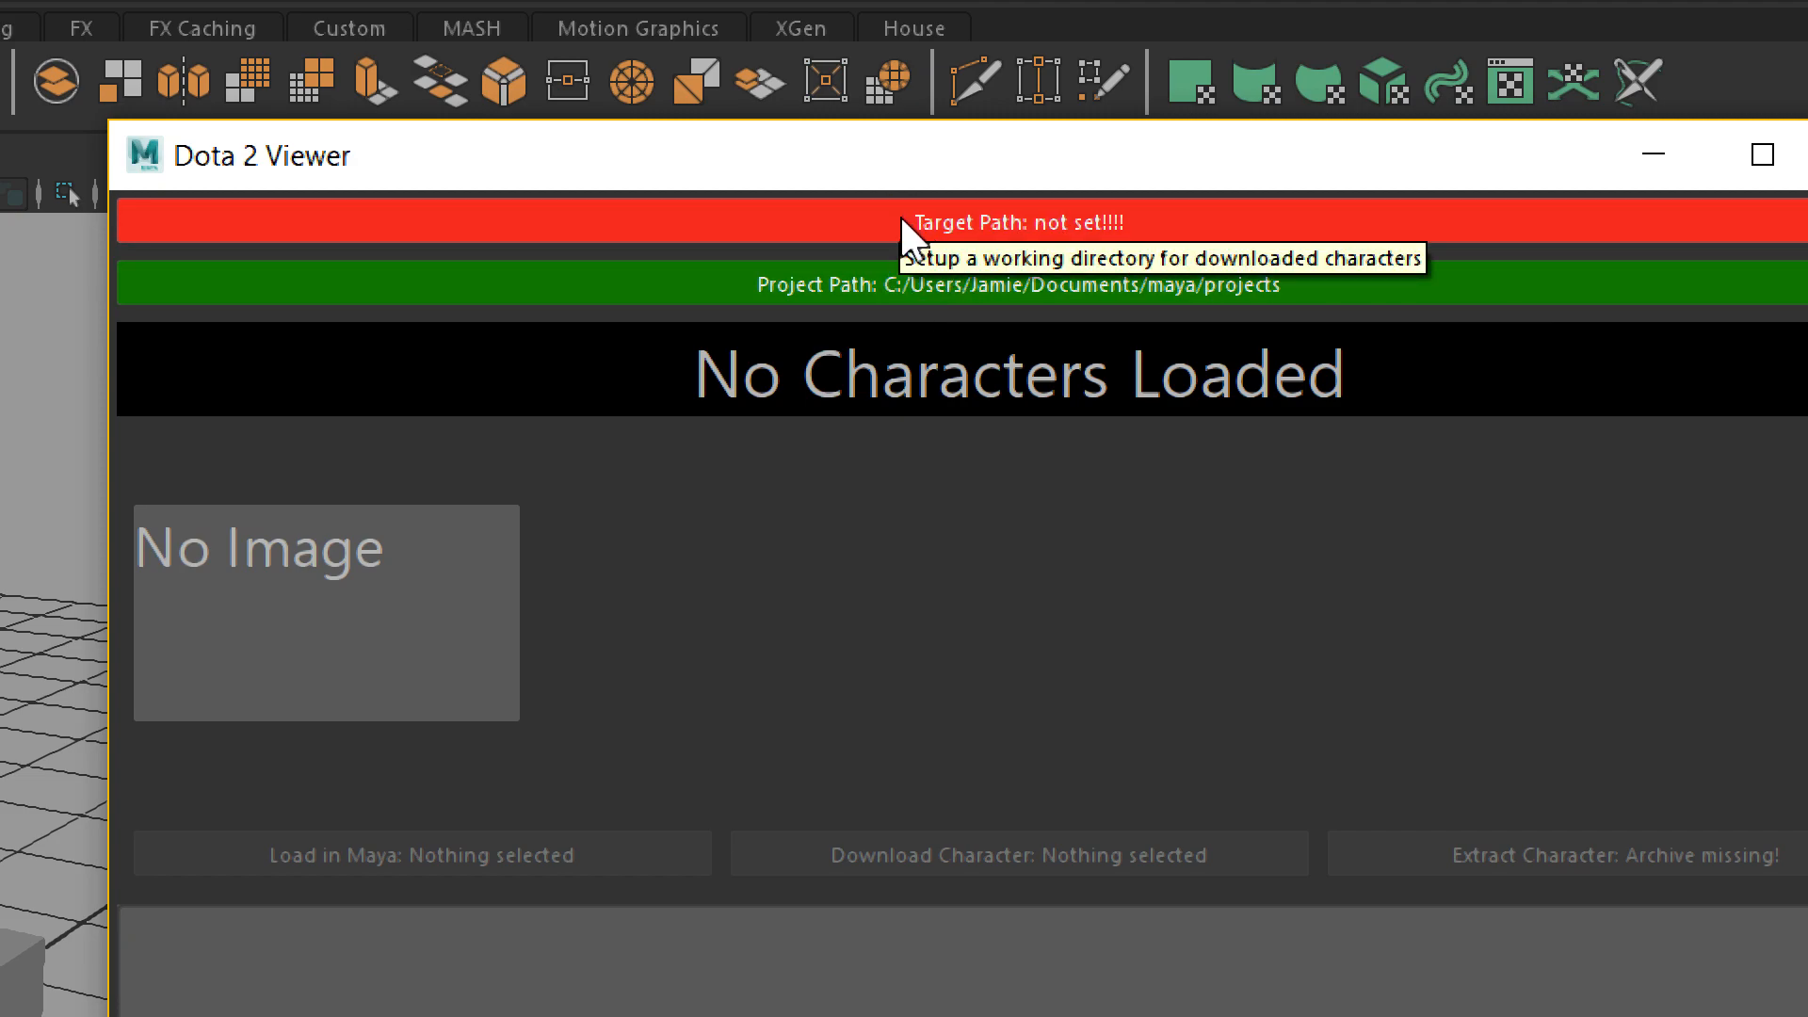
{"action": "mouse_move", "coordinate": [567, 248]}
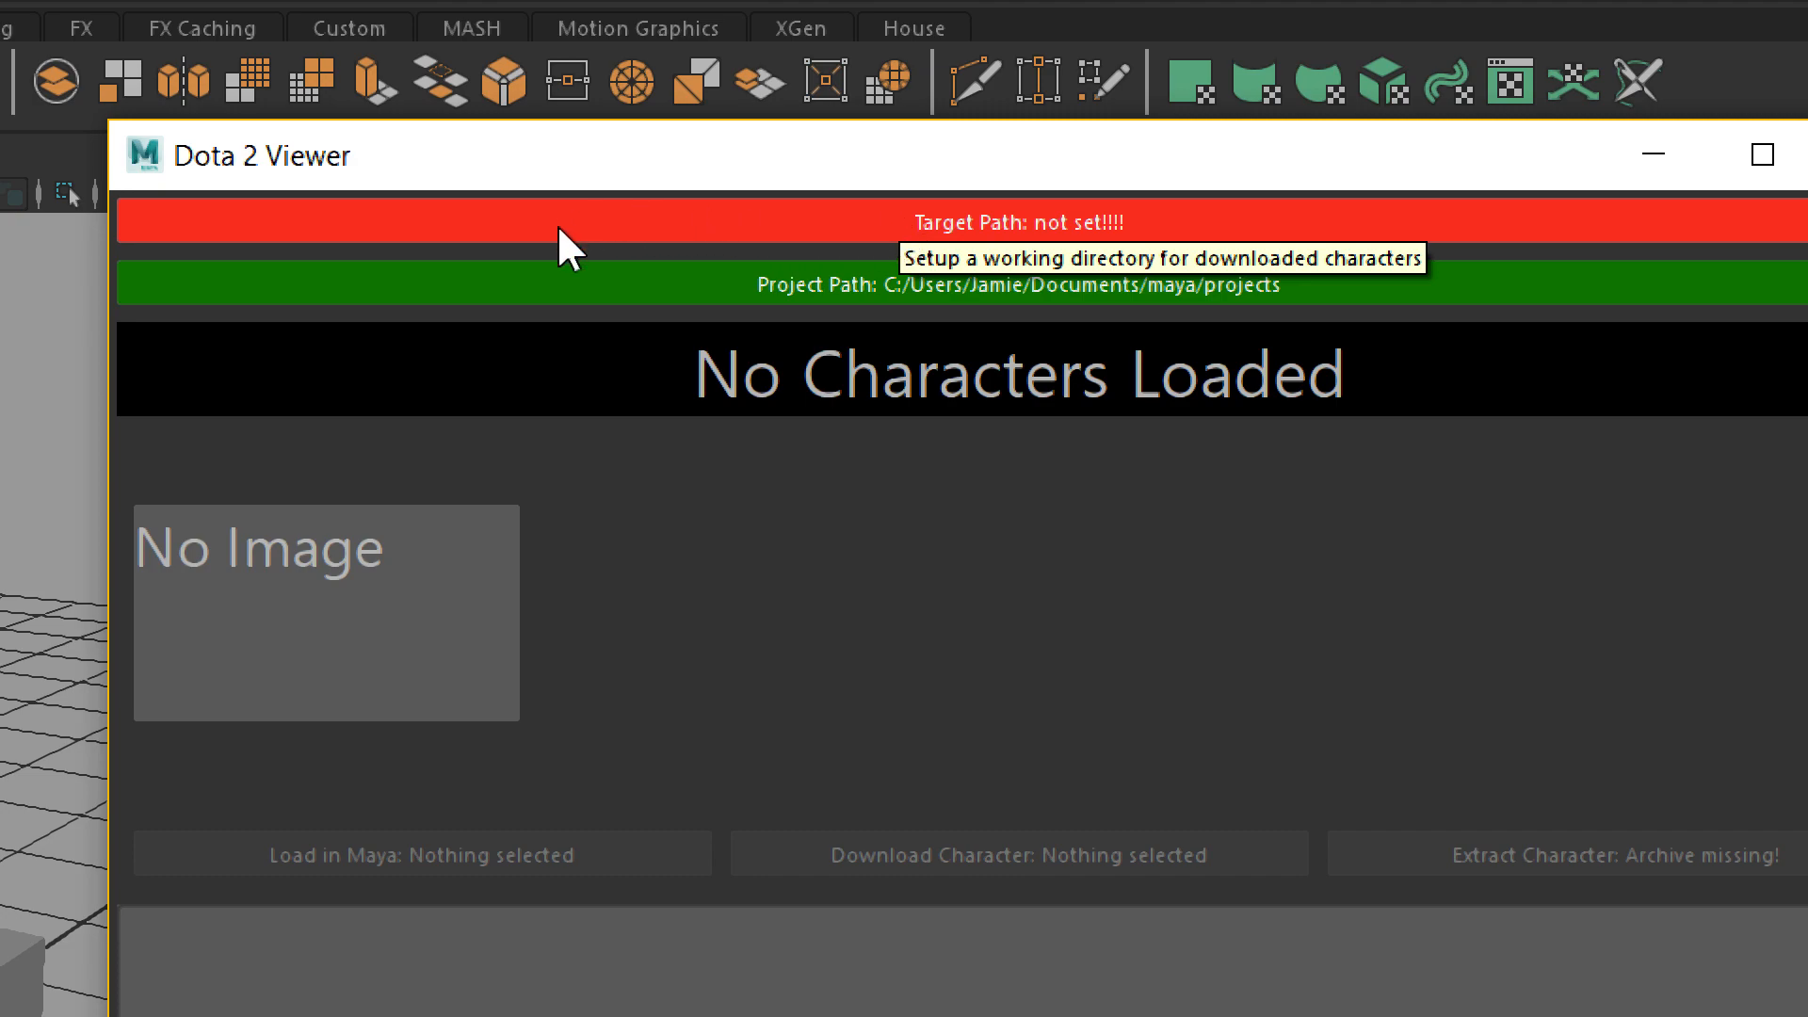
{"action": "mouse_move", "coordinate": [1403, 286]}
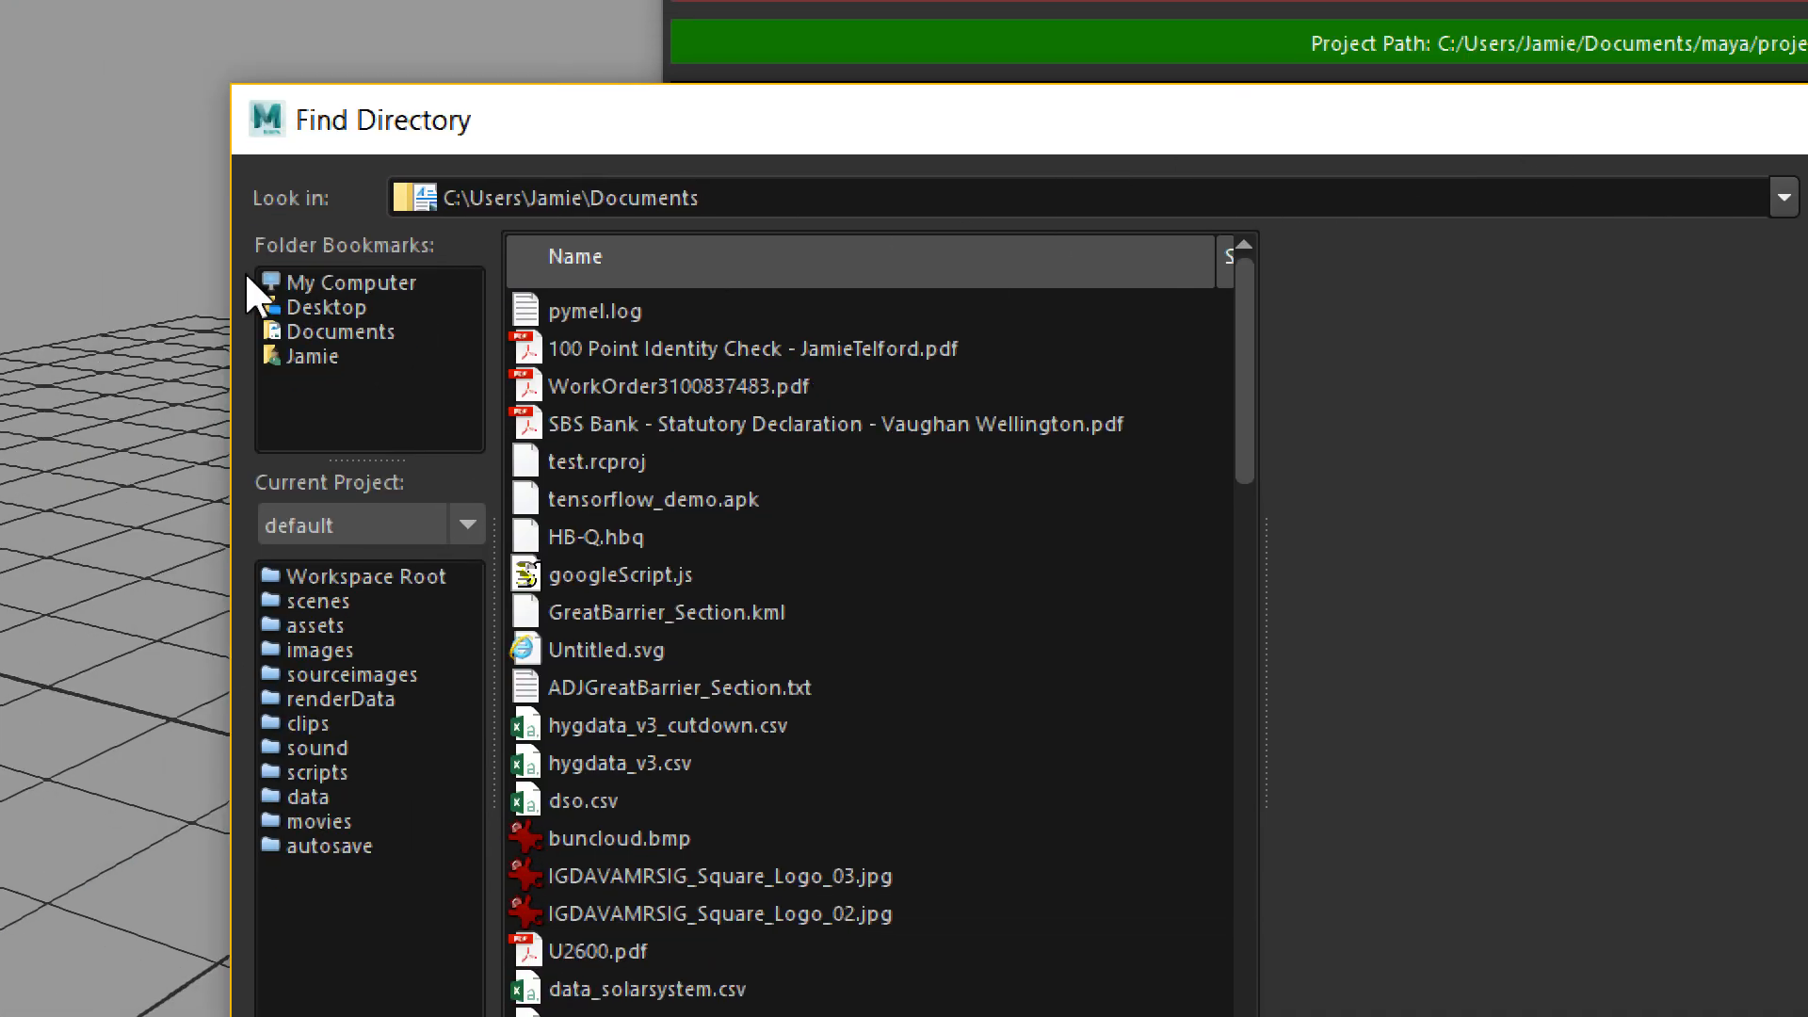
Browse from My Computer into a drive in Find Directory to reach C:/dota2
{"action": "left_click", "coordinate": [350, 282]}
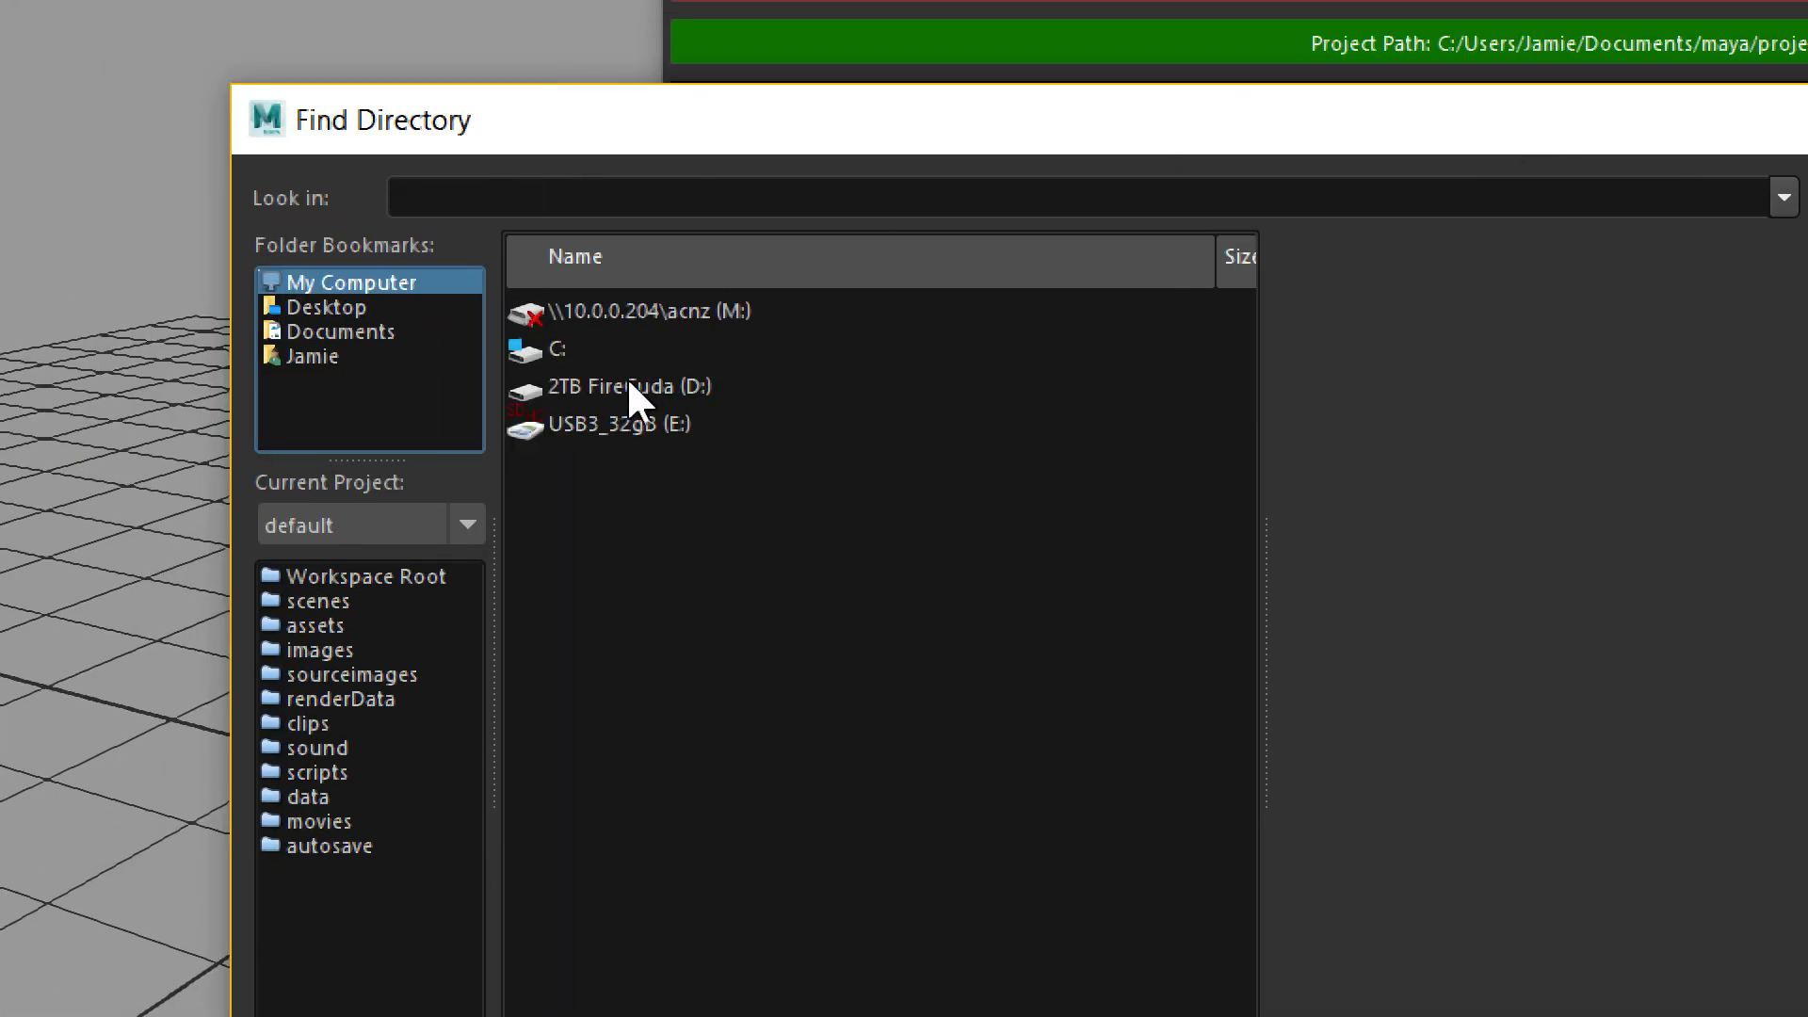
{"action": "double_click", "coordinate": [544, 349]}
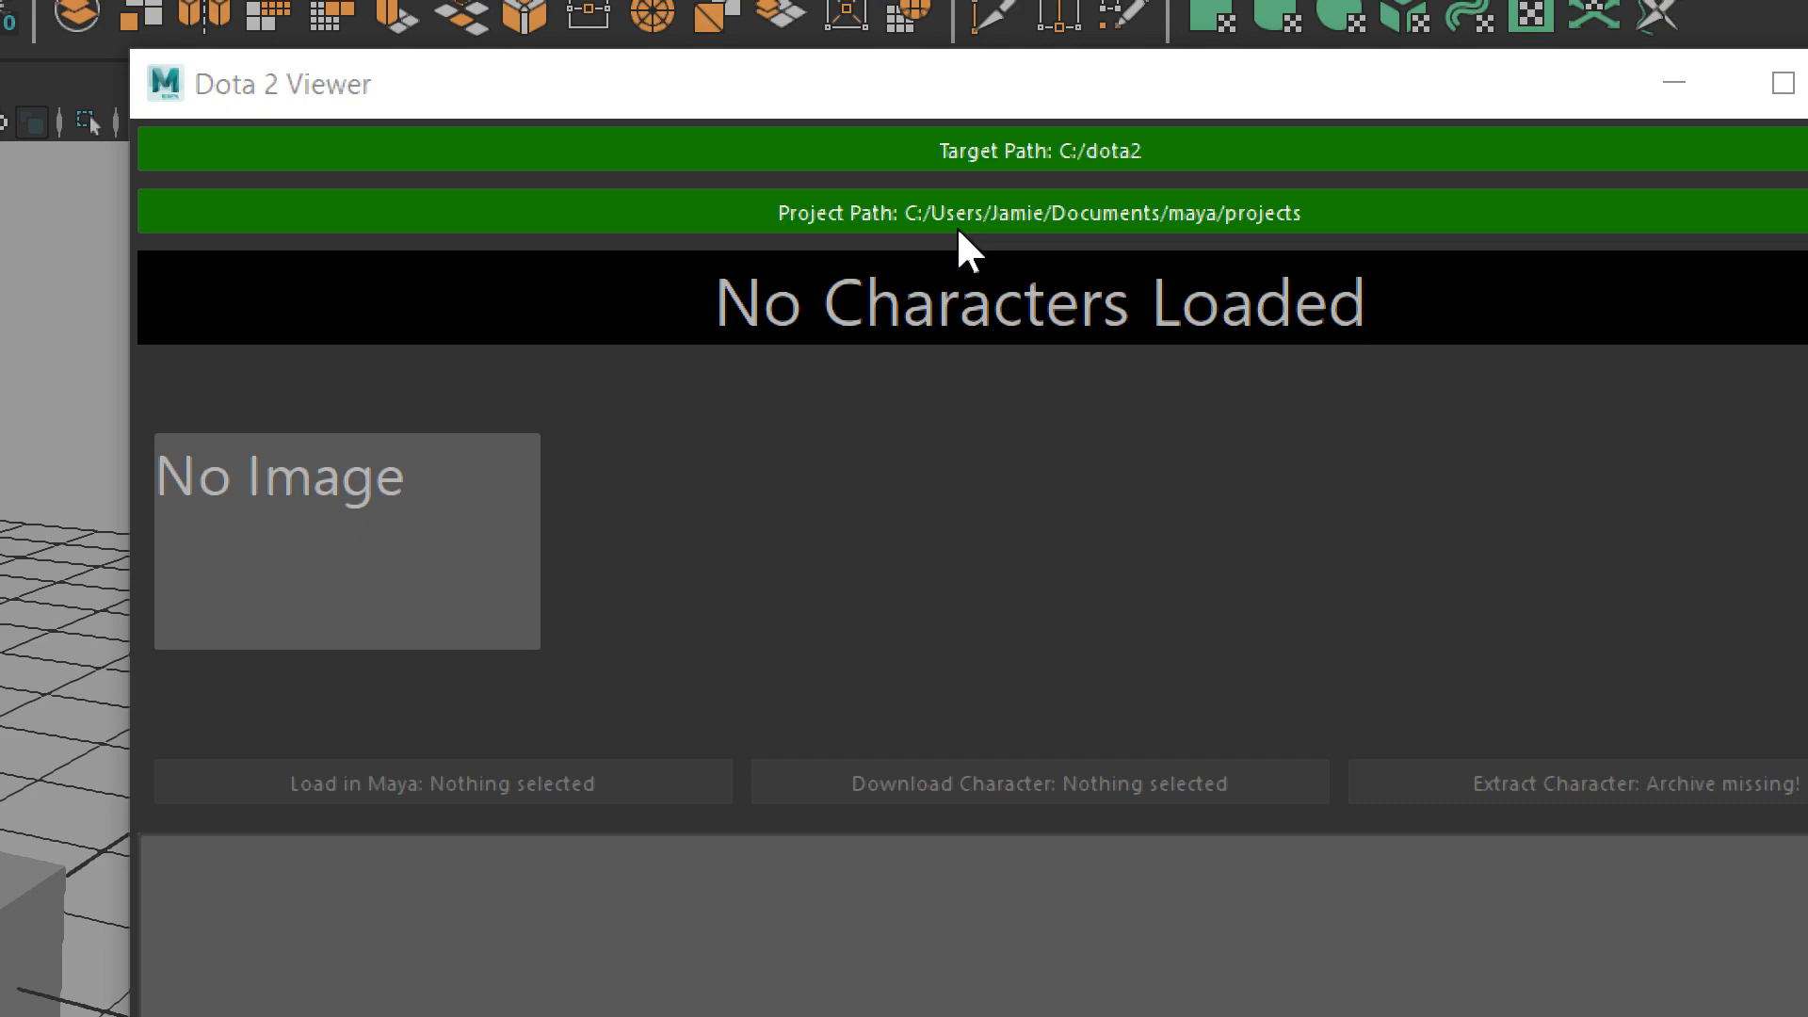
{"action": "mouse_move", "coordinate": [1368, 228]}
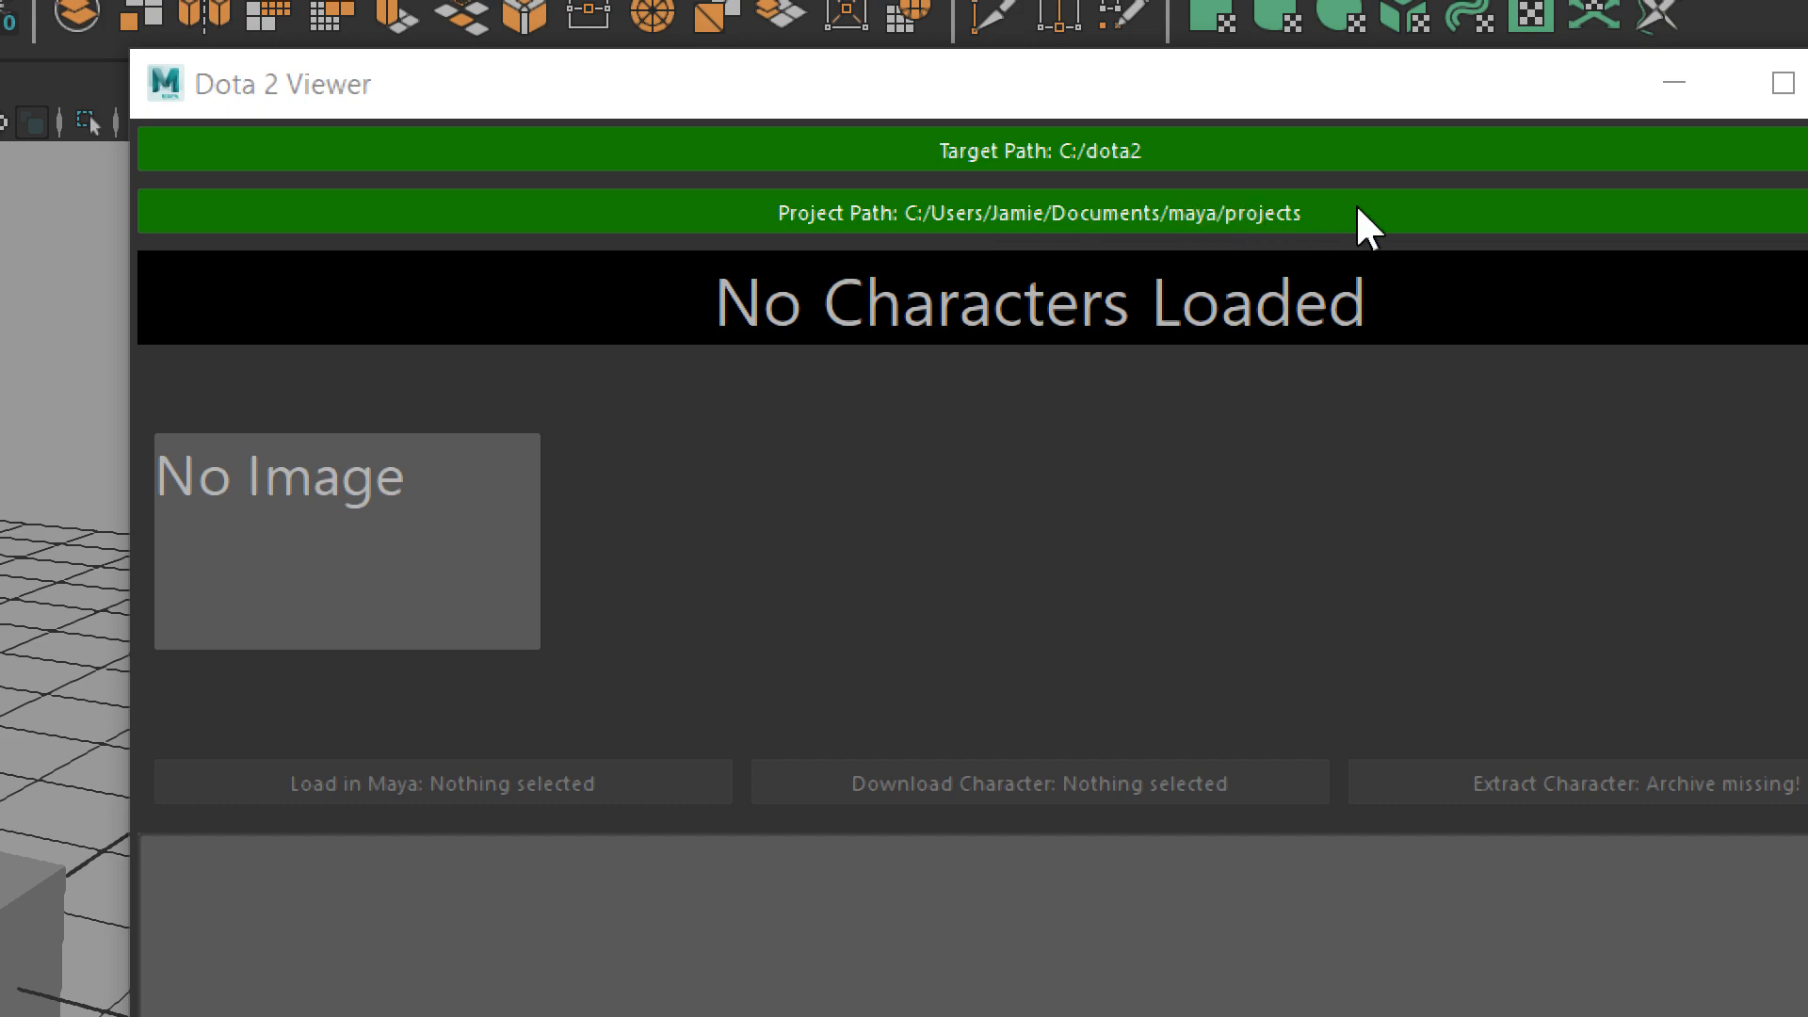
{"action": "mouse_move", "coordinate": [1398, 217]}
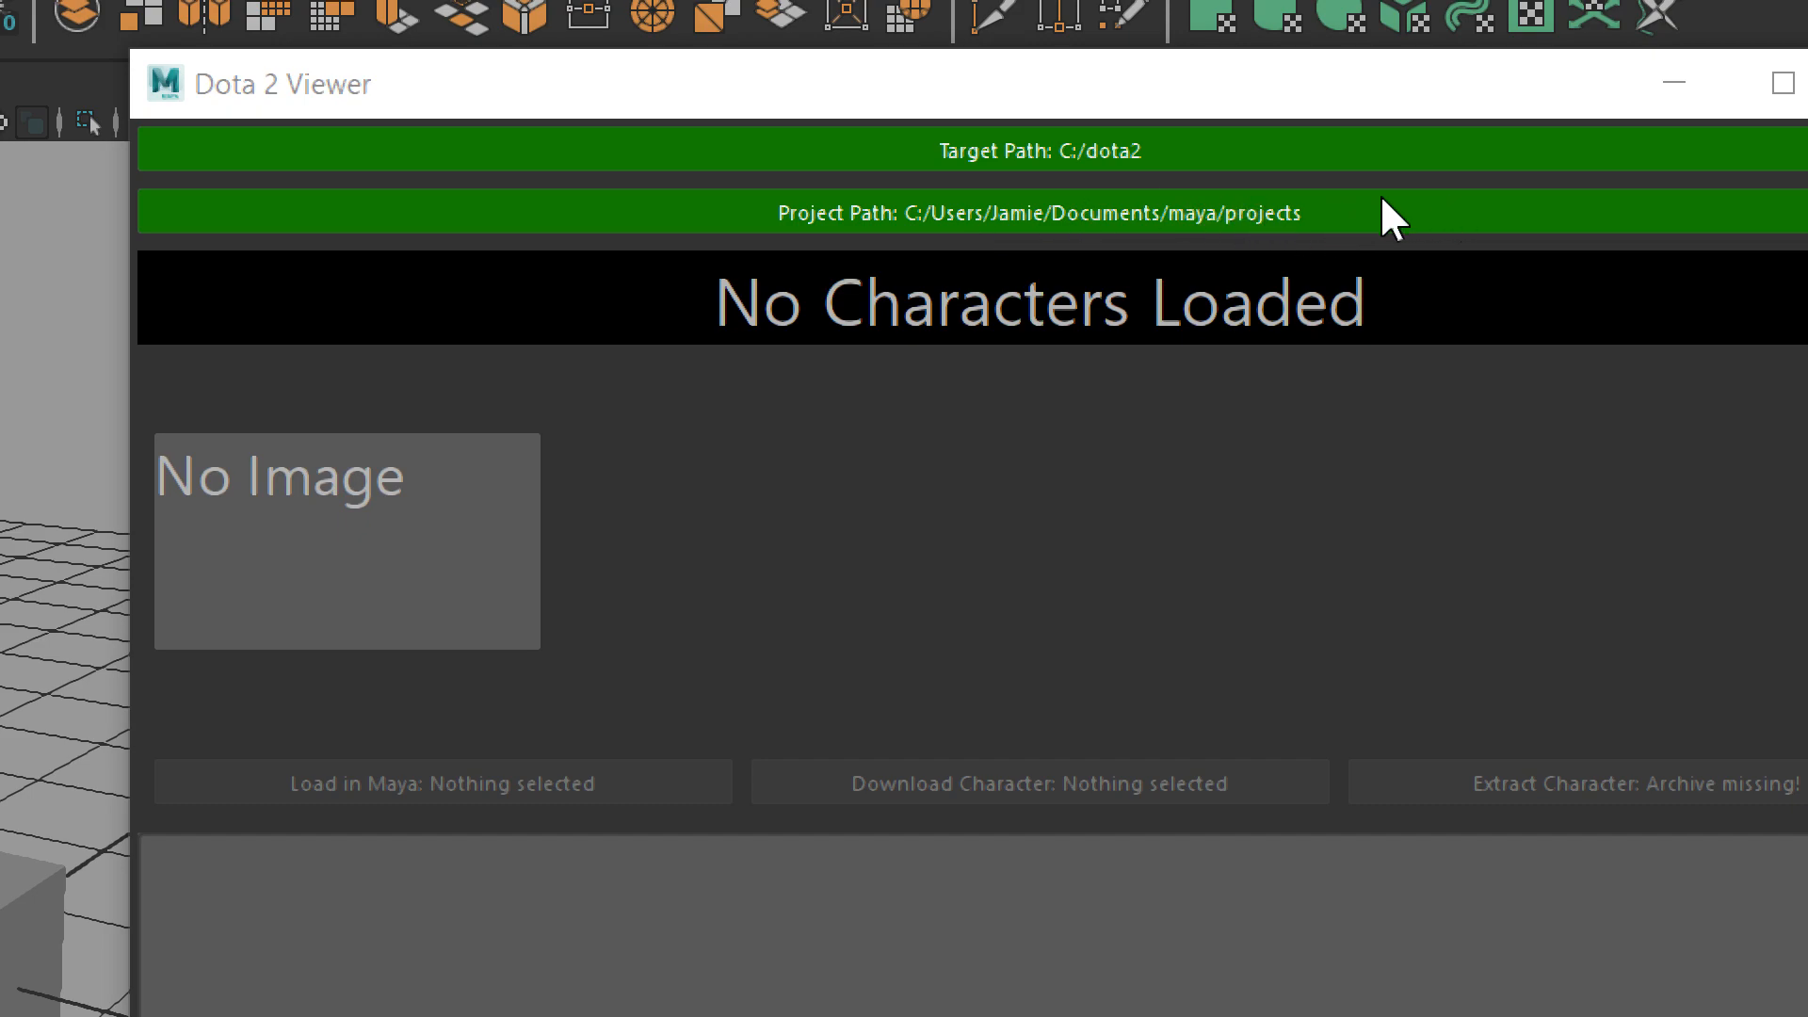
{"action": "mouse_move", "coordinate": [1125, 219]}
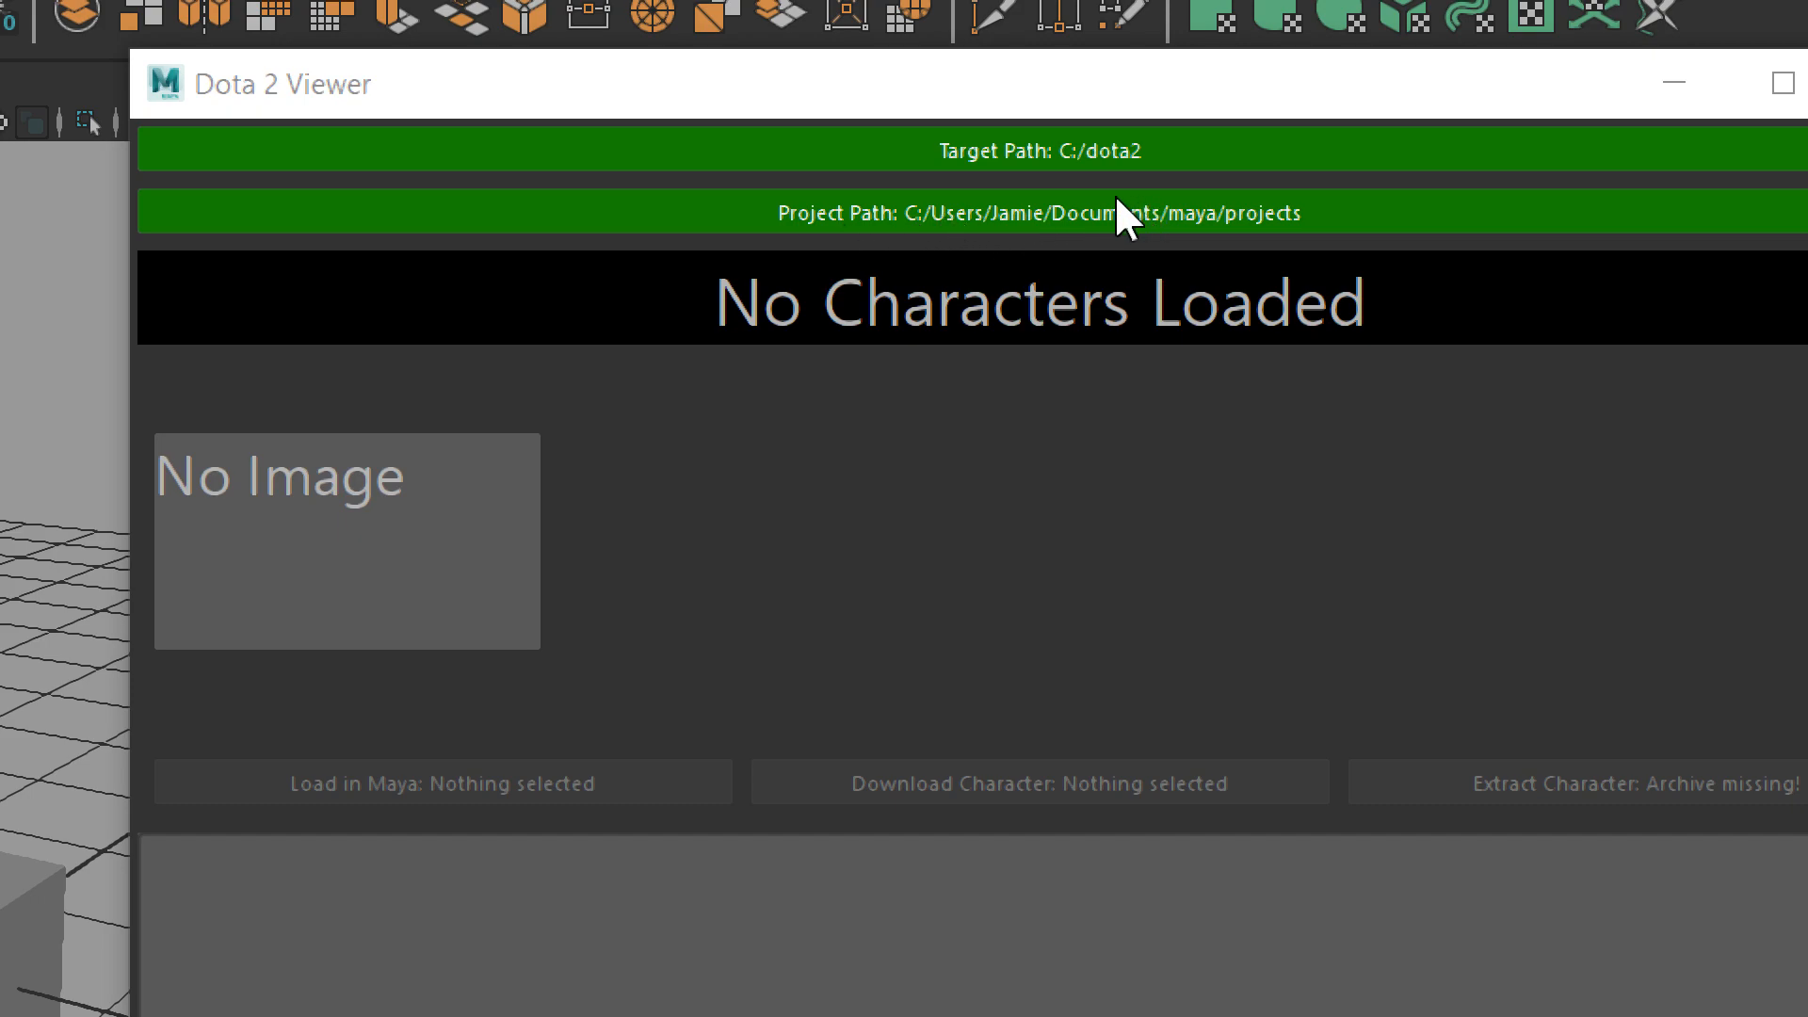
{"action": "mouse_move", "coordinate": [1092, 236]}
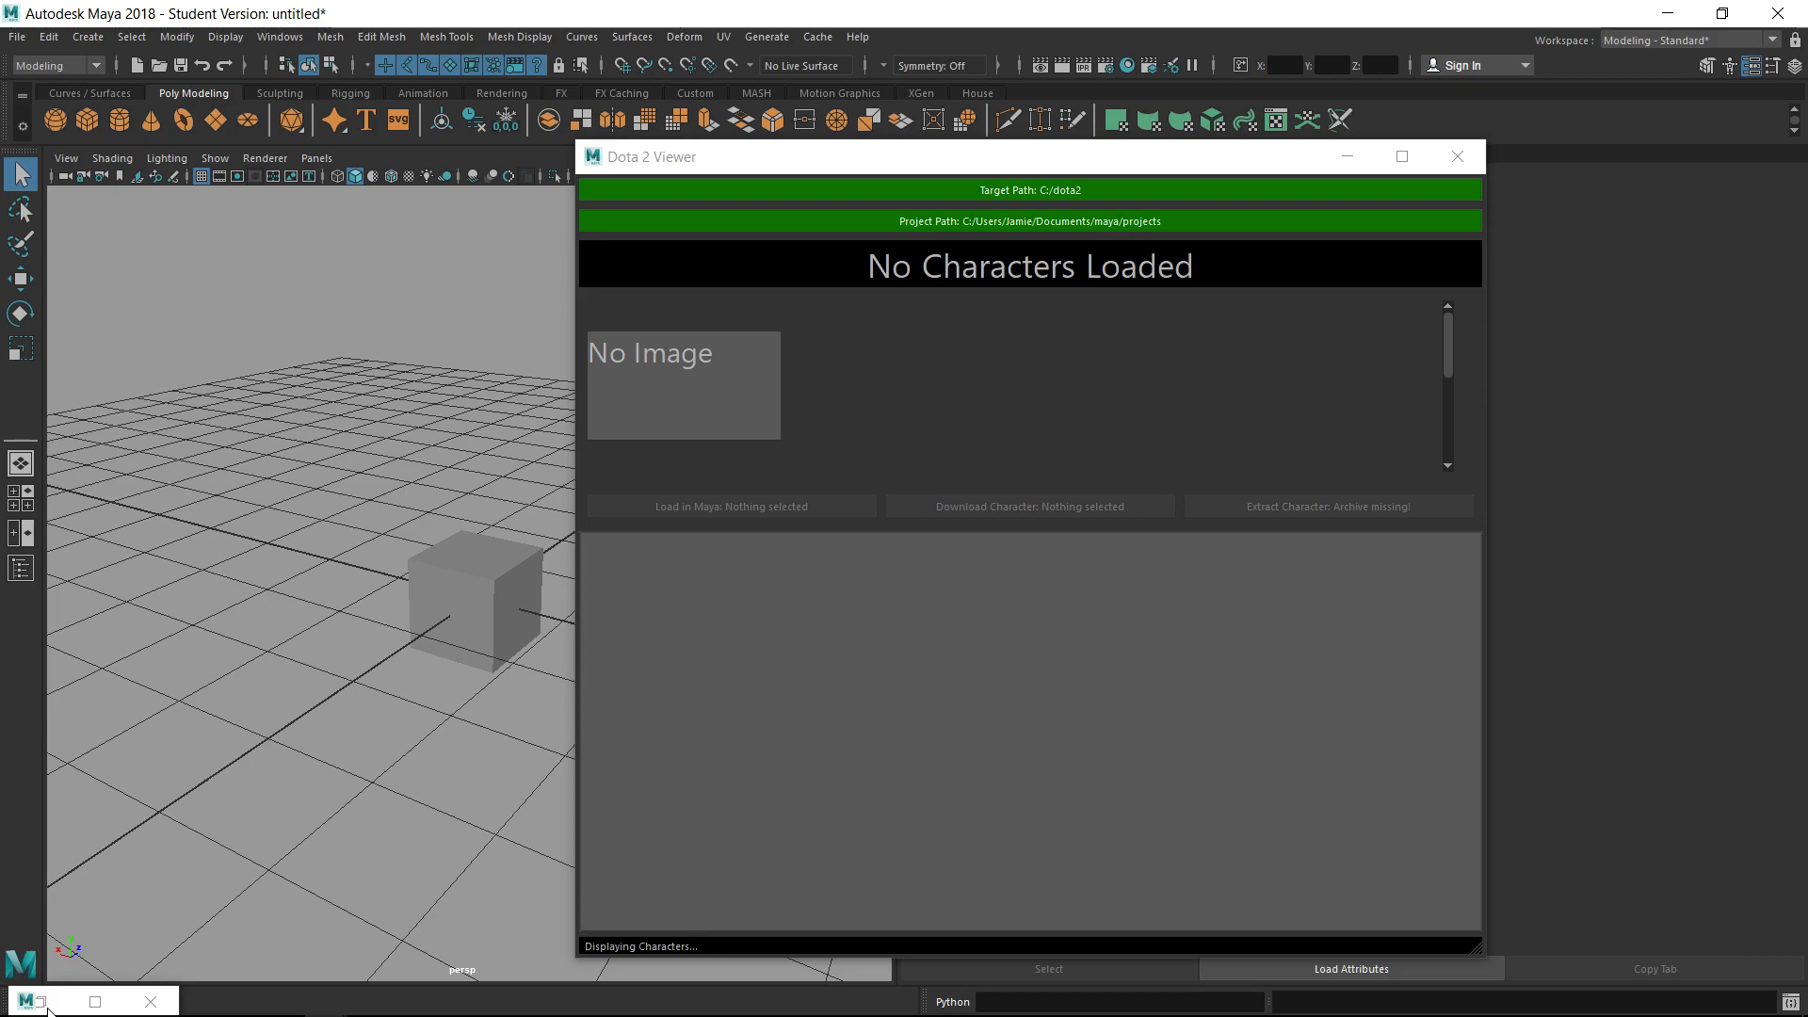
{"action": "mouse_move", "coordinate": [594, 335]}
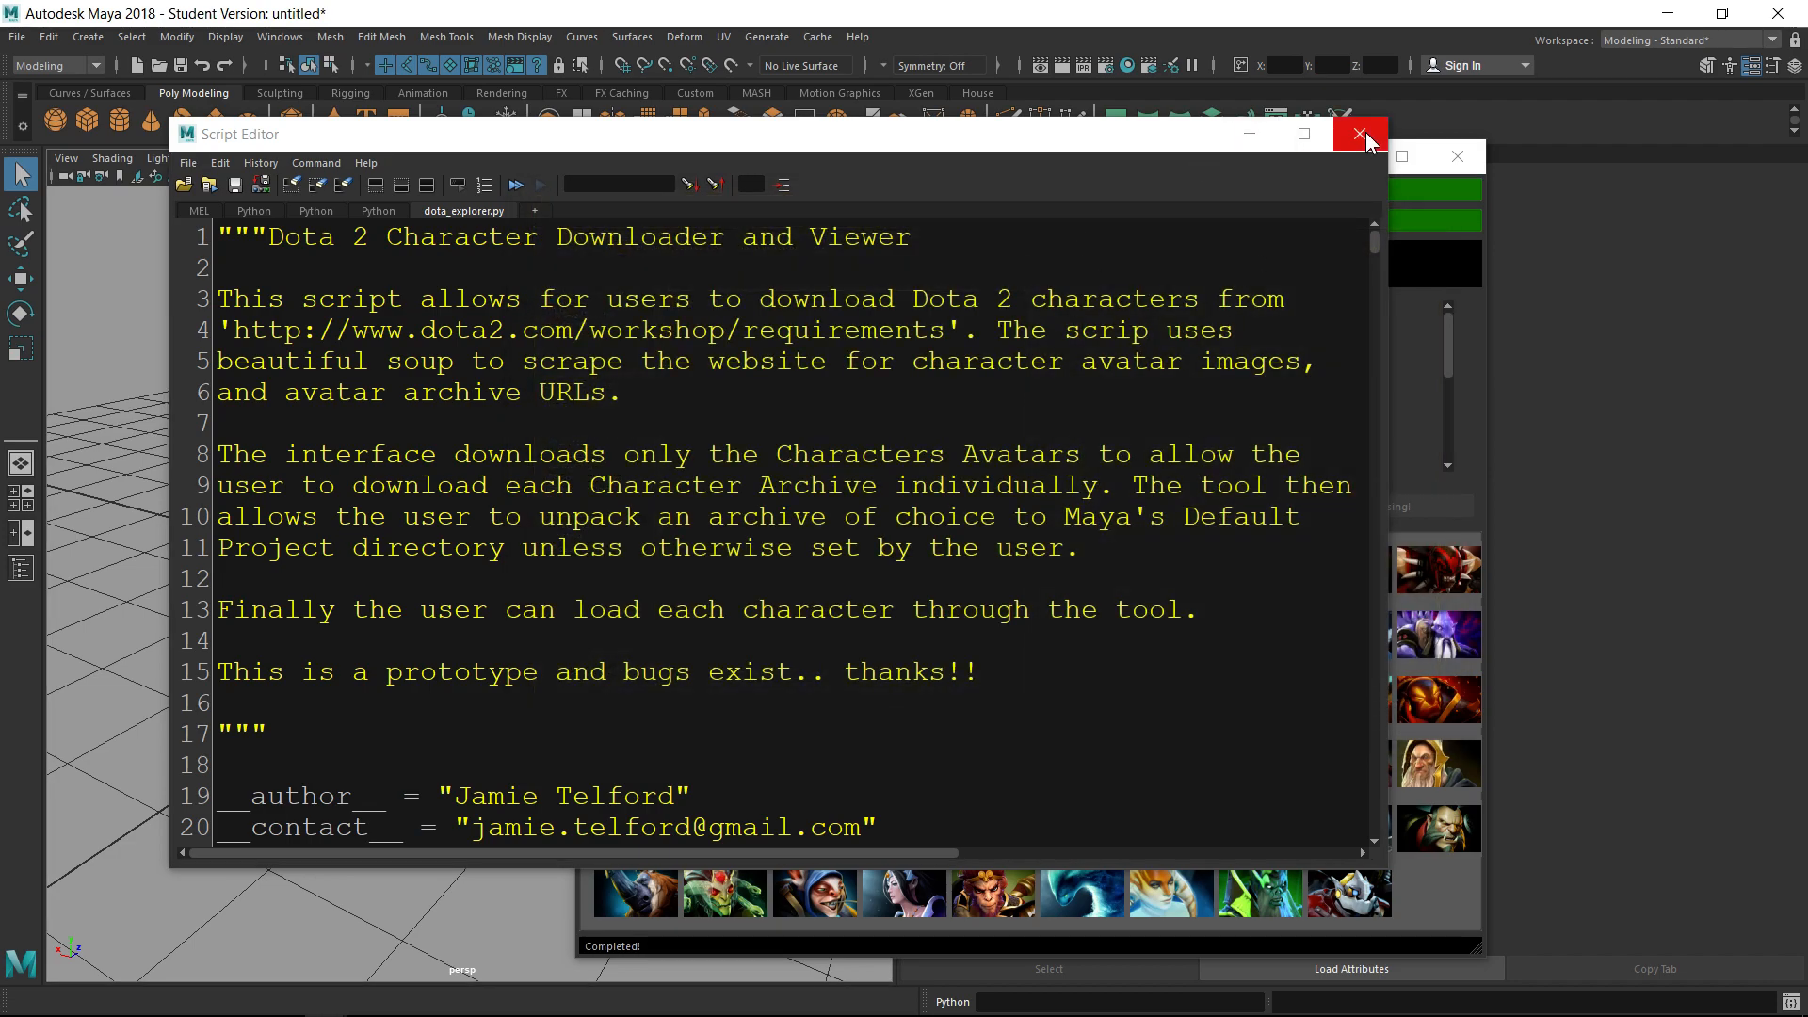
Close the Script Editor, scroll the hero portrait grid, and select Abaddon
{"action": "left_click", "coordinate": [1361, 133]}
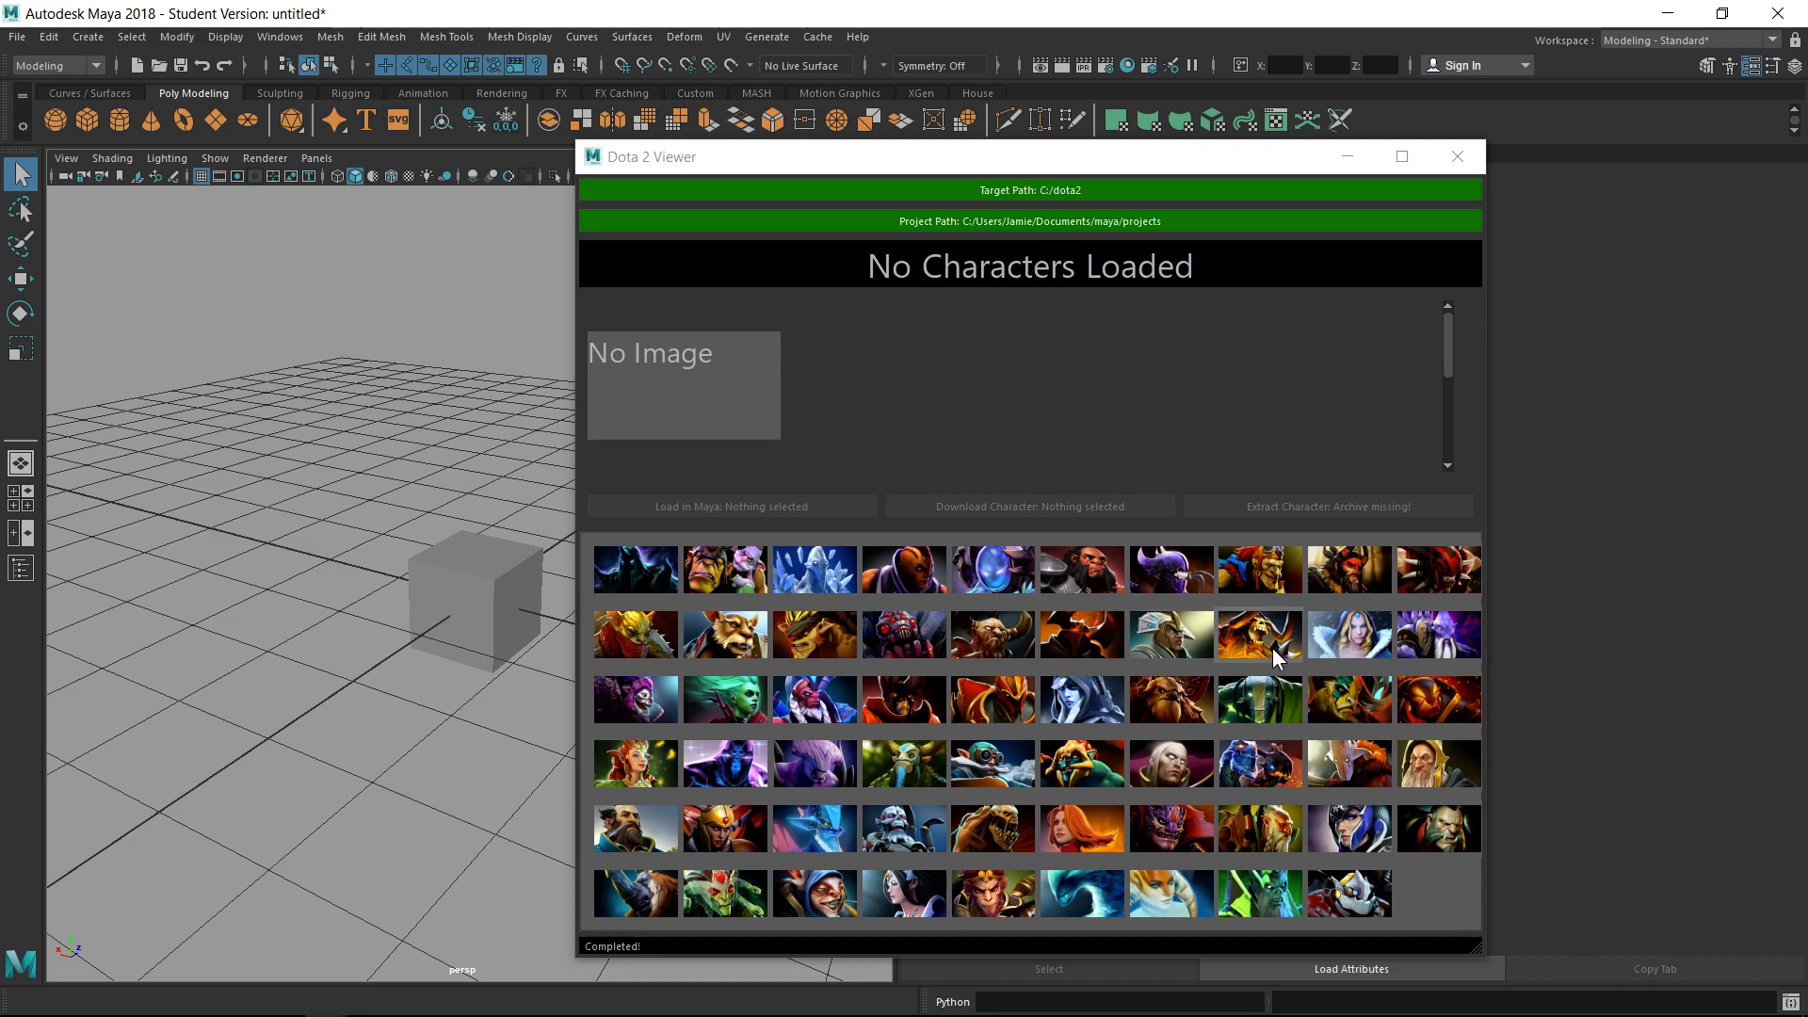
{"action": "mouse_move", "coordinate": [1012, 786]}
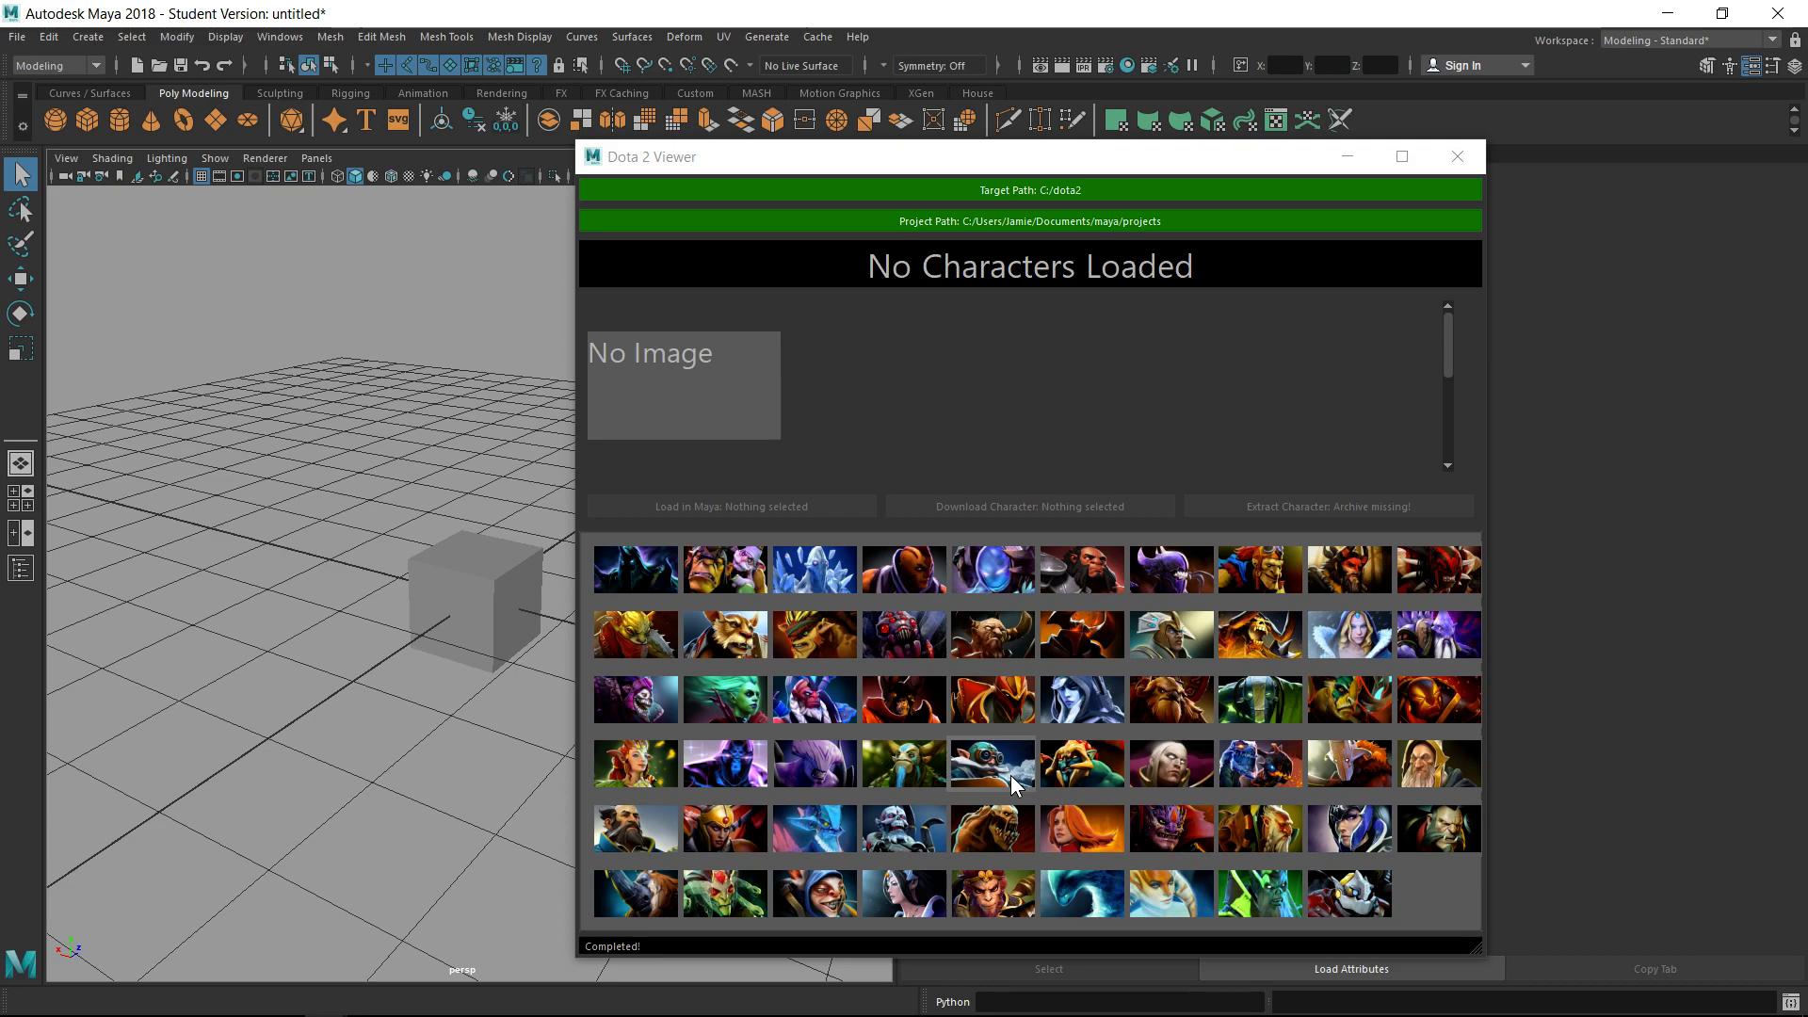
{"action": "mouse_move", "coordinate": [905, 668]}
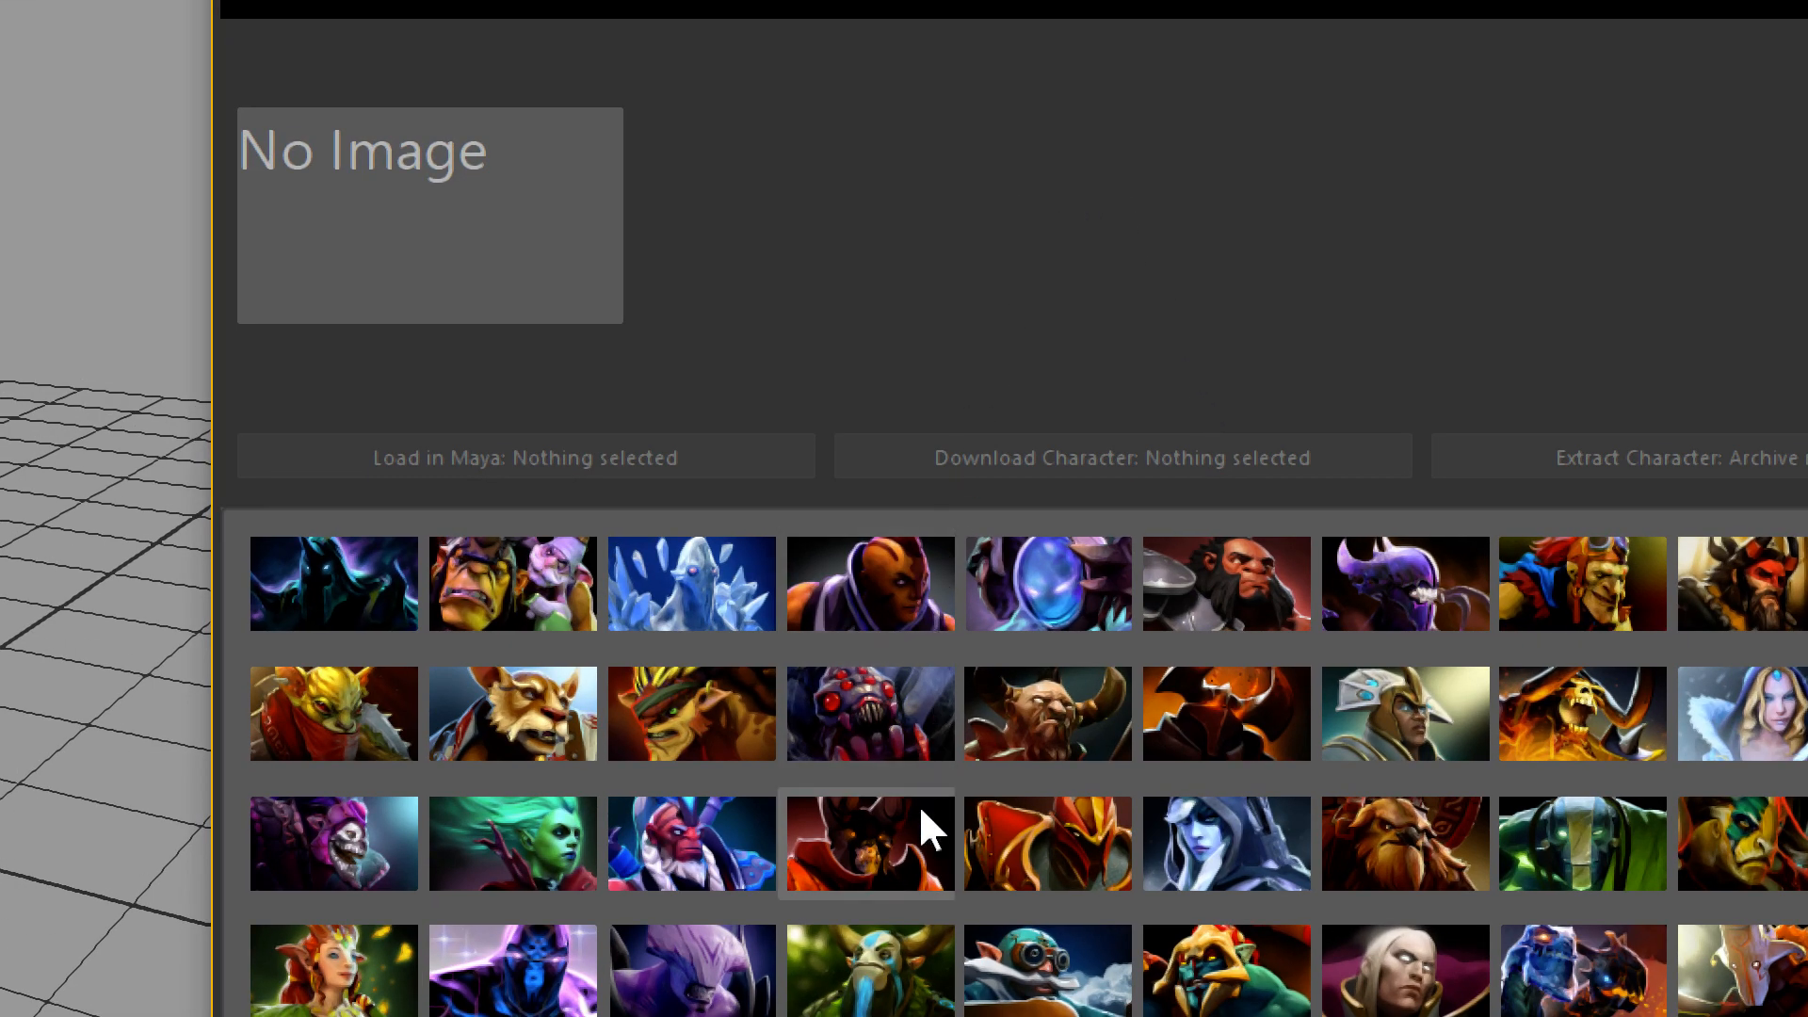
{"action": "scroll", "scroll_direction": "down", "scroll_amount": 3}
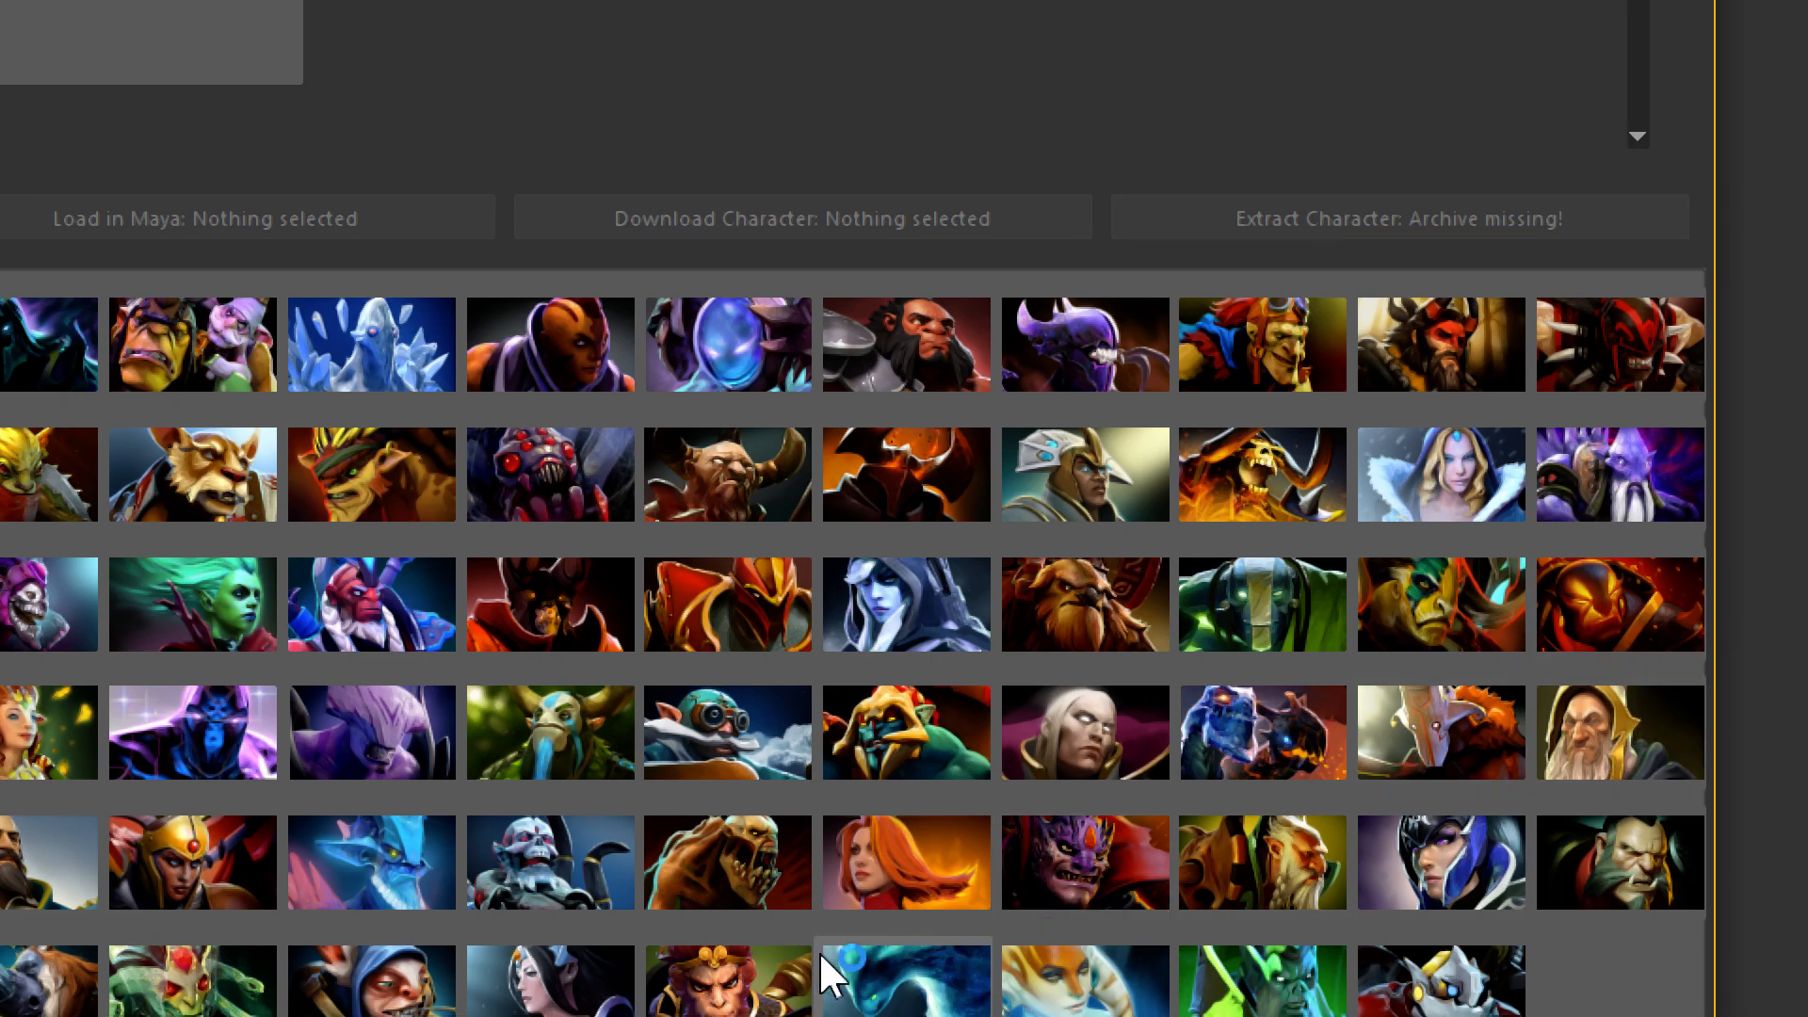
{"action": "left_click", "coordinate": [48, 343]}
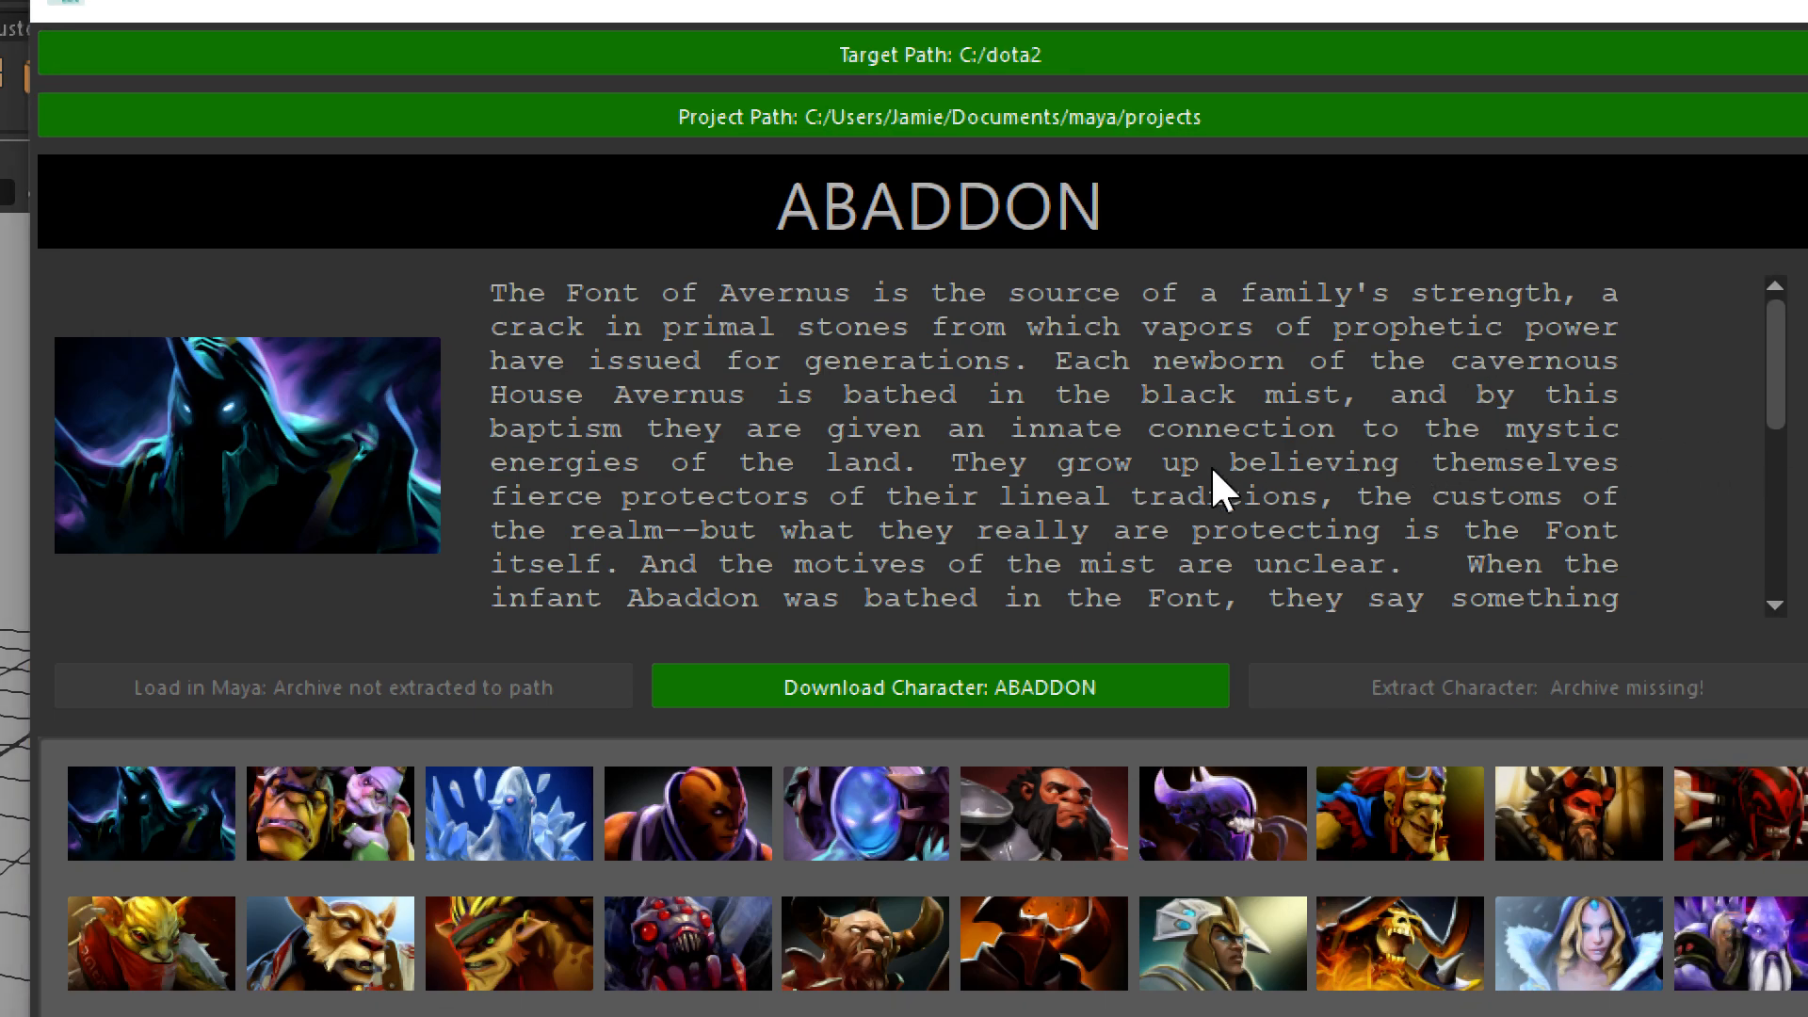
{"action": "mouse_move", "coordinate": [766, 432]}
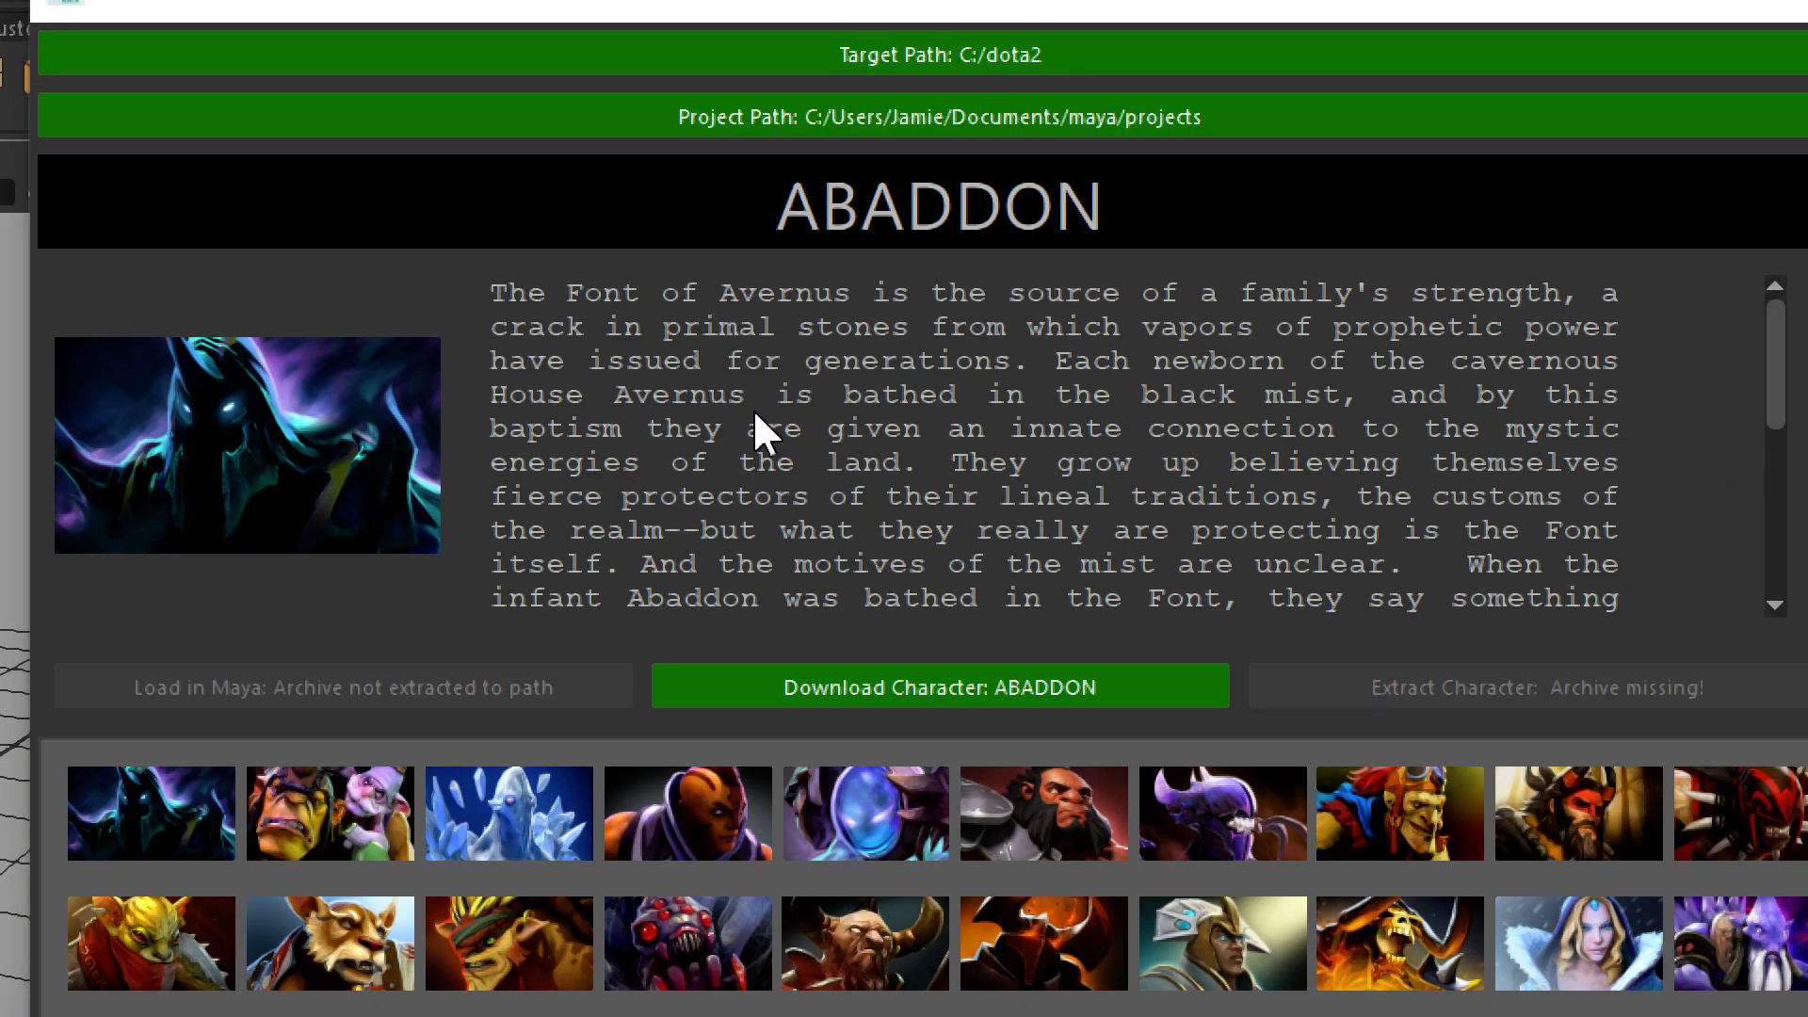
{"action": "mouse_move", "coordinate": [611, 432]}
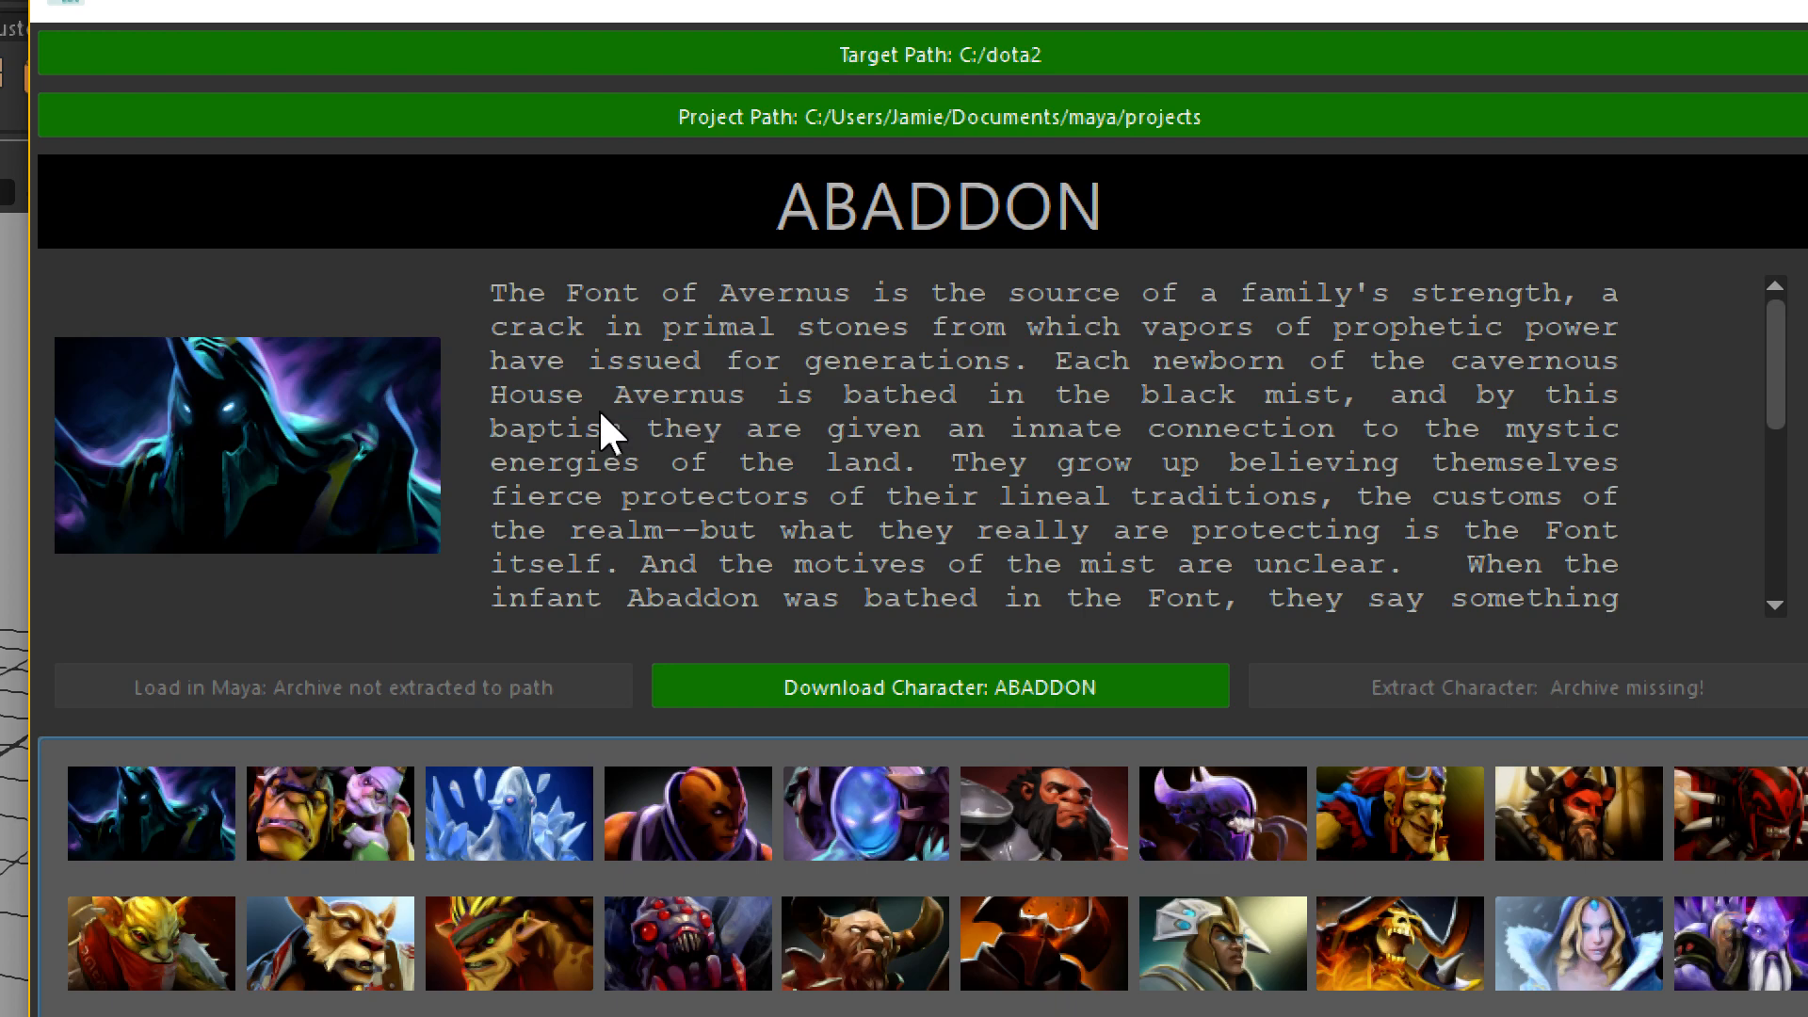
{"action": "mouse_move", "coordinate": [867, 759]}
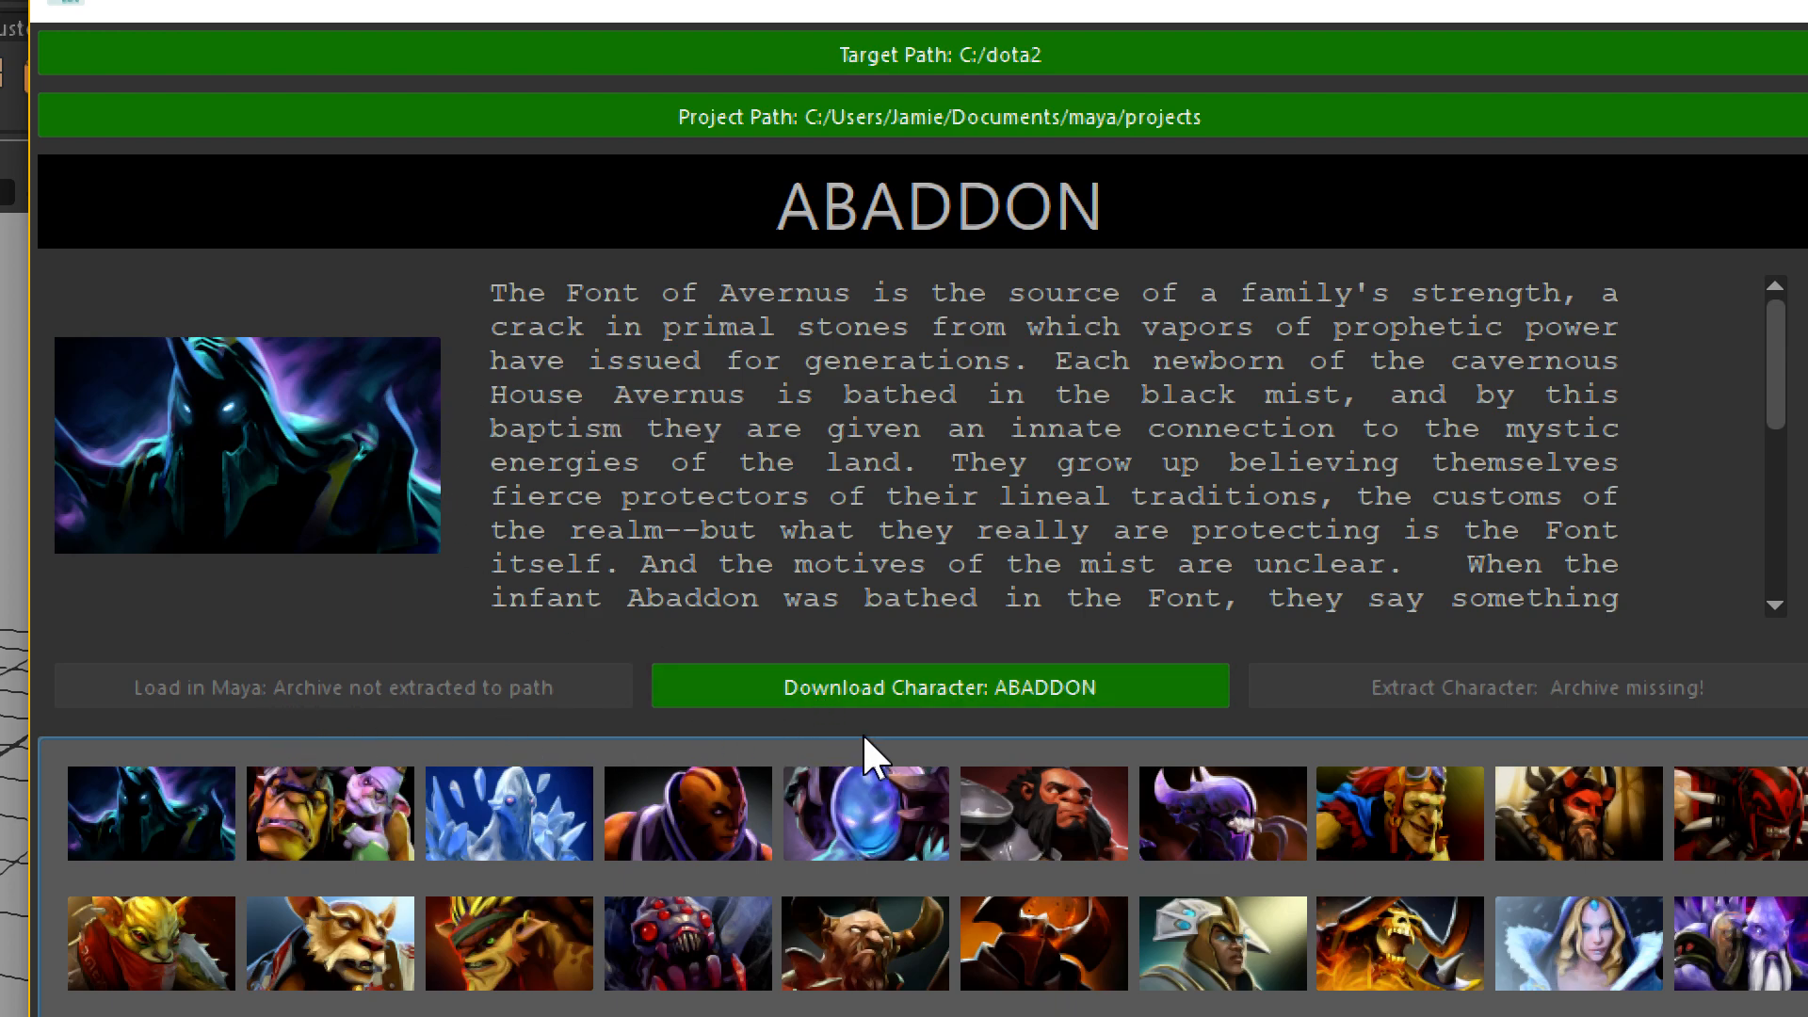
{"action": "mouse_move", "coordinate": [790, 772]}
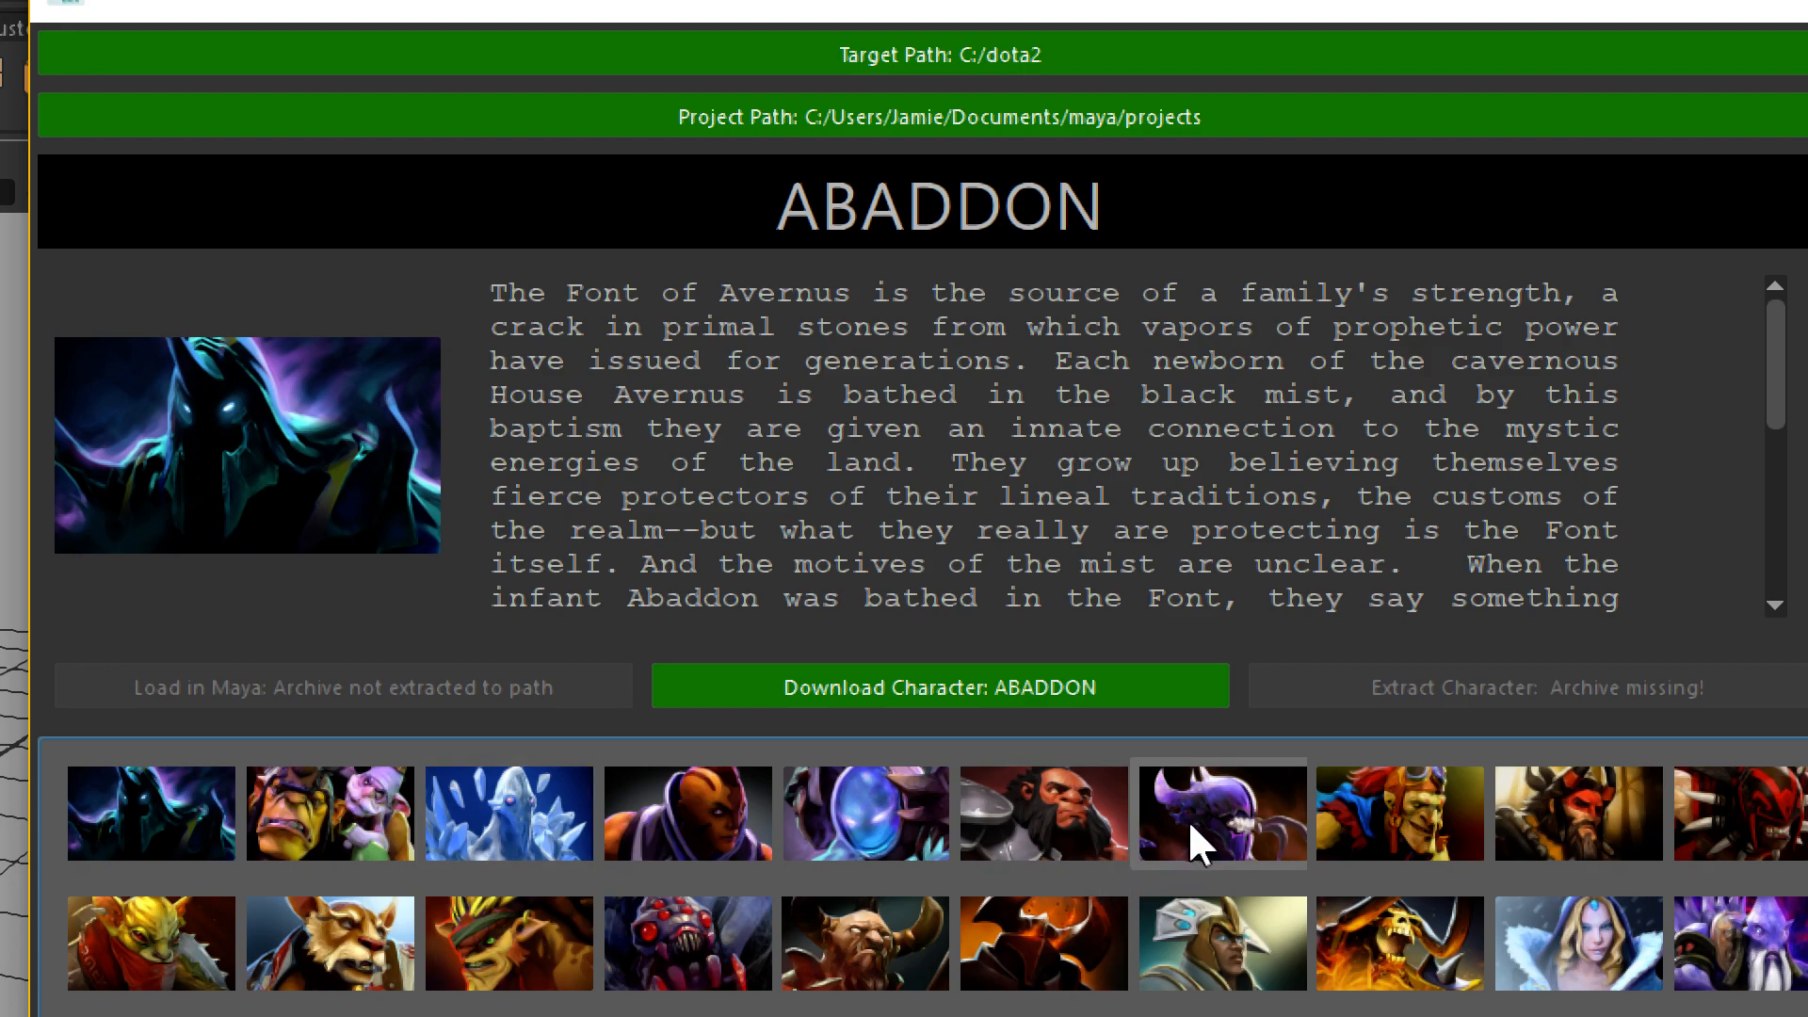
Show Bane, Crystal Maiden, then Centaur's portraits and bios in the Dota 2 Viewer
{"action": "left_click", "coordinate": [1041, 812]}
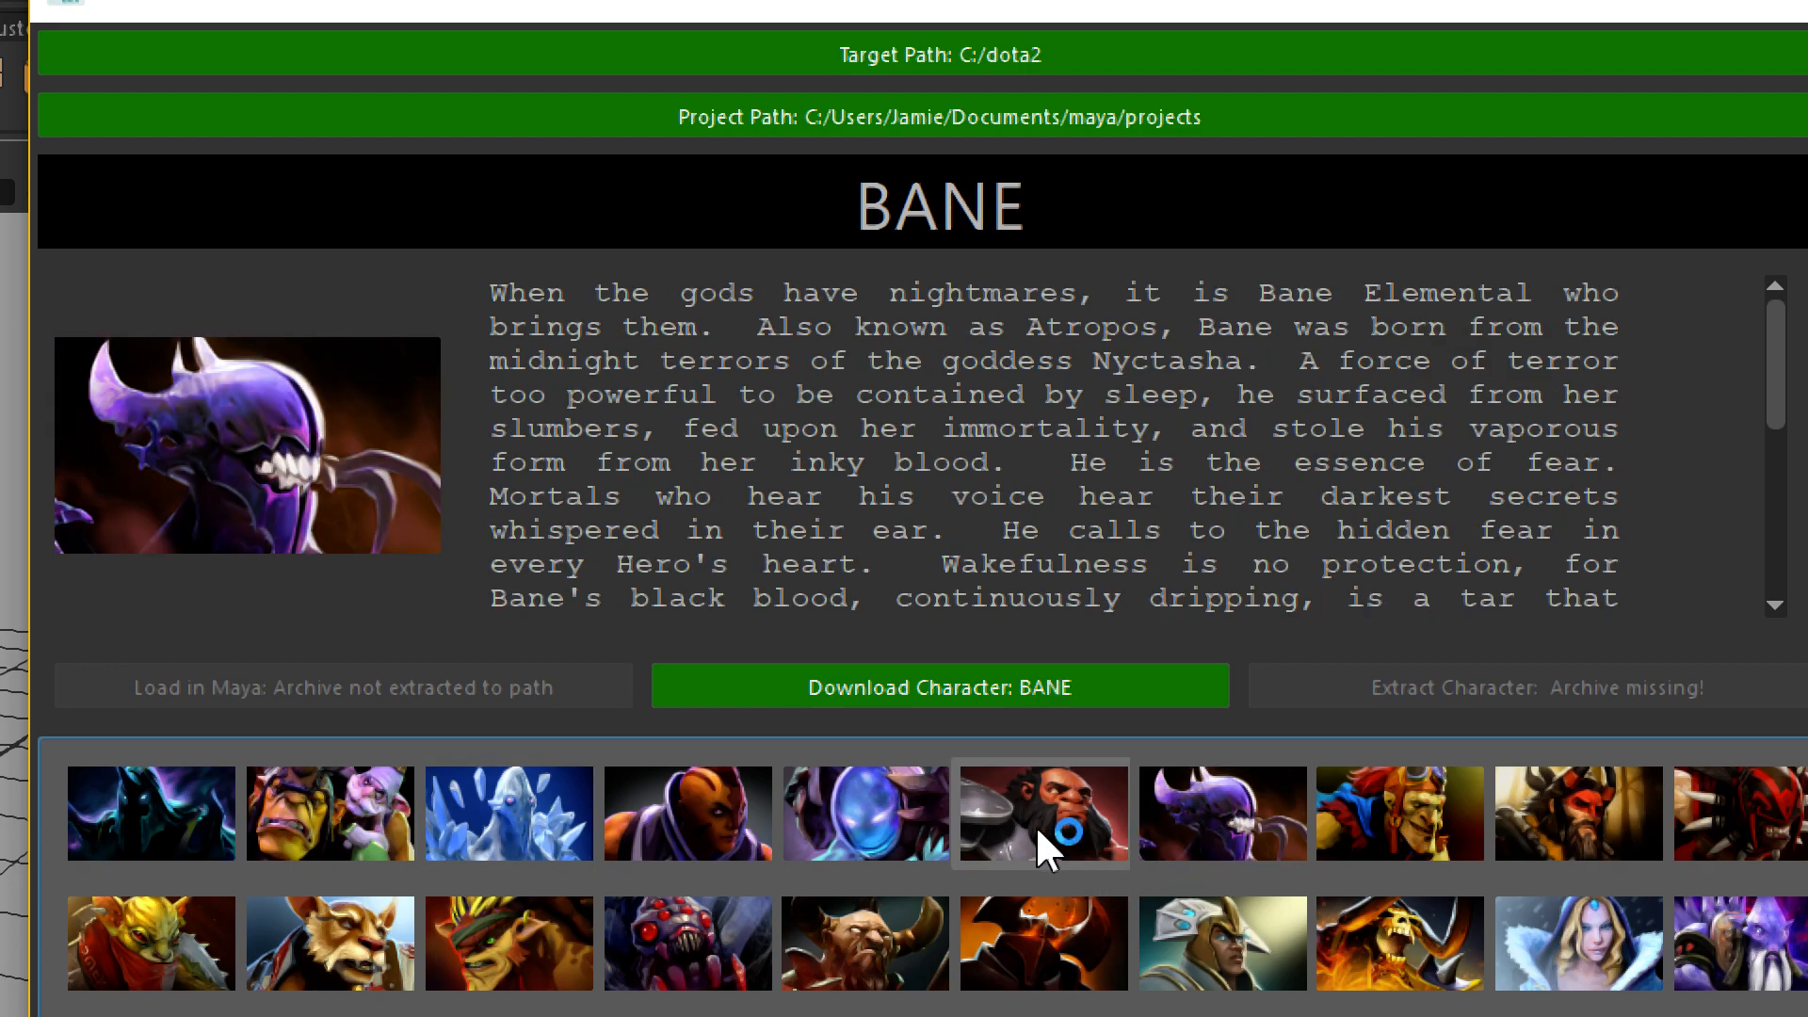
{"action": "mouse_move", "coordinate": [1428, 870]}
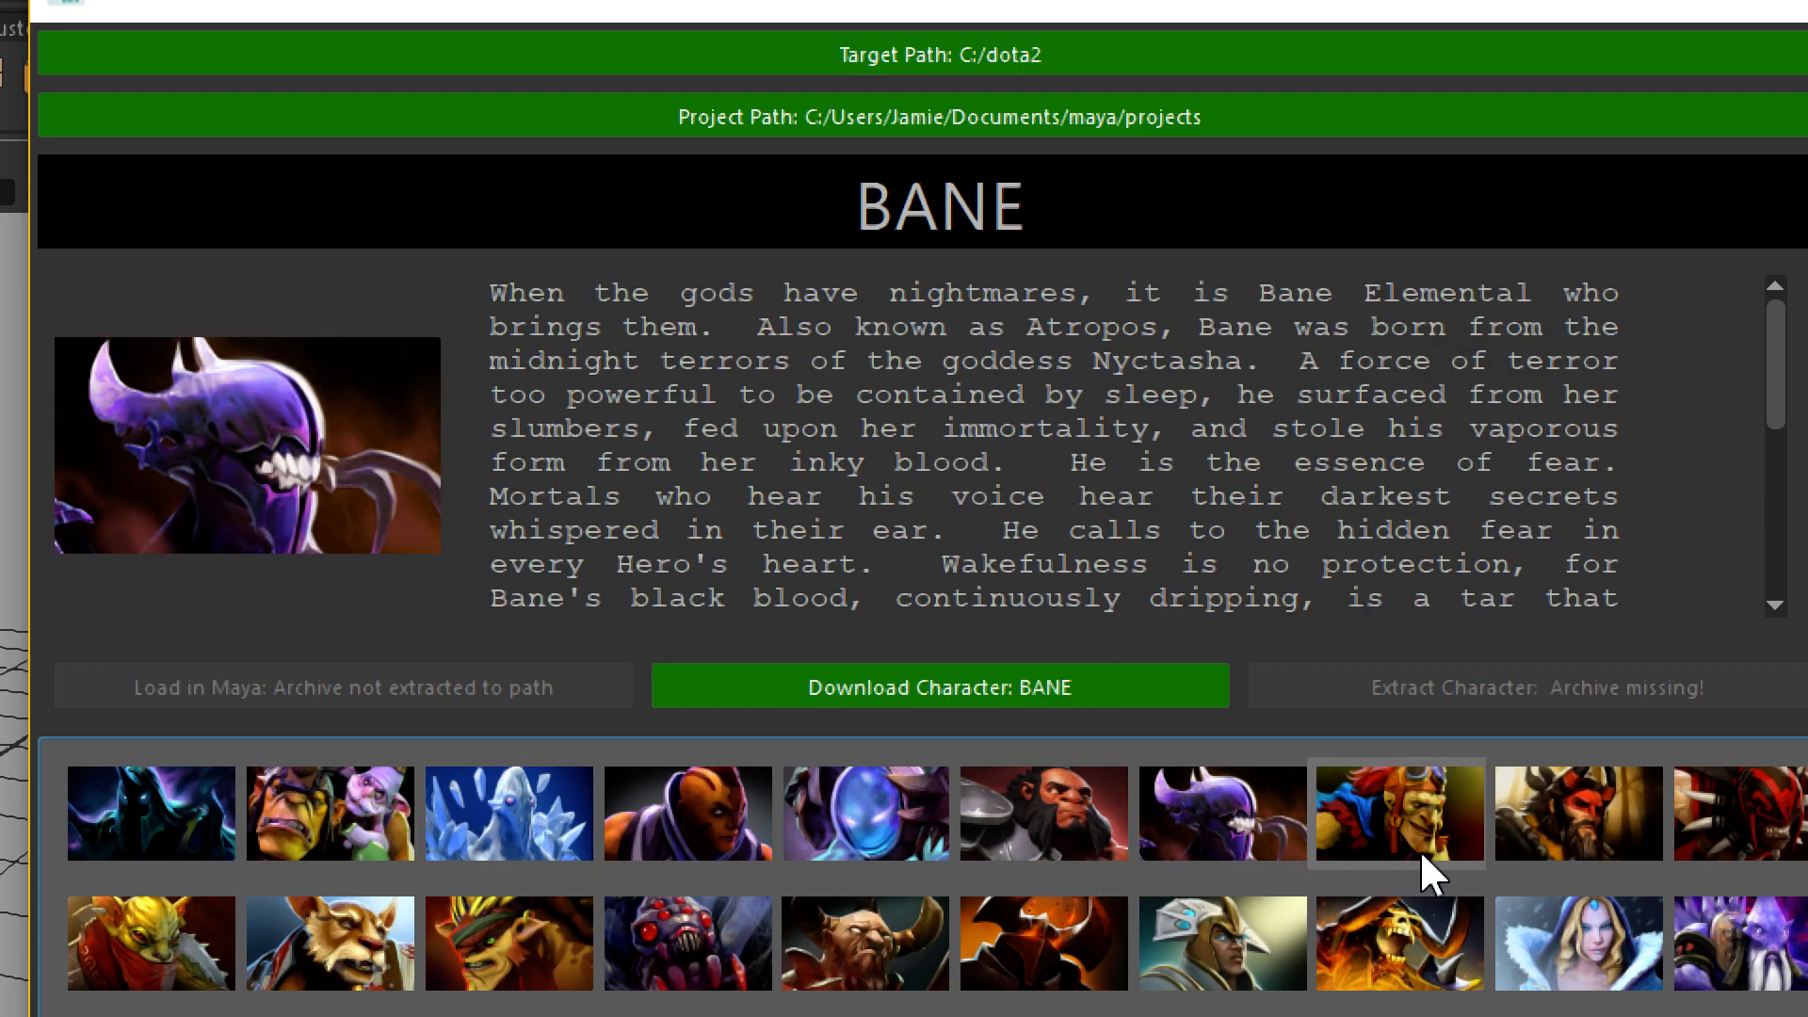
{"action": "left_click", "coordinate": [1398, 813]}
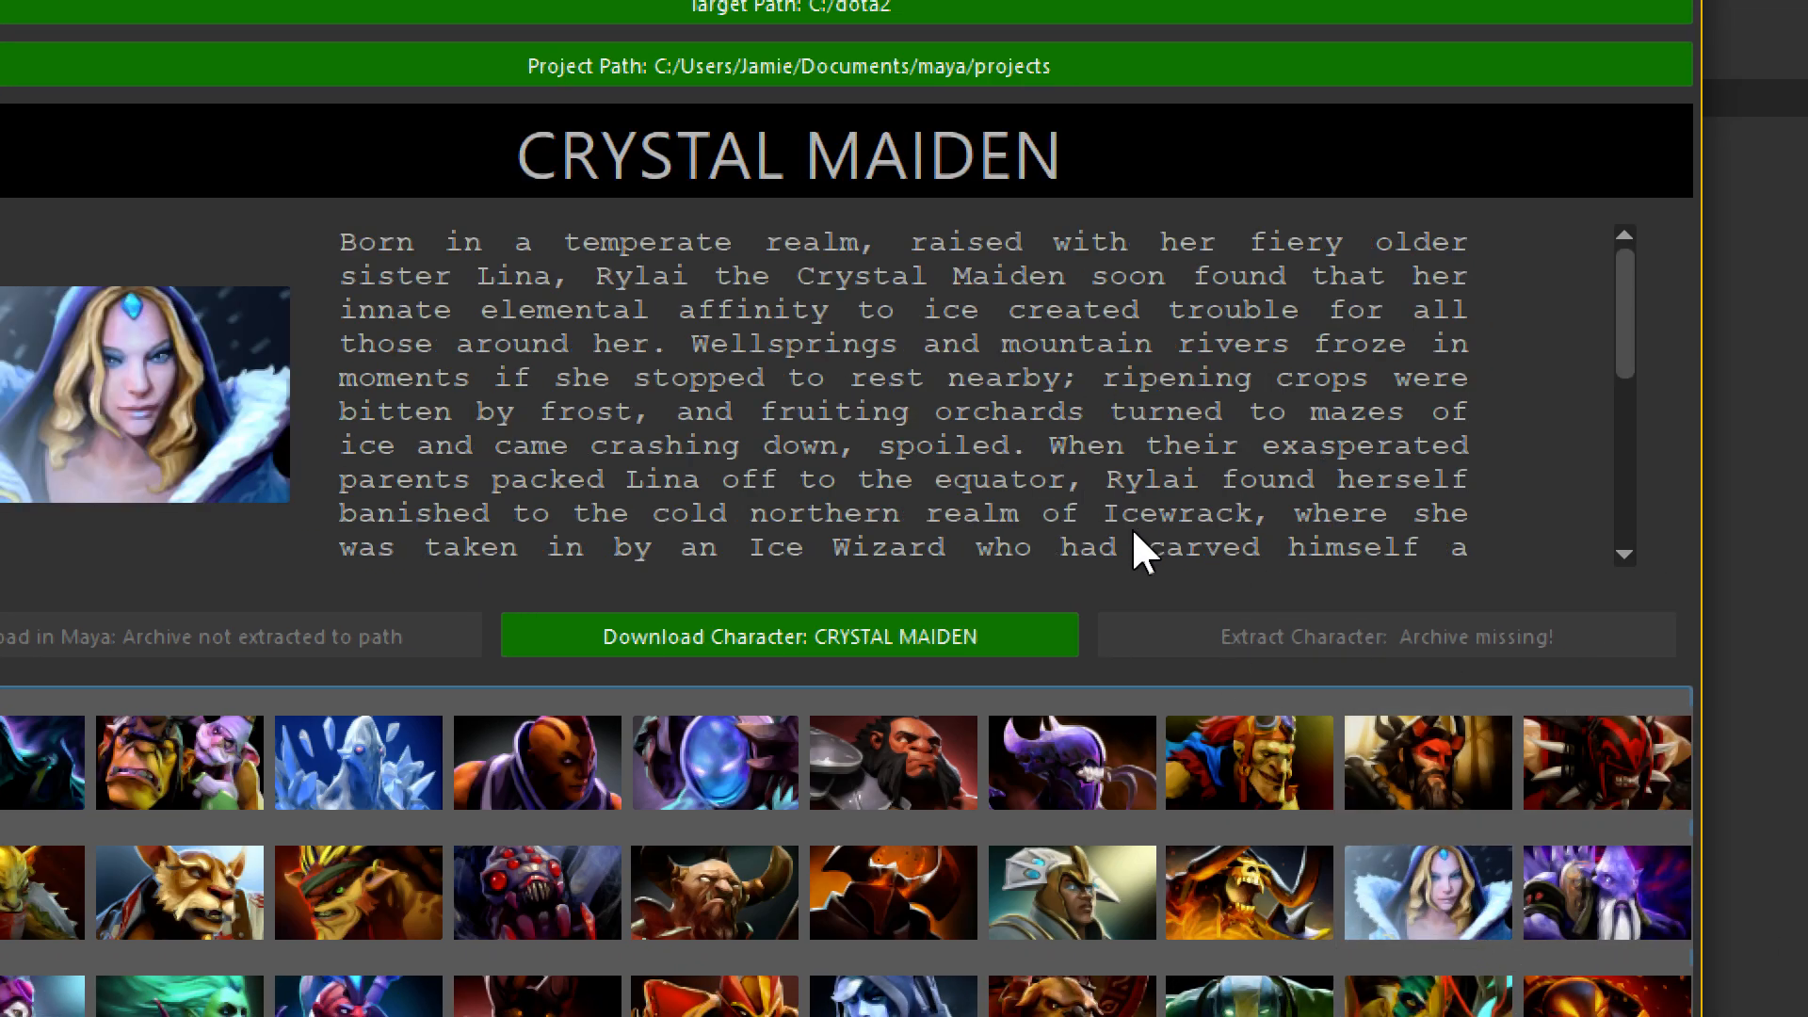
{"action": "scroll", "scroll_direction": "down", "scroll_amount": 3}
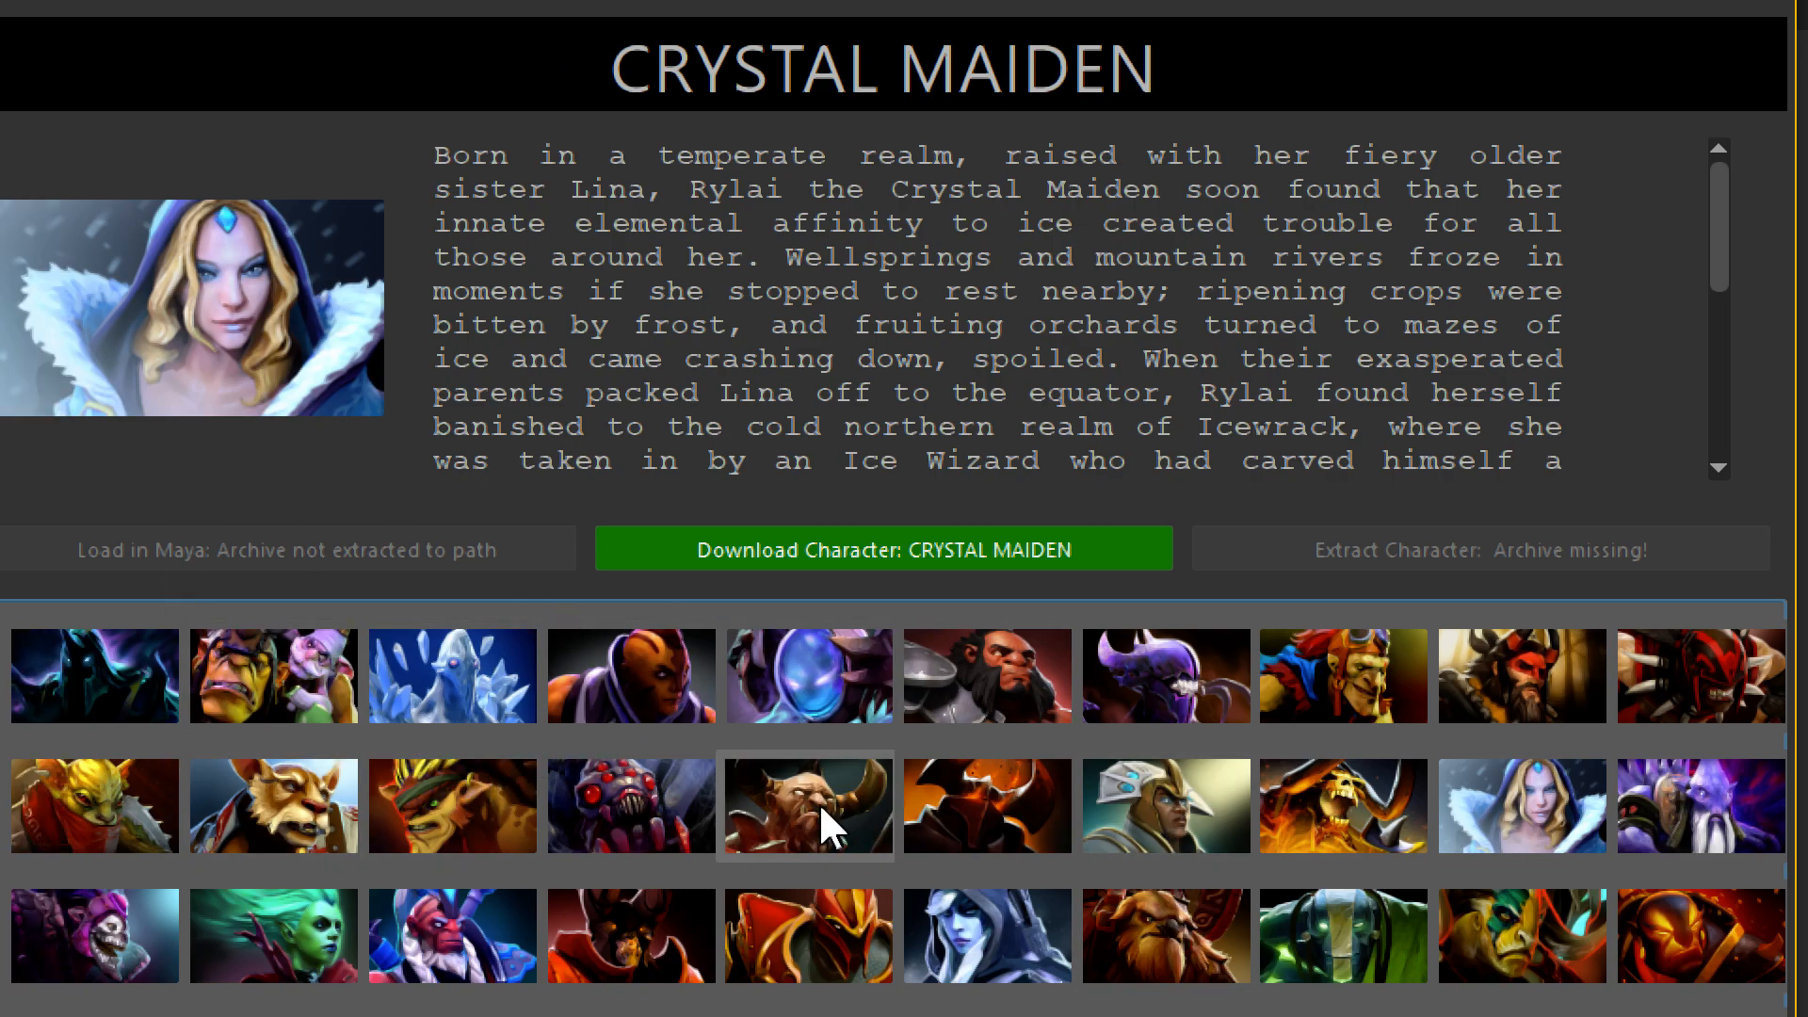
{"action": "left_click", "coordinate": [807, 806]}
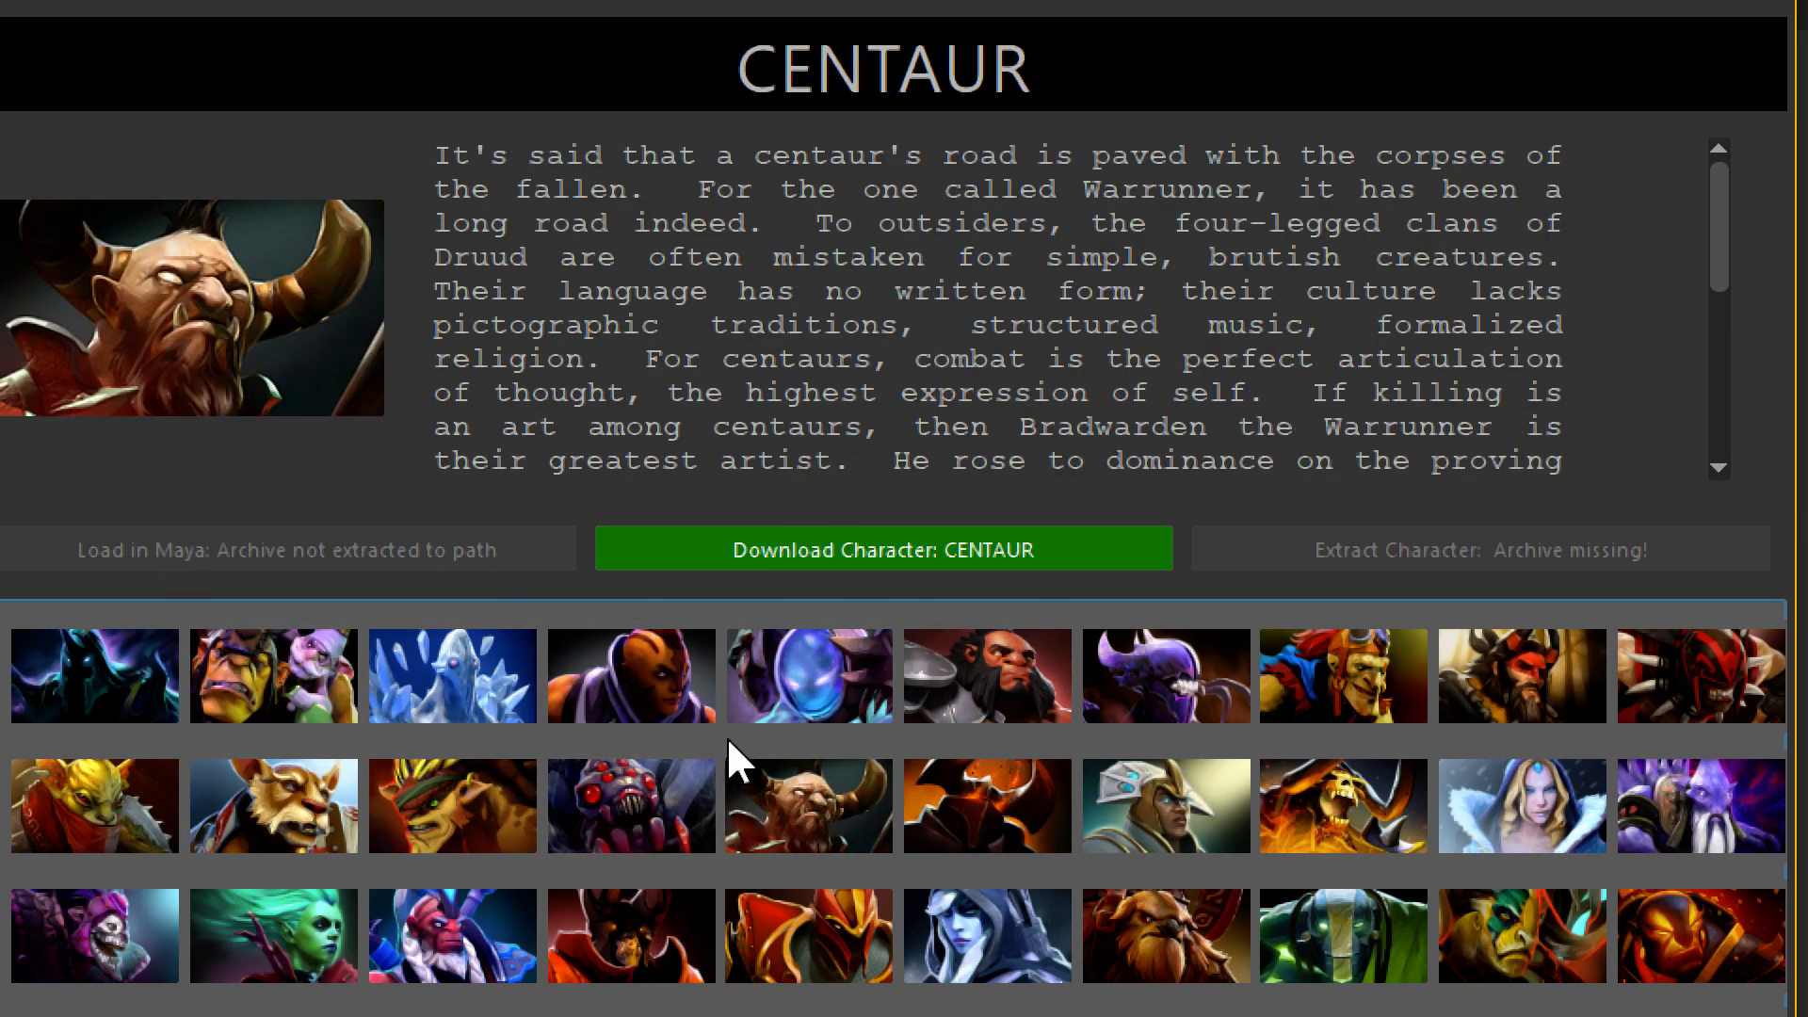
{"action": "mouse_move", "coordinate": [810, 492]}
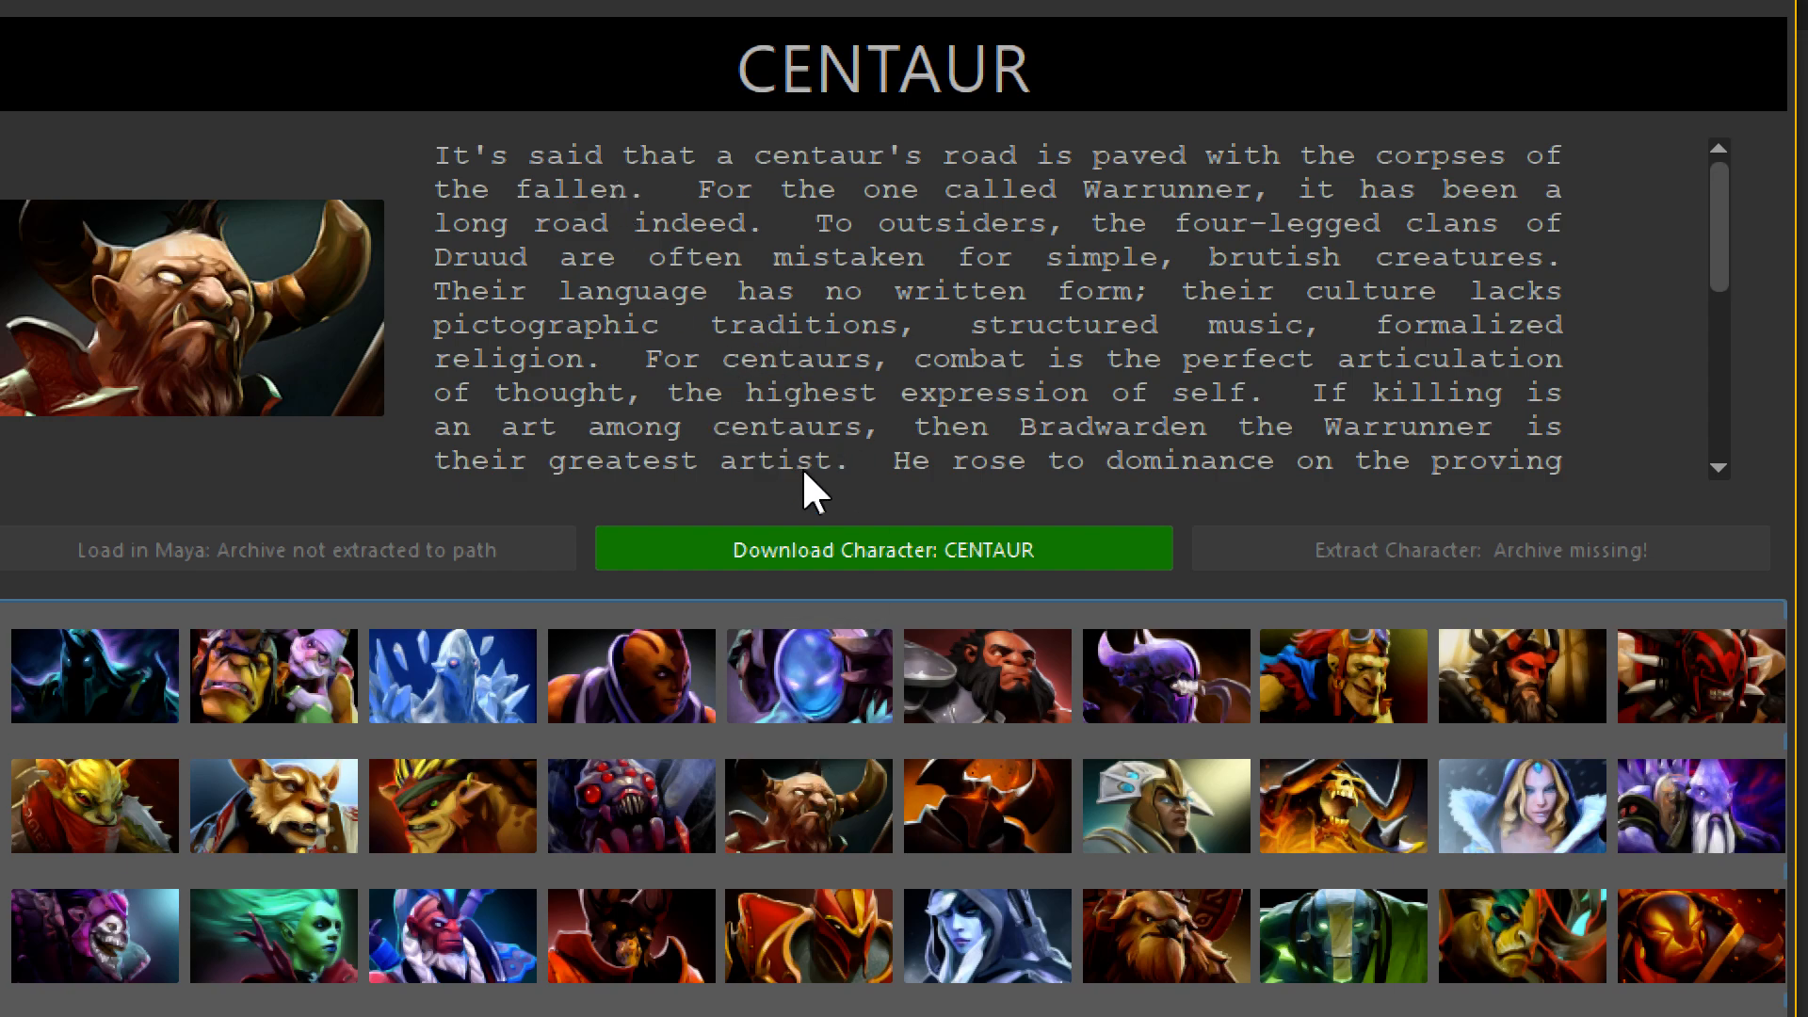
{"action": "mouse_move", "coordinate": [867, 514]}
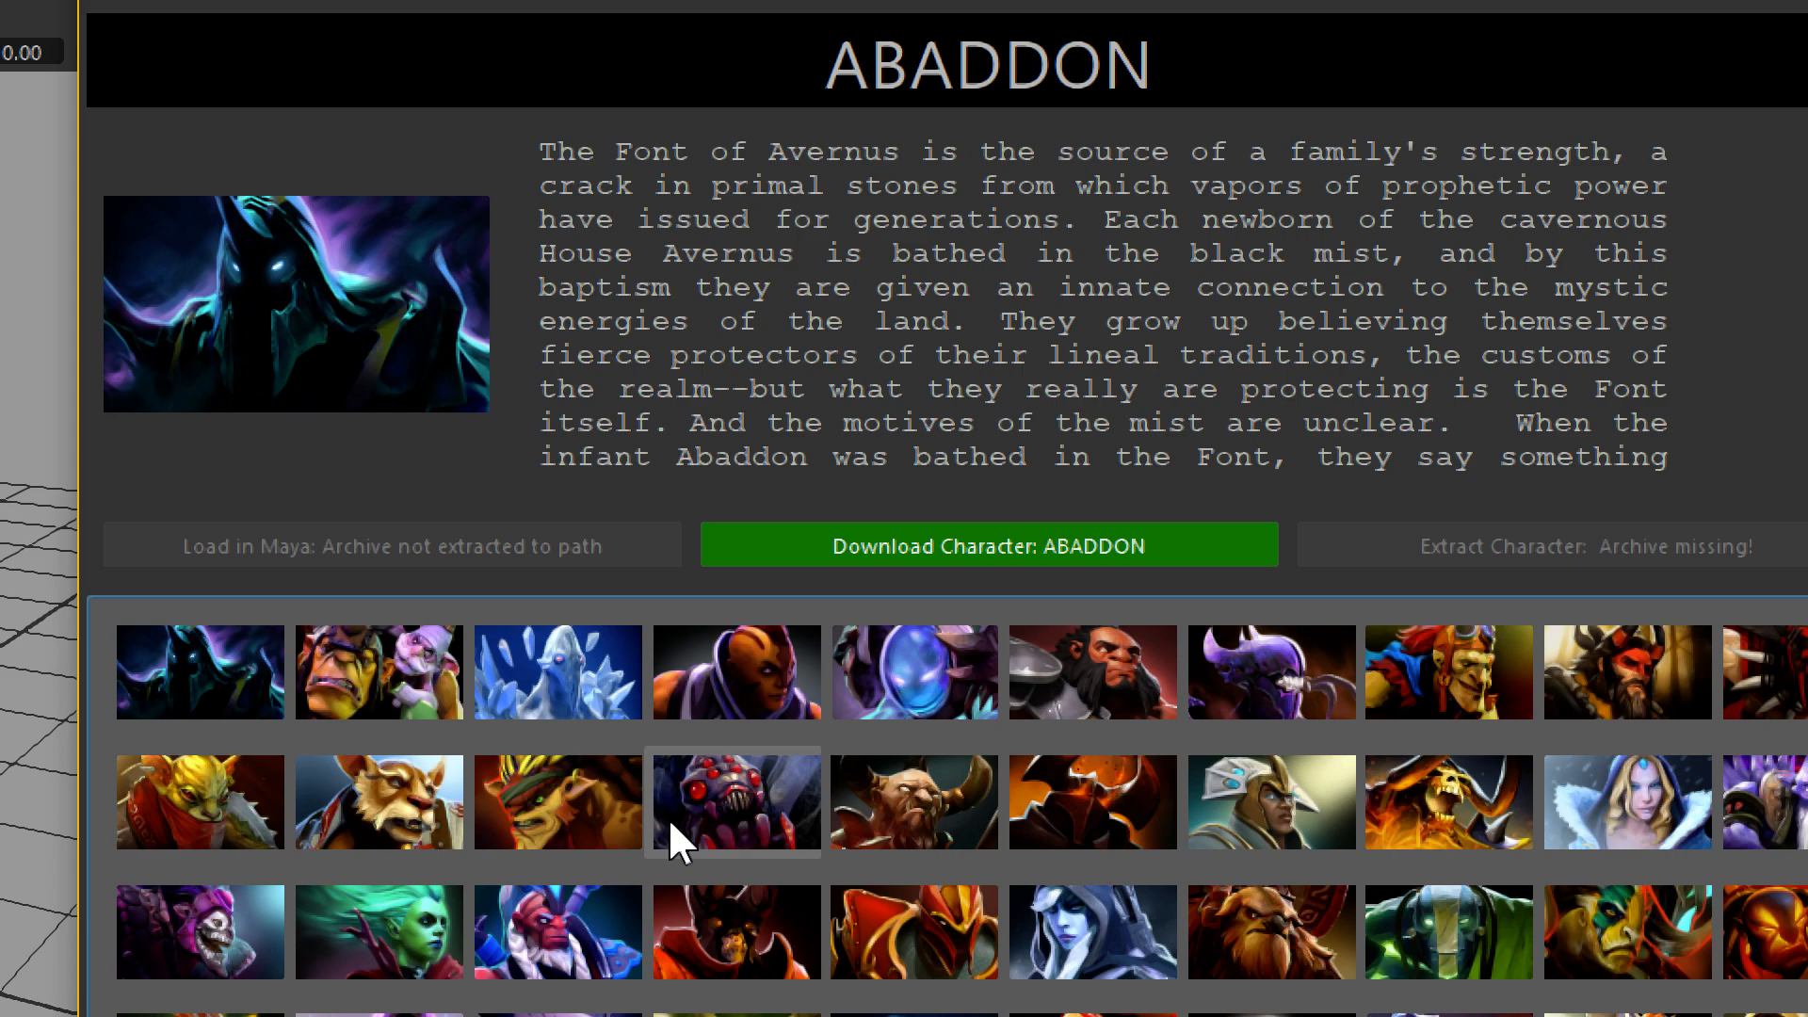
{"action": "mouse_move", "coordinate": [850, 761]}
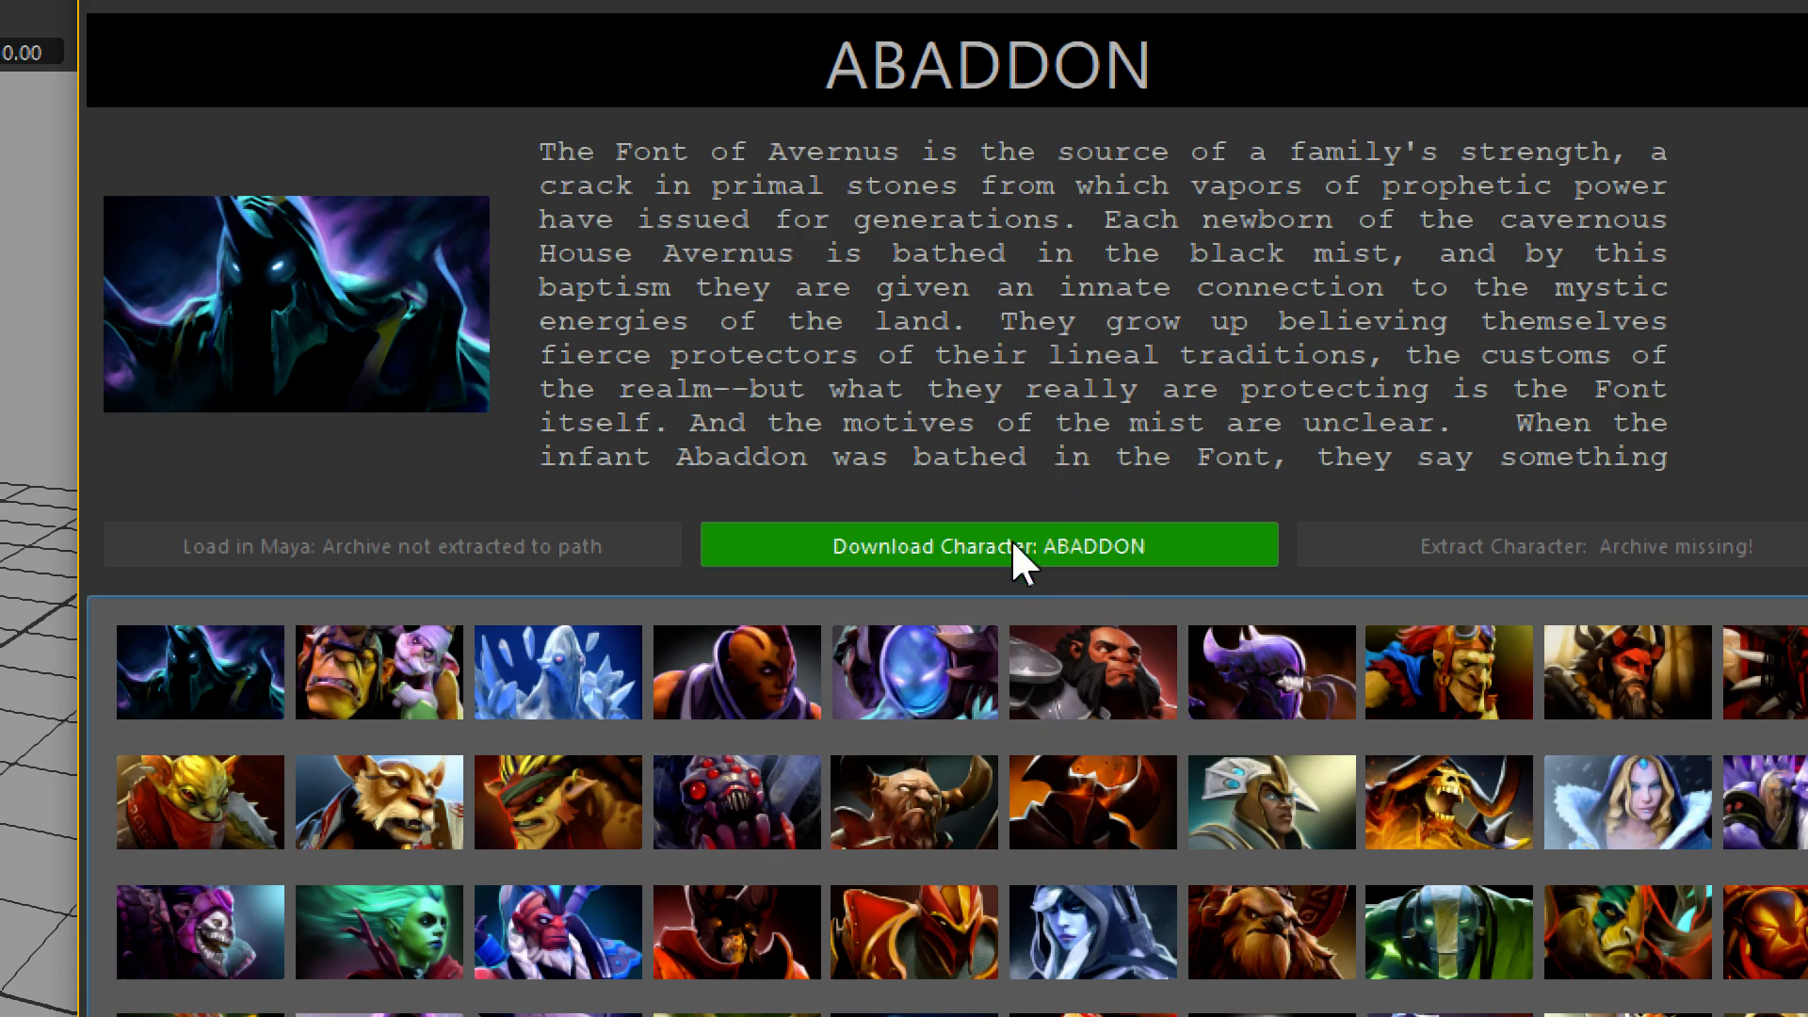
Scroll back to Abaddon and download its character archive
{"action": "scroll", "scroll_direction": "down", "scroll_amount": 3}
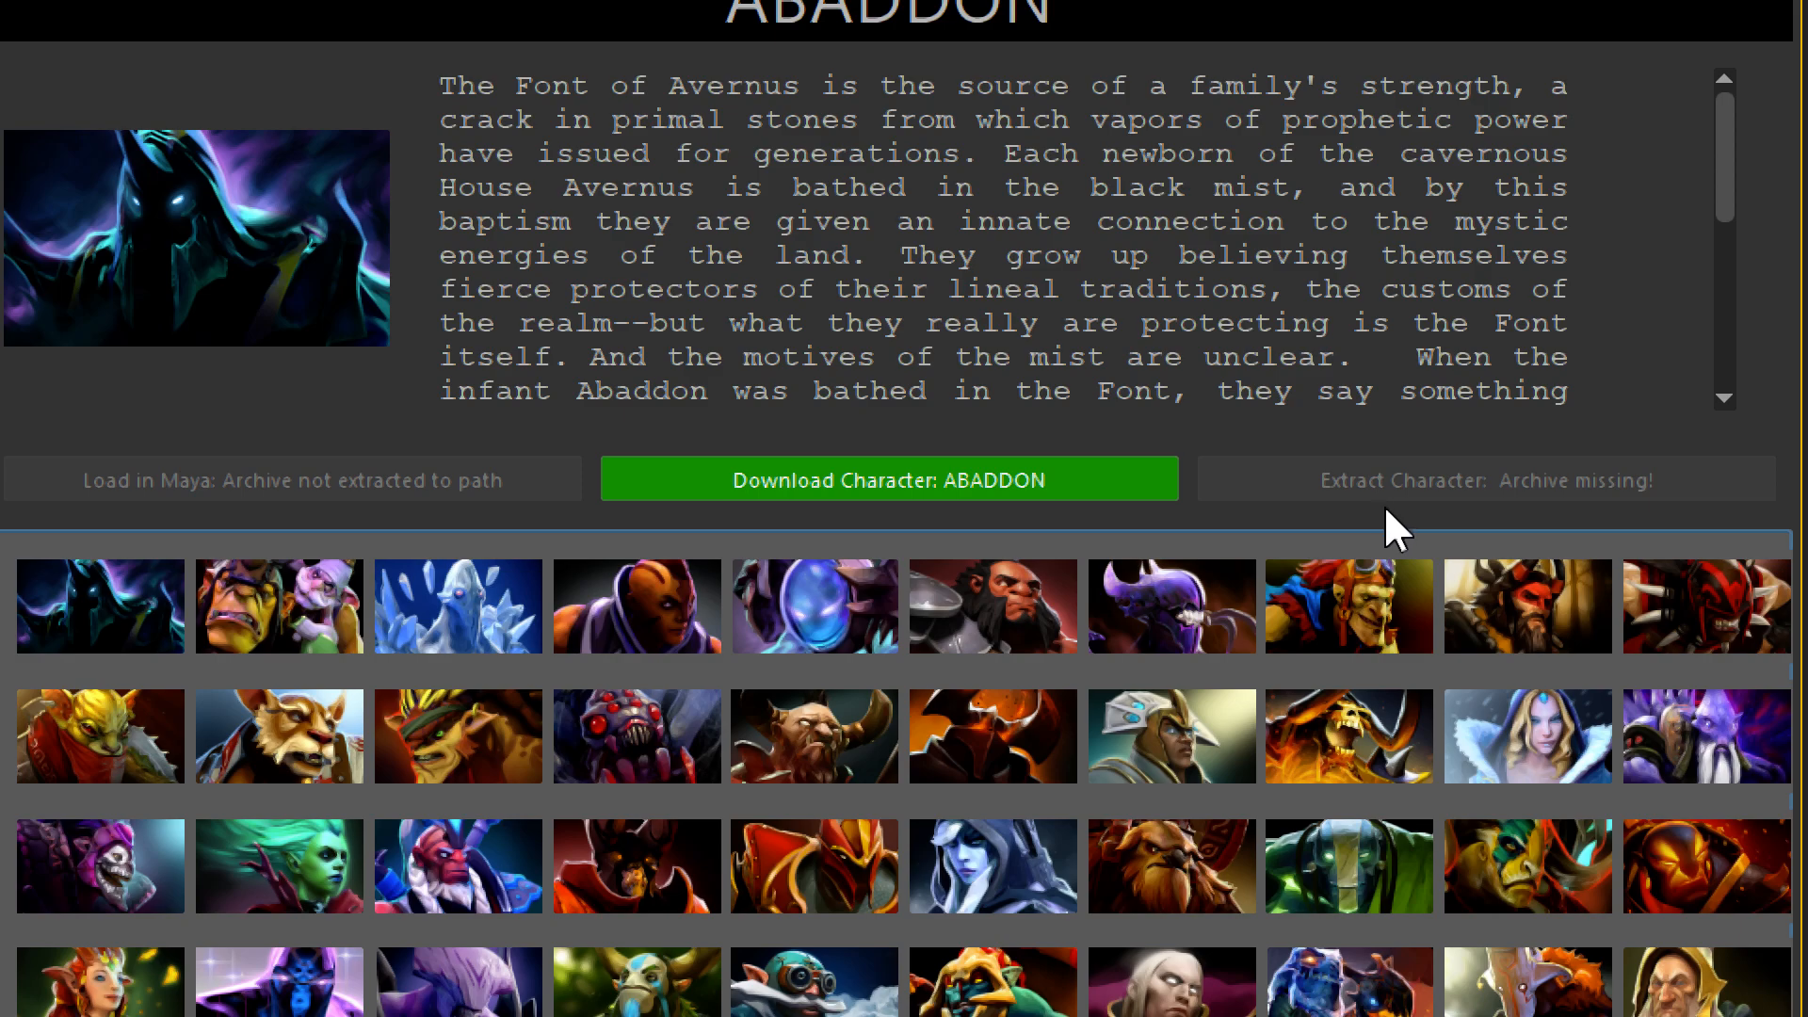
{"action": "mouse_move", "coordinate": [1044, 710]}
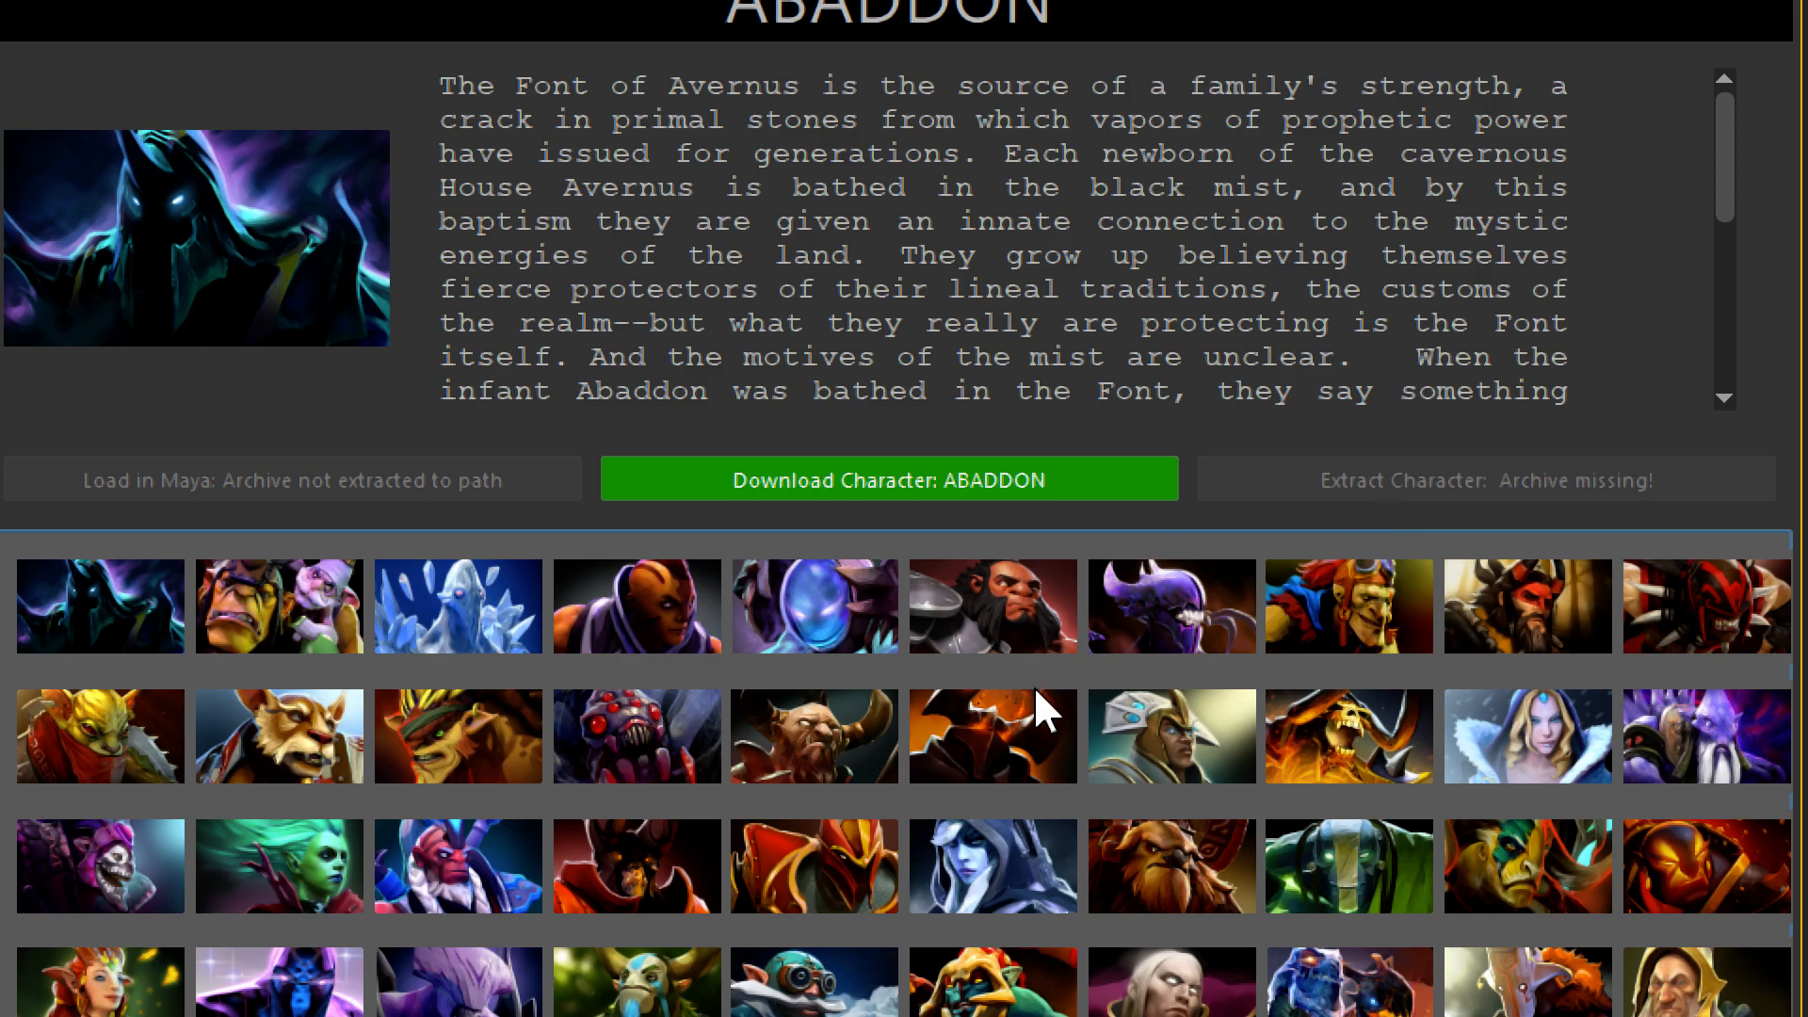
{"action": "mouse_move", "coordinate": [682, 960]}
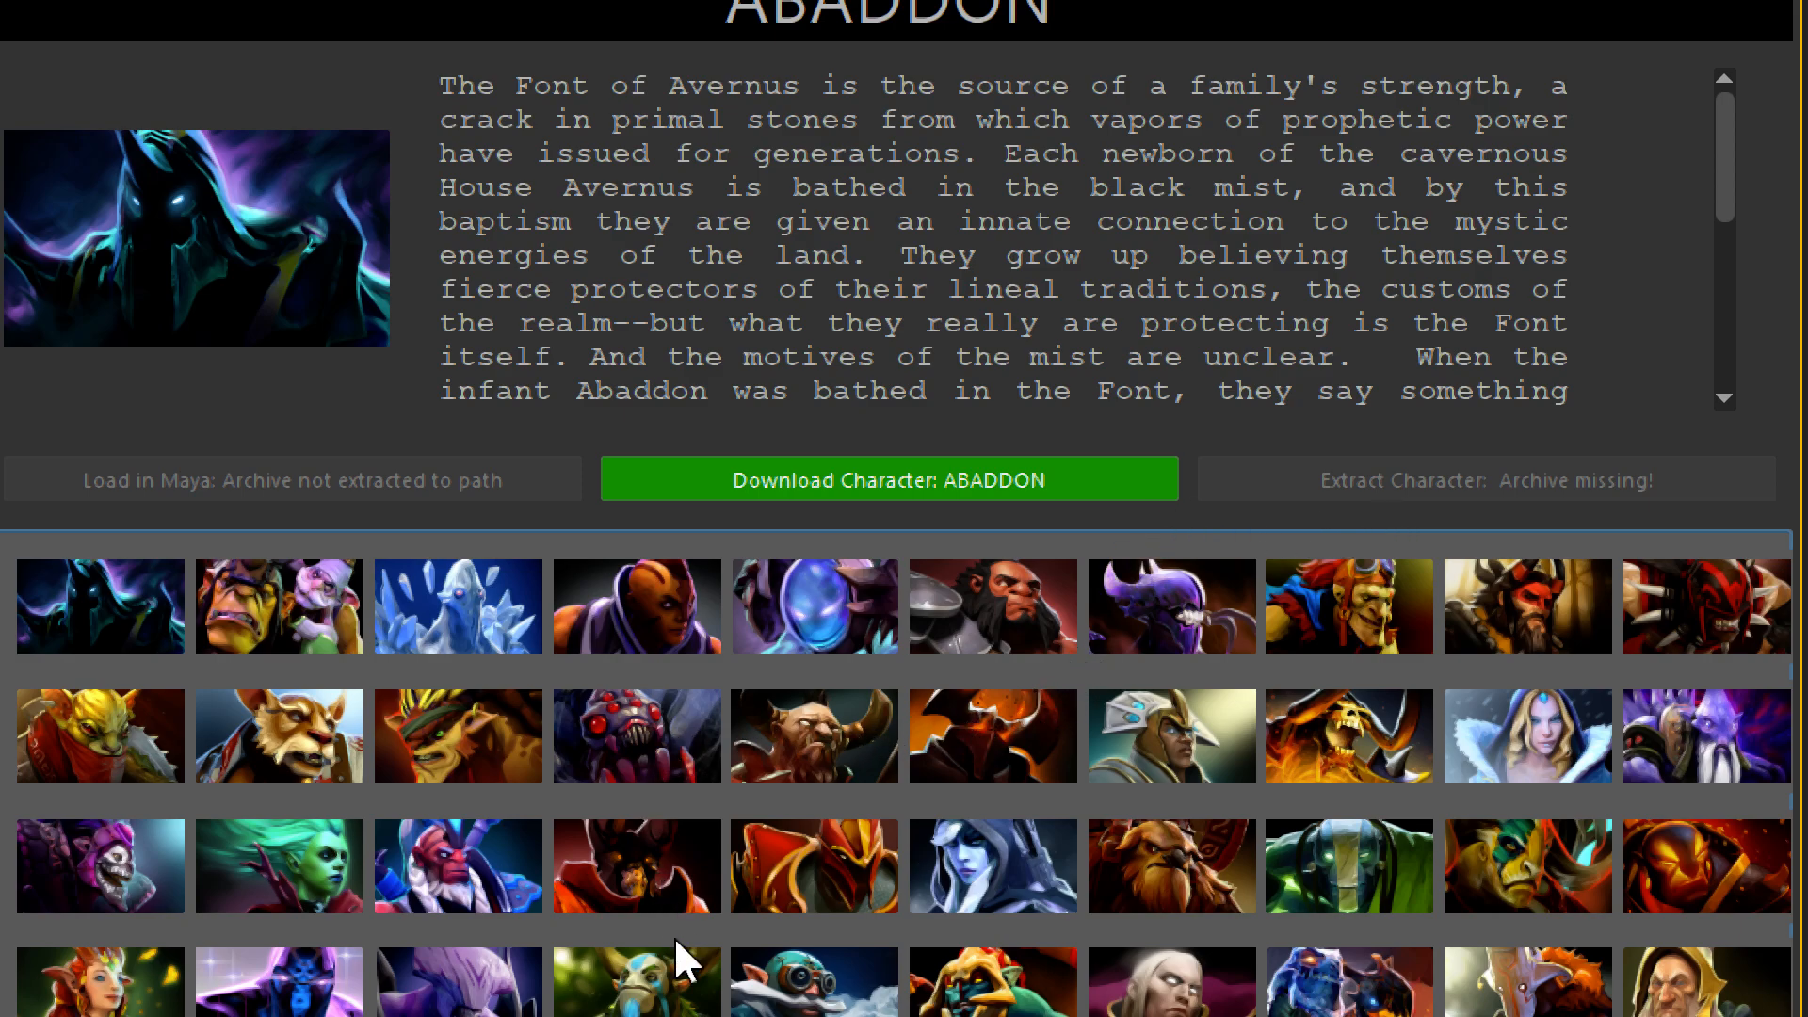
{"action": "scroll", "scroll_direction": "down", "scroll_amount": 3}
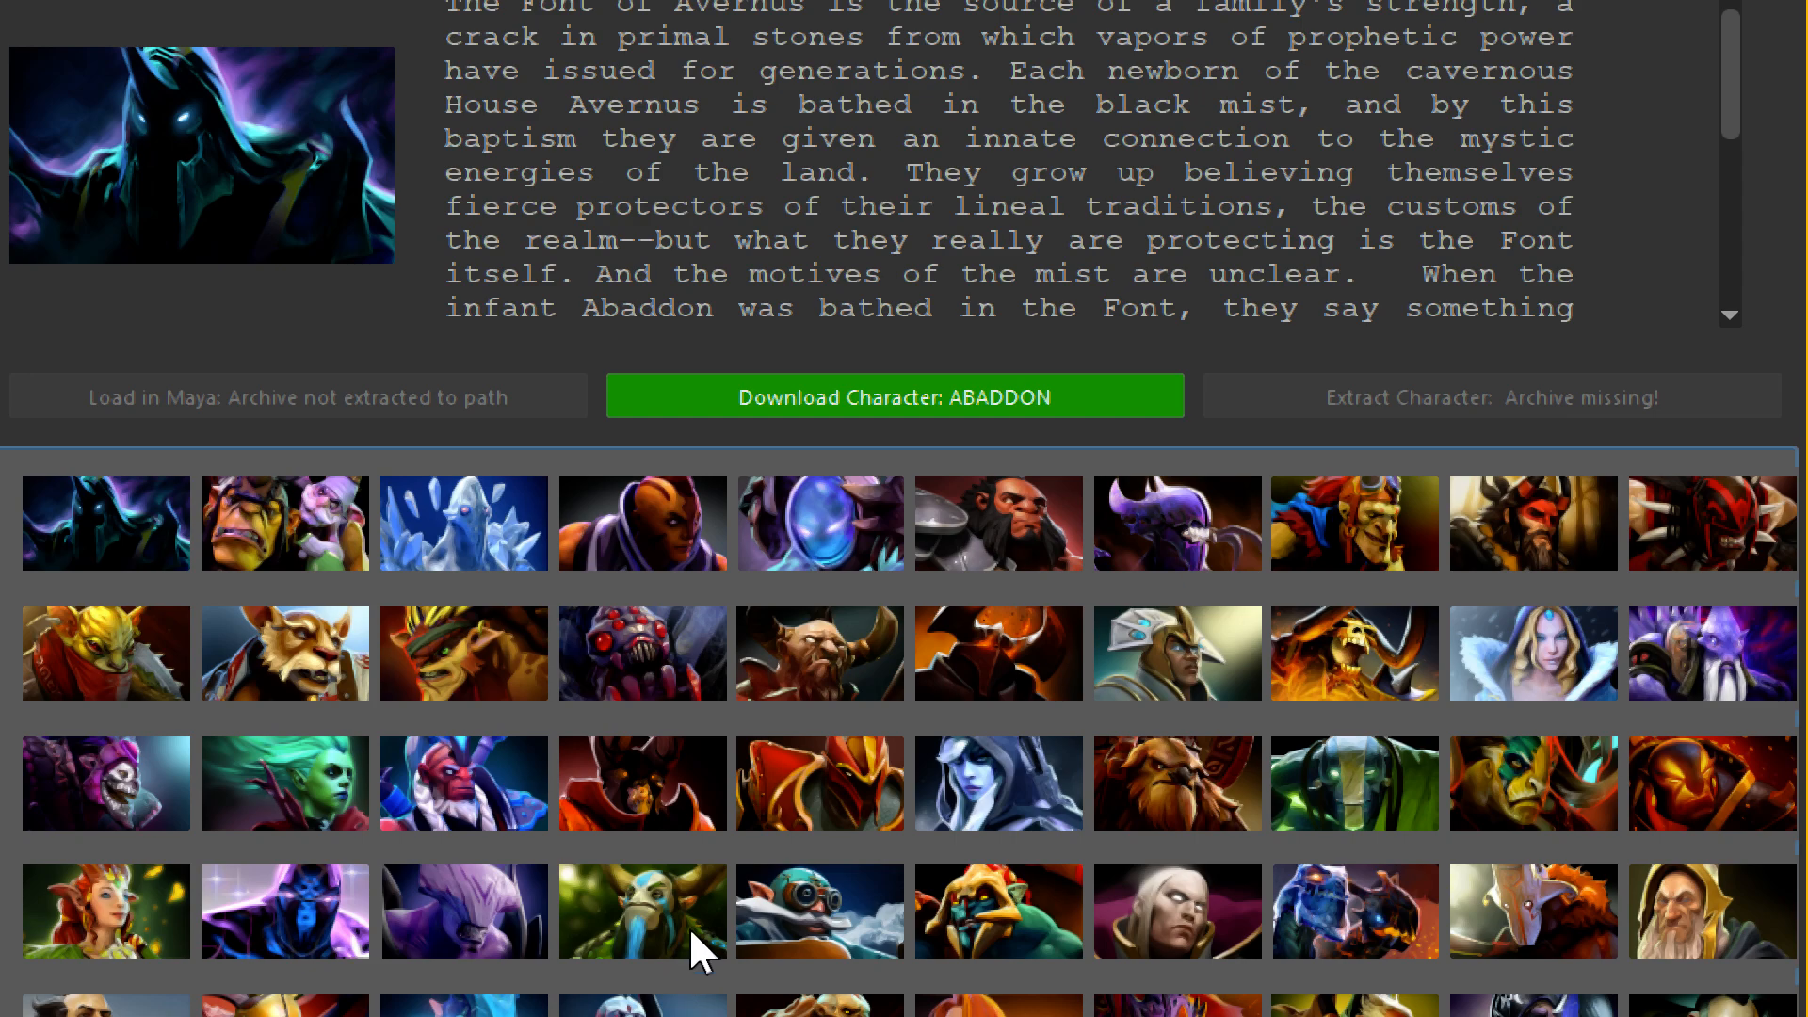
{"action": "mouse_move", "coordinate": [980, 340]}
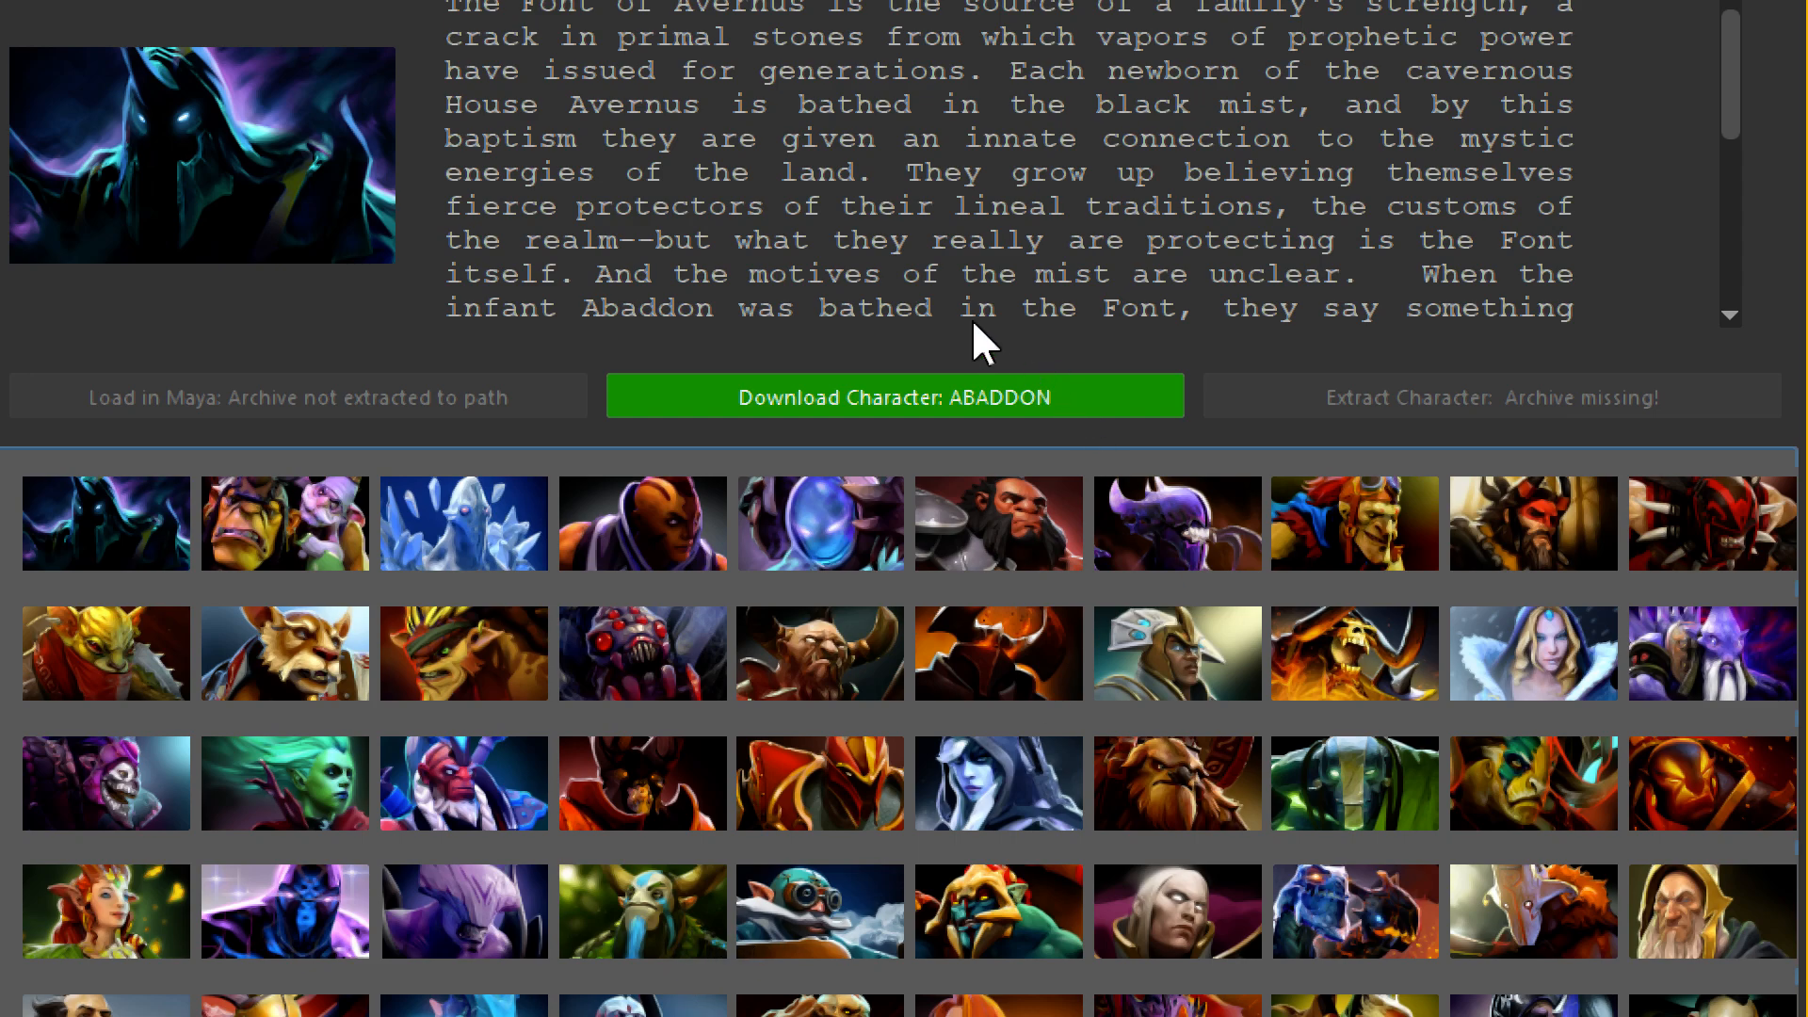
{"action": "mouse_move", "coordinate": [714, 513]}
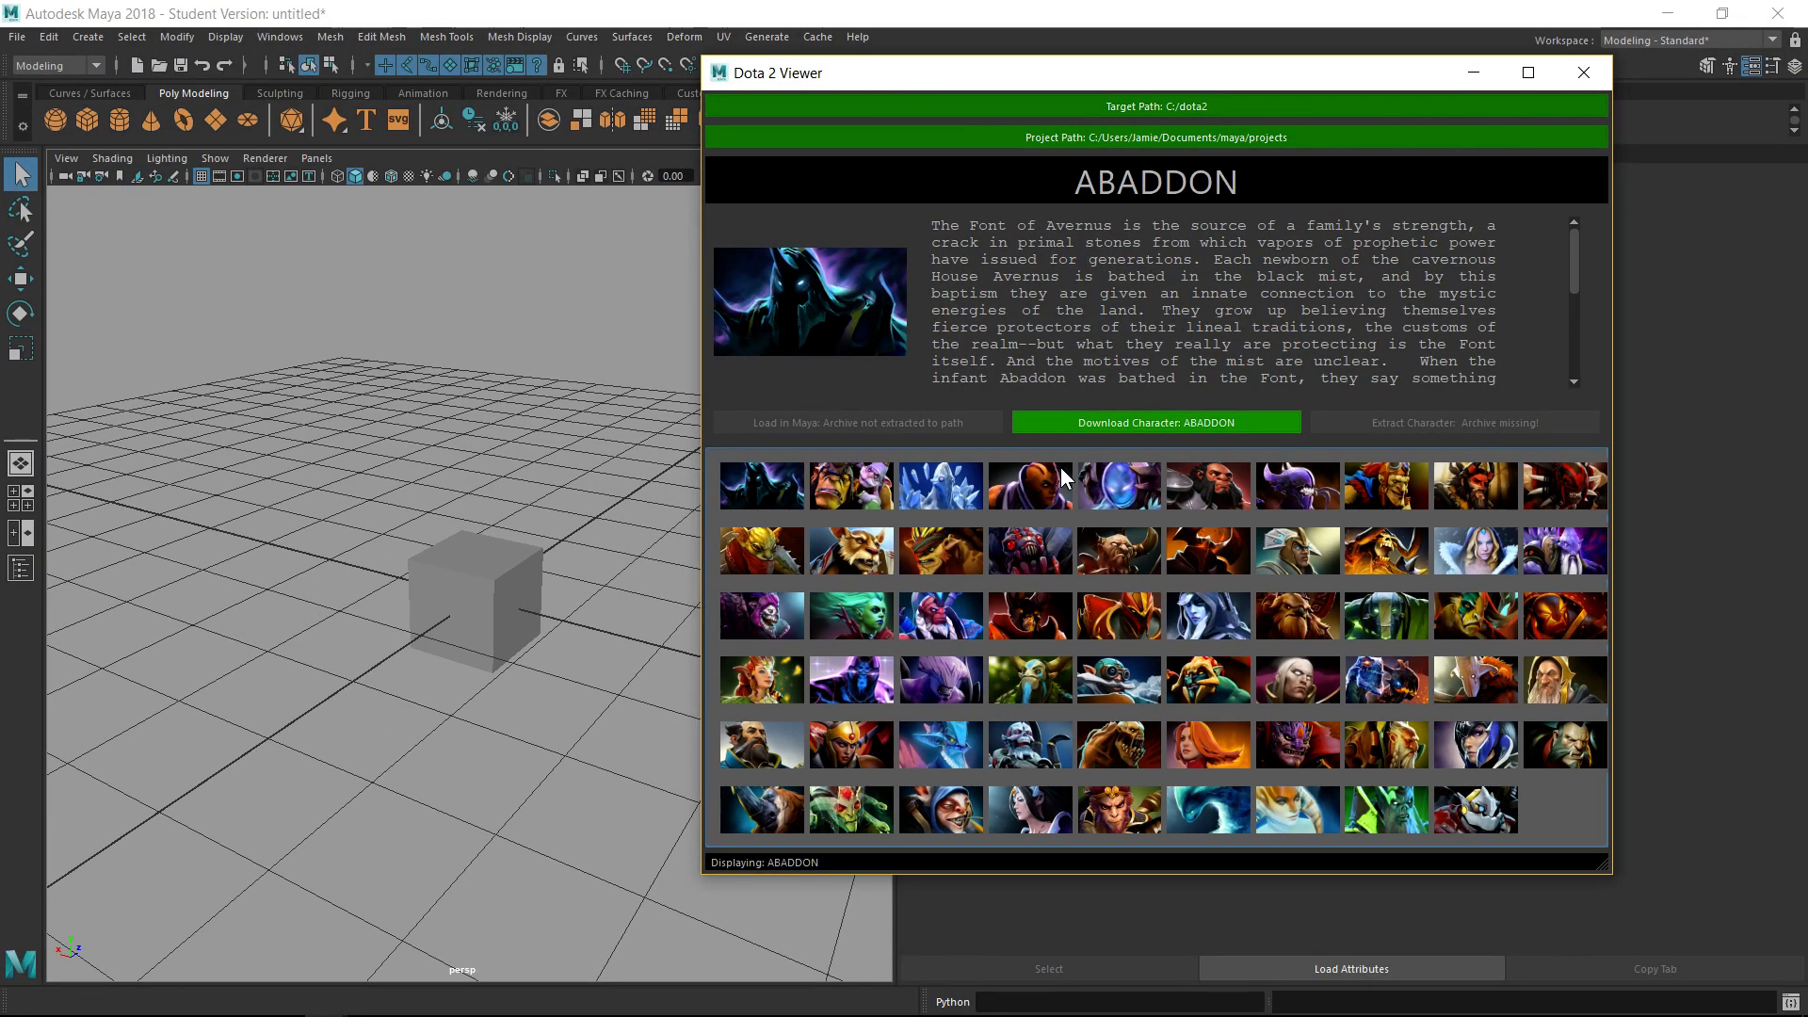
{"action": "mouse_move", "coordinate": [1165, 48]}
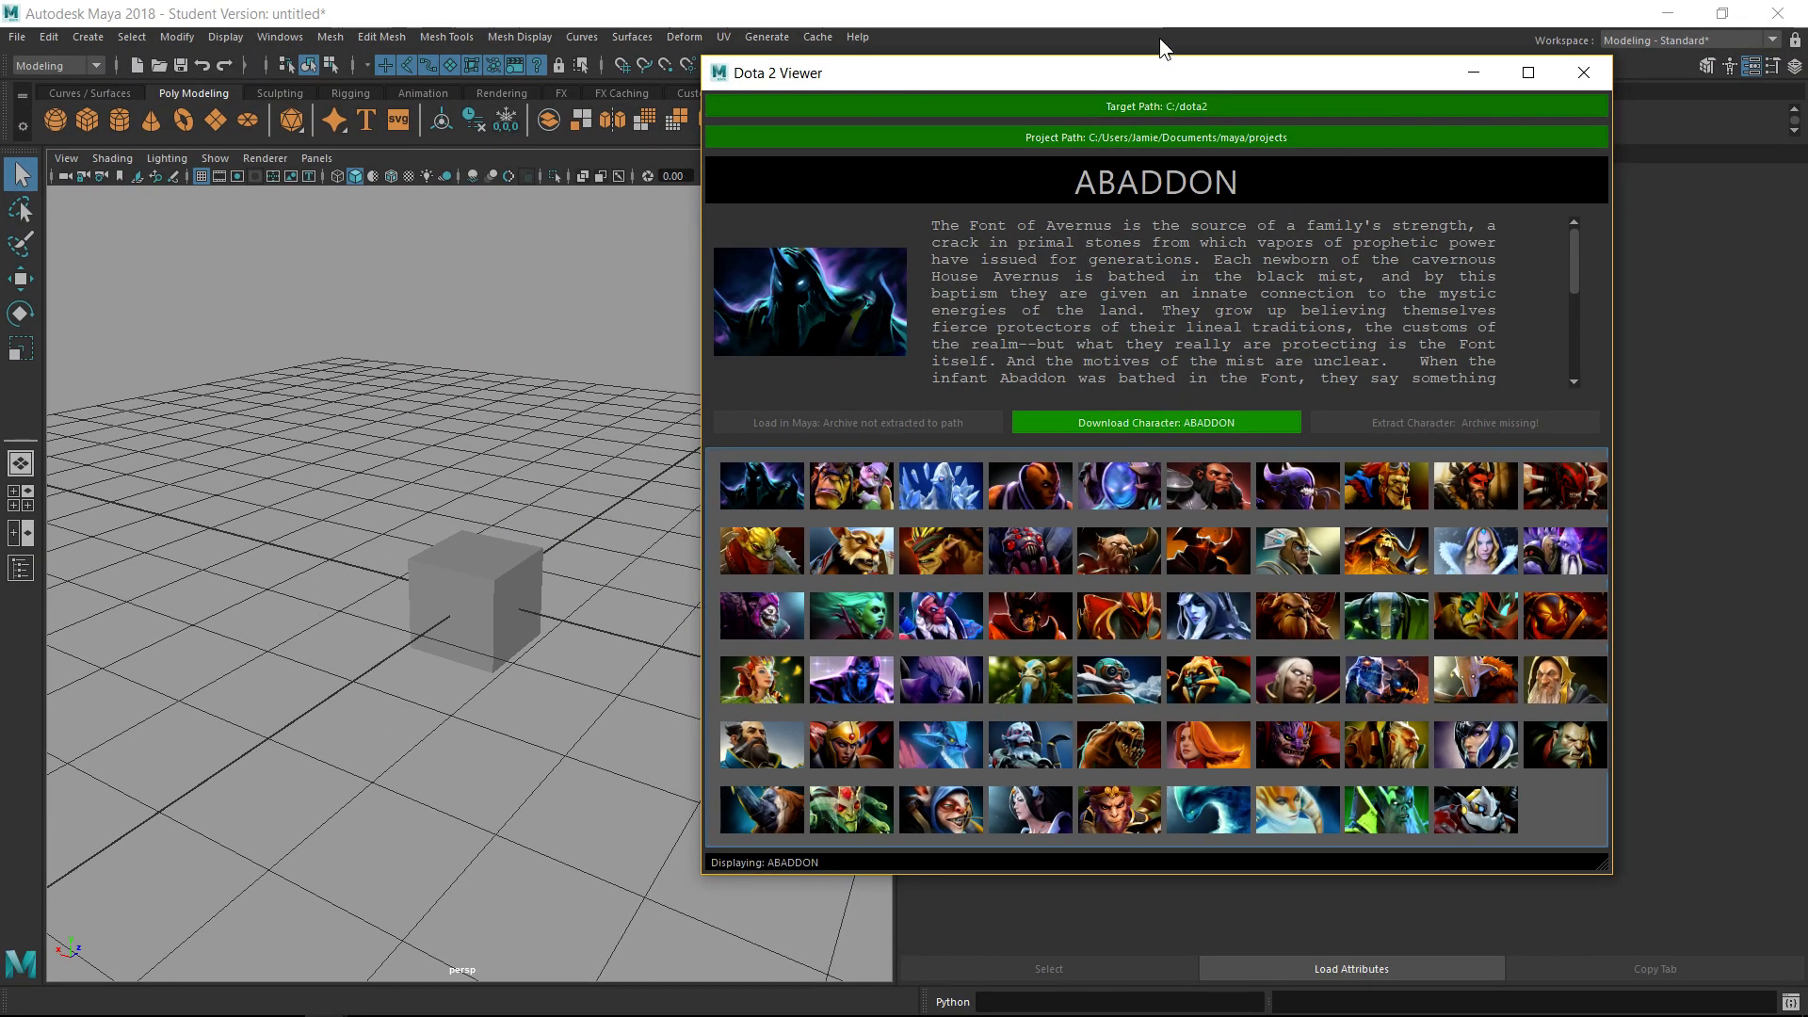
{"action": "mouse_move", "coordinate": [1192, 355]}
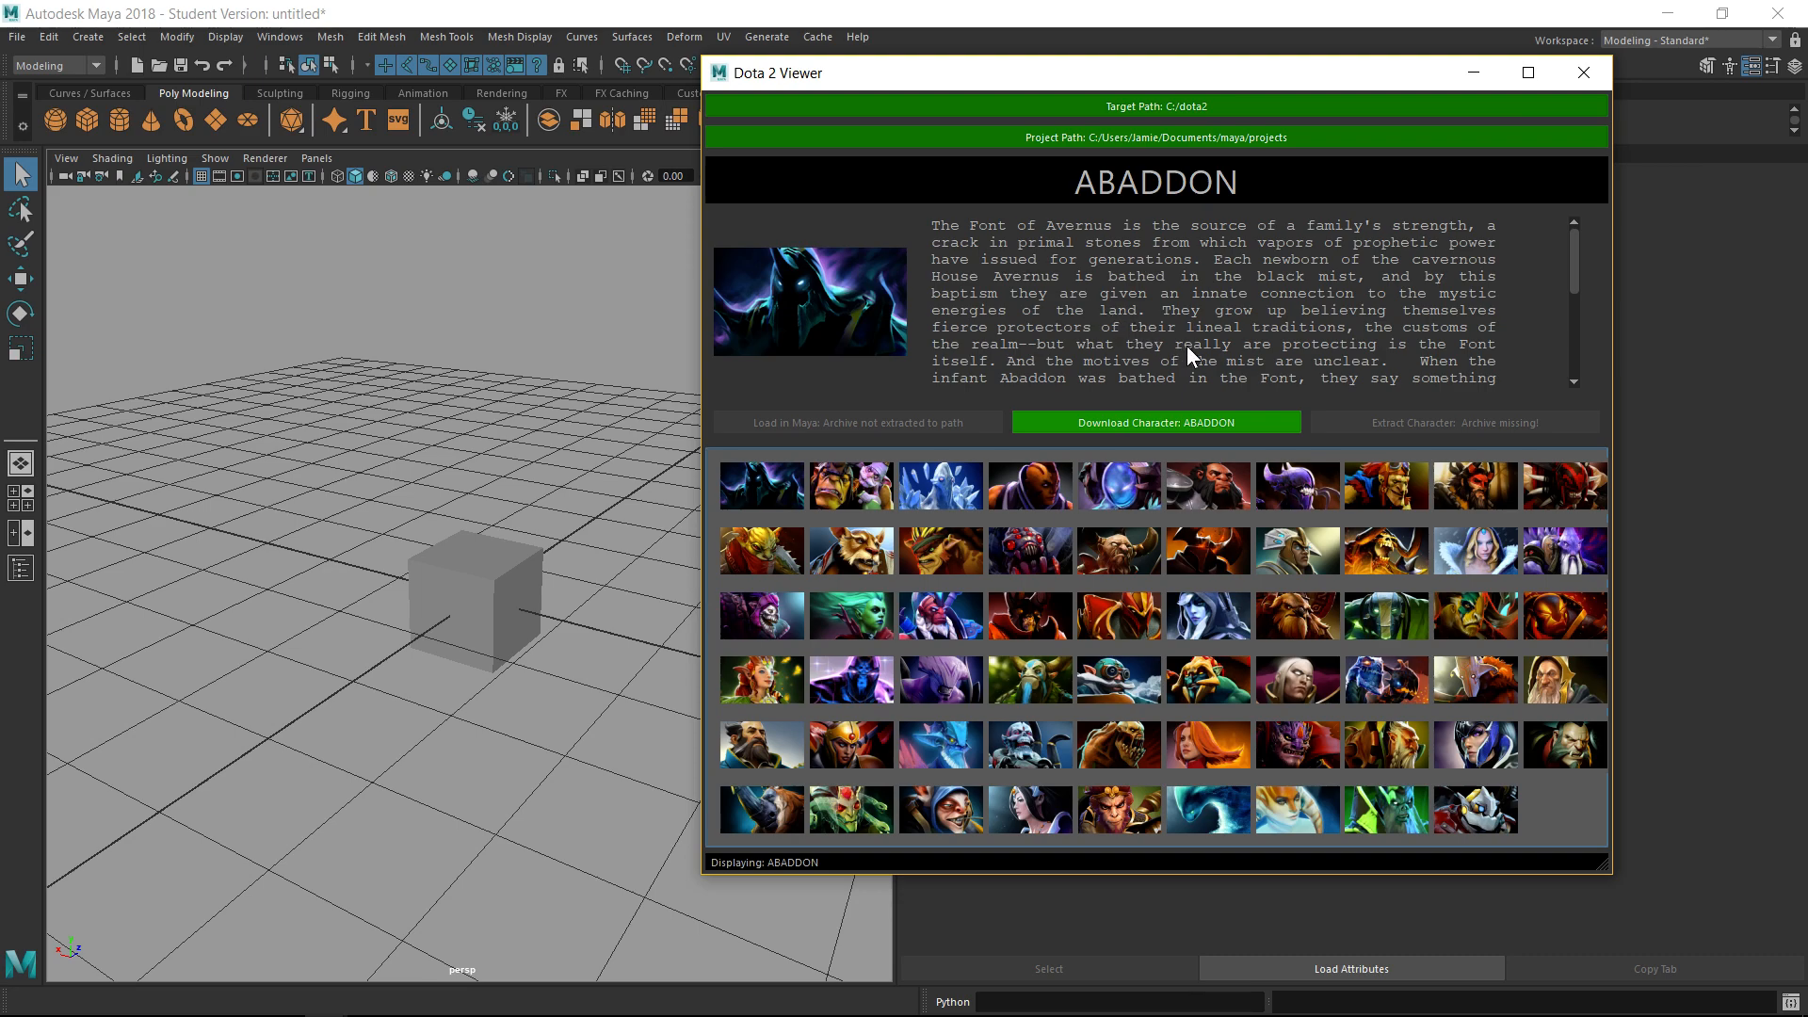
{"action": "mouse_move", "coordinate": [1367, 481]}
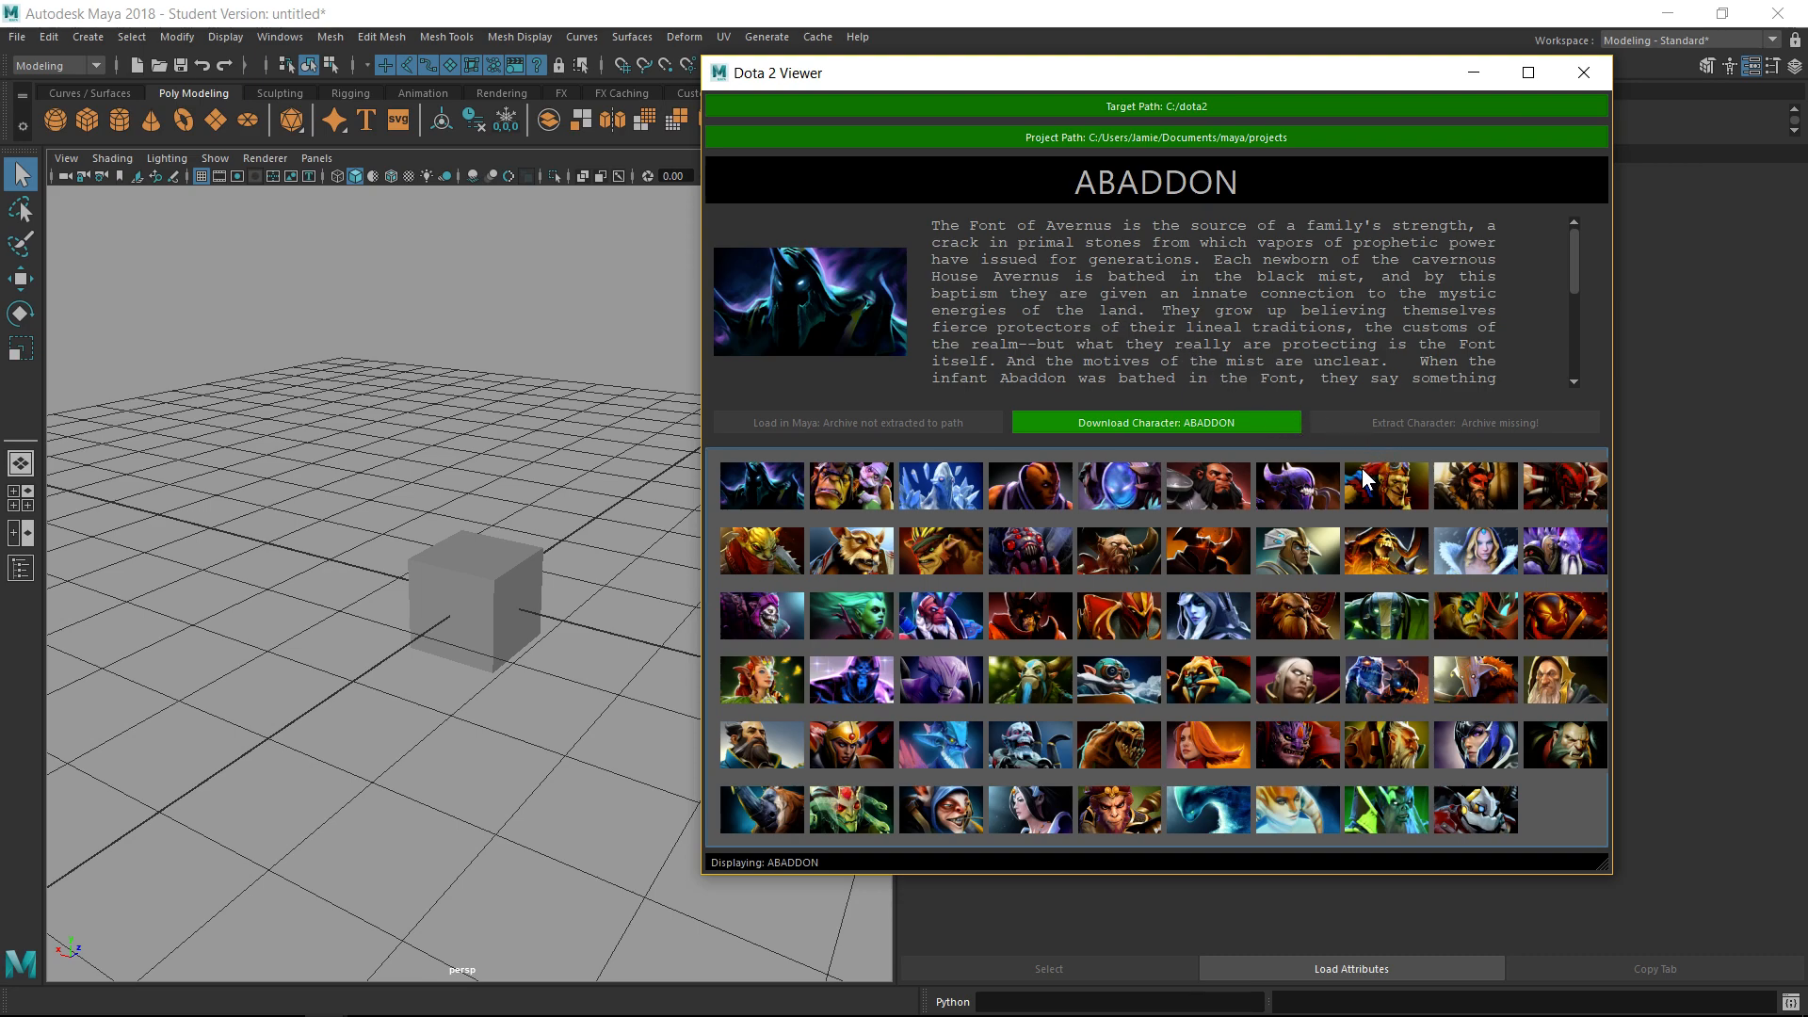
{"action": "left_click", "coordinate": [1155, 421]}
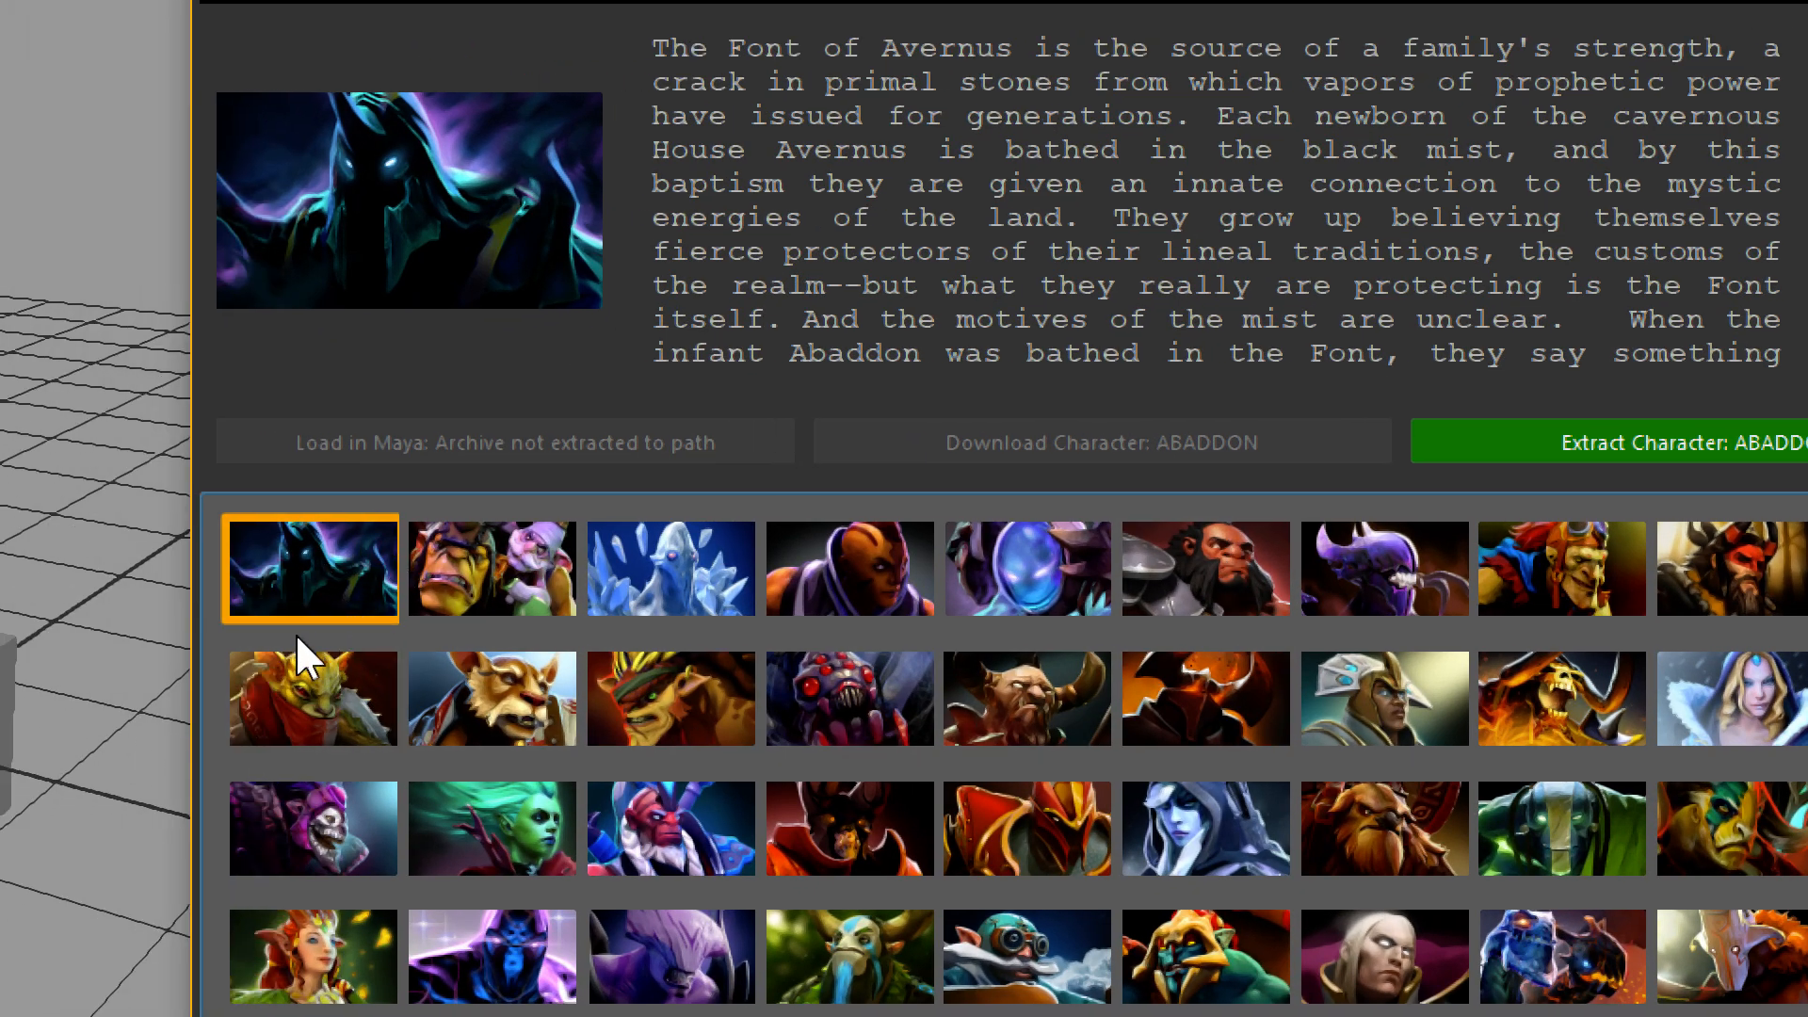
{"action": "mouse_move", "coordinate": [1203, 697]}
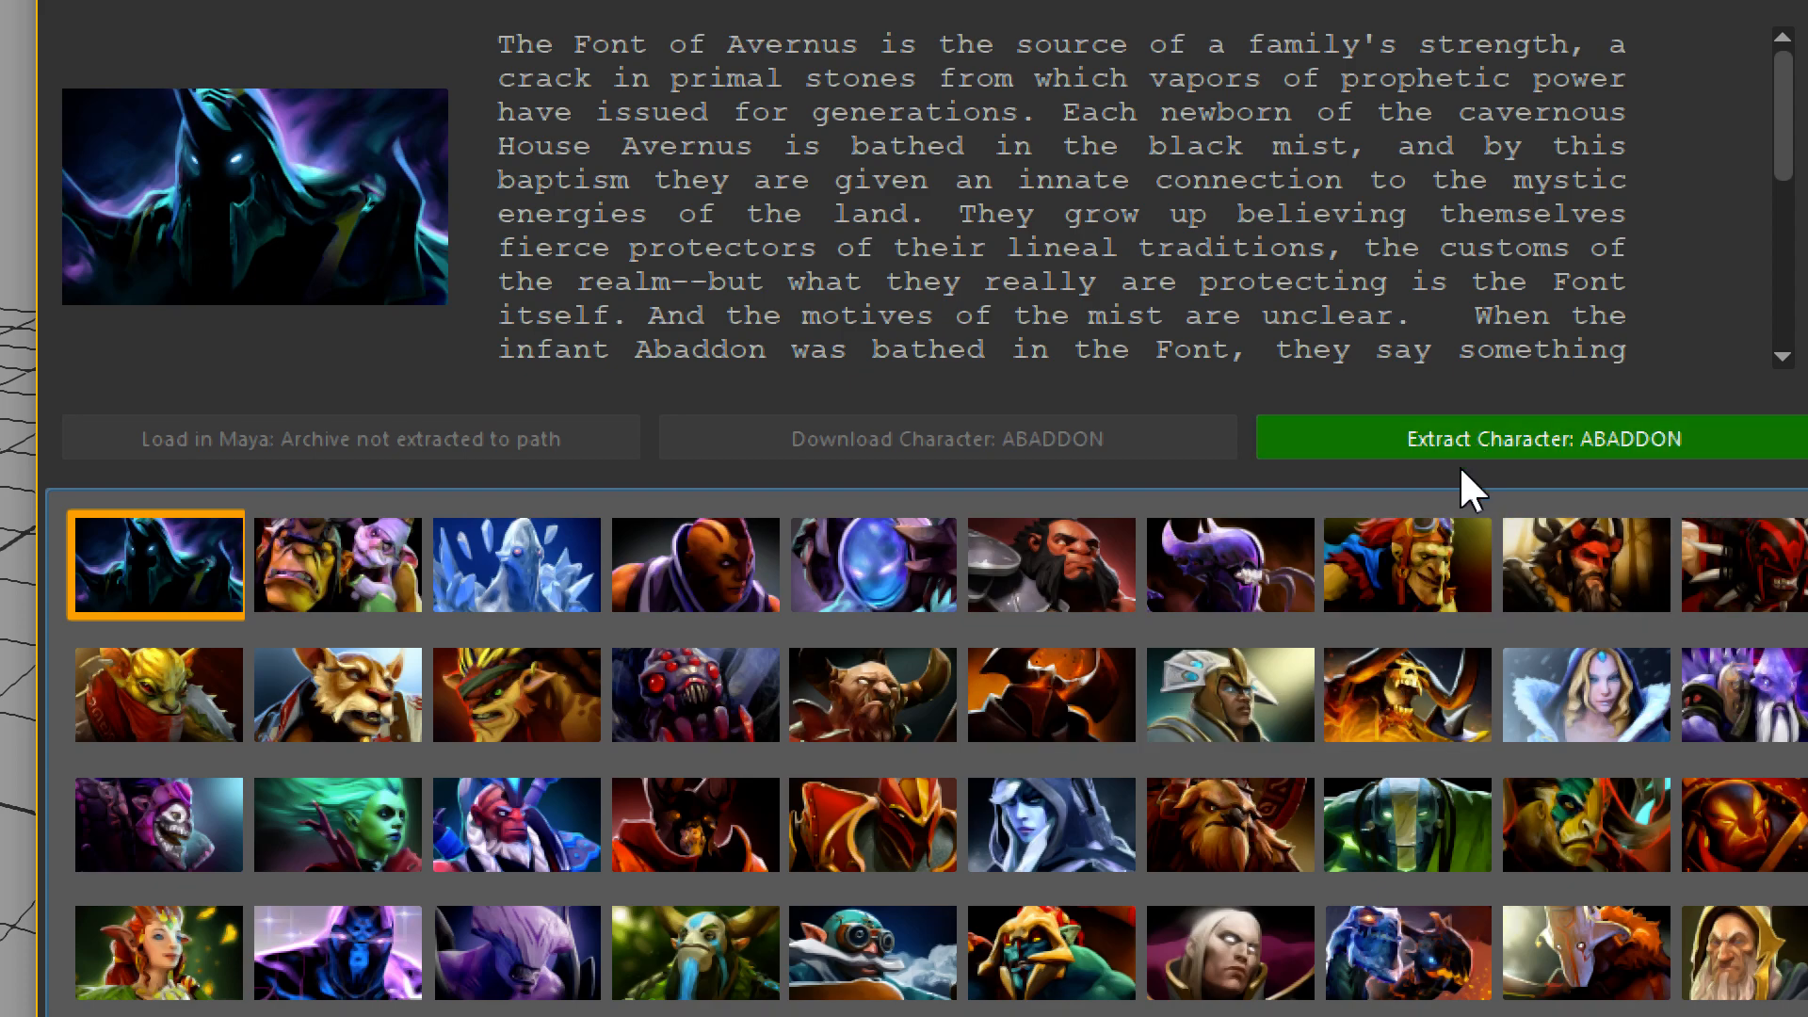
{"action": "mouse_move", "coordinate": [1511, 453]}
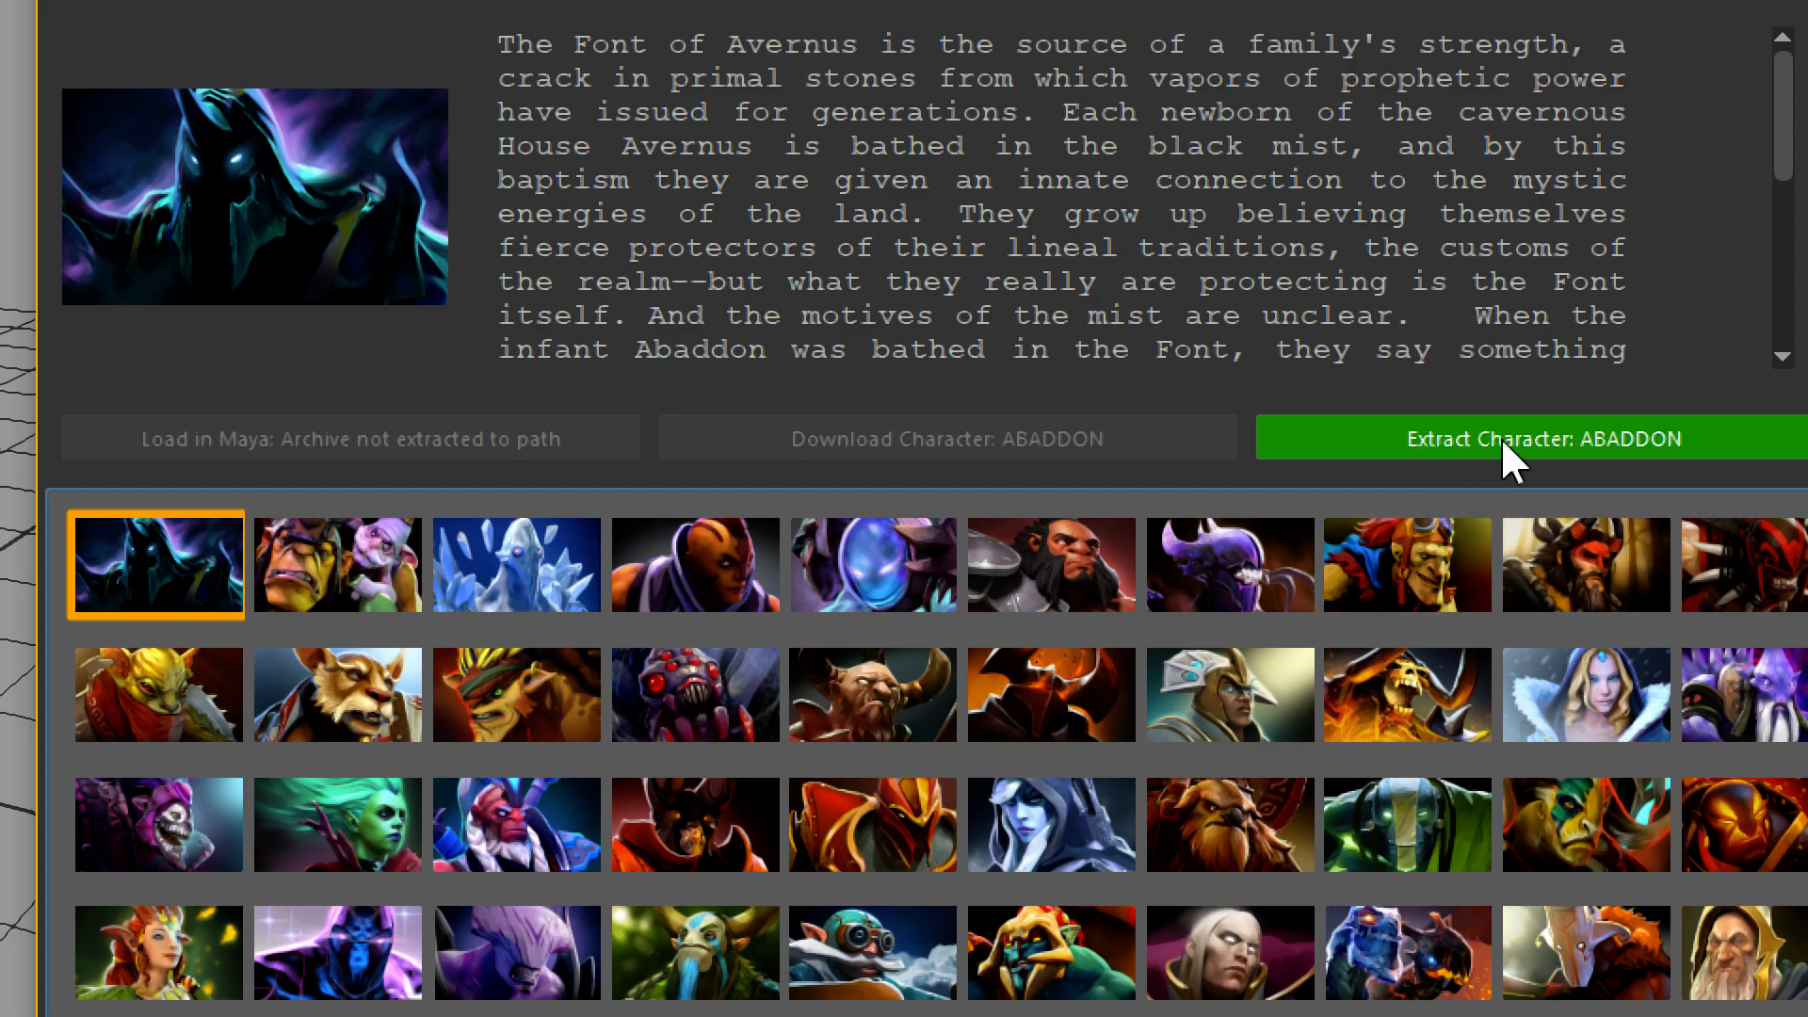
{"action": "mouse_move", "coordinate": [1309, 565]}
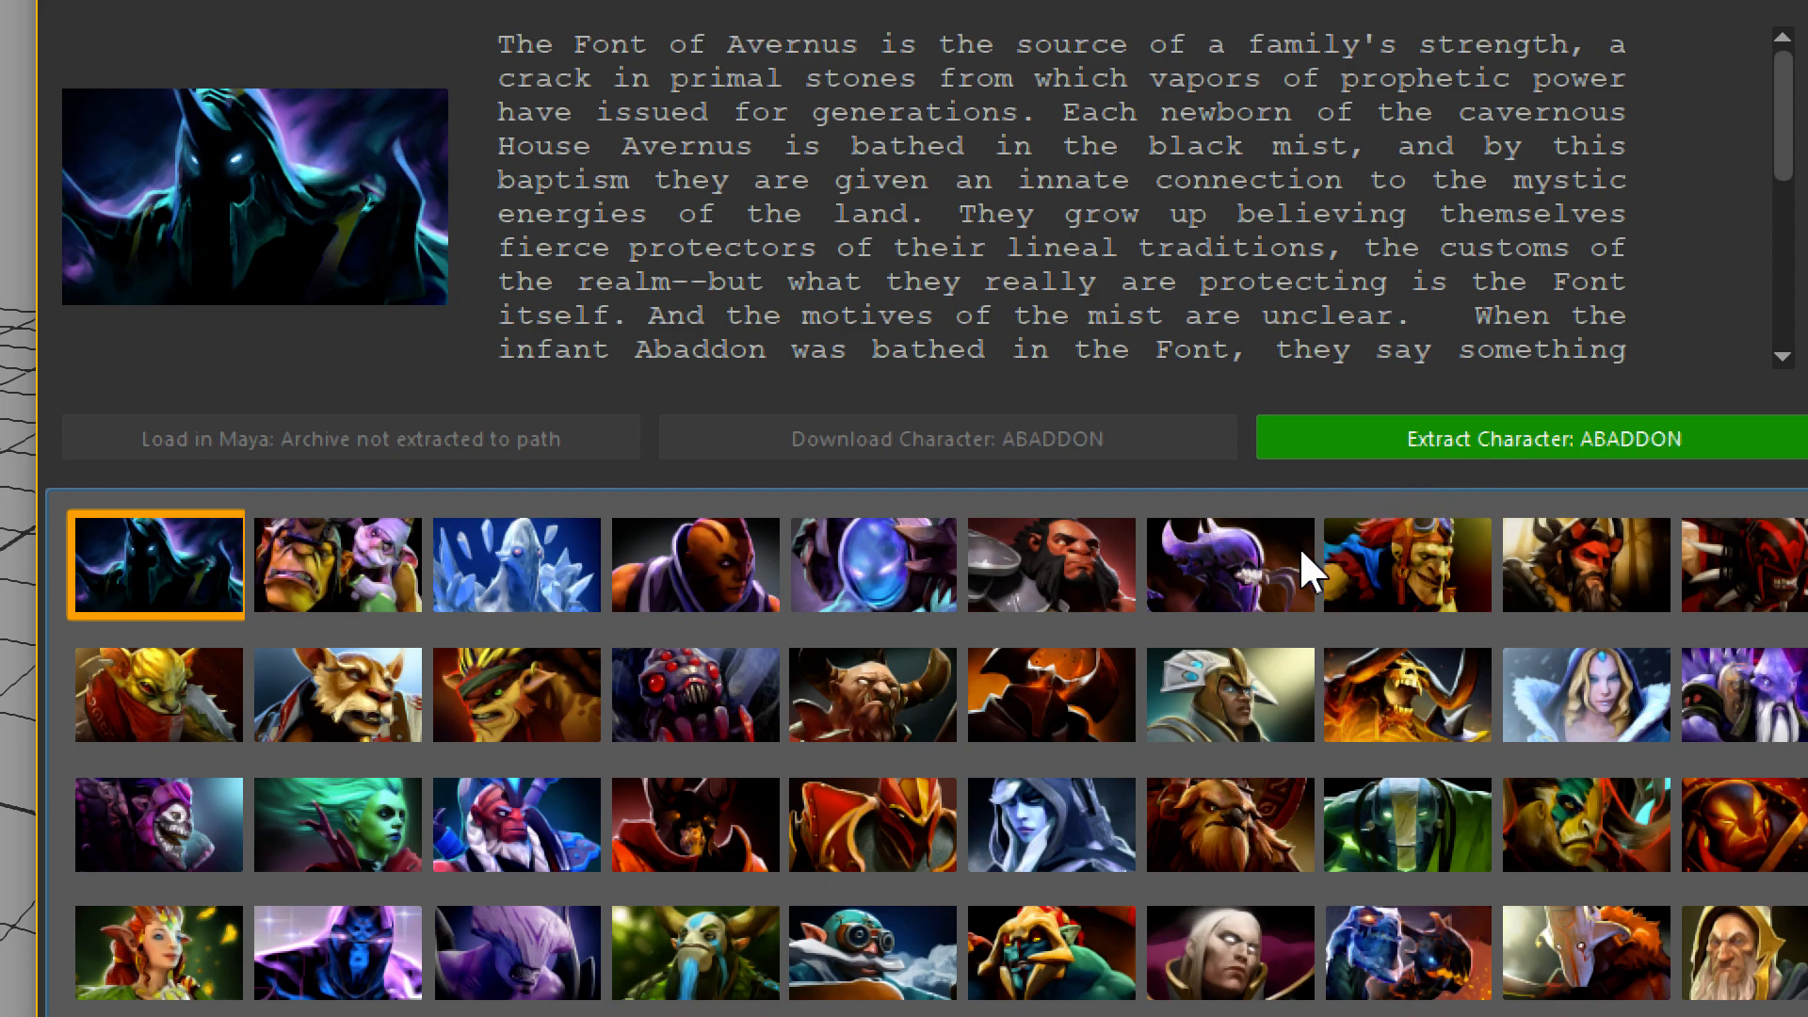
Extract the downloaded ABADDON character archive from the Dota 2 Viewer
{"action": "left_click", "coordinate": [1528, 437]}
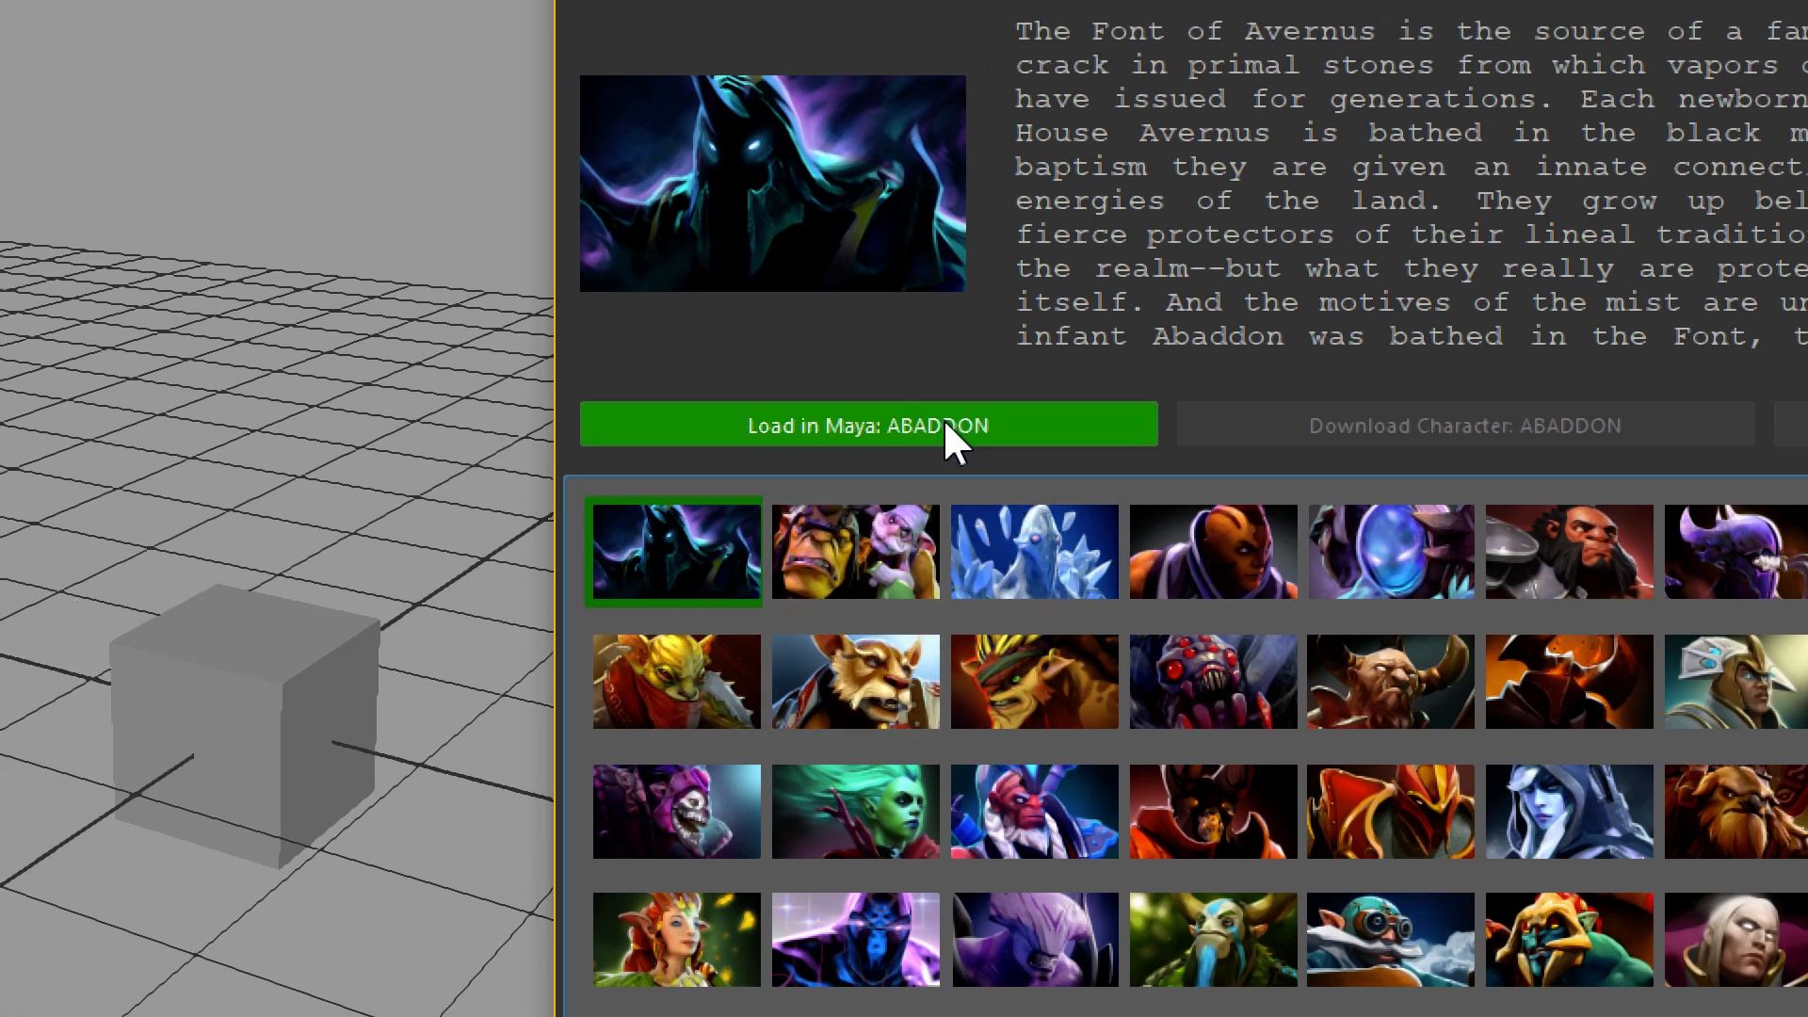
Load the ABADDON model into the perspective viewport, replacing the plain cube
{"action": "left_click", "coordinate": [931, 425]}
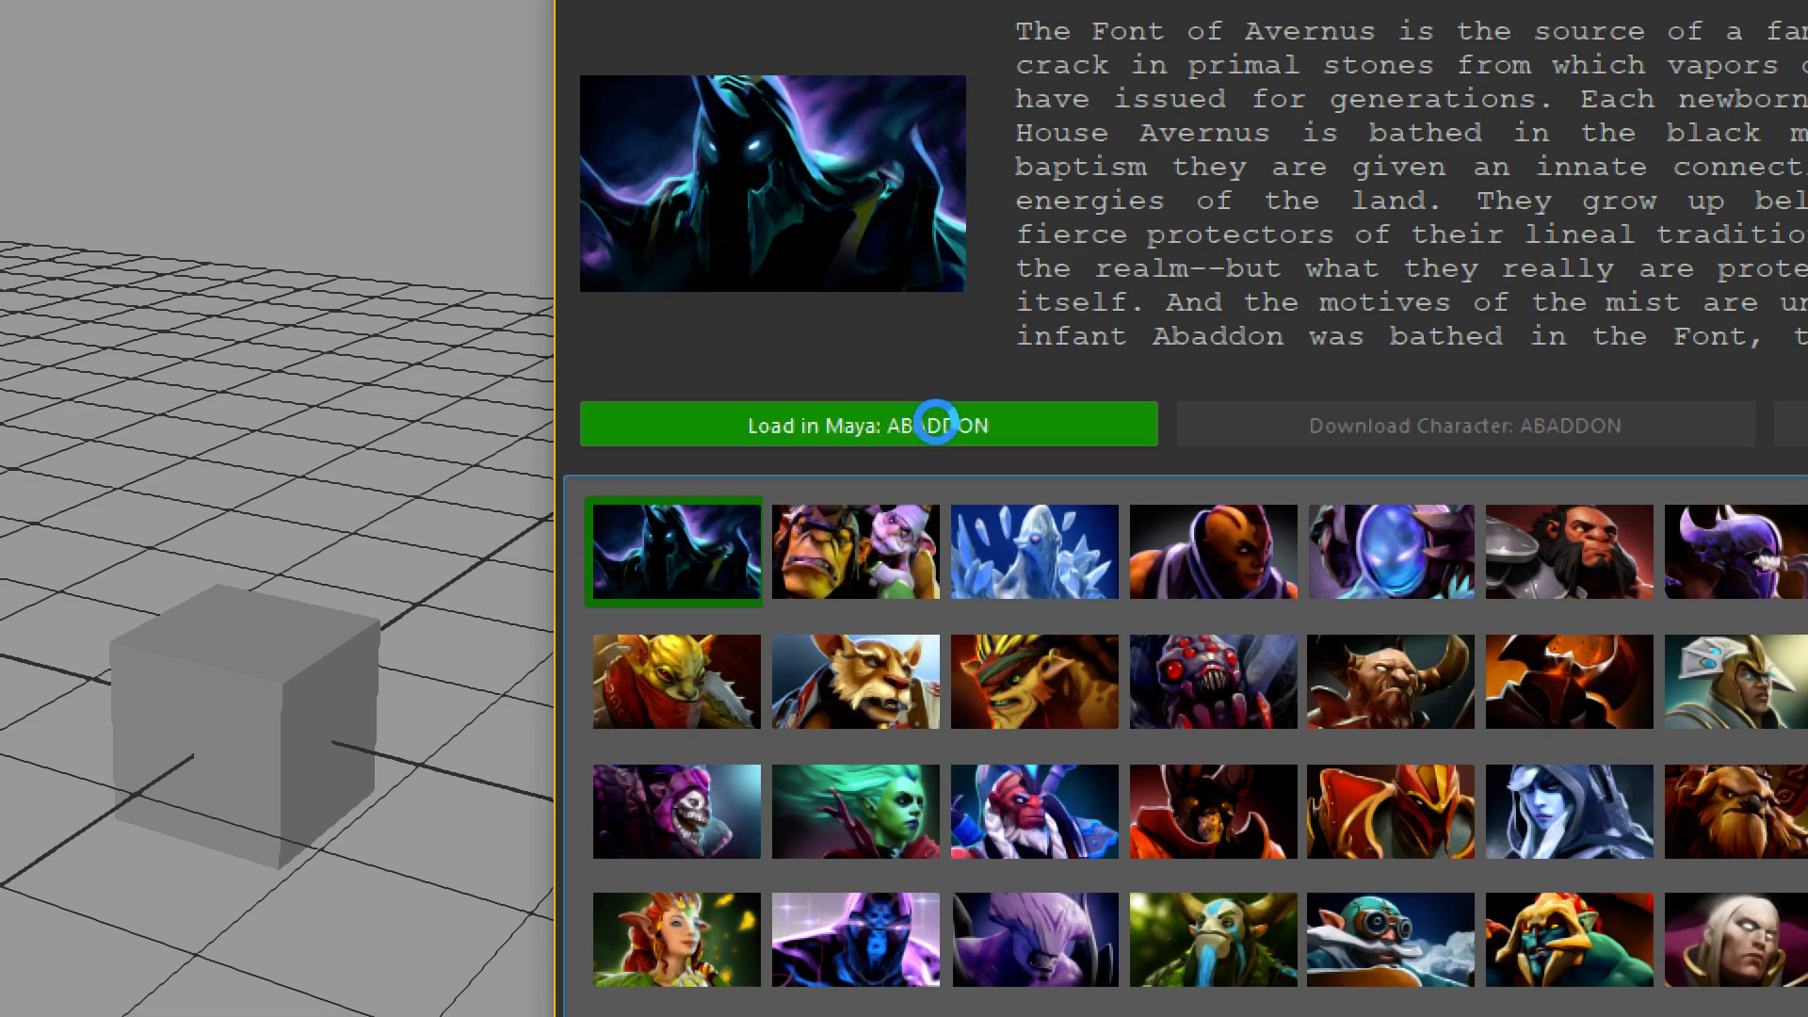
{"action": "left_click", "coordinate": [946, 425]}
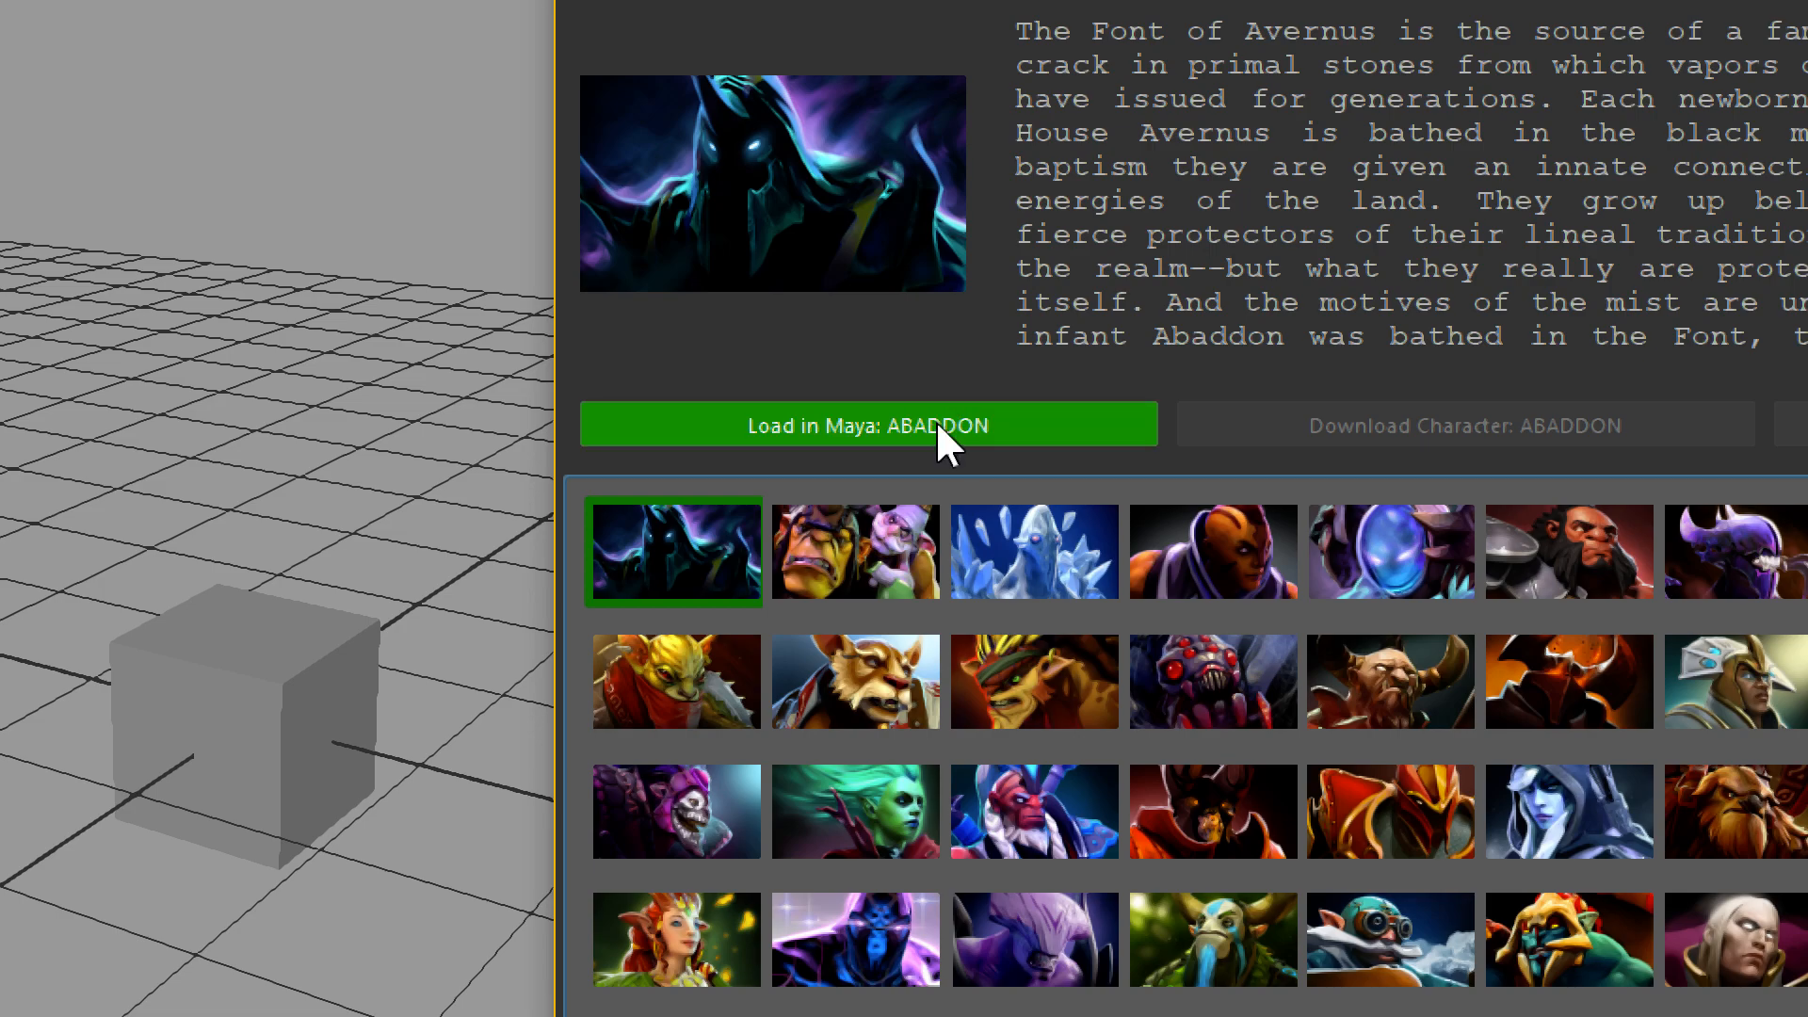
{"action": "left_click", "coordinate": [867, 425]}
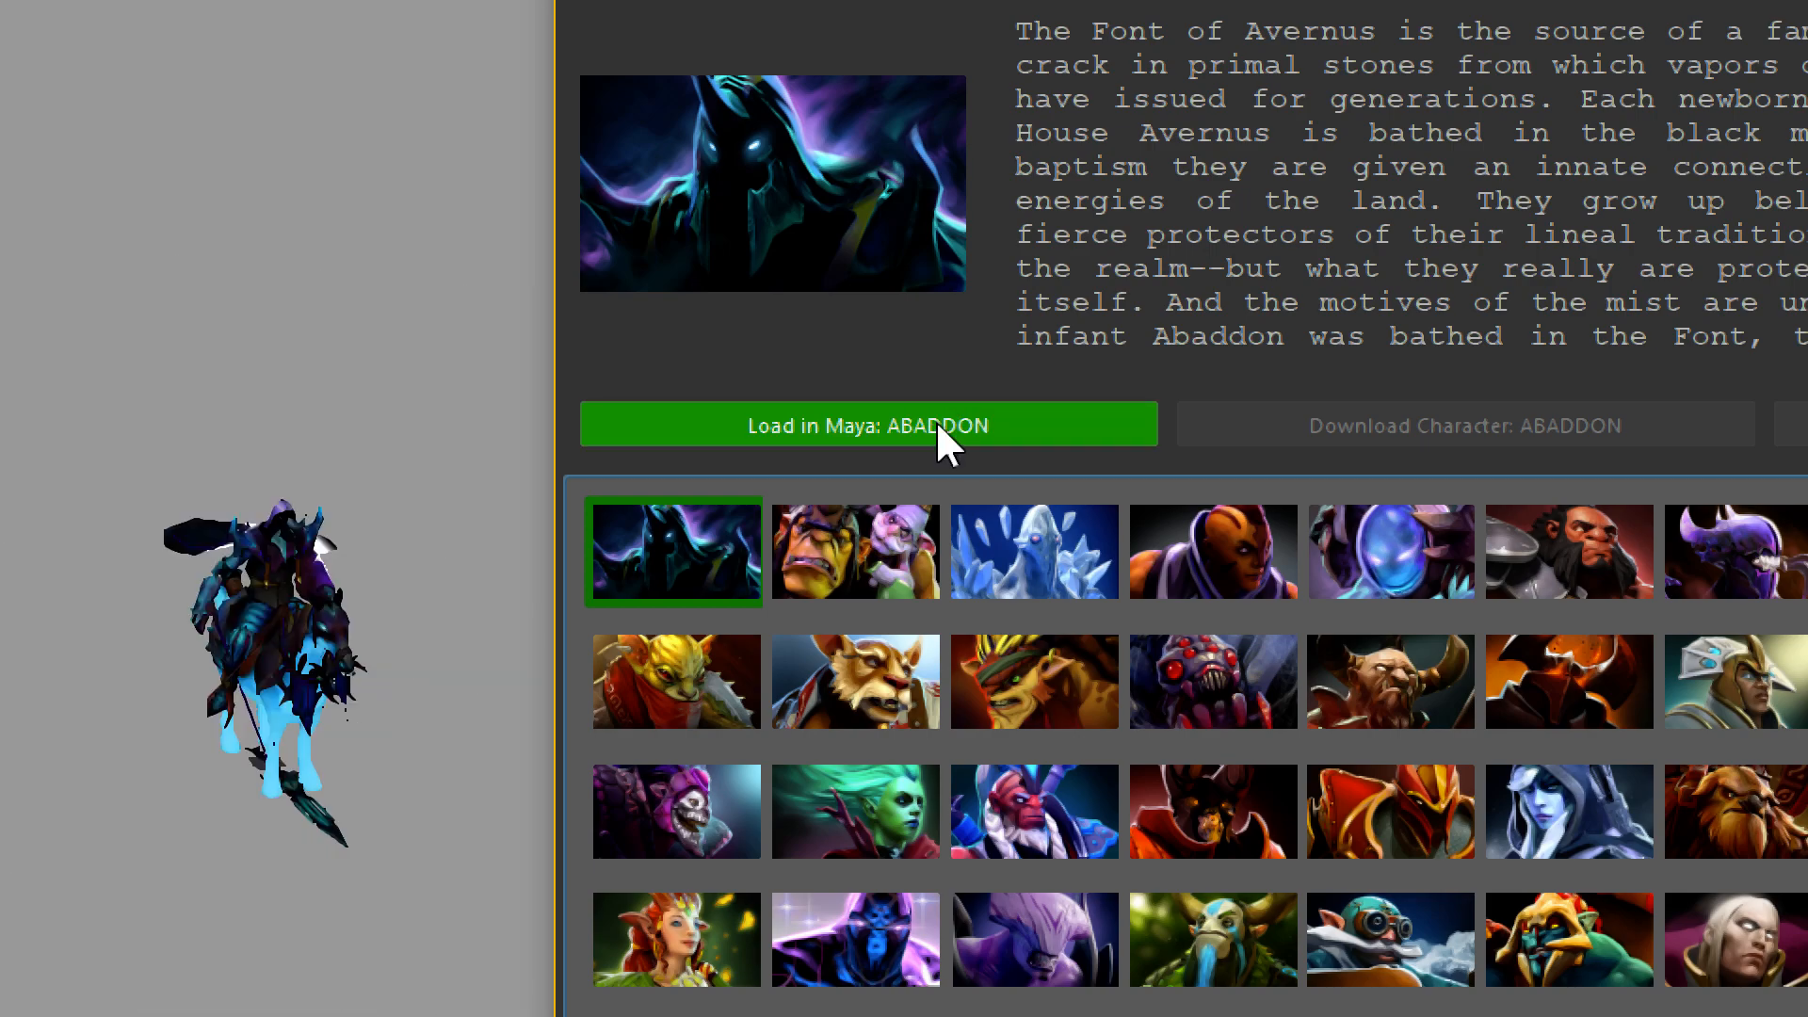
{"action": "left_click", "coordinate": [869, 425]}
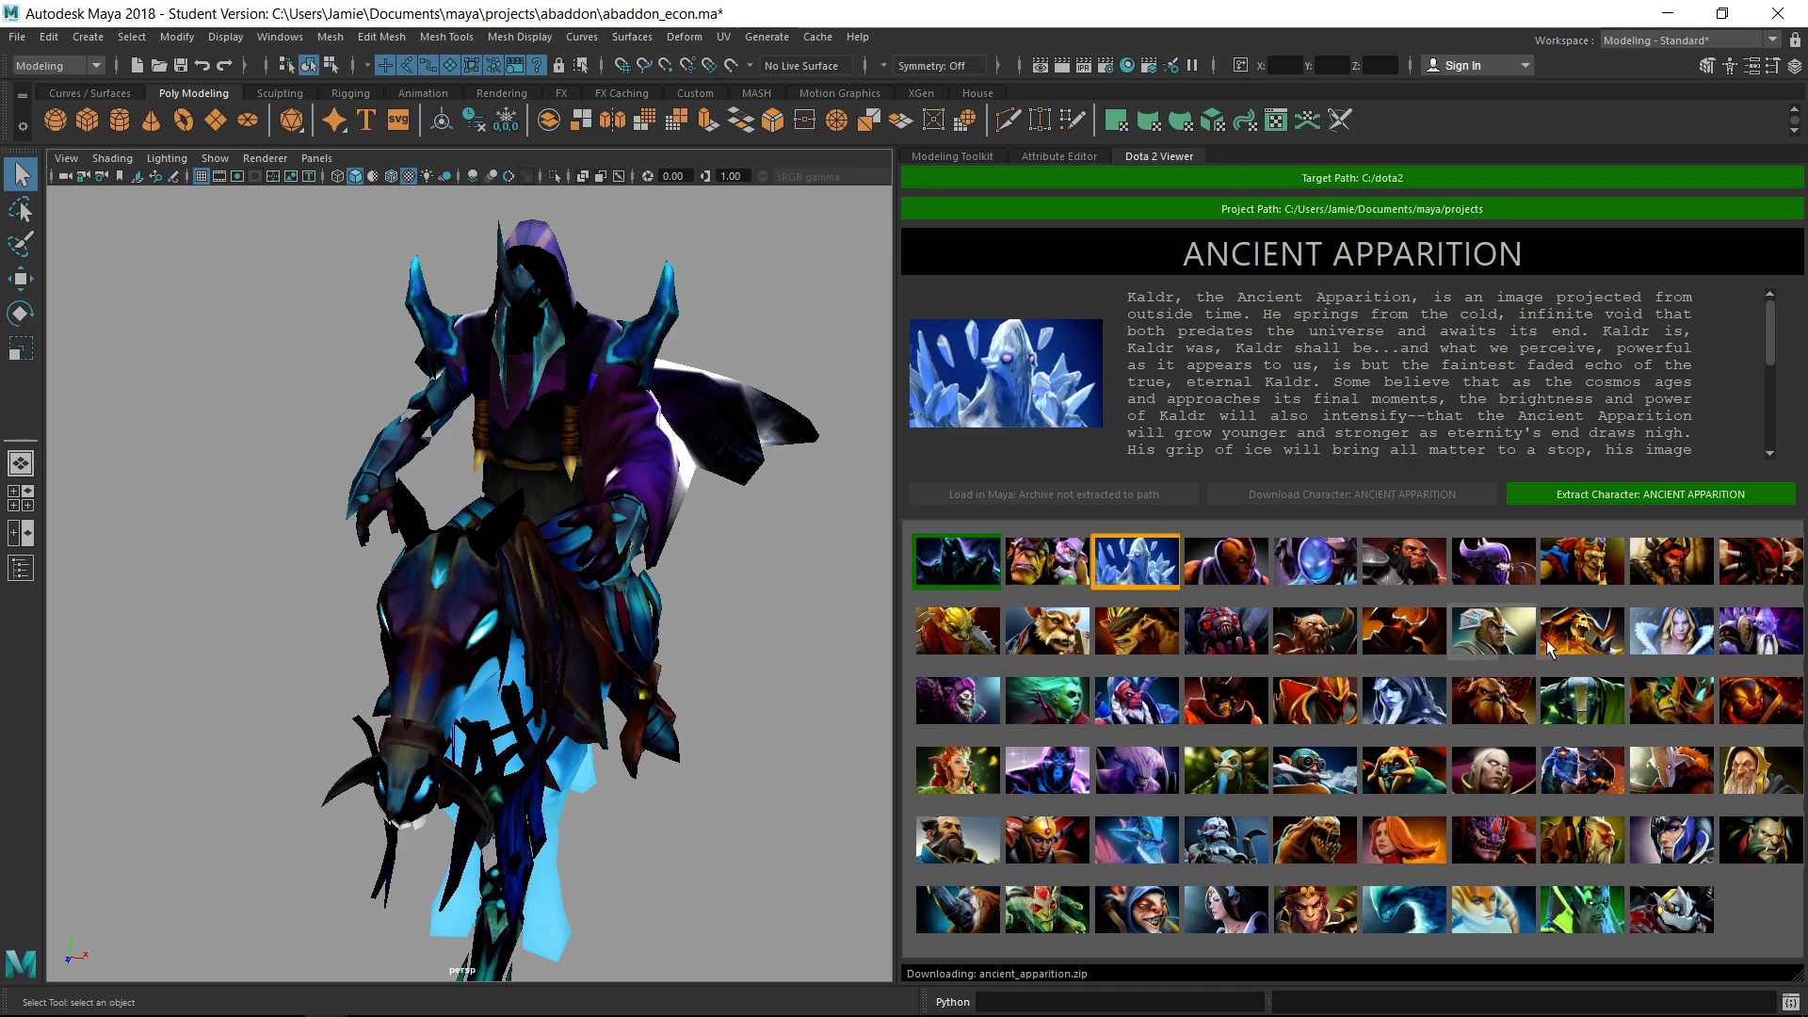
{"action": "mouse_move", "coordinate": [1547, 528]}
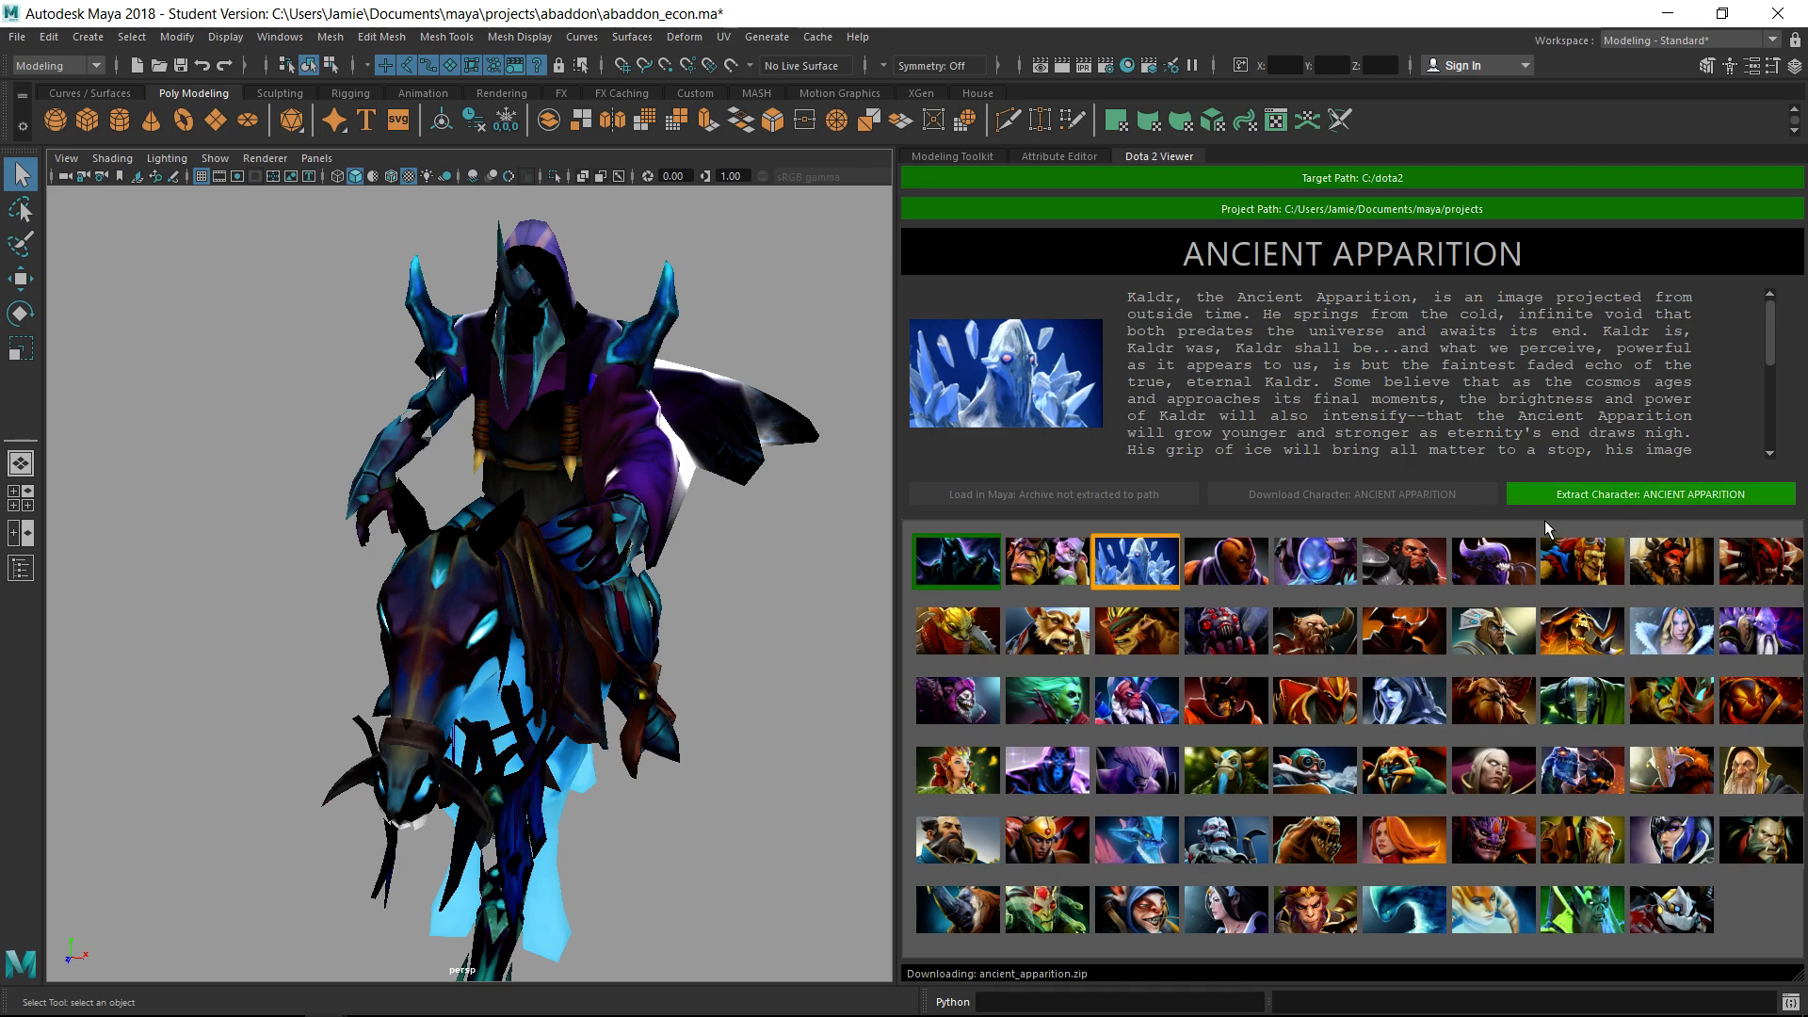
Extract the Ancient Apparition archive and load its model into the Maya scene
{"action": "left_click", "coordinate": [1651, 494]}
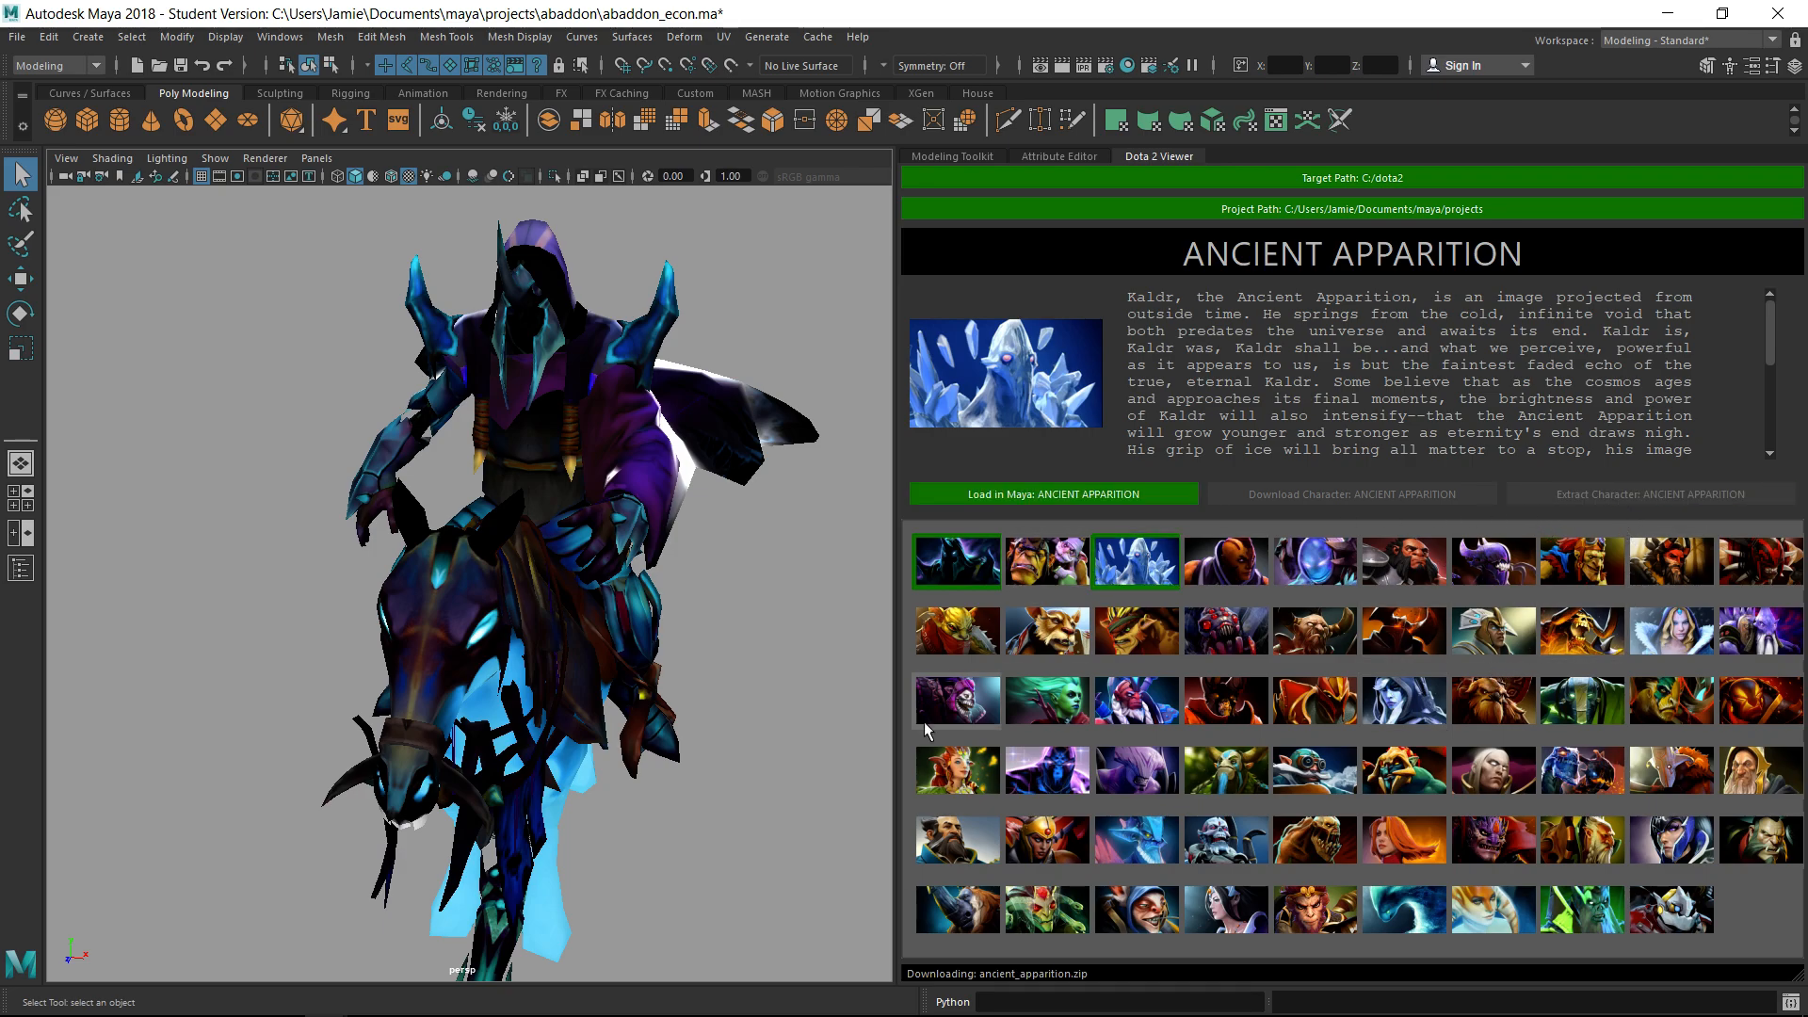
{"action": "left_click", "coordinate": [1051, 493]}
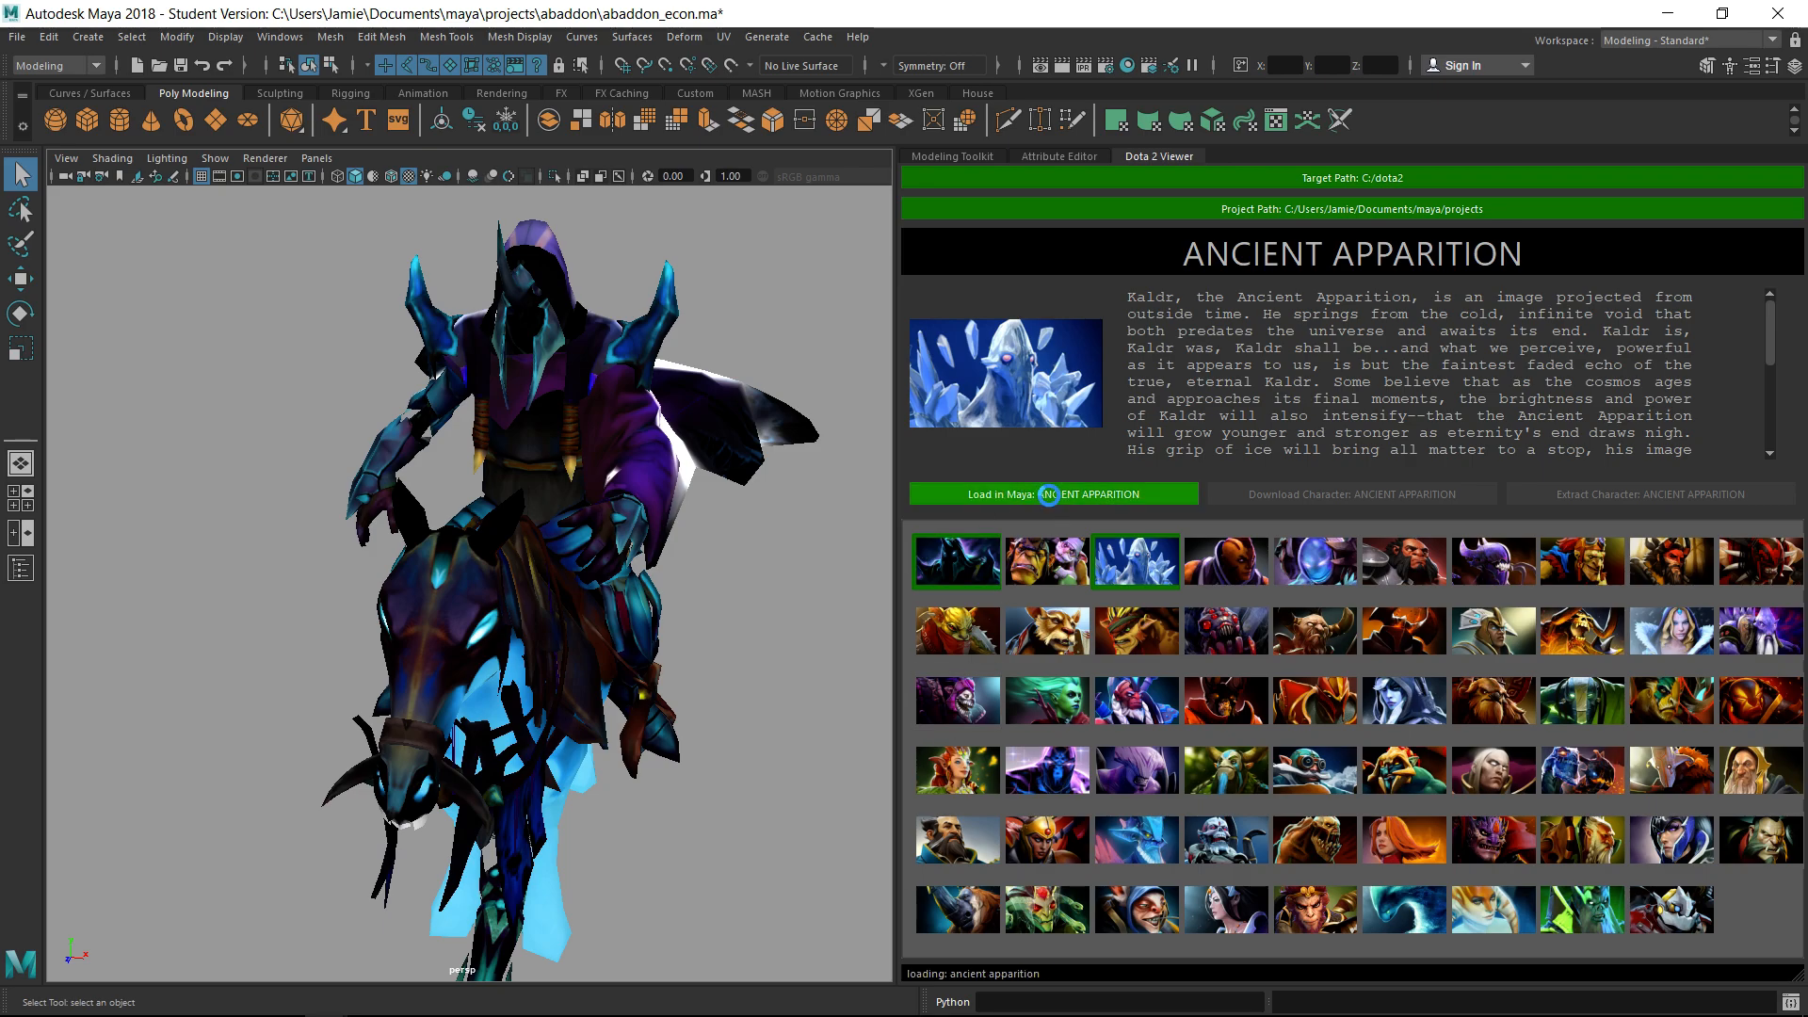
{"action": "left_click", "coordinate": [1051, 493]}
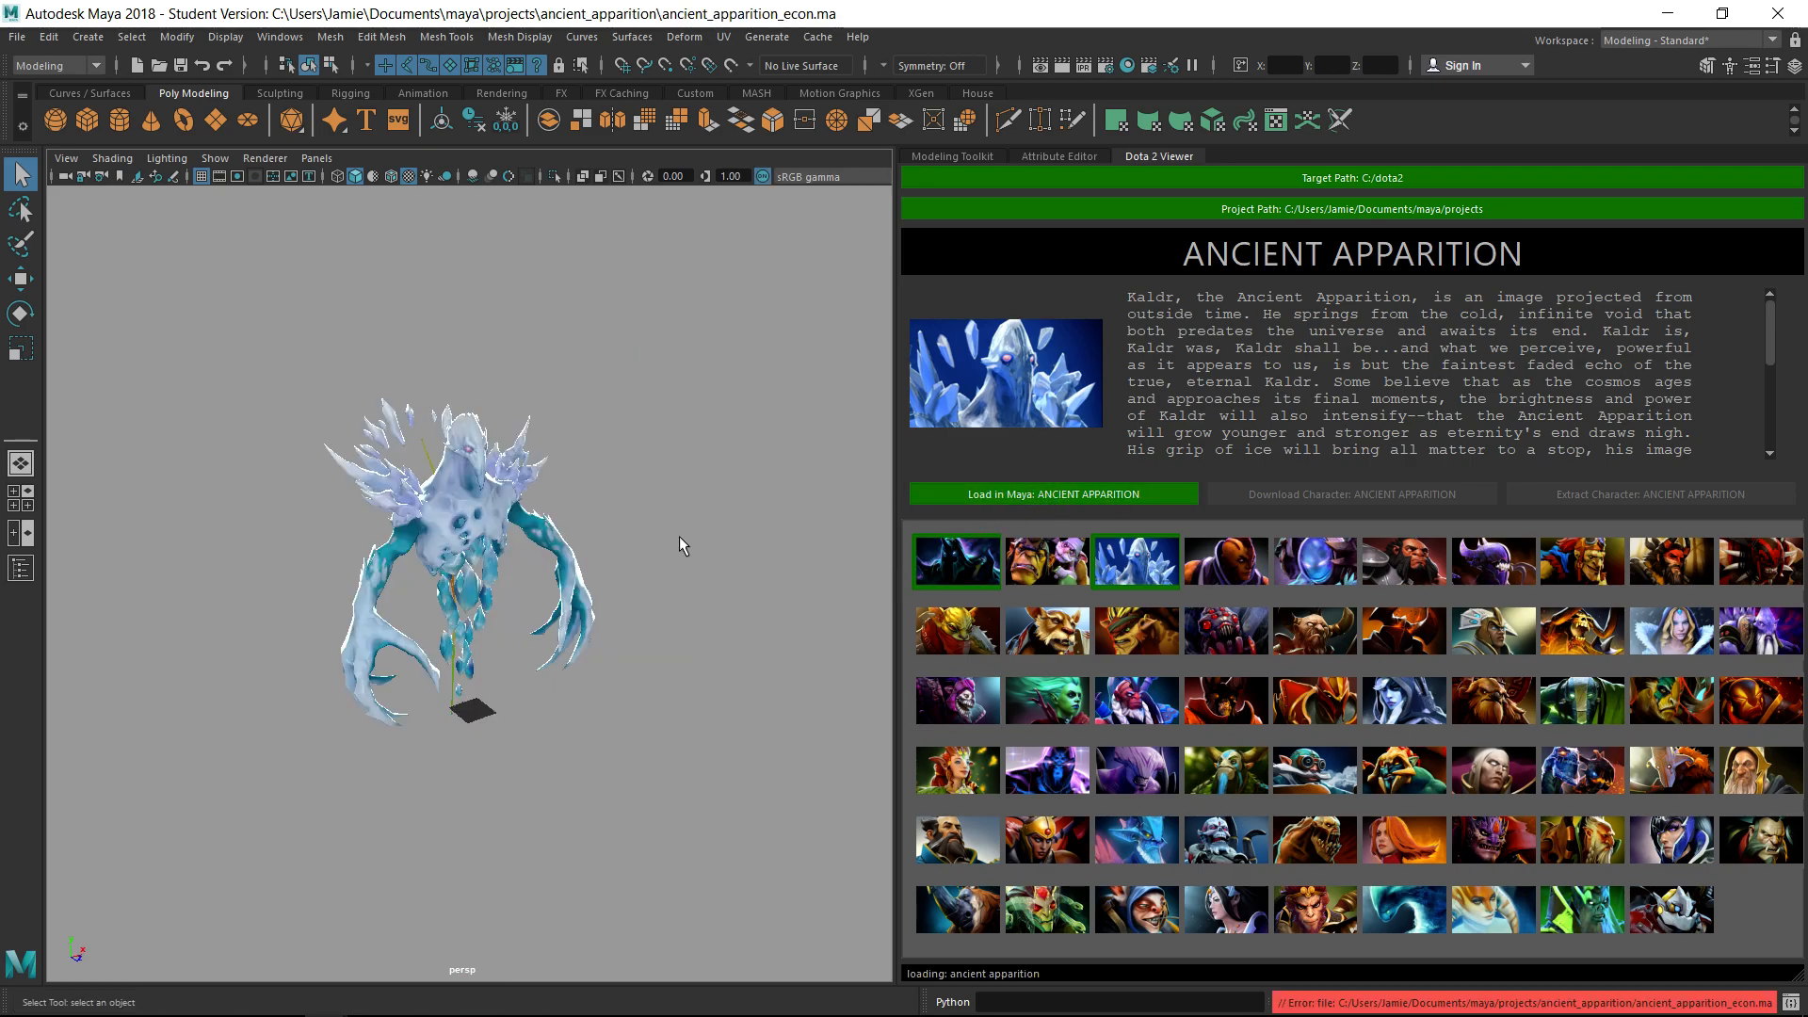
Orbit around Ancient Apparition to face it, then show Arc Warden's details
{"action": "left_click_drag", "start_coordinate": [680, 545], "coordinate": [687, 692]}
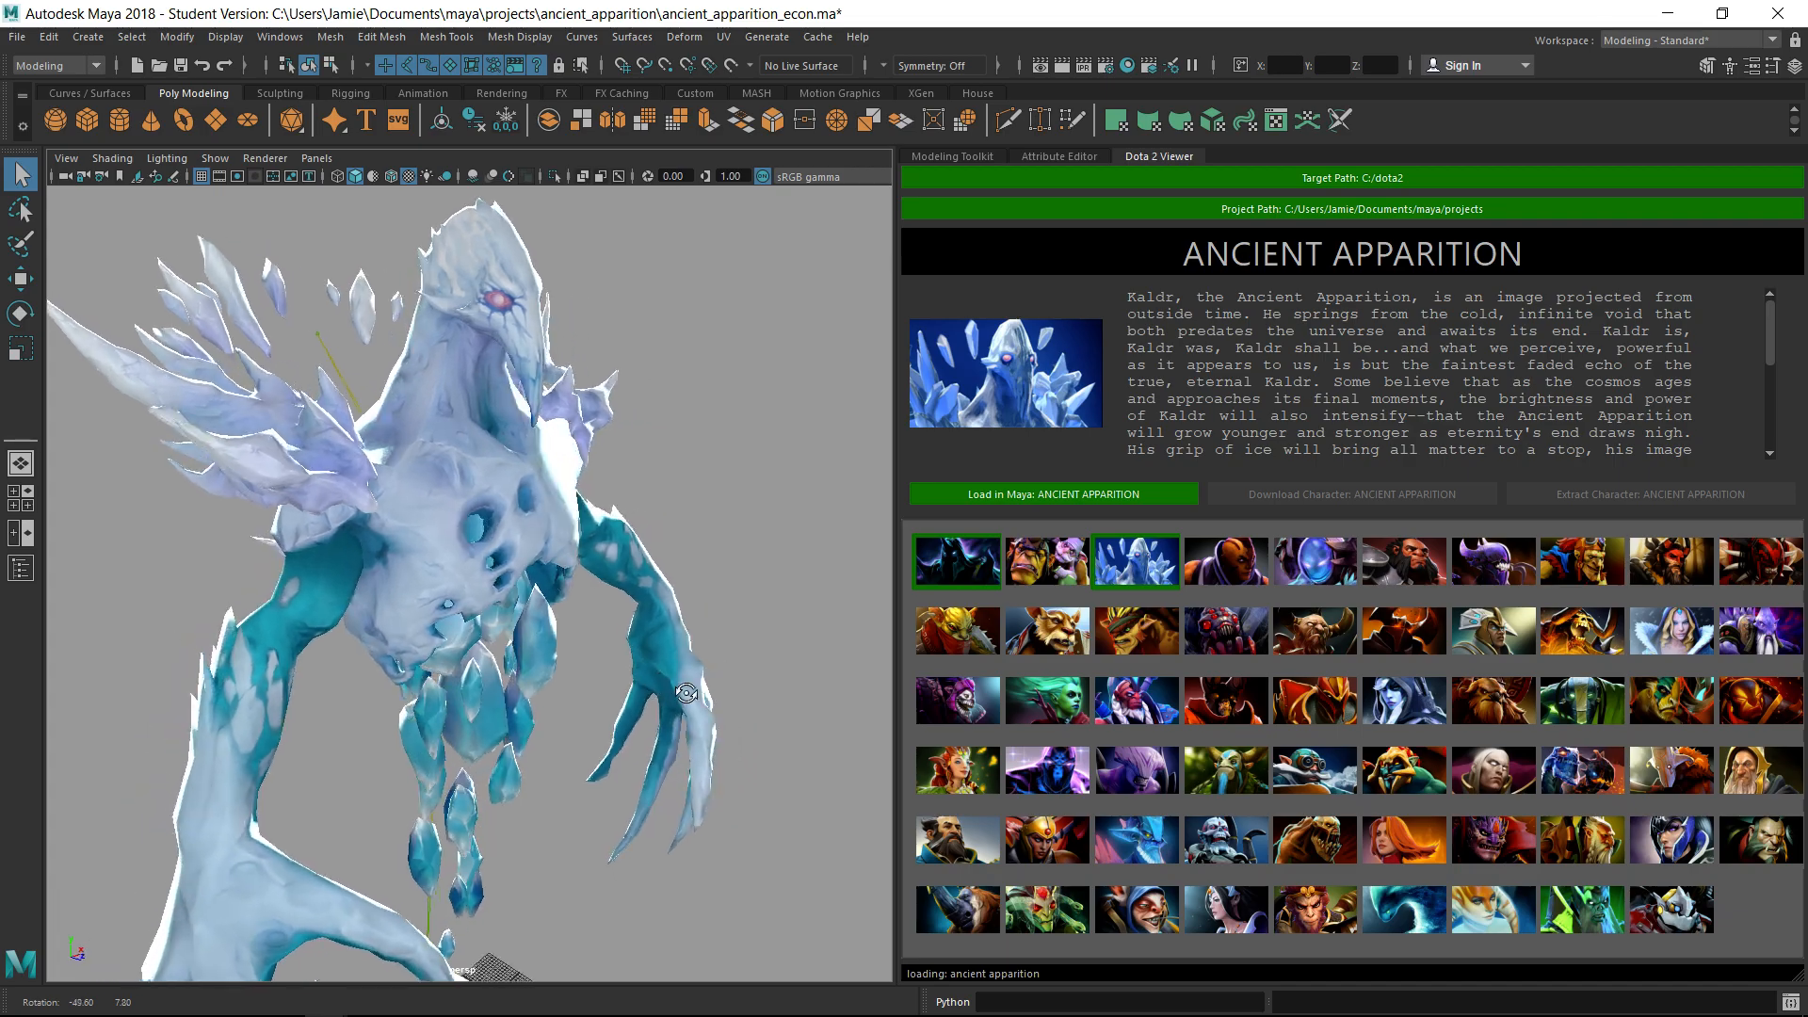
{"action": "left_click_drag", "start_coordinate": [687, 692], "coordinate": [441, 701]}
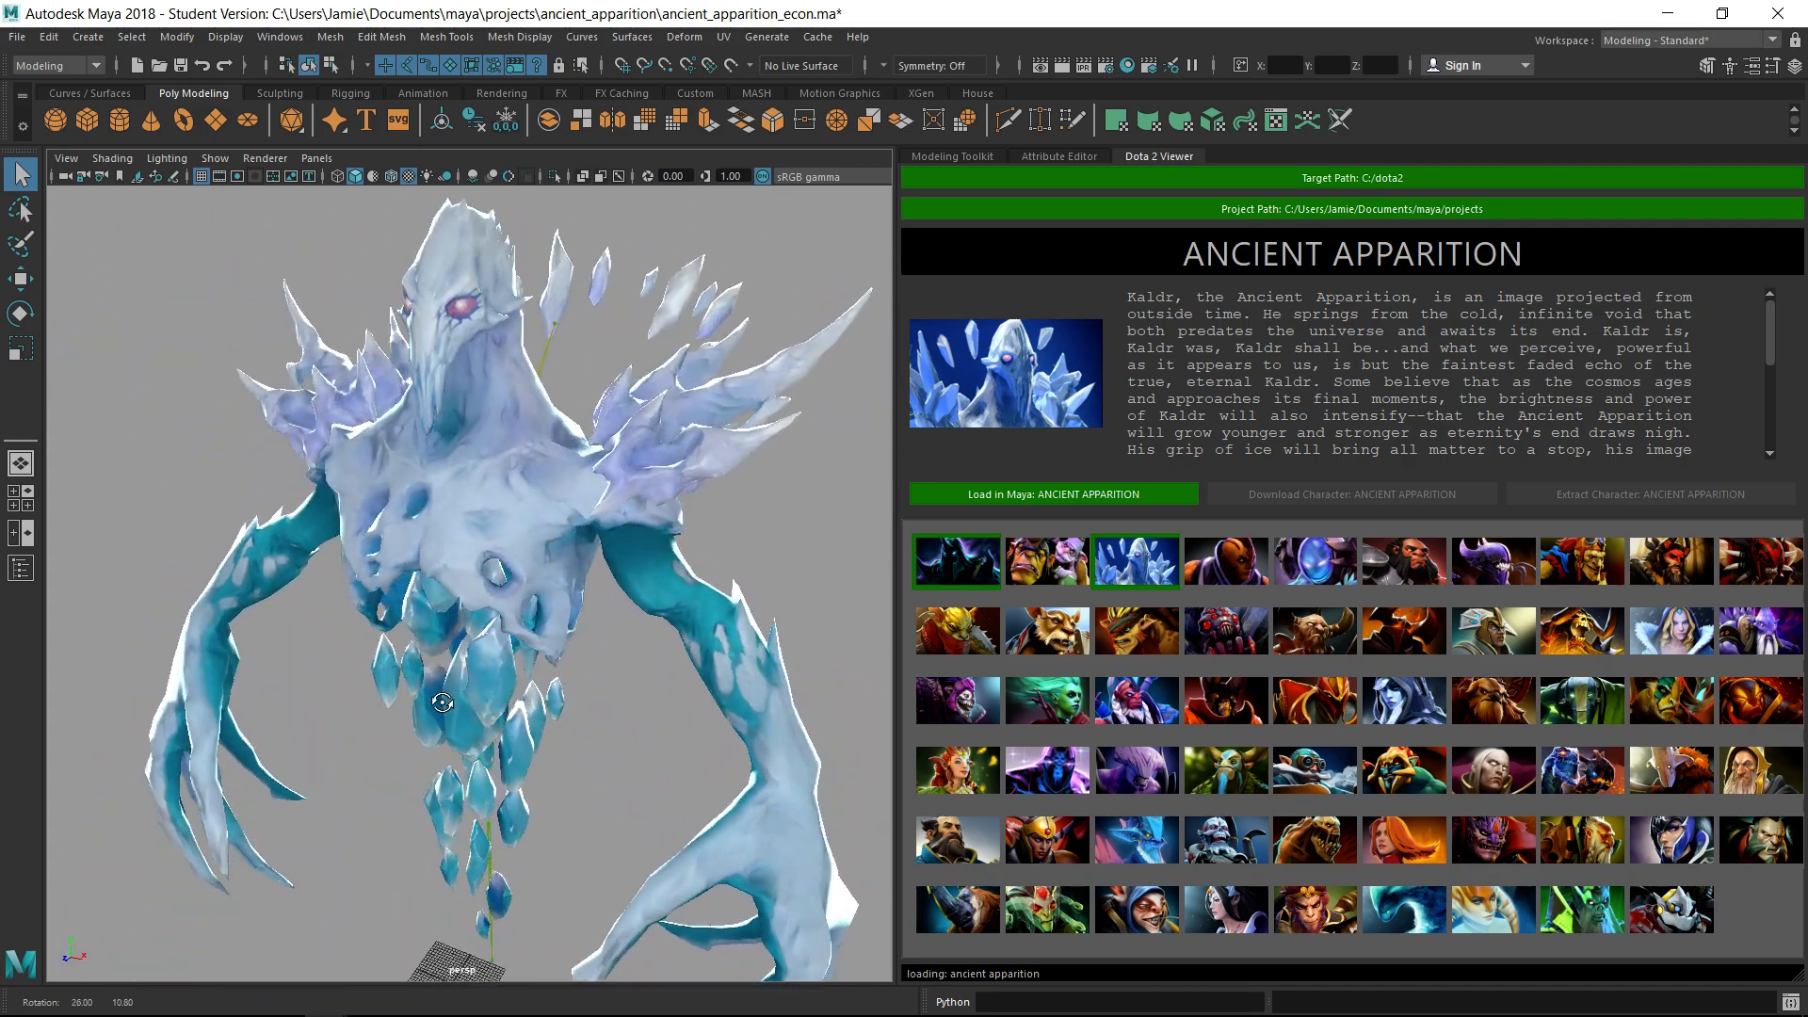
{"action": "left_click_drag", "start_coordinate": [441, 700], "coordinate": [363, 680]}
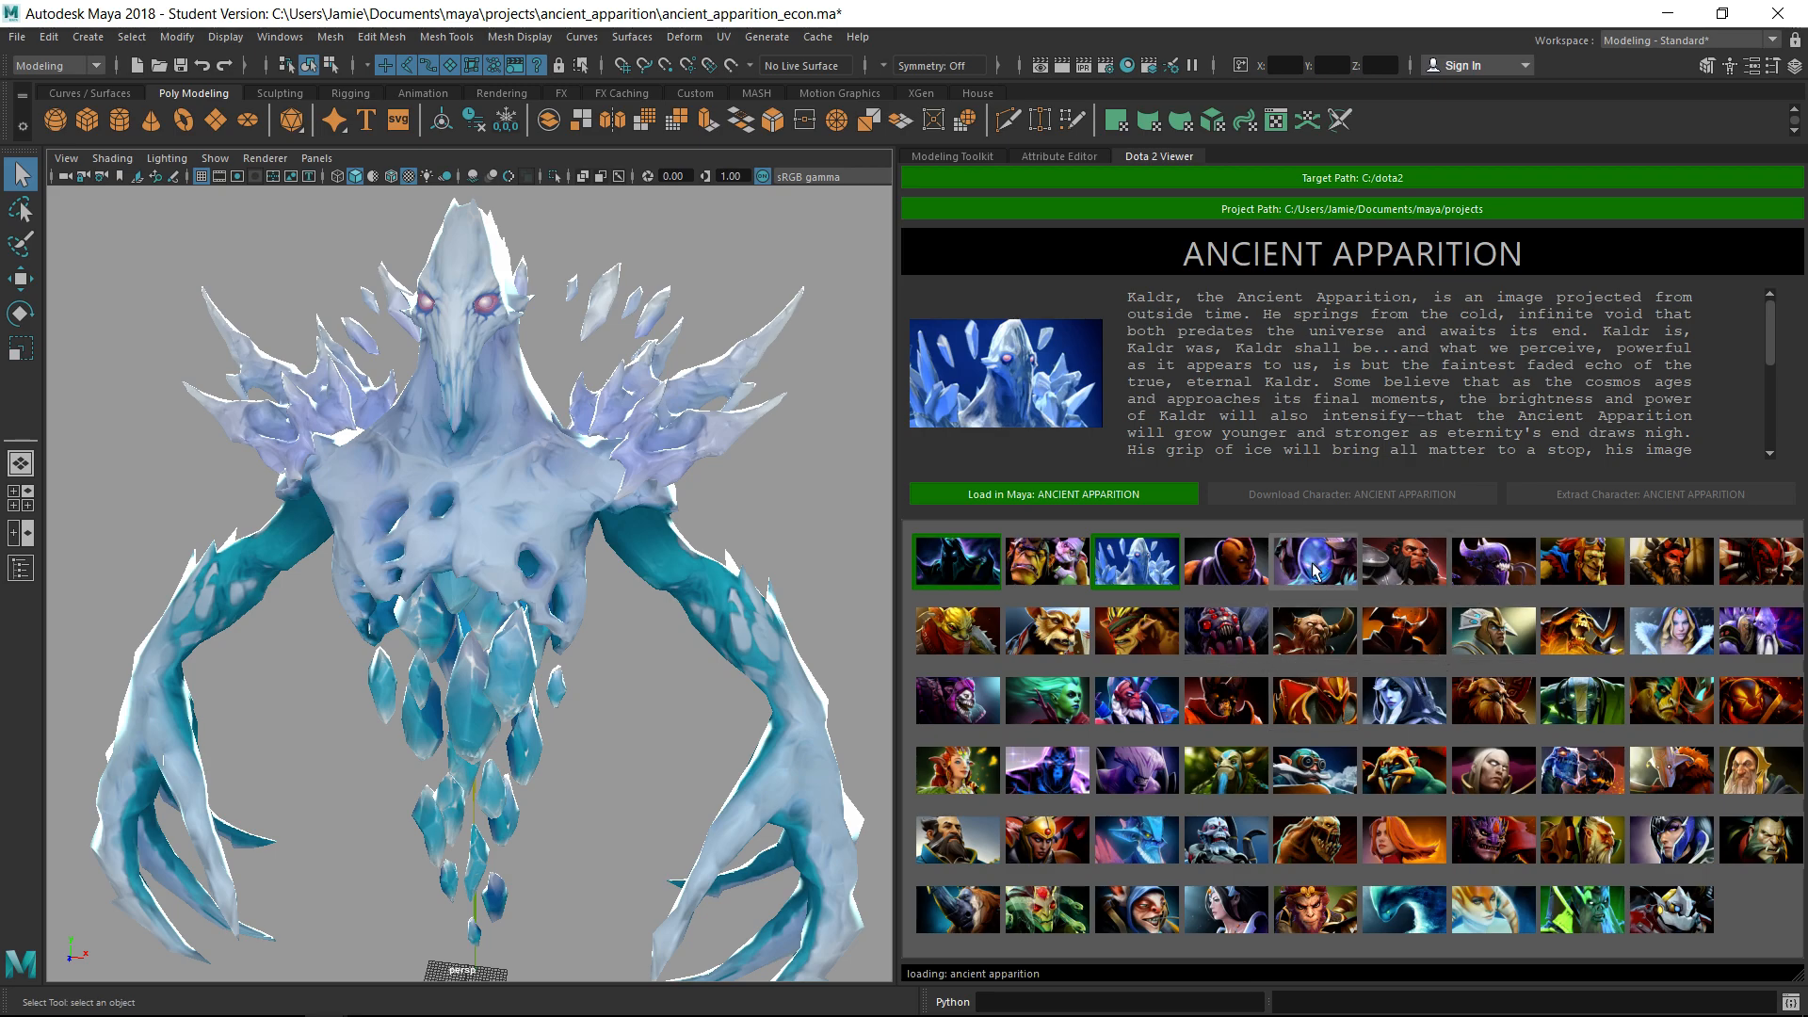
{"action": "left_click", "coordinate": [1315, 564]}
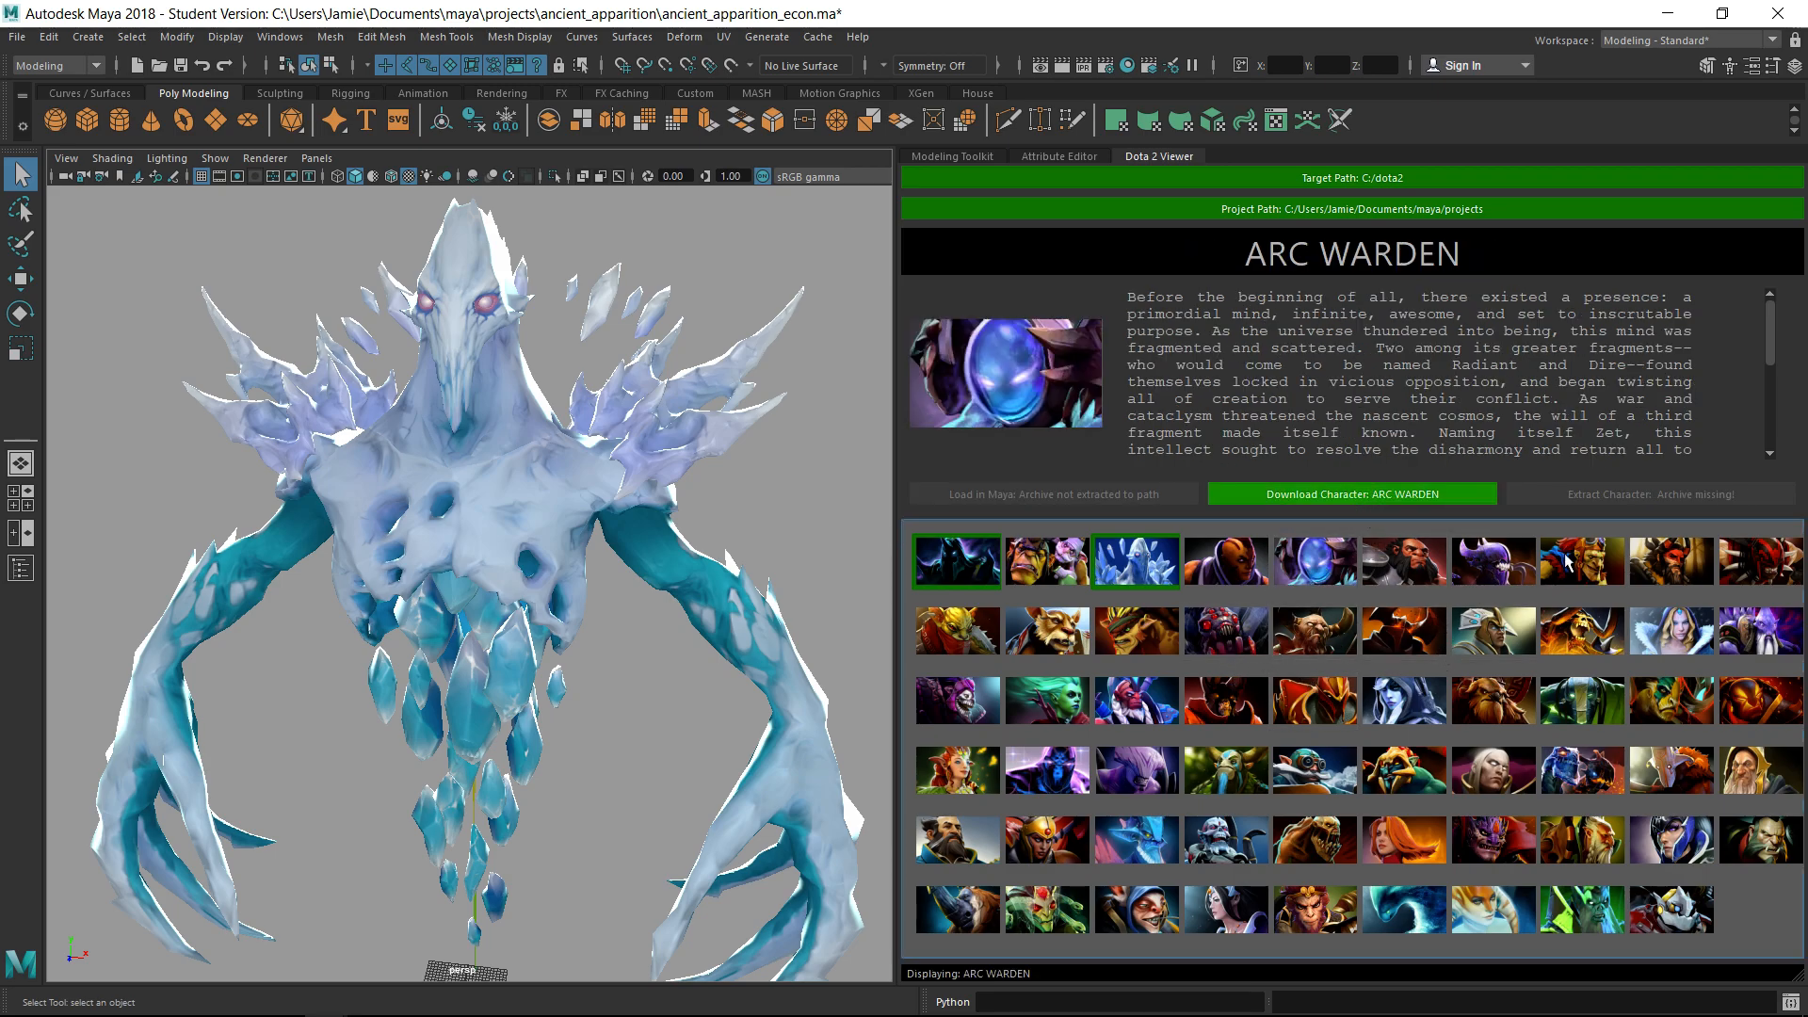
{"action": "mouse_move", "coordinate": [1631, 626]}
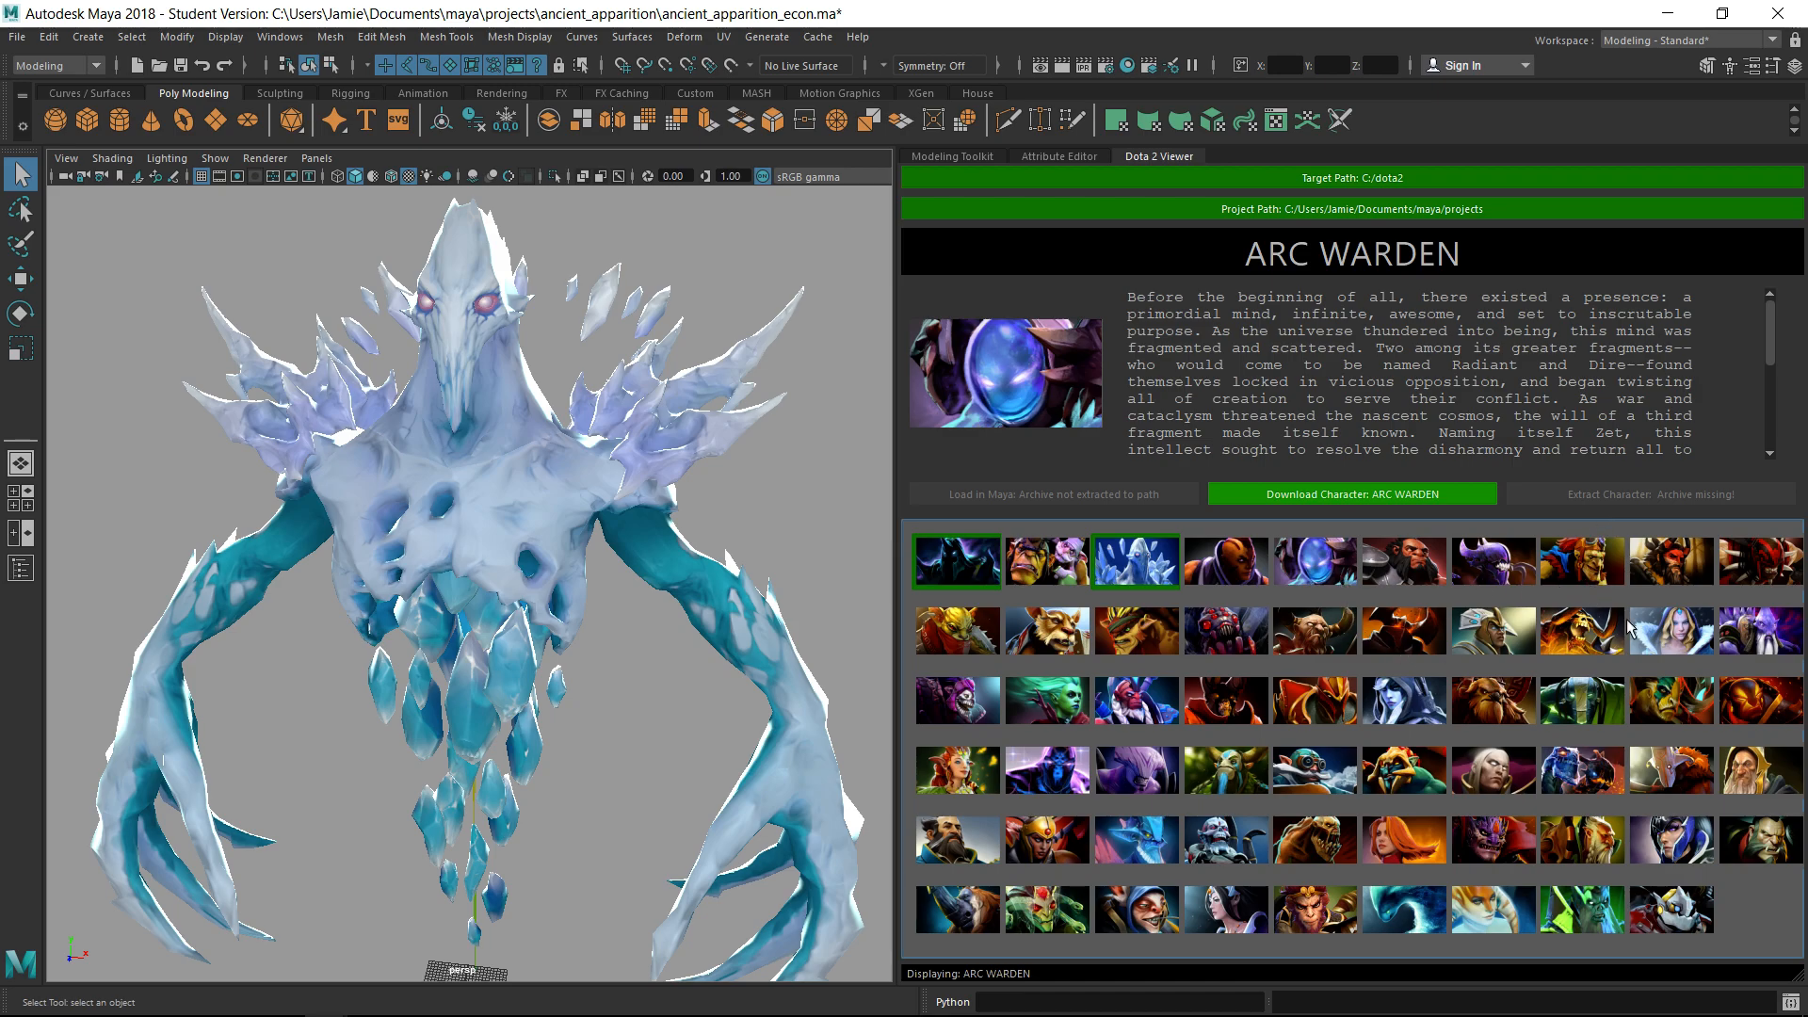
{"action": "mouse_move", "coordinate": [1623, 519]}
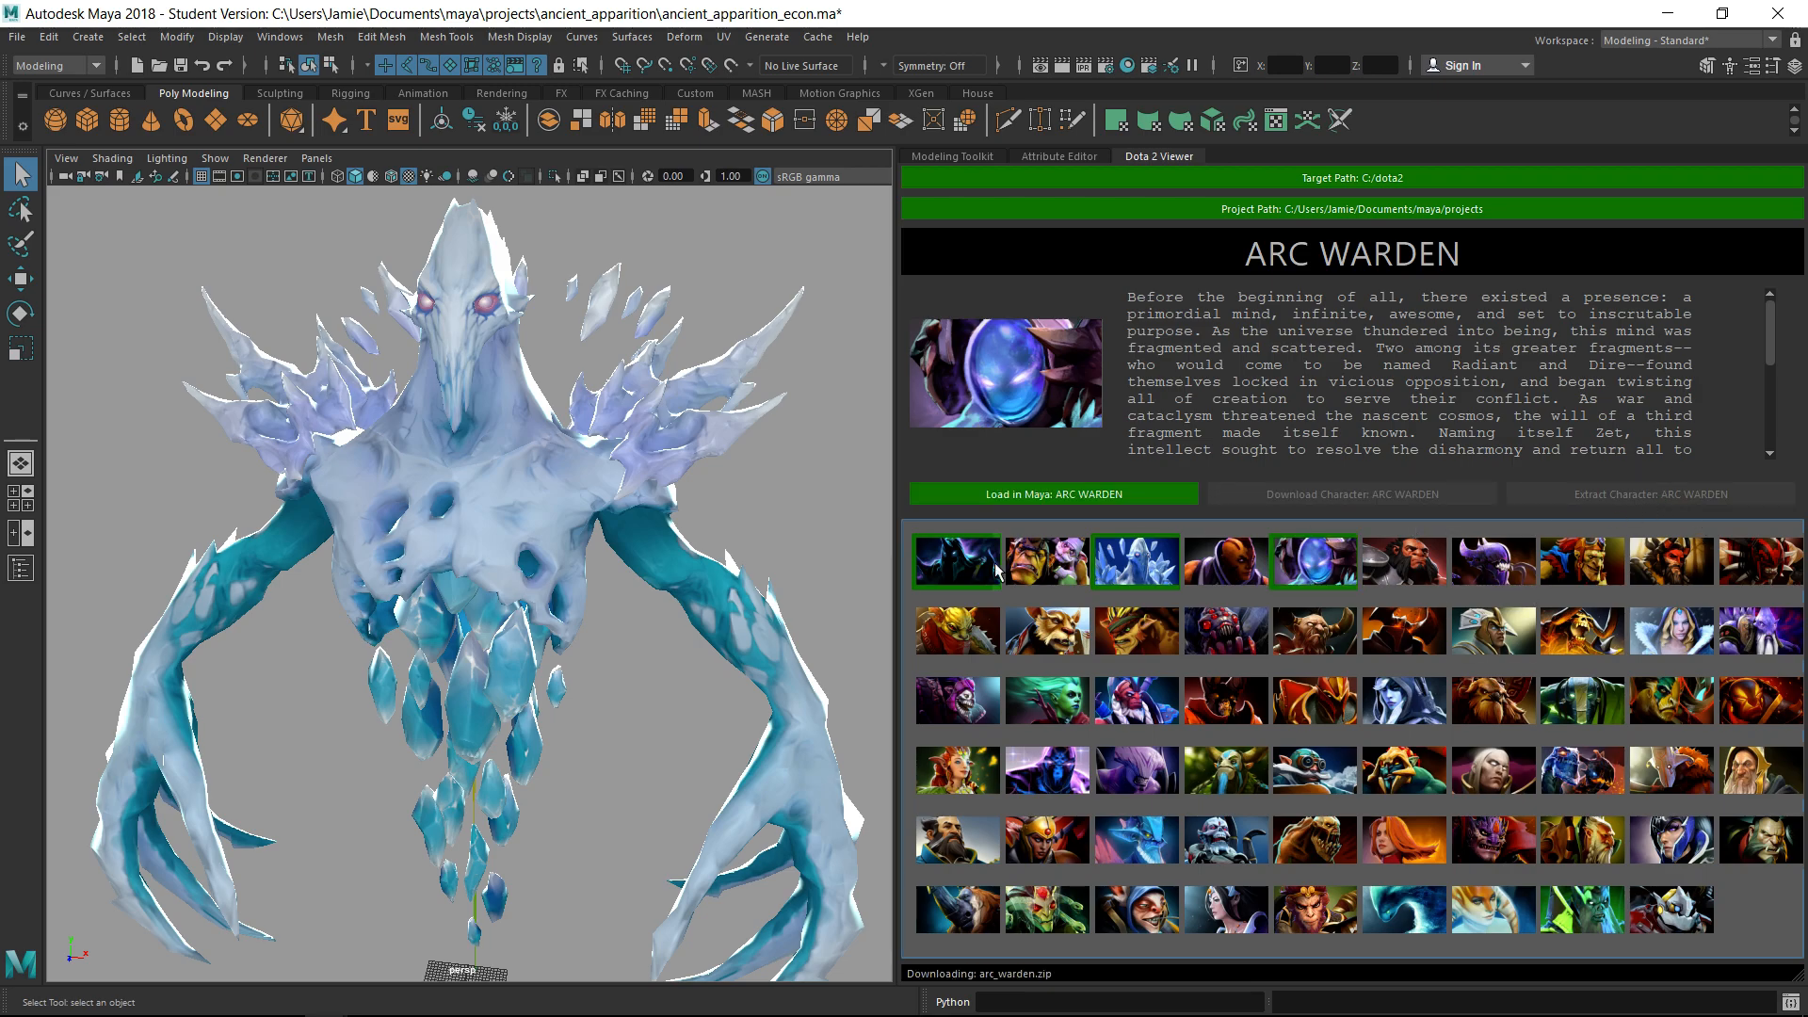
Load Arc Warden's model into the Maya scene
{"action": "left_click", "coordinate": [1051, 494]}
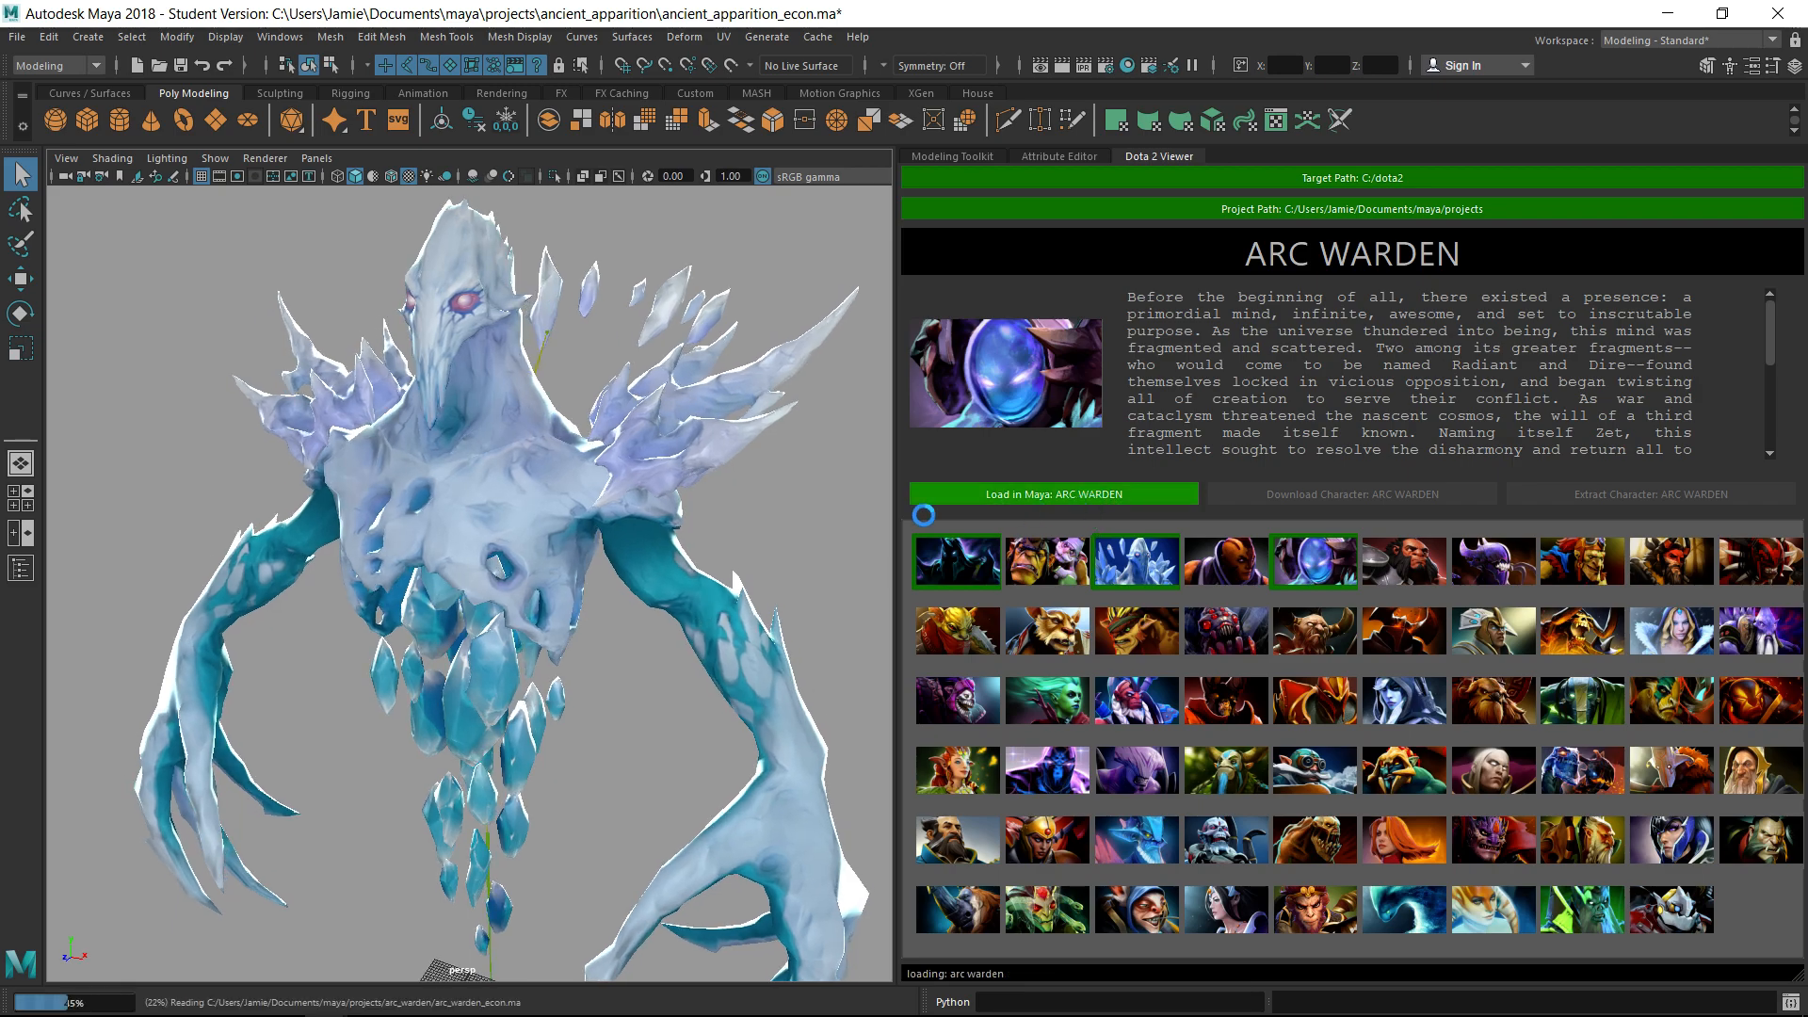
{"action": "left_click", "coordinate": [1051, 493]}
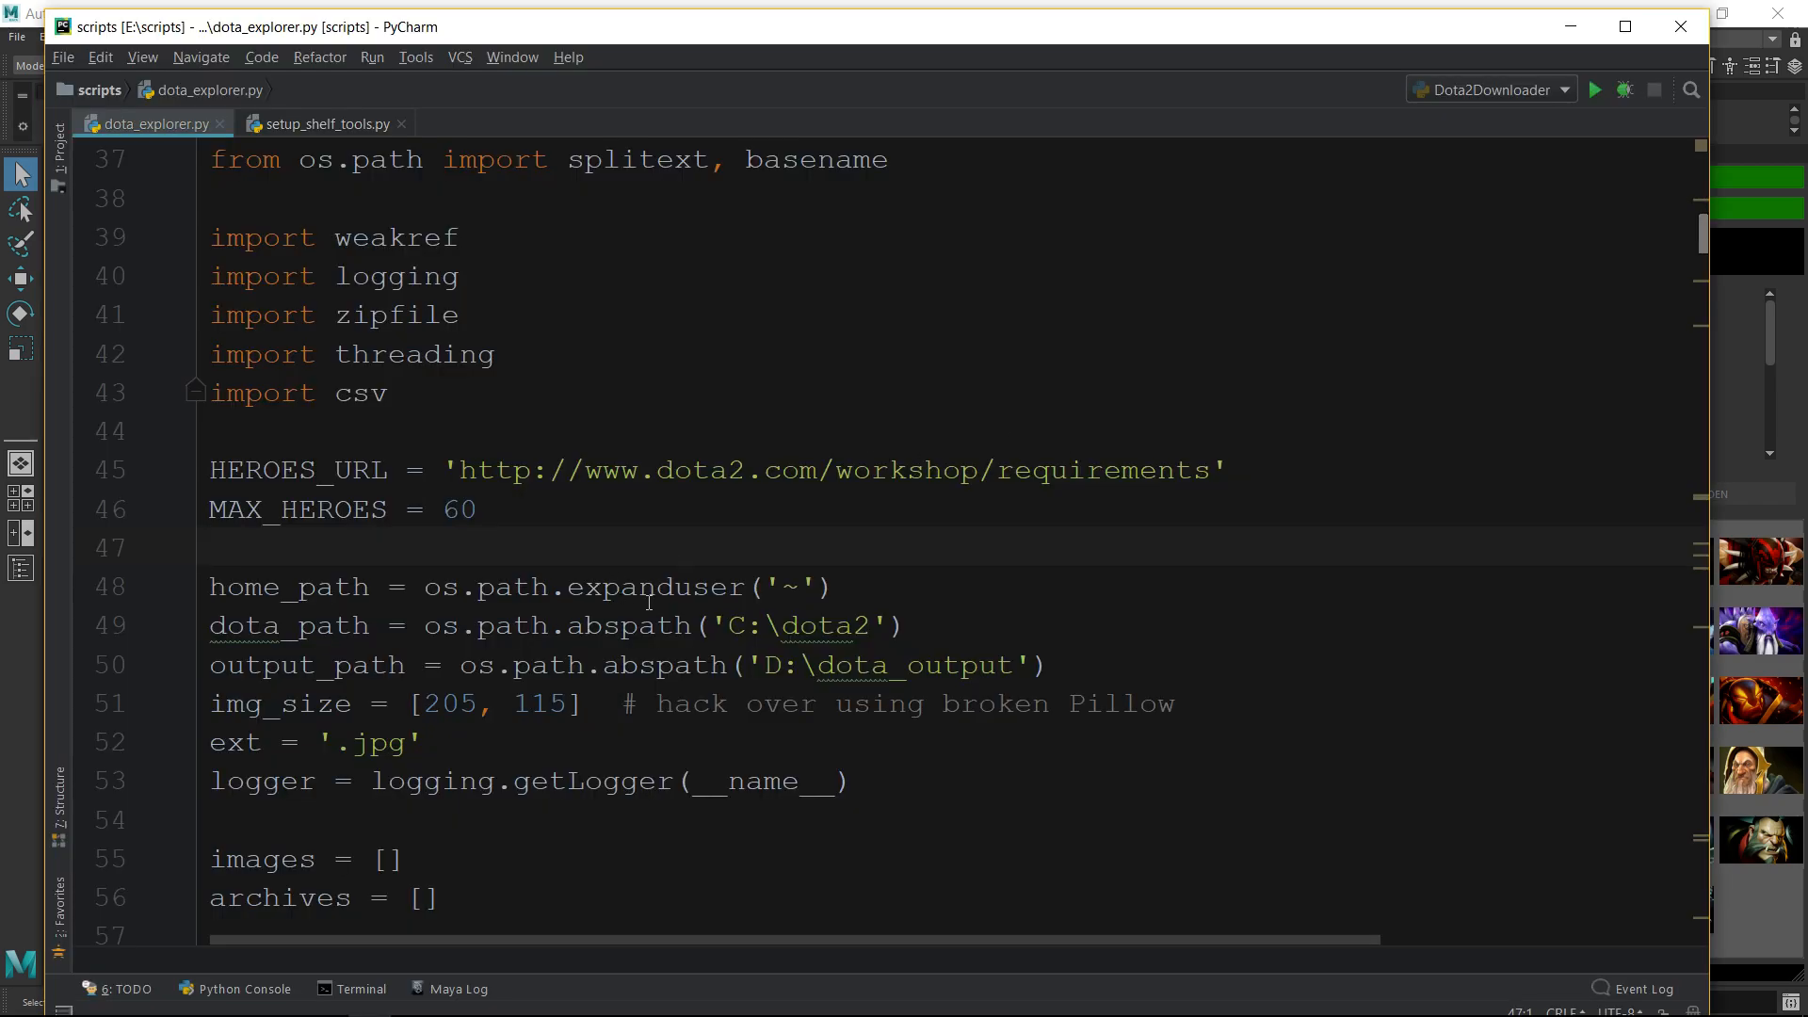
{"action": "mouse_move", "coordinate": [571, 522]}
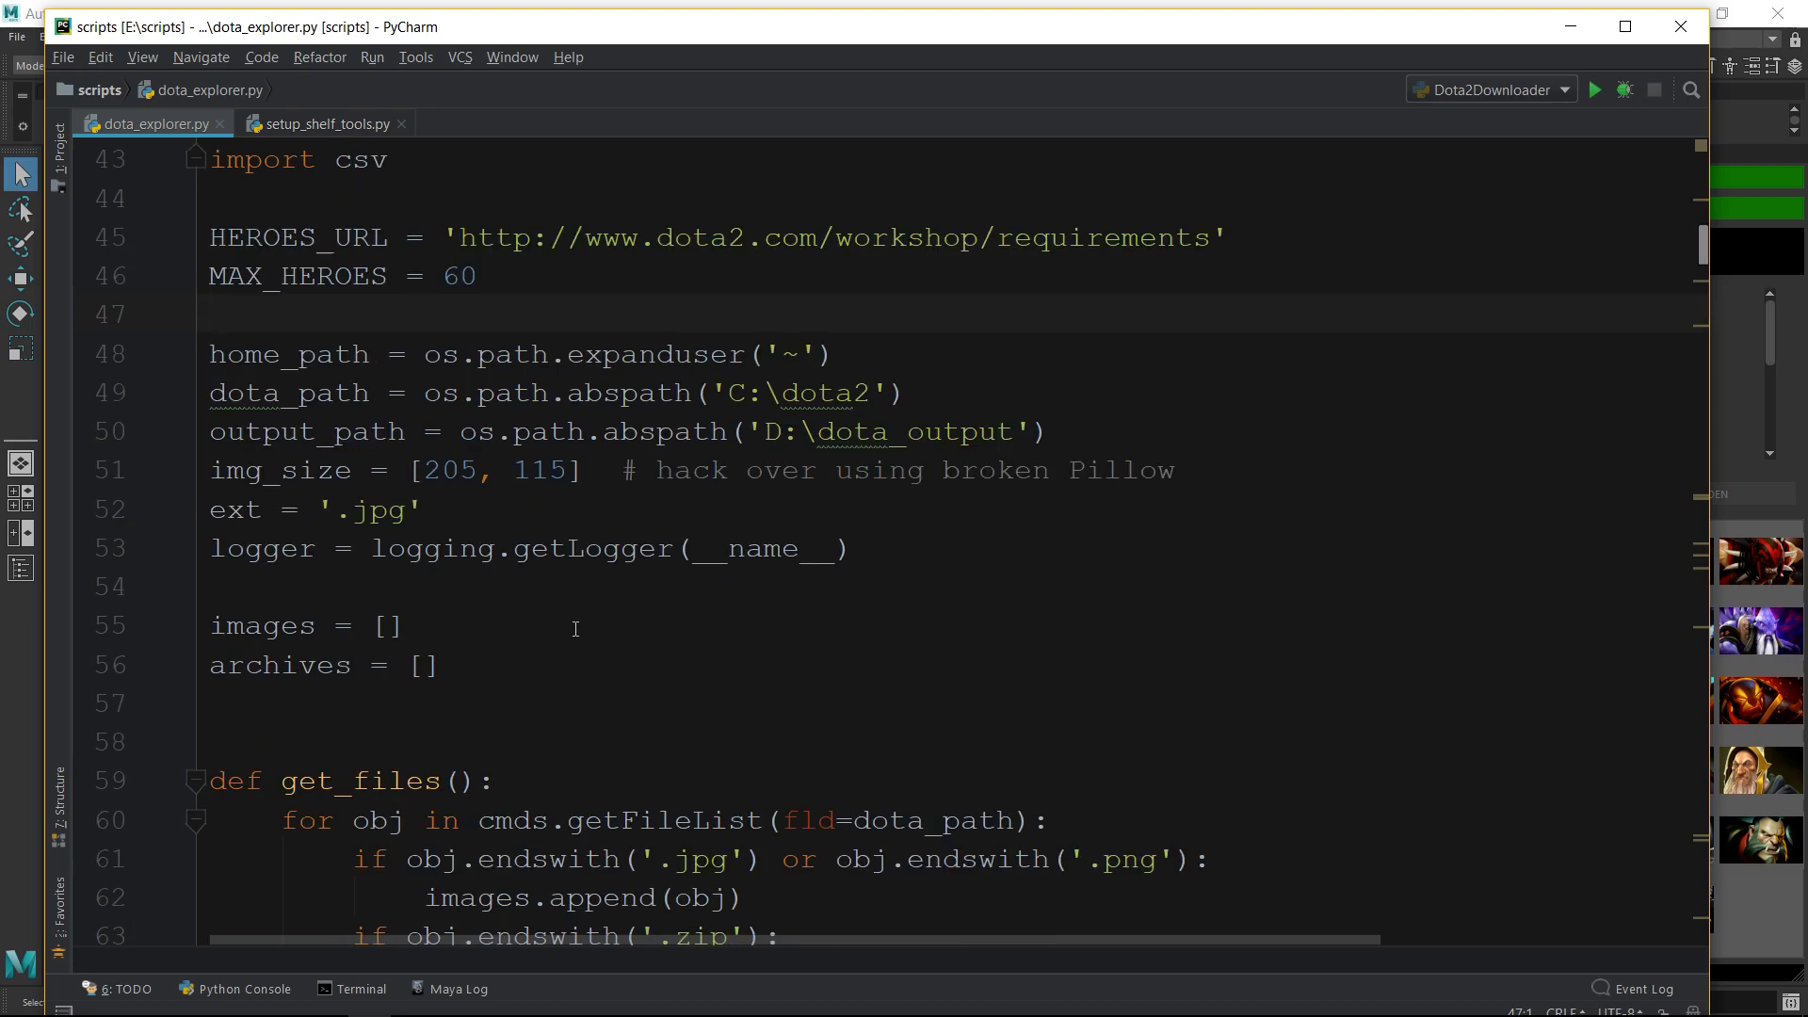
Collapse the download_url function body in dota_explorer.py
{"action": "scroll", "scroll_direction": "down", "scroll_amount": 3}
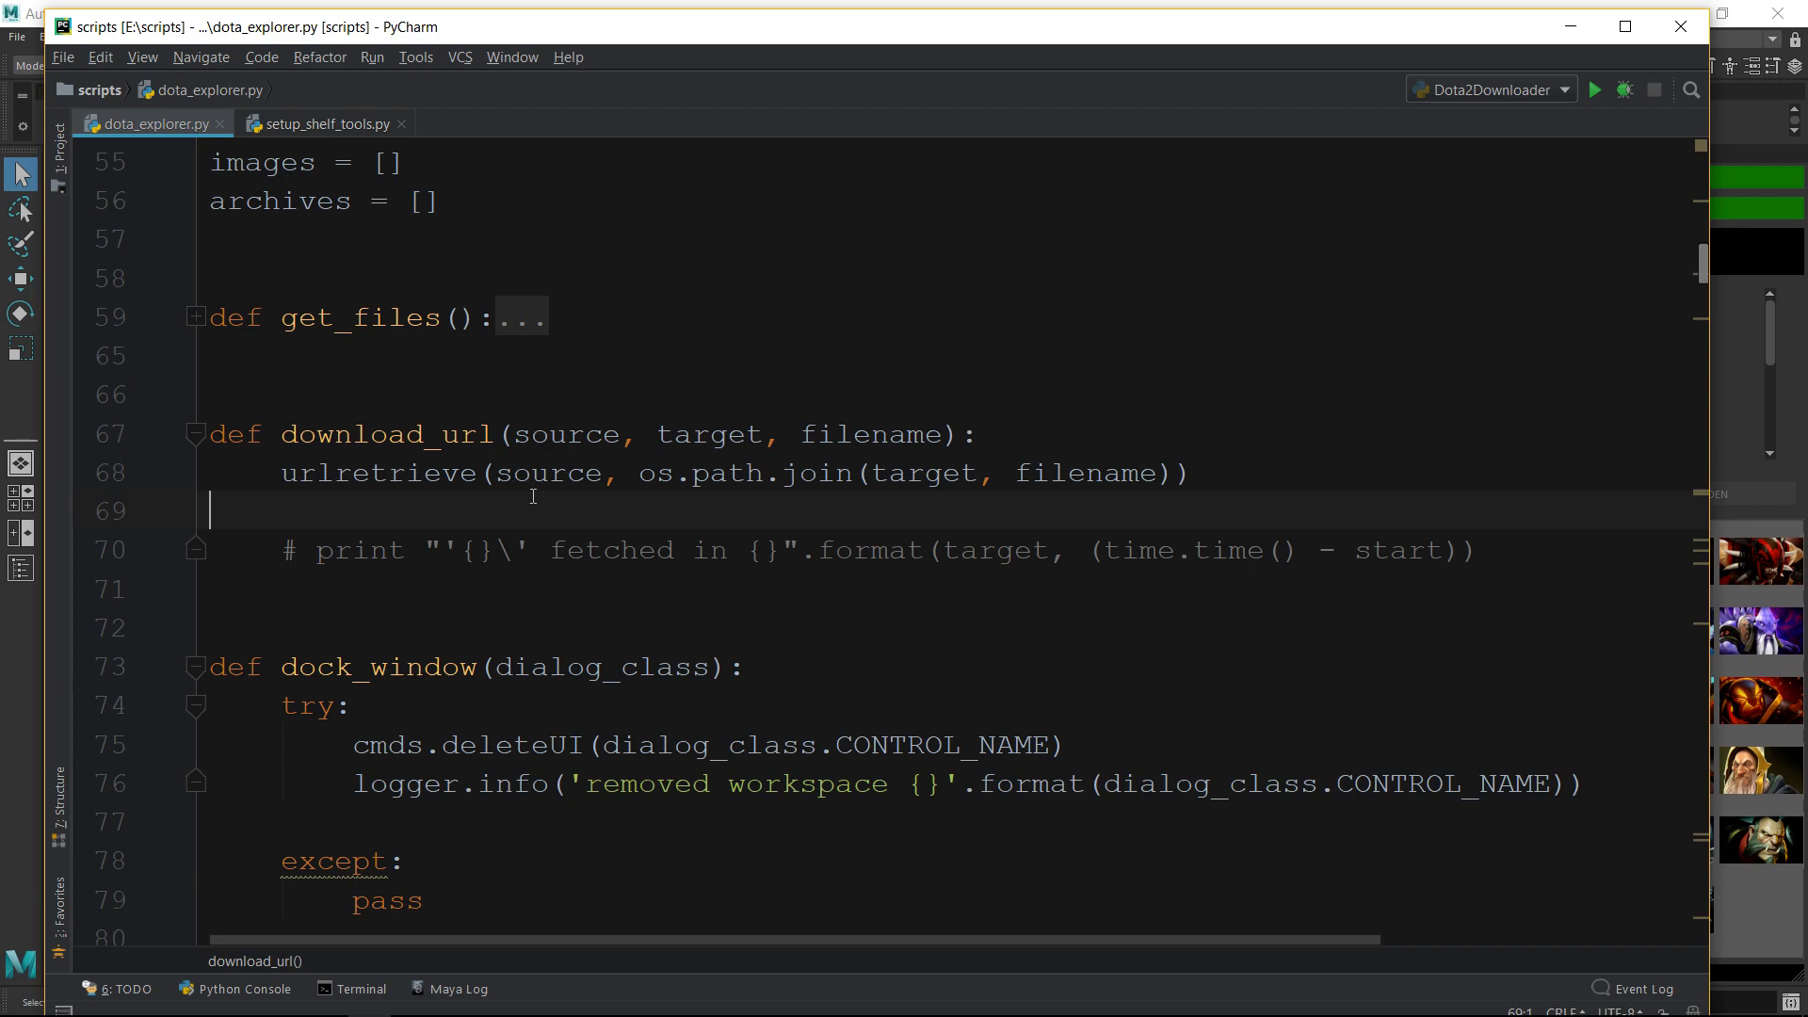
{"action": "mouse_move", "coordinate": [969, 498]}
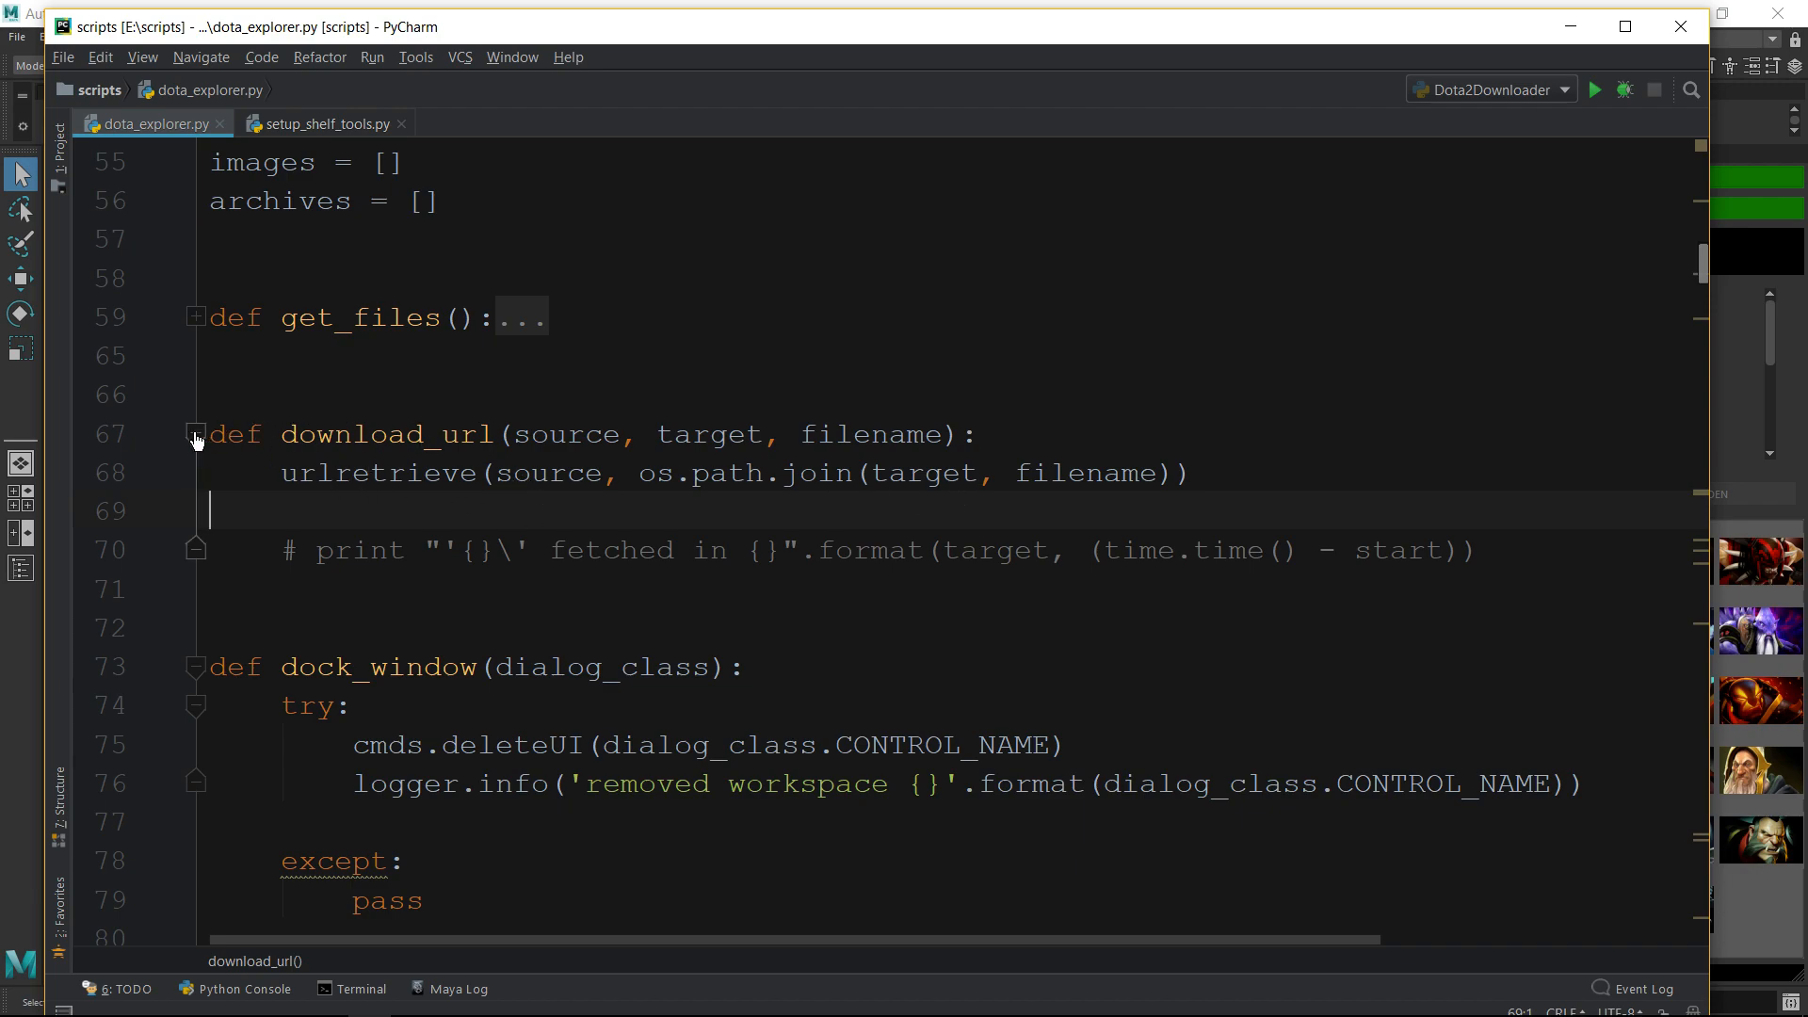
{"action": "left_click", "coordinate": [194, 435]}
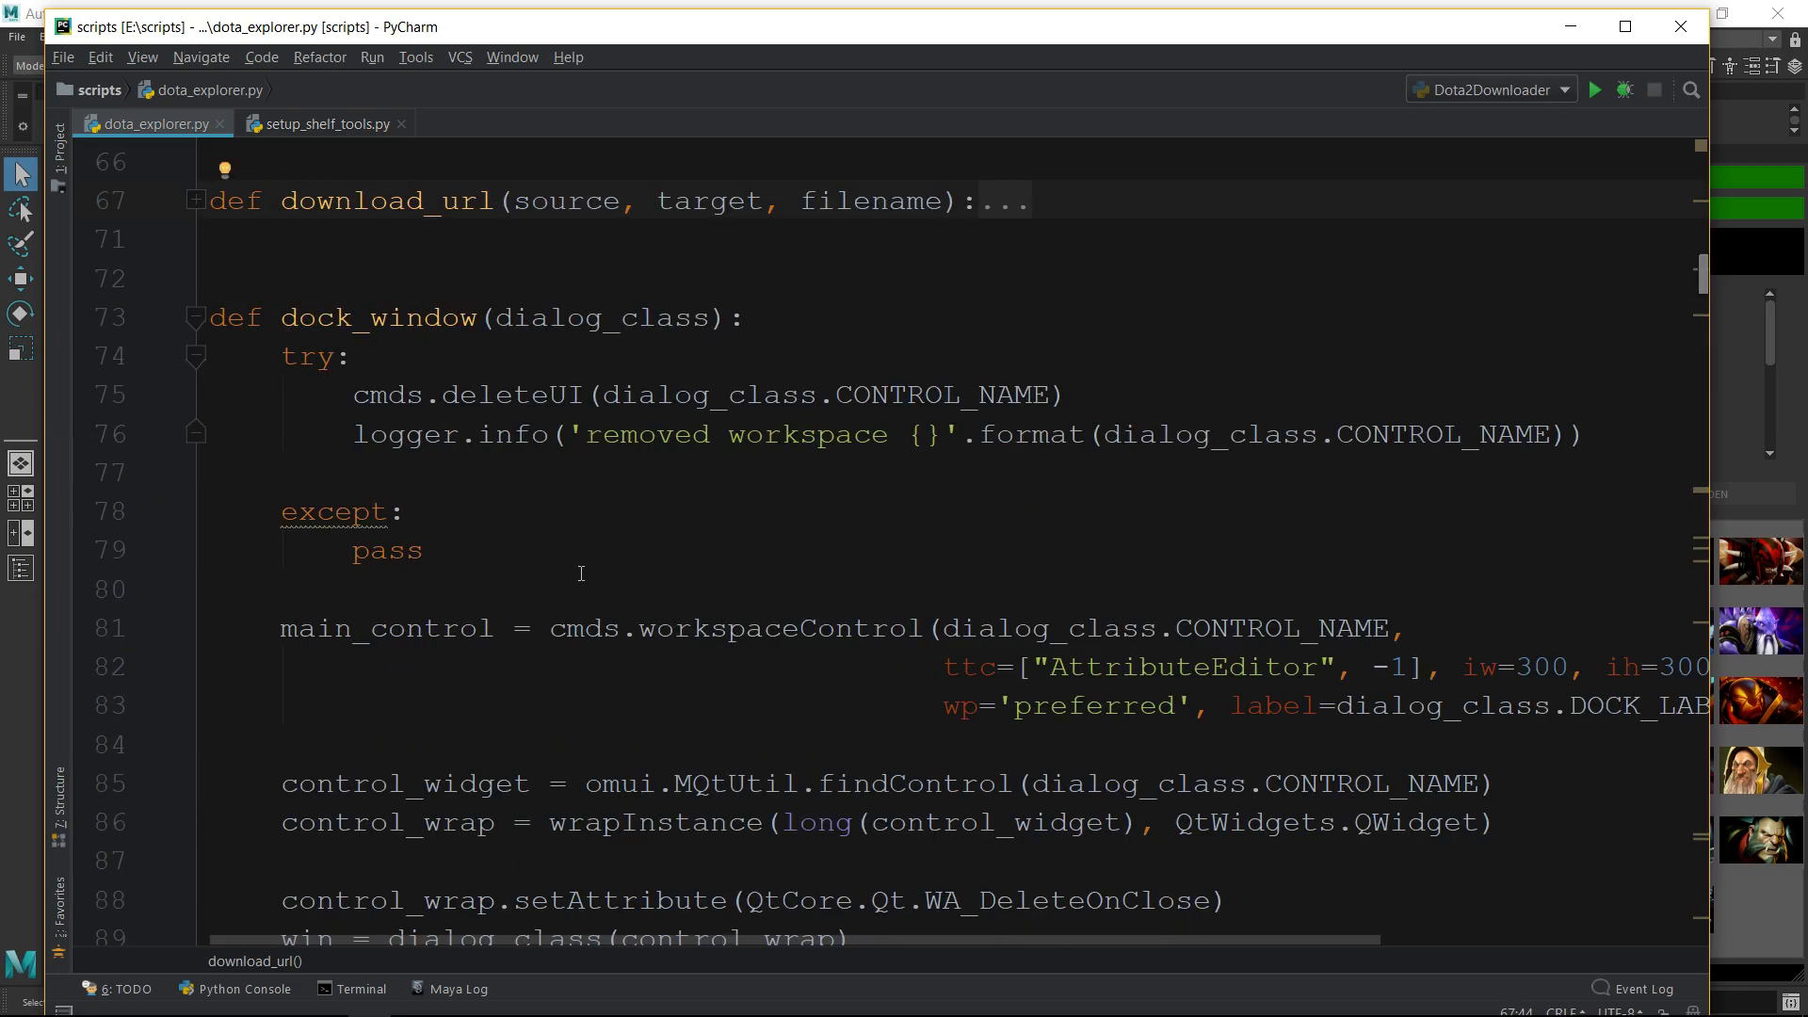
{"action": "left_click", "coordinate": [977, 201]}
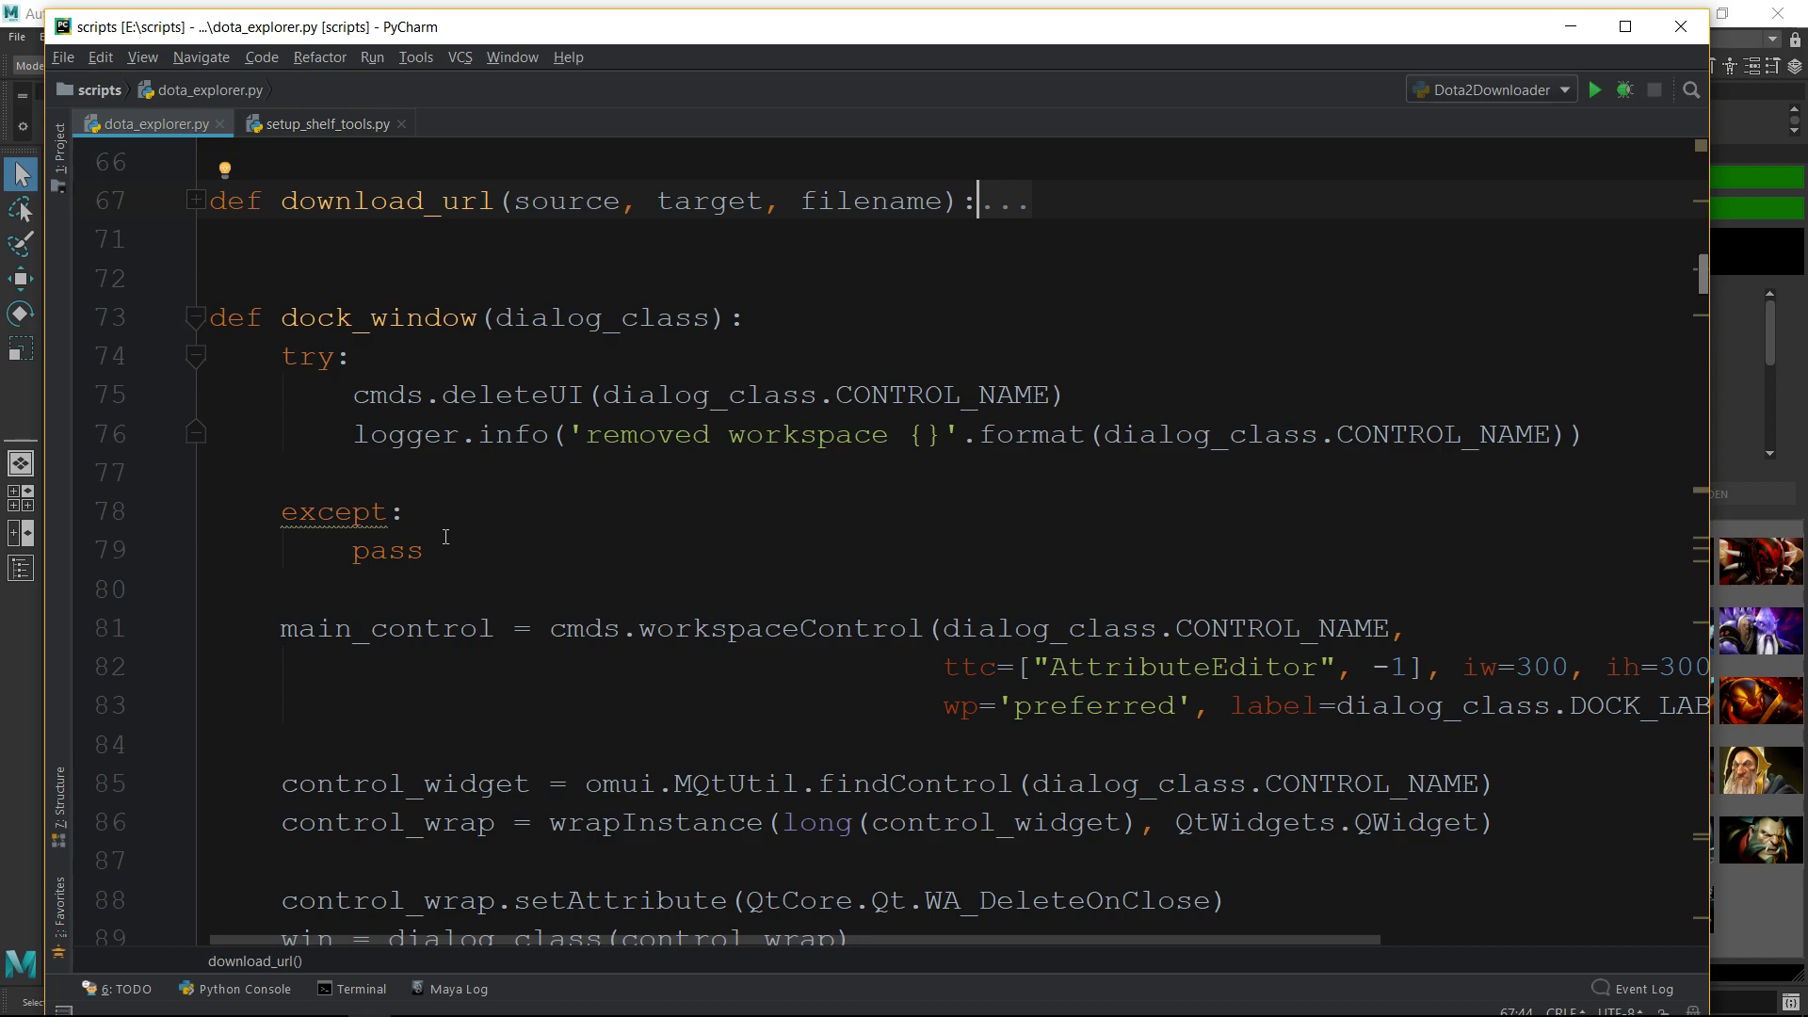
{"action": "mouse_move", "coordinate": [442, 535]}
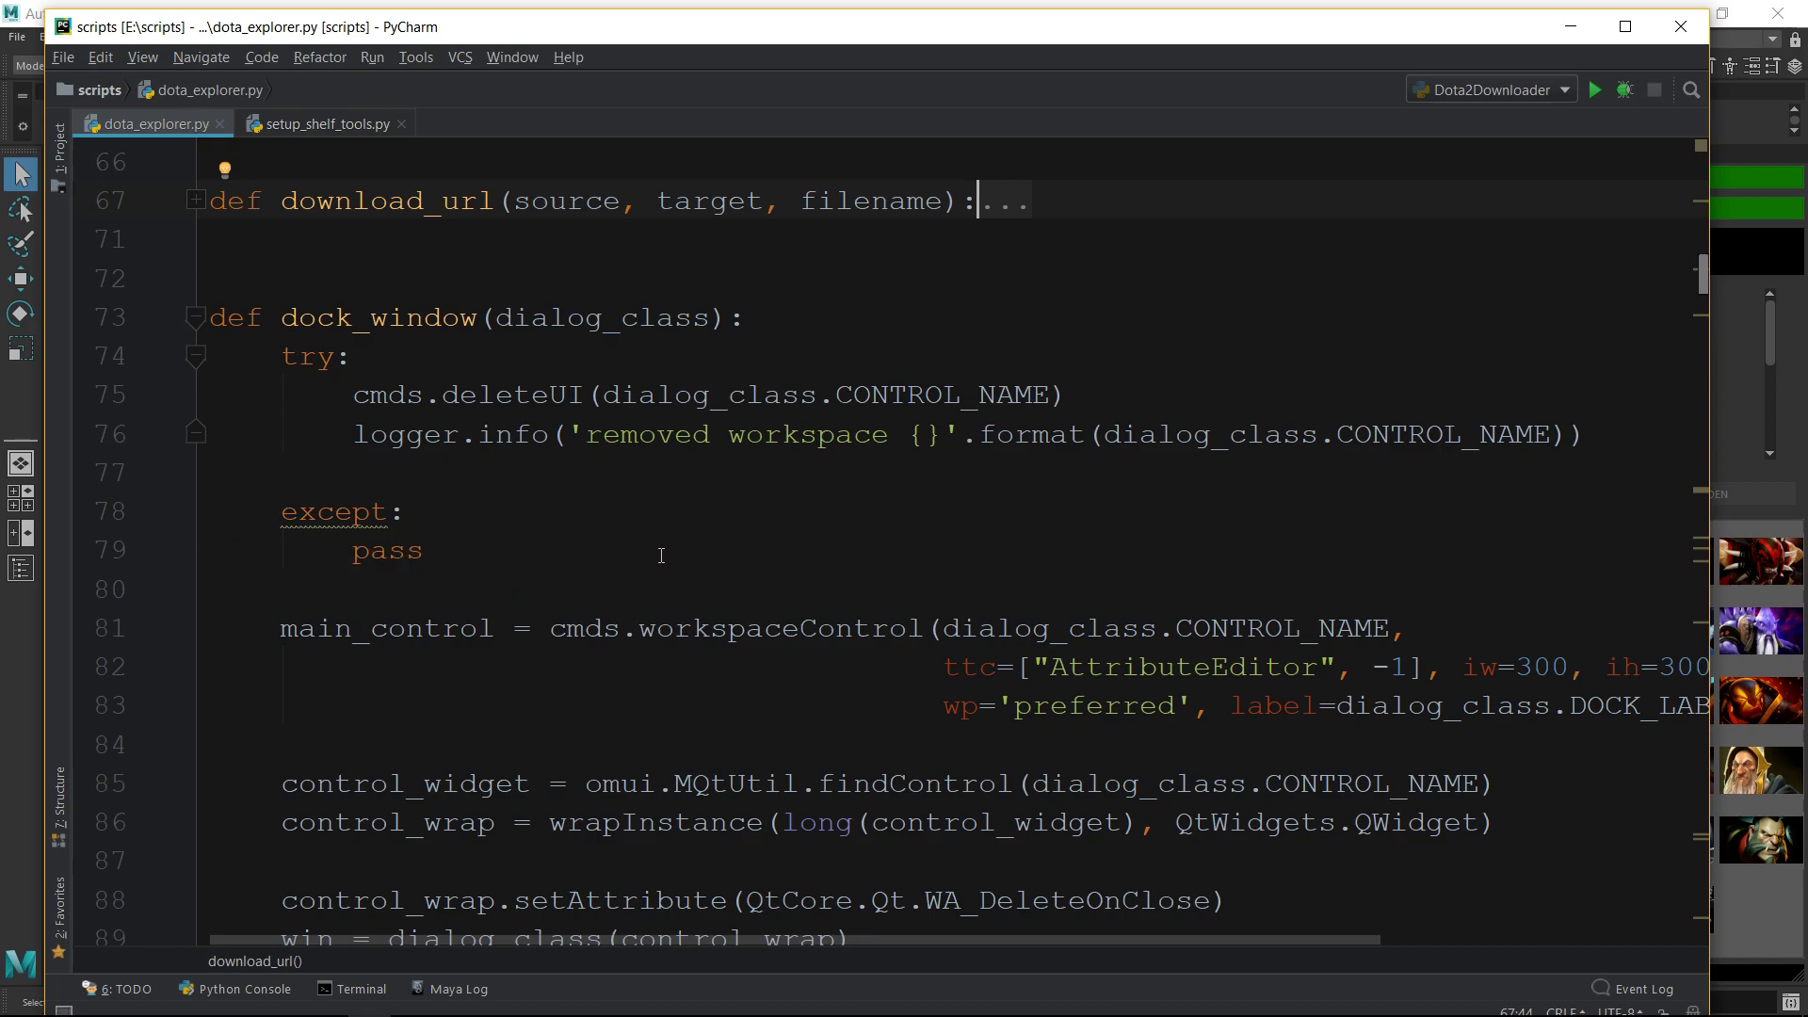
{"action": "mouse_move", "coordinate": [646, 606]}
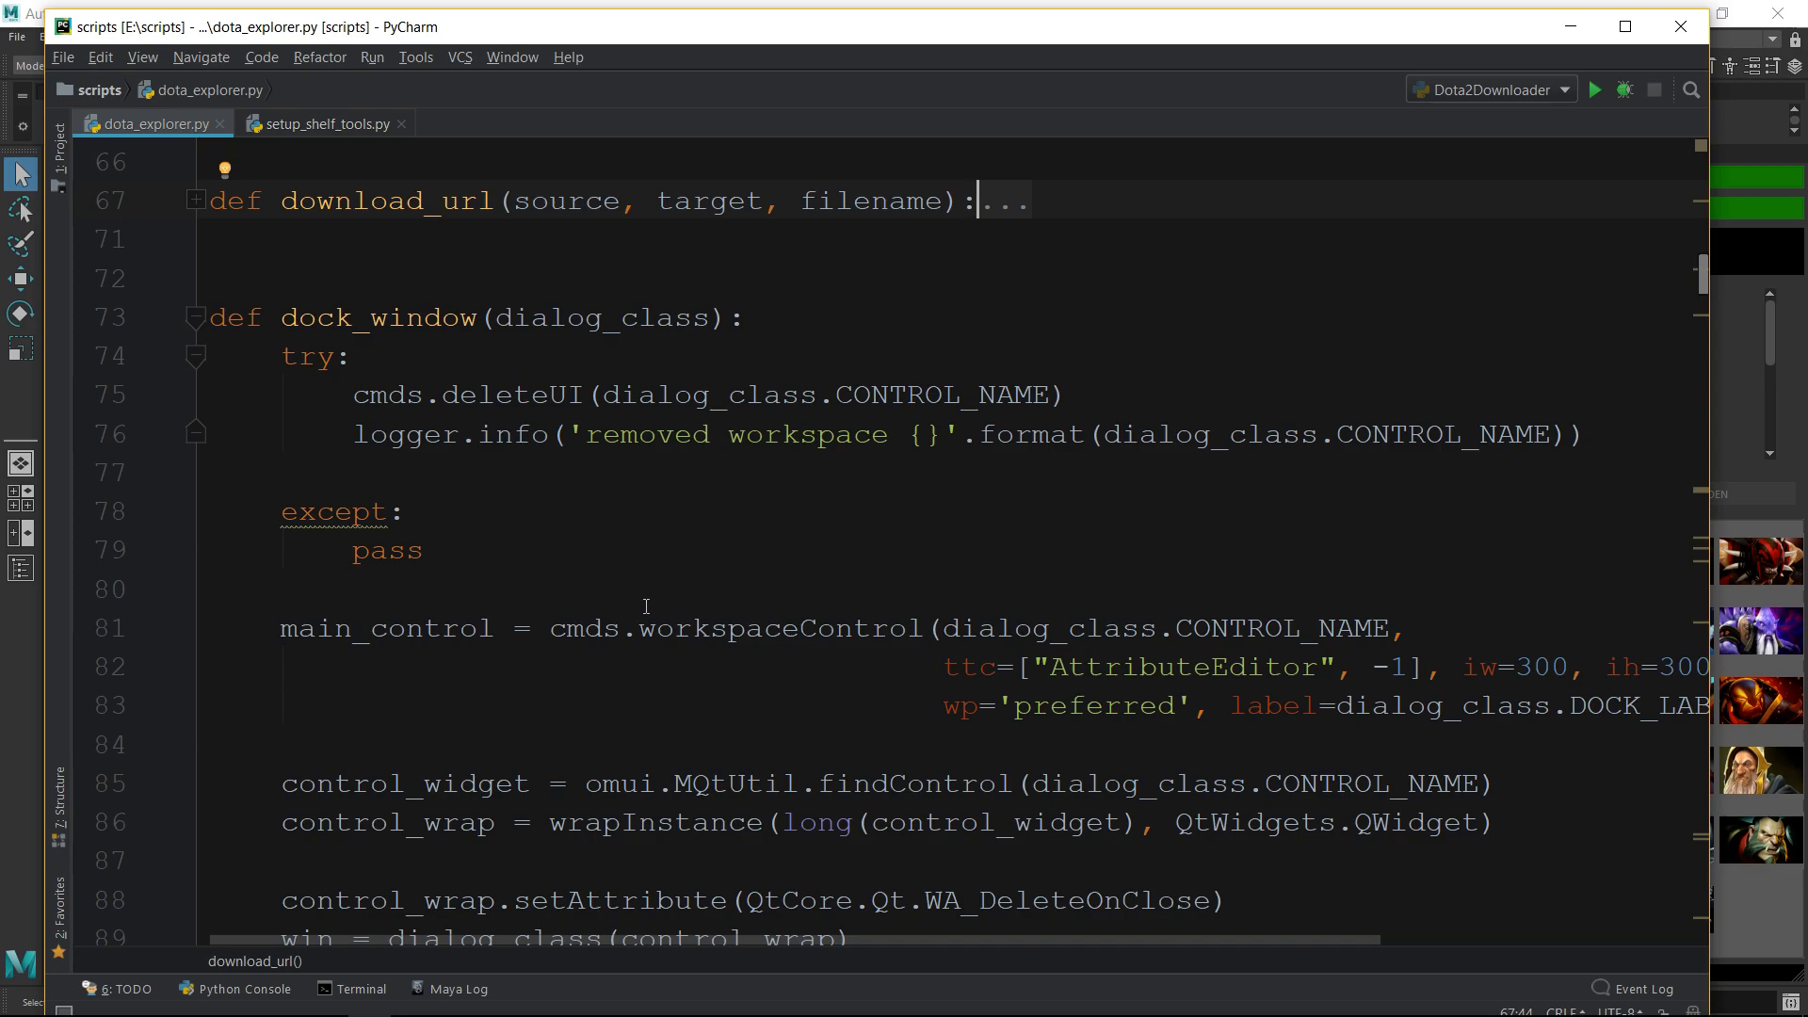
{"action": "mouse_move", "coordinate": [654, 582]}
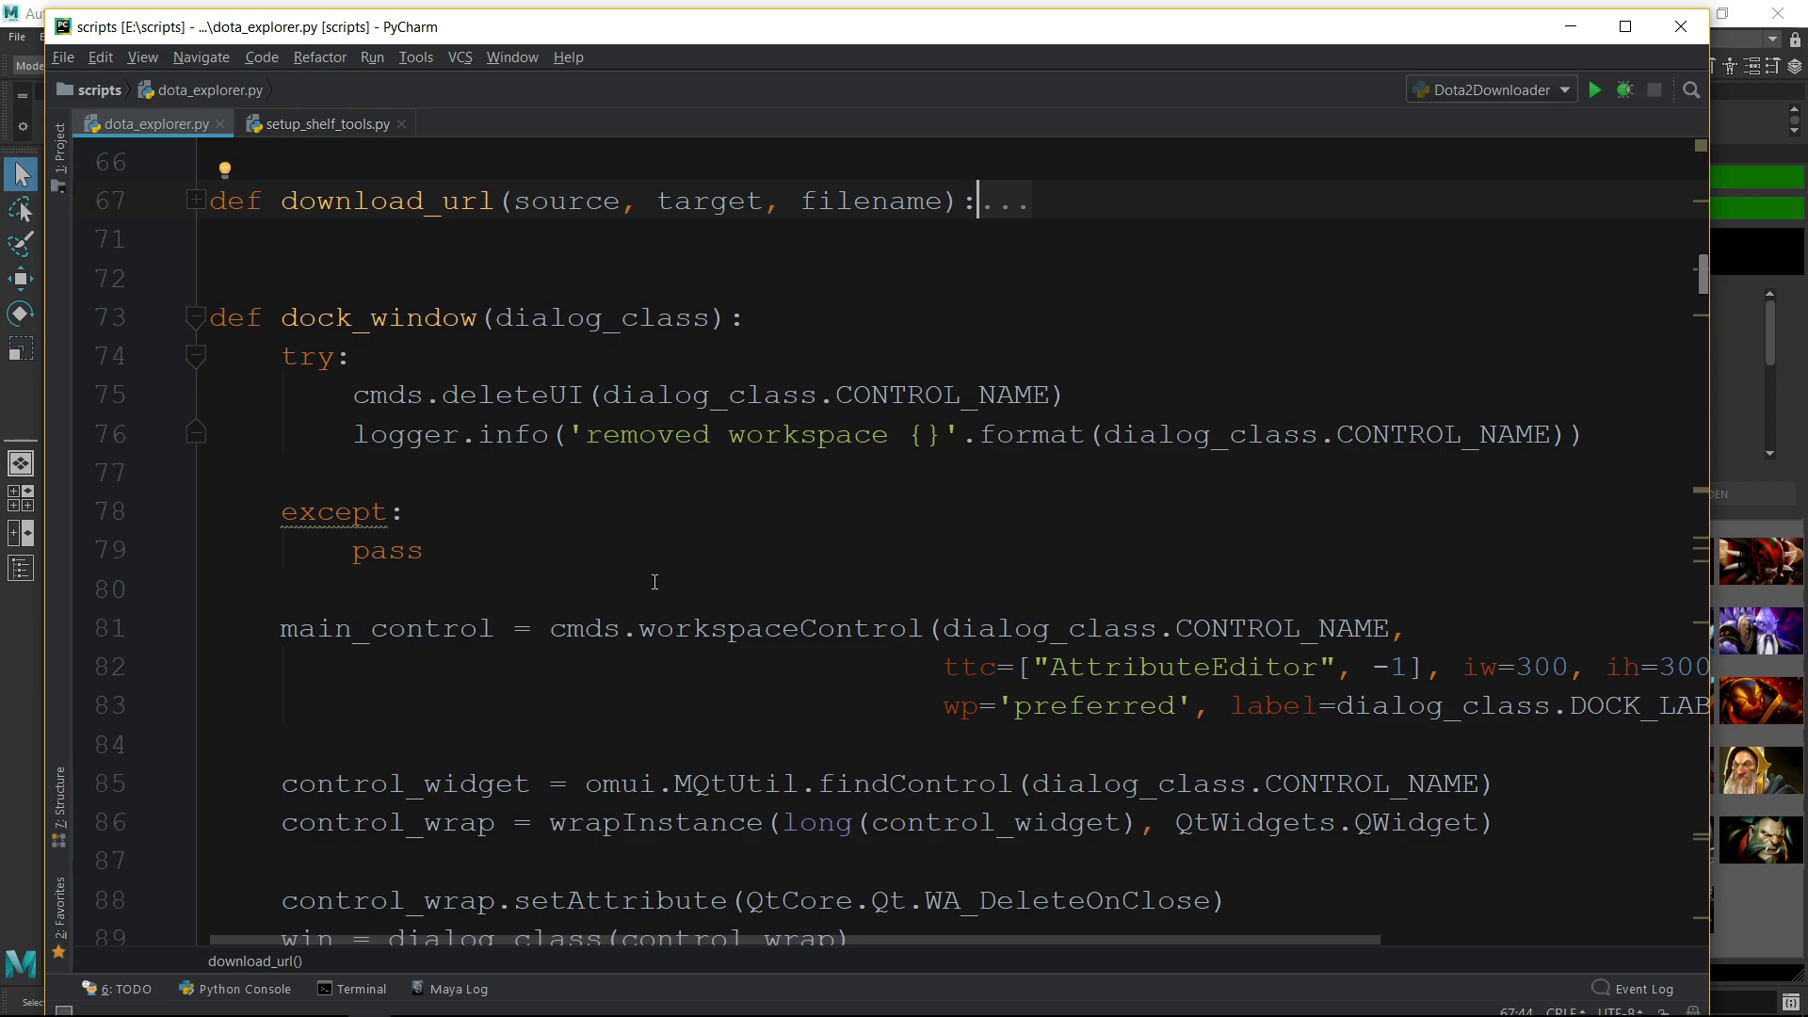
{"action": "mouse_move", "coordinate": [341, 424]}
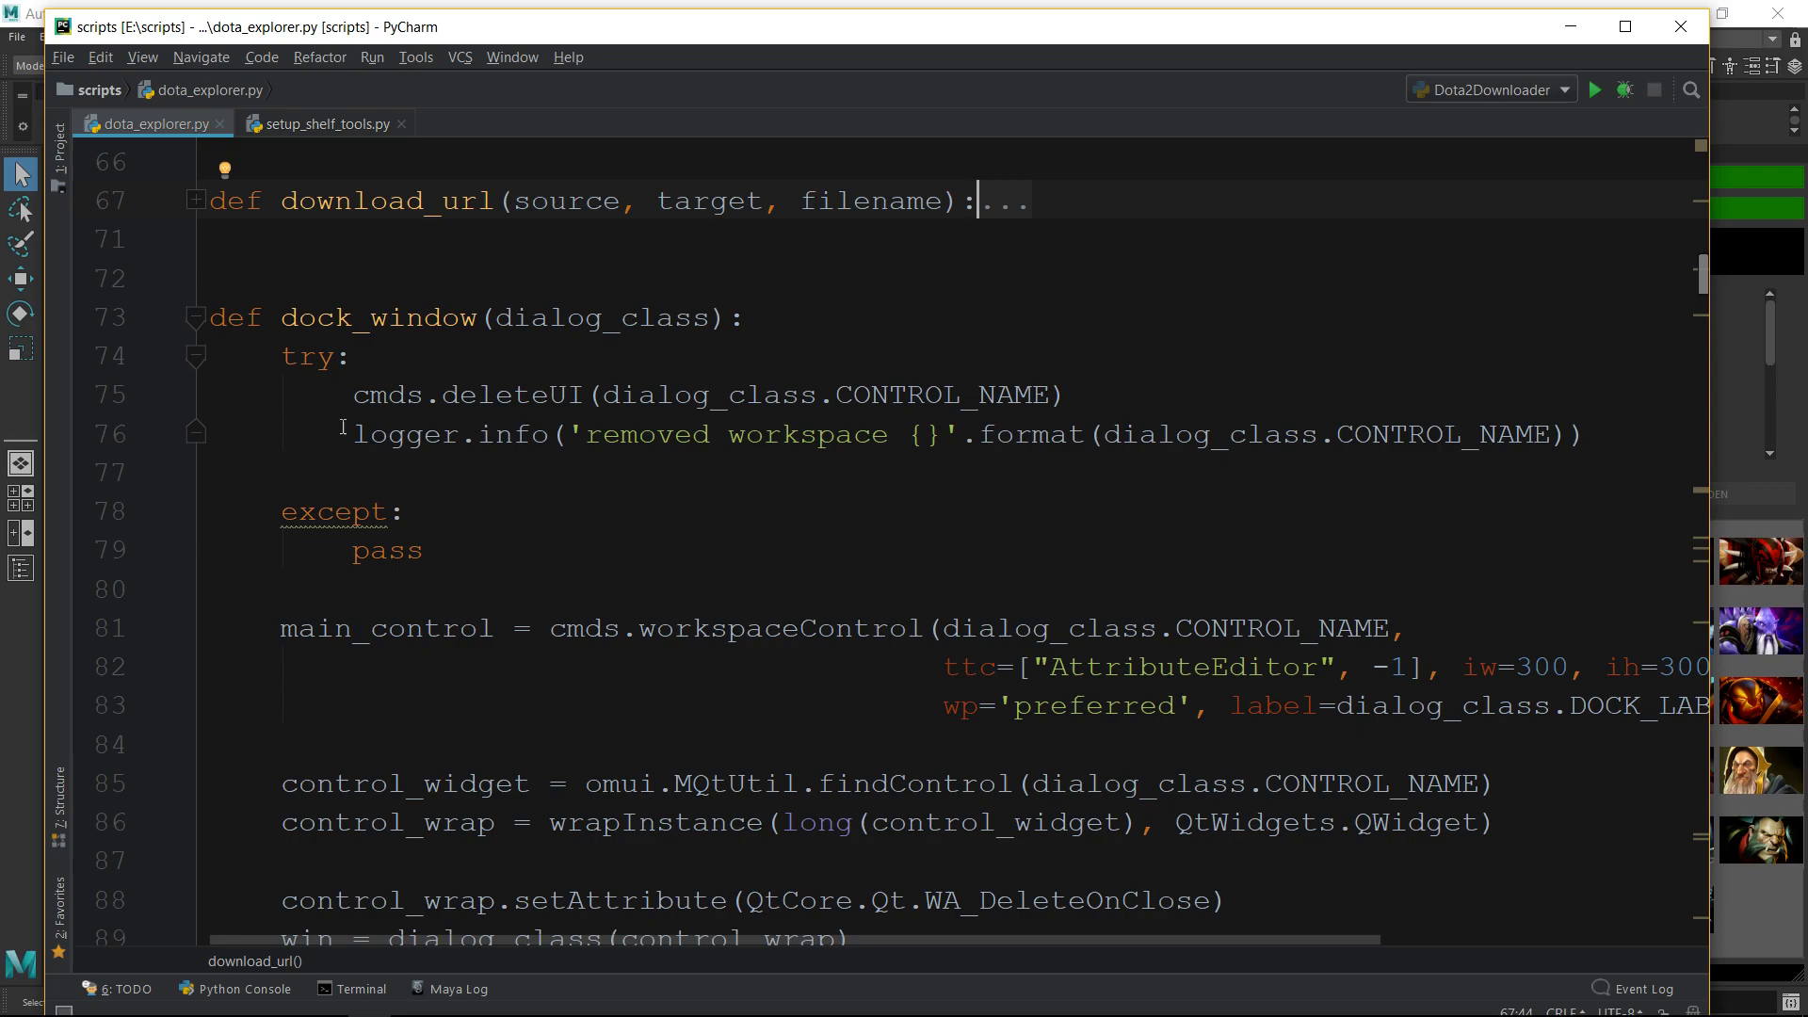
Scroll further down and collapse the dock_window function body
{"action": "scroll", "scroll_direction": "down", "scroll_amount": 3}
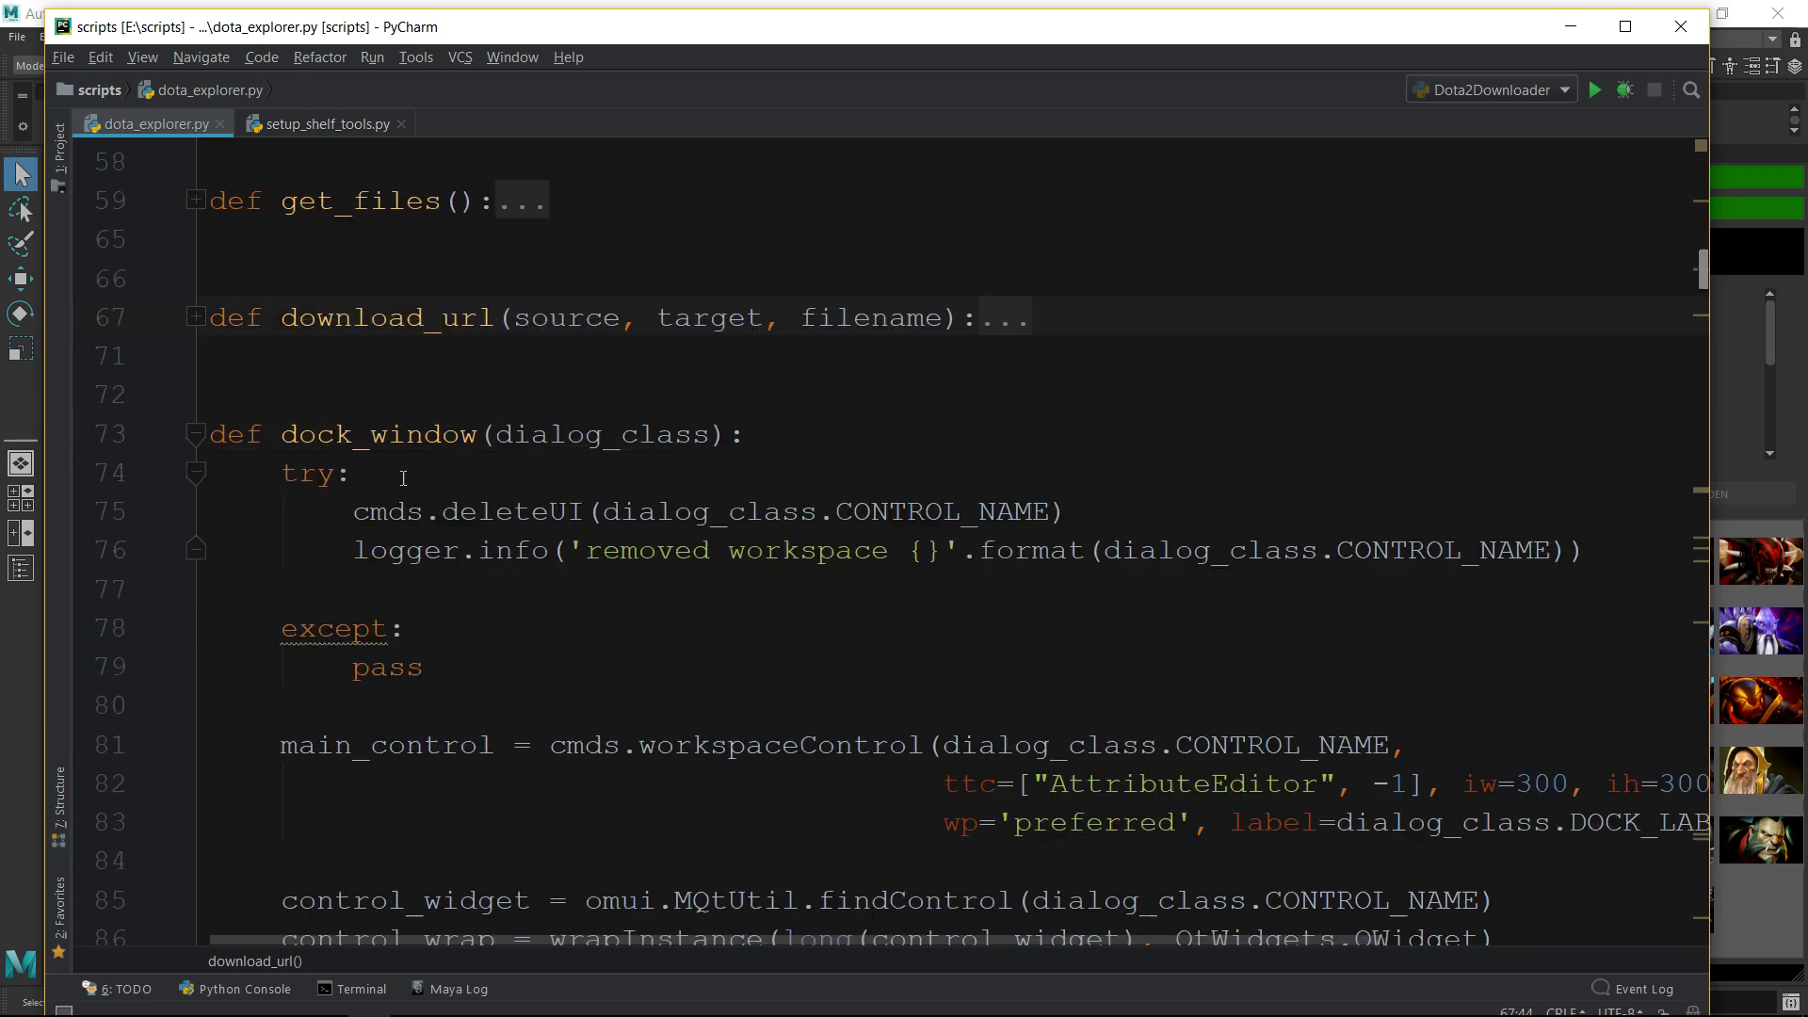
{"action": "scroll", "scroll_direction": "down", "scroll_amount": 3}
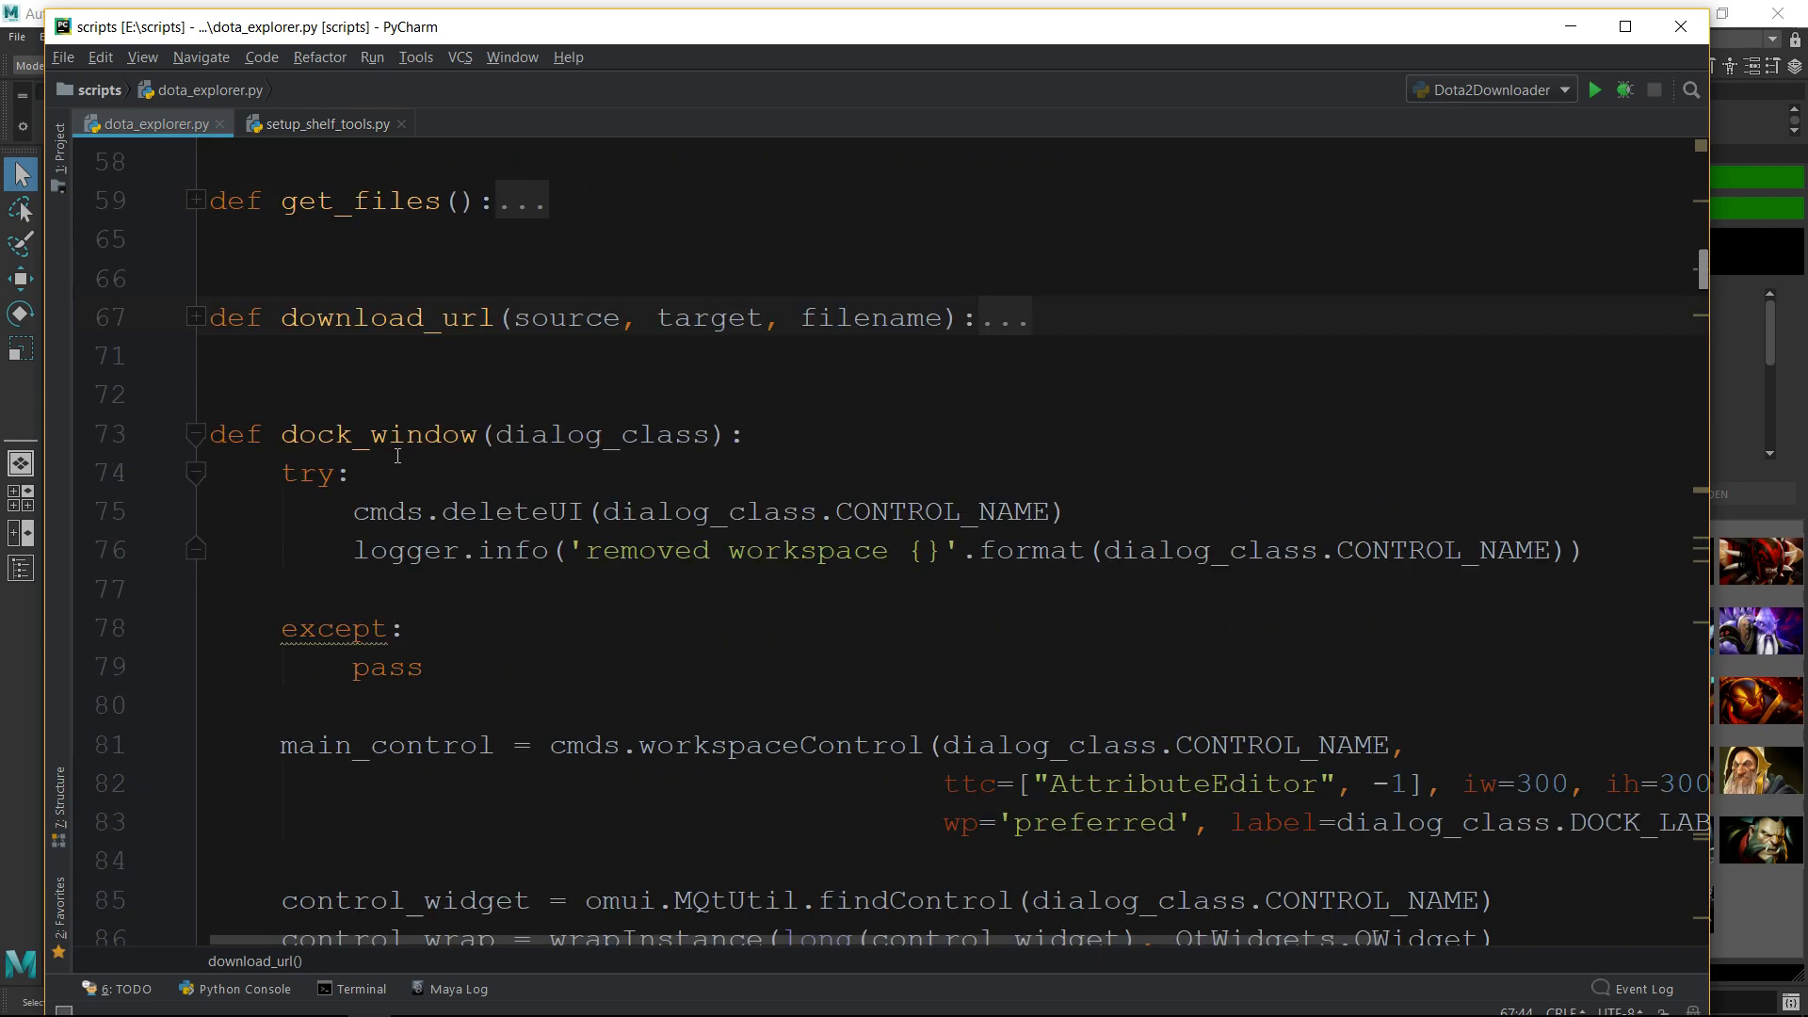
{"action": "left_click", "coordinate": [196, 435]}
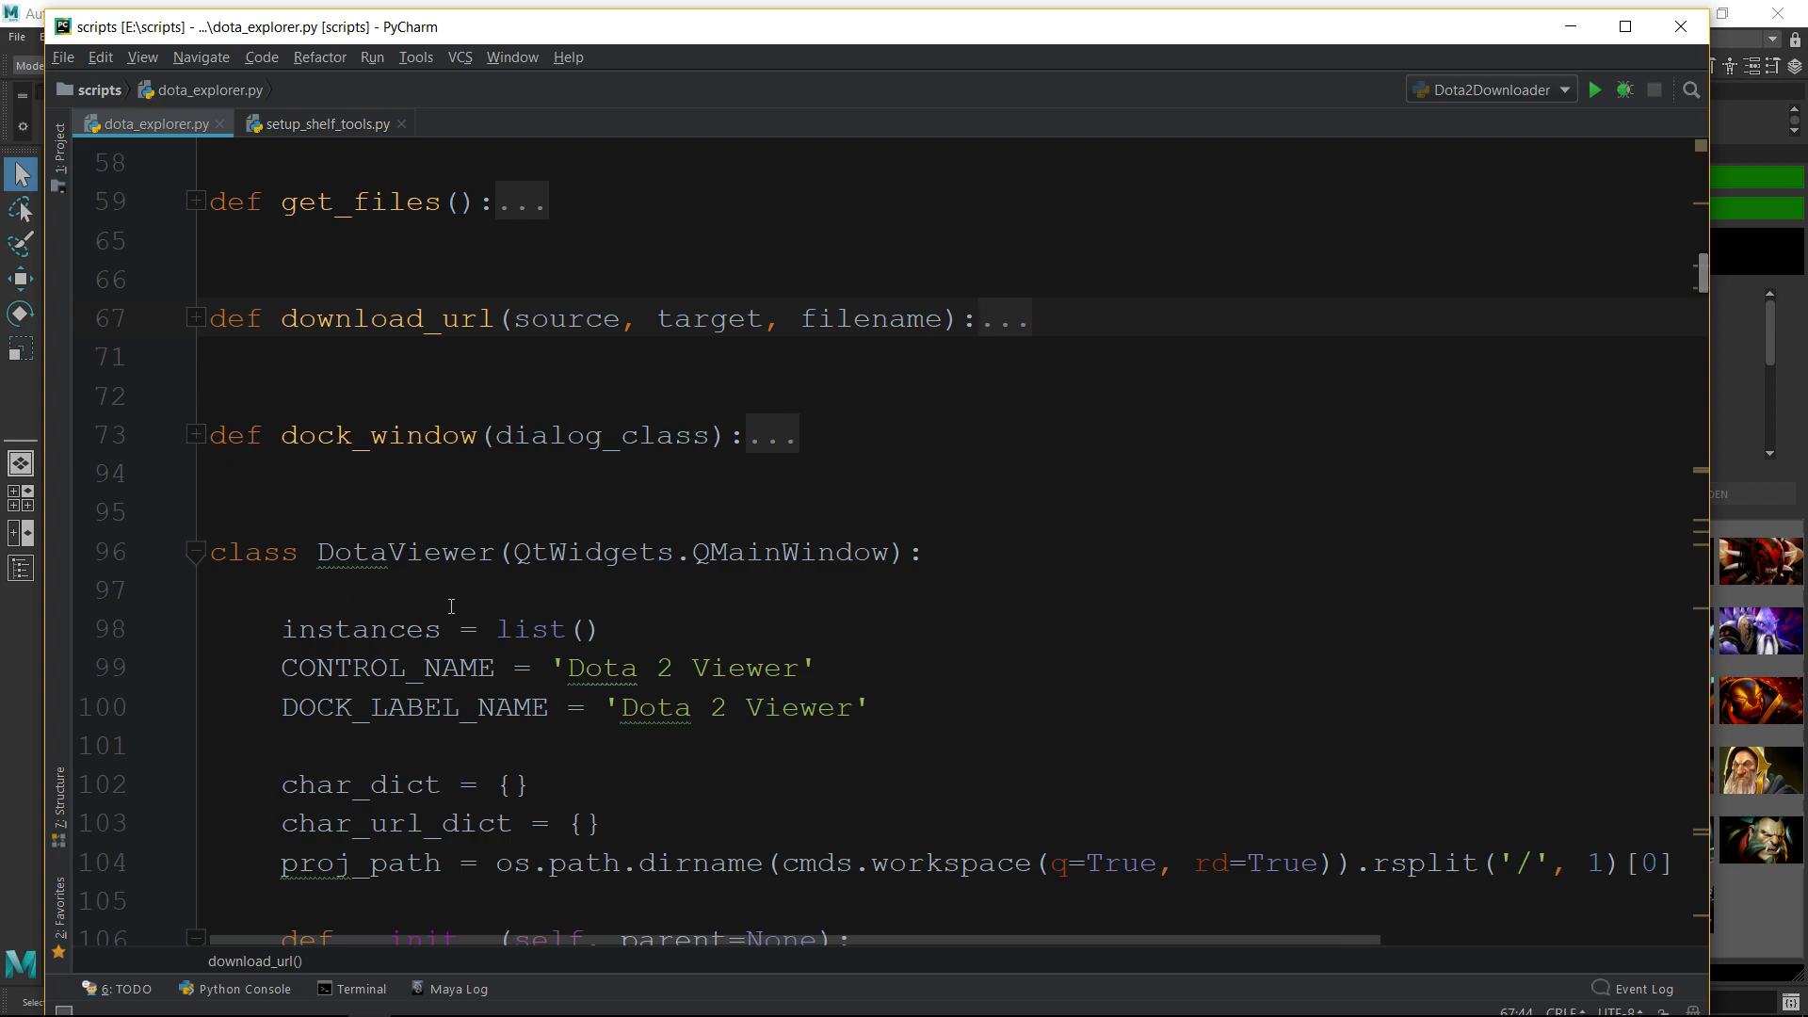
Read down the DotaViewer class from DOCK_LABEL_NAME to the working-folder button setup
{"action": "scroll", "scroll_direction": "down", "scroll_amount": 3}
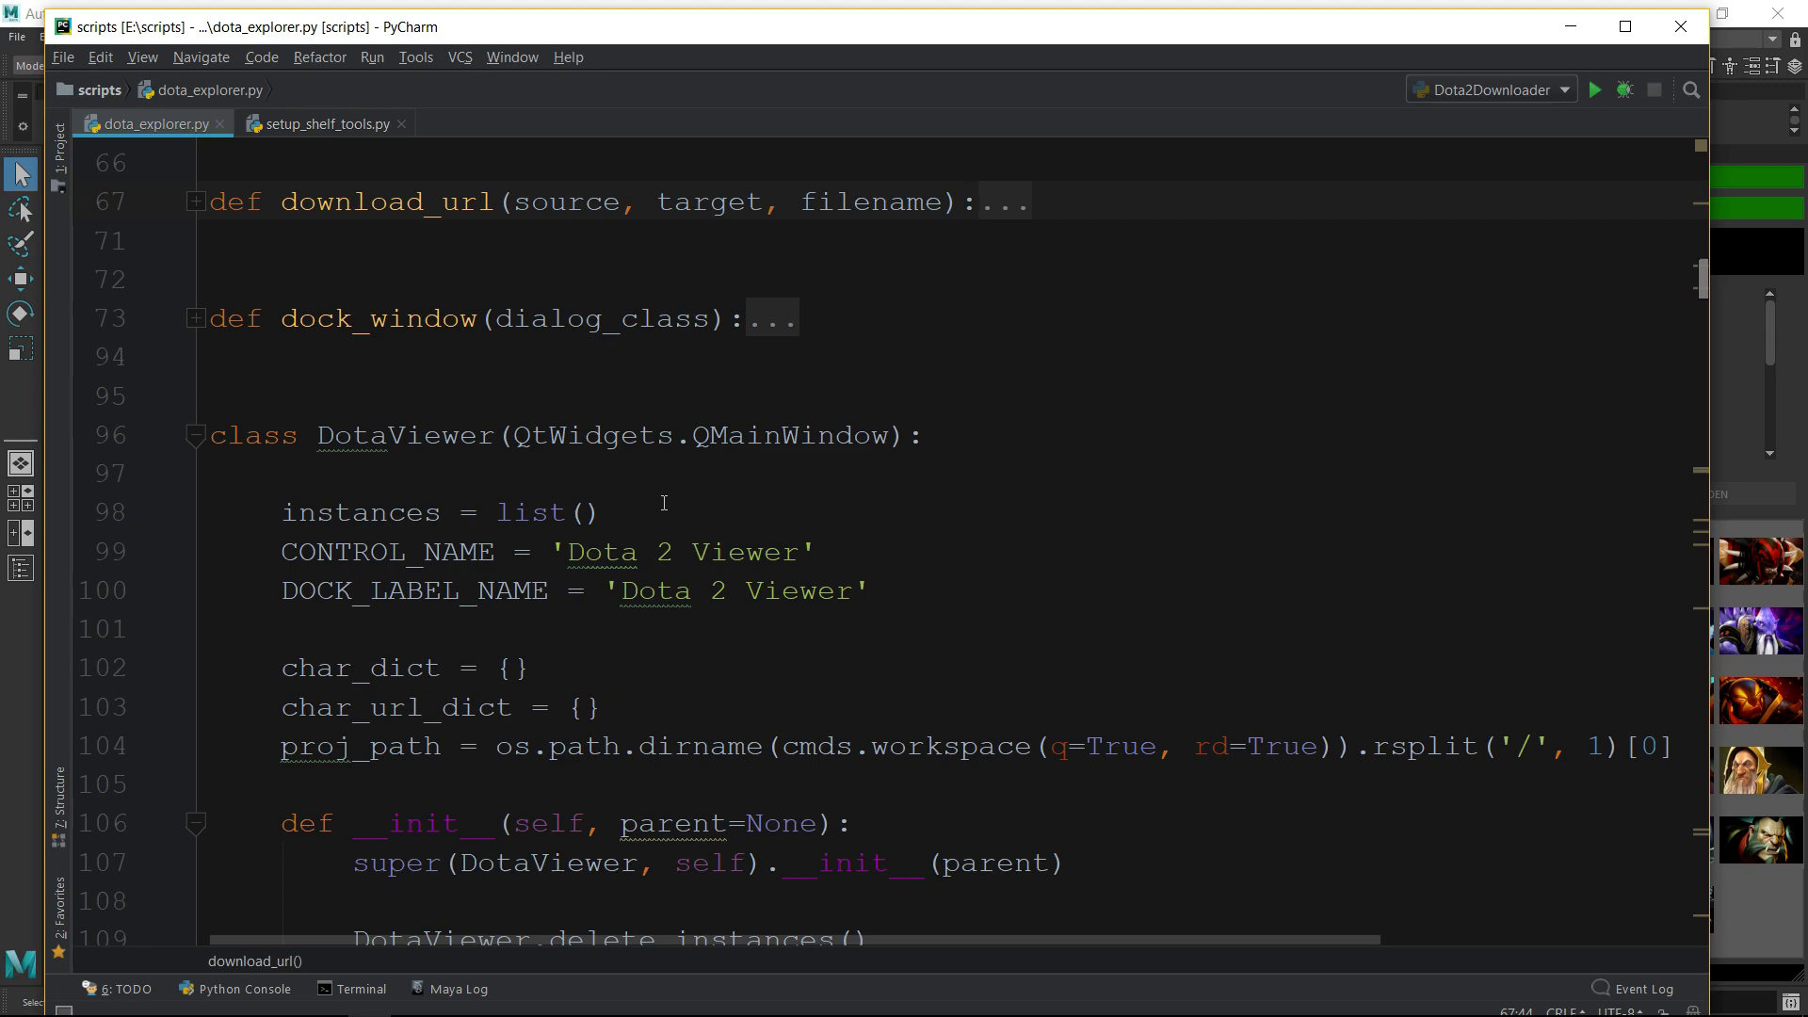
{"action": "mouse_move", "coordinate": [708, 505]}
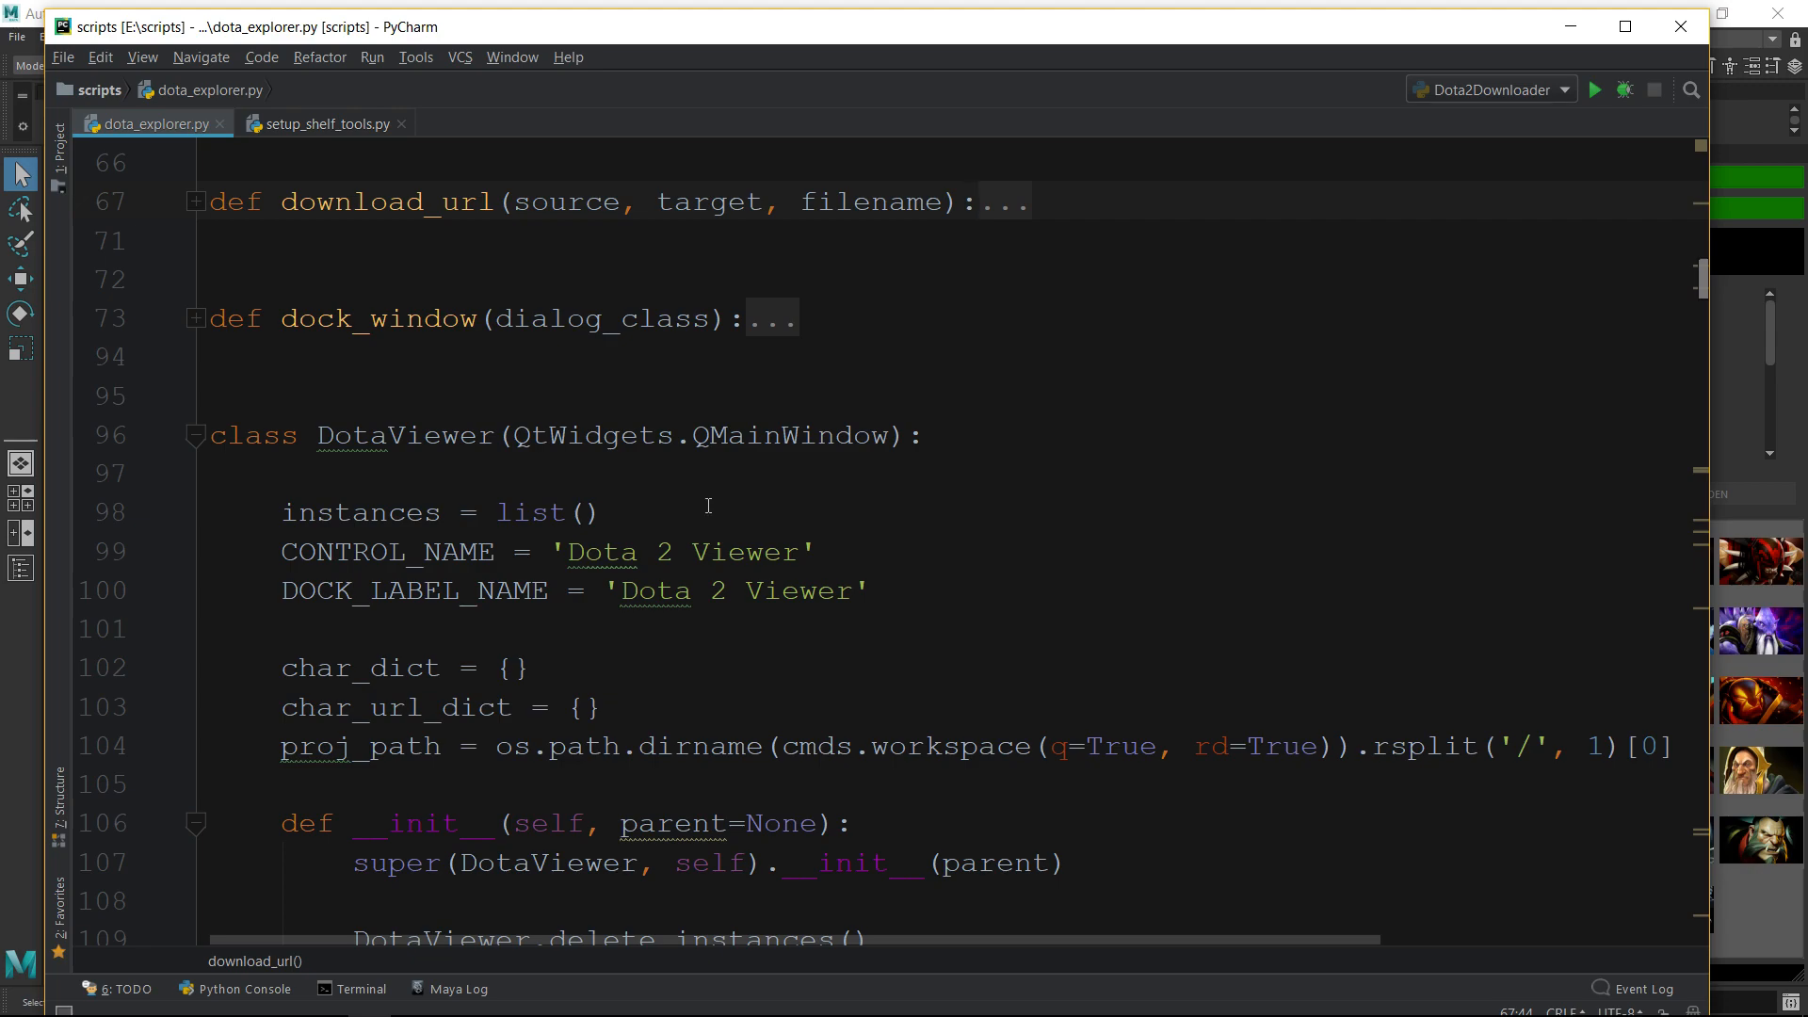
{"action": "scroll", "scroll_direction": "down", "scroll_amount": 3}
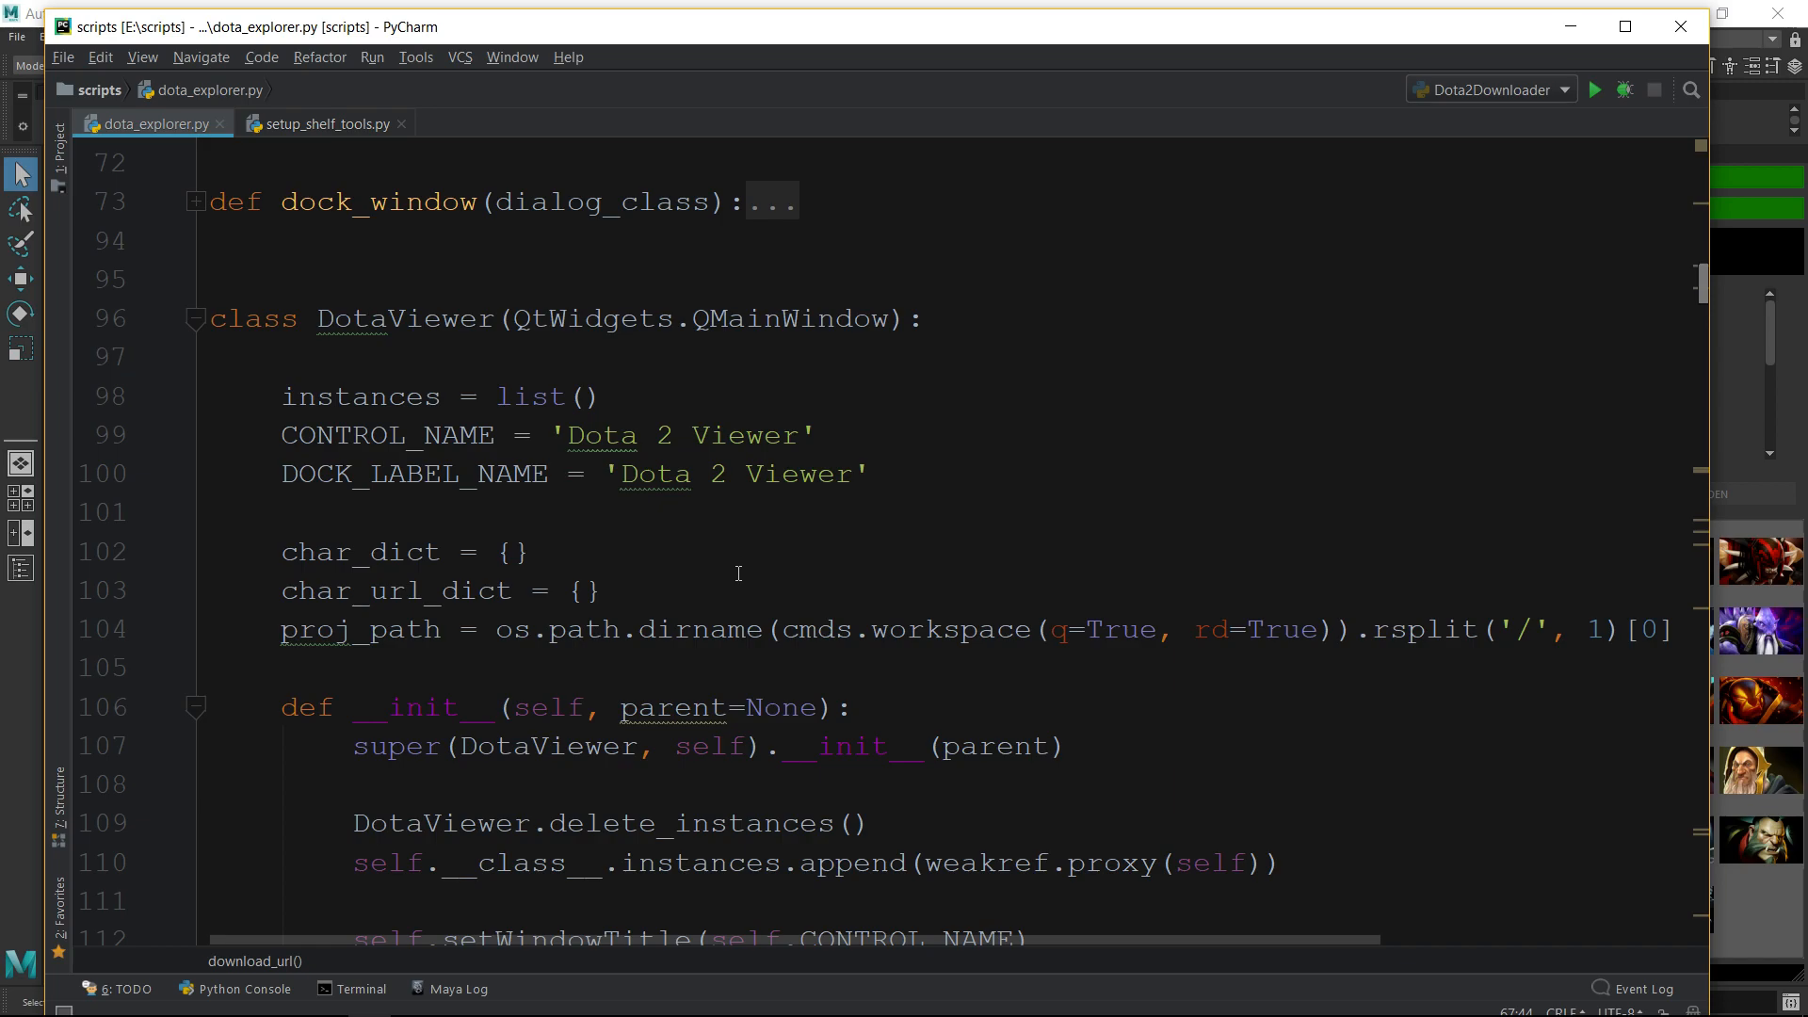
{"action": "left_click", "coordinate": [514, 473]}
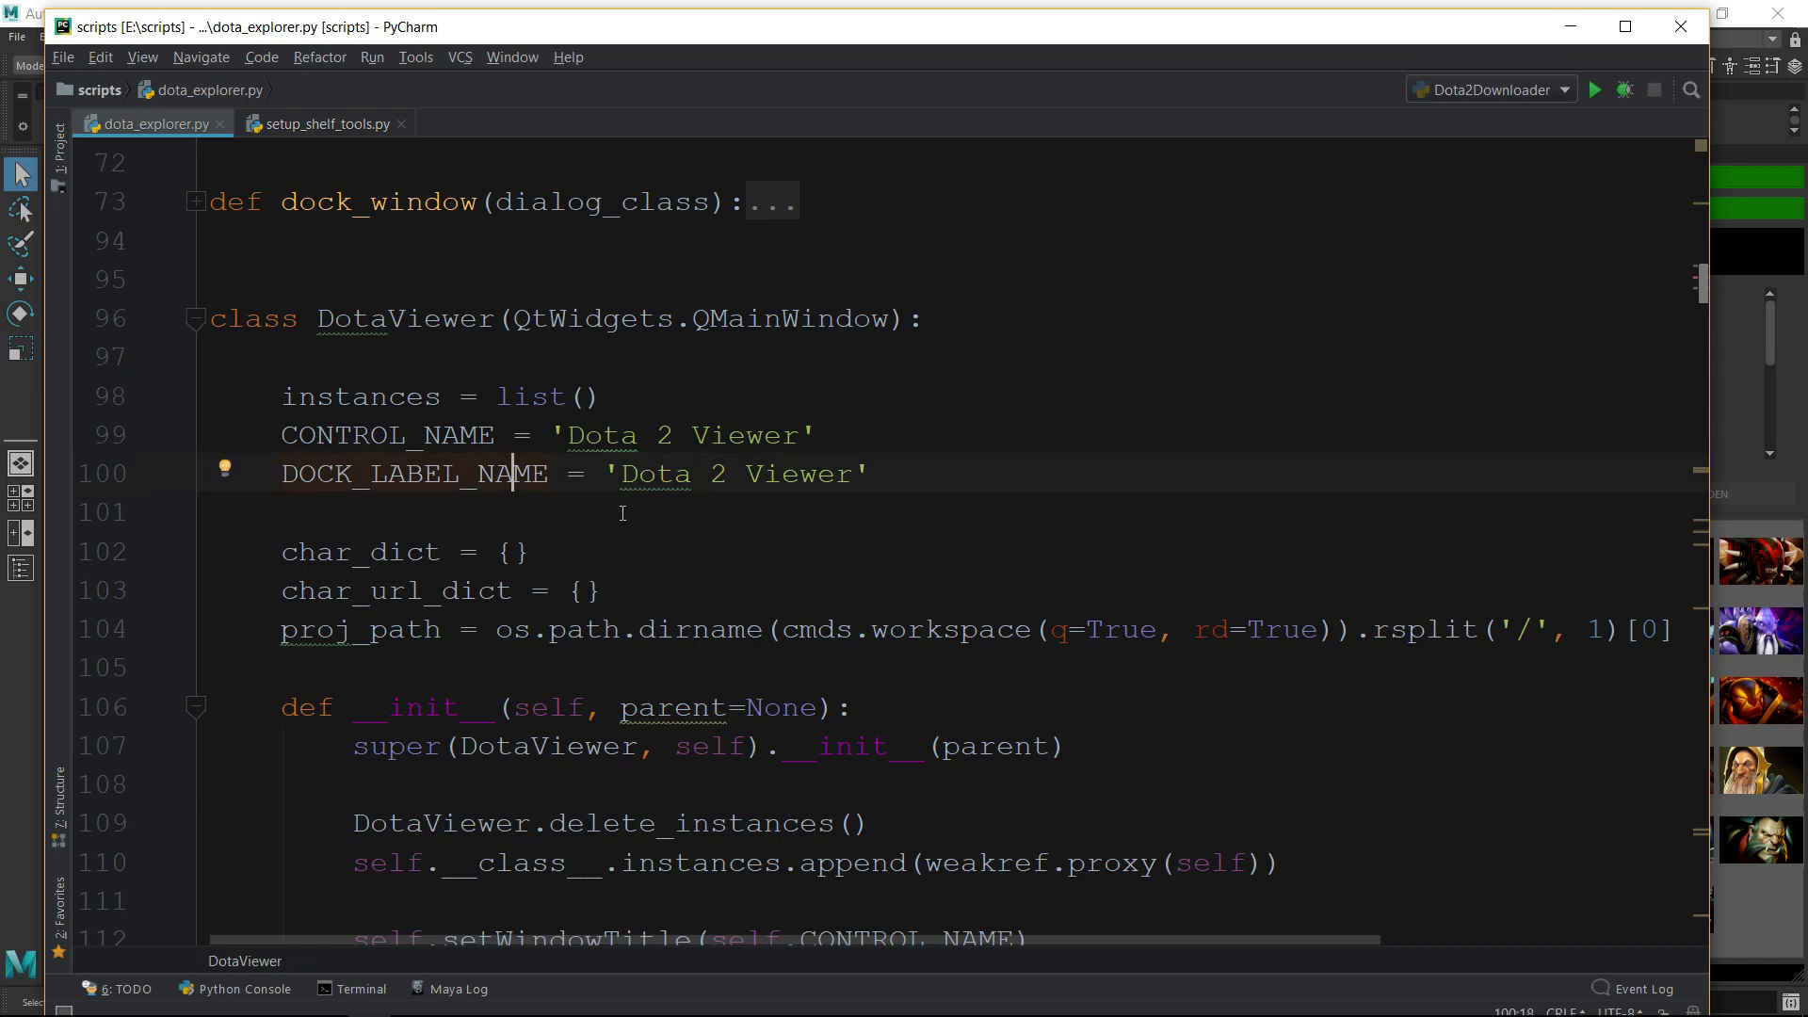
{"action": "scroll", "scroll_direction": "down", "scroll_amount": 3}
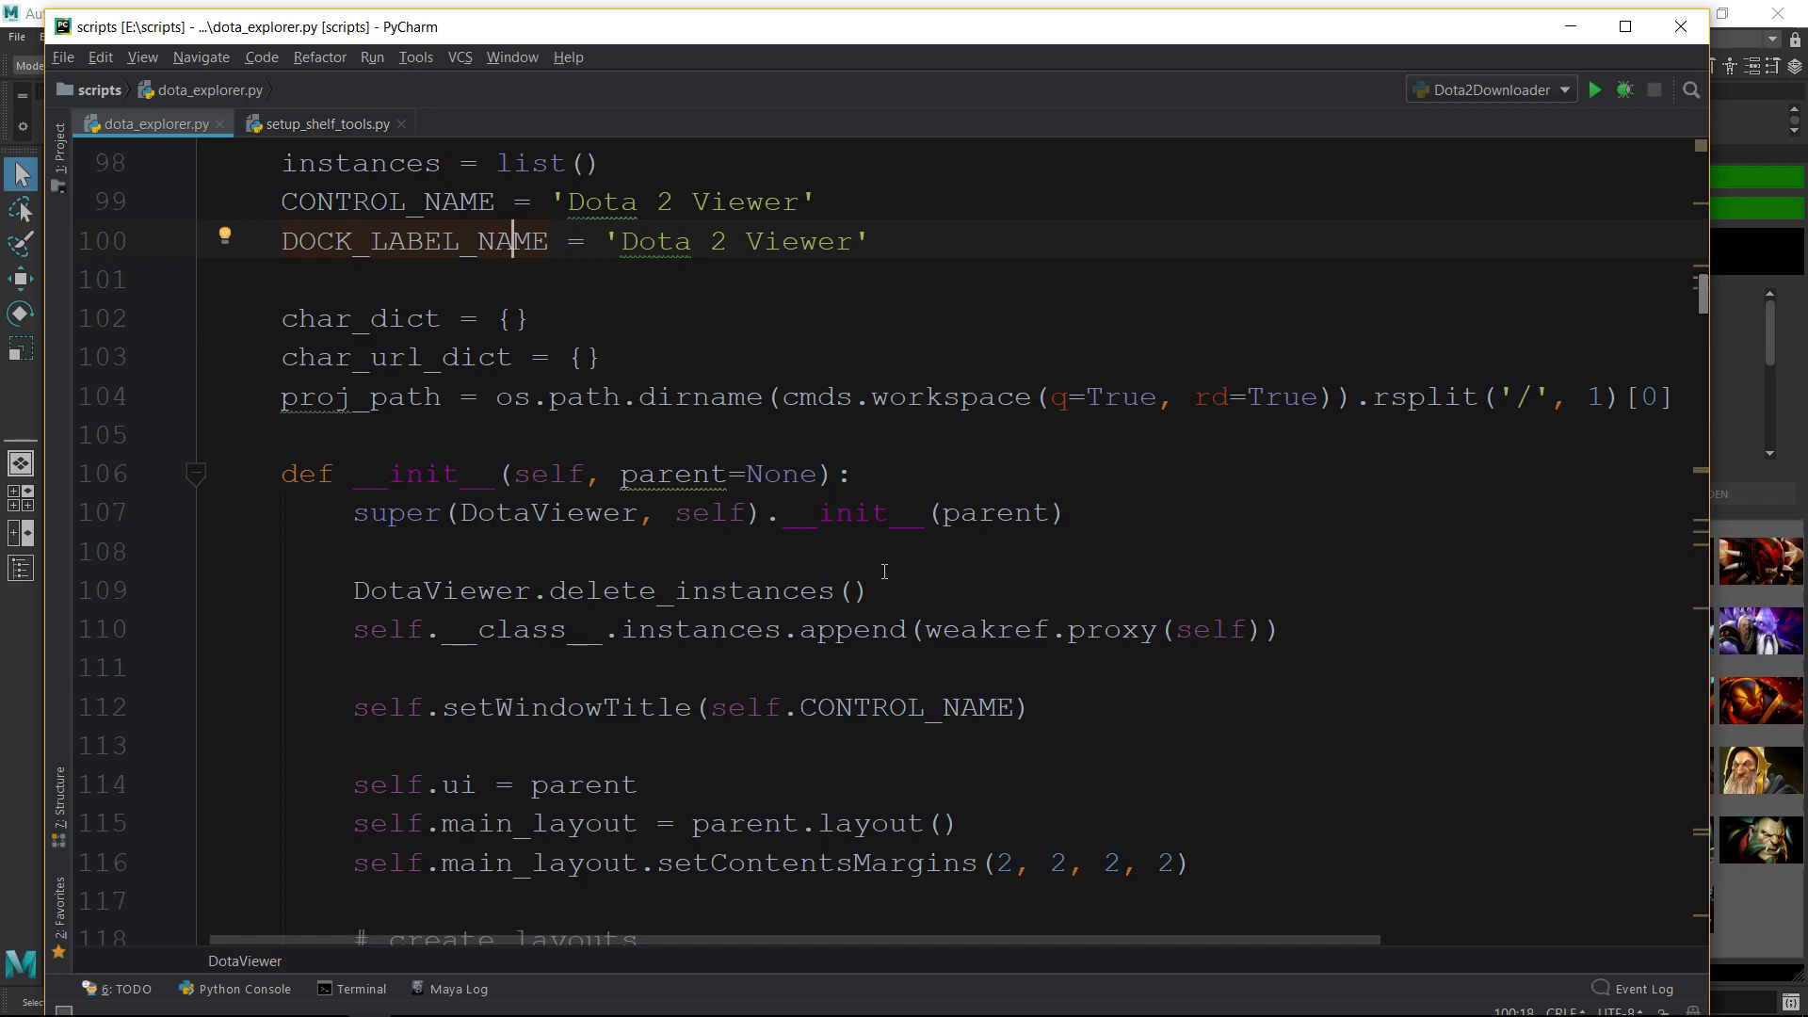
{"action": "scroll", "scroll_direction": "down", "scroll_amount": 3}
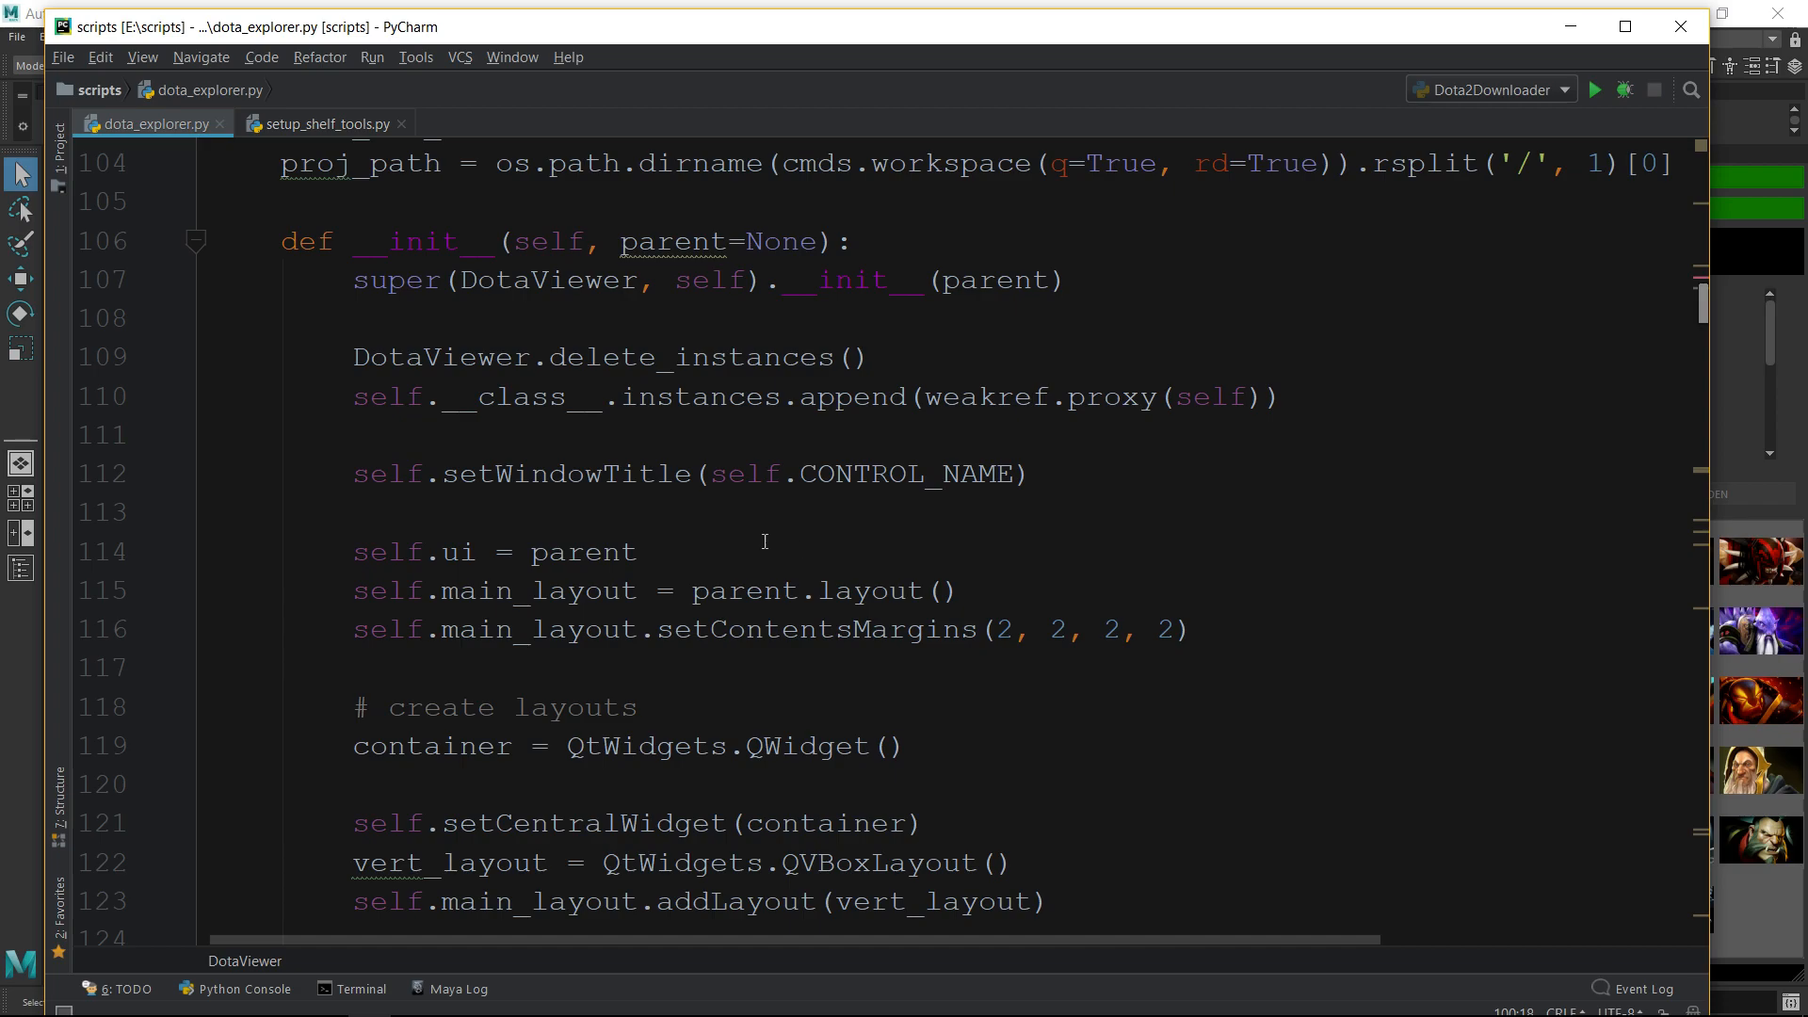
{"action": "scroll", "scroll_direction": "down", "scroll_amount": 3}
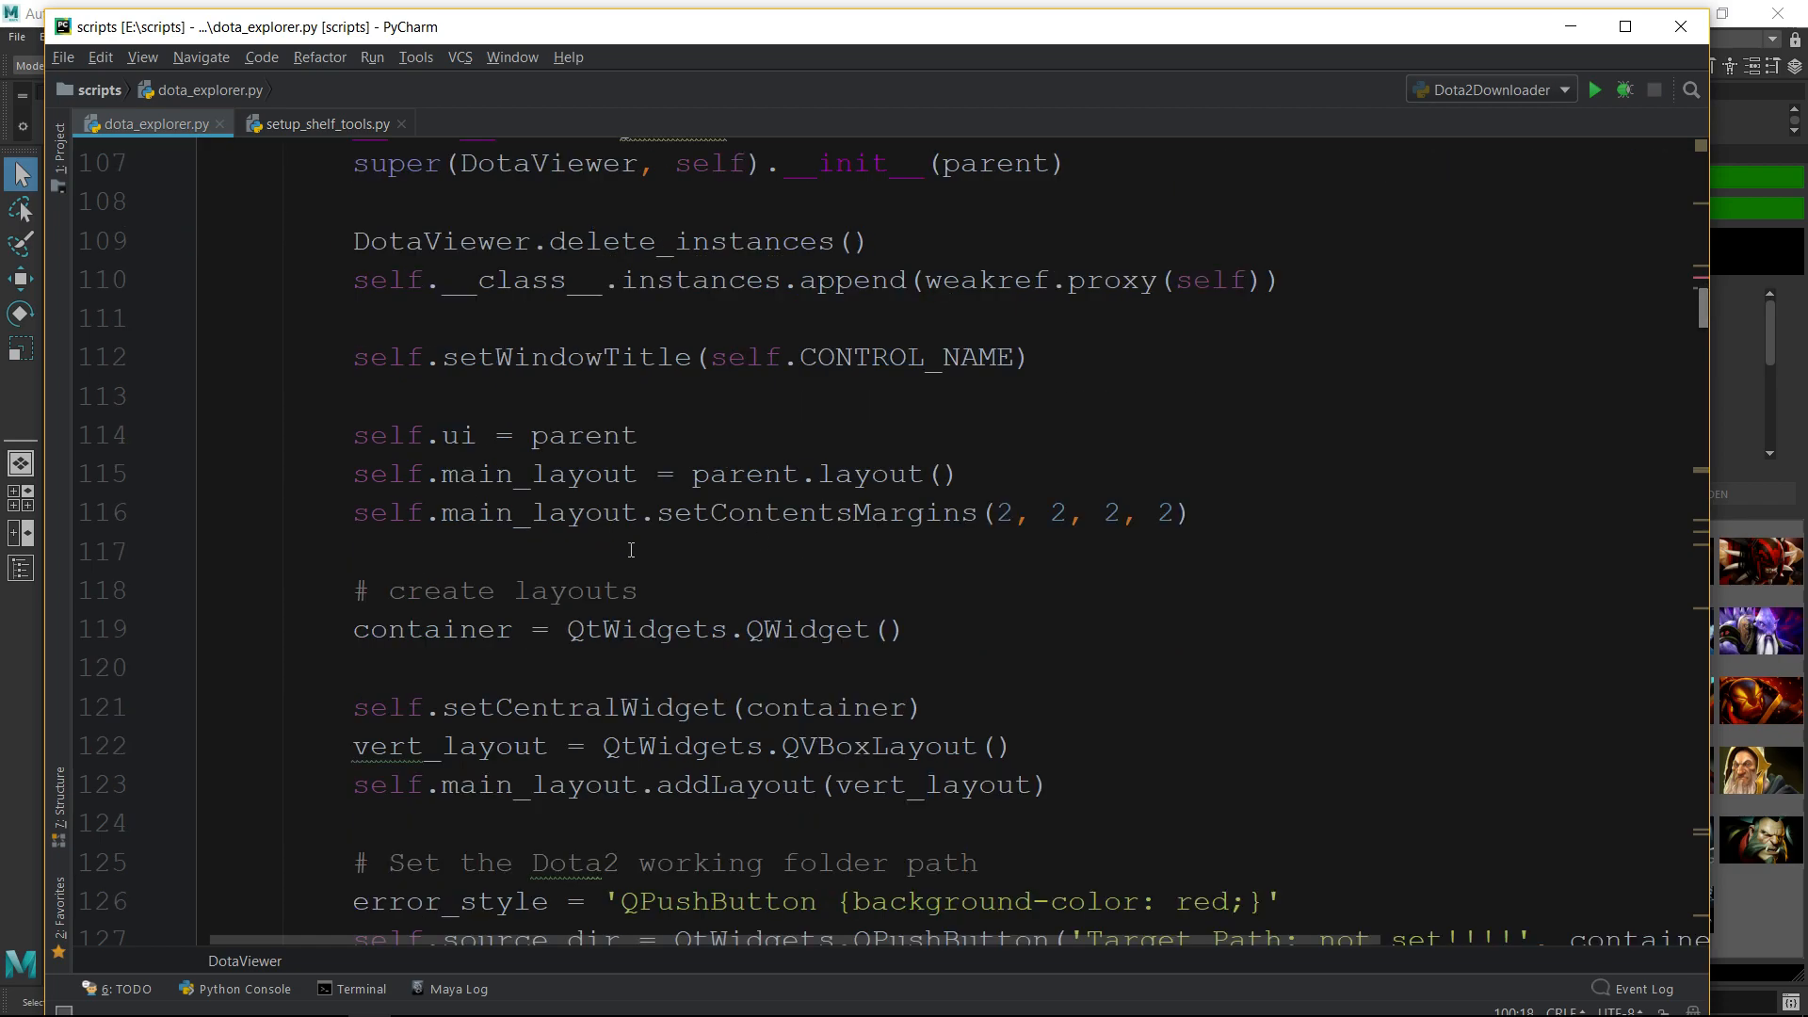
{"action": "mouse_move", "coordinate": [646, 566]}
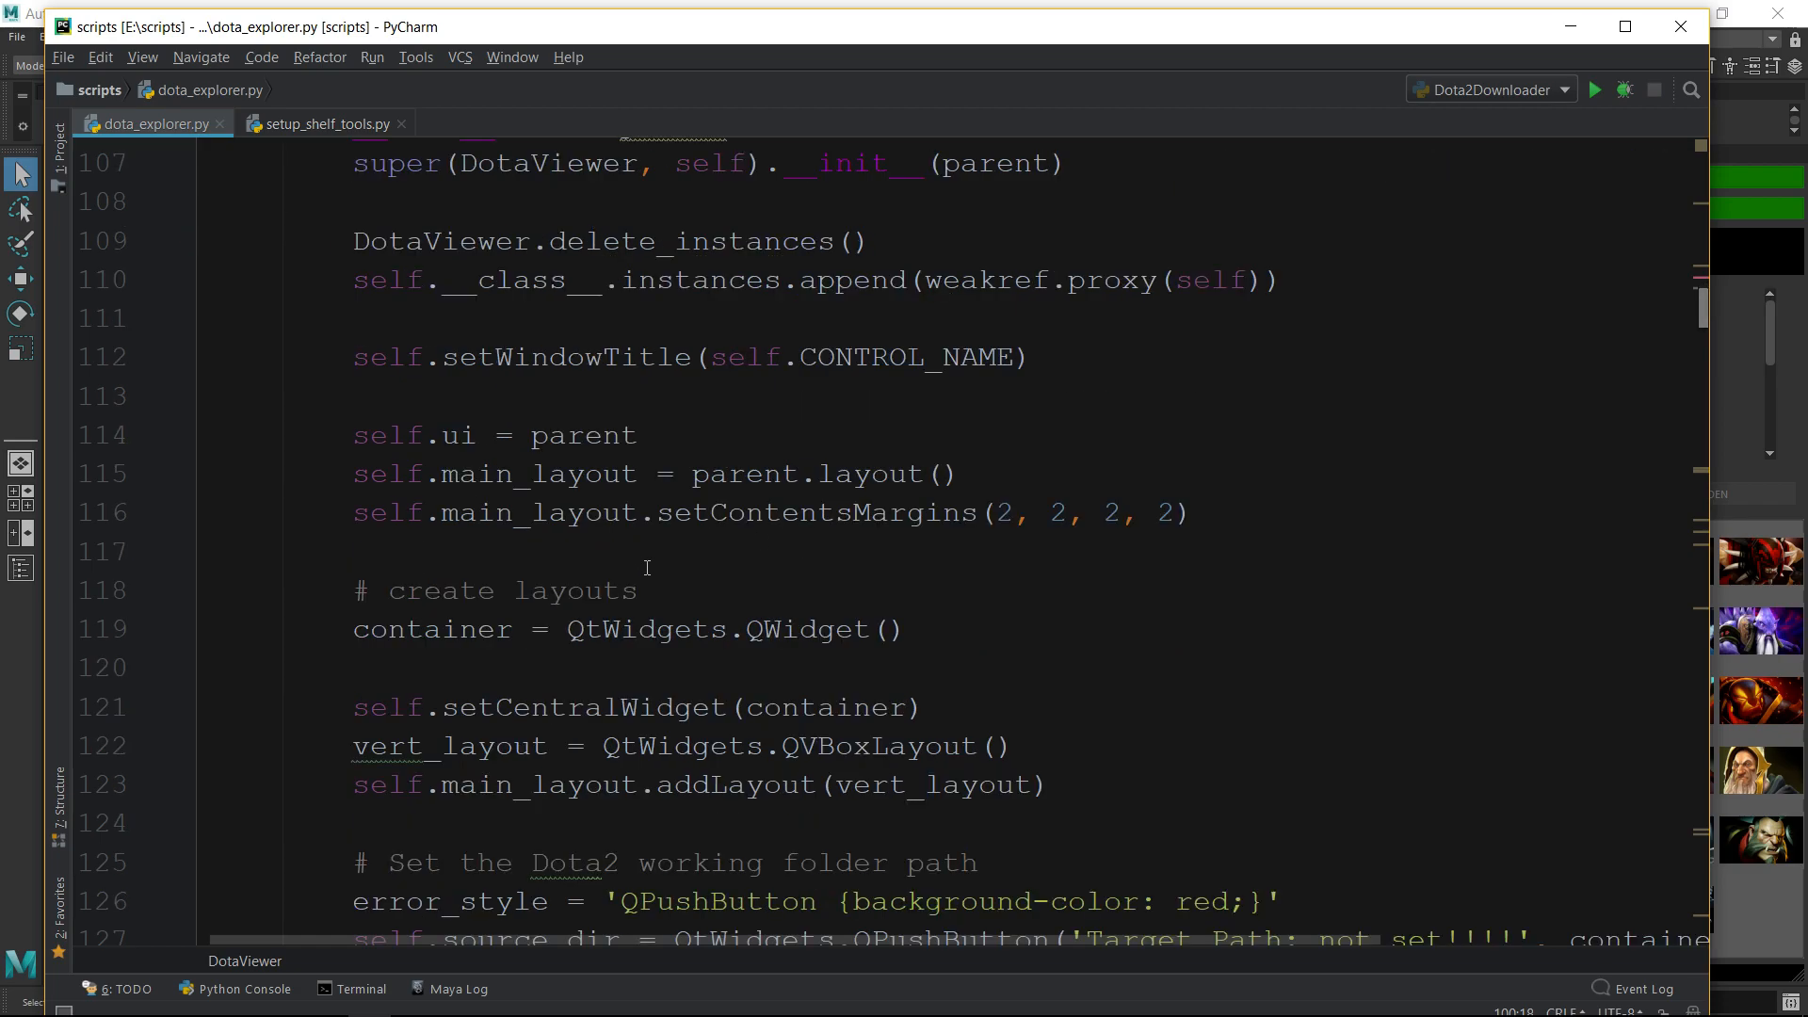
{"action": "scroll", "scroll_direction": "down", "scroll_amount": 3}
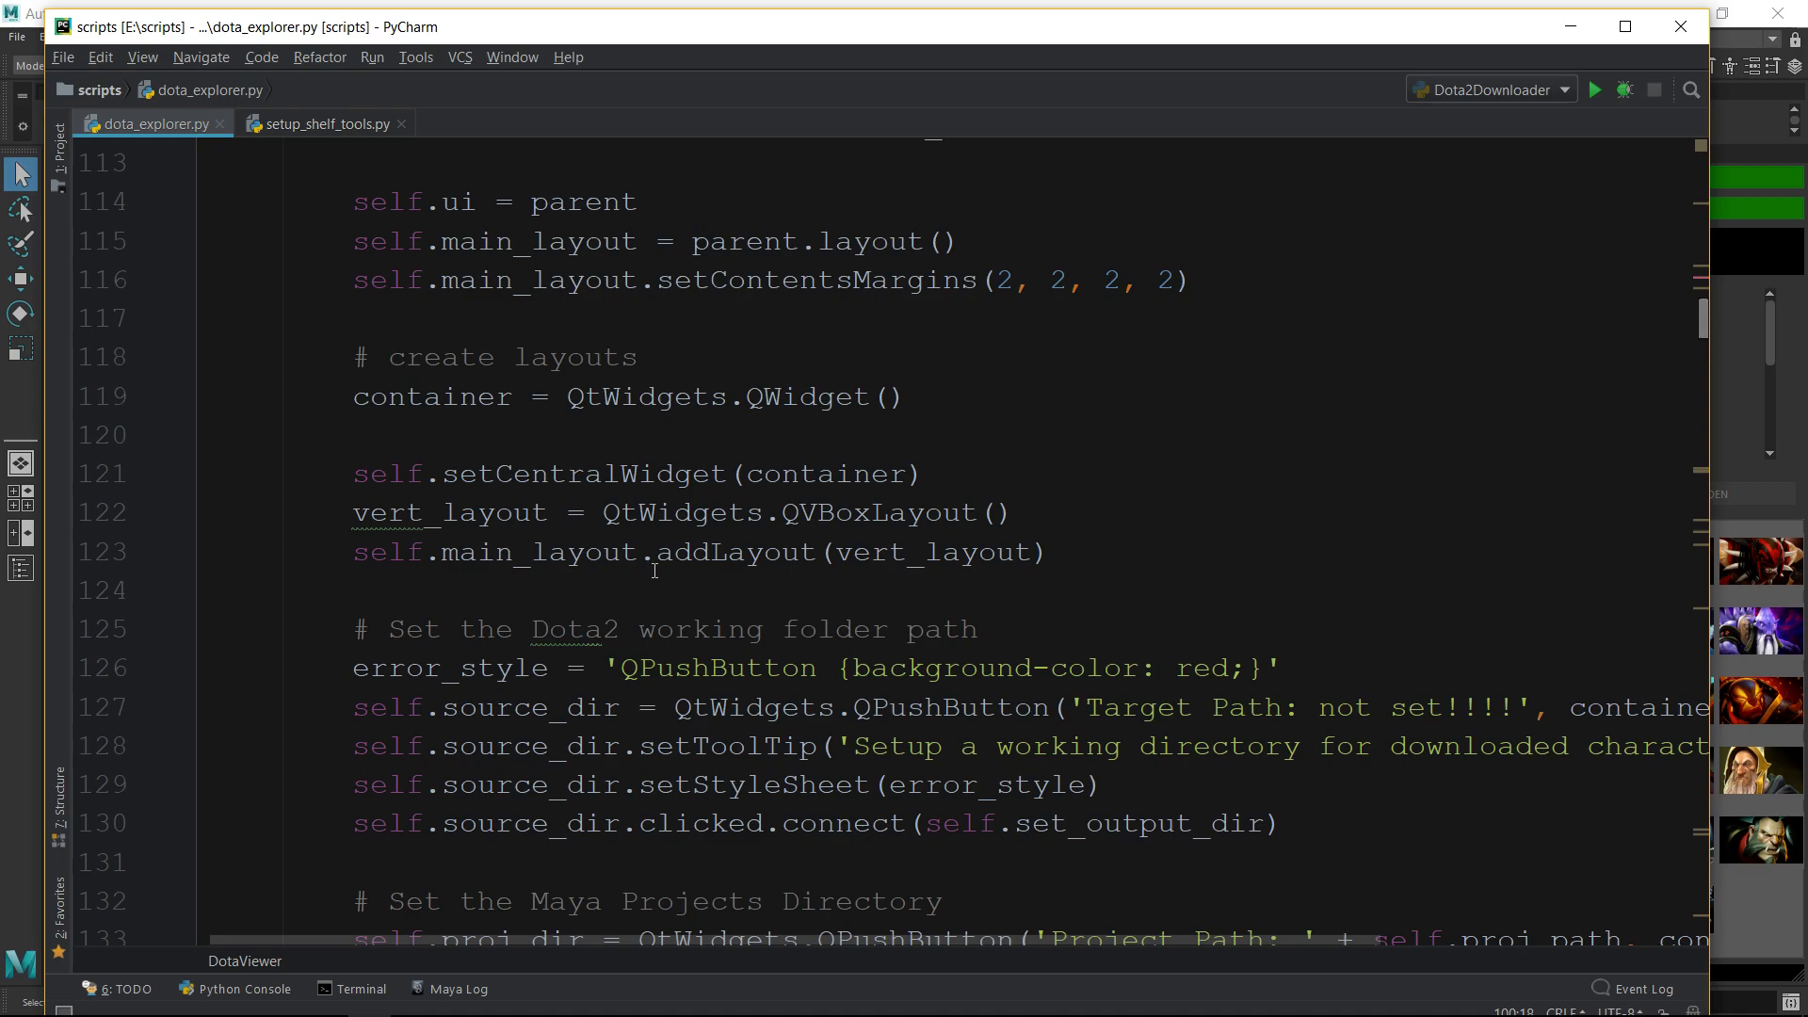
{"action": "scroll", "scroll_direction": "down", "scroll_amount": 3}
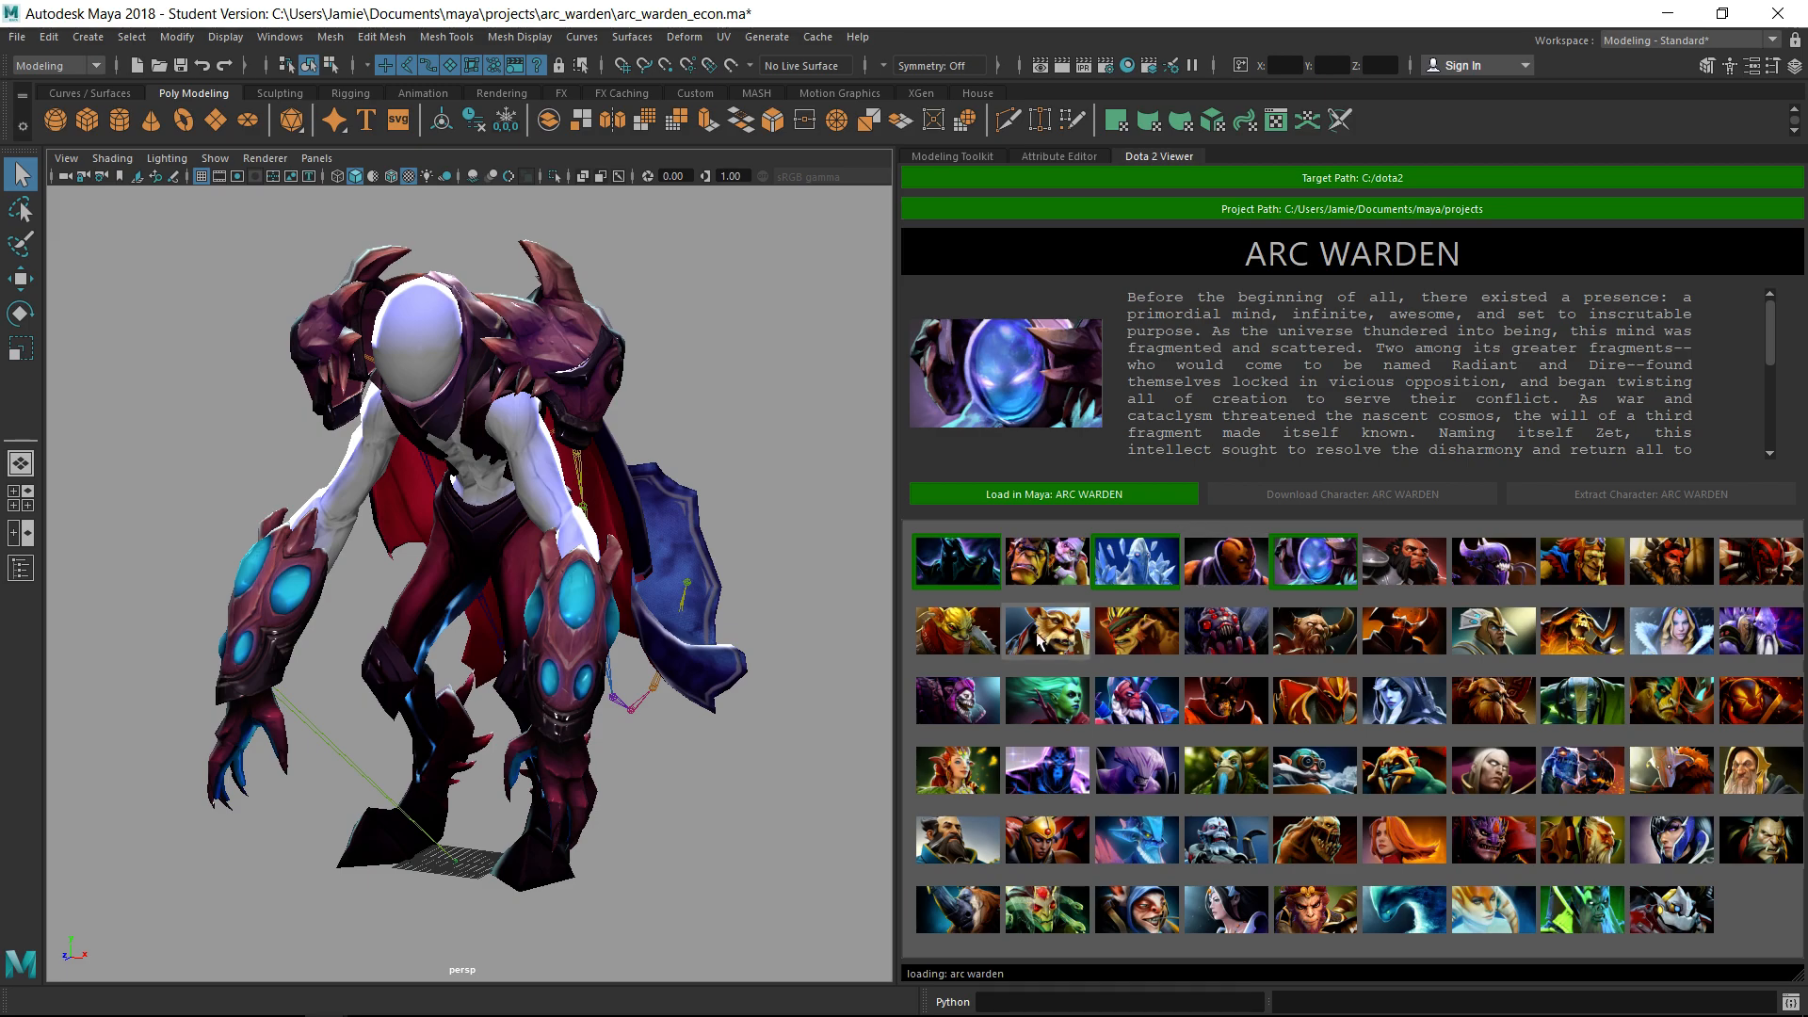
{"action": "mouse_move", "coordinate": [1557, 897]}
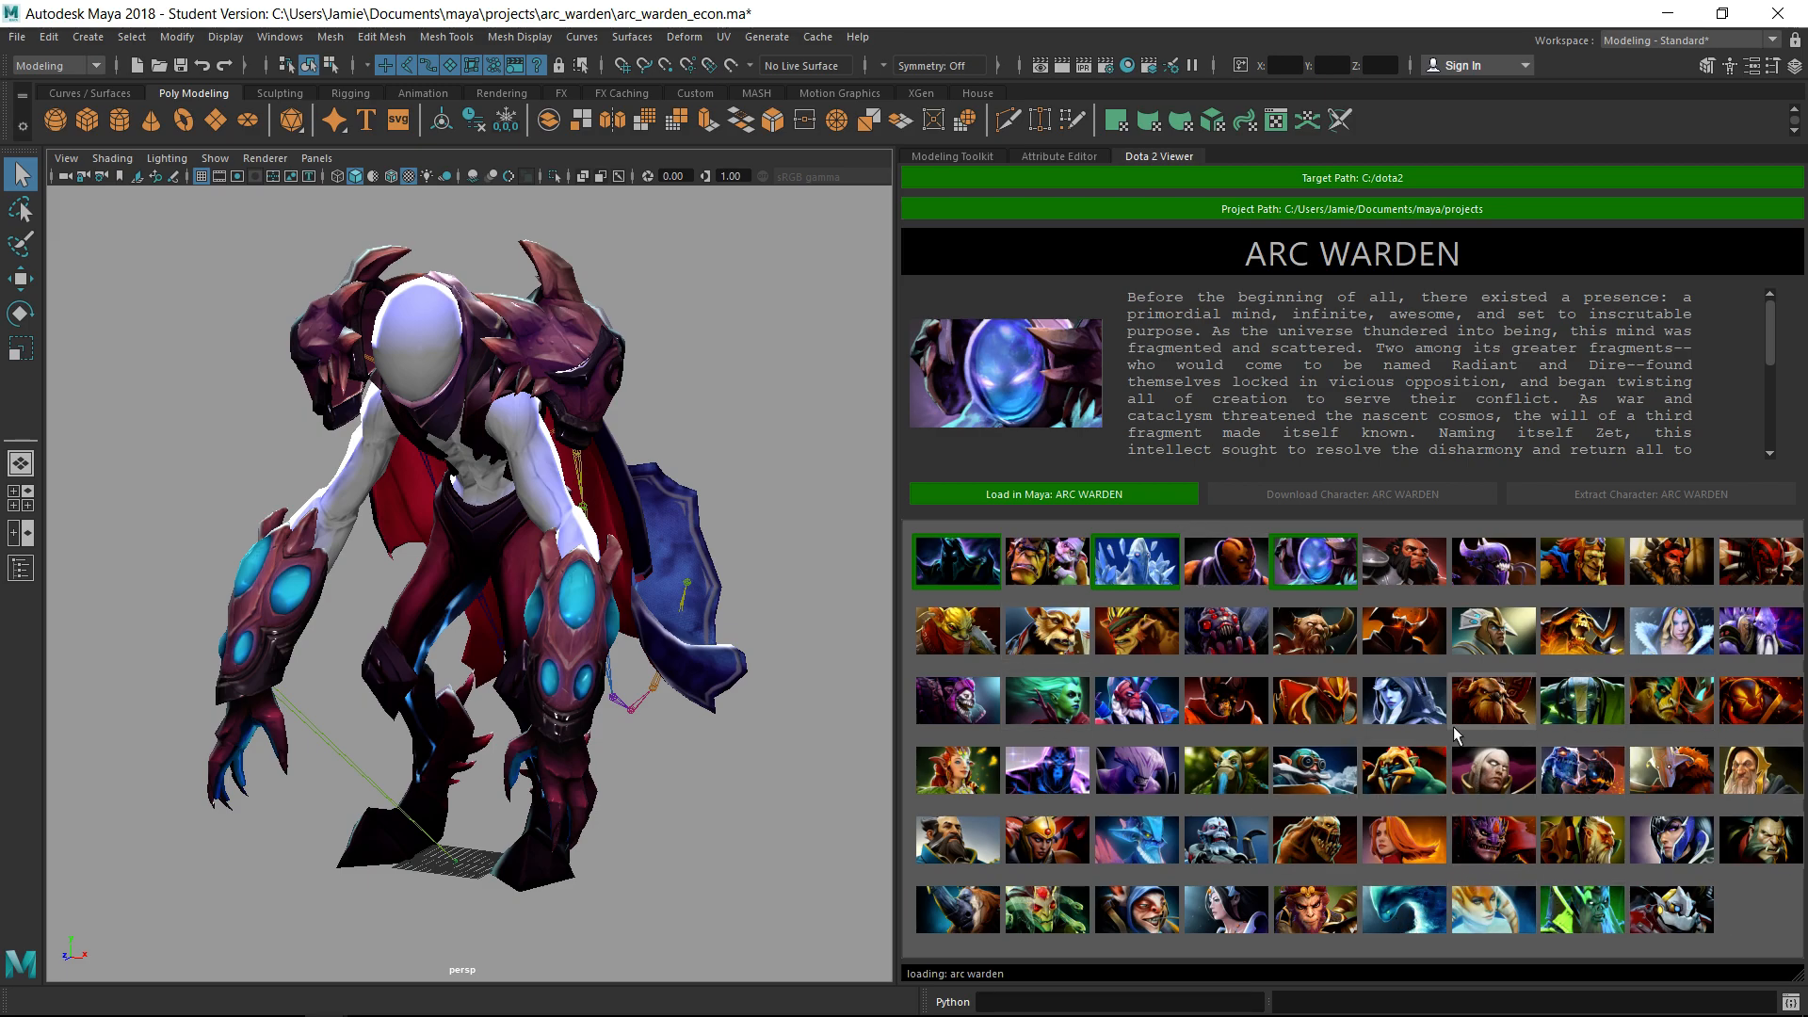
{"action": "mouse_move", "coordinate": [1748, 926]}
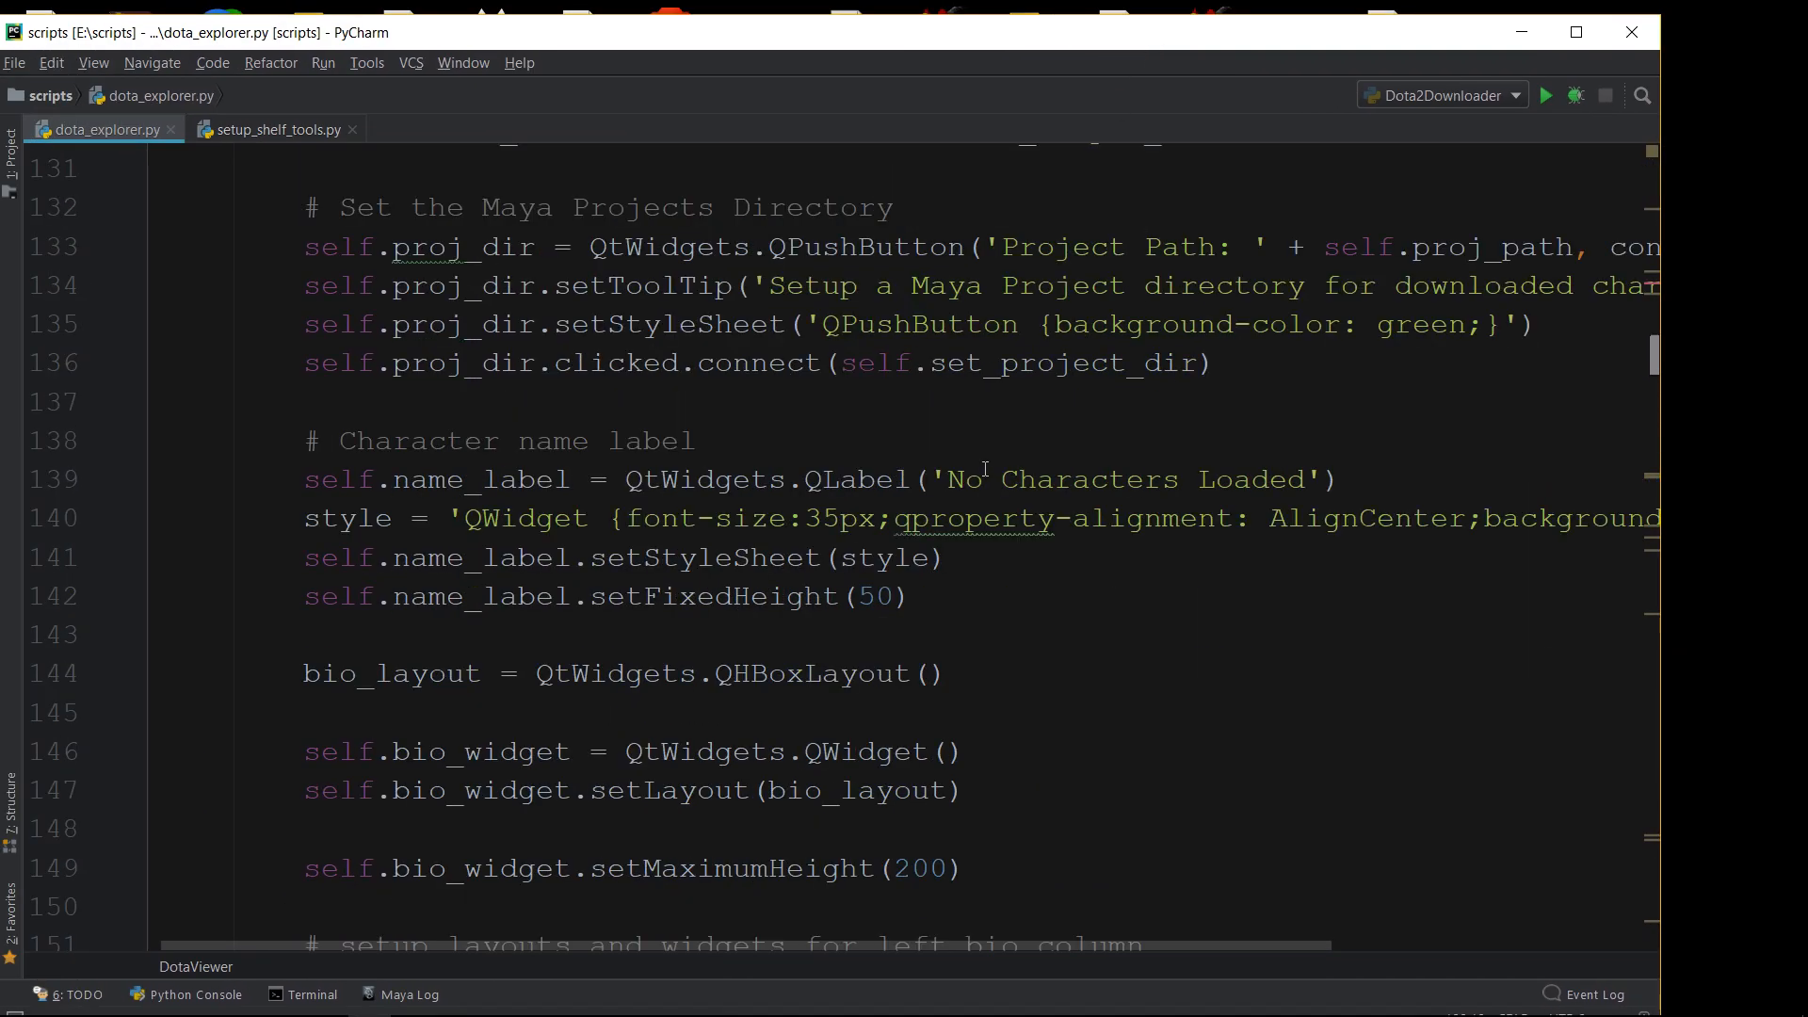
Read through dota_explorer.py's widget definitions and layout code toward set_project_dir
{"action": "scroll", "scroll_direction": "down", "scroll_amount": 3}
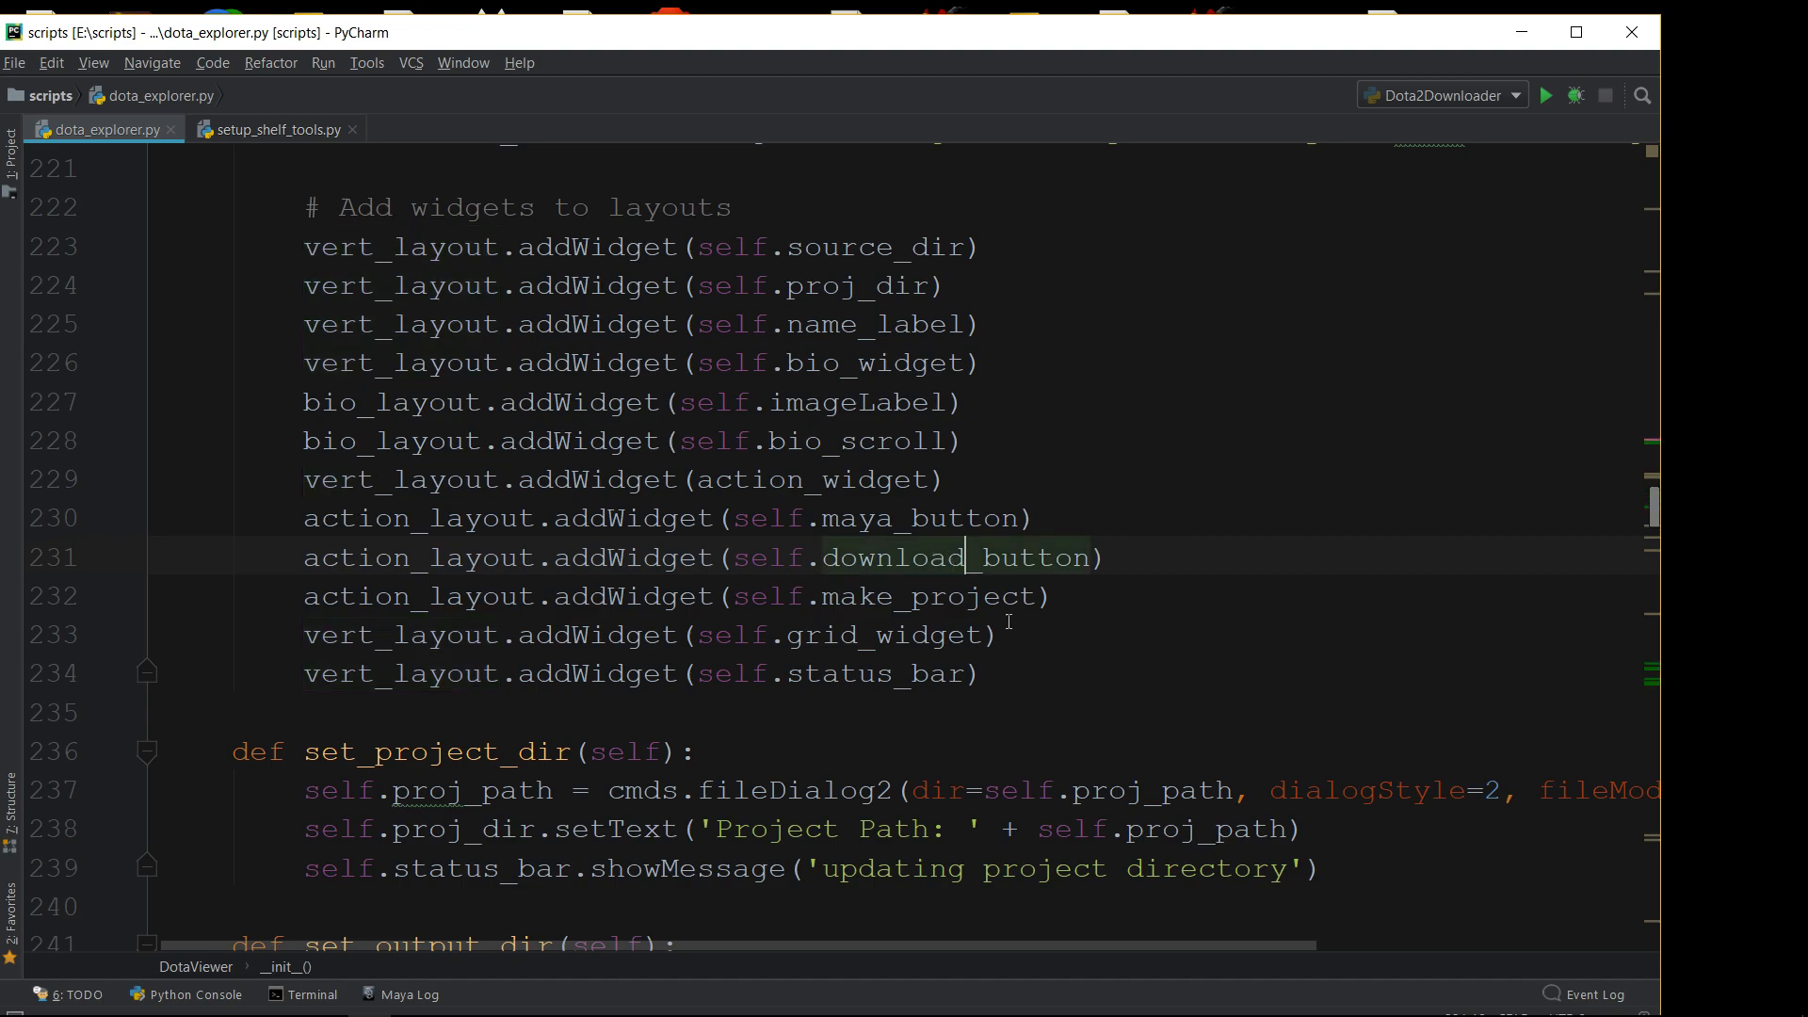
{"action": "scroll", "scroll_direction": "down", "scroll_amount": 3}
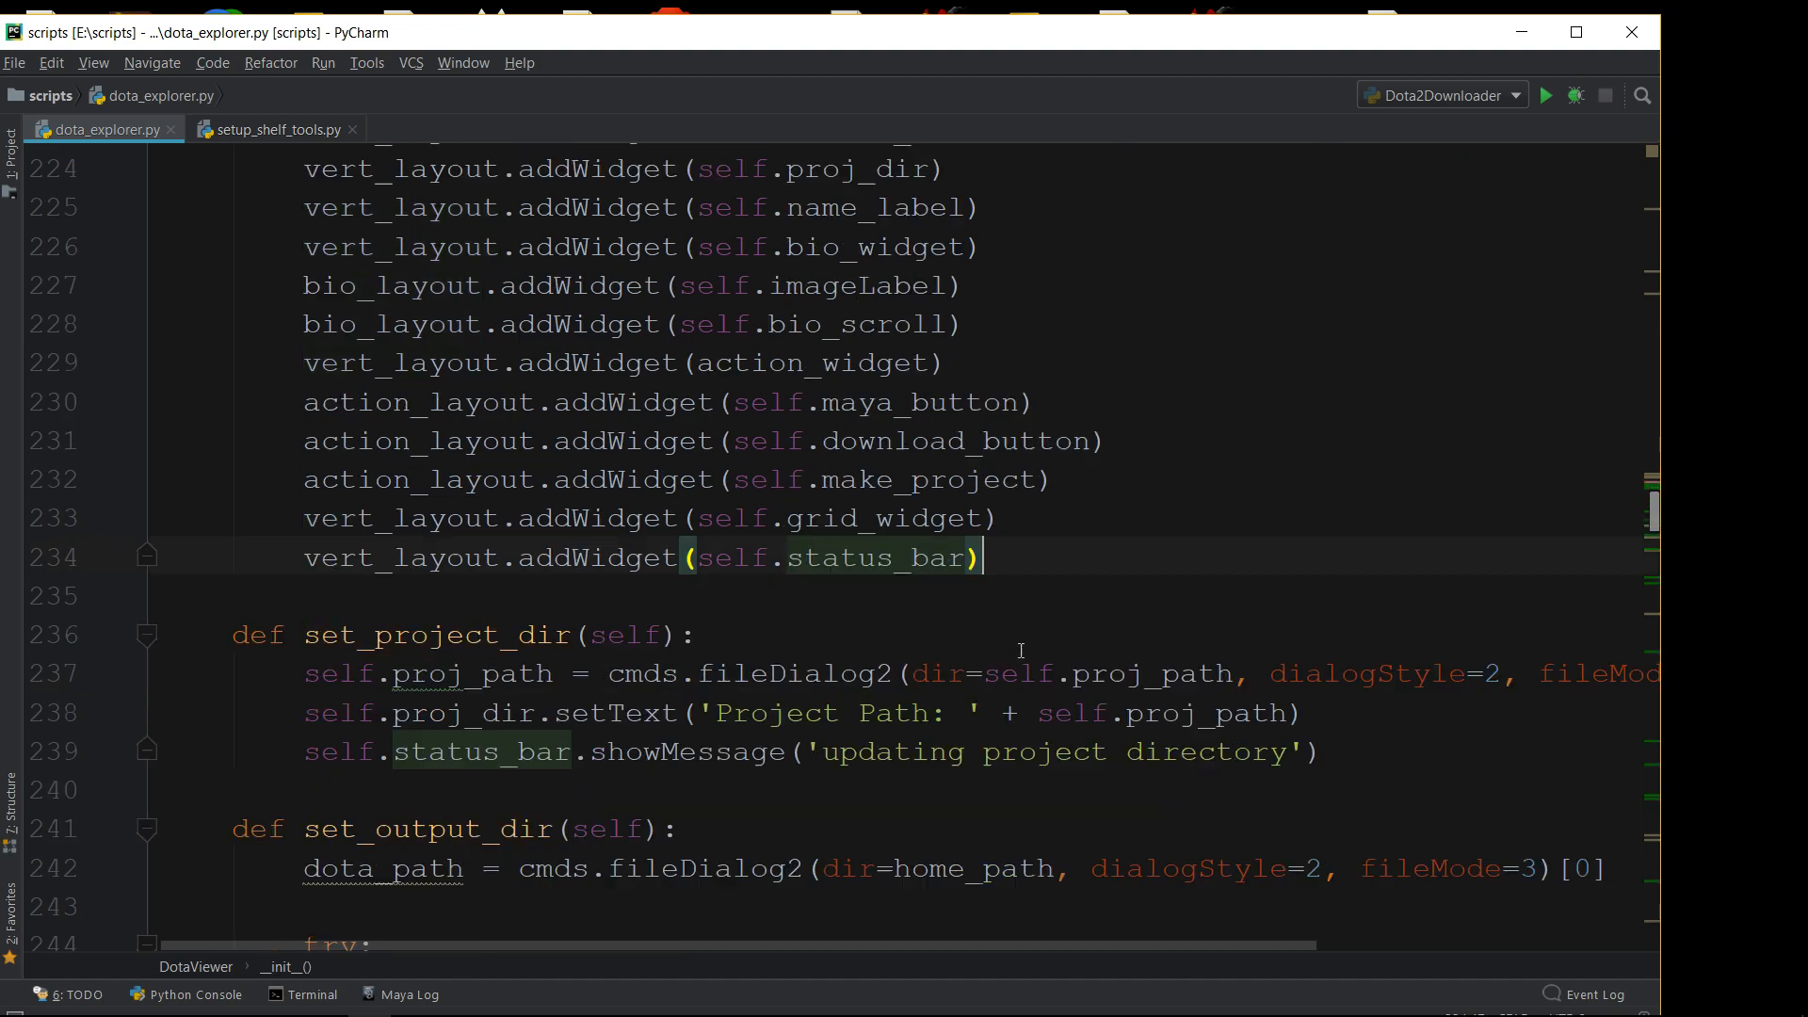
{"action": "scroll", "scroll_direction": "down", "scroll_amount": 3}
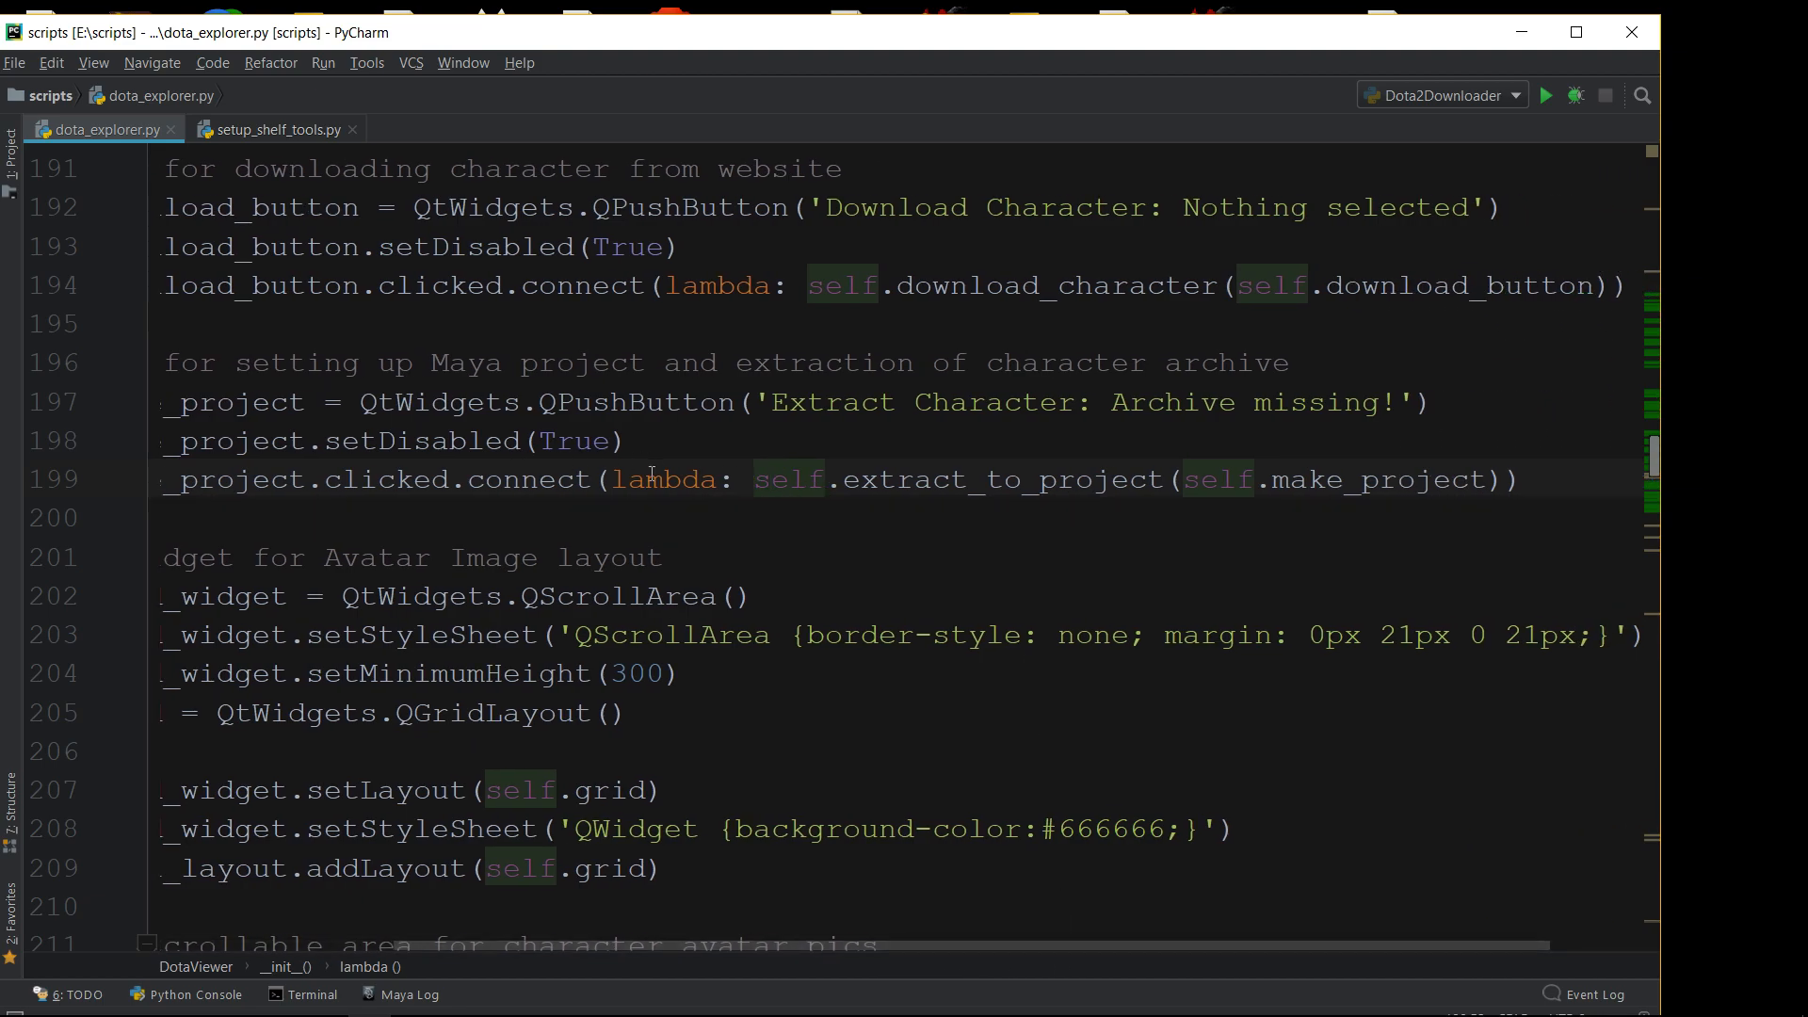
{"action": "mouse_move", "coordinate": [1048, 892]}
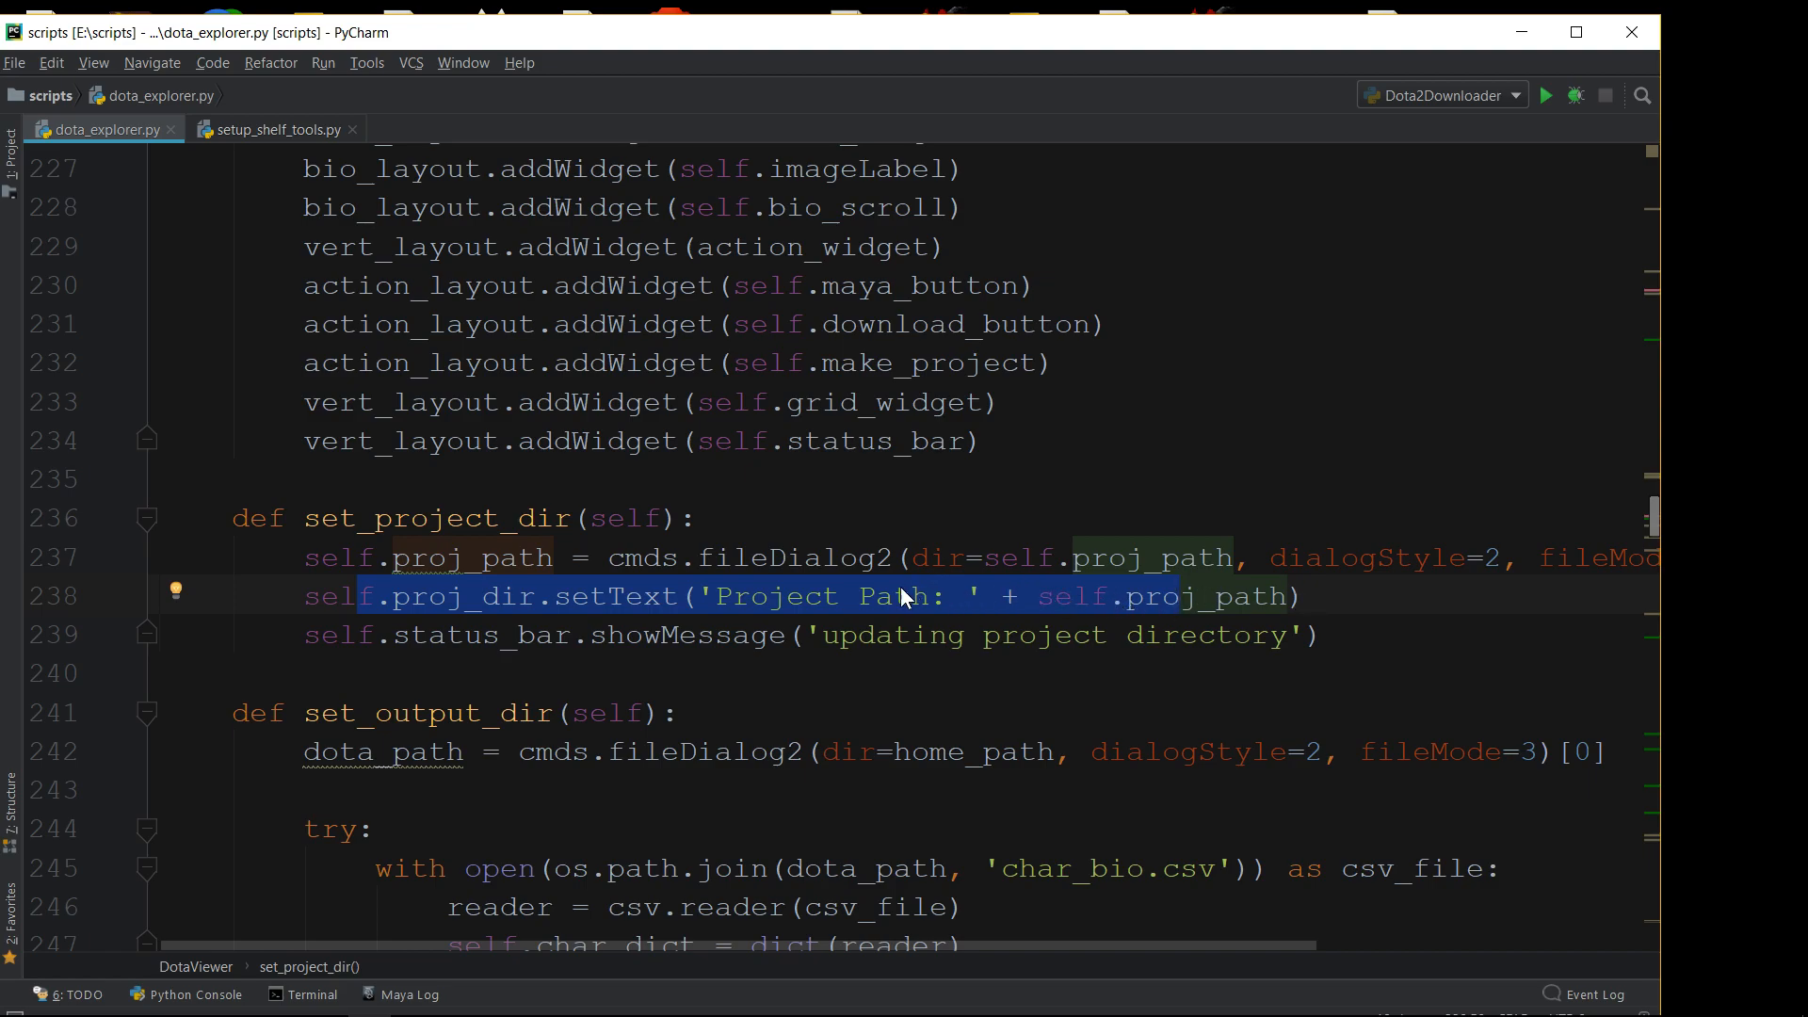
Fold set_project_dir and highlight the add_characters call to trace it
{"action": "scroll", "scroll_direction": "down", "scroll_amount": 3}
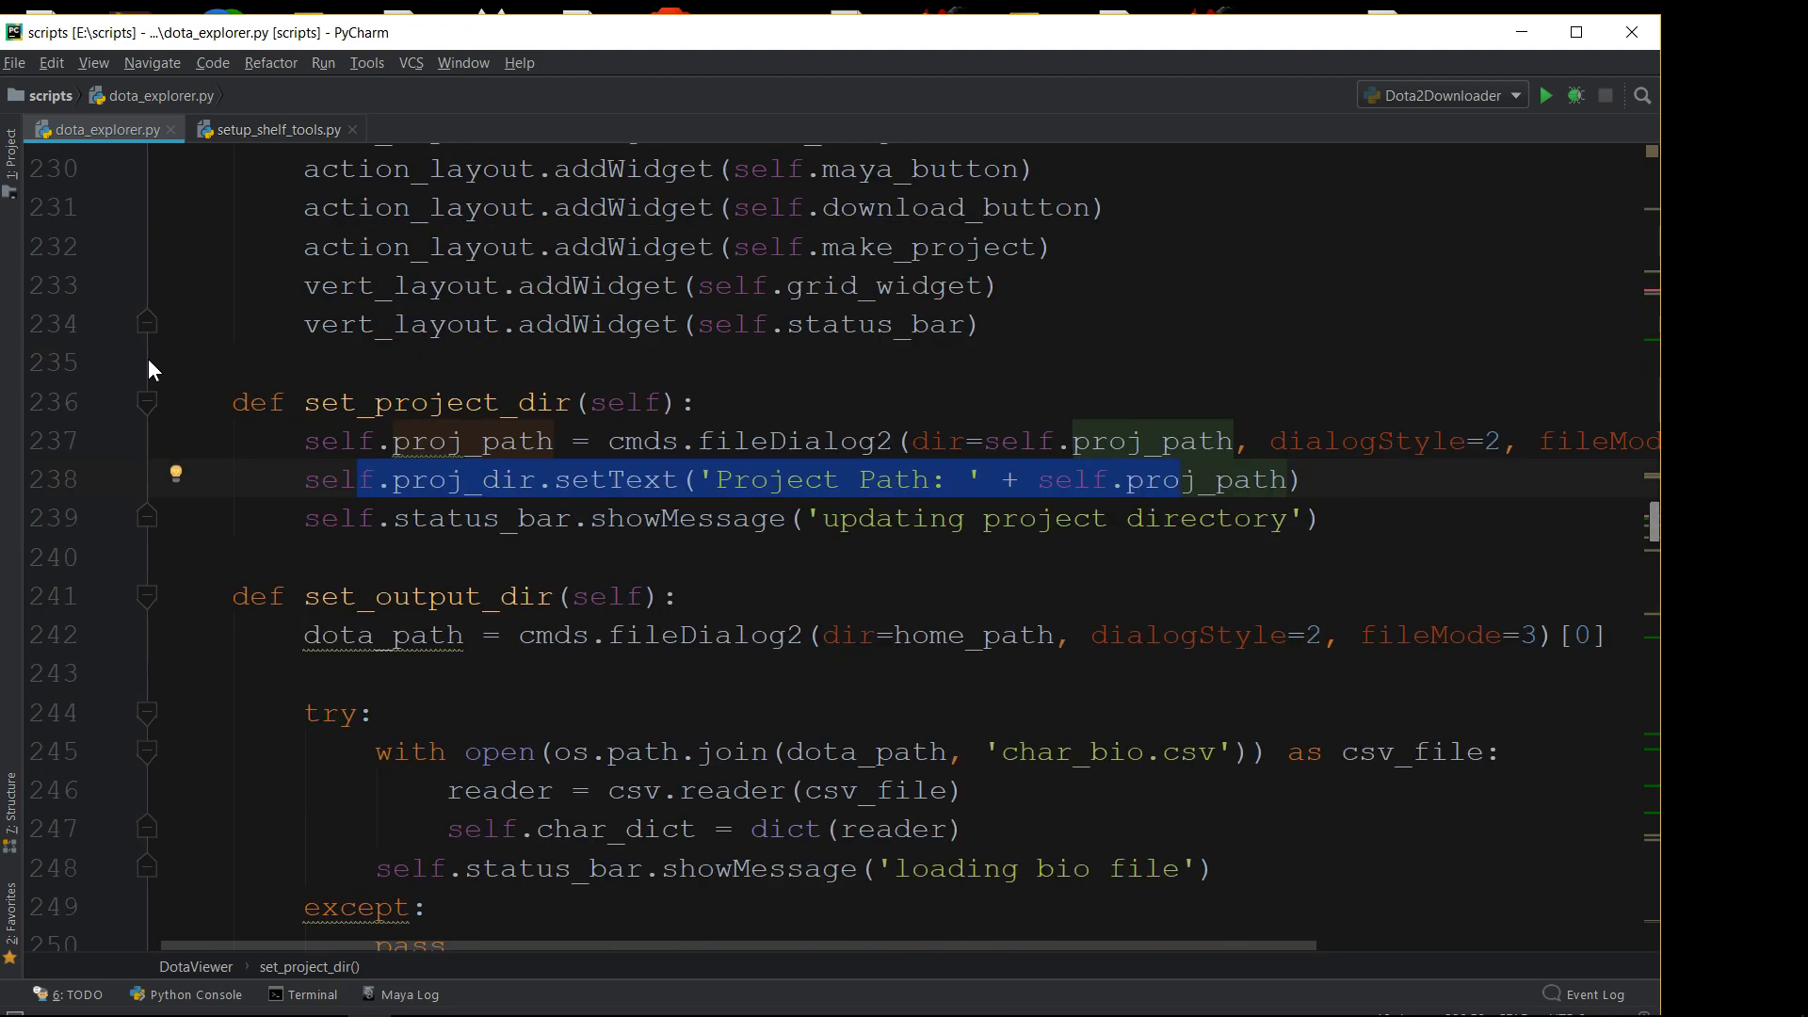
{"action": "left_click", "coordinate": [147, 402]}
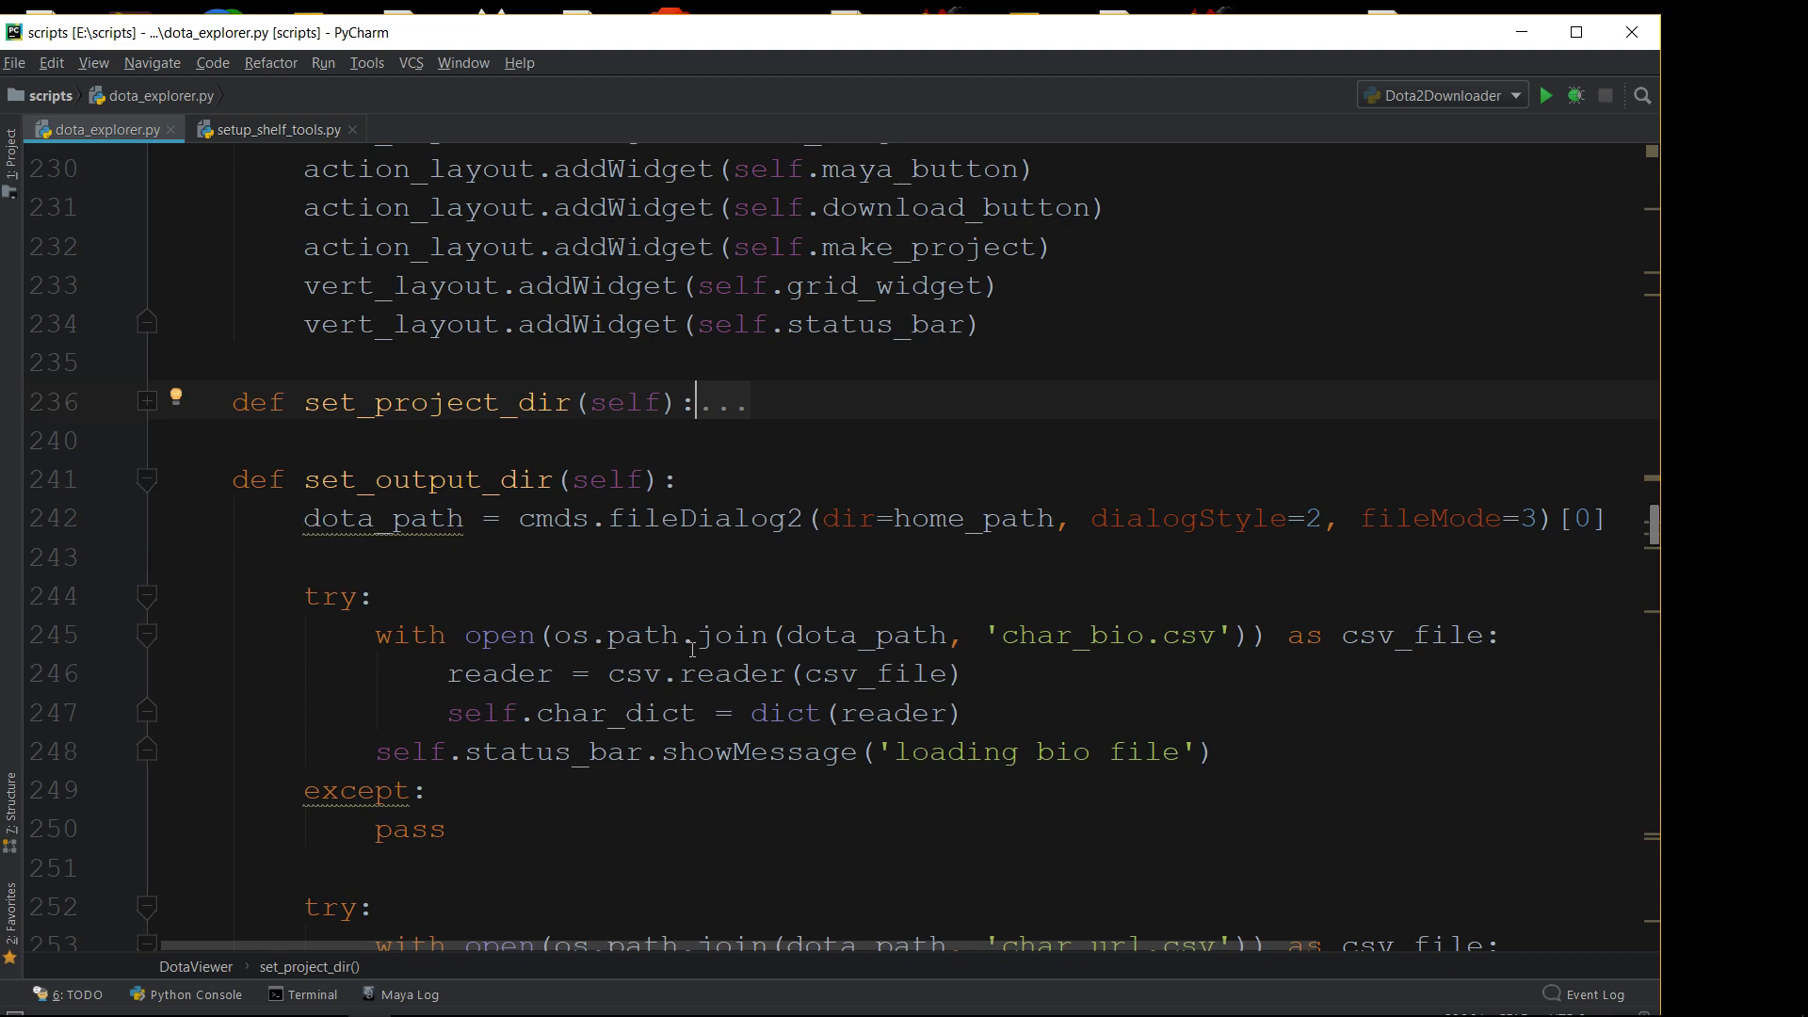
{"action": "scroll", "scroll_direction": "down", "scroll_amount": 3}
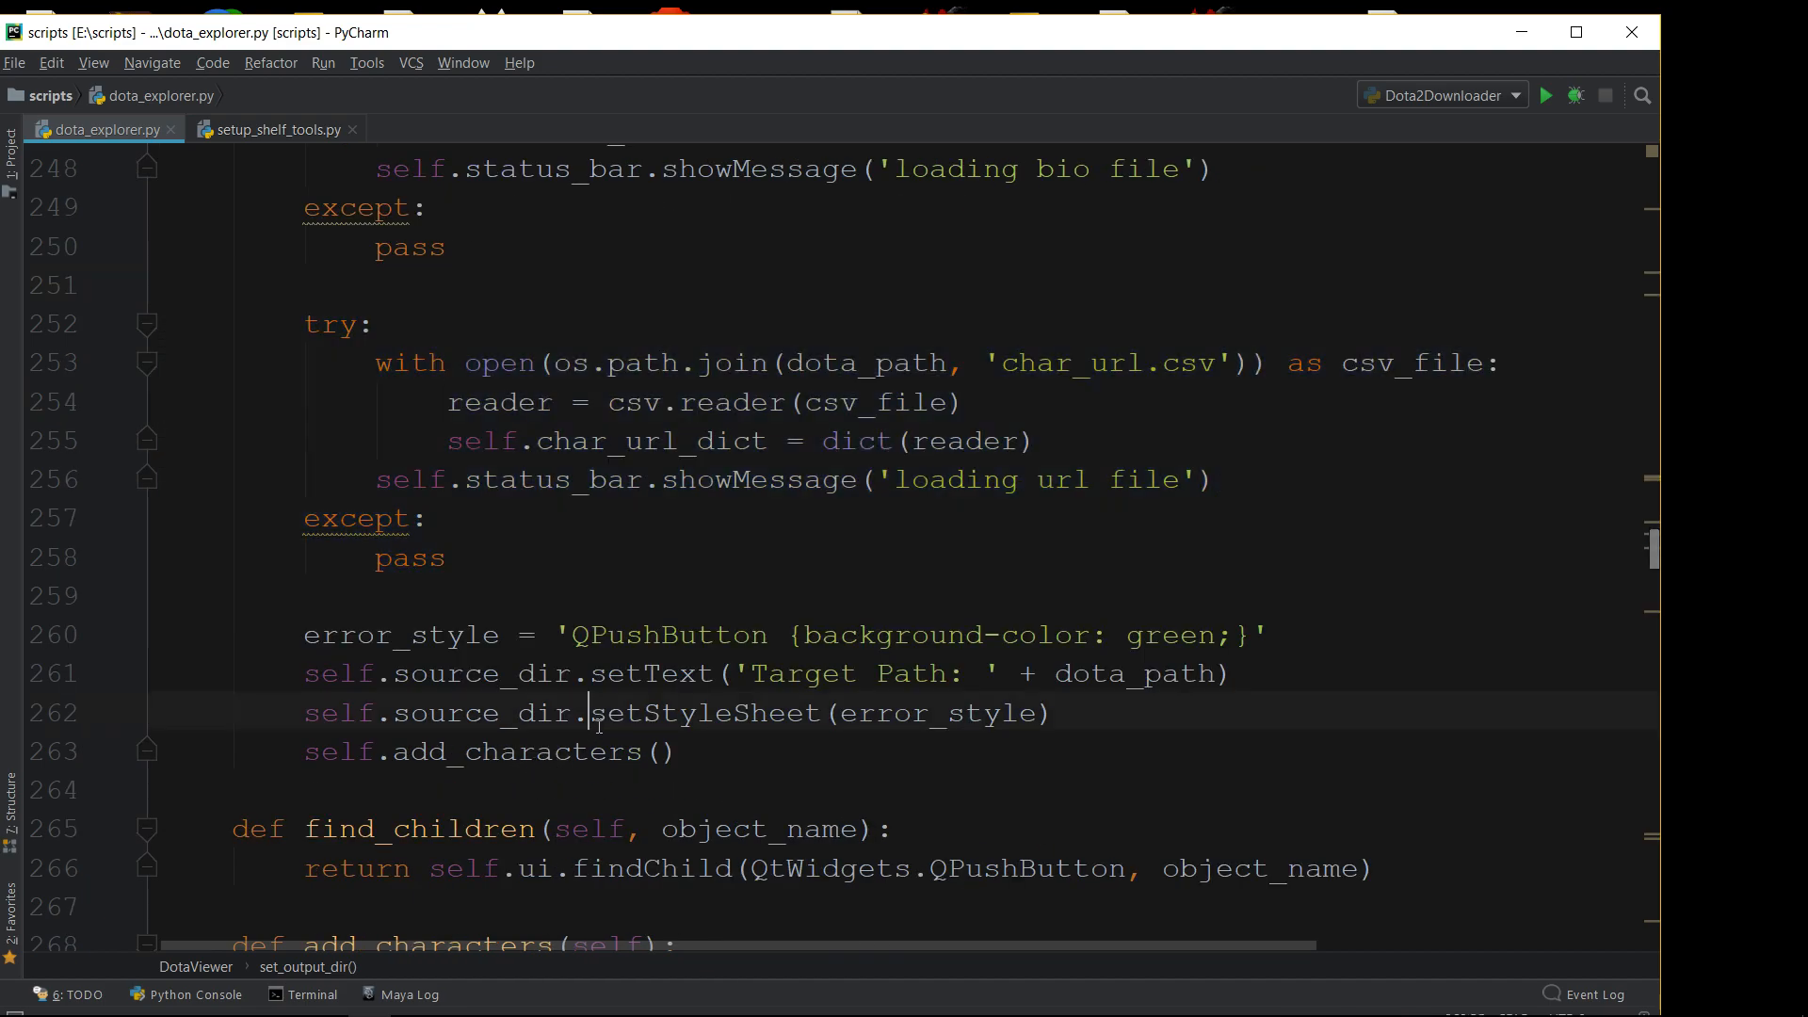
{"action": "scroll", "scroll_direction": "down", "scroll_amount": 3}
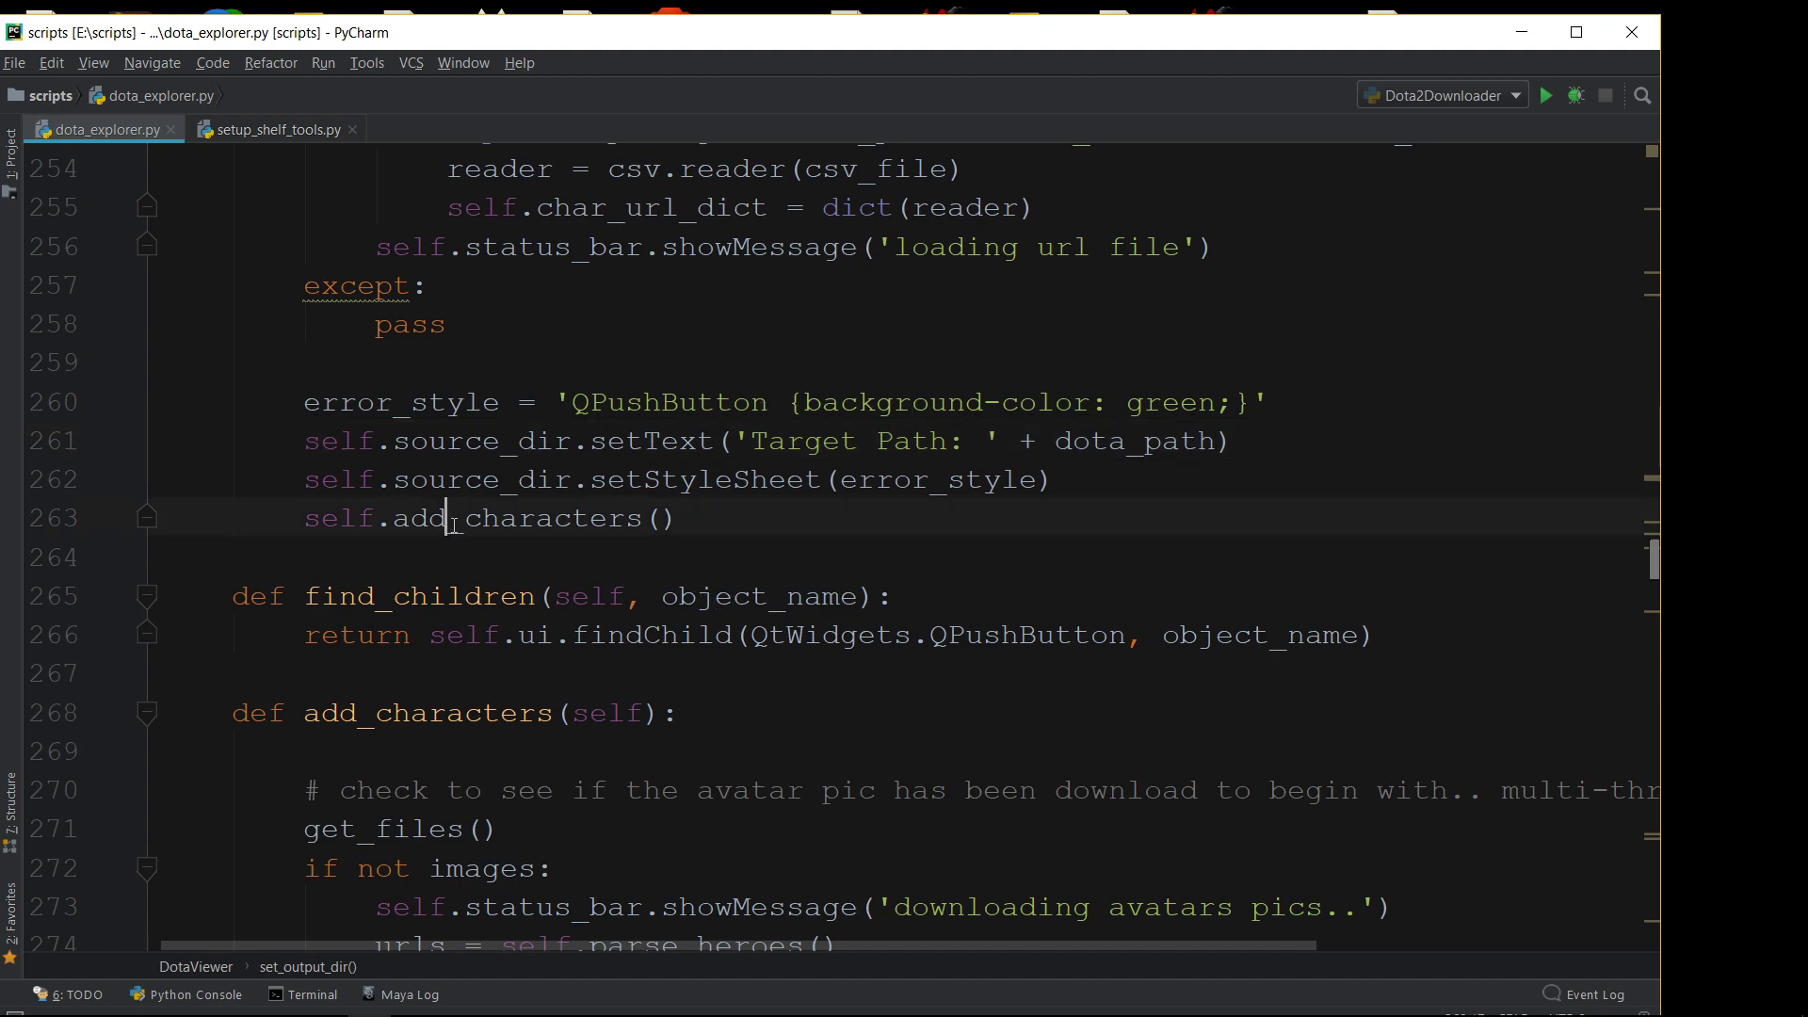
{"action": "double_click", "coordinate": [530, 518]}
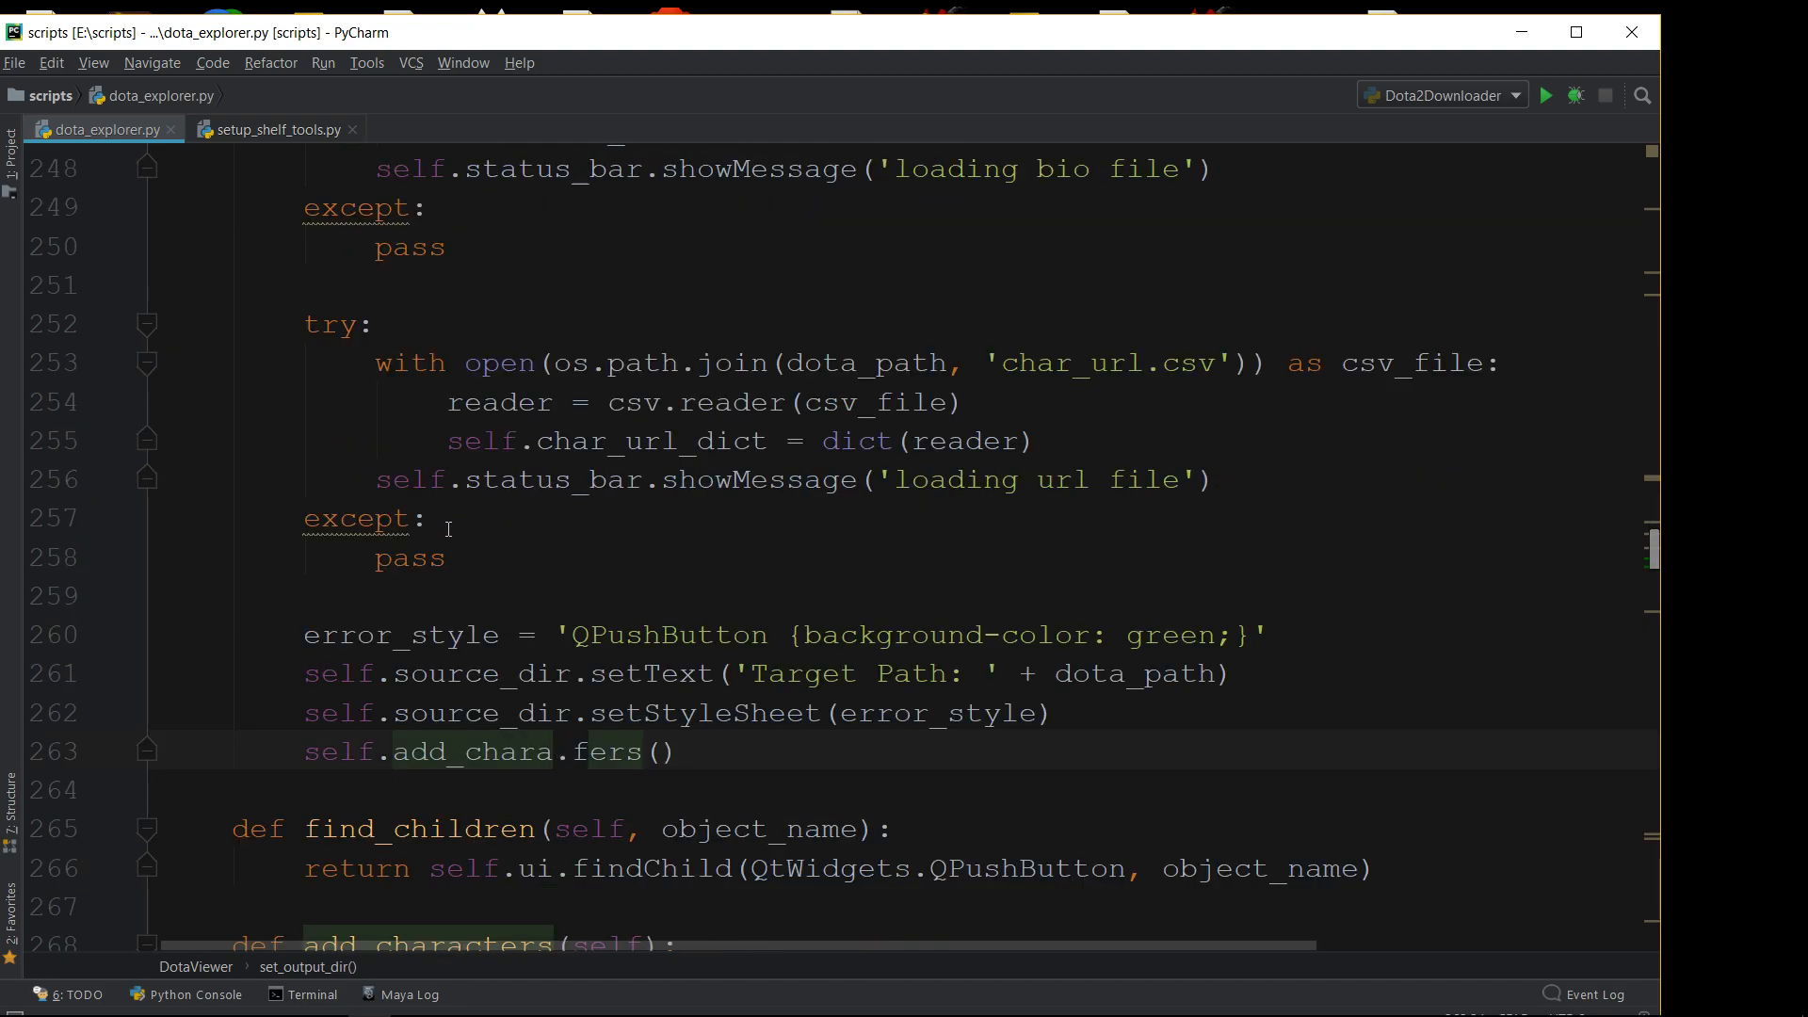
Follow the parse_heroes call on line 274 to its method definition
{"action": "scroll", "scroll_direction": "down", "scroll_amount": 3}
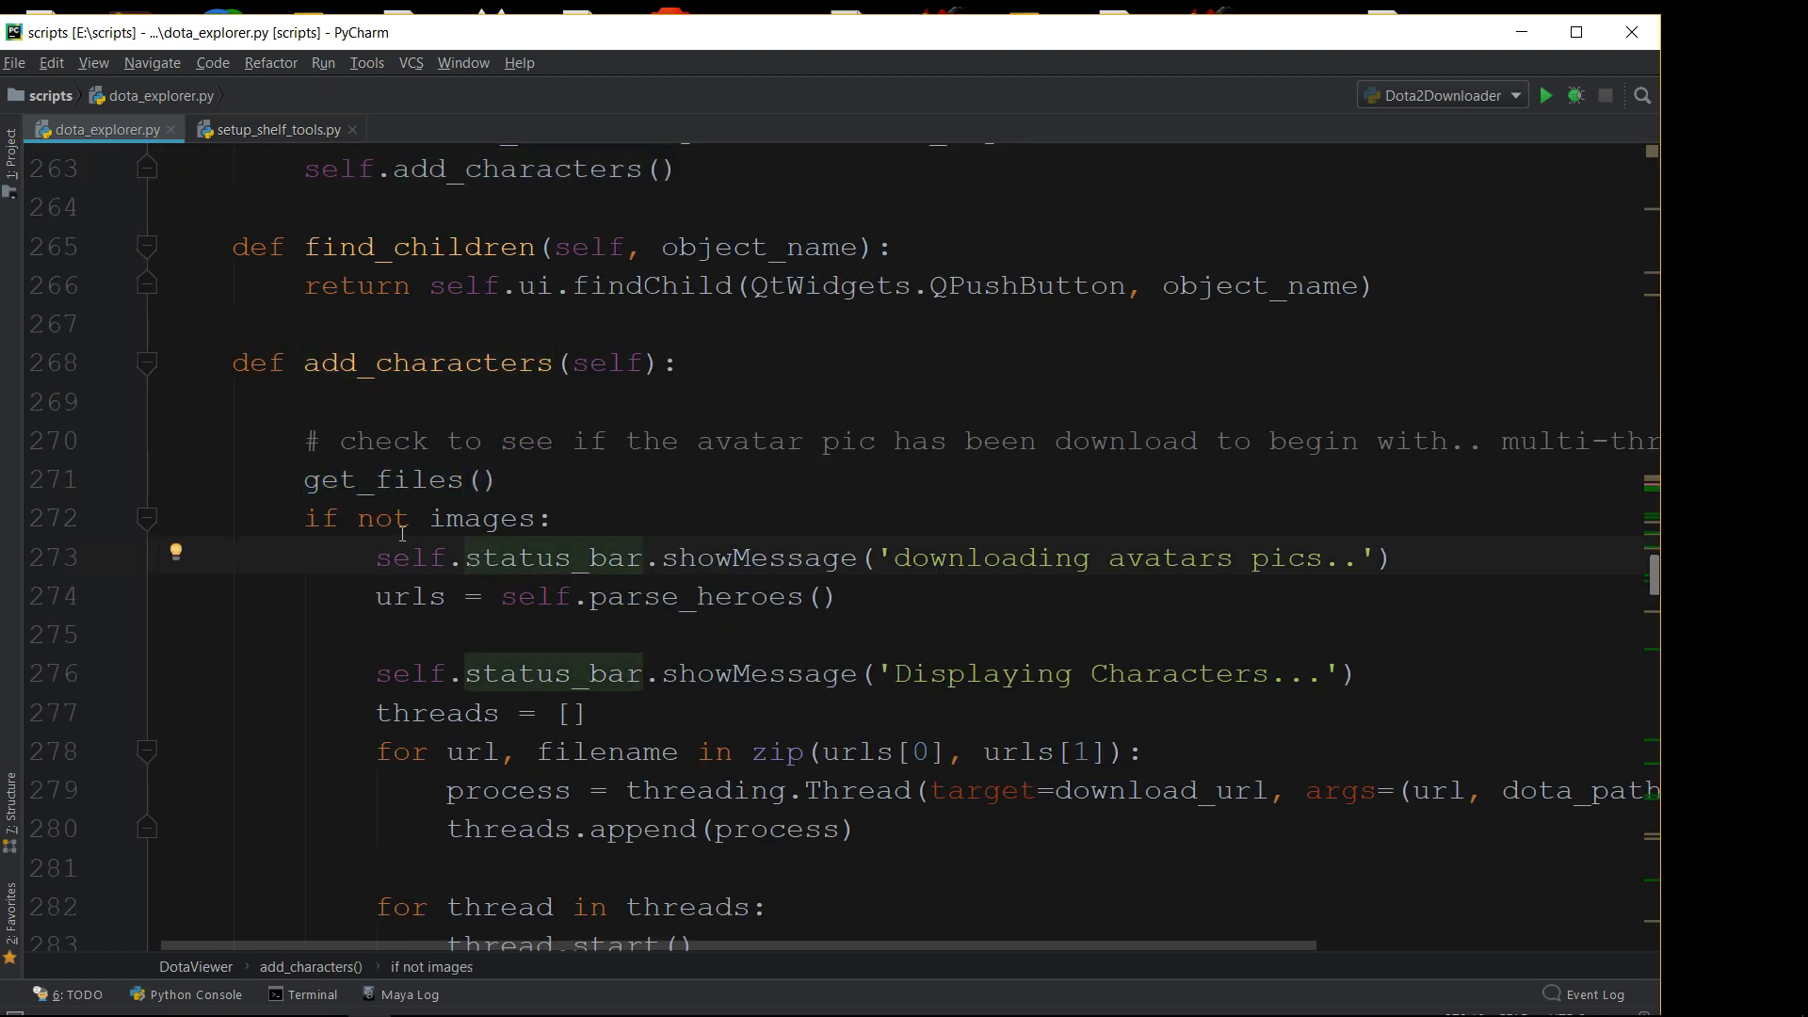
{"action": "scroll", "scroll_direction": "down", "scroll_amount": 3}
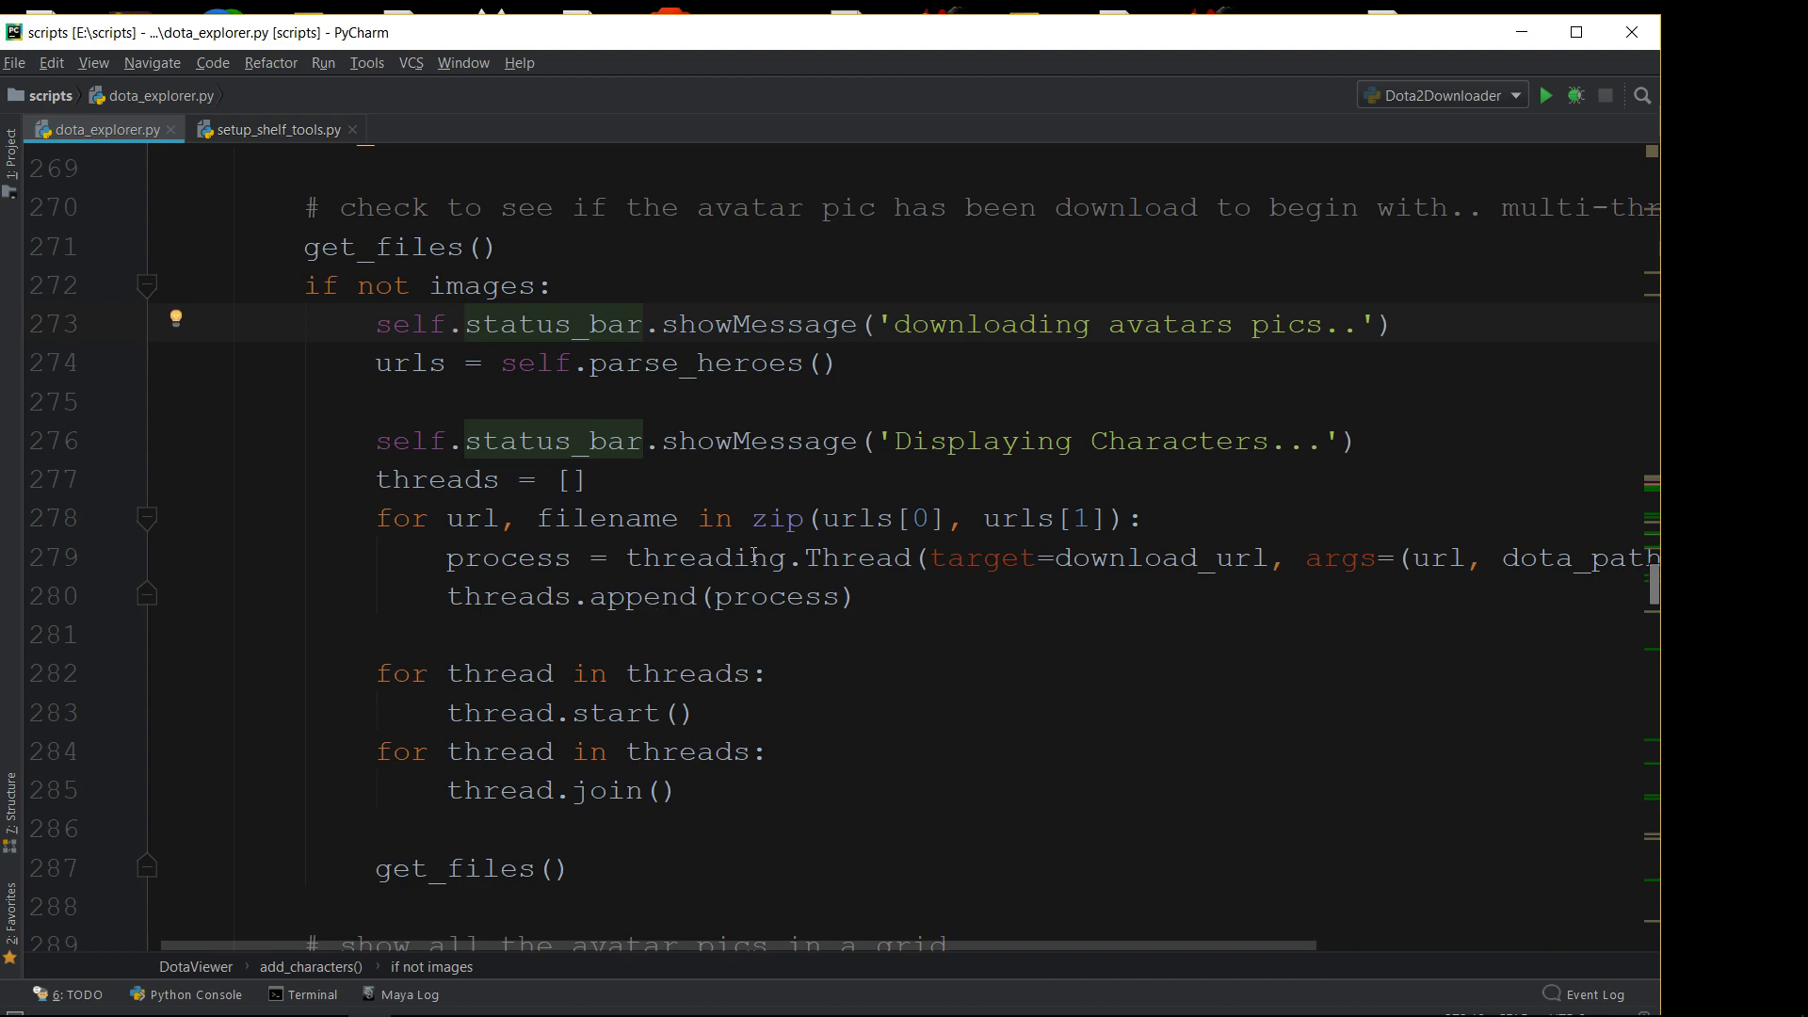
{"action": "mouse_move", "coordinate": [747, 433]}
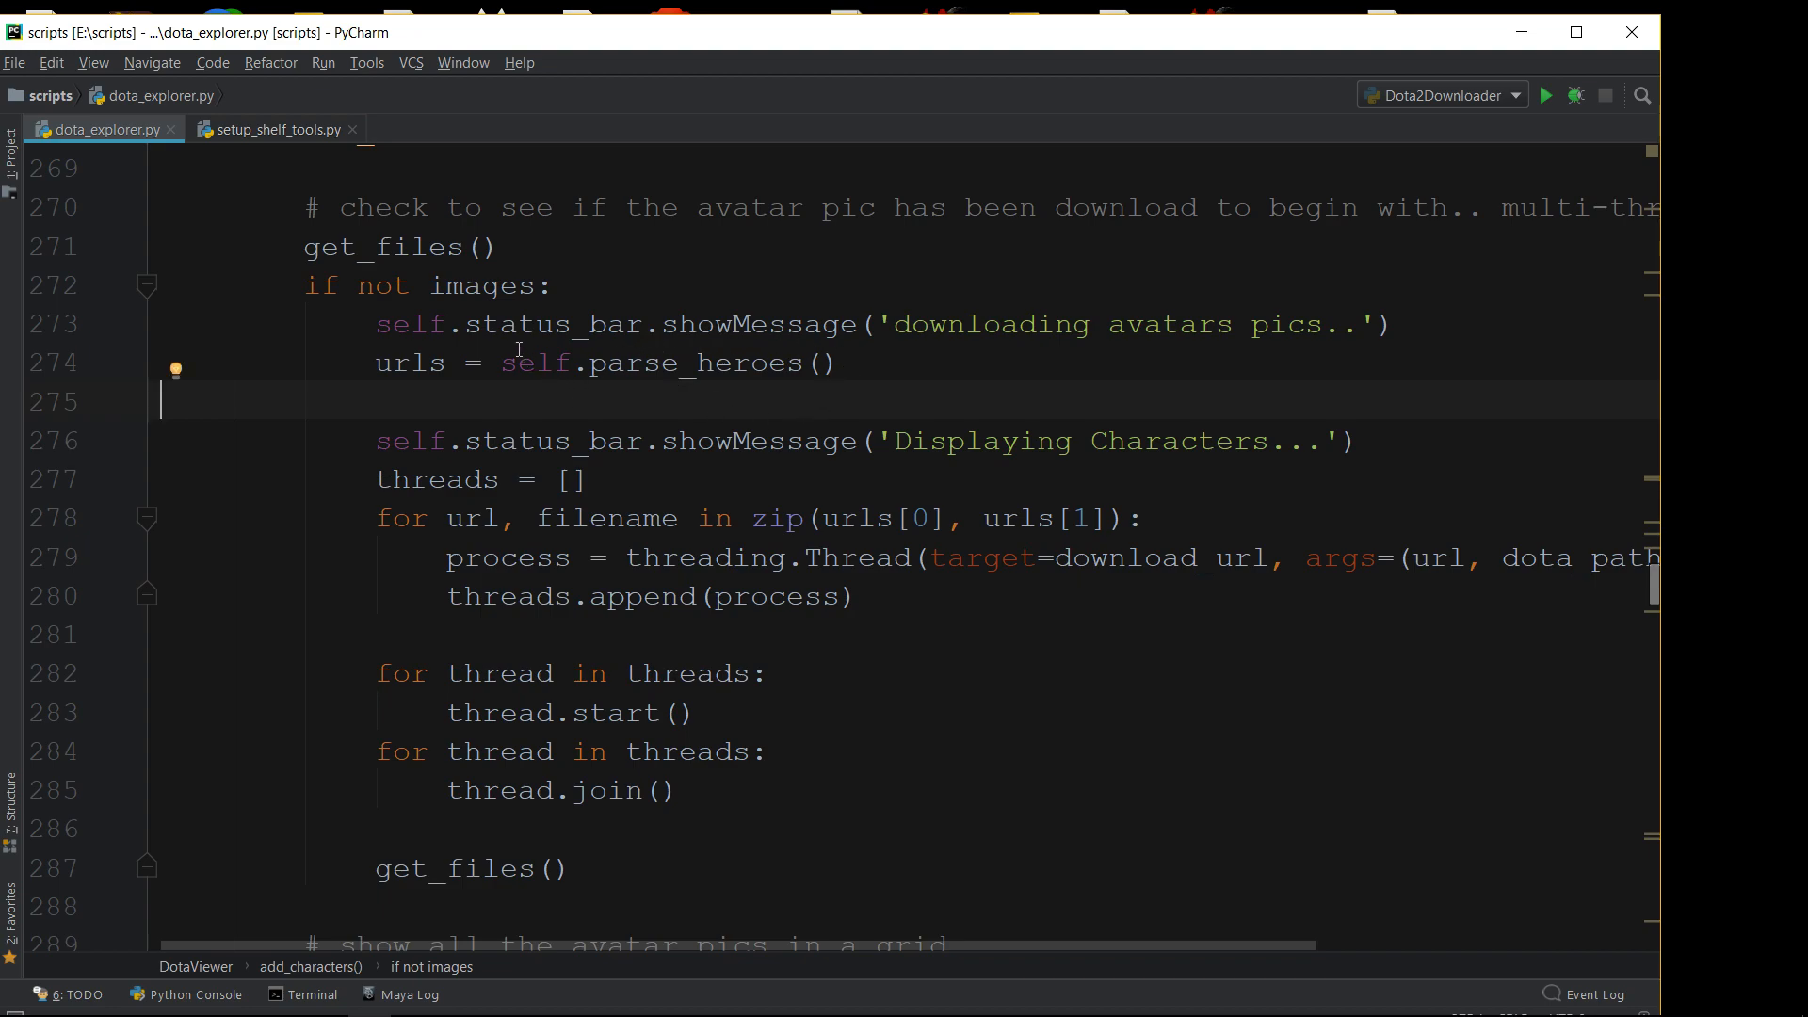
{"action": "mouse_move", "coordinate": [617, 404]}
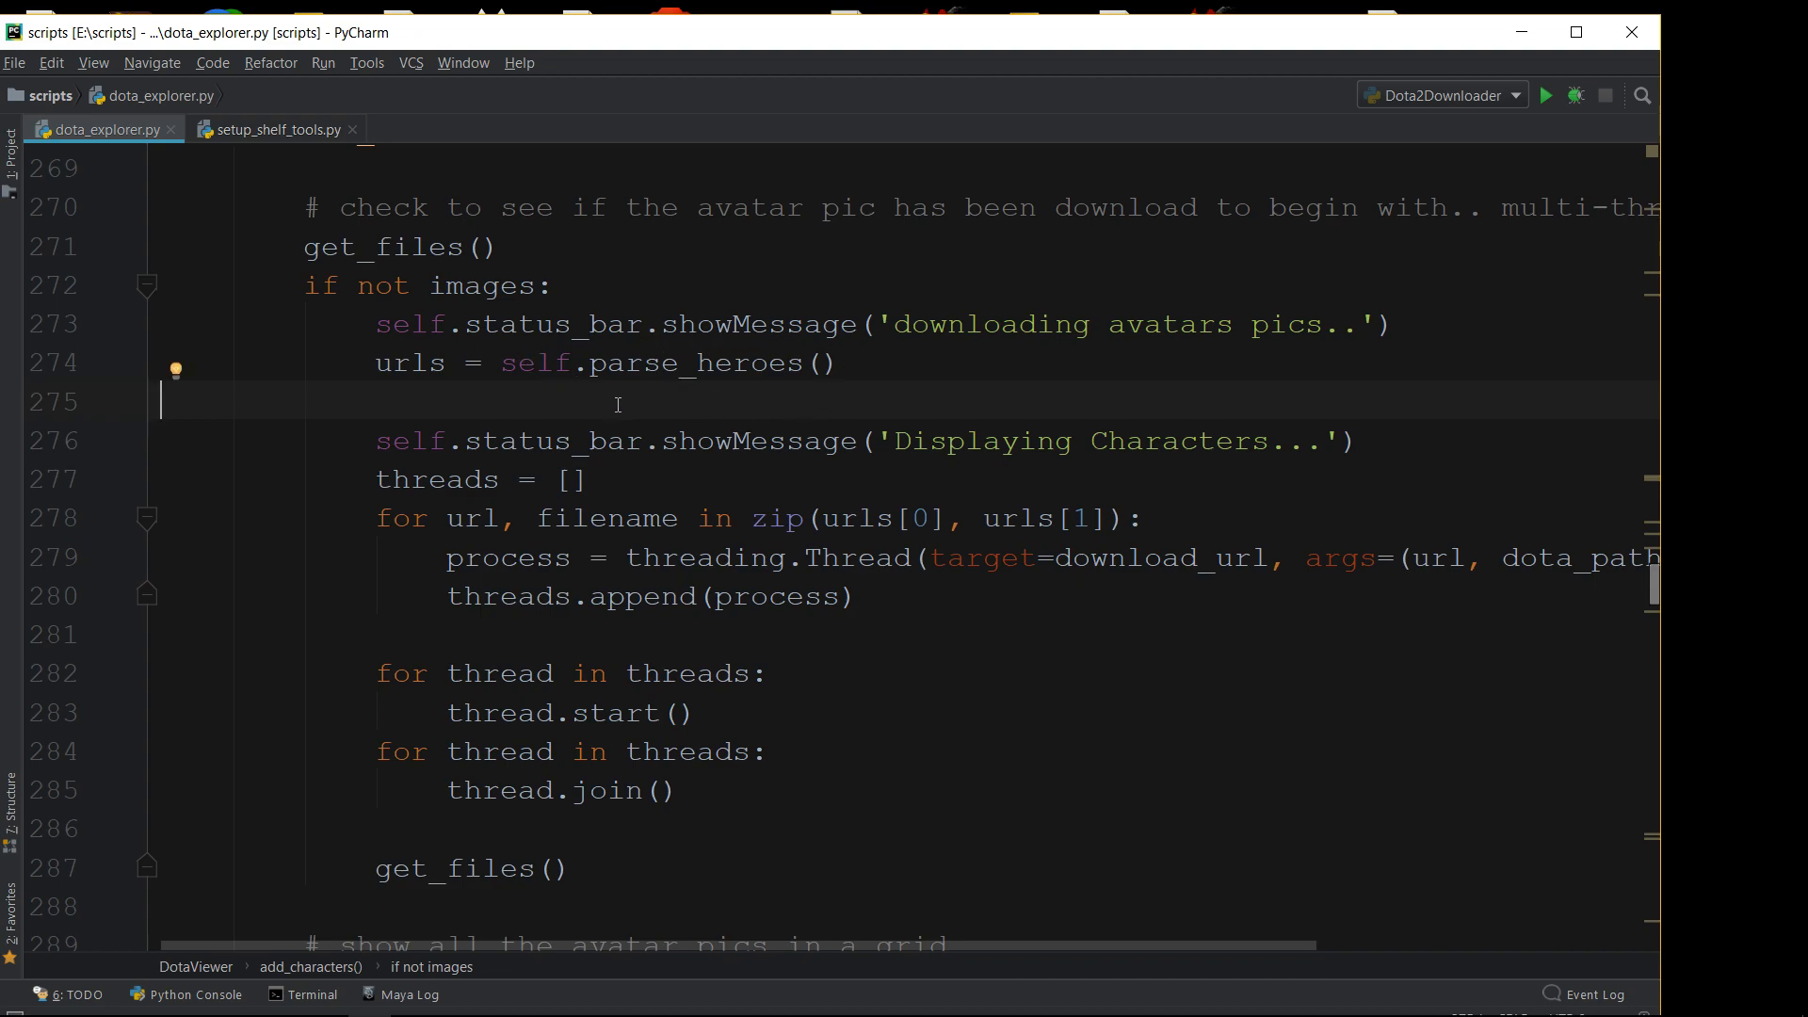
{"action": "left_click", "coordinate": [659, 362]}
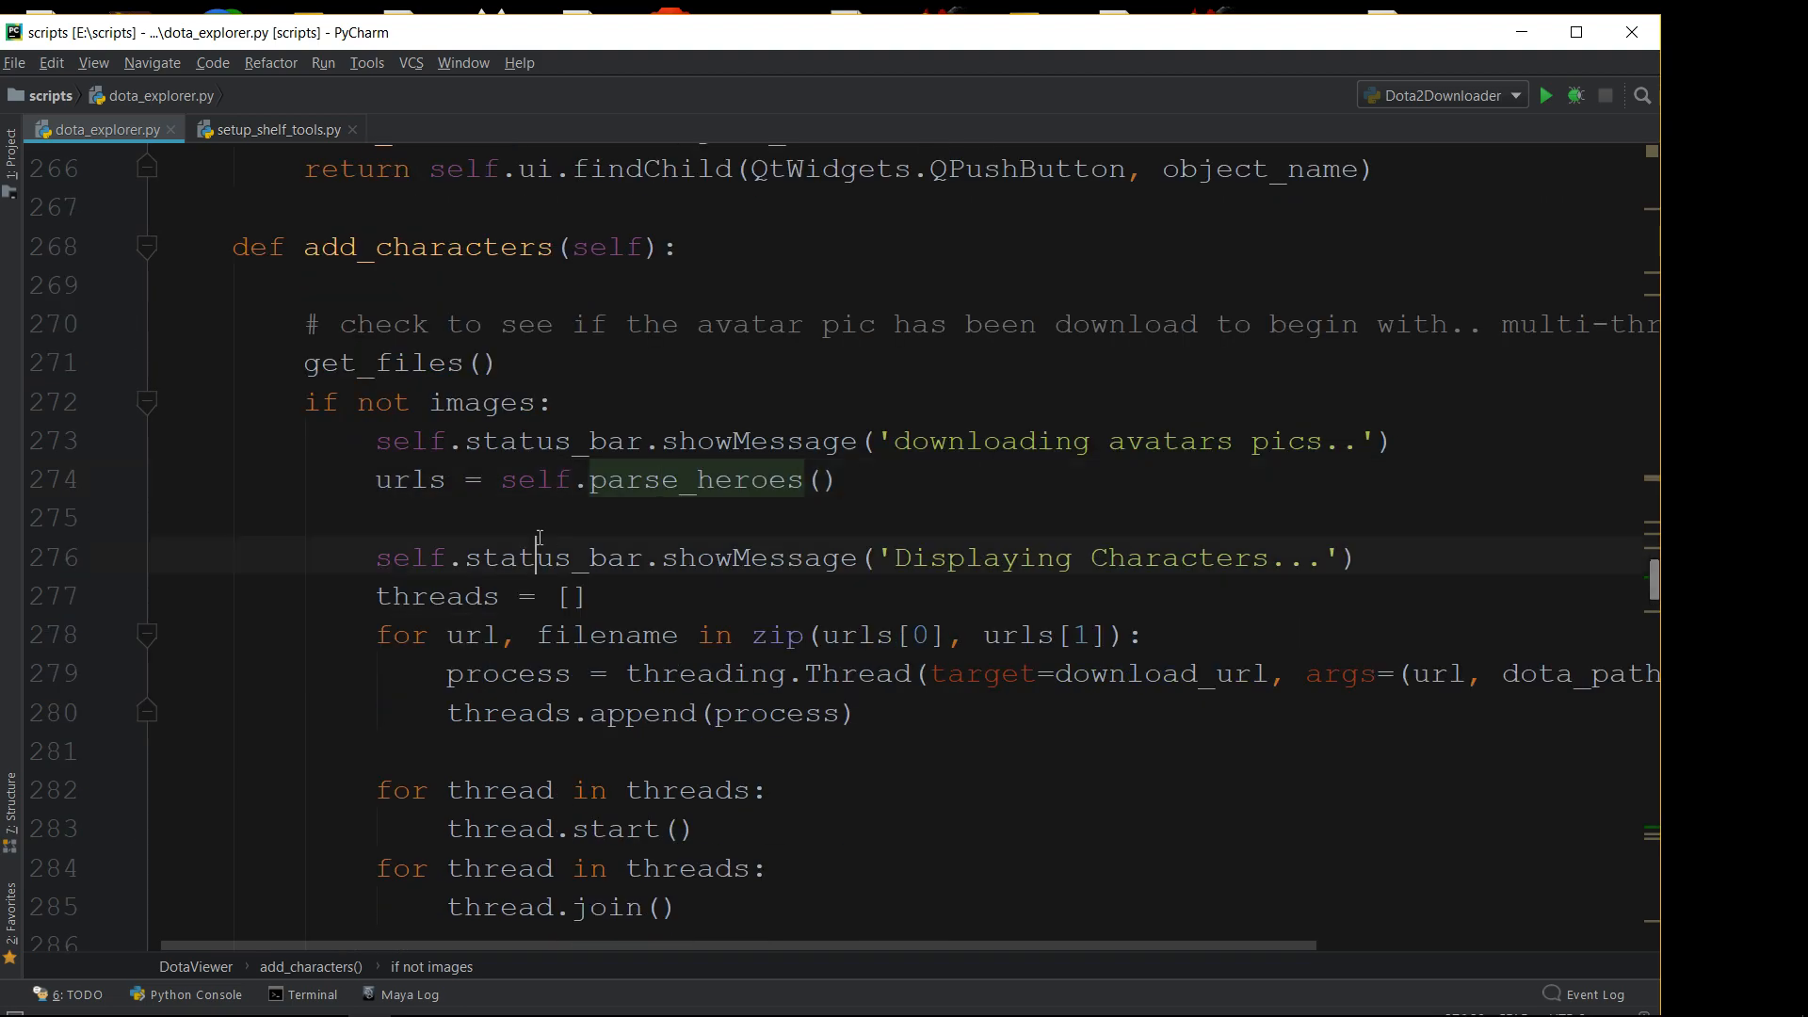
{"action": "left_click", "coordinate": [574, 479]}
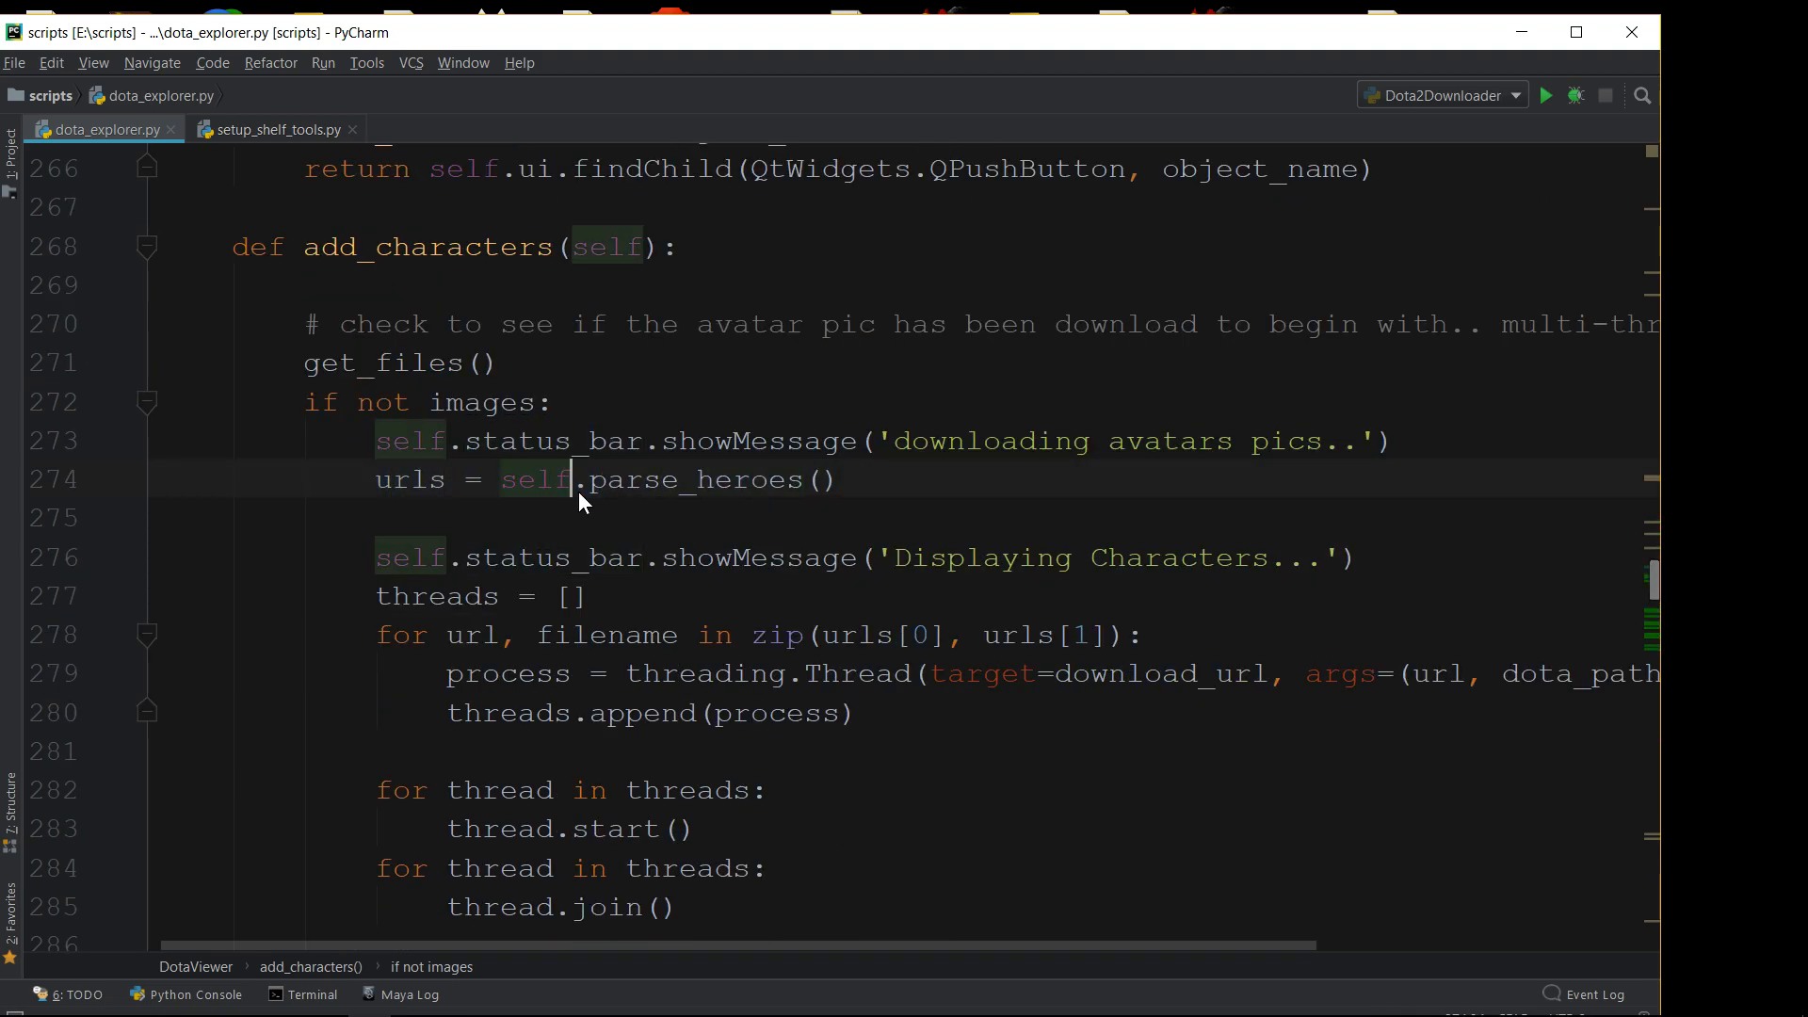
{"action": "scroll", "scroll_direction": "down", "scroll_amount": 3}
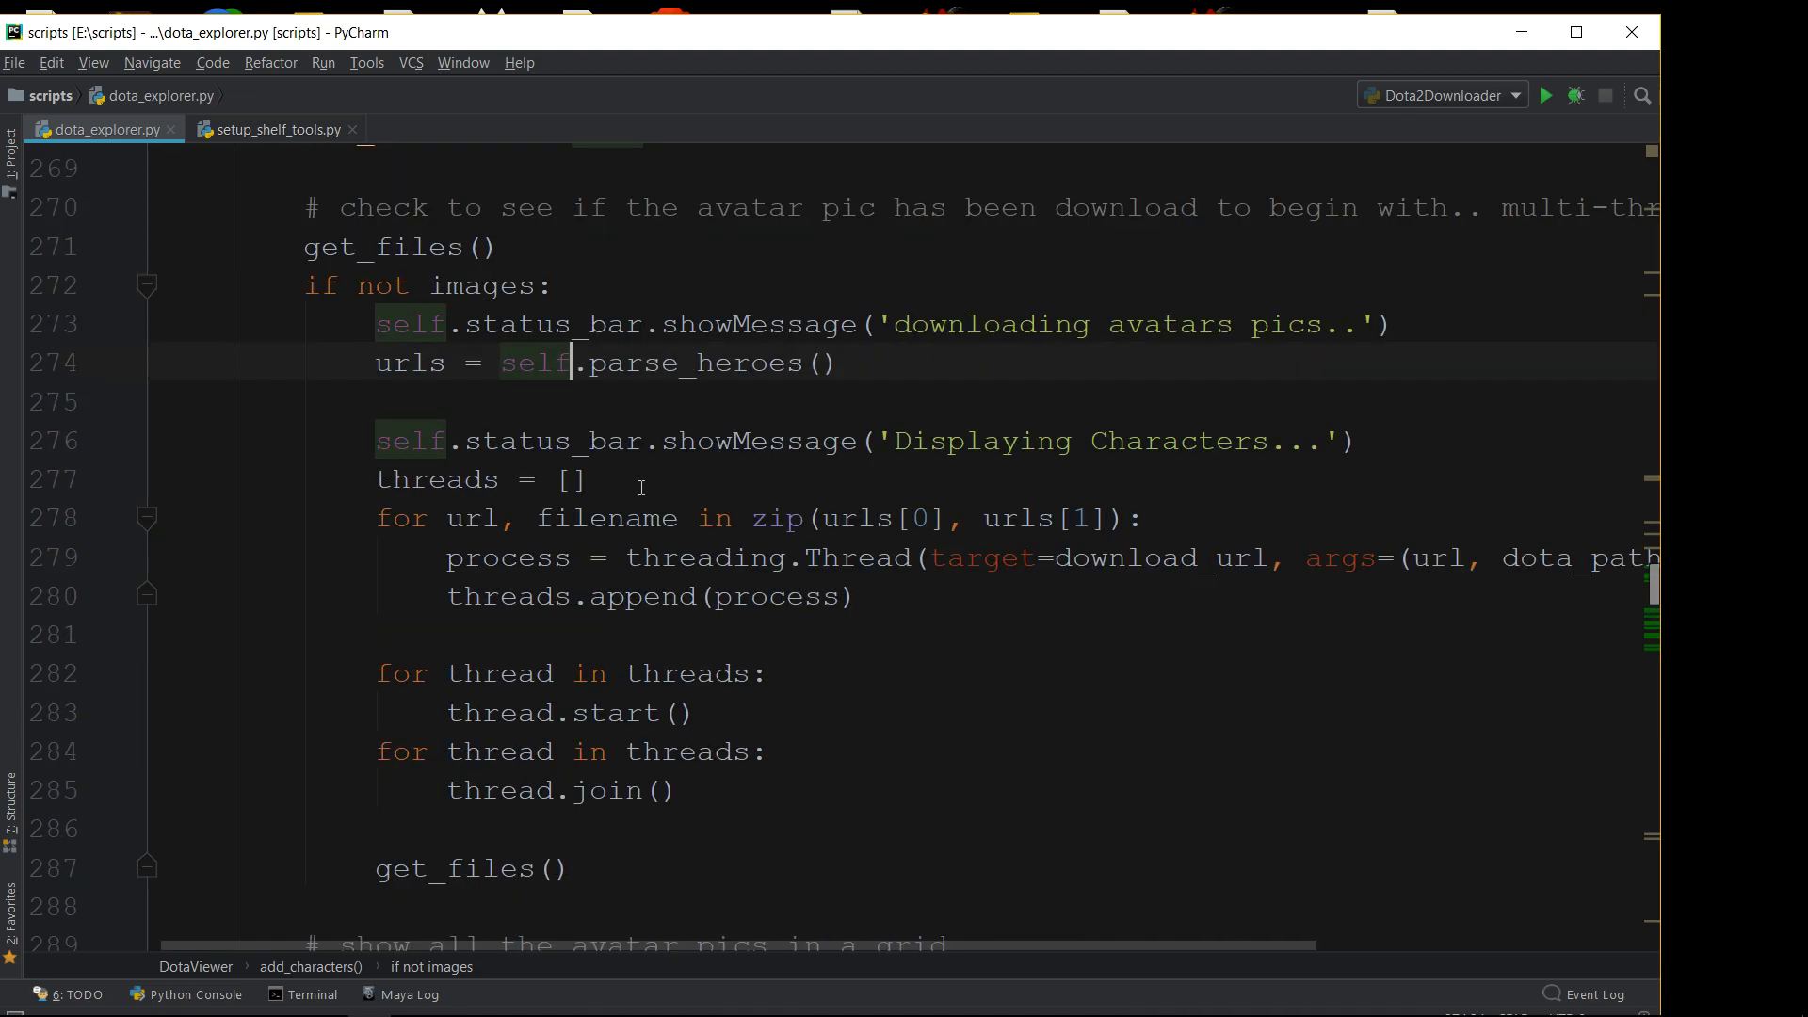
{"action": "scroll", "scroll_direction": "down", "scroll_amount": 3}
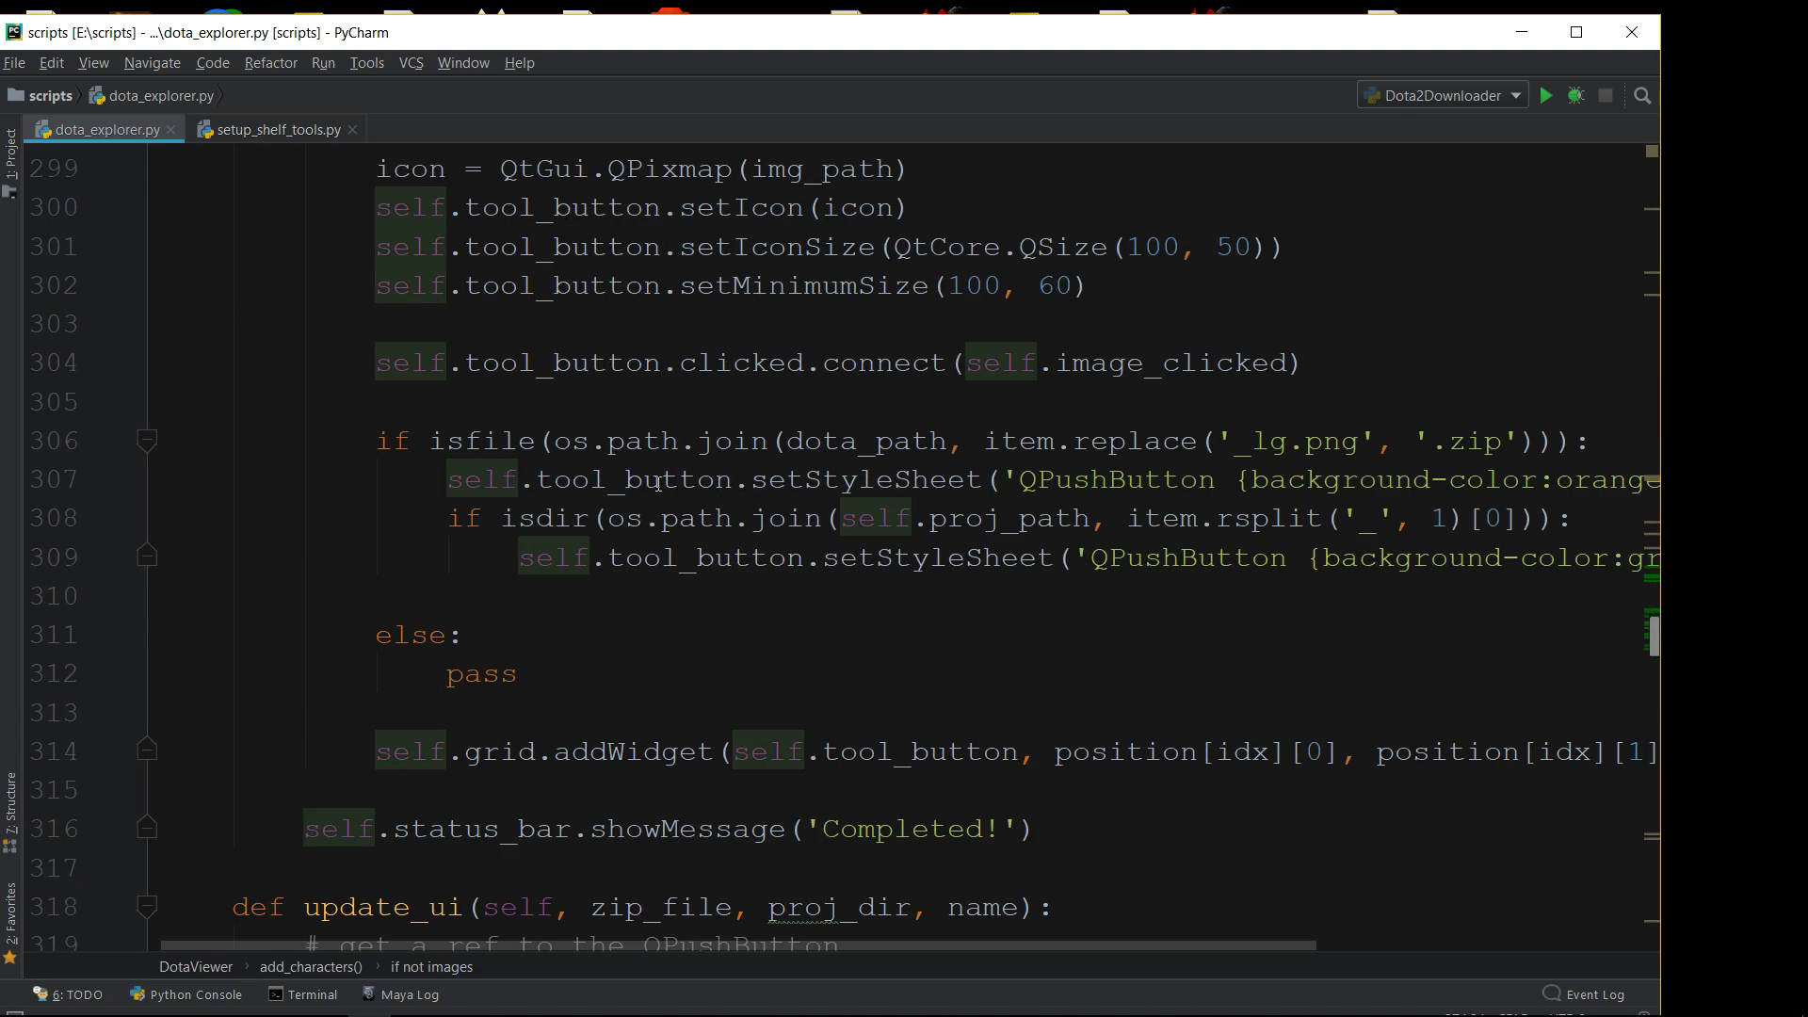
{"action": "scroll", "scroll_direction": "down", "scroll_amount": 3}
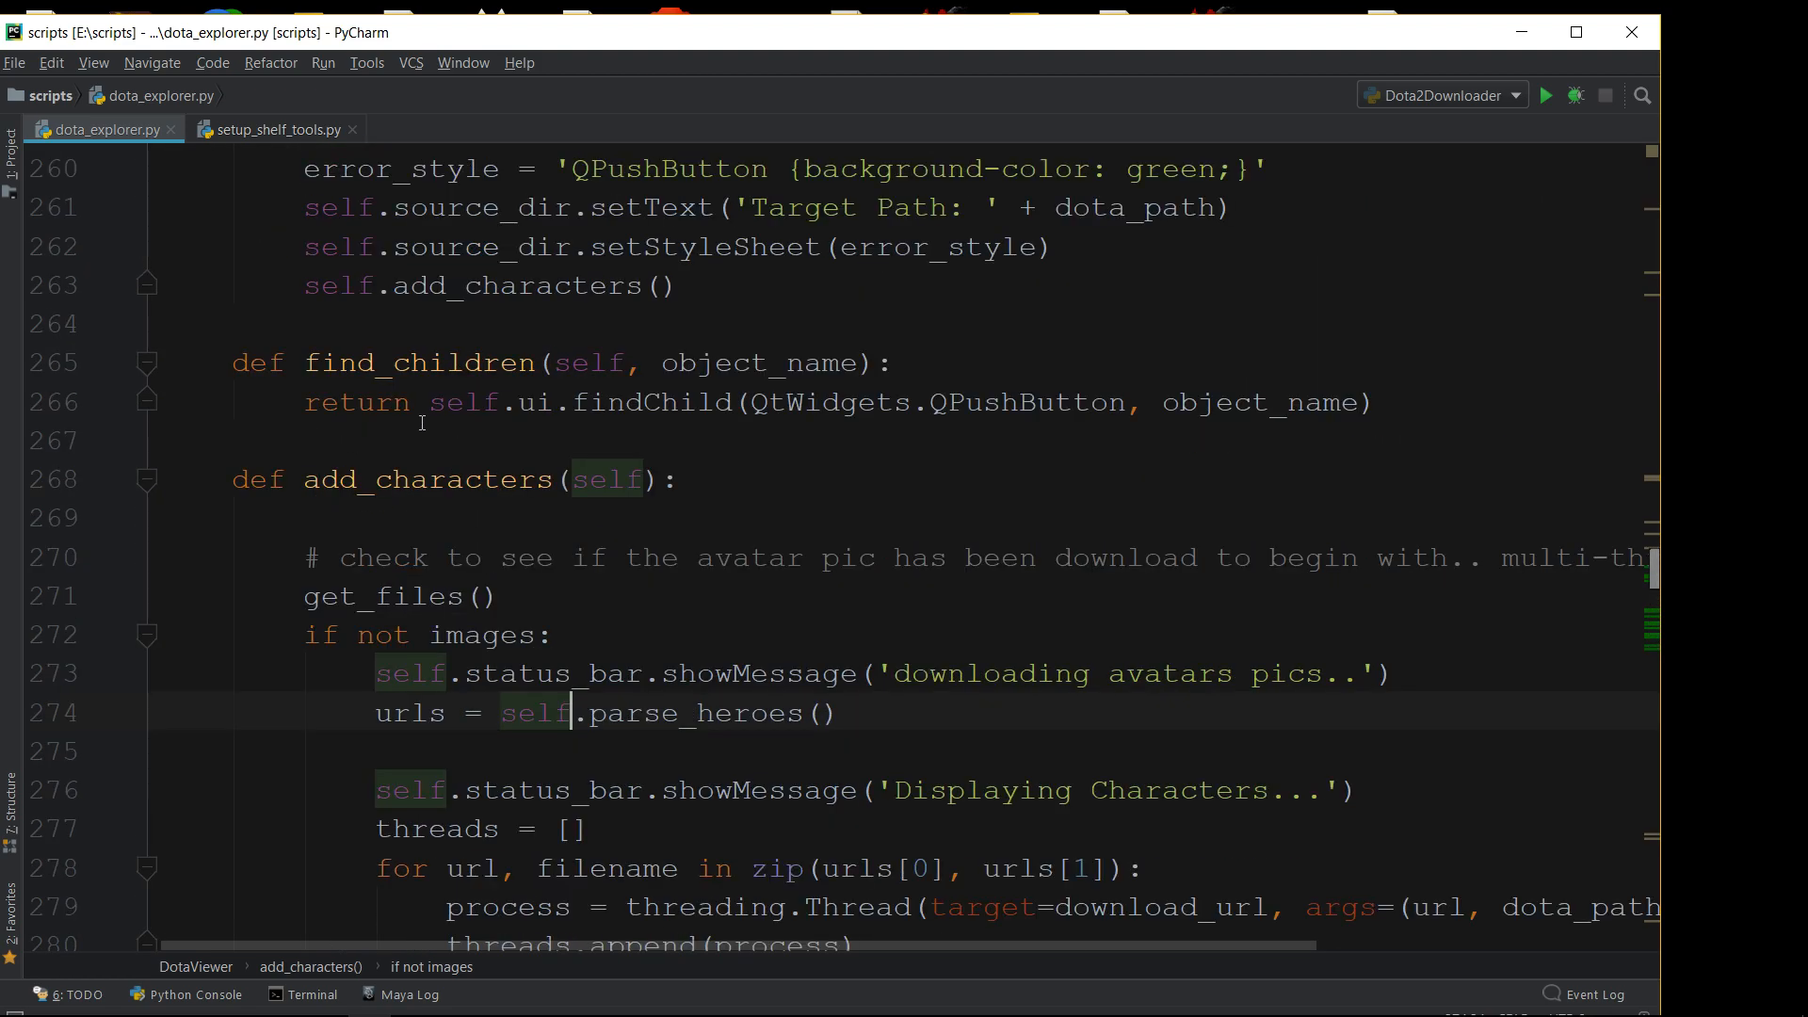
{"action": "left_click", "coordinate": [147, 480]}
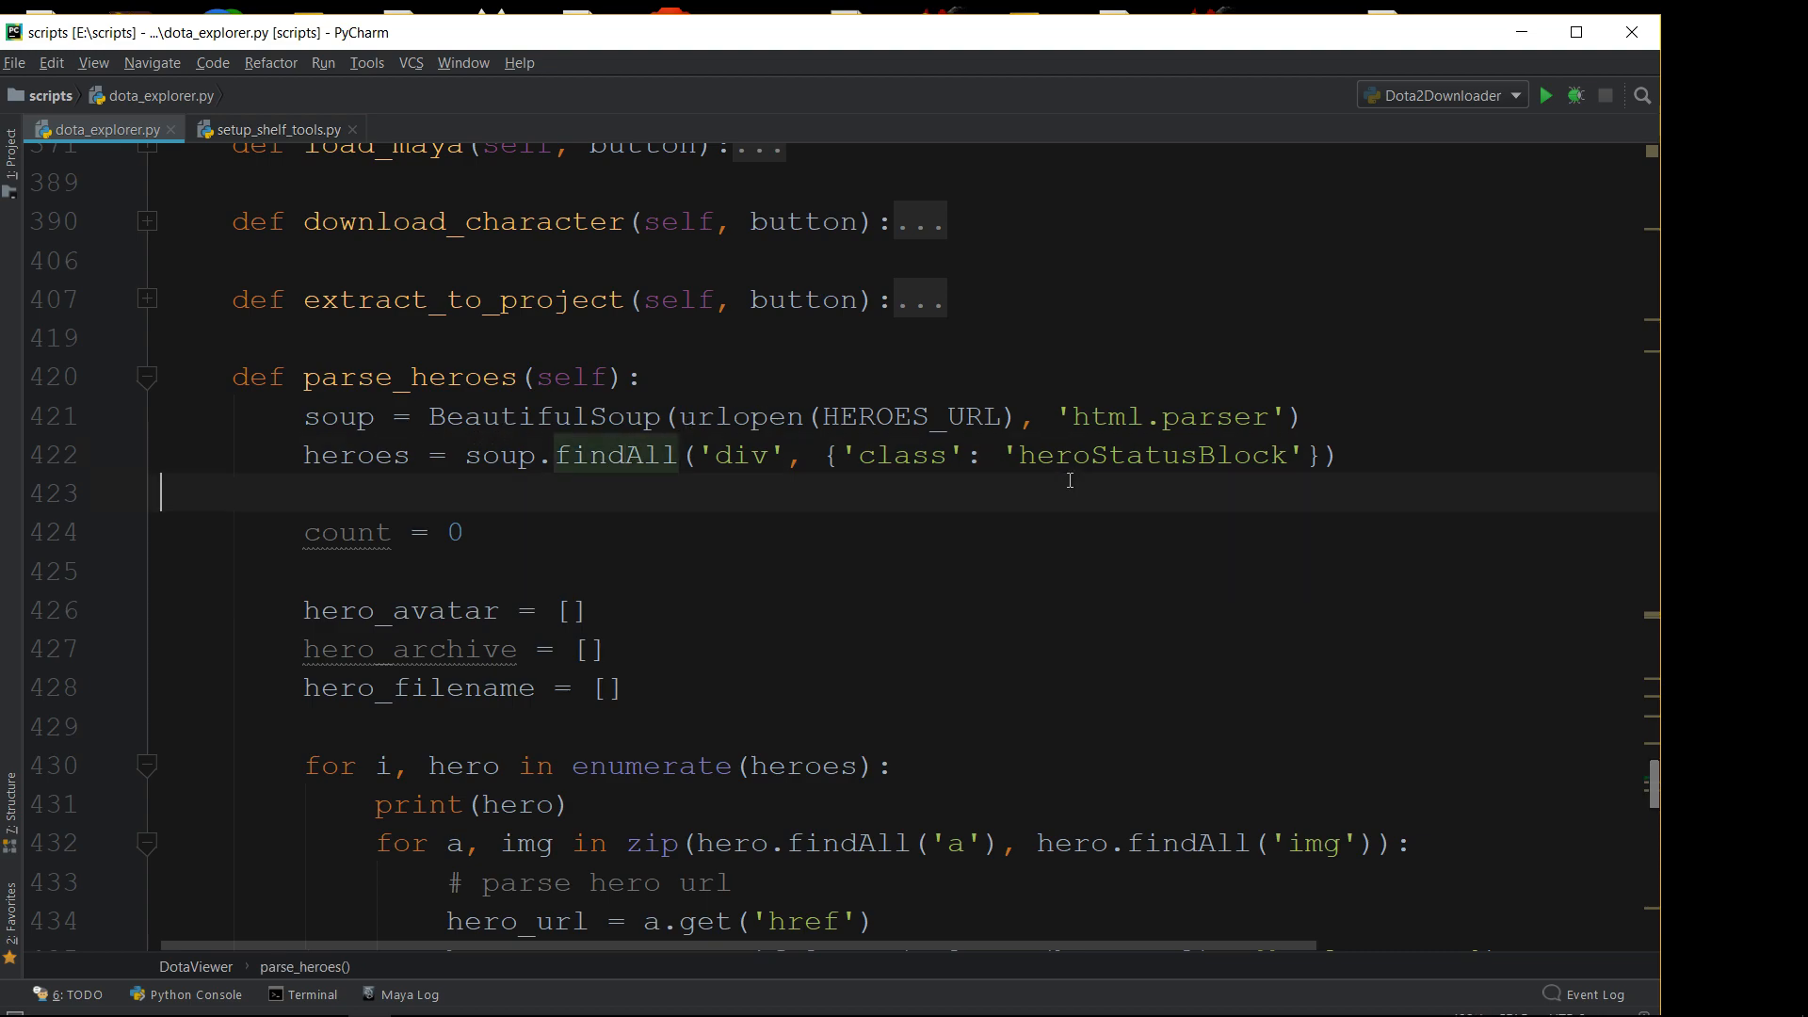
Select code in parse_heroes and read down to its CSV writing and return
{"action": "left_click_drag", "start_coordinate": [302, 416], "coordinate": [1332, 453]}
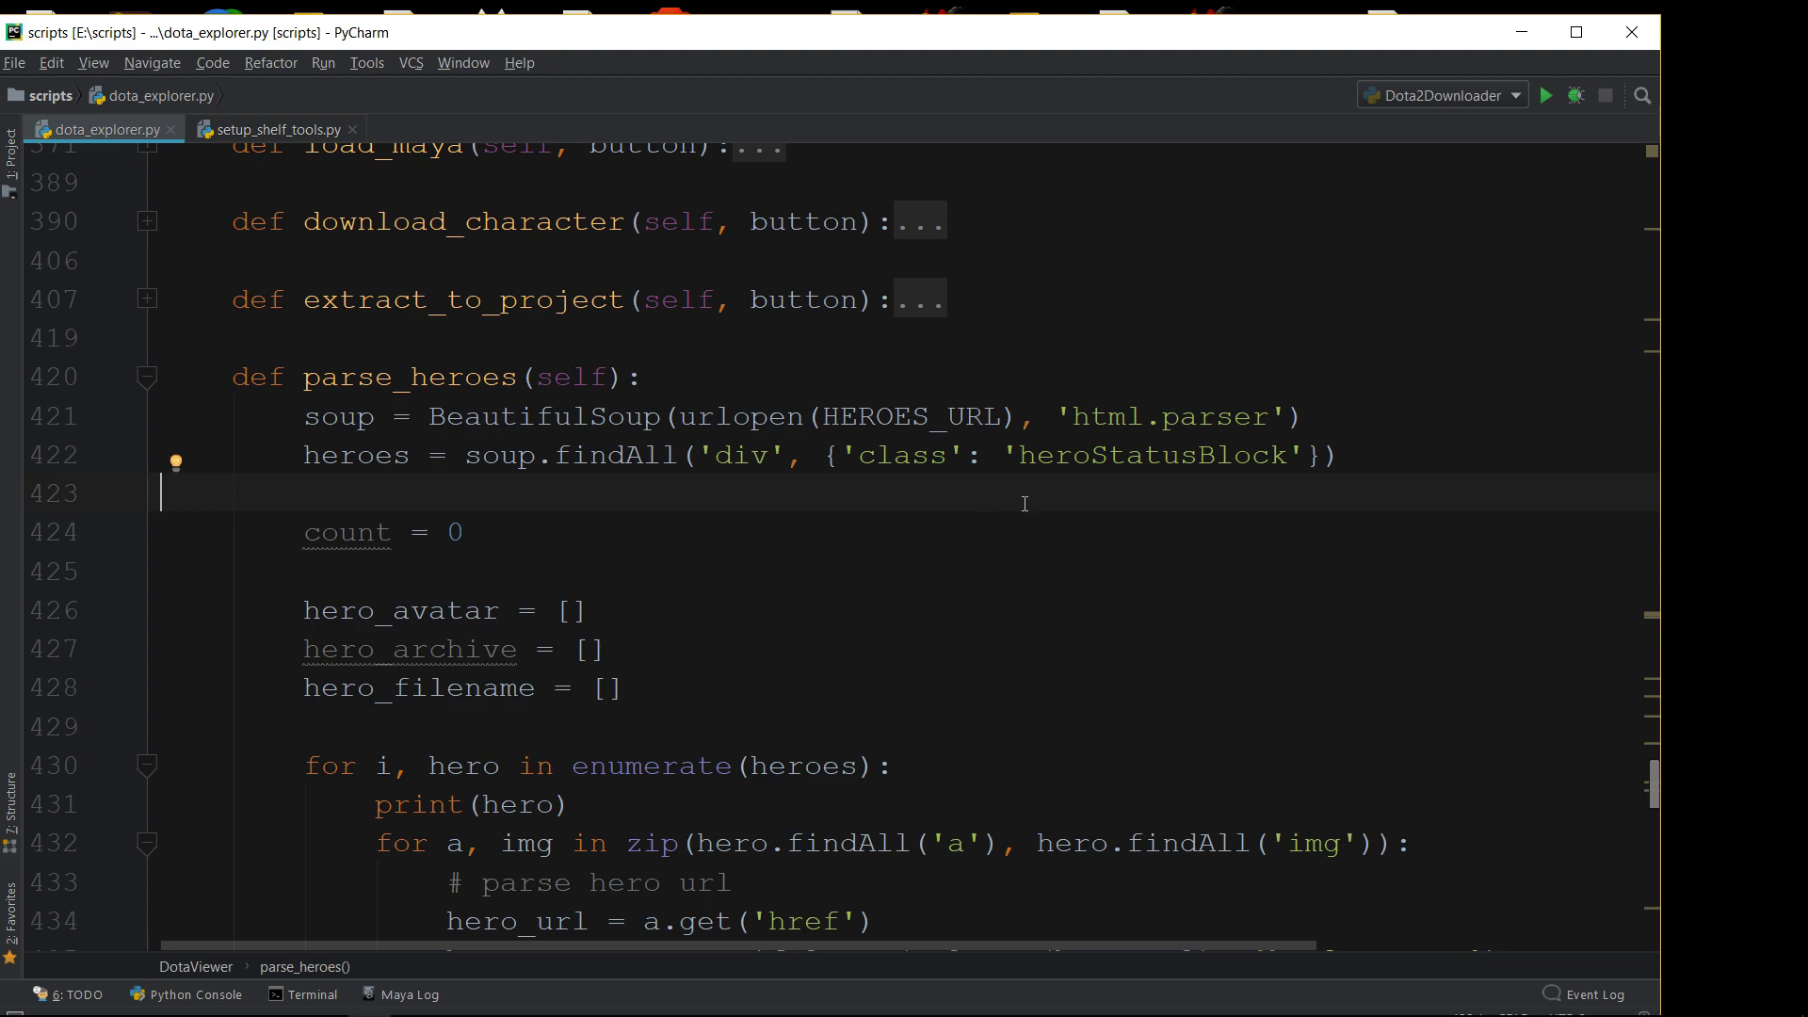
{"action": "left_click_drag", "start_coordinate": [715, 454], "coordinate": [934, 454]}
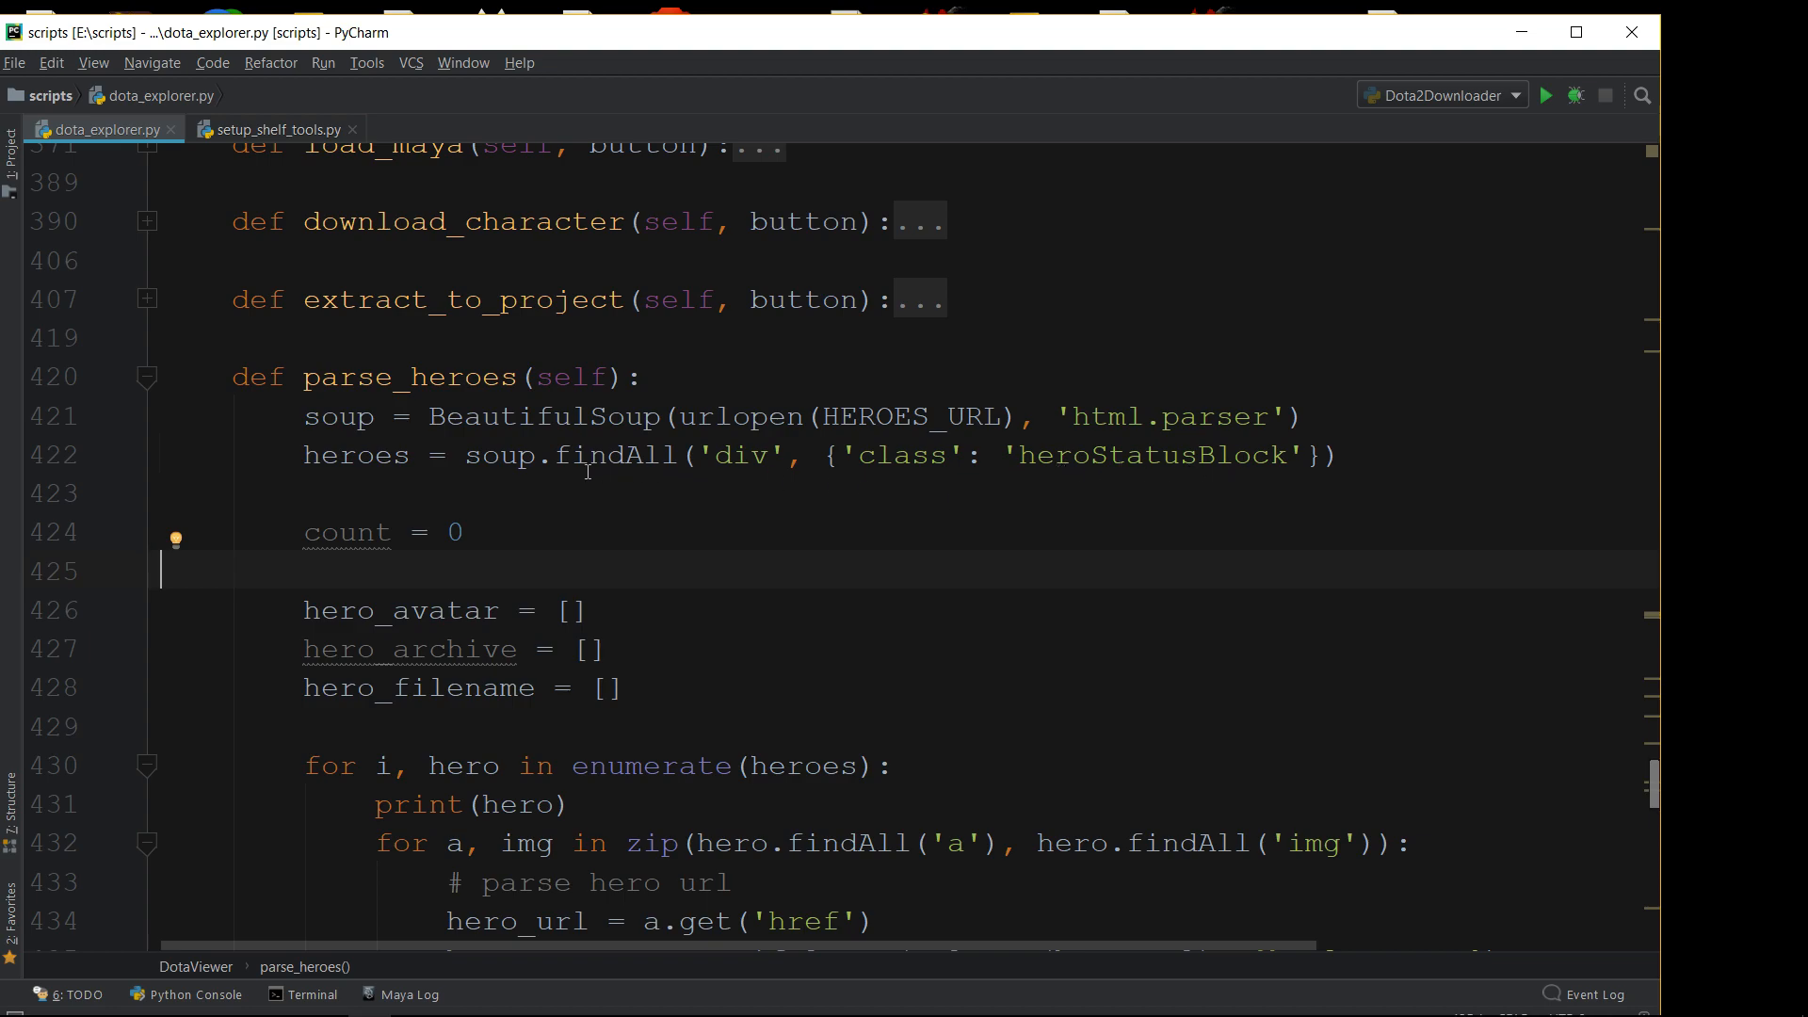
{"action": "mouse_move", "coordinate": [651, 545]}
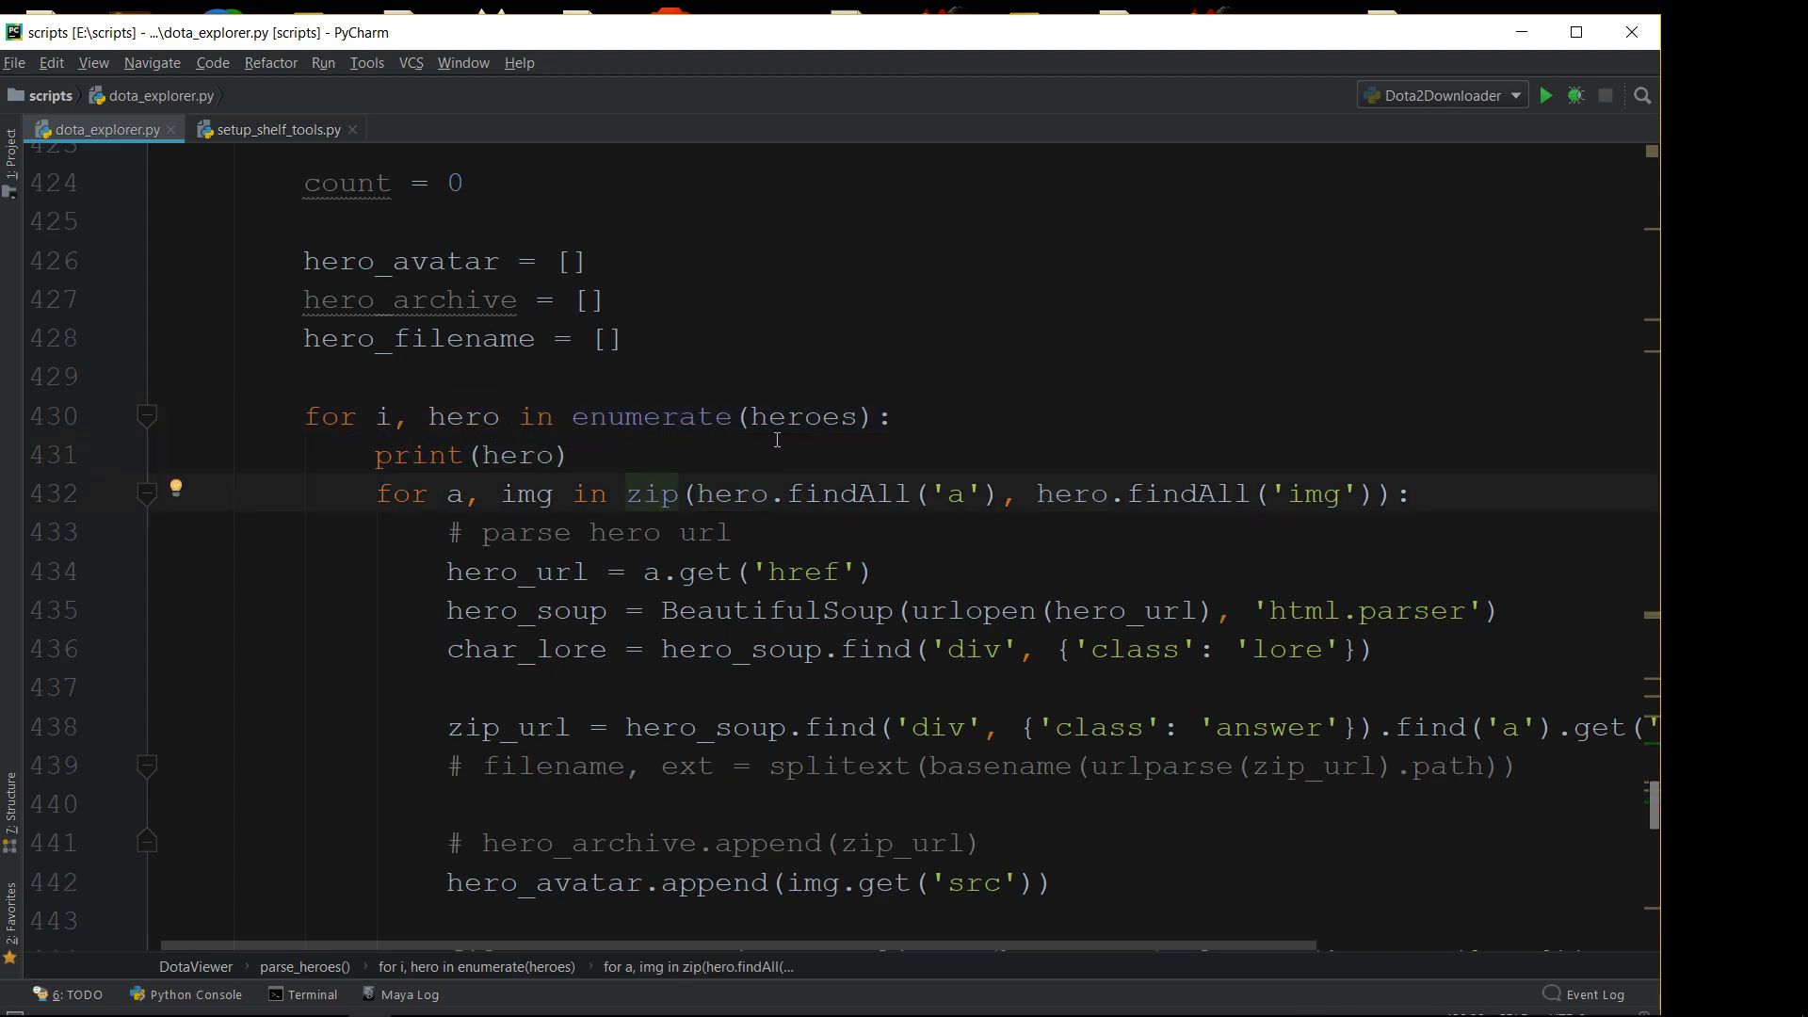
{"action": "scroll", "scroll_direction": "down", "scroll_amount": 3}
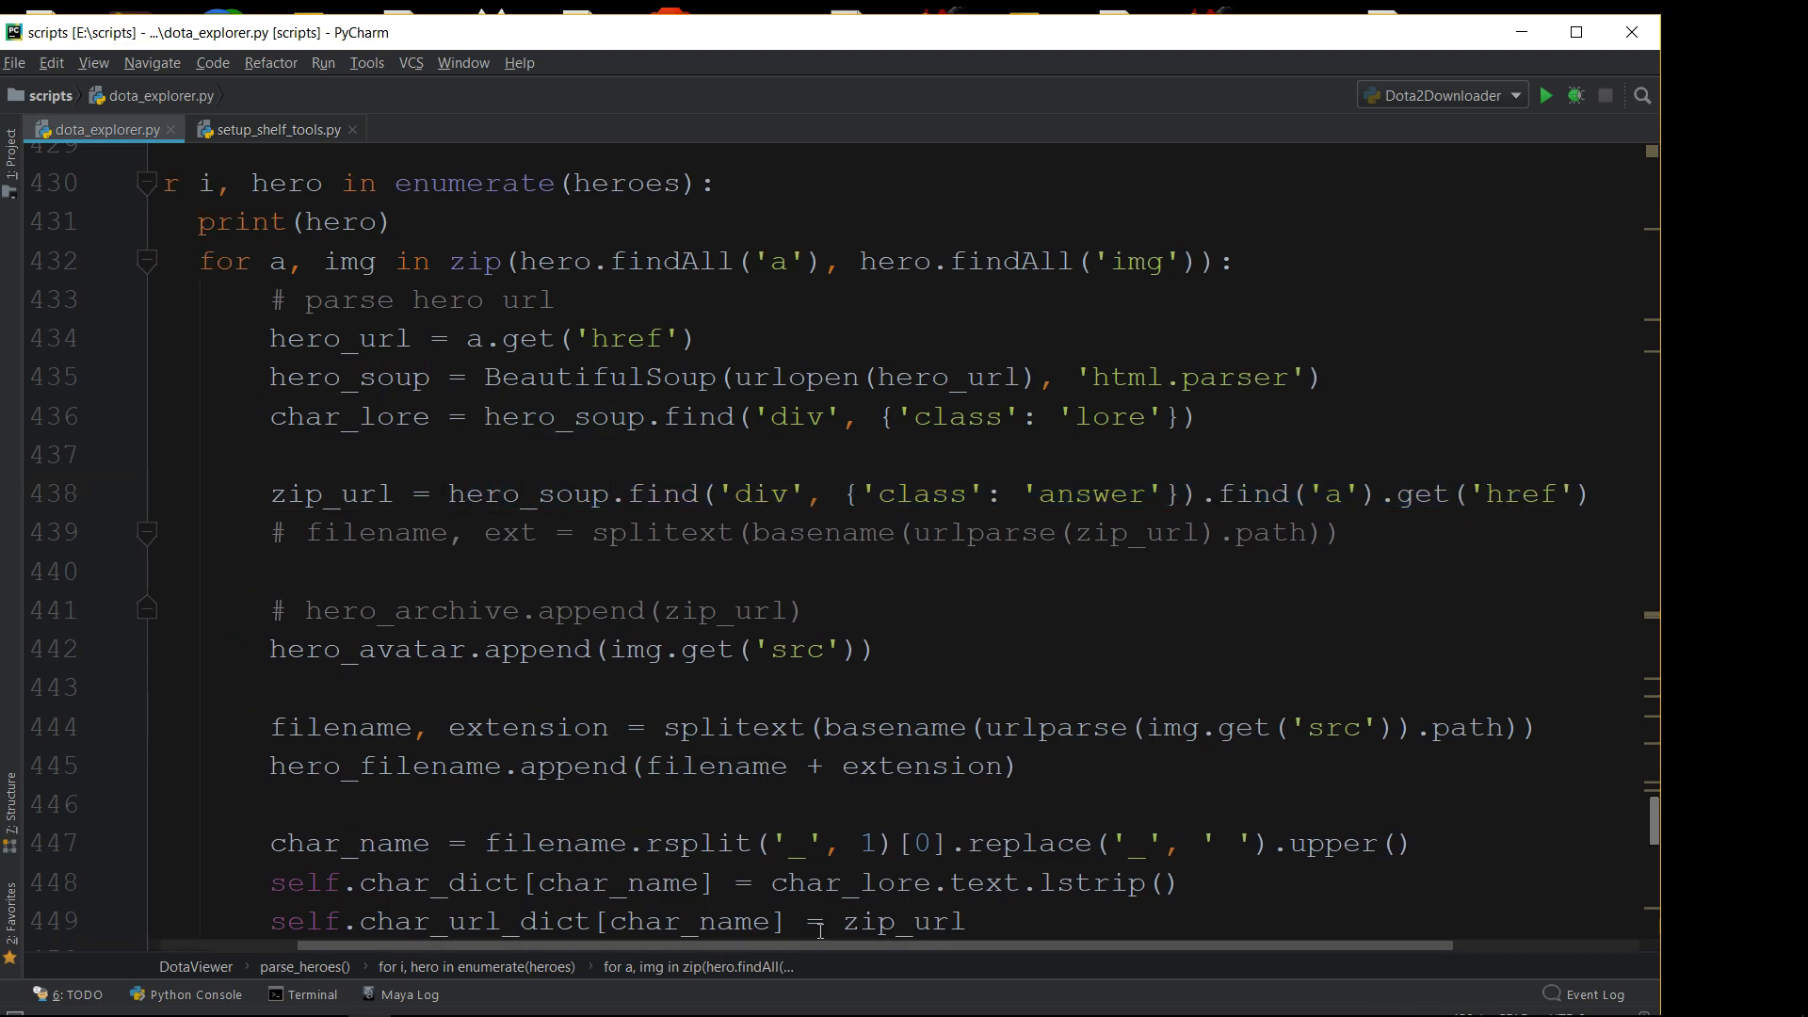
{"action": "scroll", "scroll_direction": "down", "scroll_amount": 3}
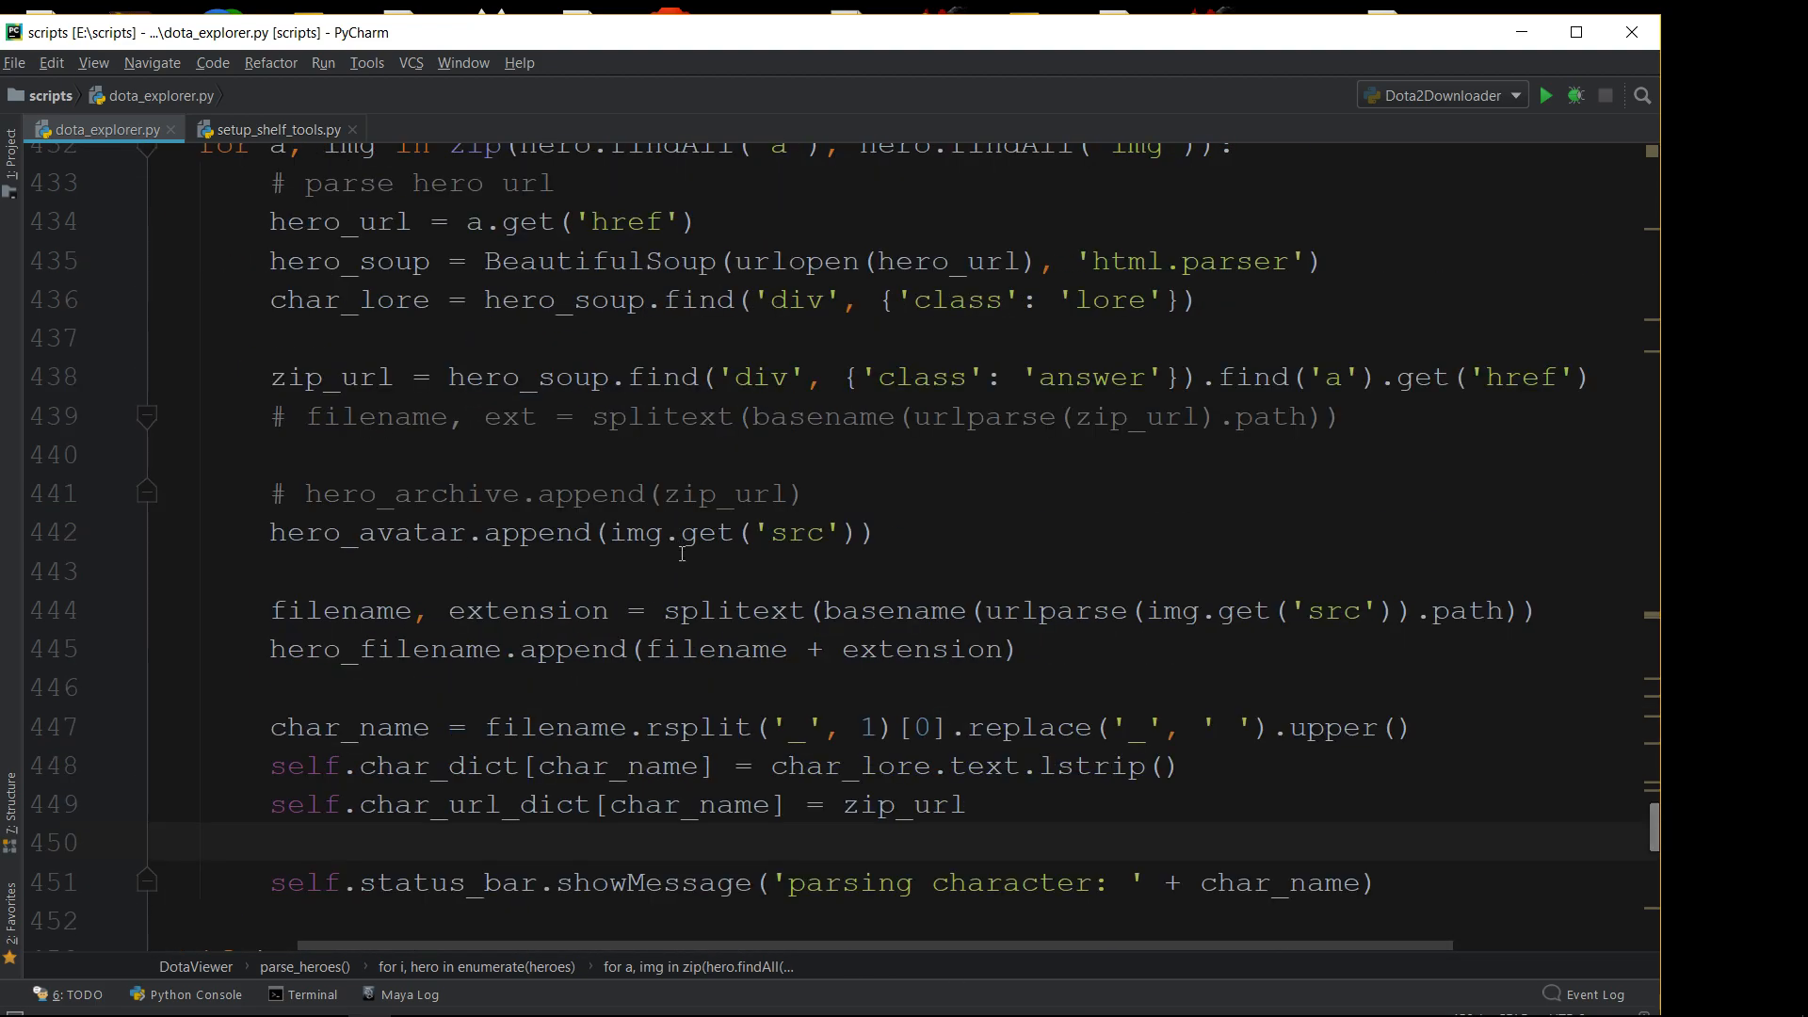
{"action": "mouse_move", "coordinate": [680, 596]}
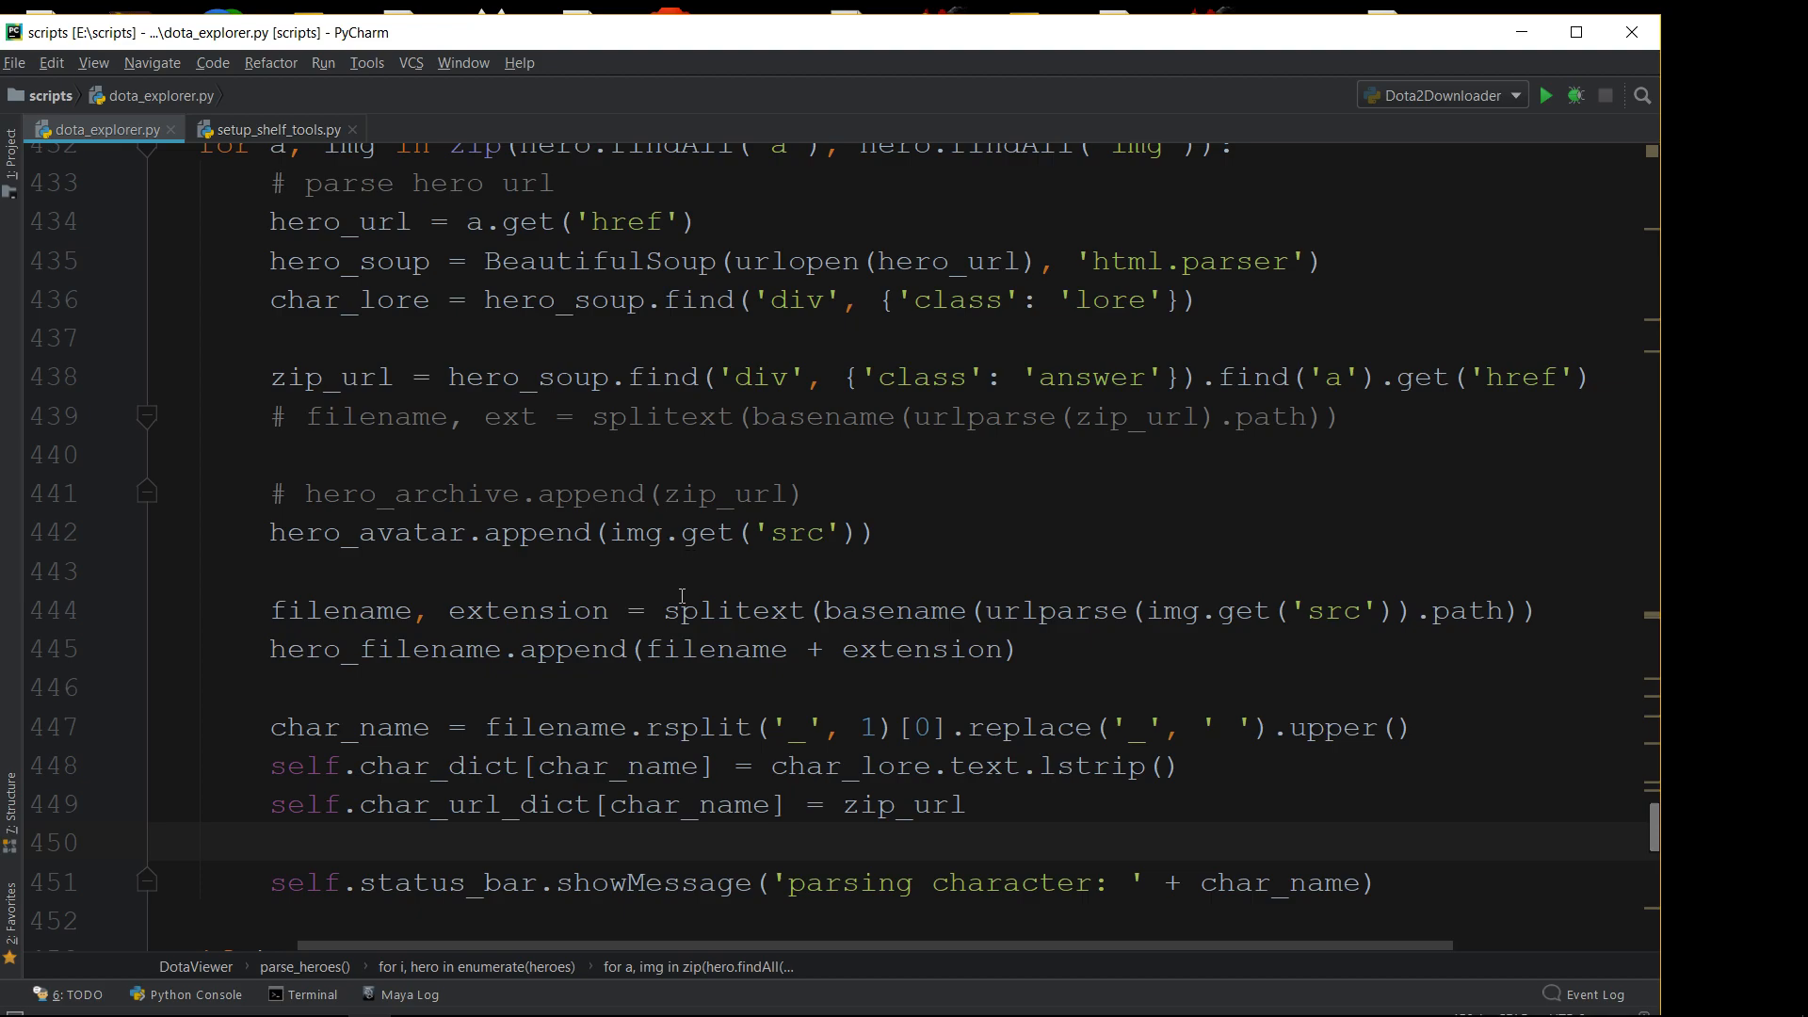
{"action": "scroll", "scroll_direction": "down", "scroll_amount": 3}
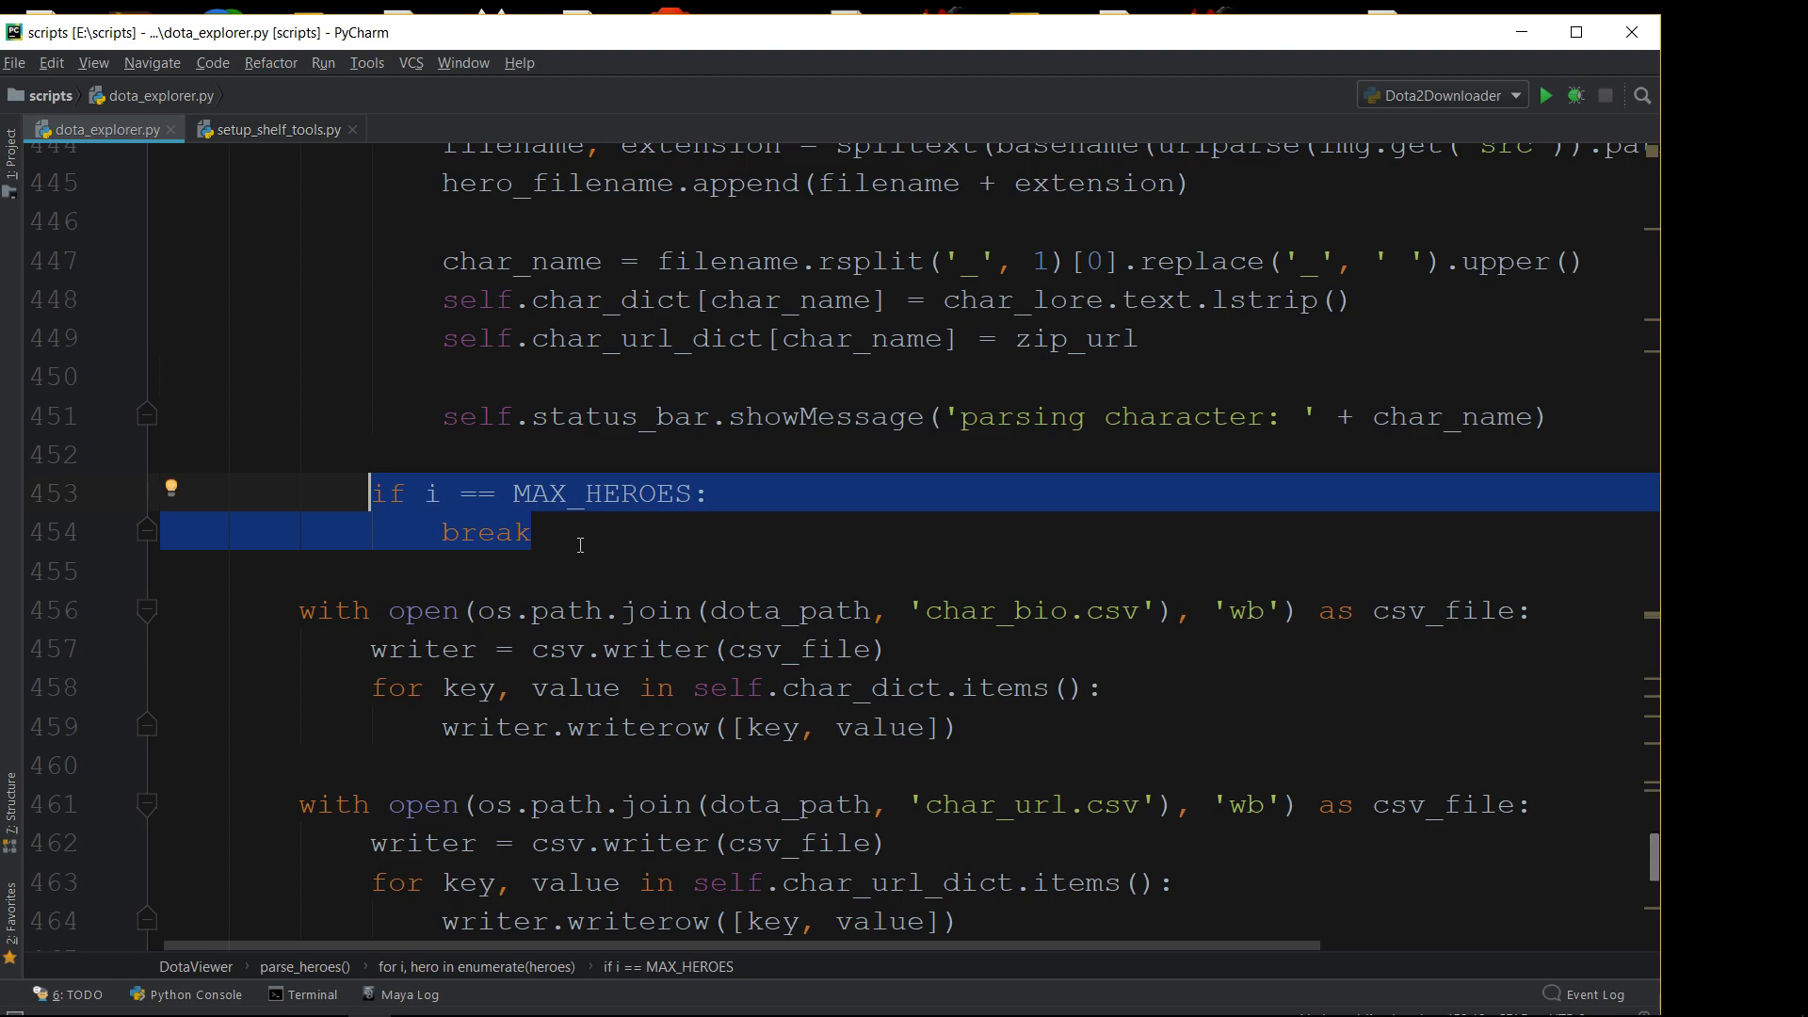
{"action": "scroll", "scroll_direction": "down", "scroll_amount": 3}
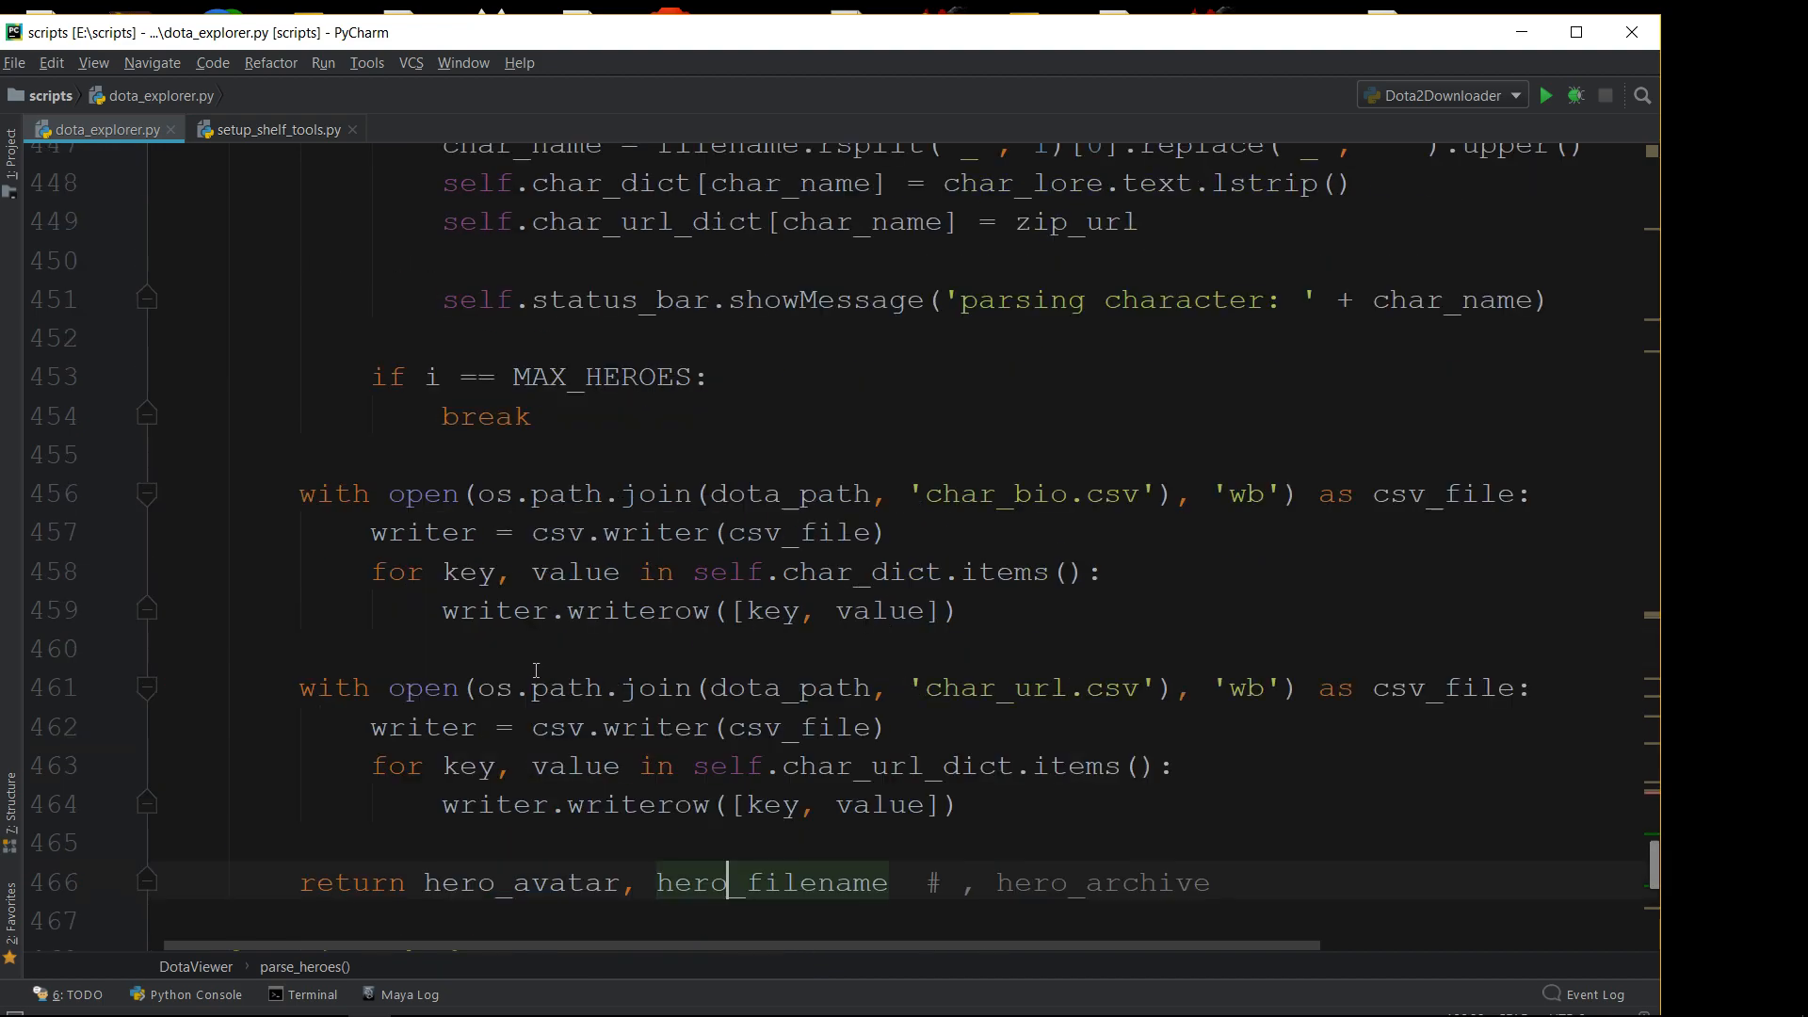
{"action": "scroll", "scroll_direction": "down", "scroll_amount": 3}
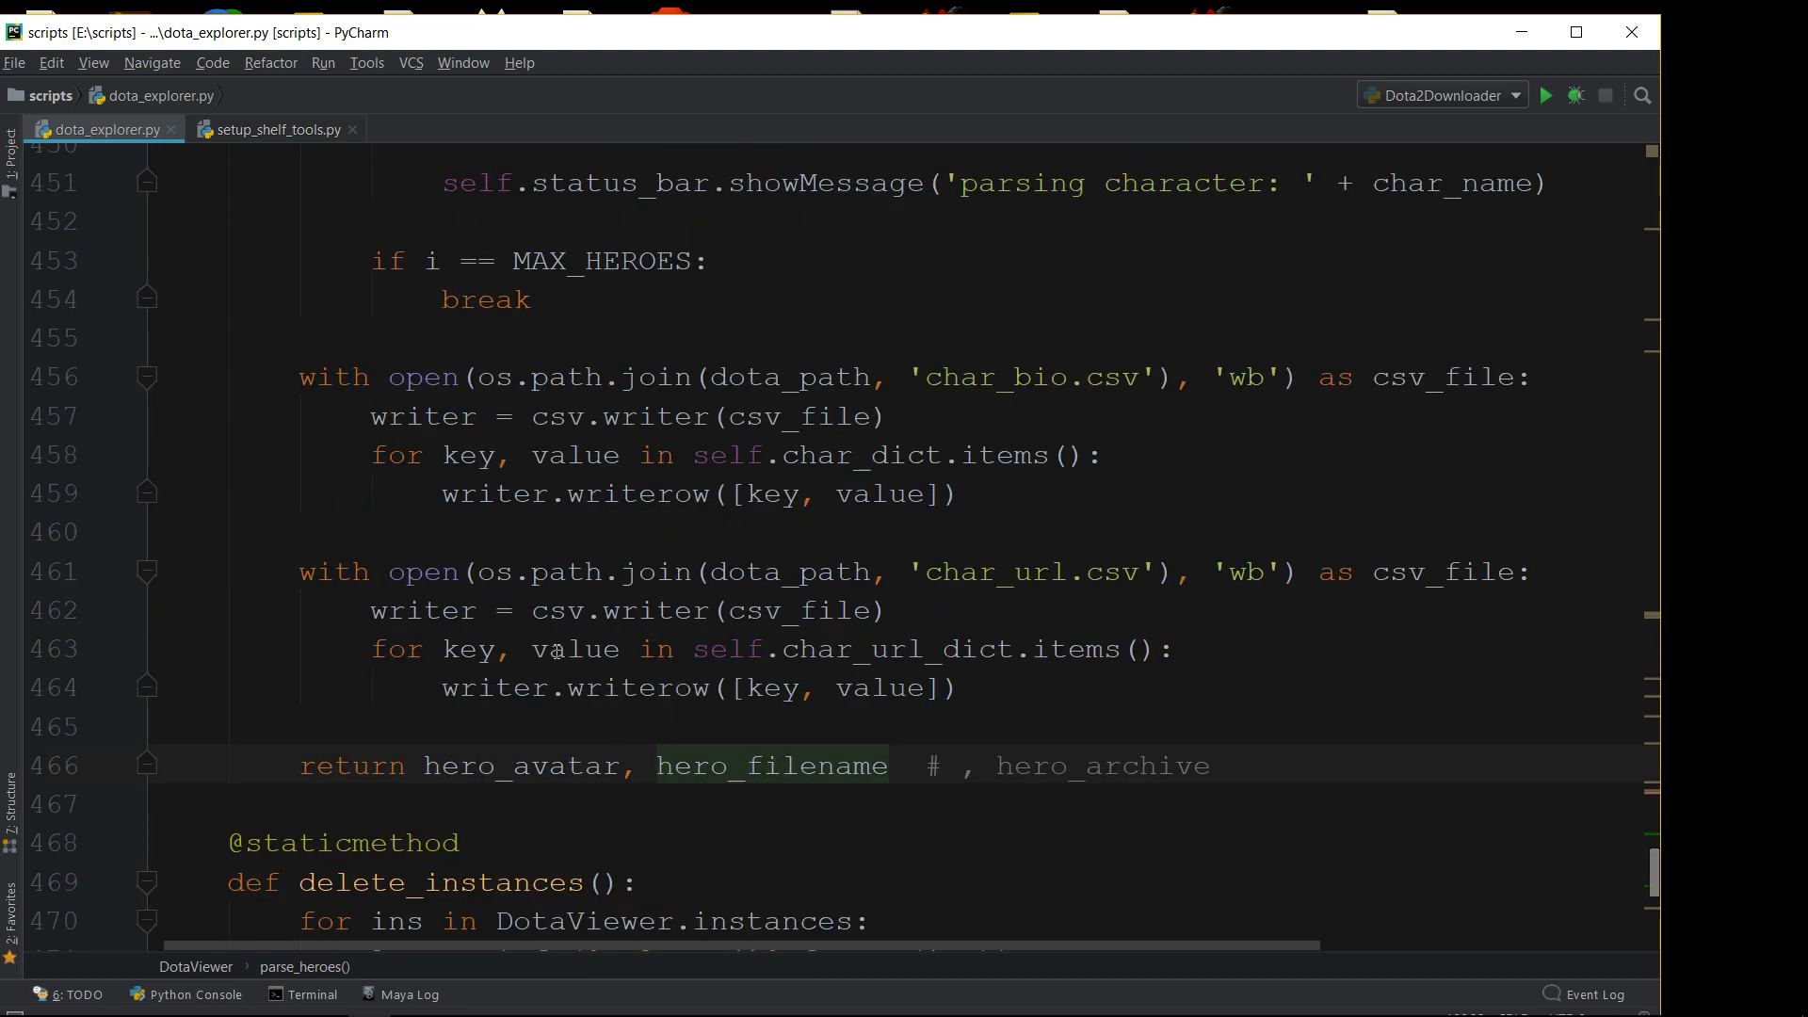
{"action": "mouse_move", "coordinate": [597, 662]}
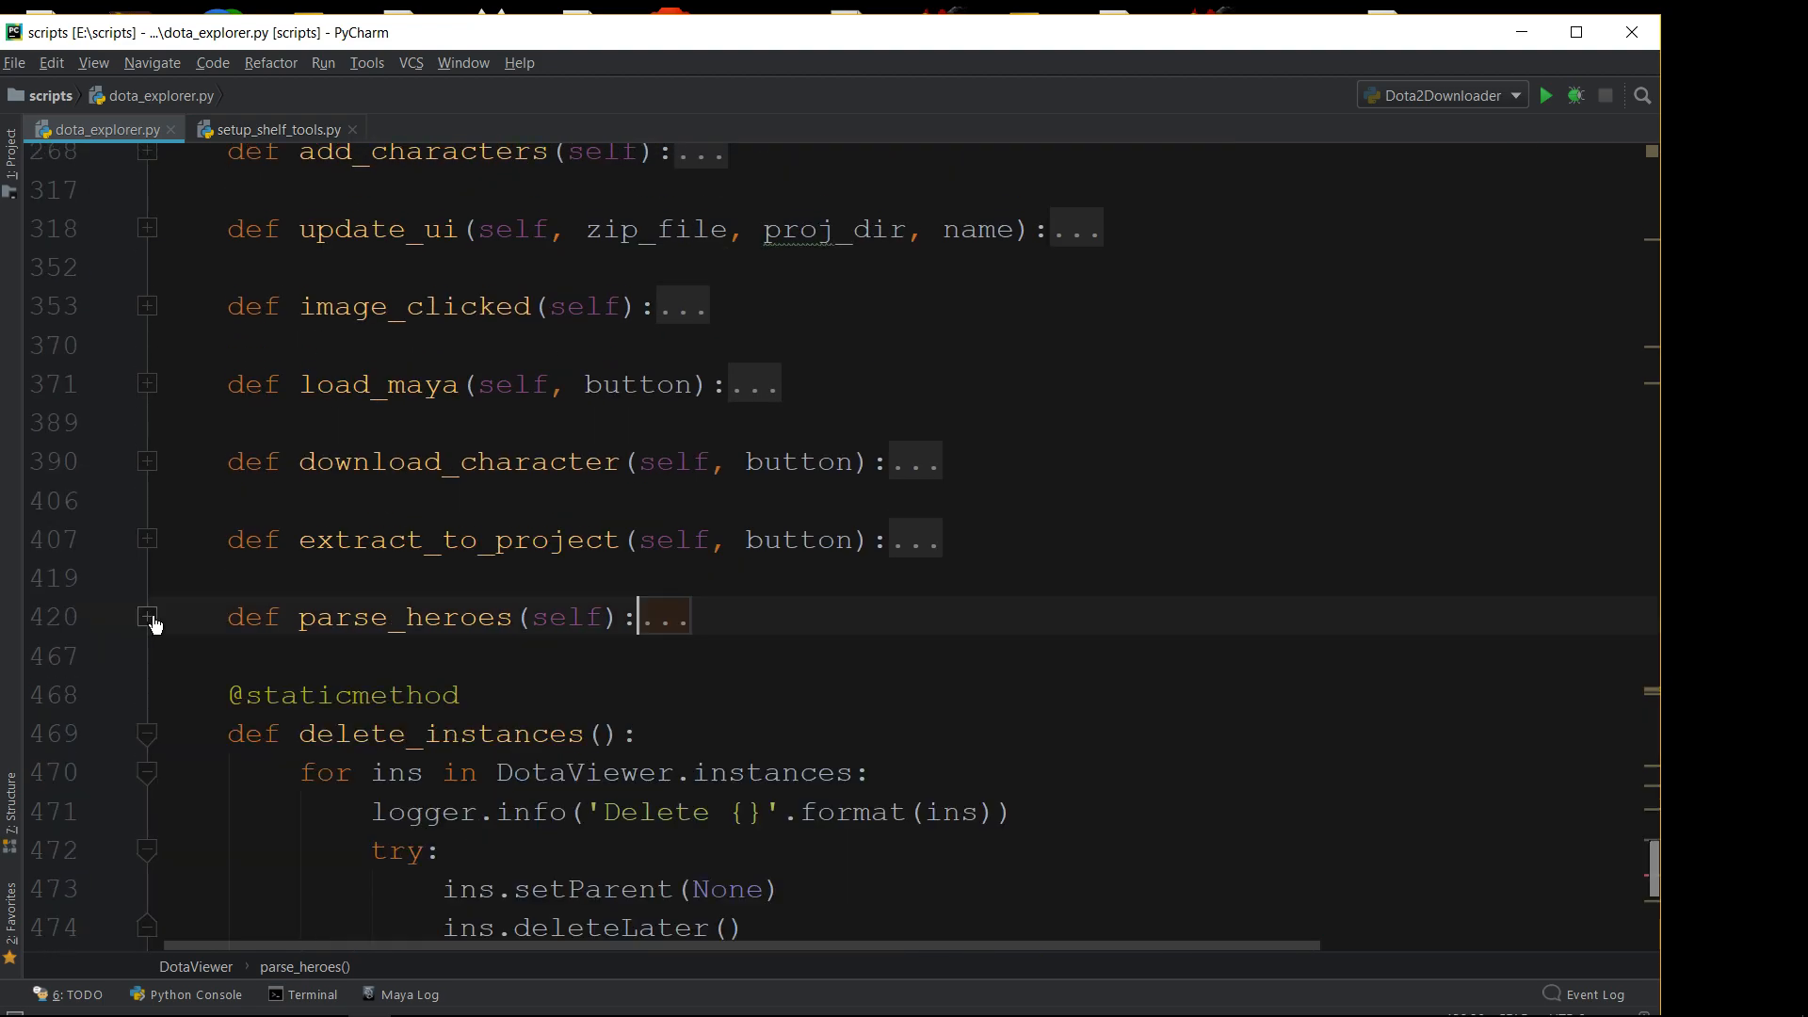
Unfold add_characters and read its button loop down to the 'Completed!' message
{"action": "scroll", "scroll_direction": "down", "scroll_amount": 3}
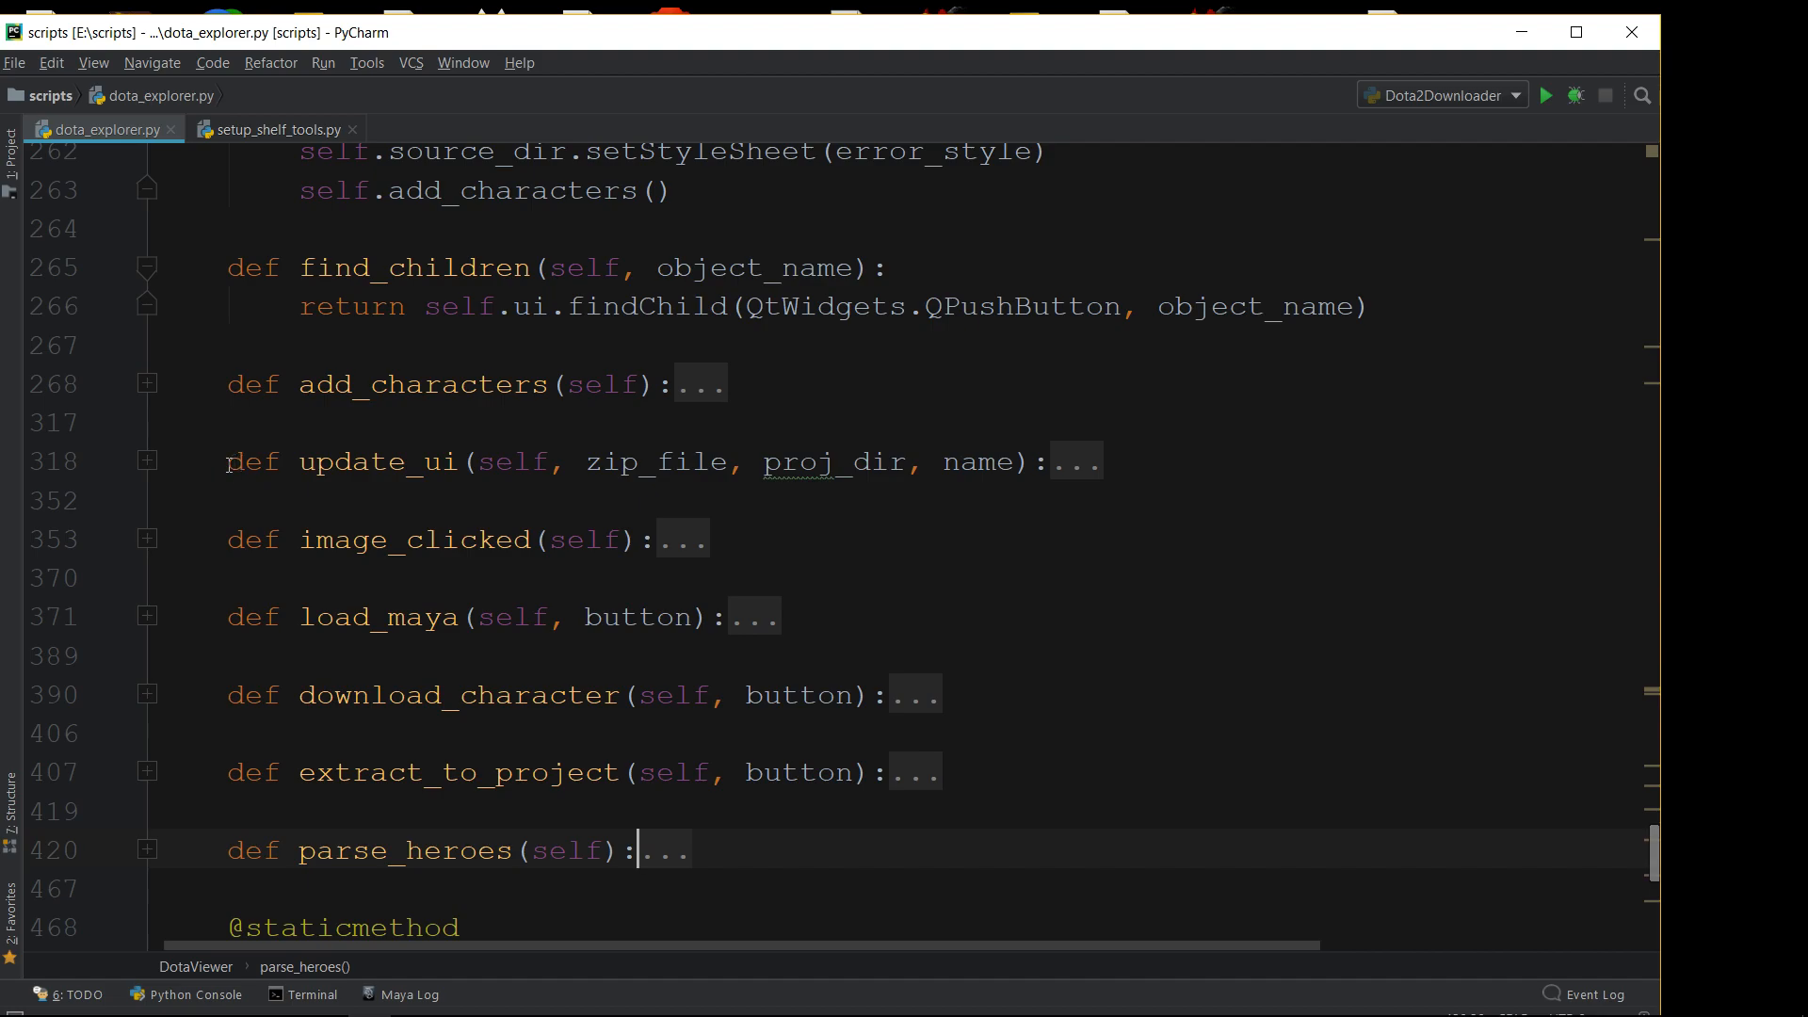
{"action": "left_click", "coordinate": [111, 383]}
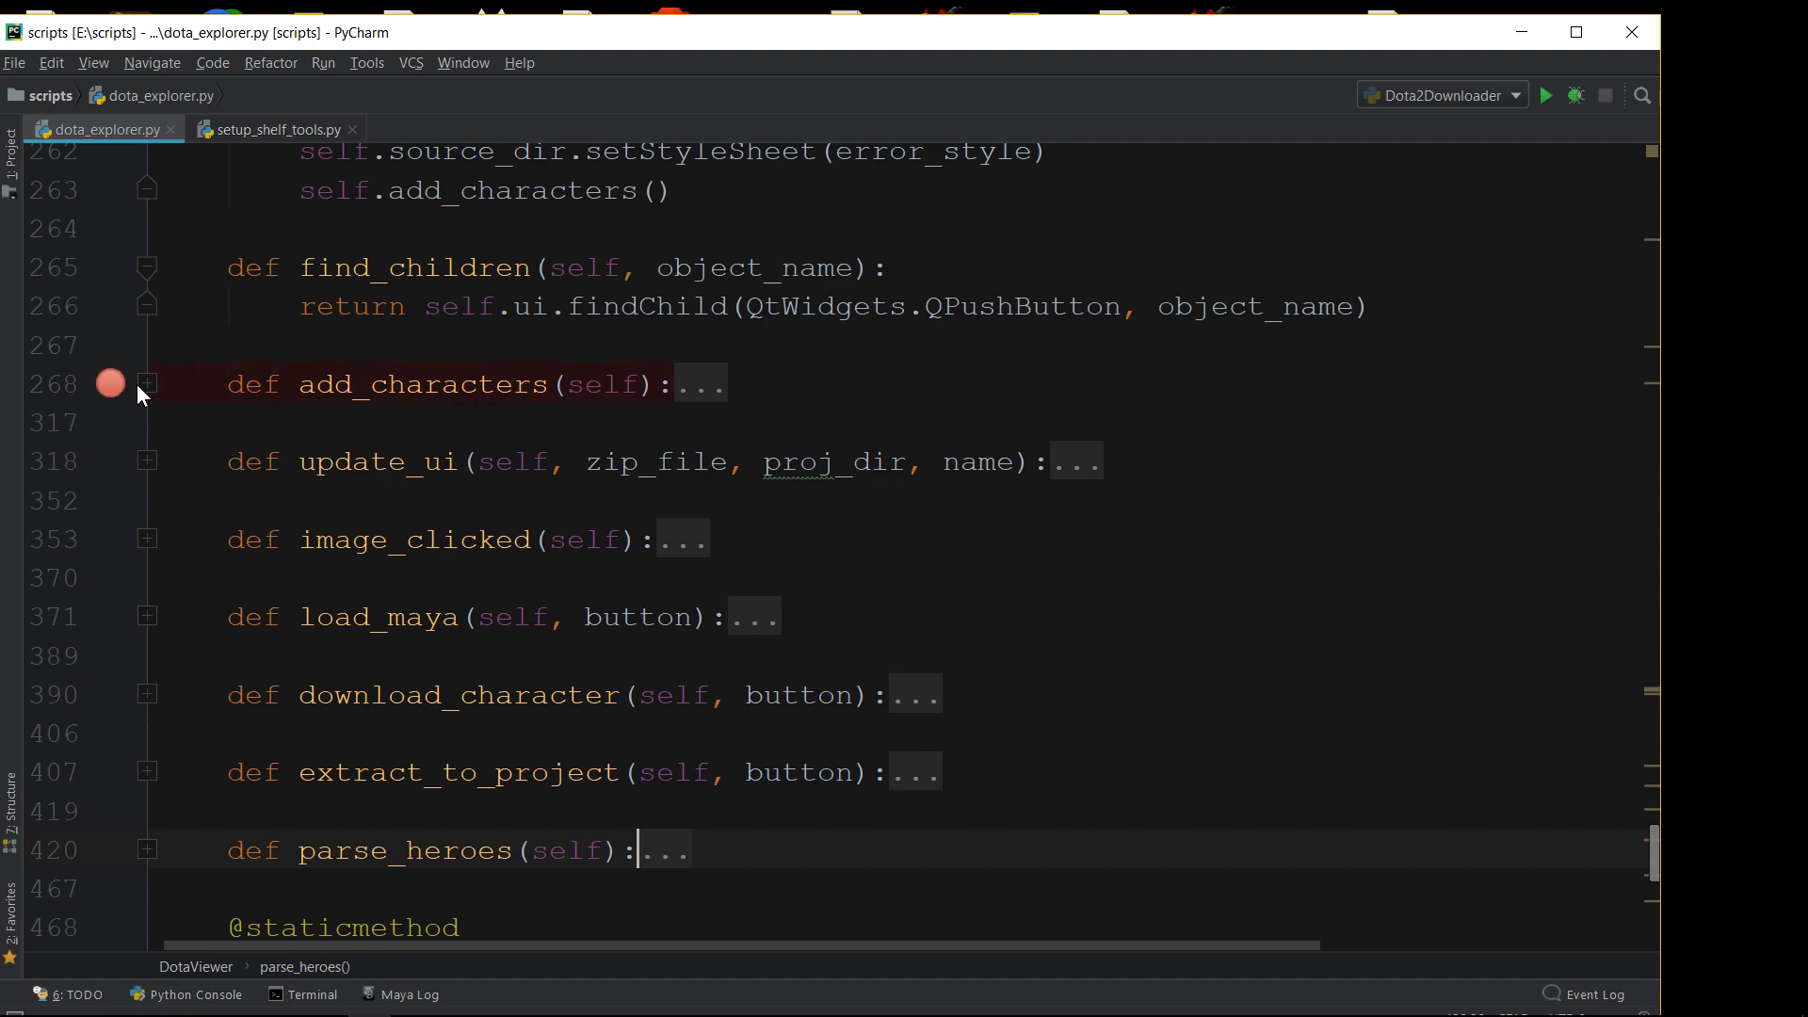
{"action": "left_click", "coordinate": [147, 383]}
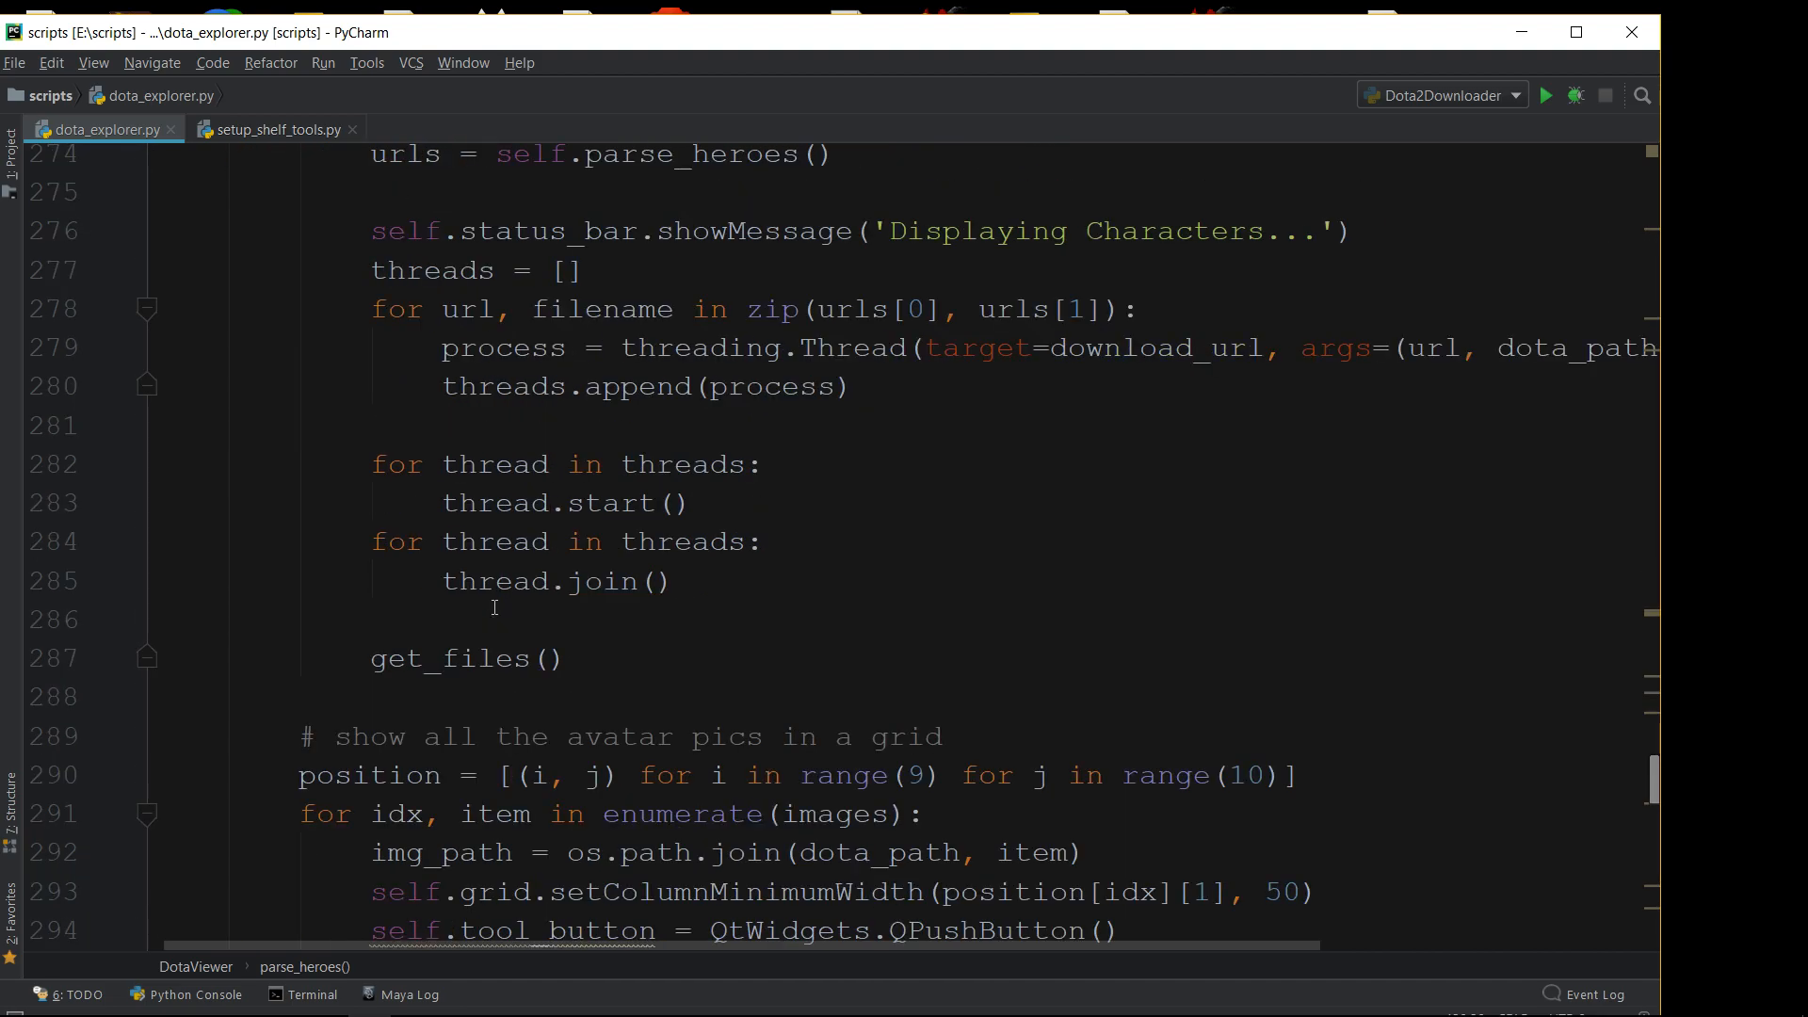
{"action": "scroll", "scroll_direction": "down", "scroll_amount": 3}
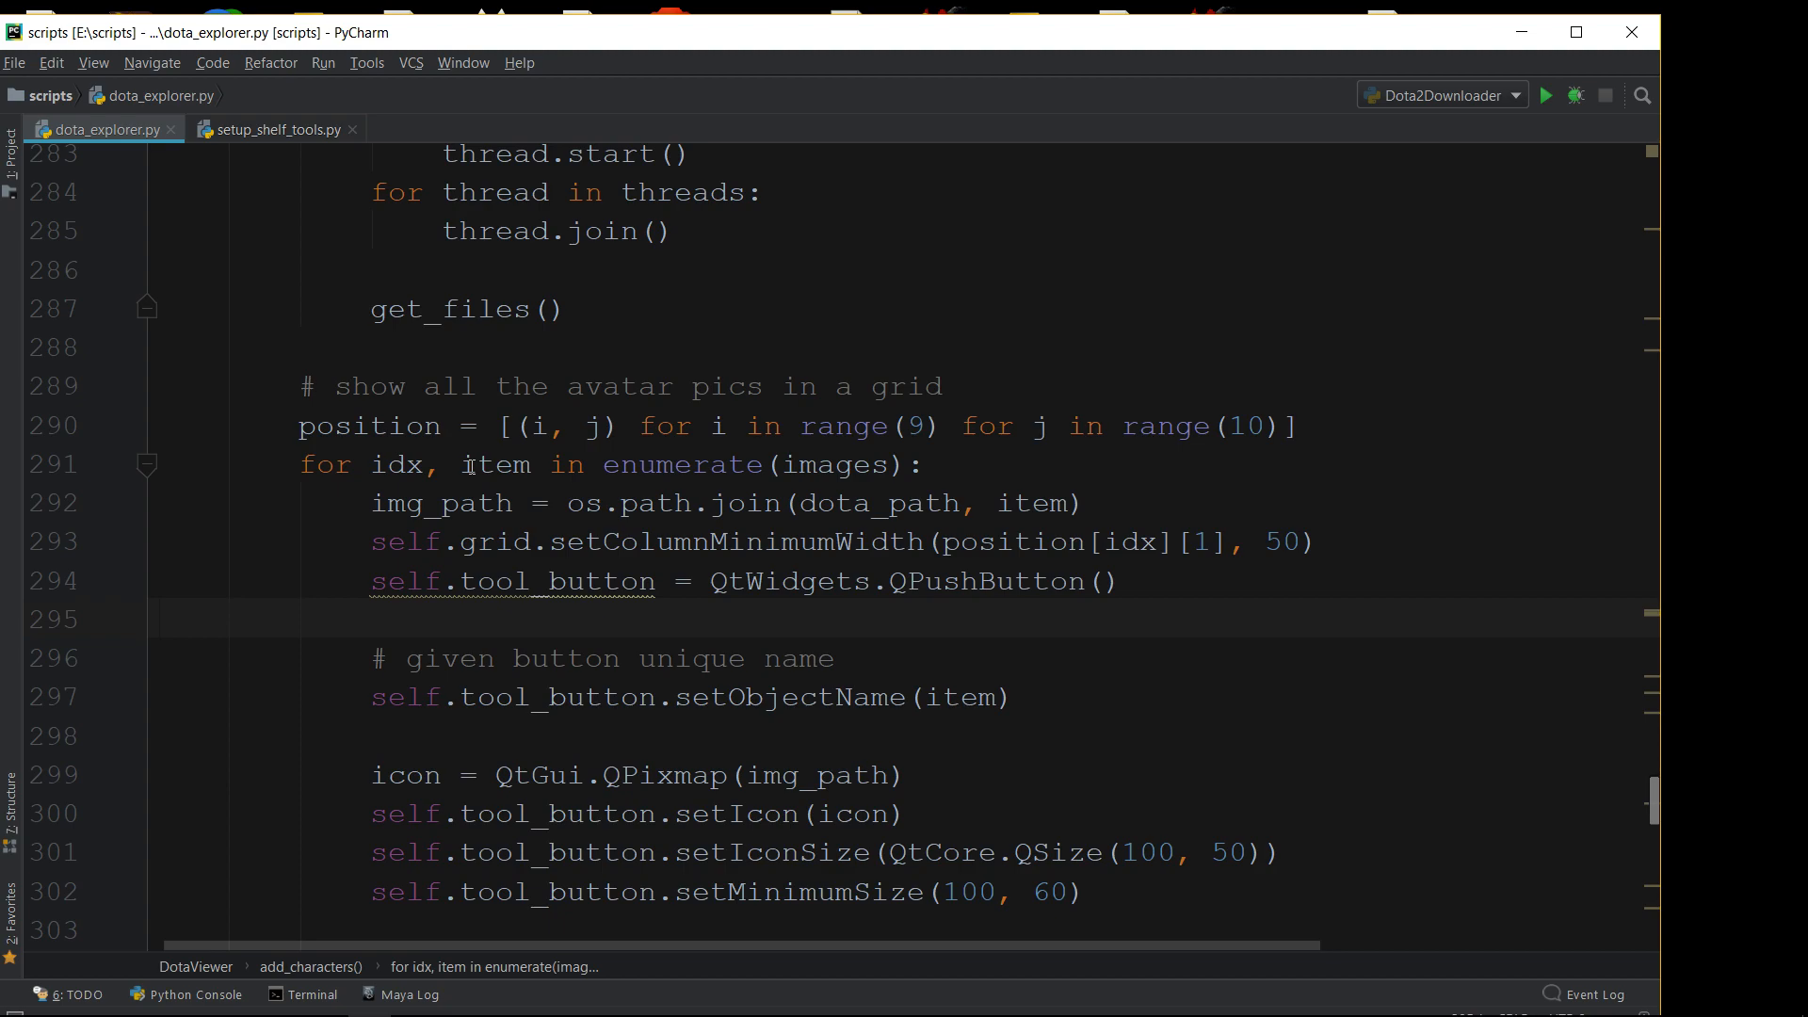
{"action": "scroll", "scroll_direction": "down", "scroll_amount": 3}
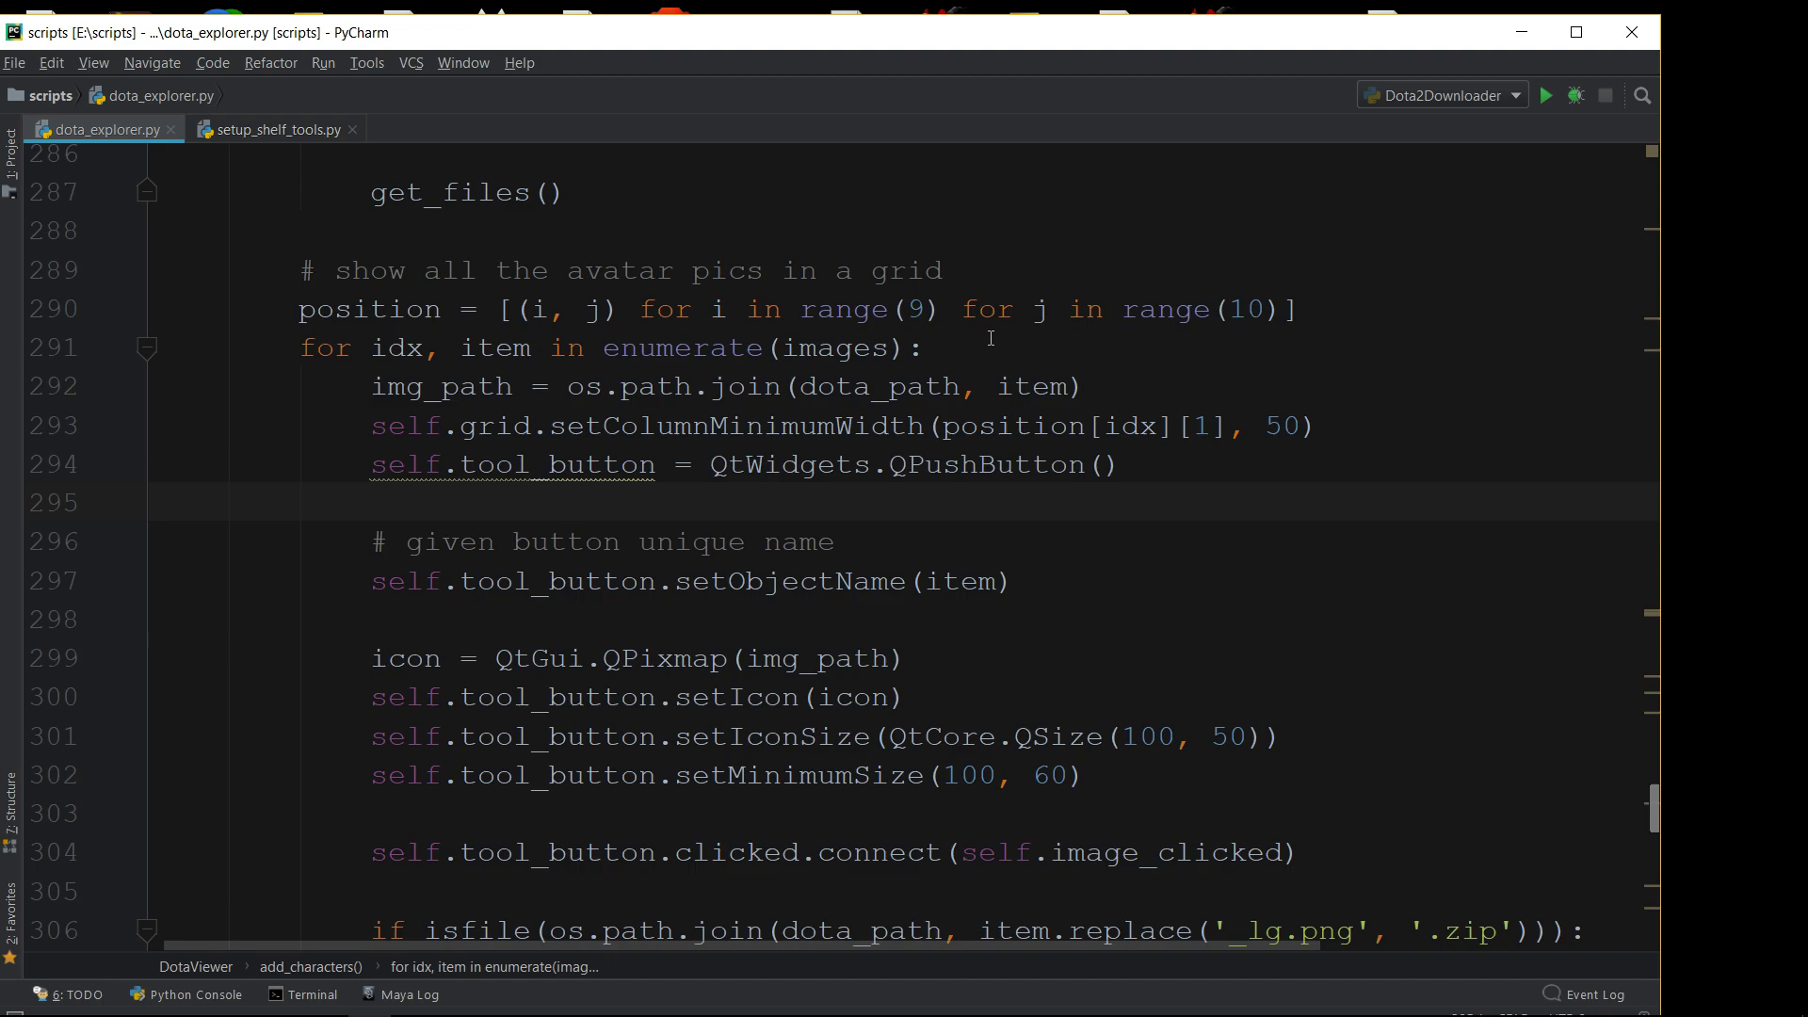
{"action": "mouse_move", "coordinate": [671, 479]}
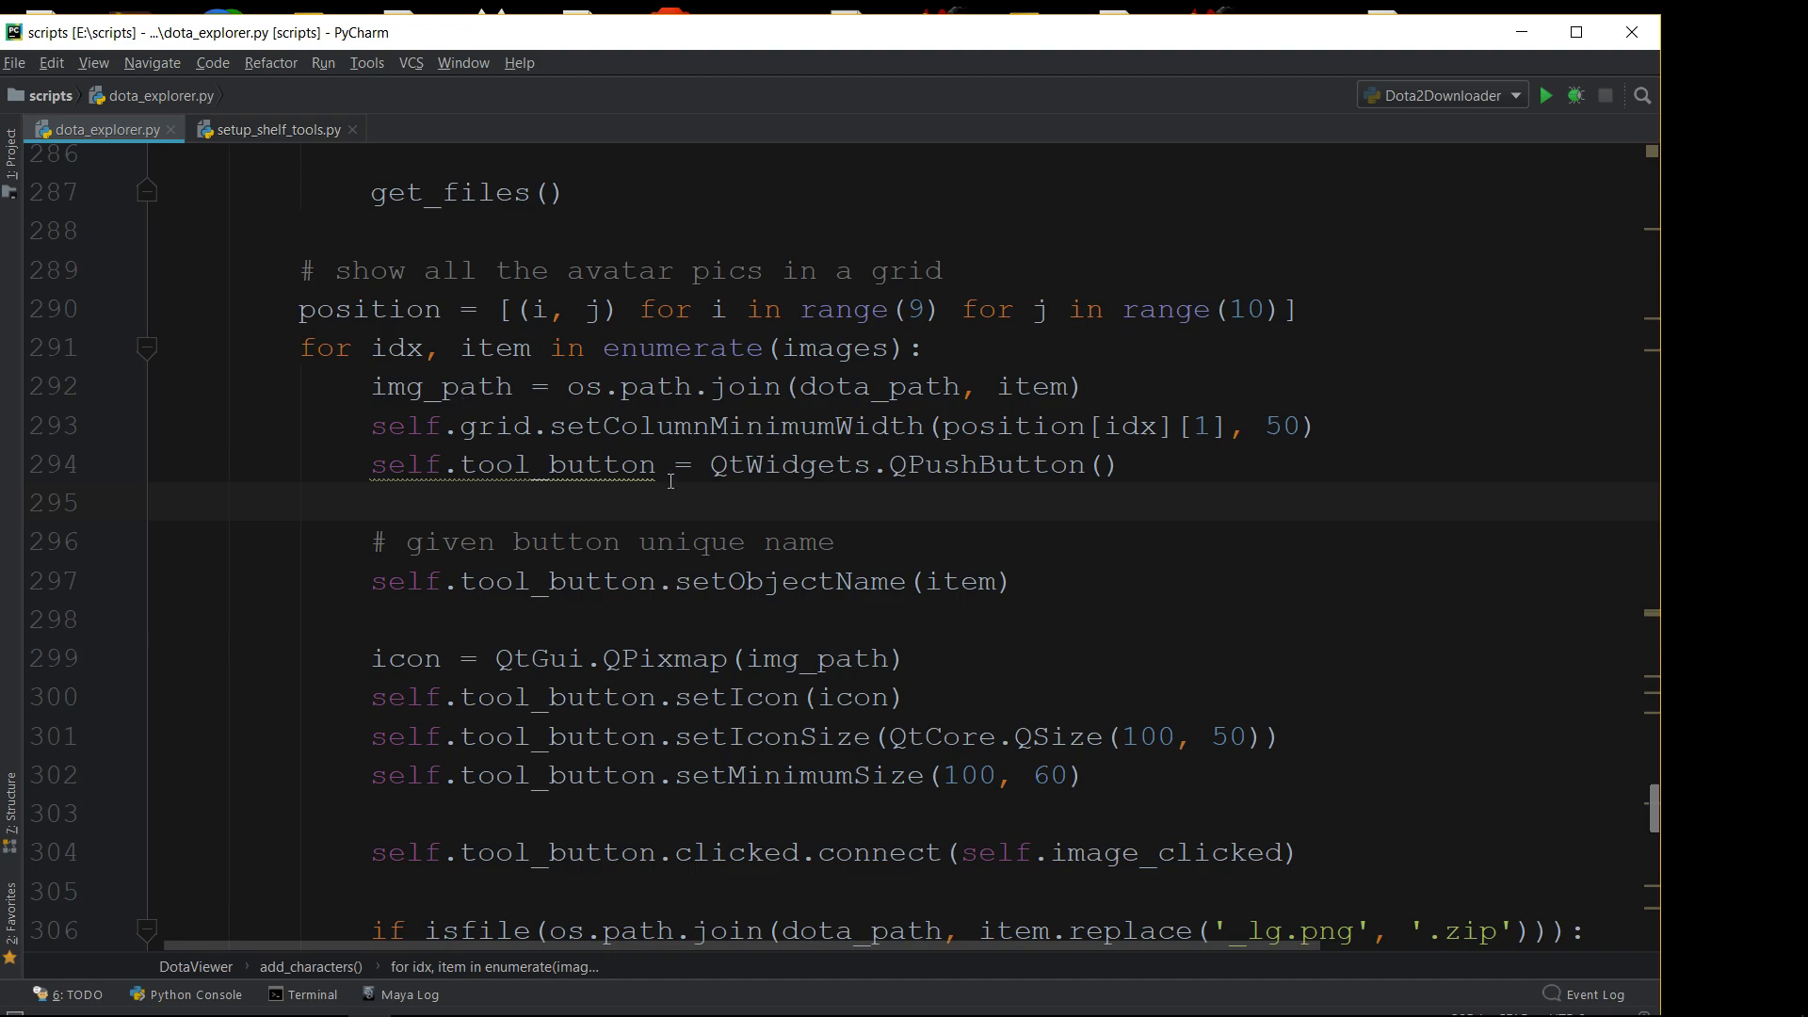
{"action": "scroll", "scroll_direction": "down", "scroll_amount": 3}
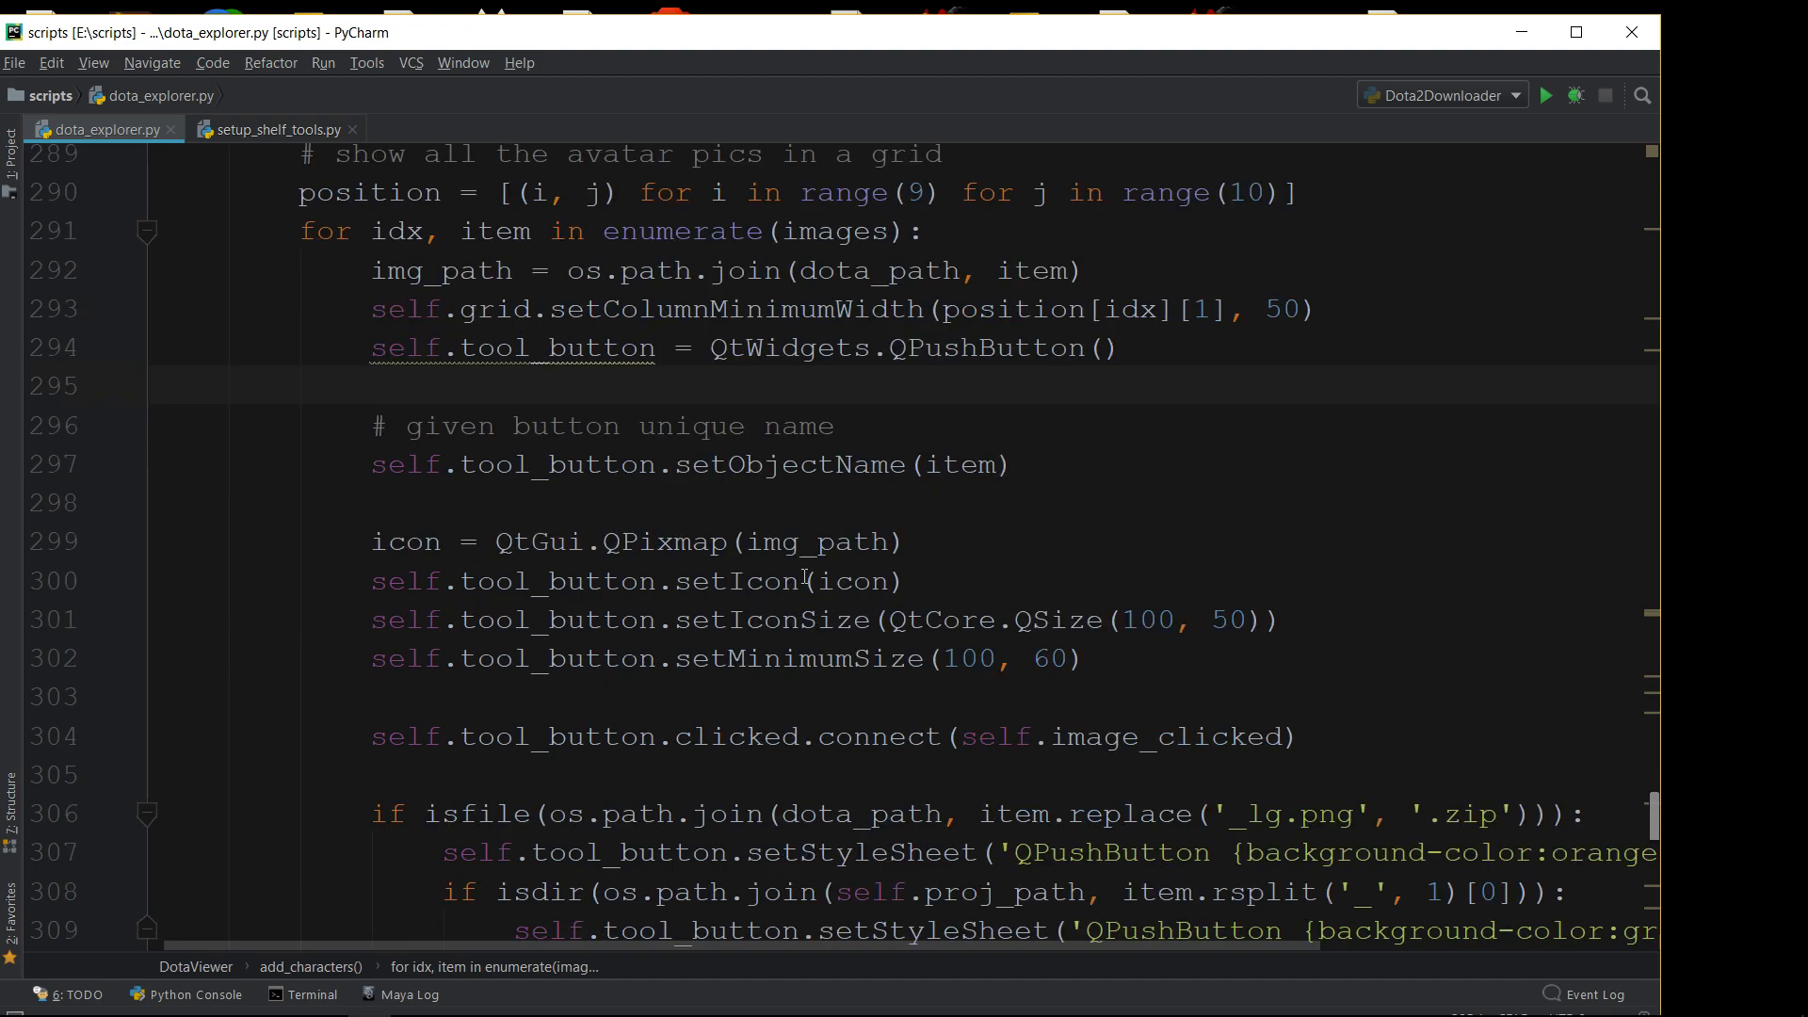
{"action": "scroll", "scroll_direction": "down", "scroll_amount": 3}
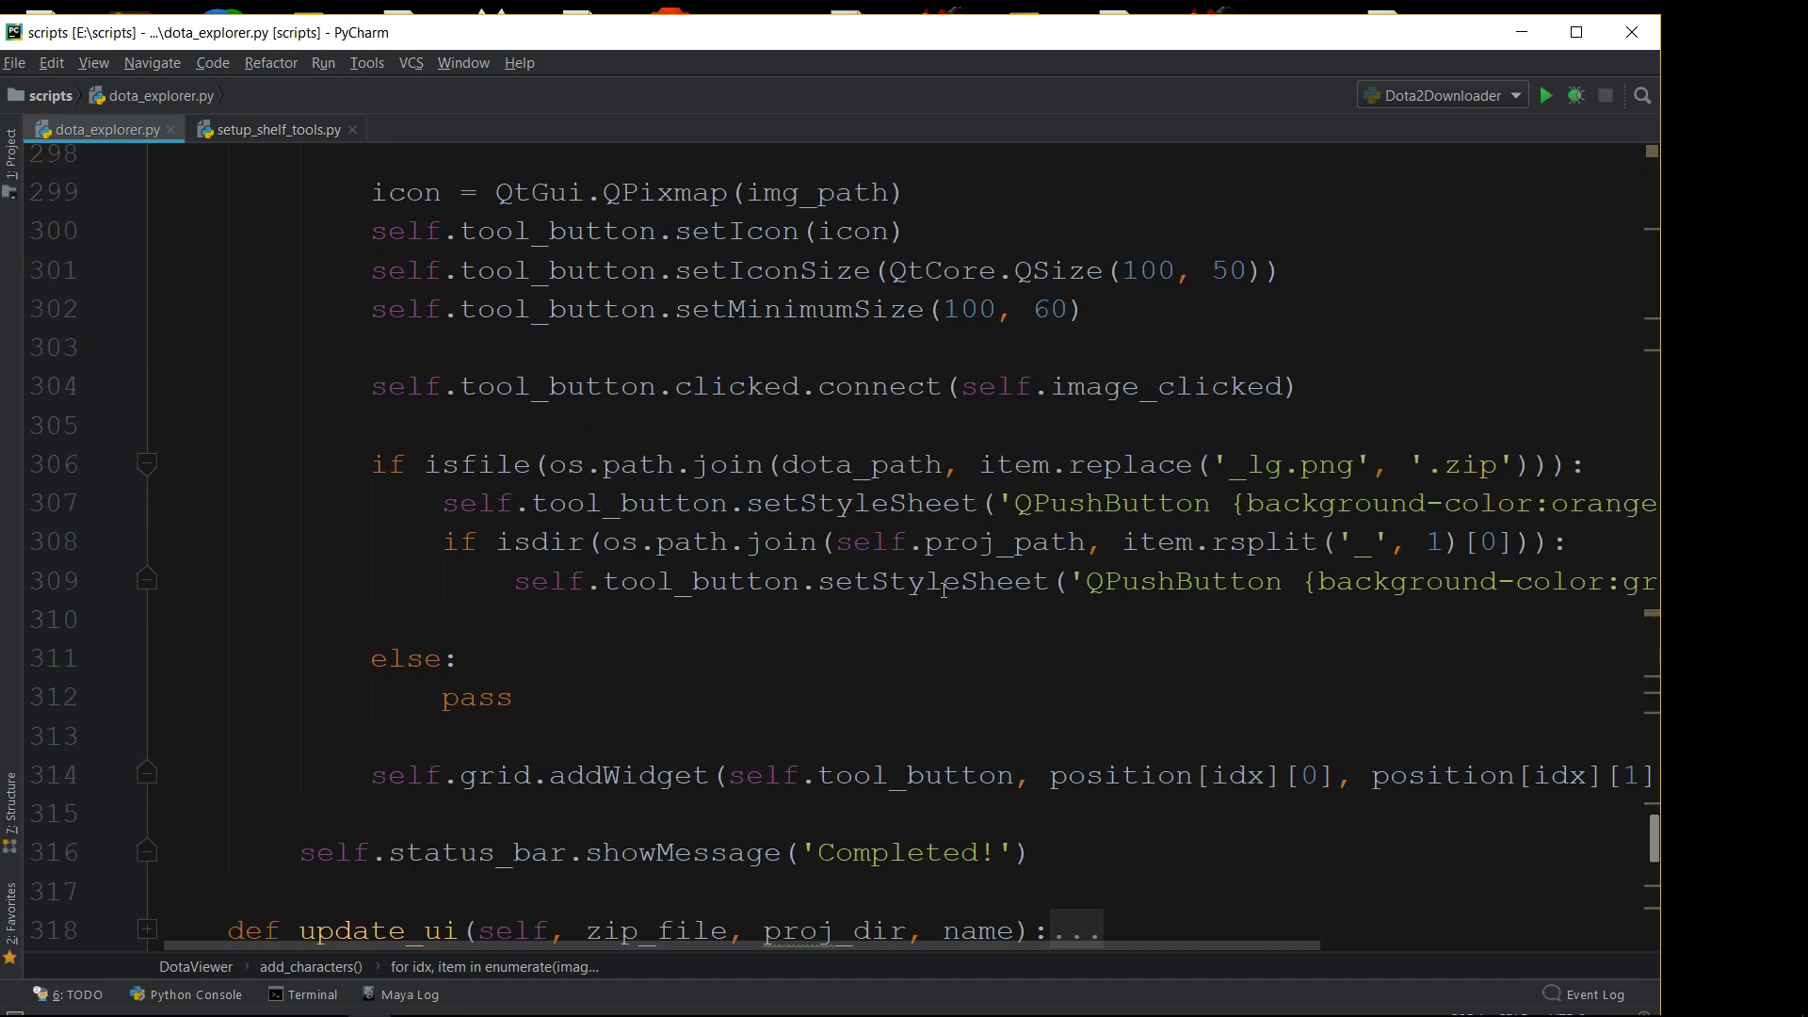
{"action": "mouse_move", "coordinate": [1479, 236]}
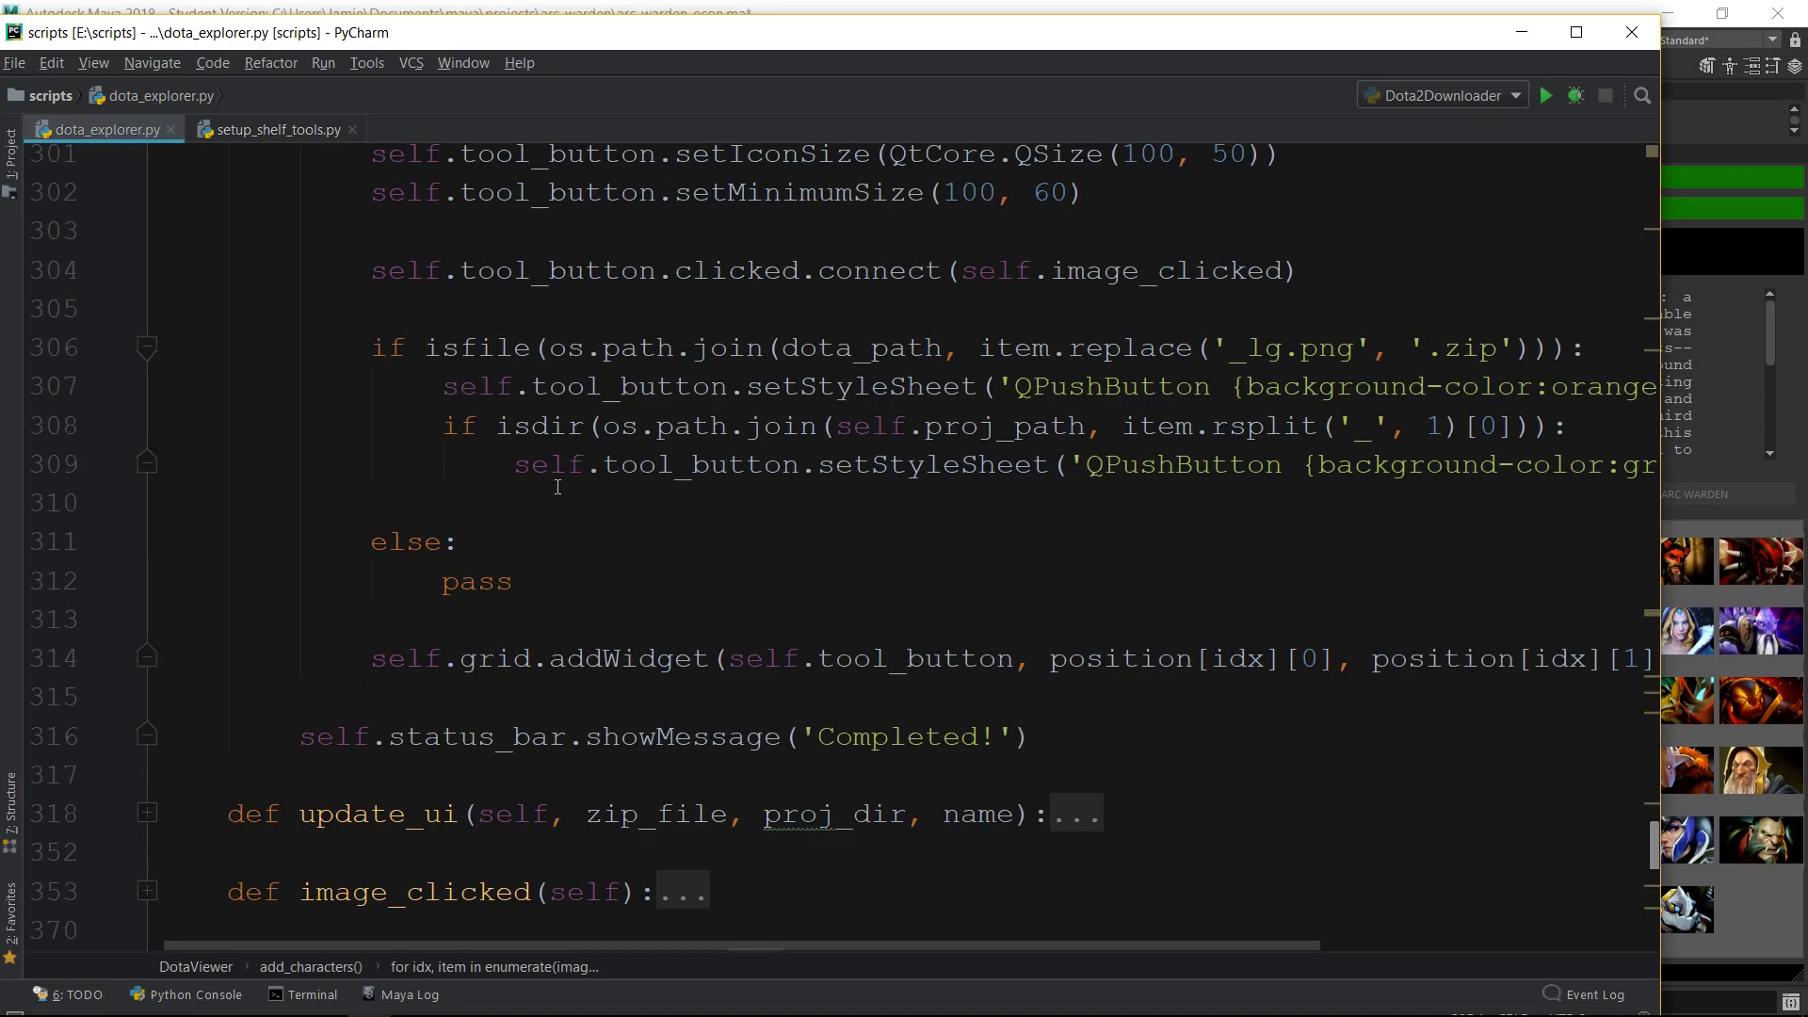
Fold the update_ui method and scroll on toward image_clicked and load_maya
{"action": "scroll", "scroll_direction": "down", "scroll_amount": 3}
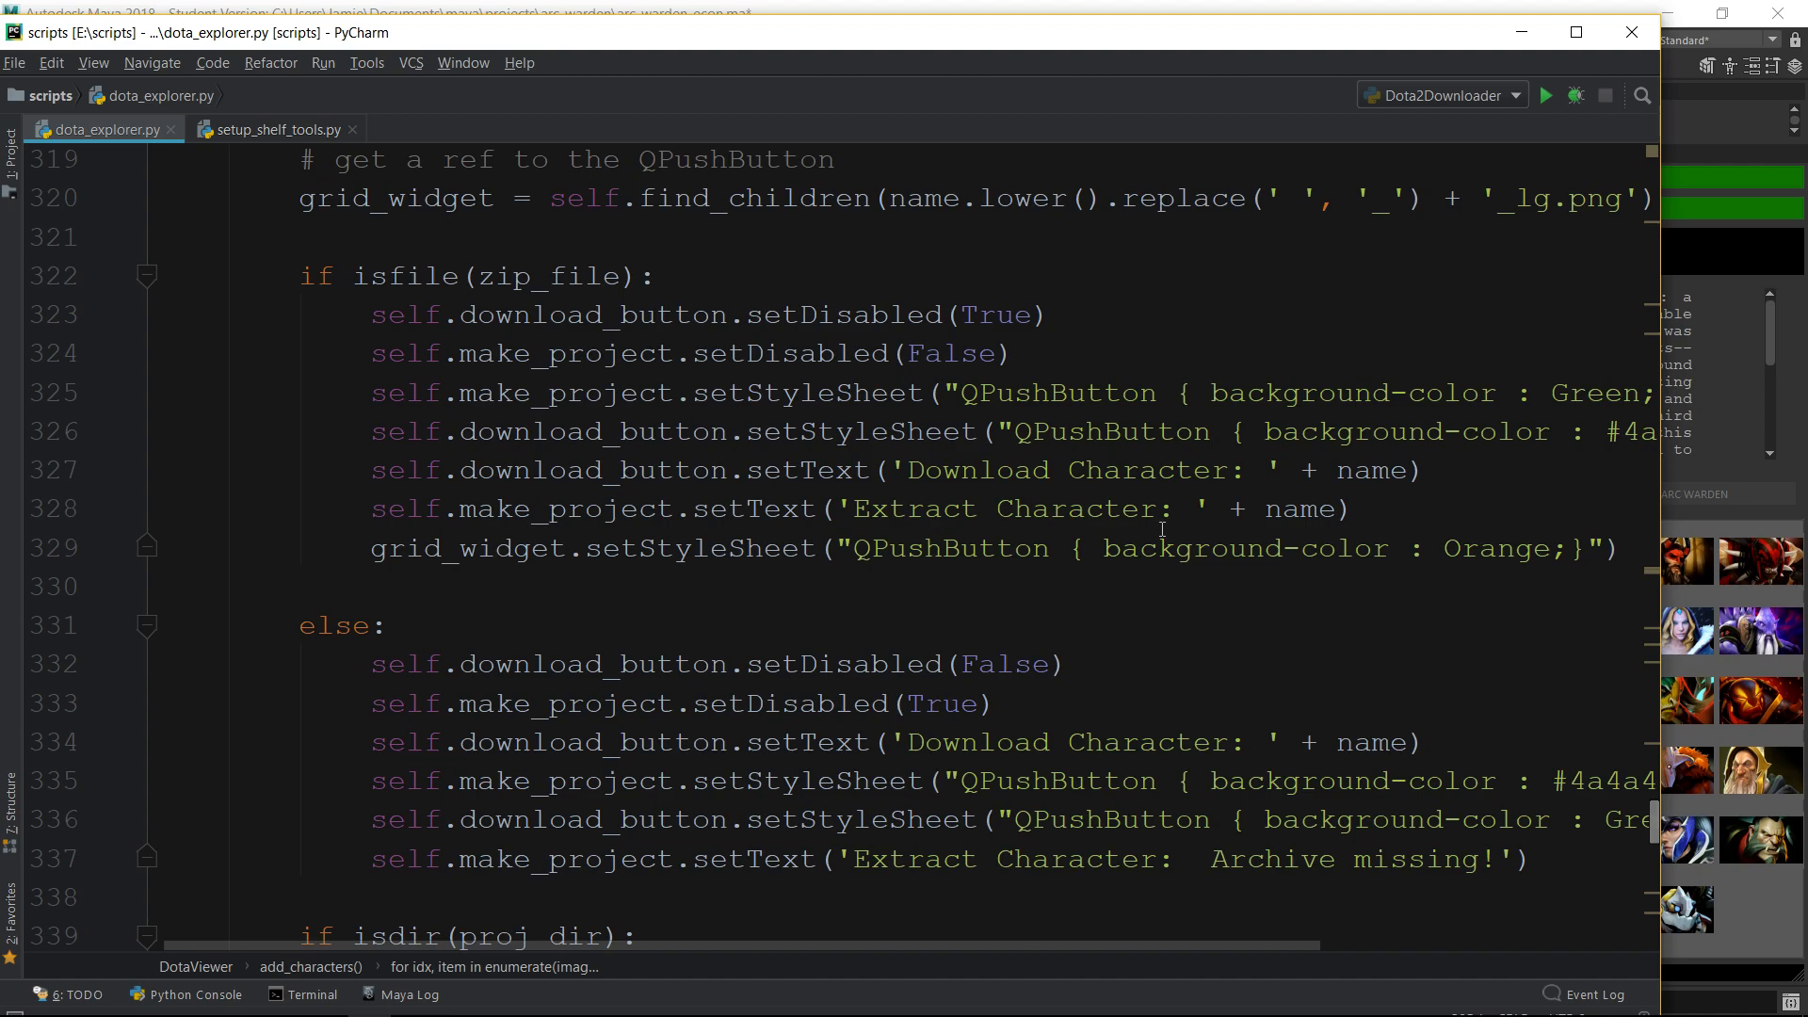
{"action": "mouse_move", "coordinate": [1156, 621]}
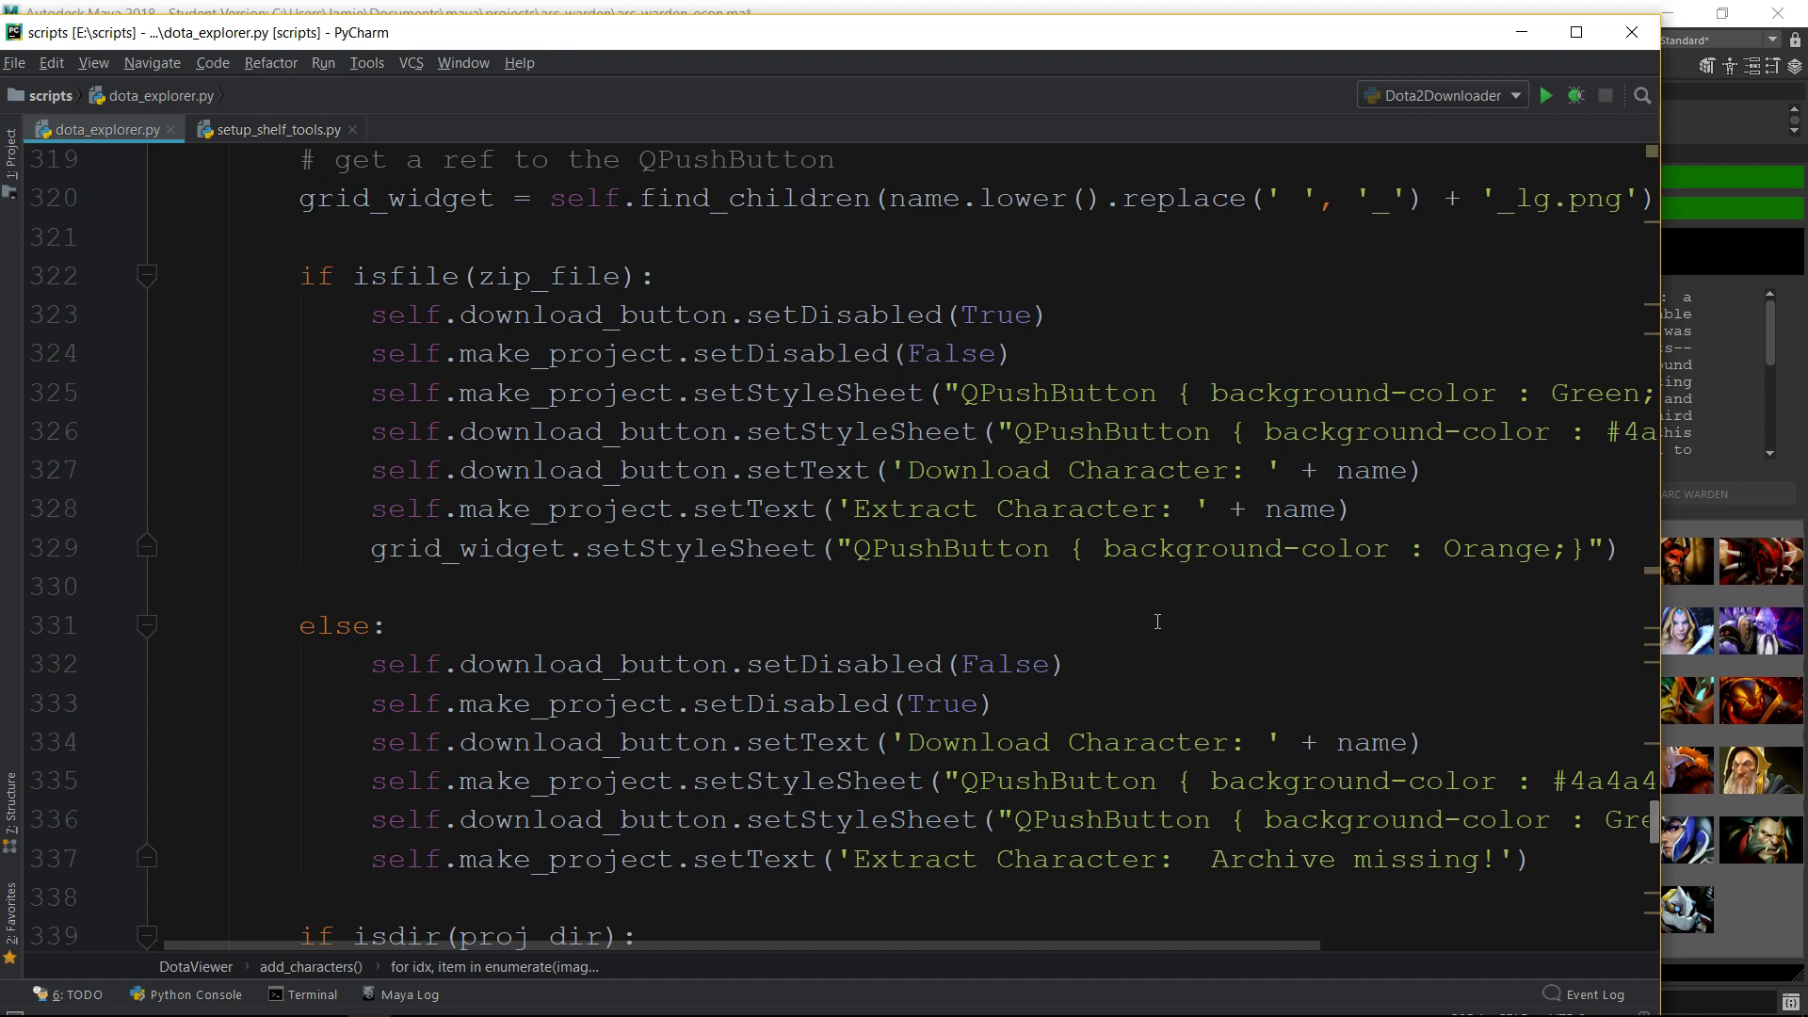
{"action": "mouse_move", "coordinate": [842, 625]}
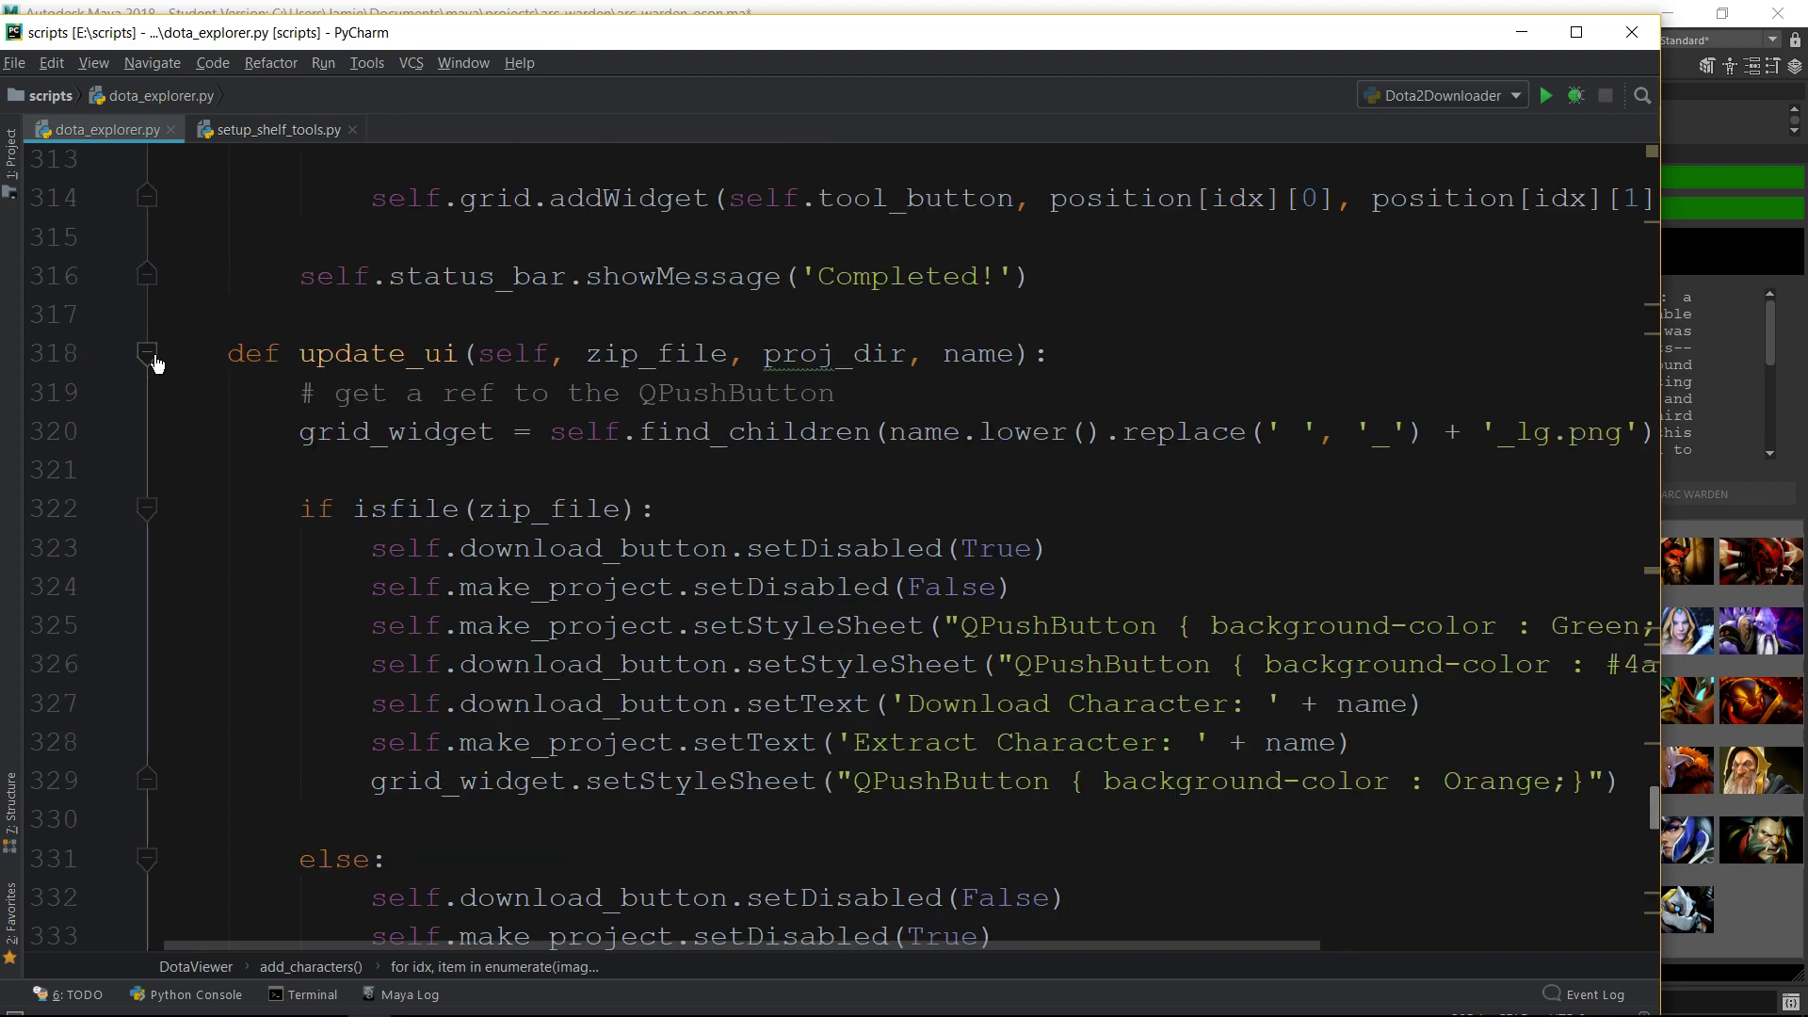
{"action": "left_click", "coordinate": [148, 354]}
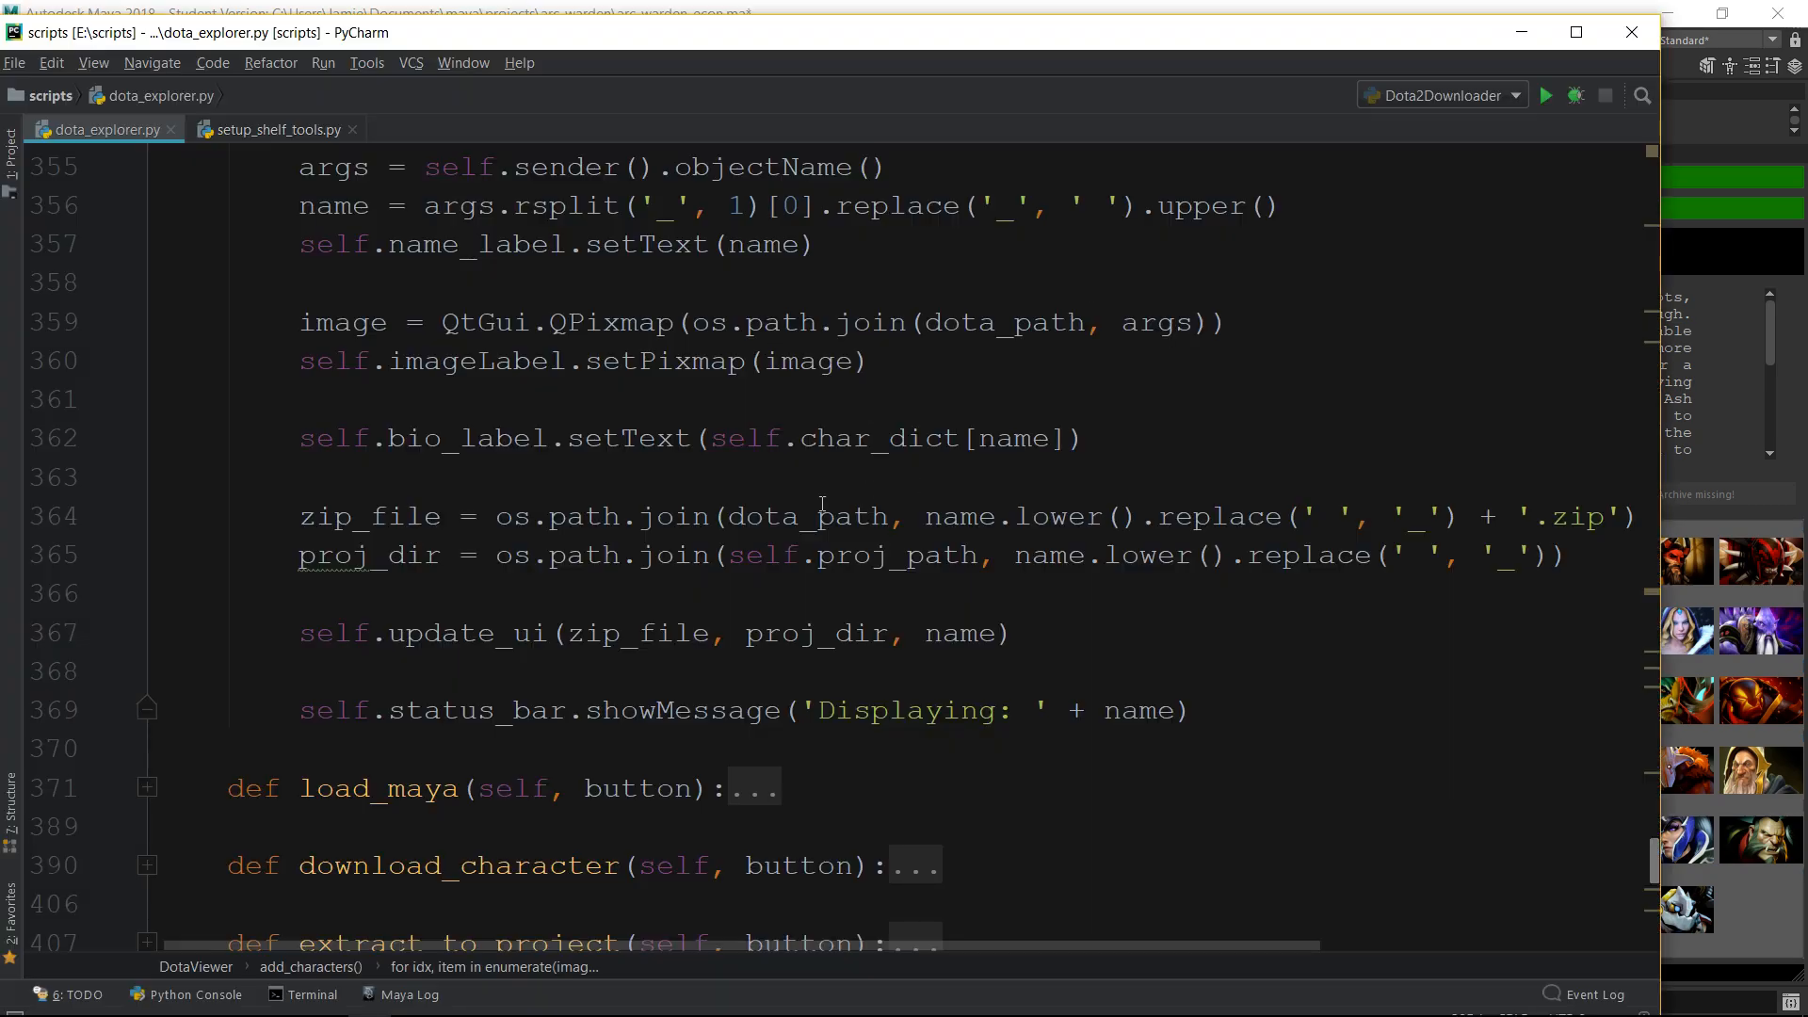
{"action": "scroll", "scroll_direction": "down", "scroll_amount": 3}
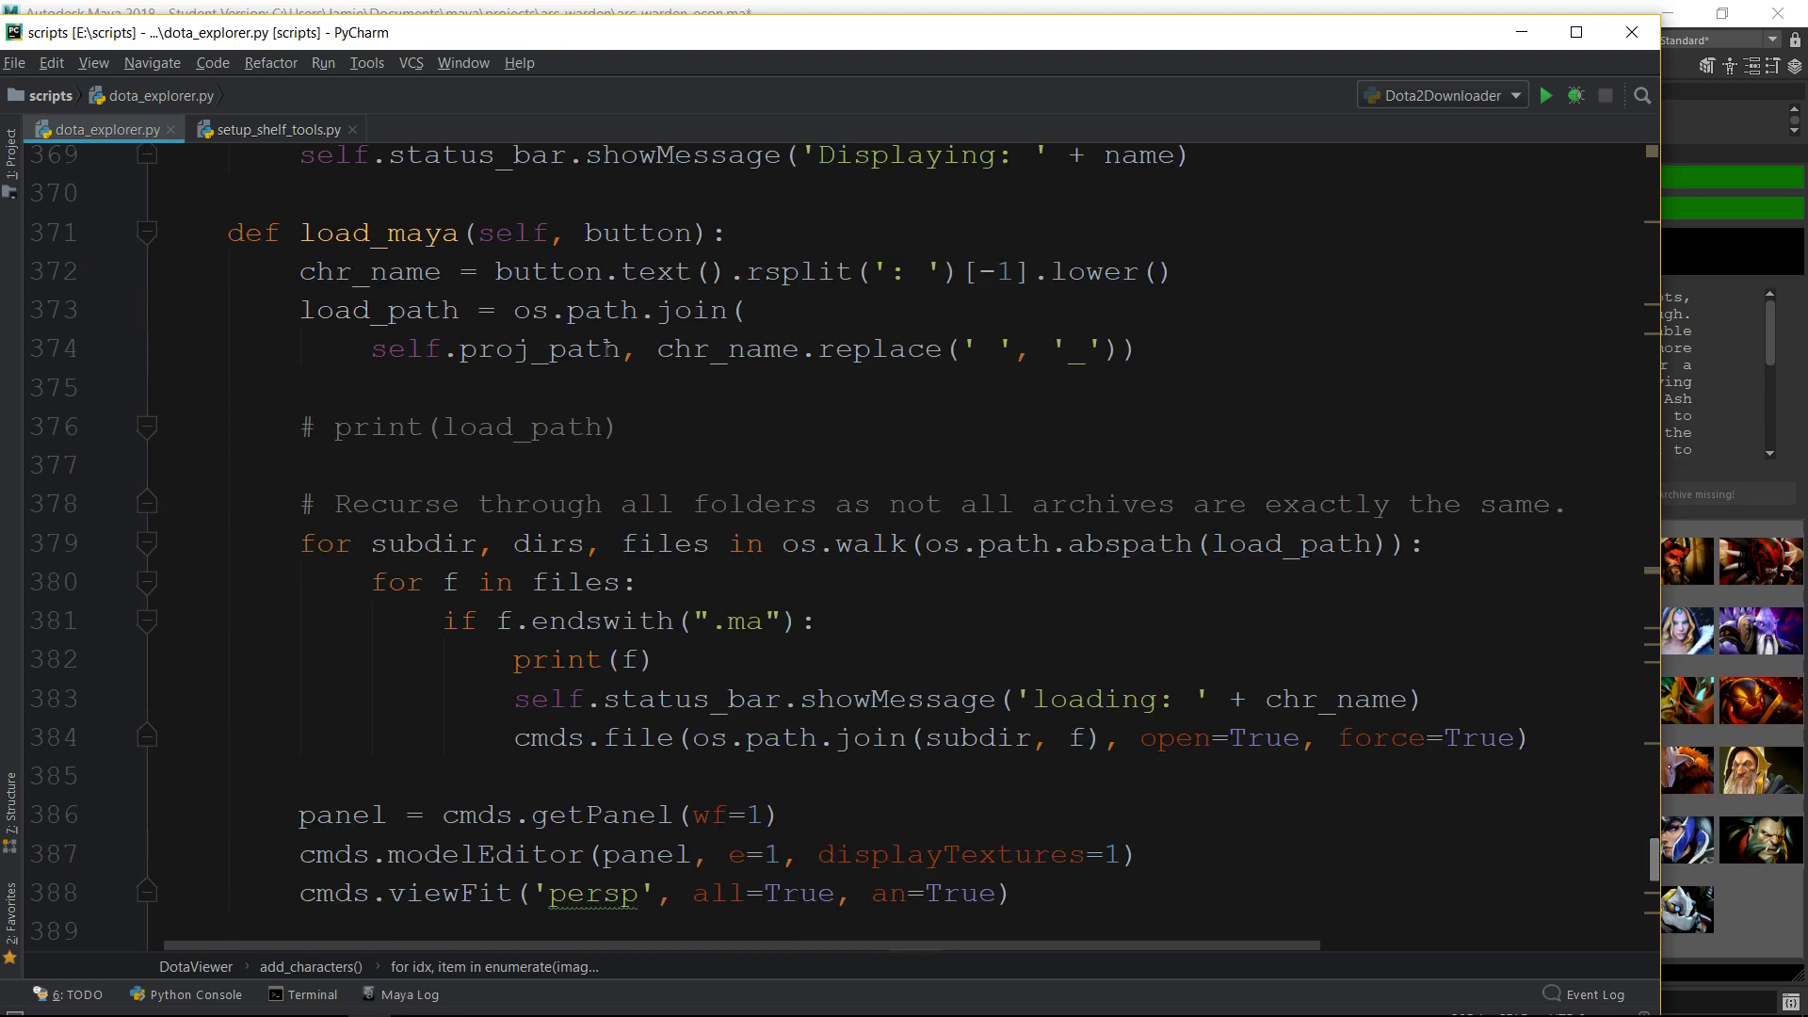
{"action": "left_click_drag", "start_coordinate": [669, 621], "coordinate": [1527, 738]}
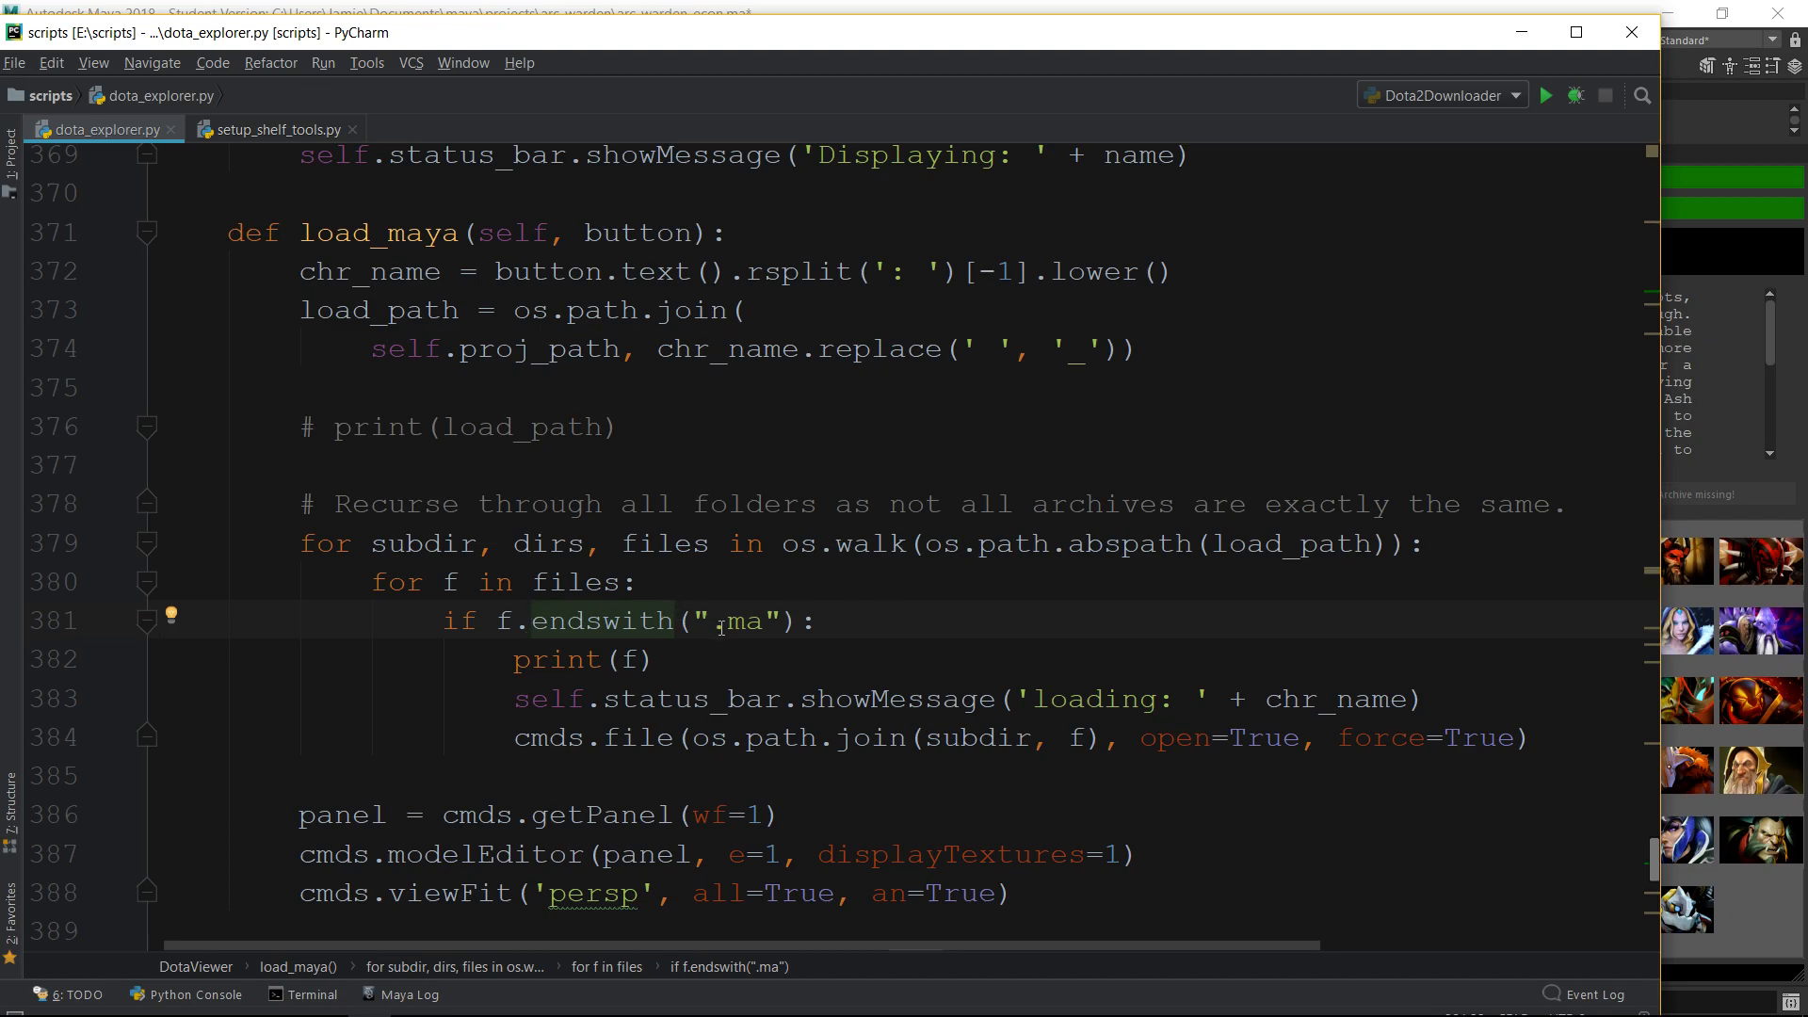
{"action": "mouse_move", "coordinate": [932, 688]}
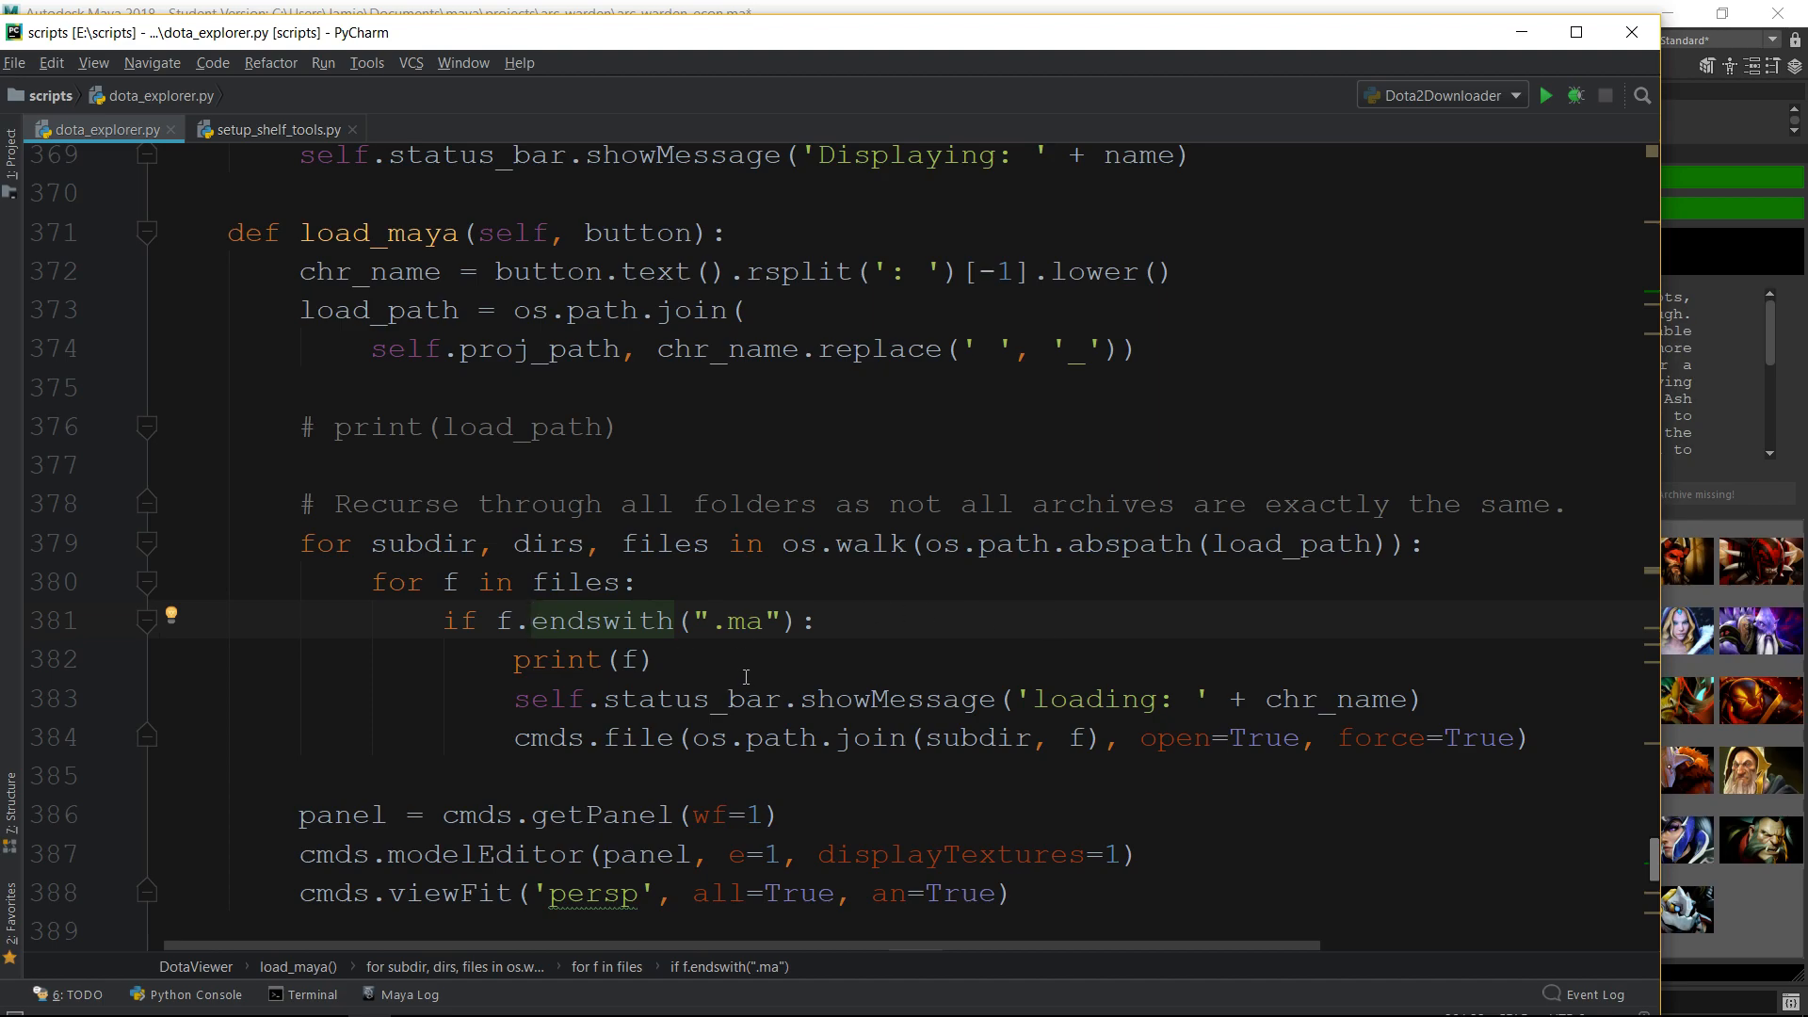
{"action": "mouse_move", "coordinate": [739, 692]}
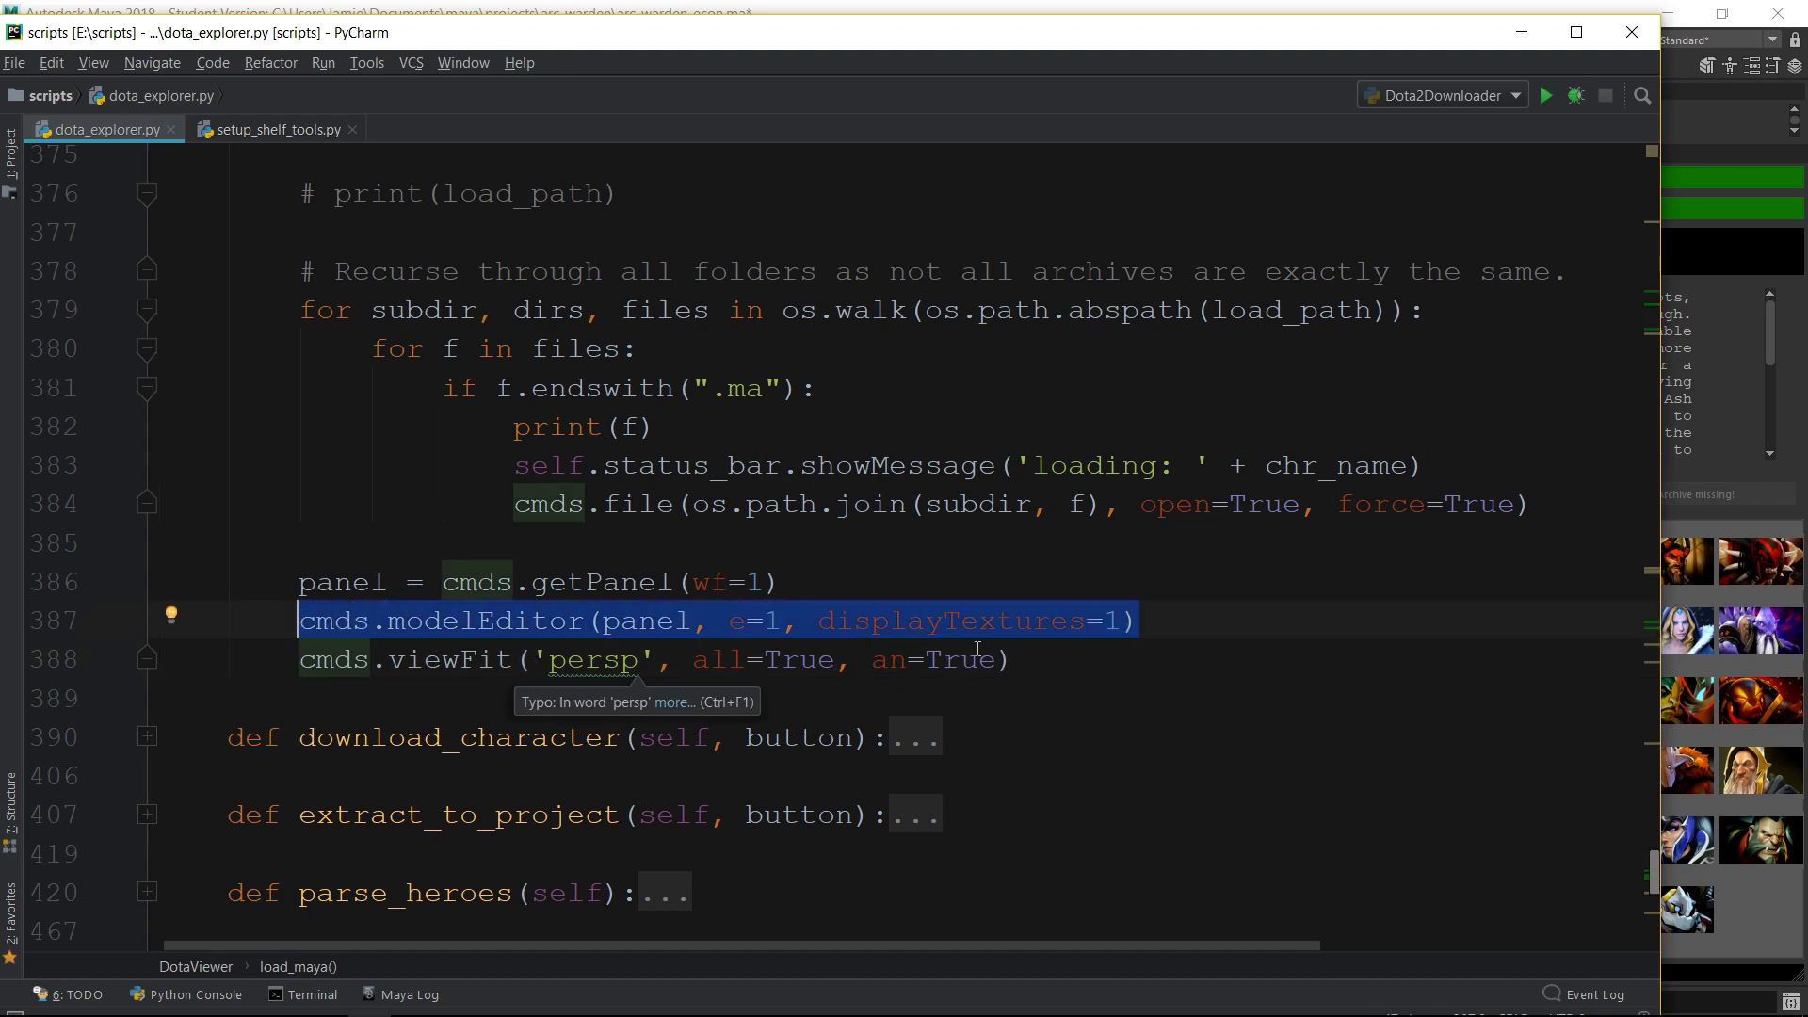
{"action": "scroll", "scroll_direction": "down", "scroll_amount": 3}
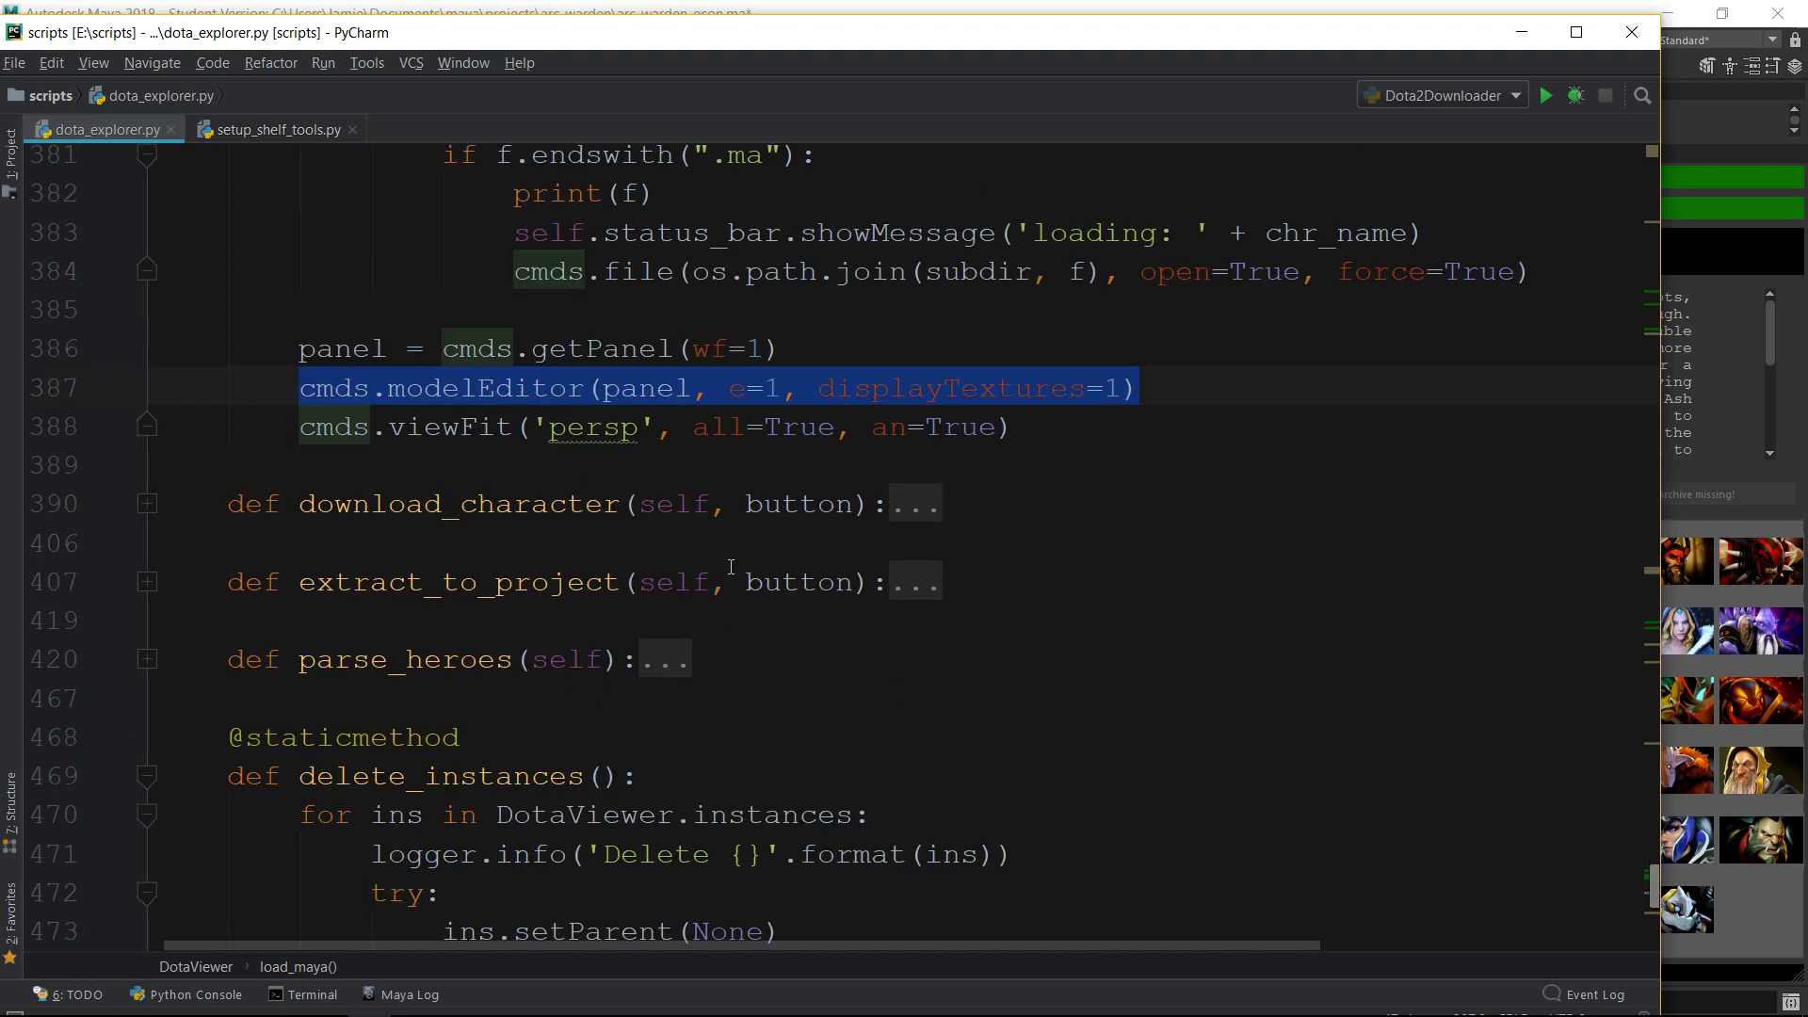
{"action": "scroll", "scroll_direction": "down", "scroll_amount": 3}
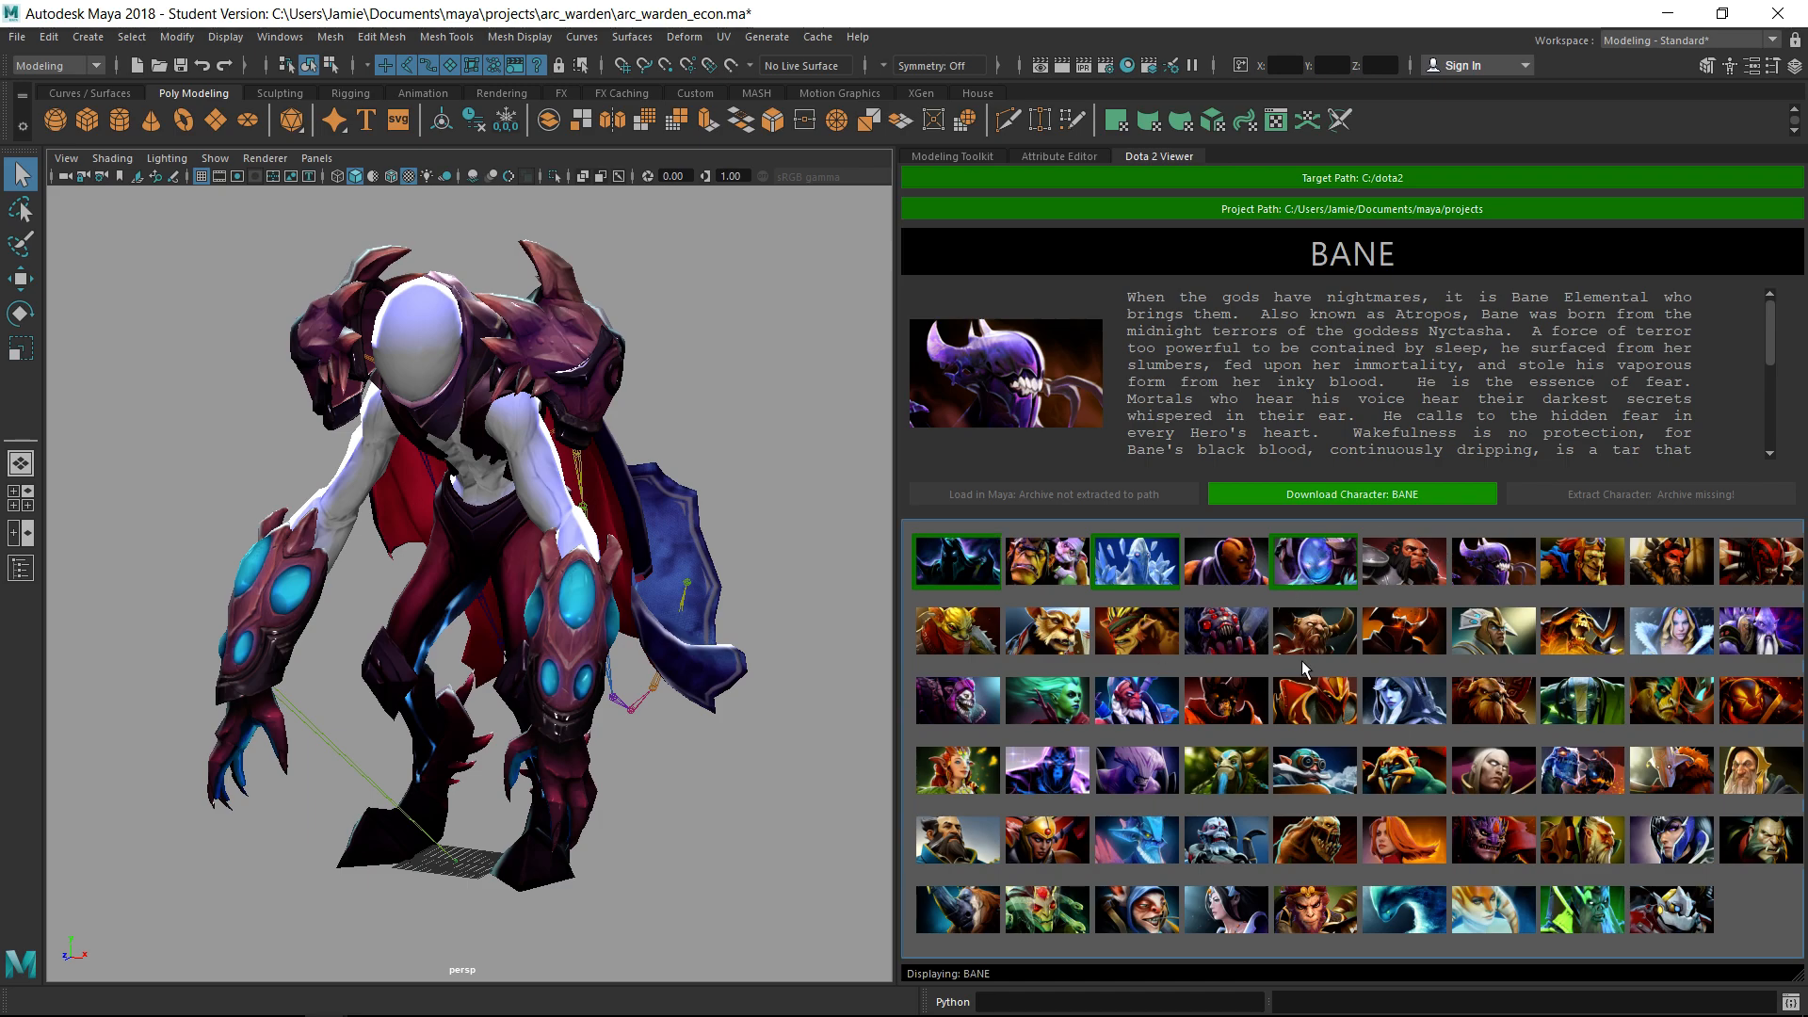
{"action": "mouse_move", "coordinate": [1695, 375]}
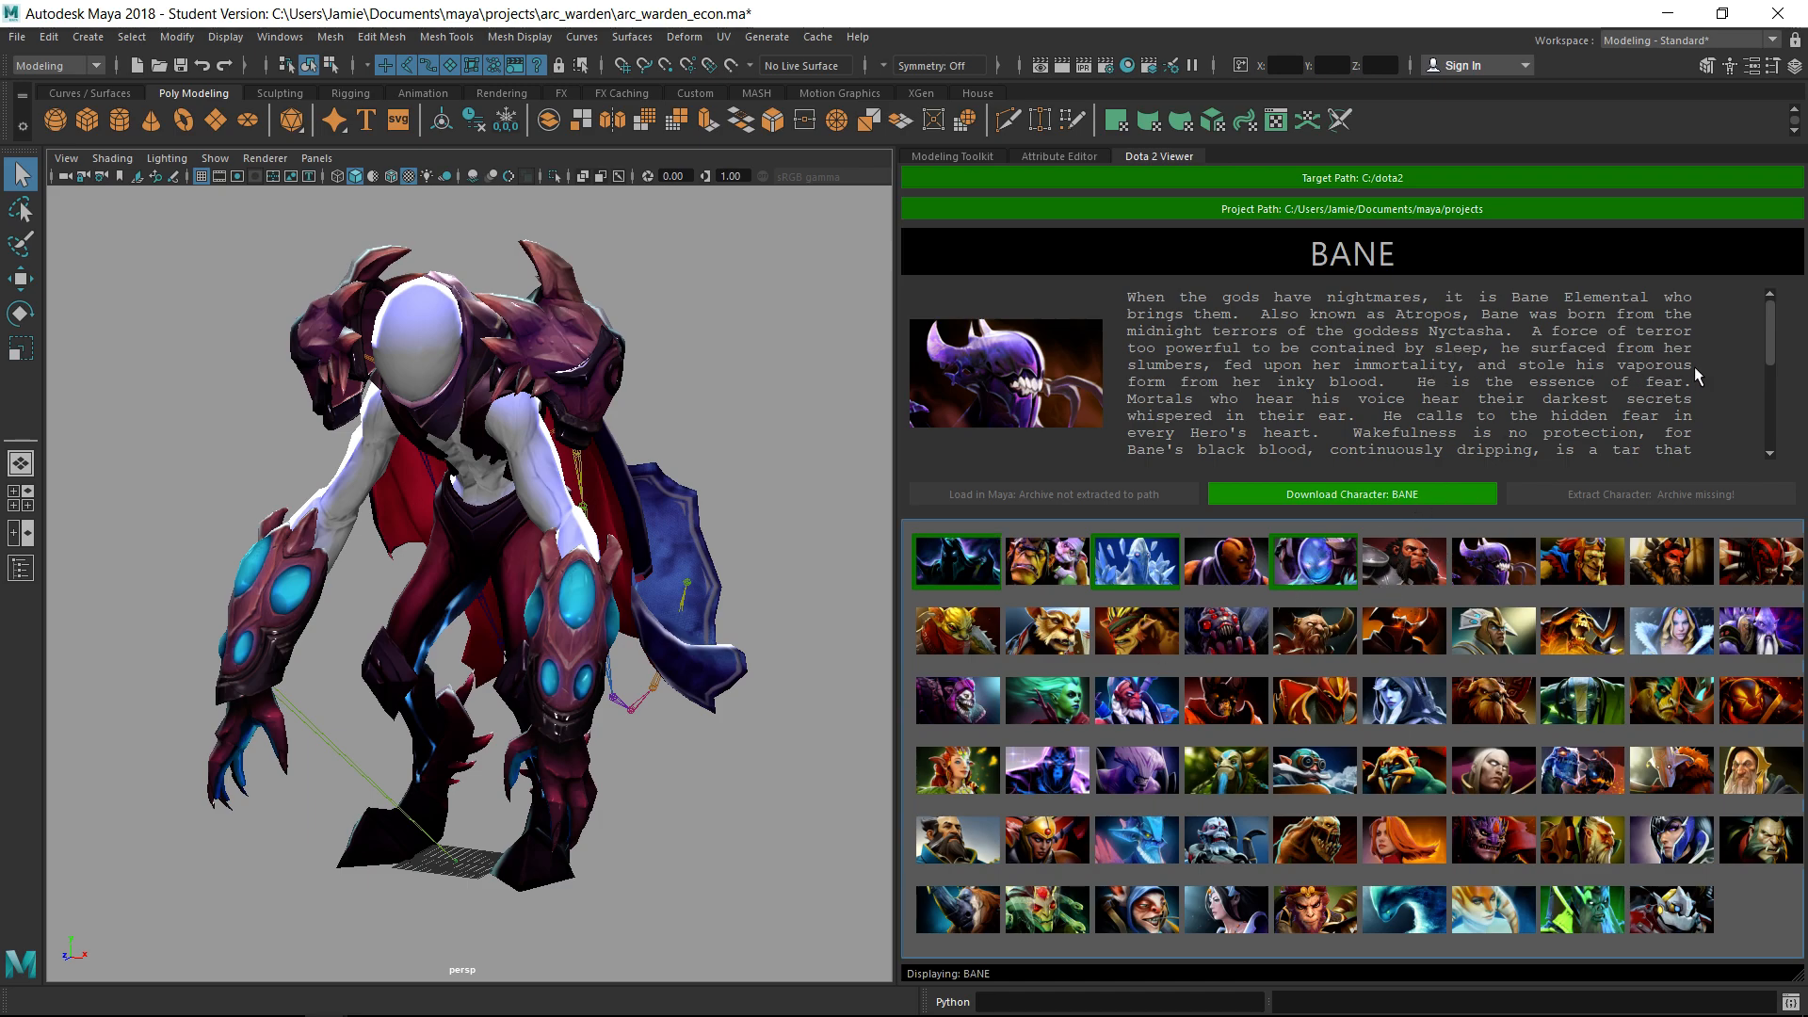
{"action": "mouse_move", "coordinate": [1239, 418]}
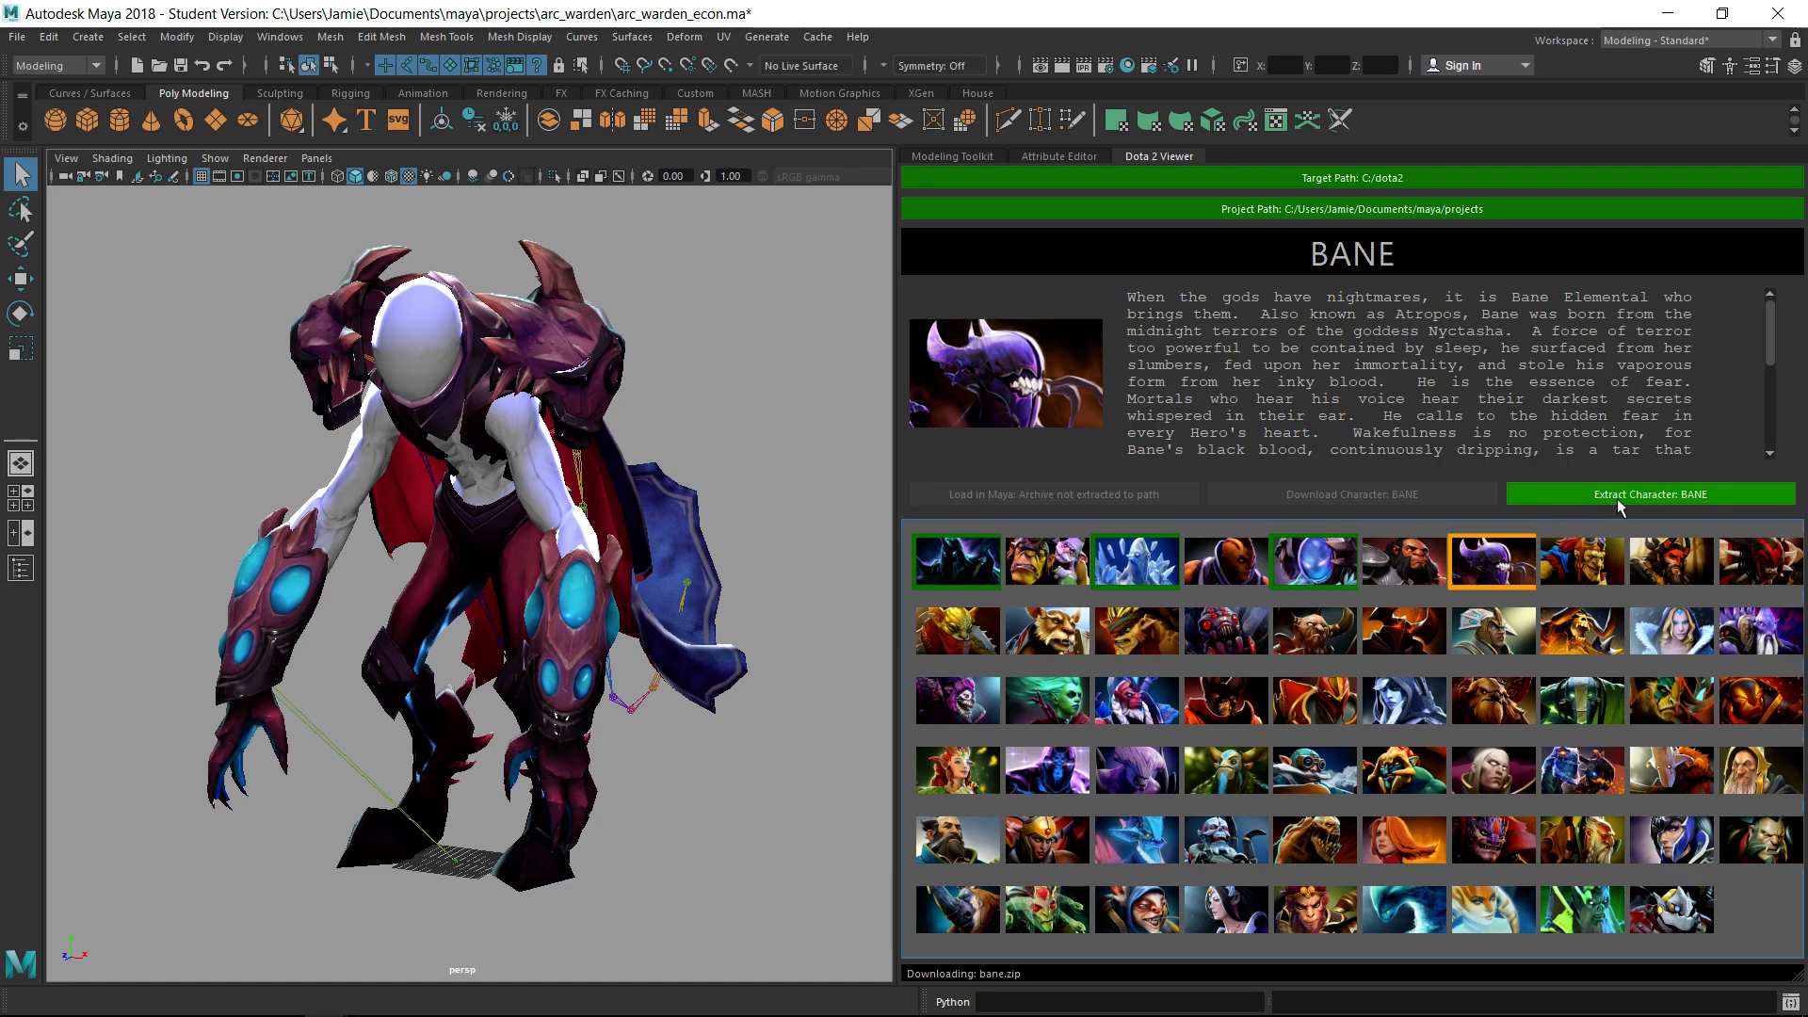
Extract Bane's archive, load his model into Maya, and orbit in close
{"action": "left_click", "coordinate": [1649, 493]}
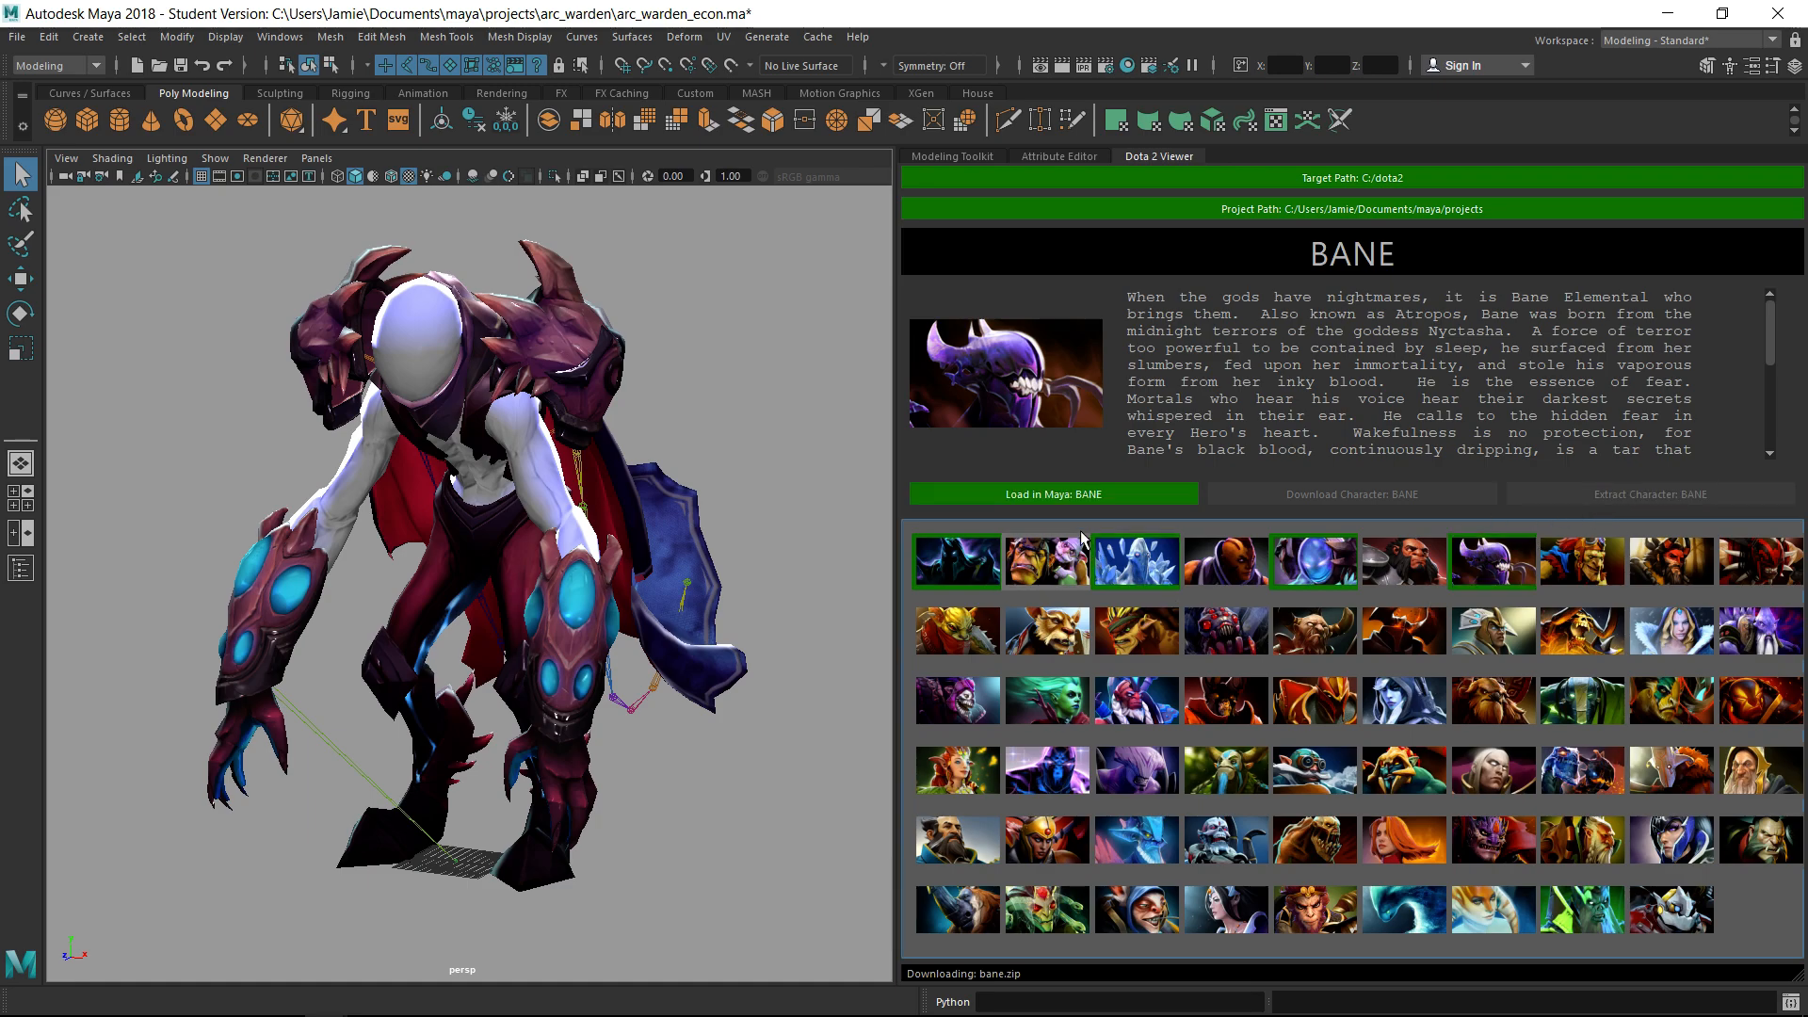
{"action": "left_click", "coordinate": [1051, 494]}
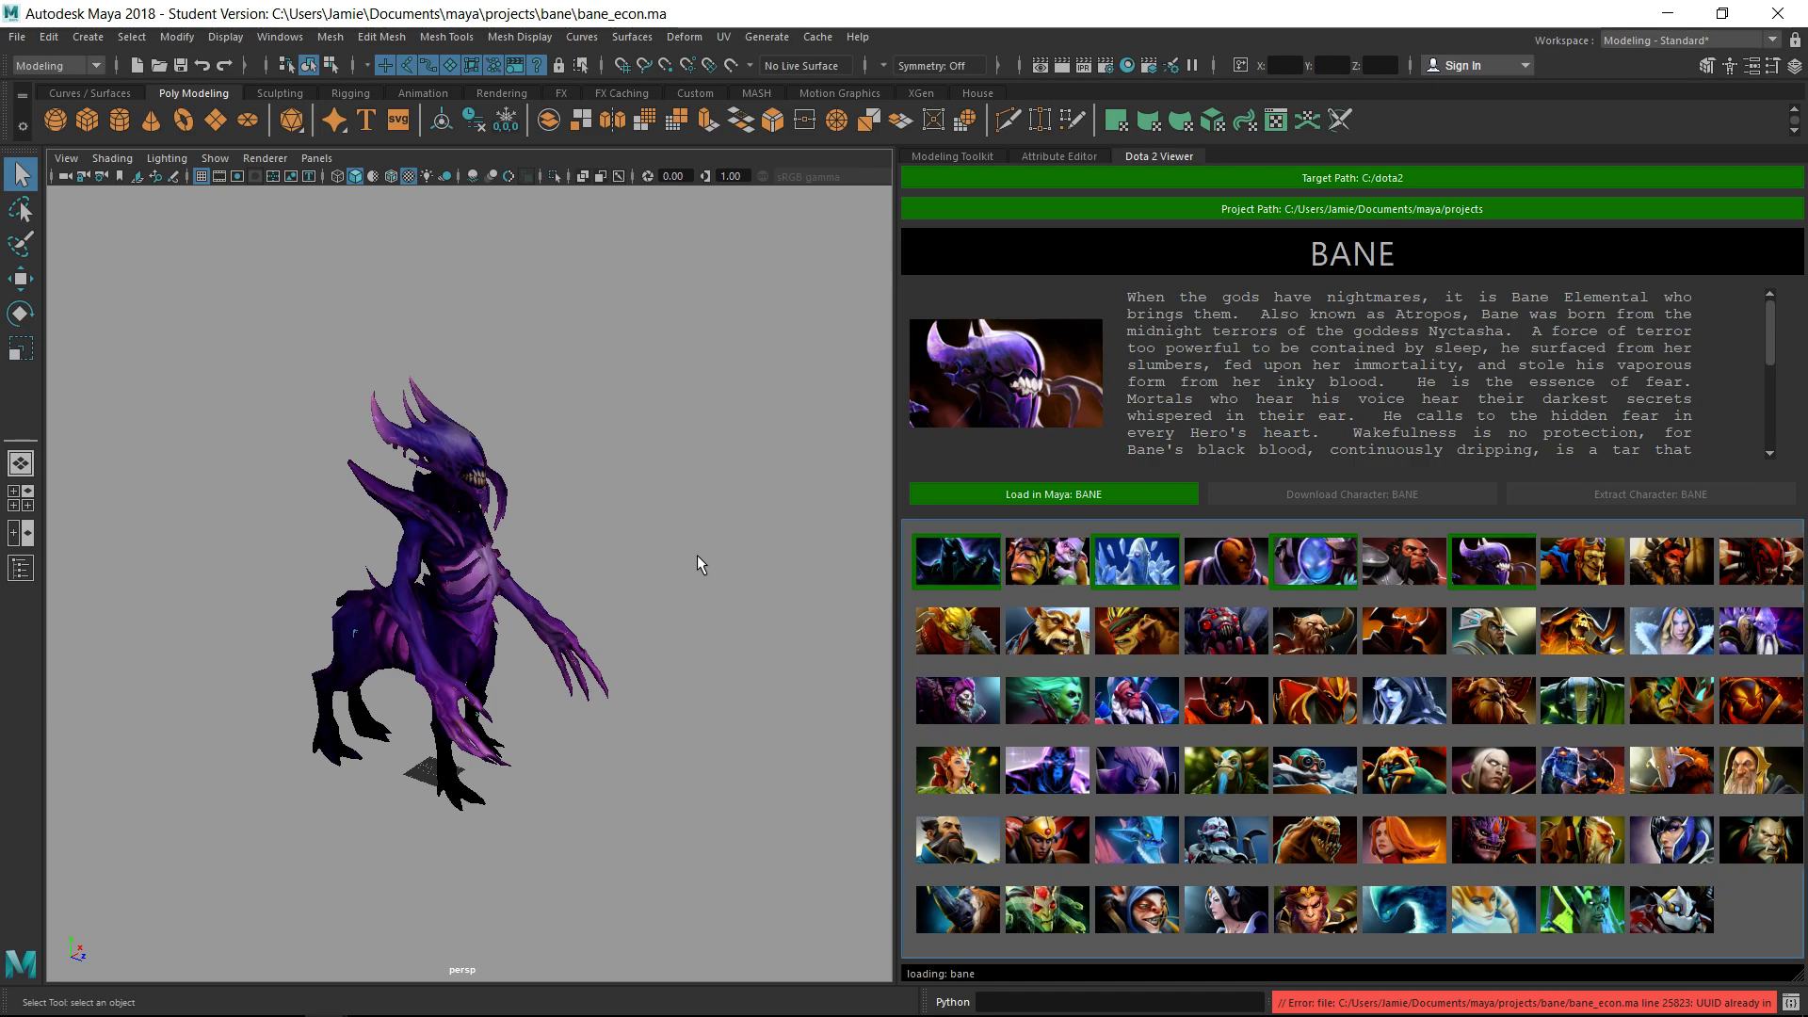
{"action": "left_click_drag", "start_coordinate": [696, 564], "coordinate": [683, 665]}
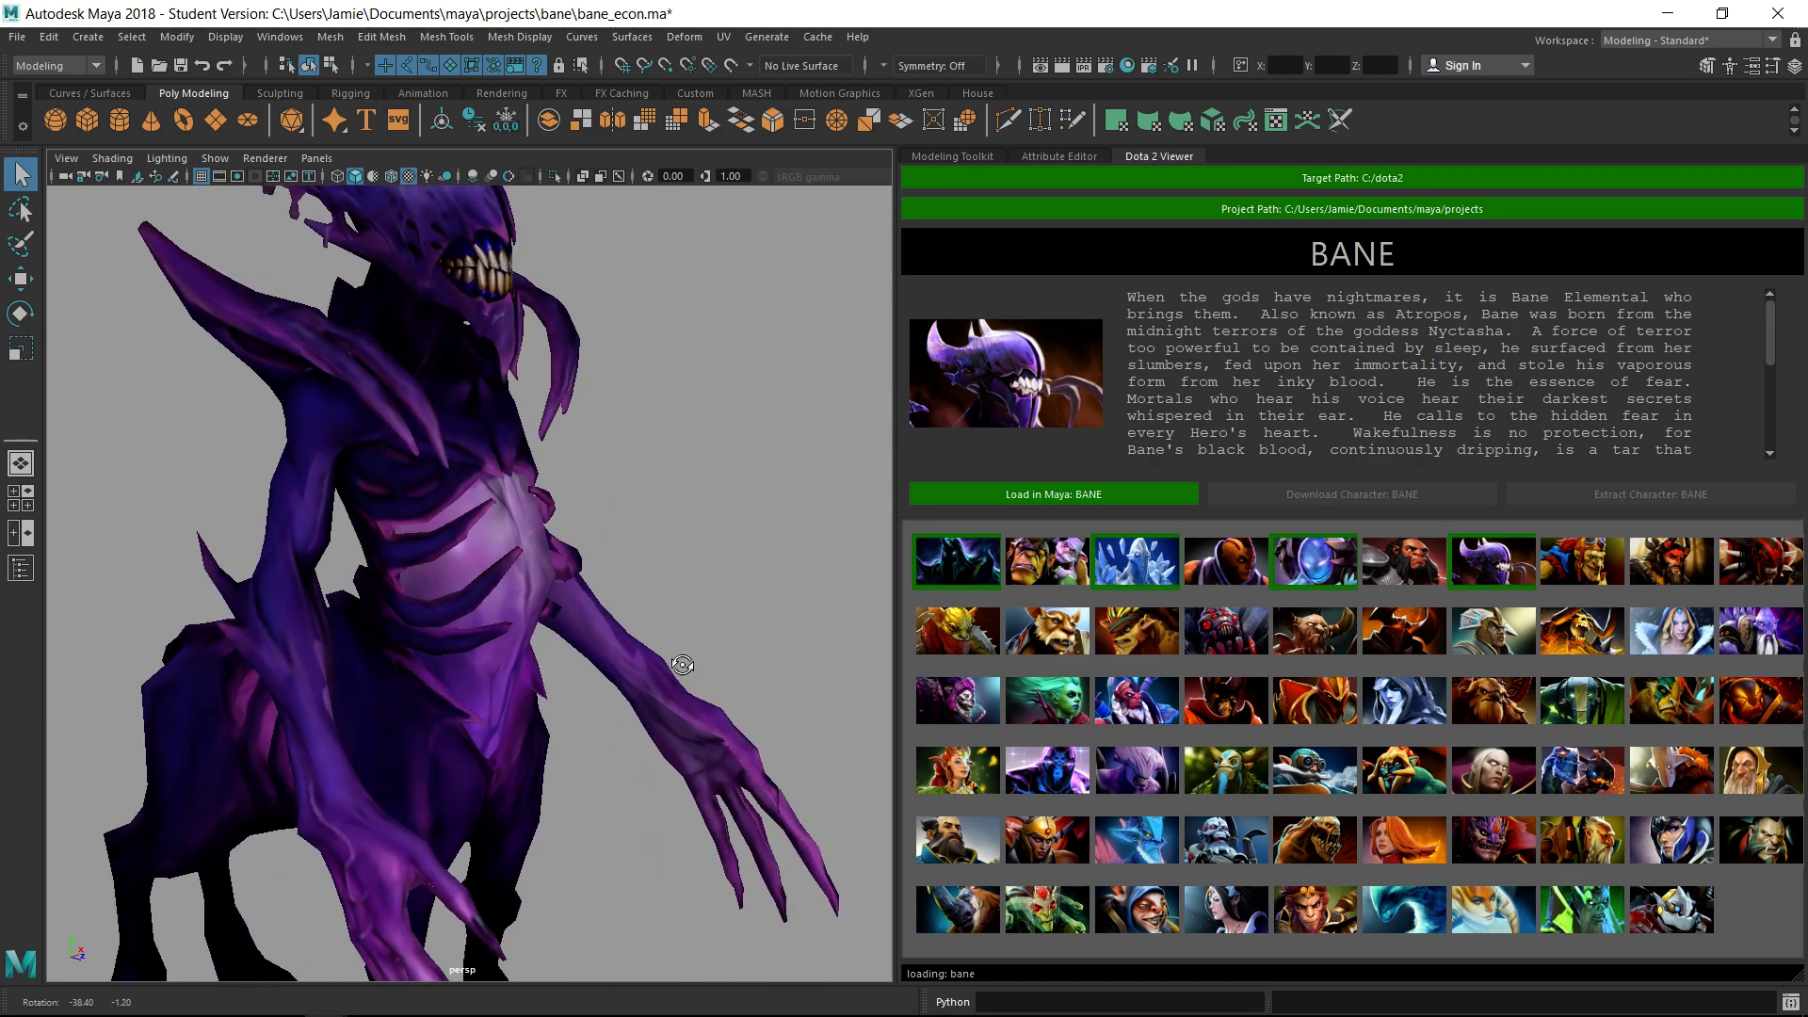